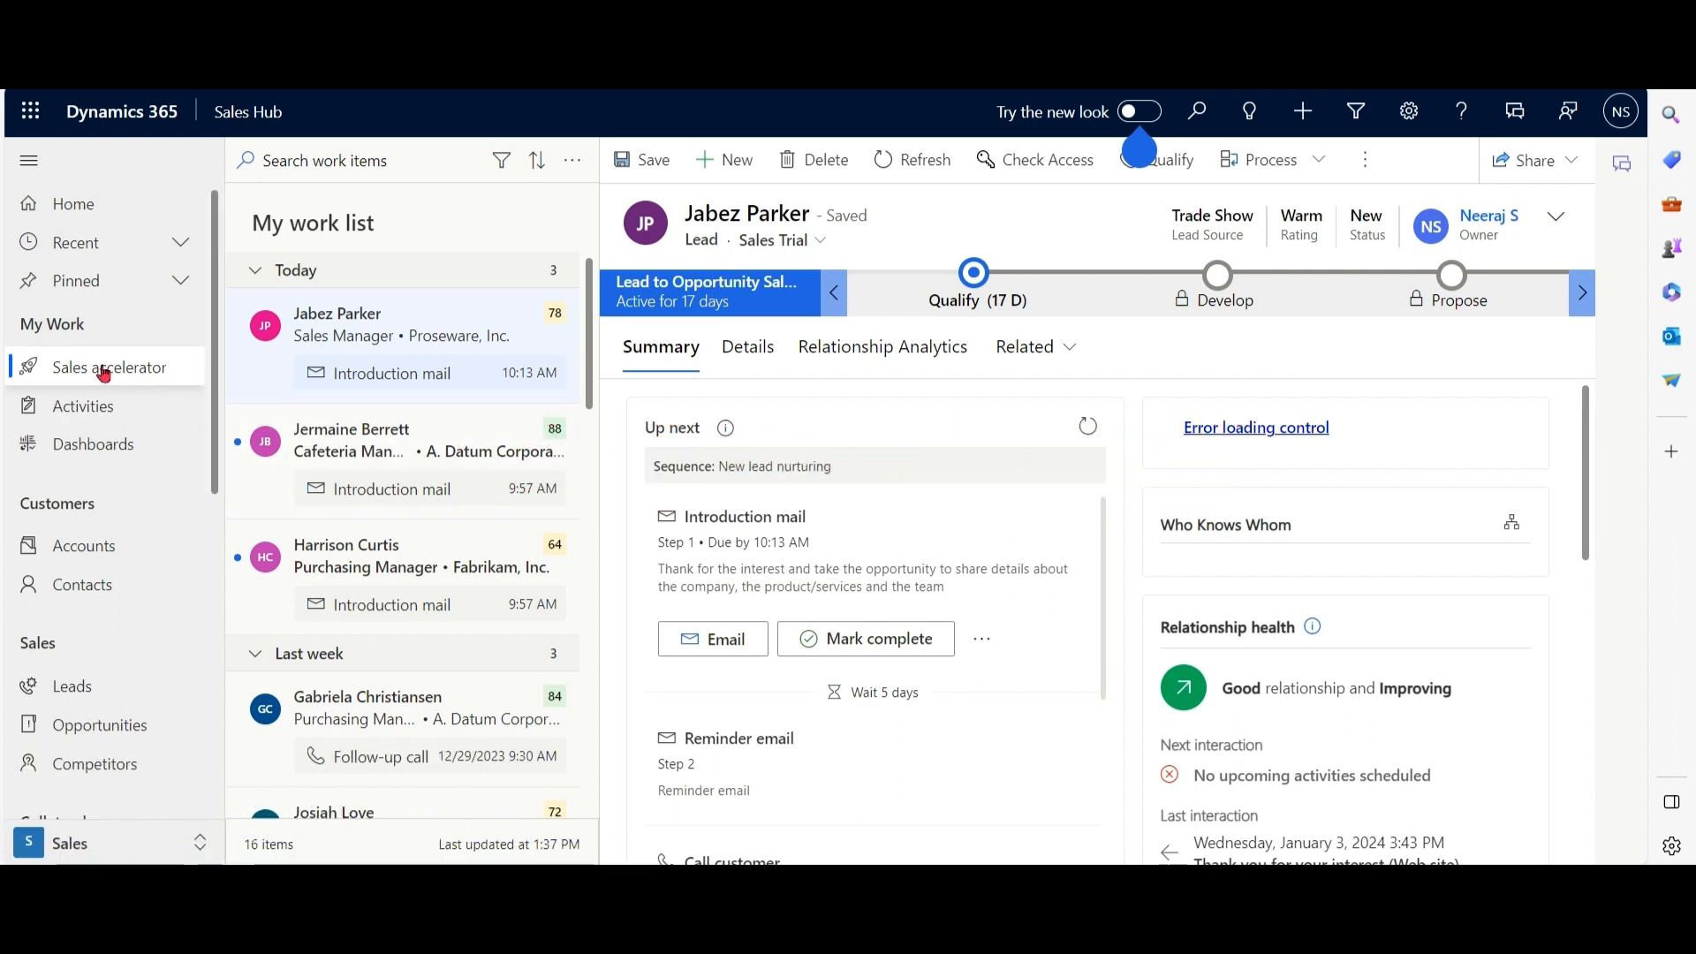
mouse_move(108, 367)
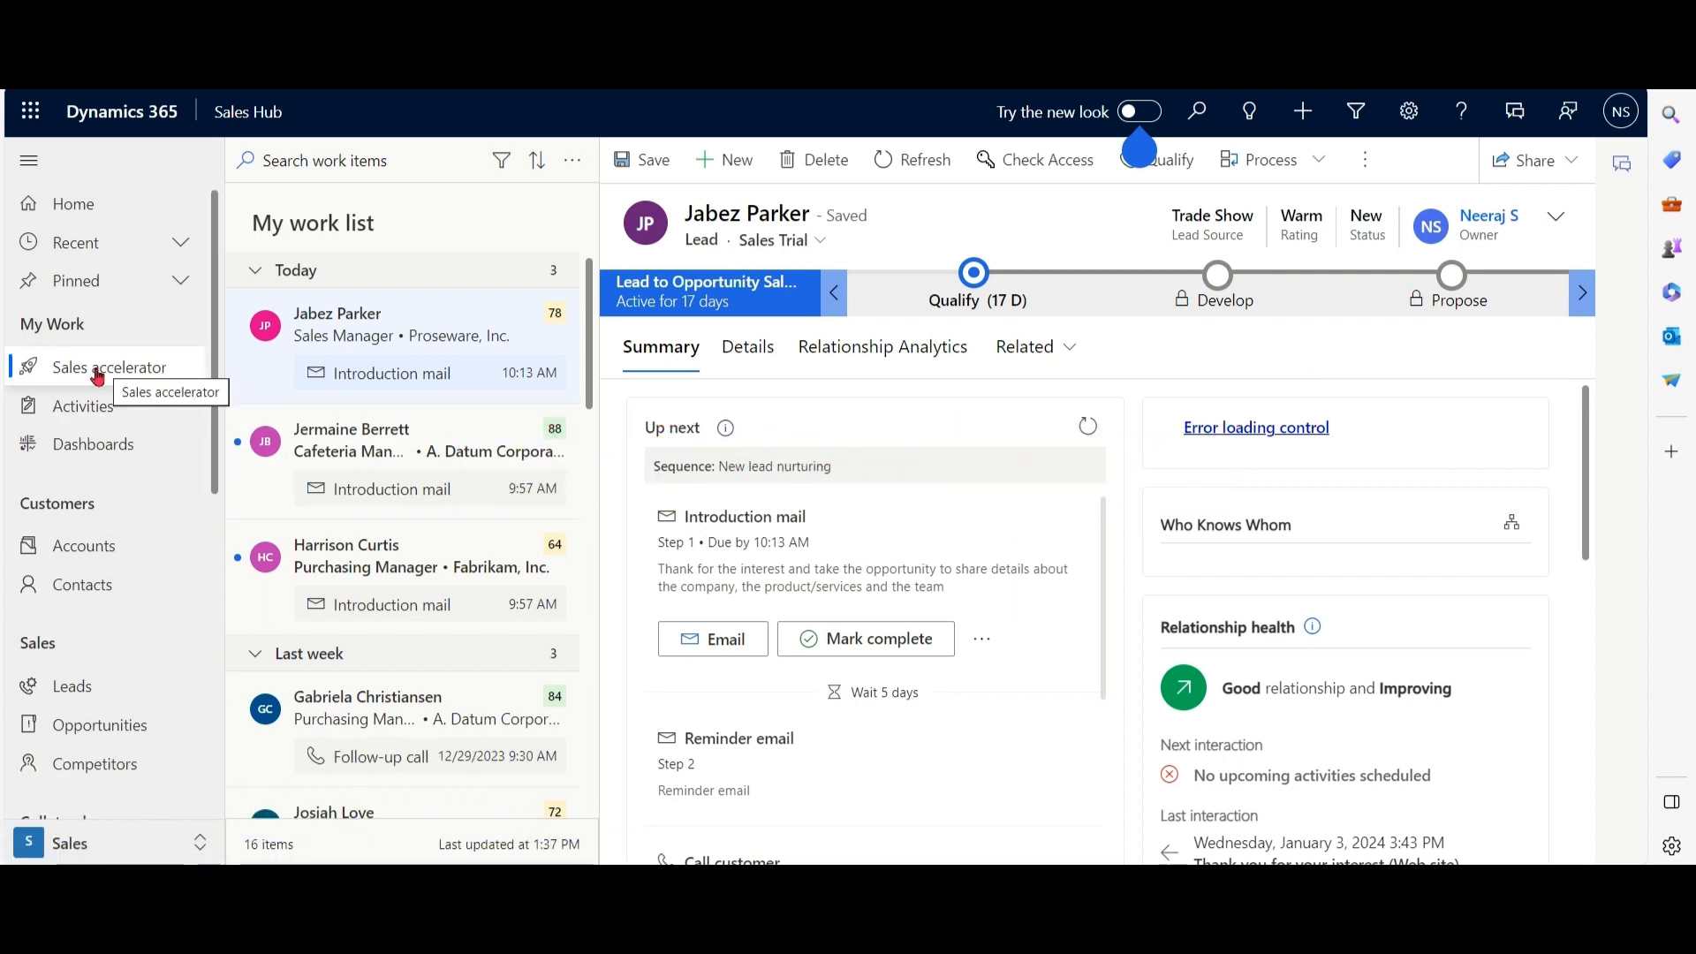
Switch from the Sales work list to the App Settings area.
left_click(108, 367)
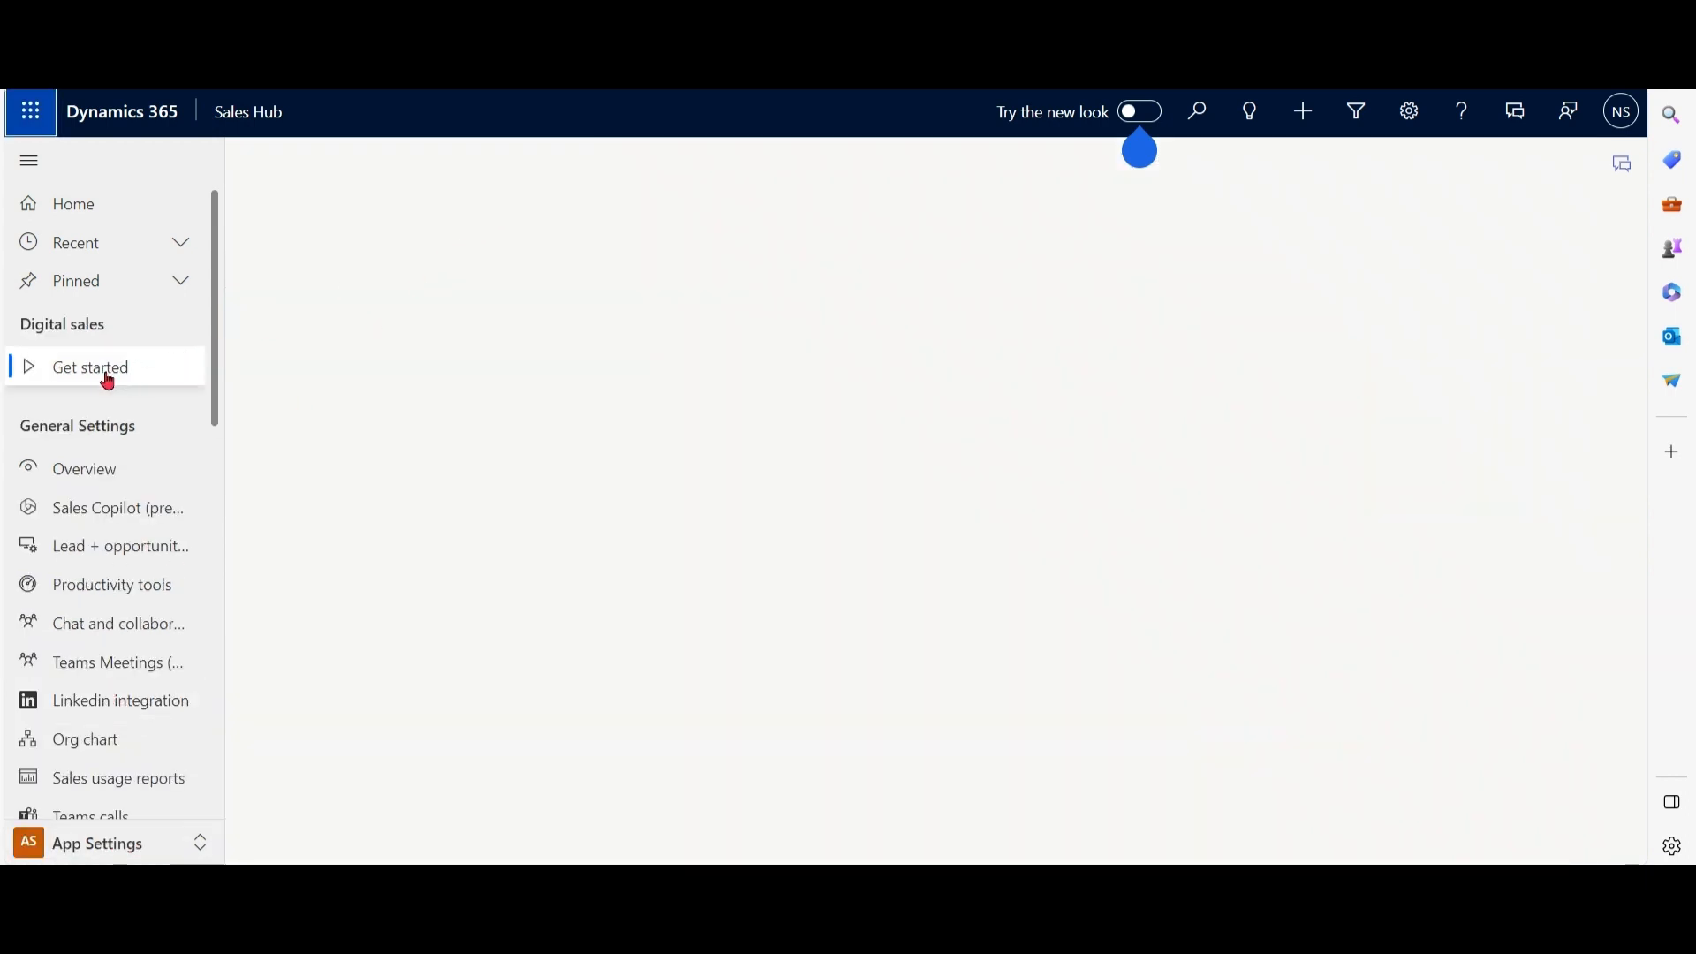
Open the sales accelerator quick setup in a duplicate tab and check Enable for and the Leads default form.
left_click(90, 368)
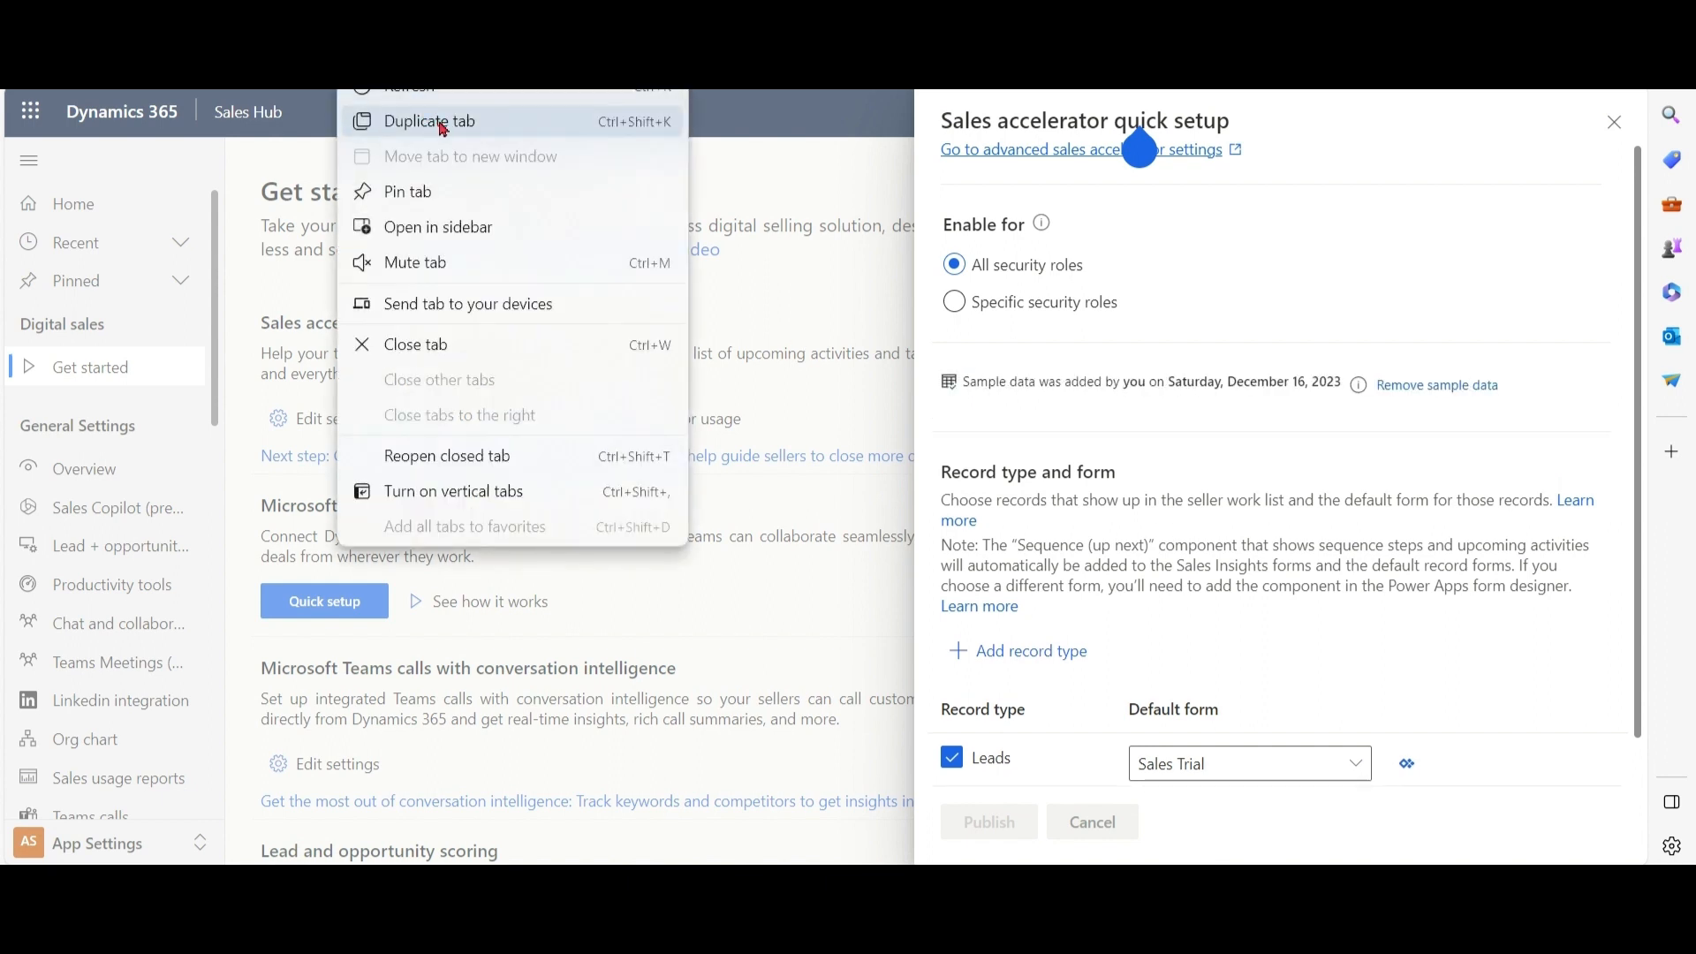
left_click(666, 325)
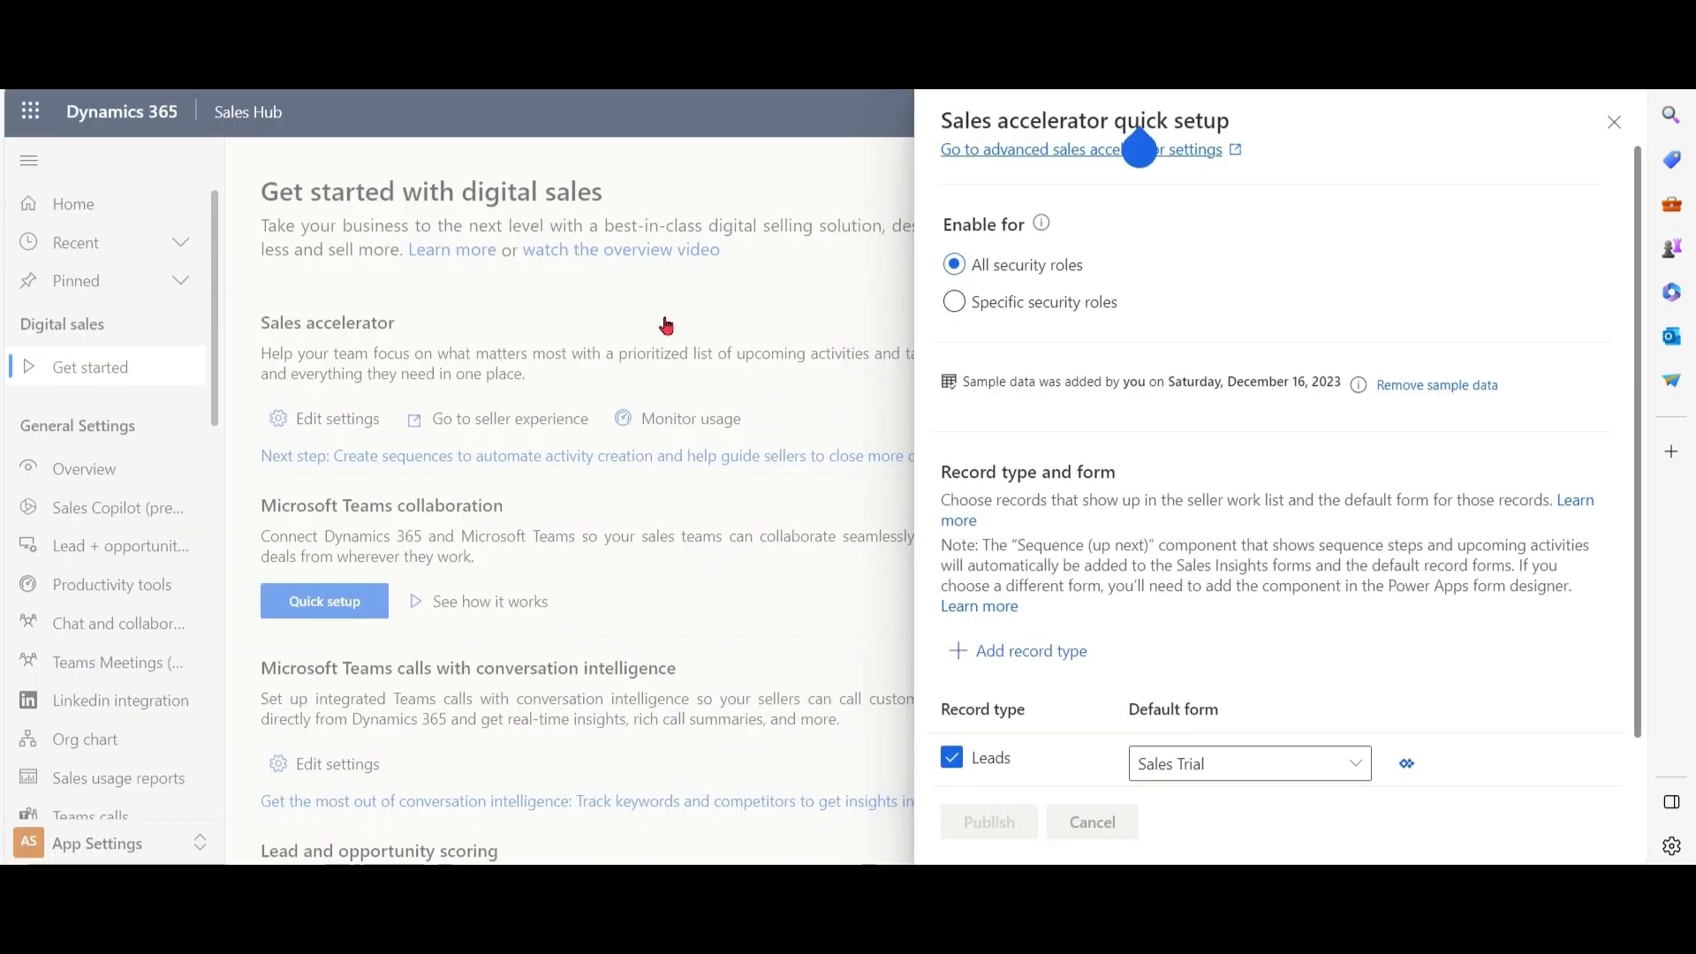
mouse_move(1228, 325)
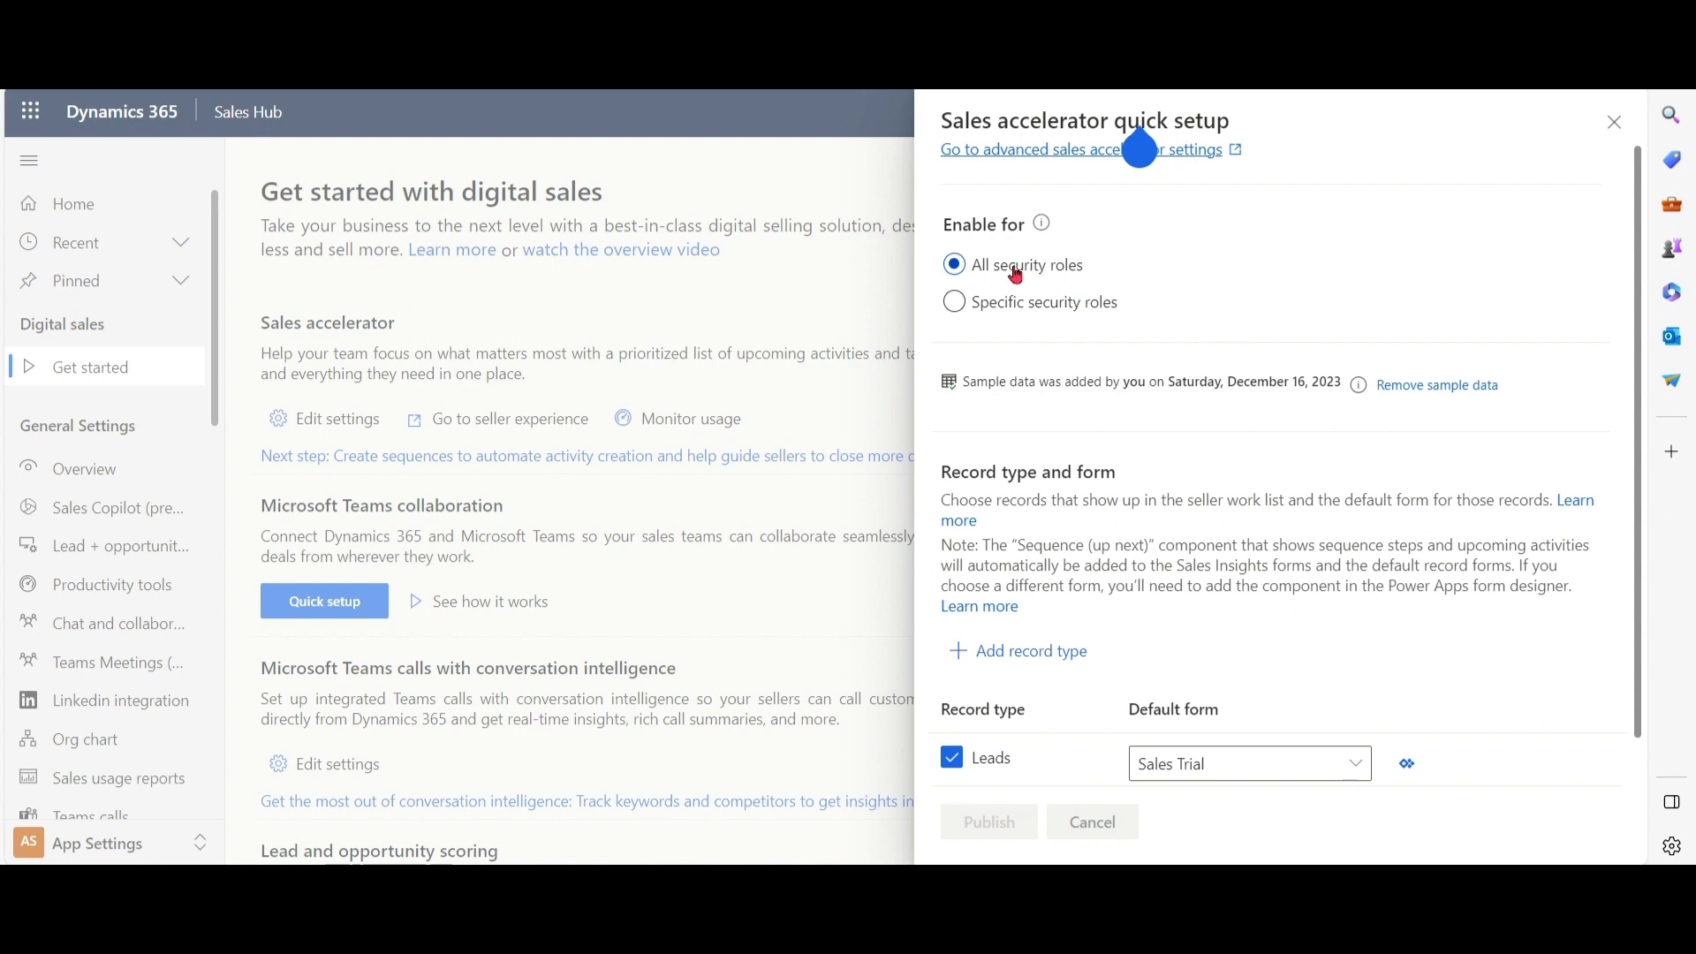
left_click(956, 302)
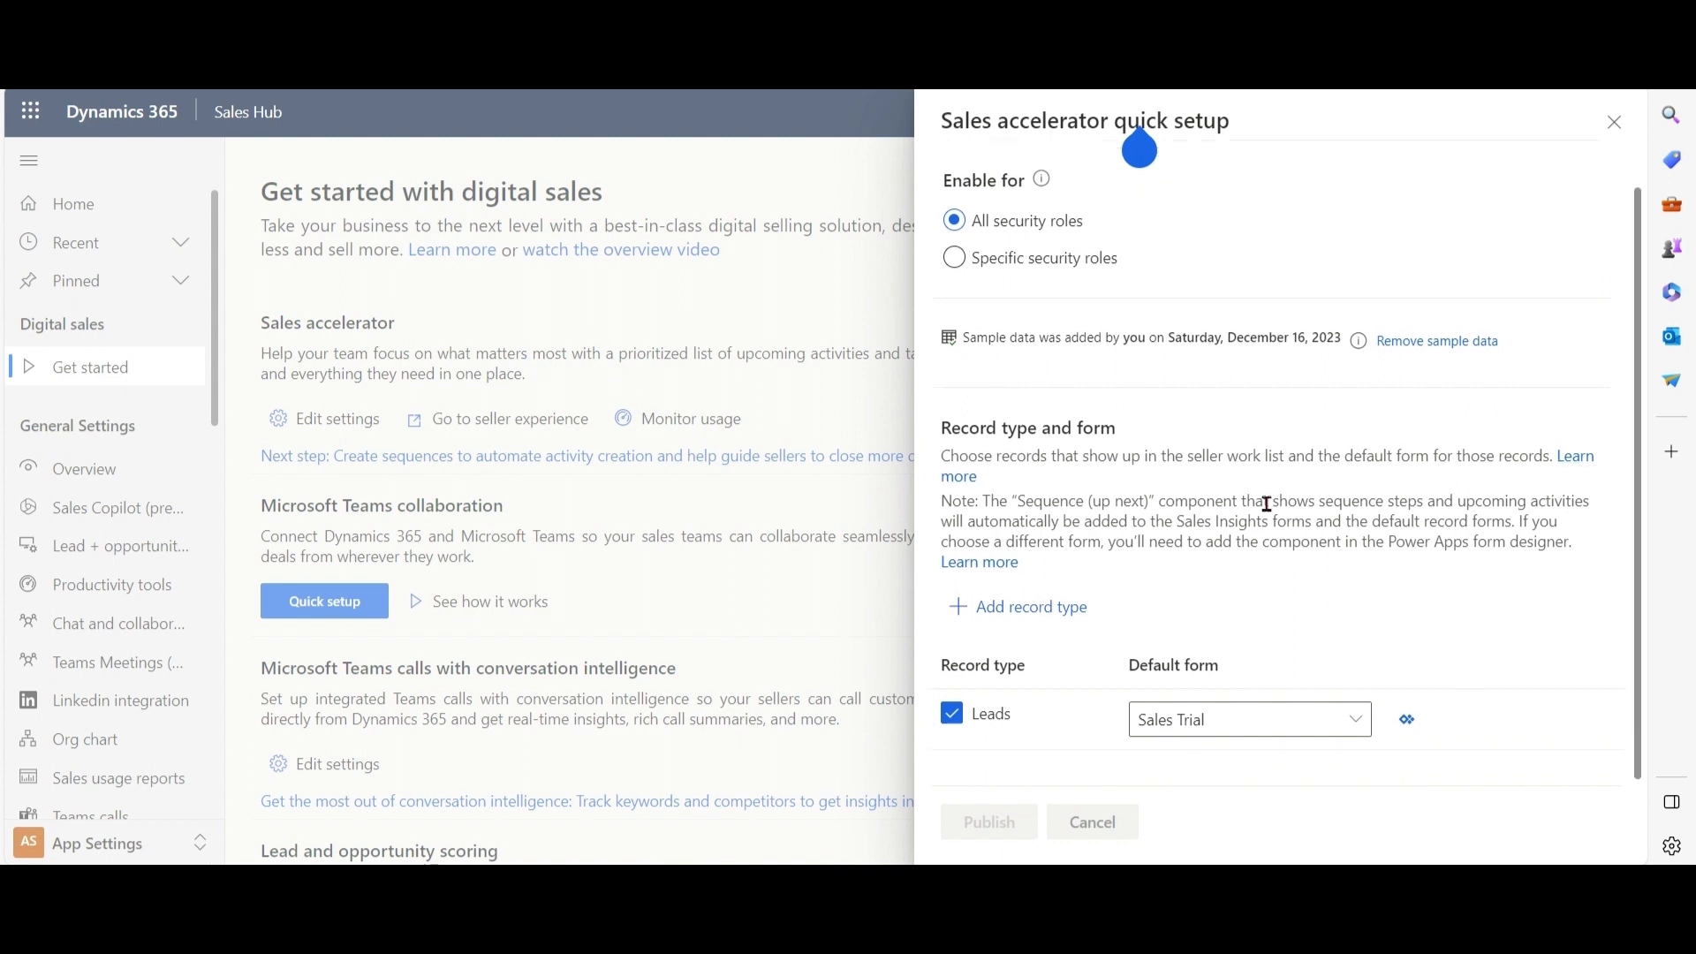
mouse_move(1116, 442)
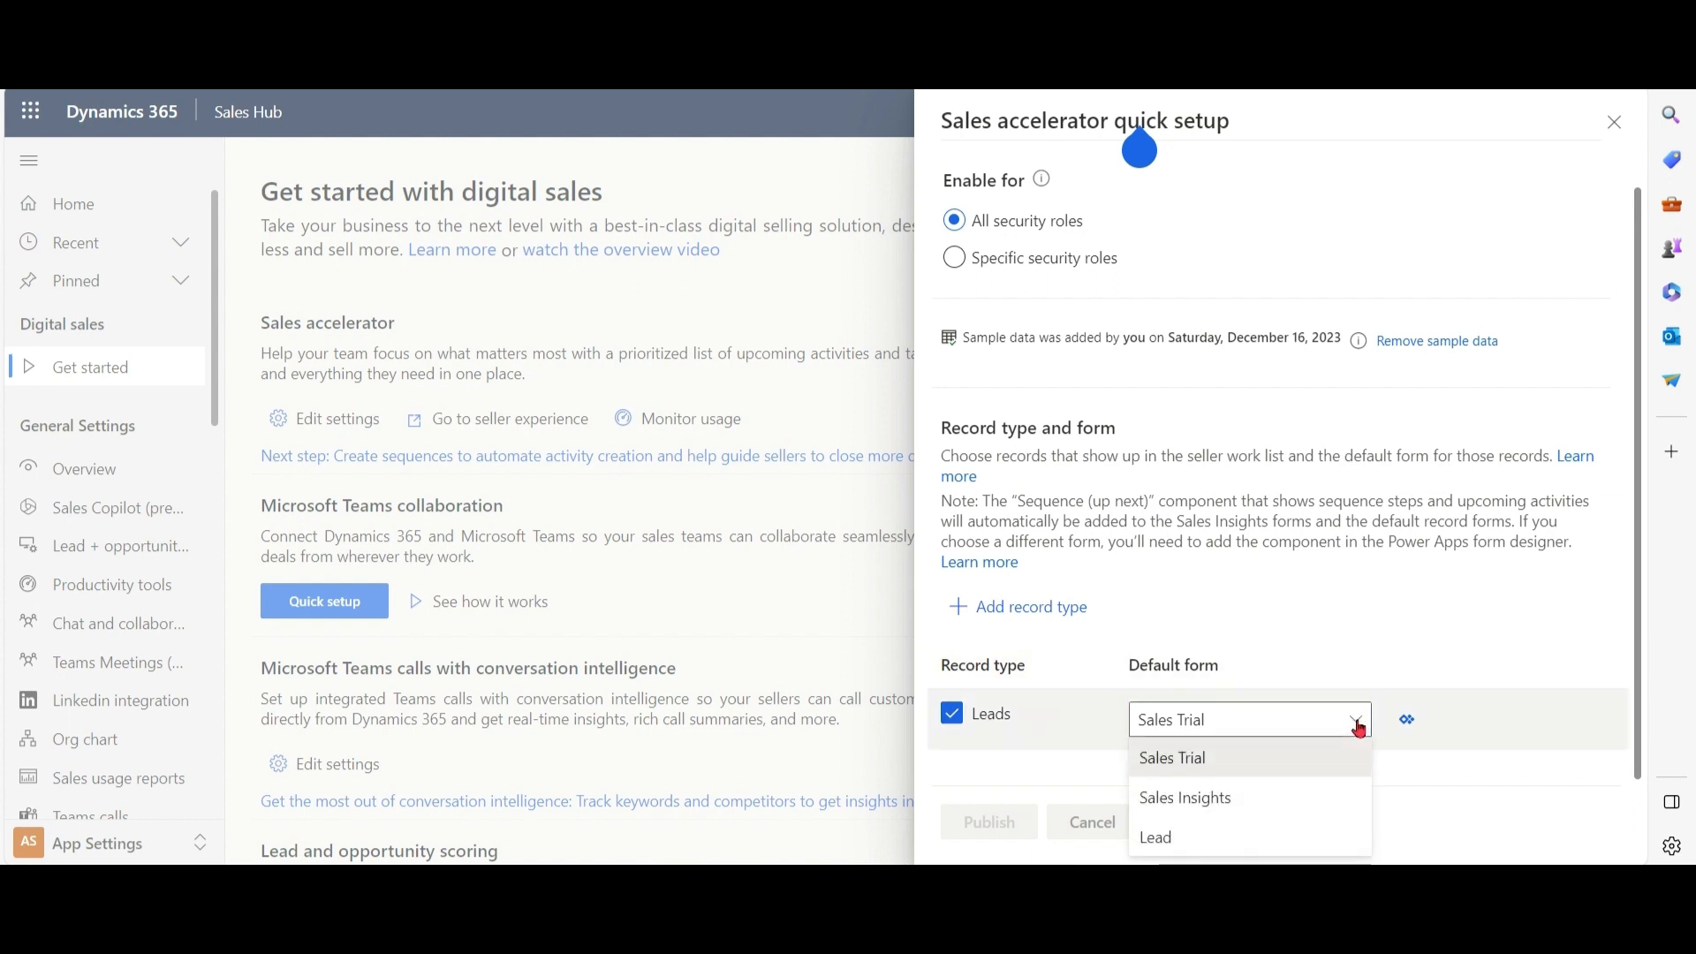
left_click(1170, 758)
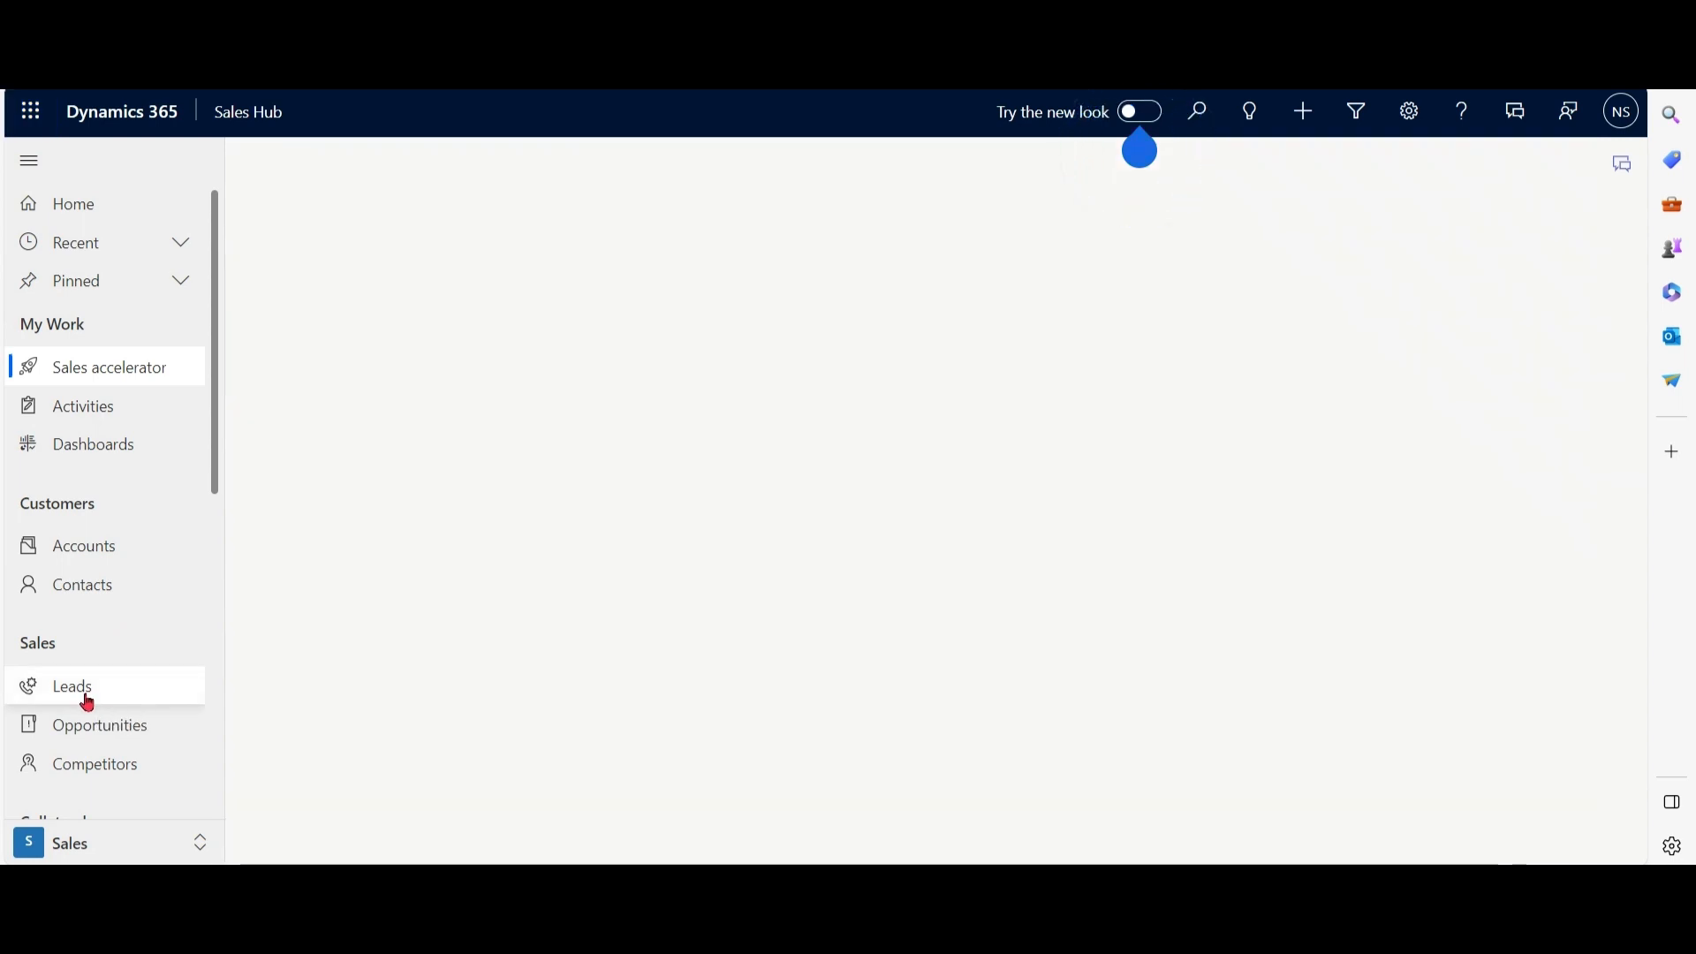
Open the FN LN lead from the Leads list and show its form selector choices.
left_click(71, 686)
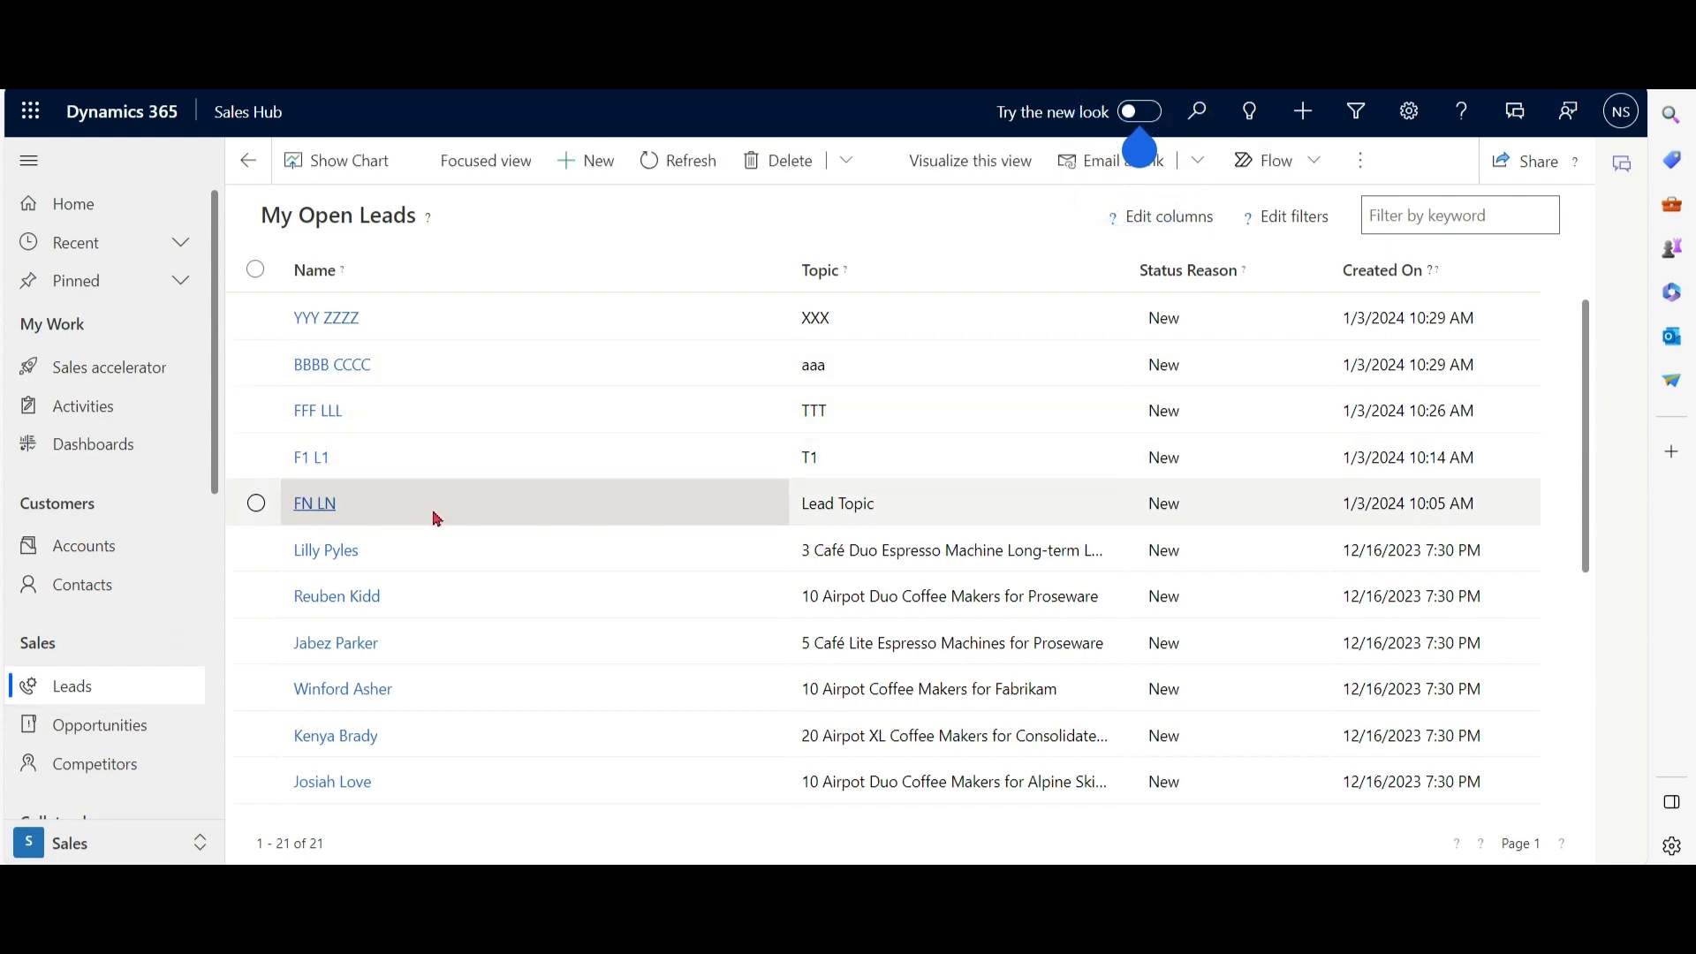
left_click(314, 504)
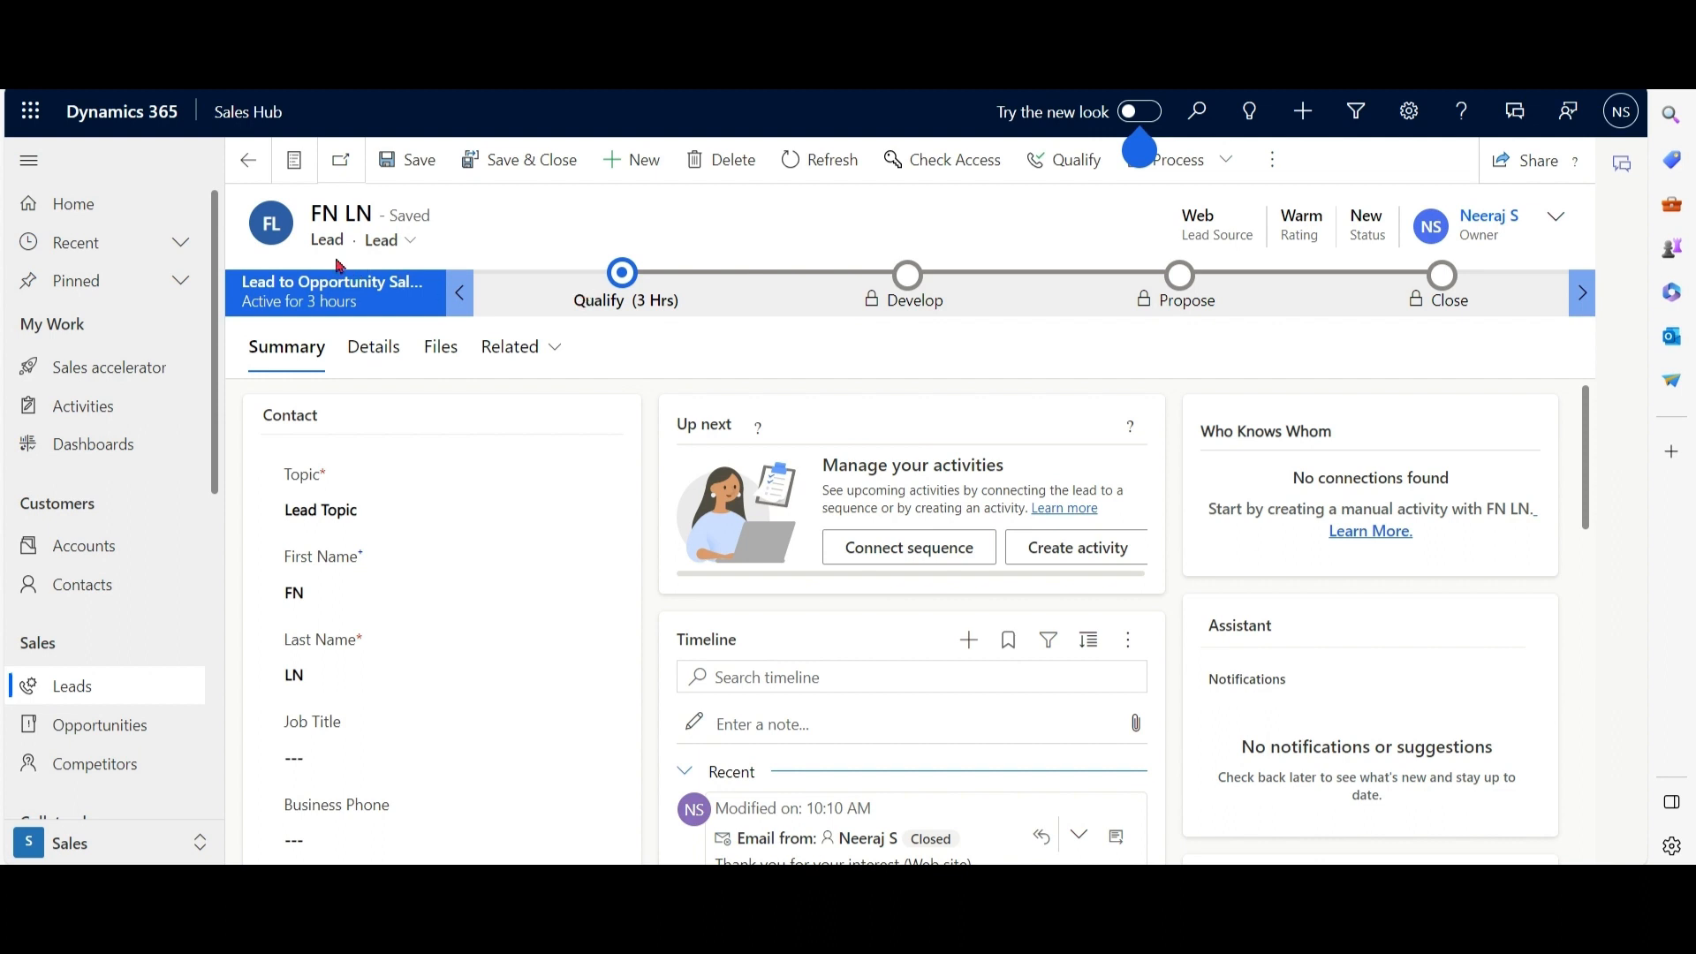
left_click(410, 240)
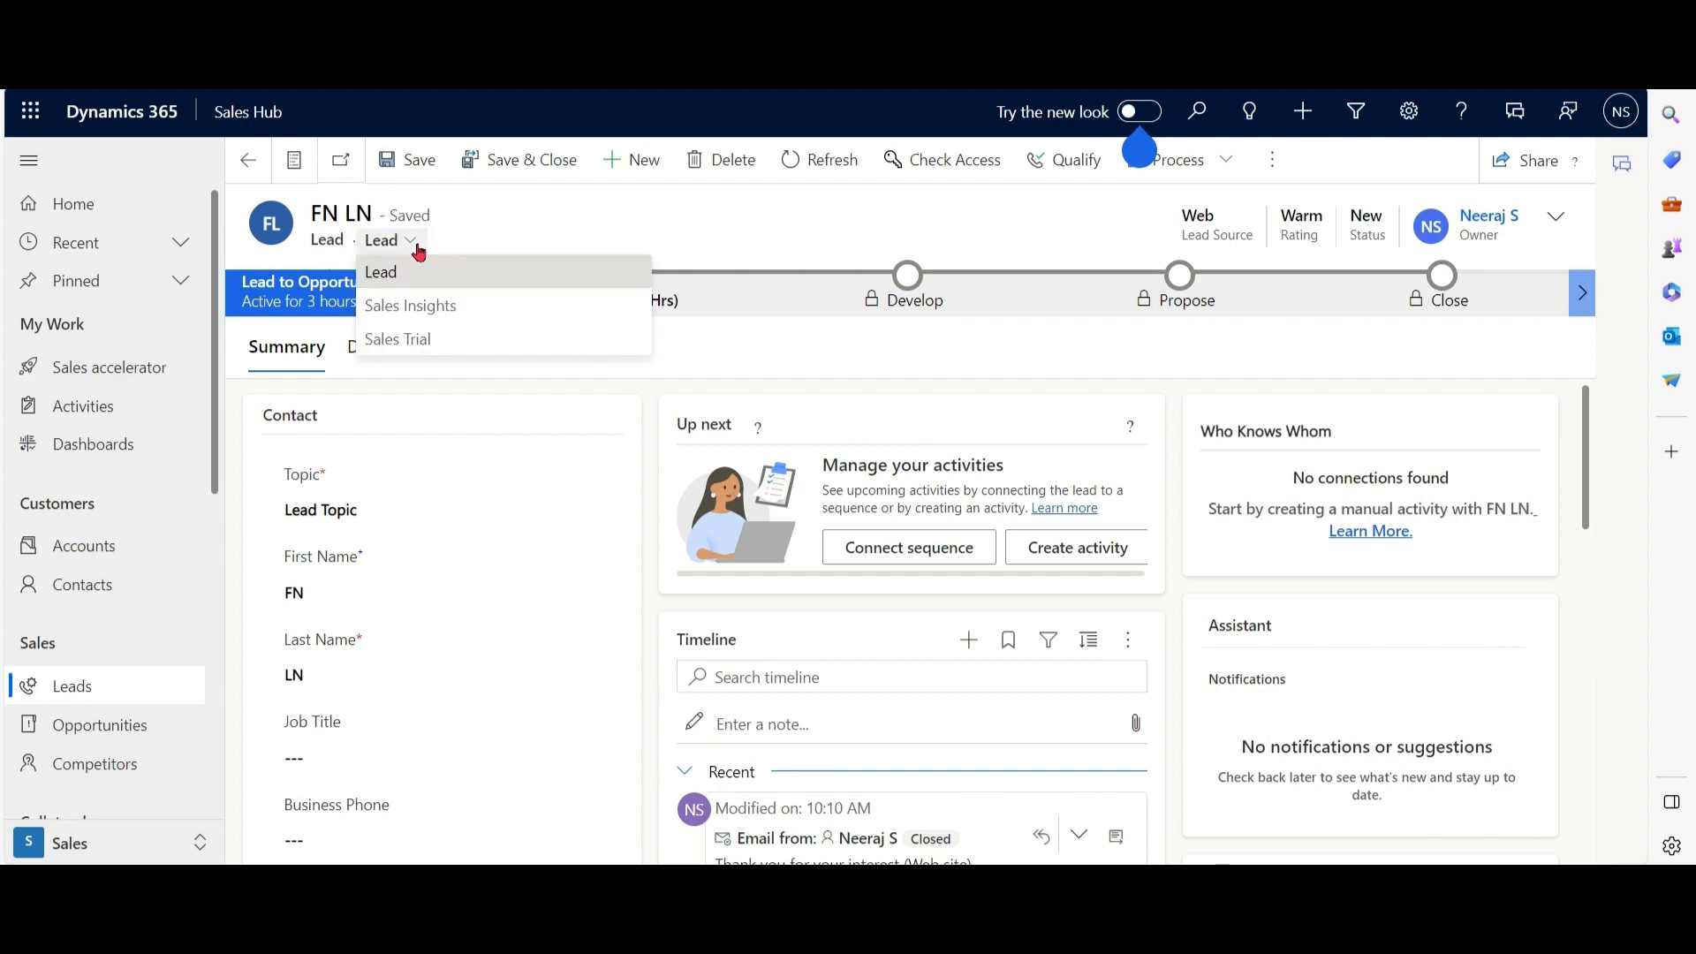
mouse_move(438, 311)
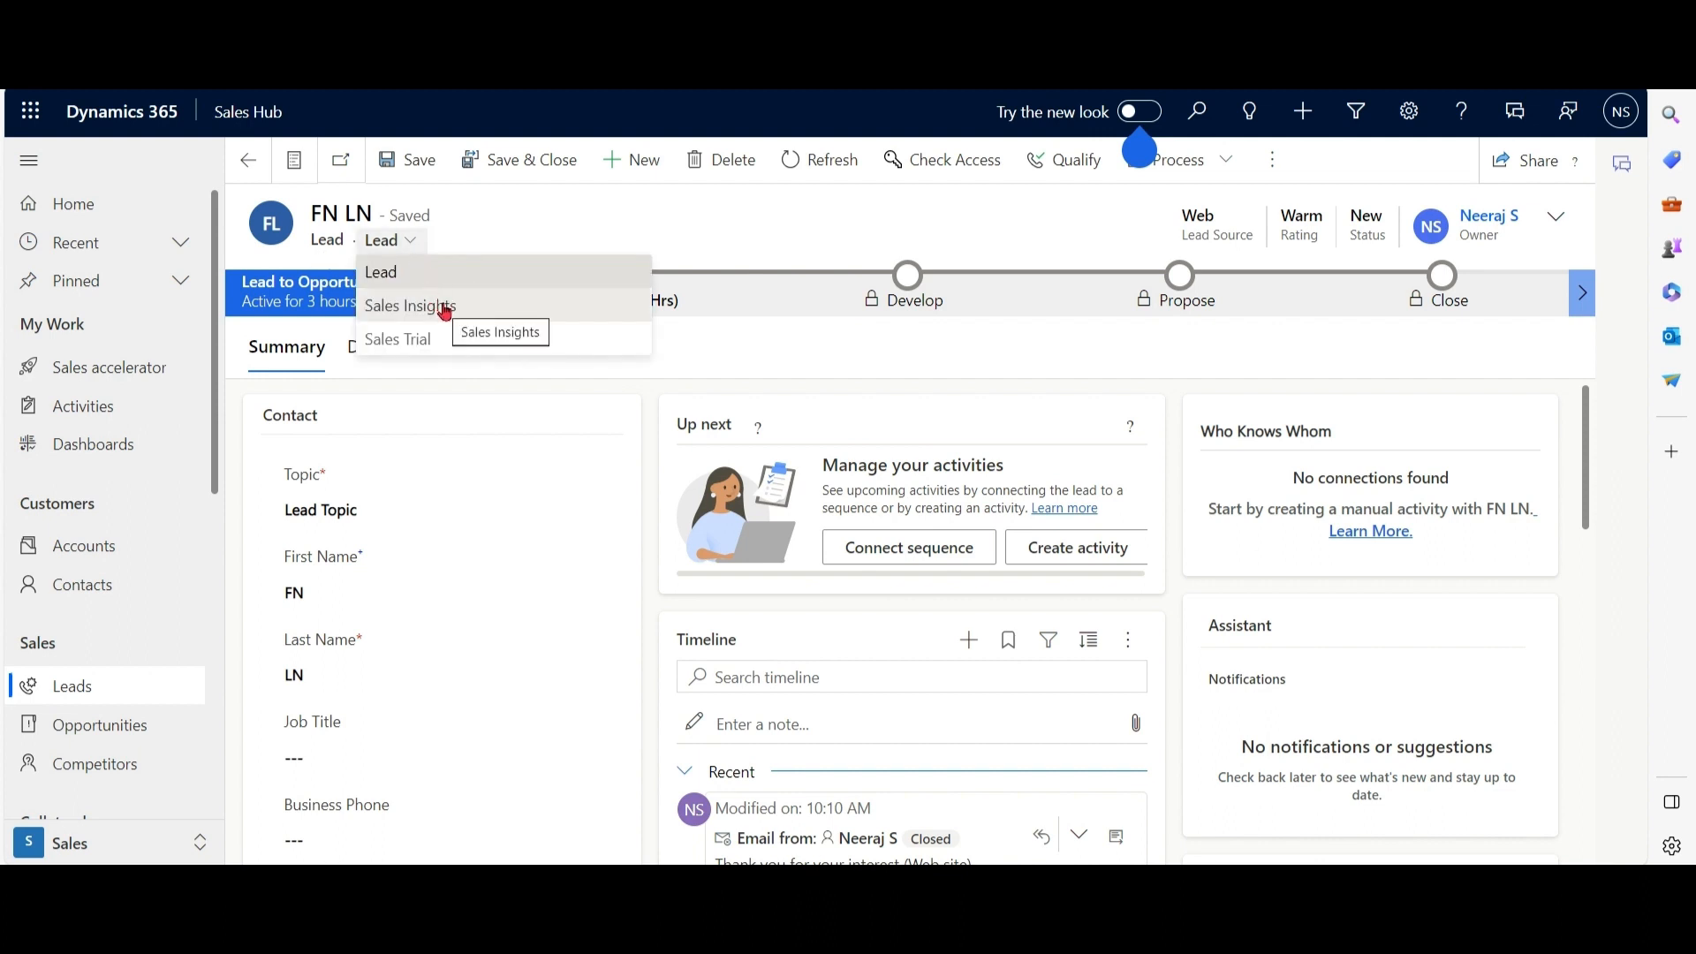
mouse_move(532, 226)
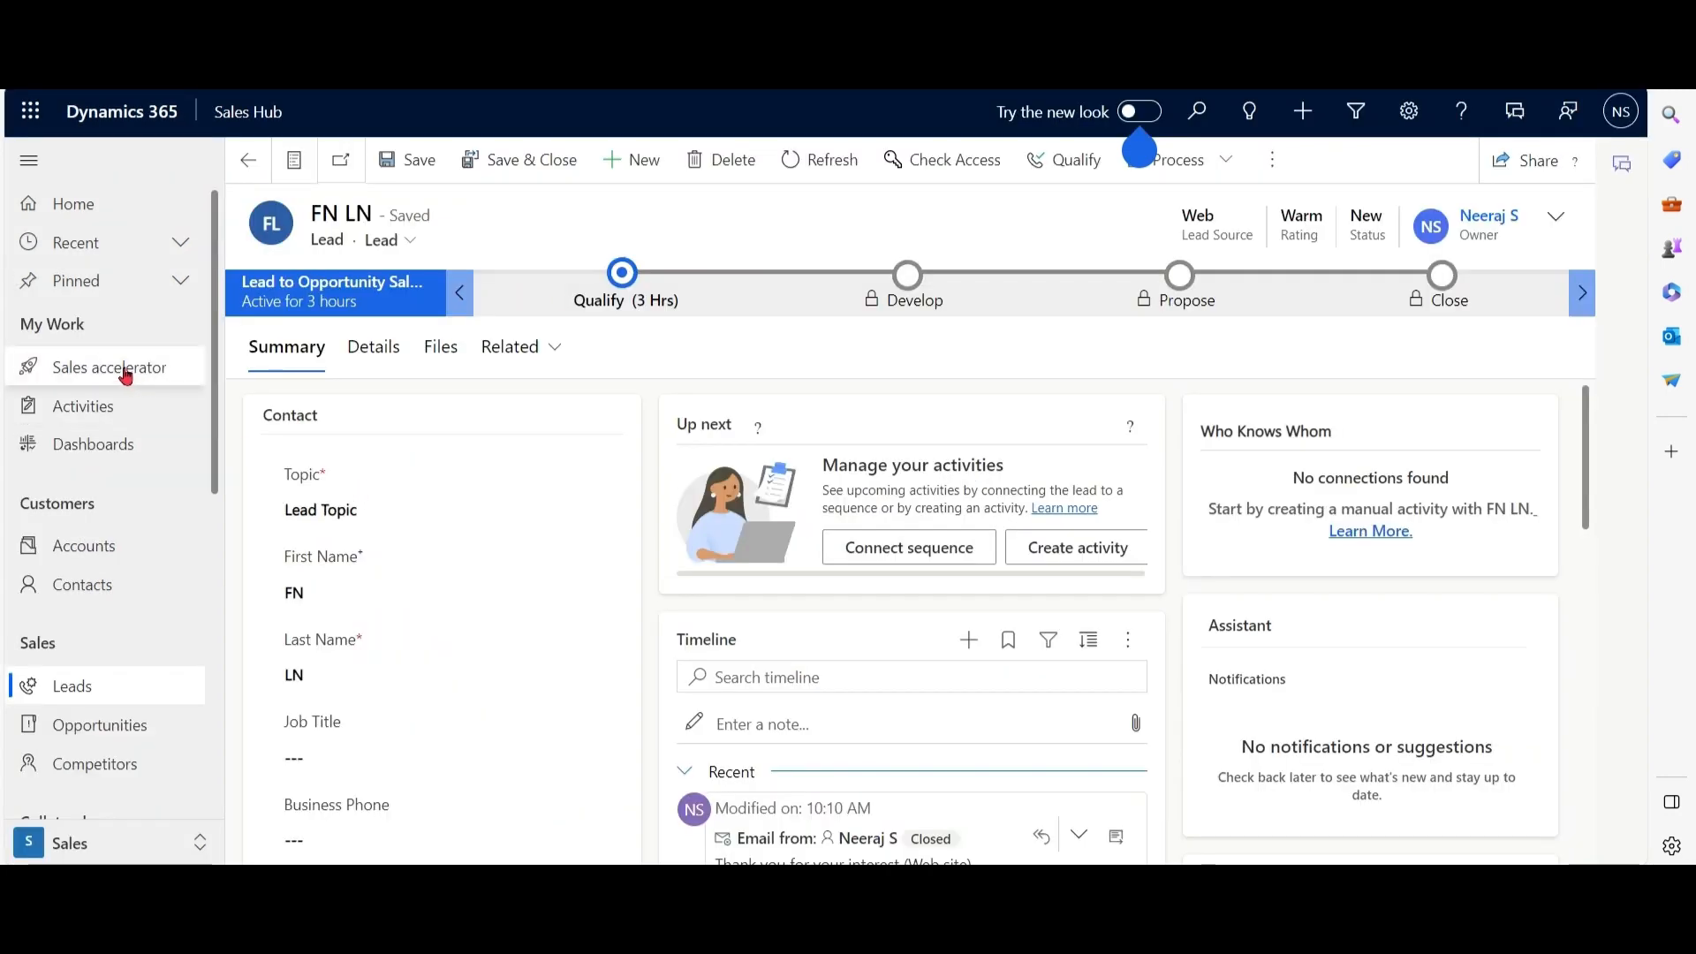
left_click(108, 368)
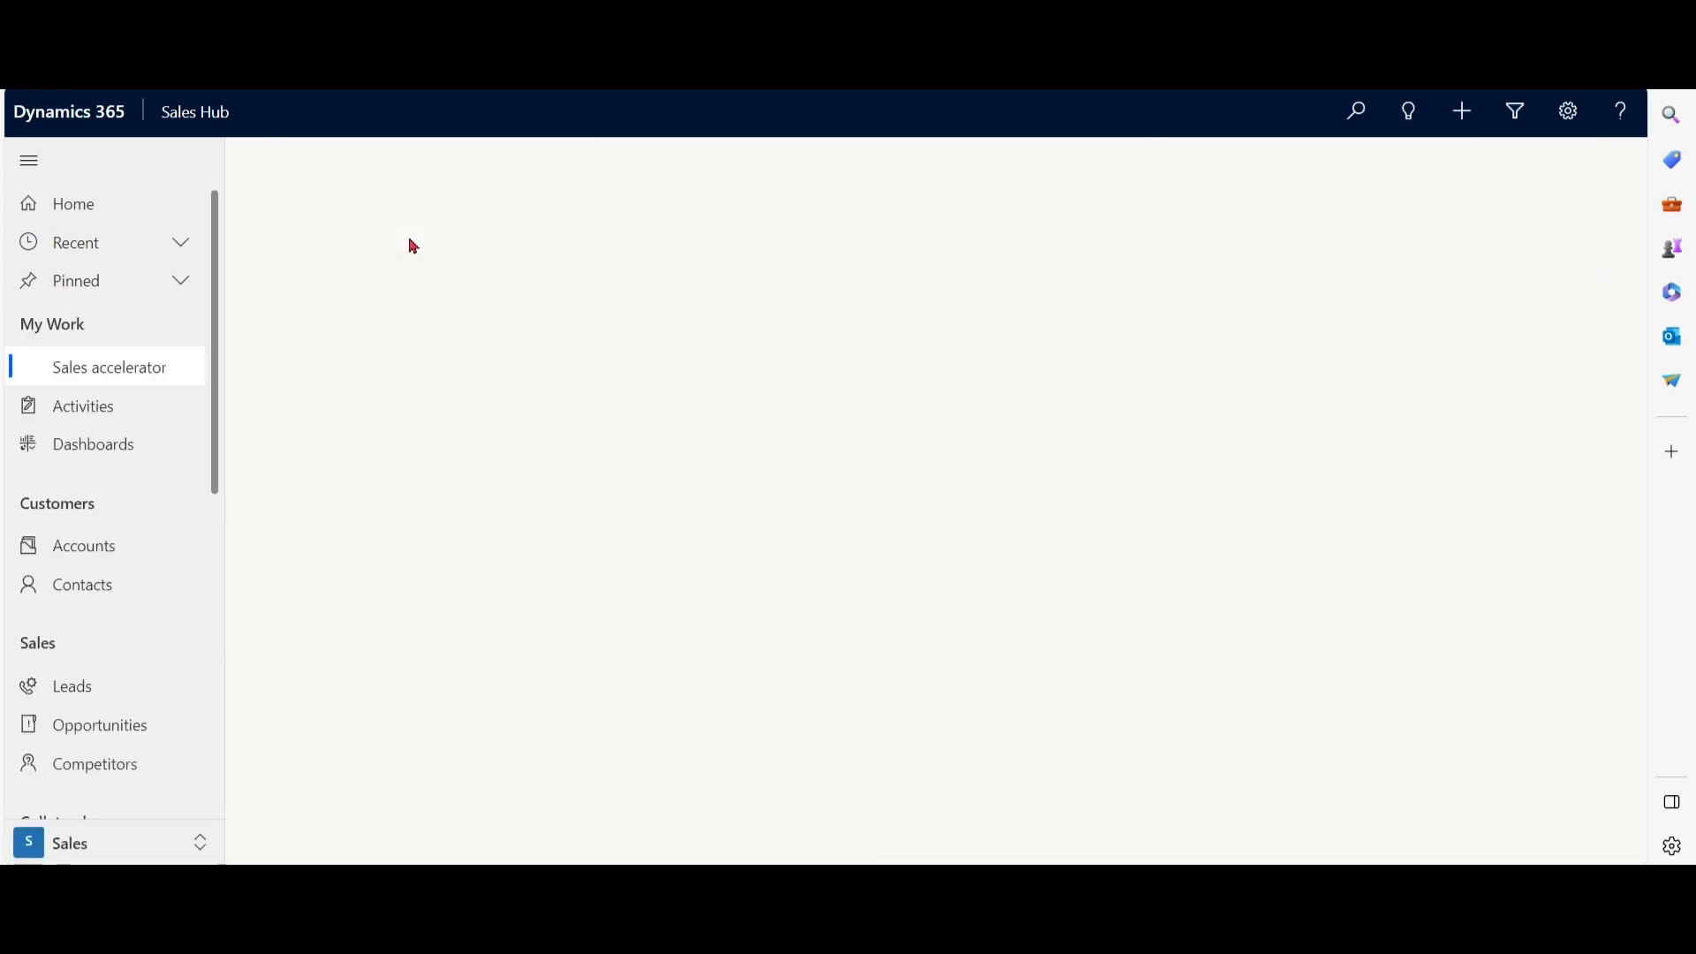
left_click(109, 367)
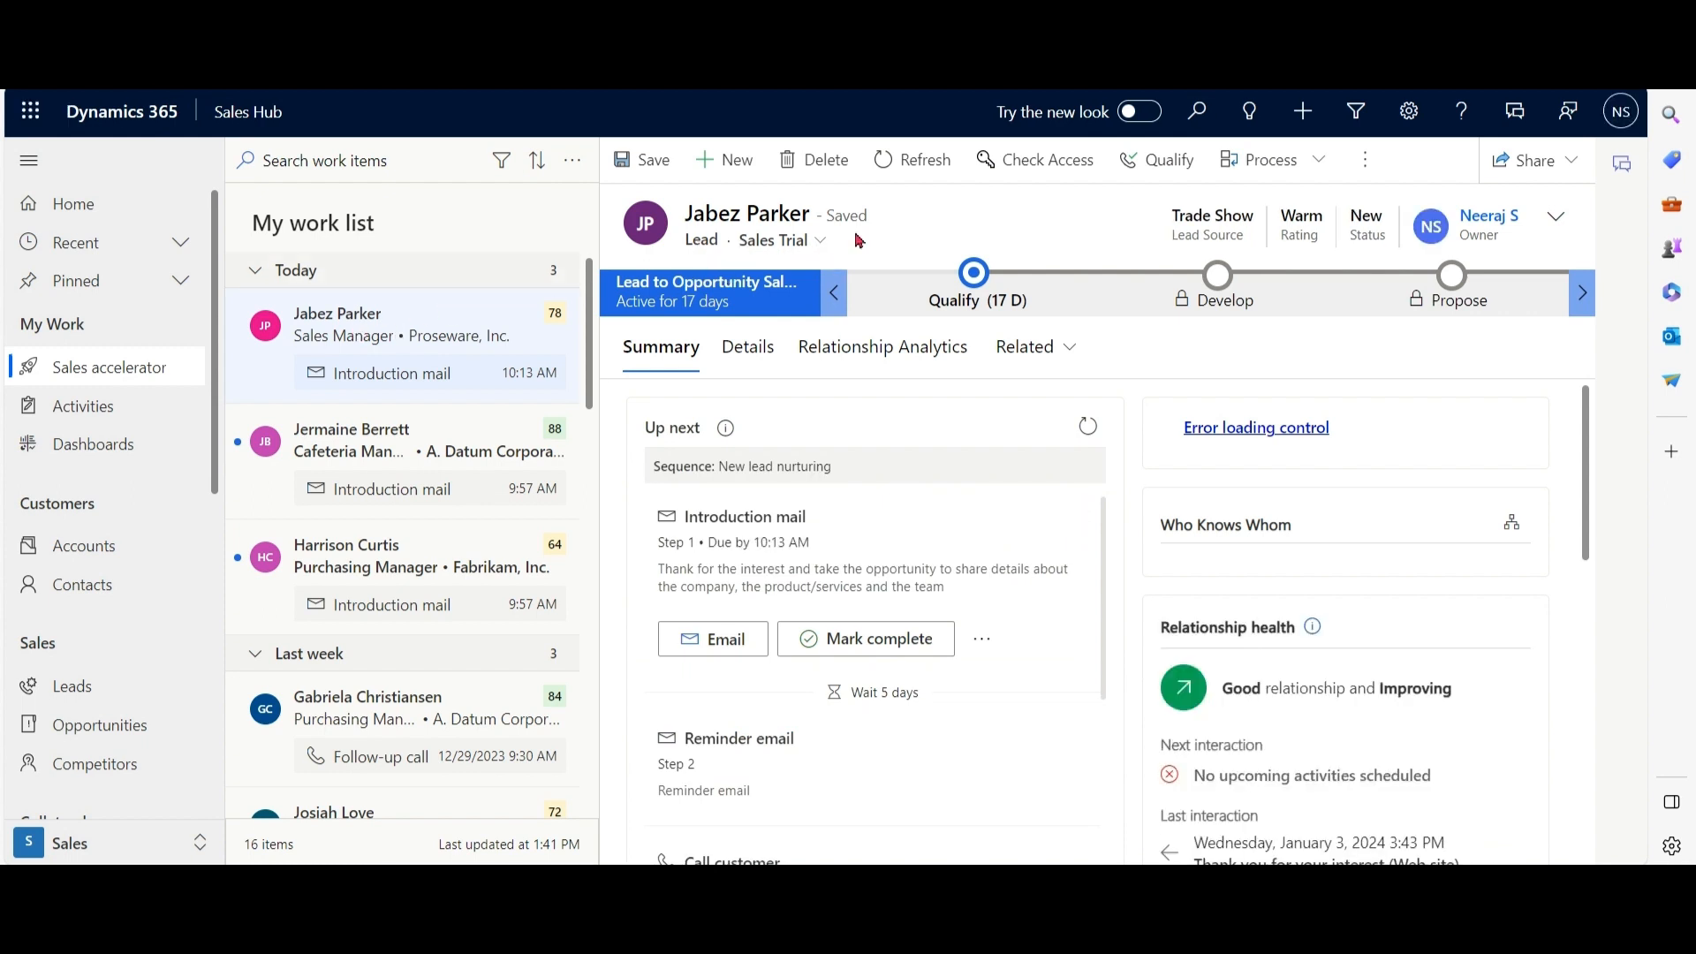
Set Sales Insights as the Leads default form in the quick setup and publish.
left_click(323, 601)
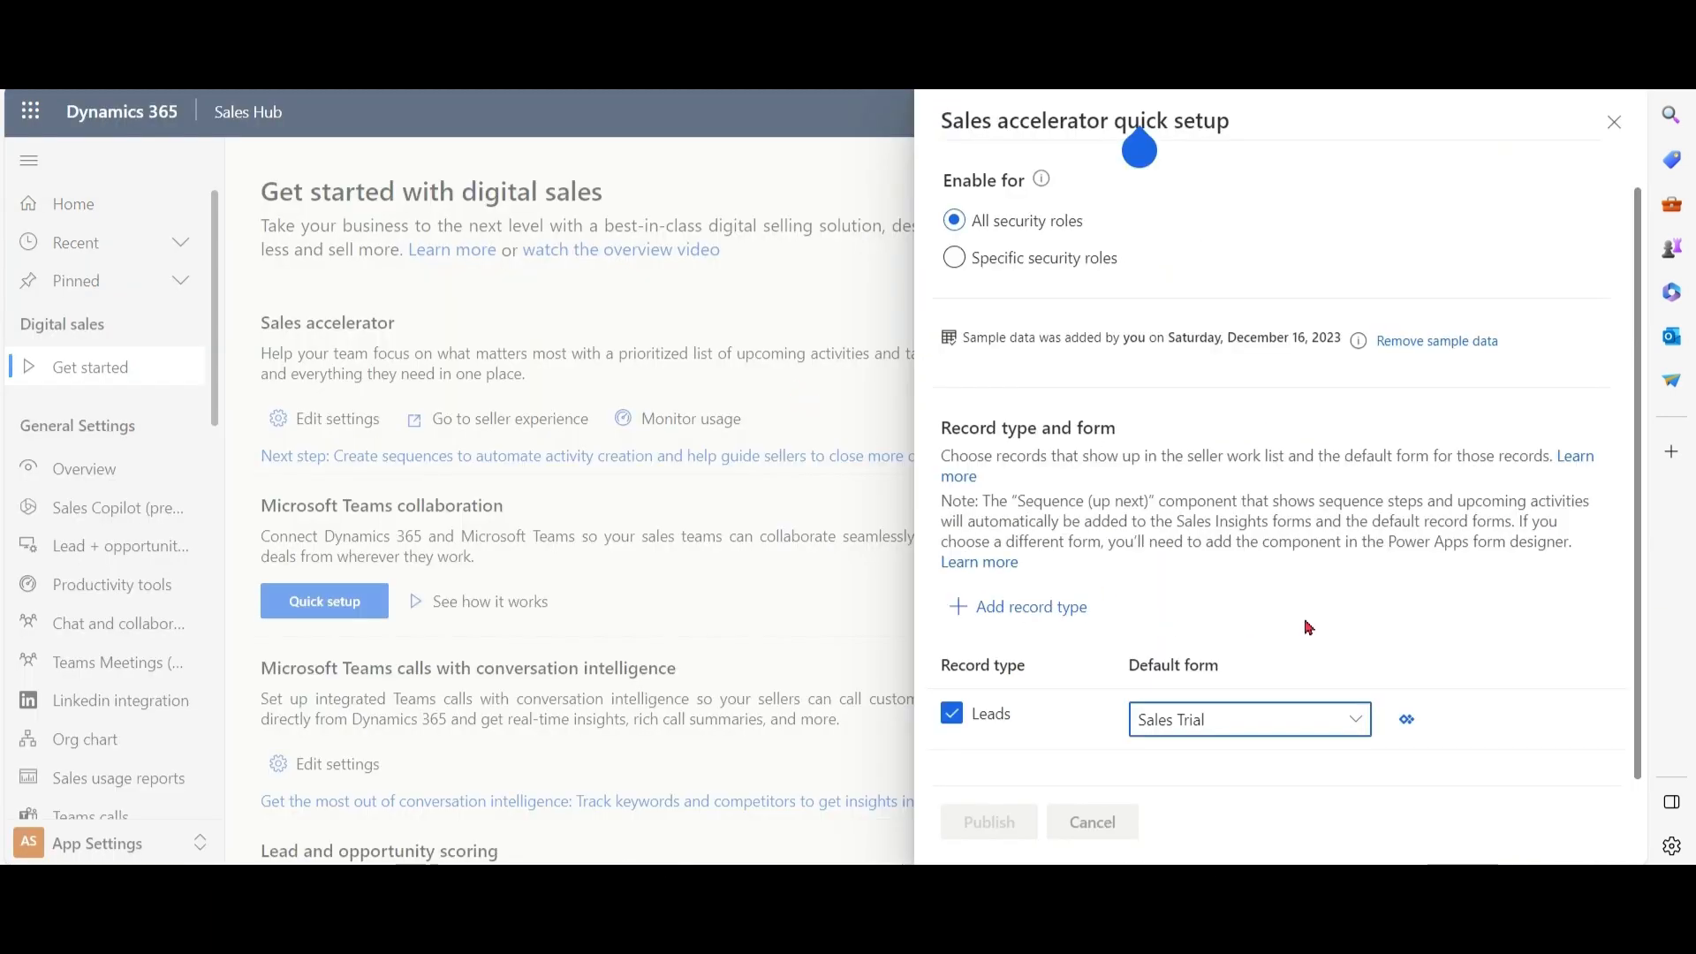
left_click(1249, 720)
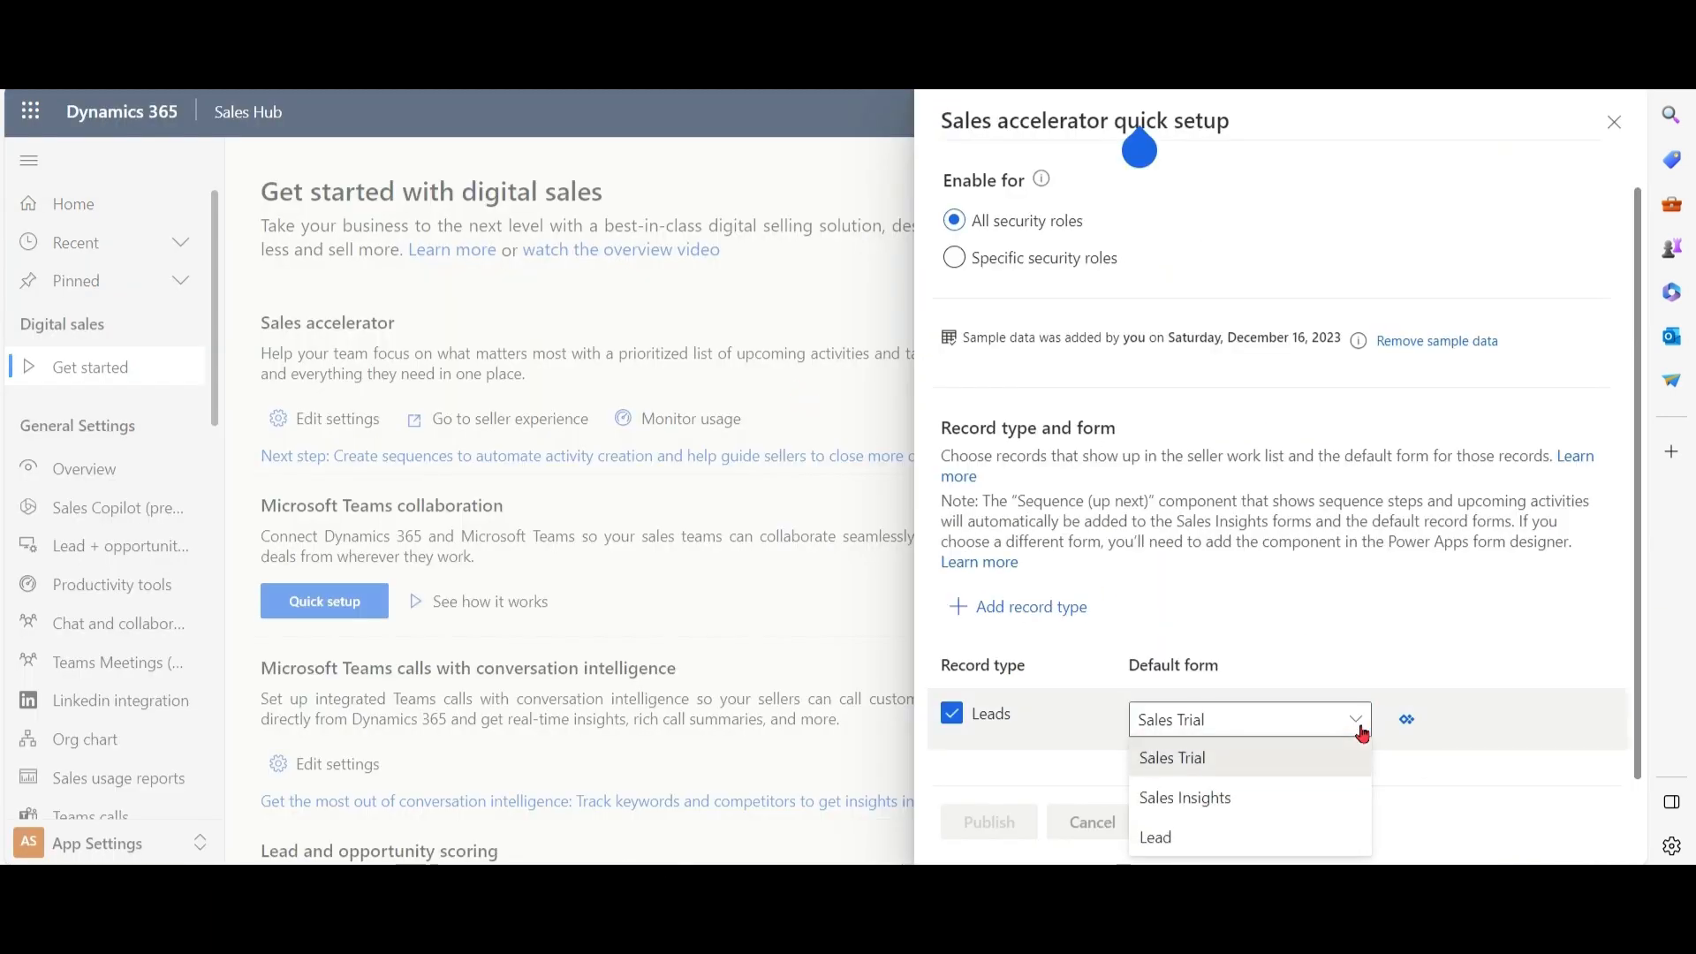
left_click(1184, 797)
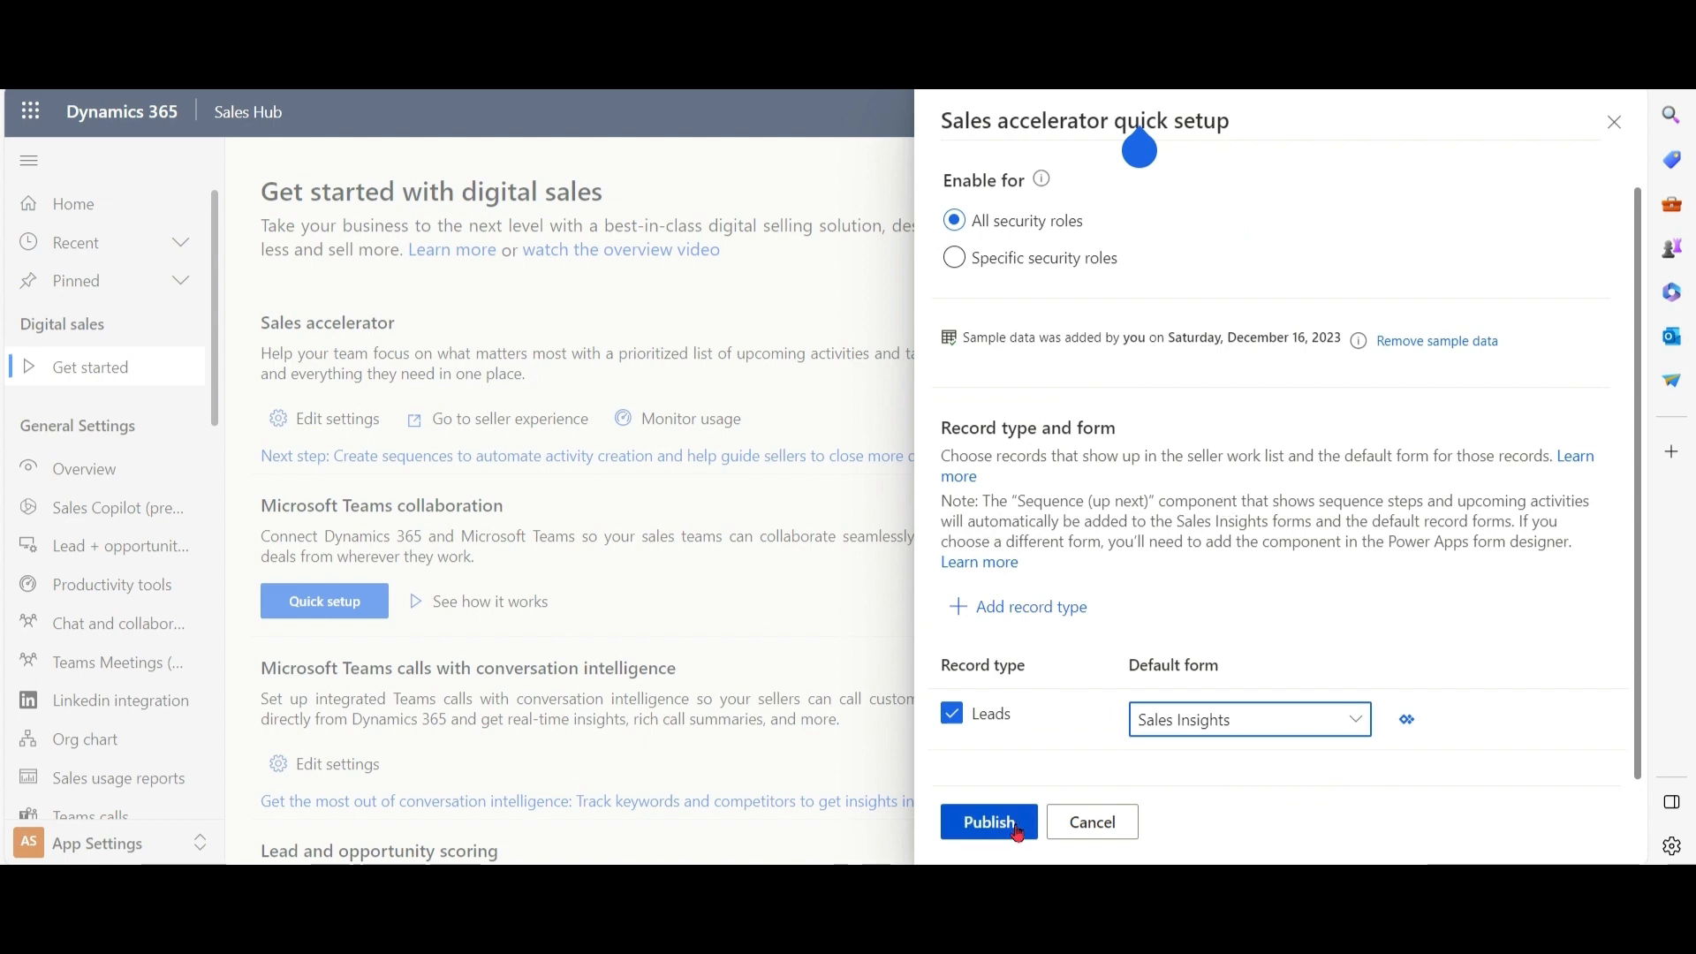
left_click(986, 822)
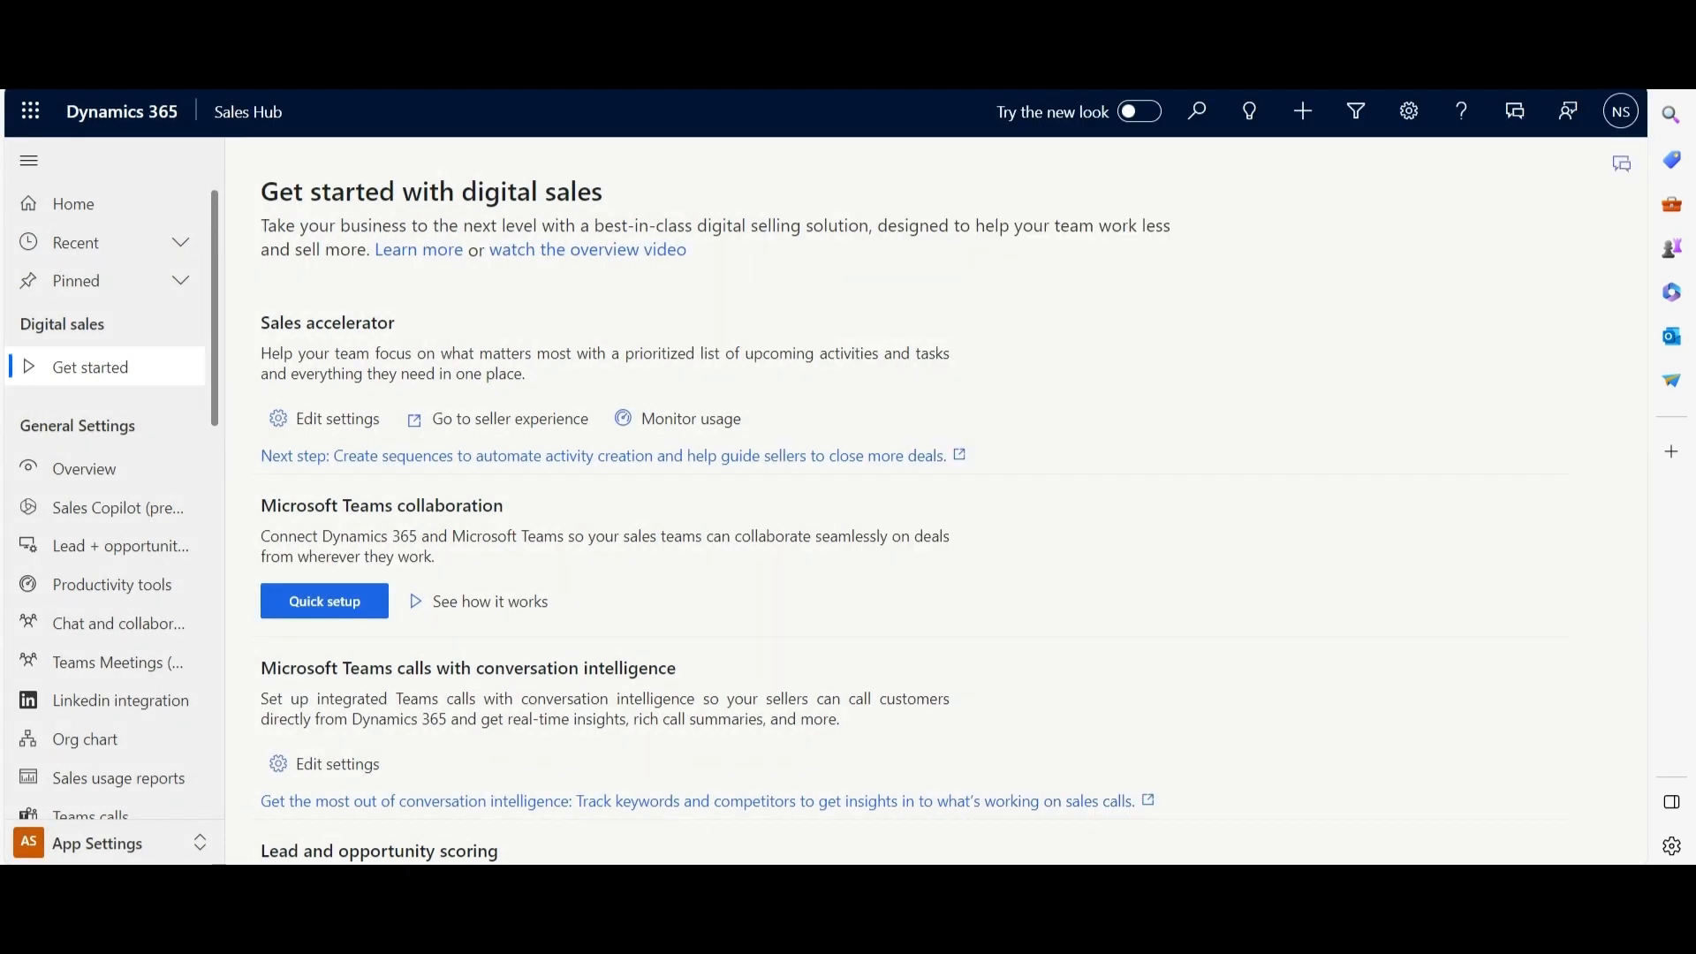
Reload the Sales accelerator work list in the other tab and return to digital sales settings.
left_click(109, 367)
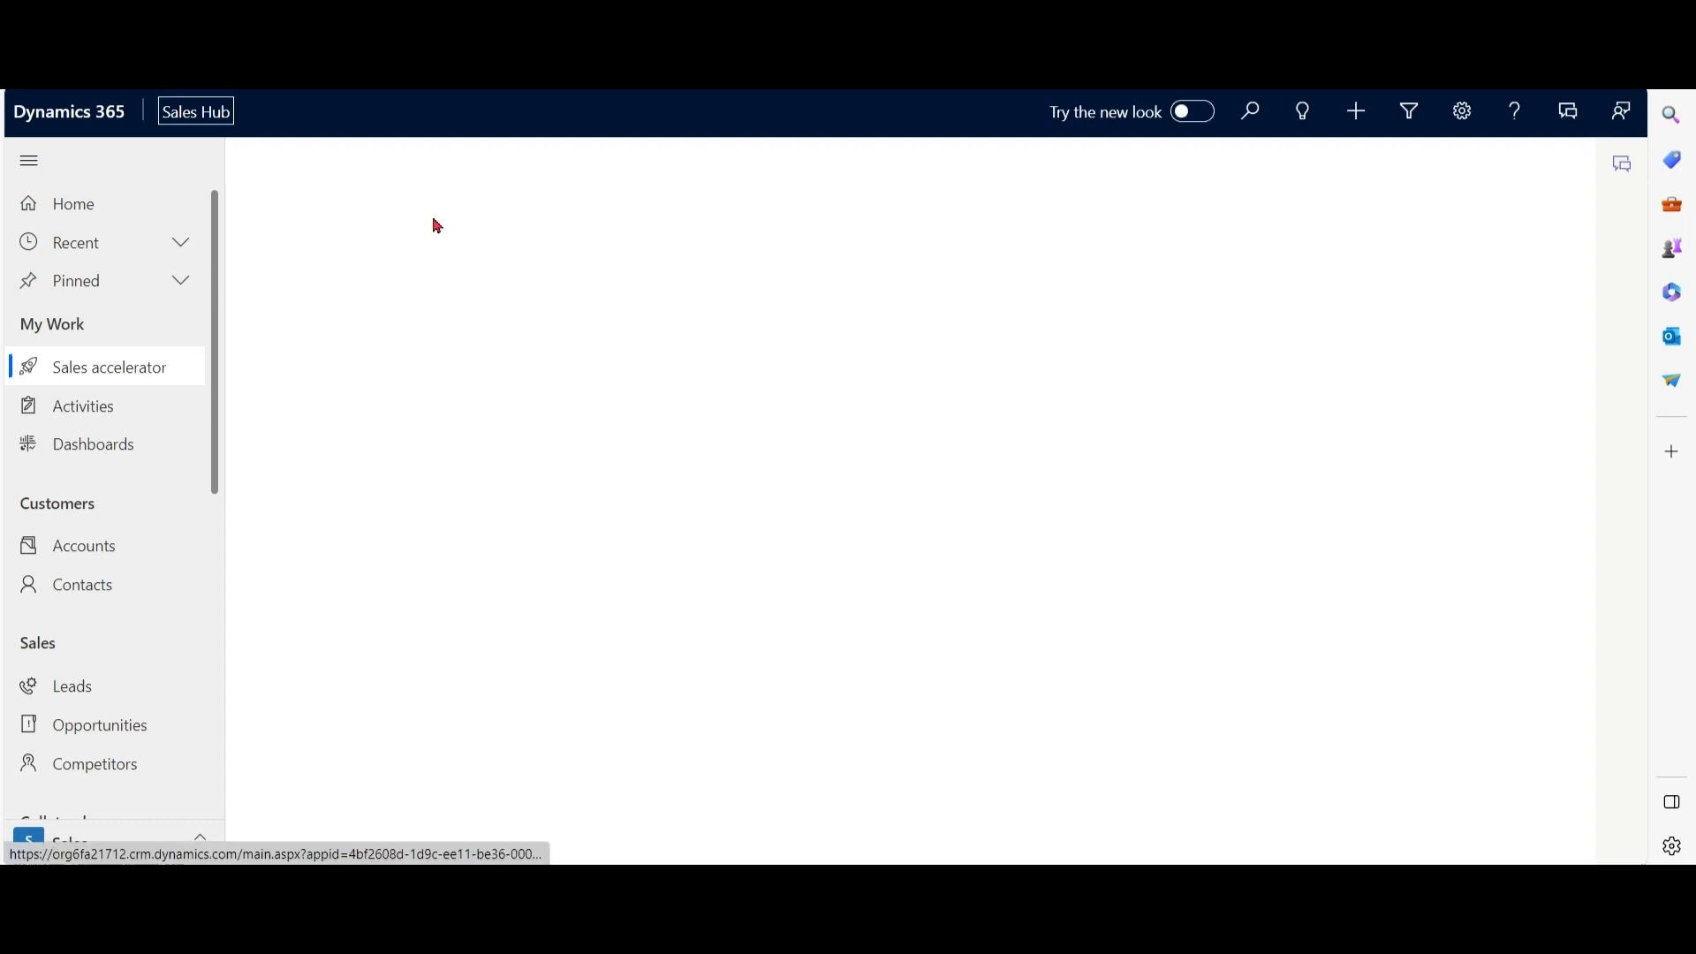
left_click(108, 368)
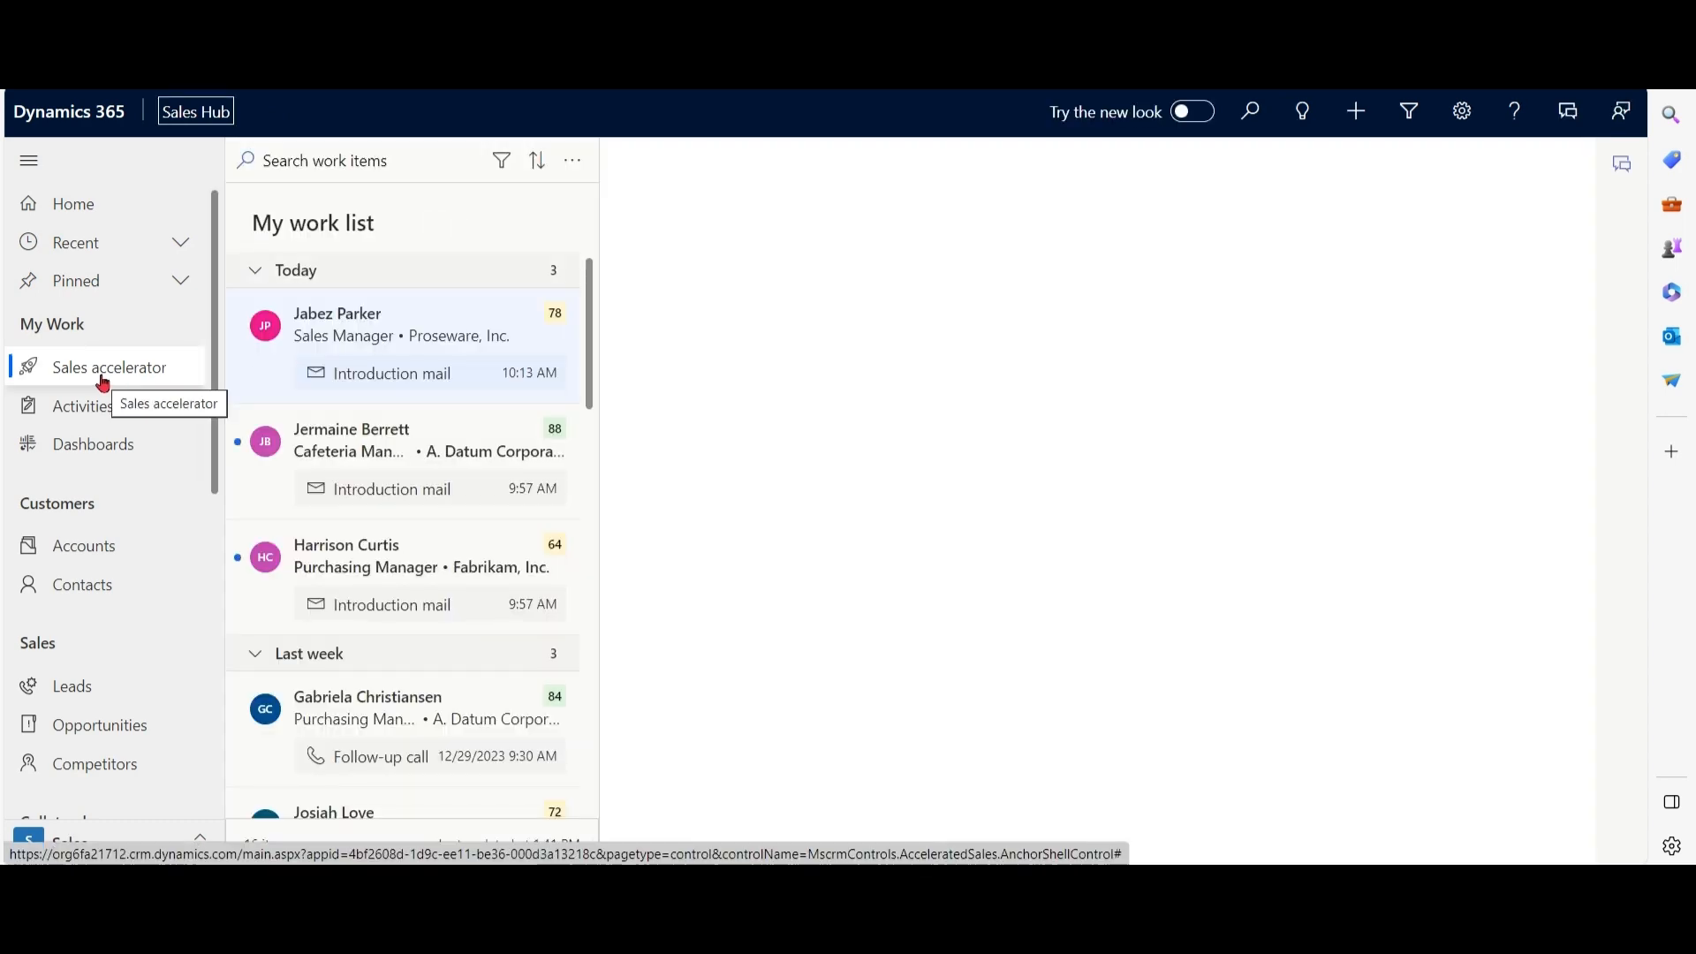
left_click(335, 325)
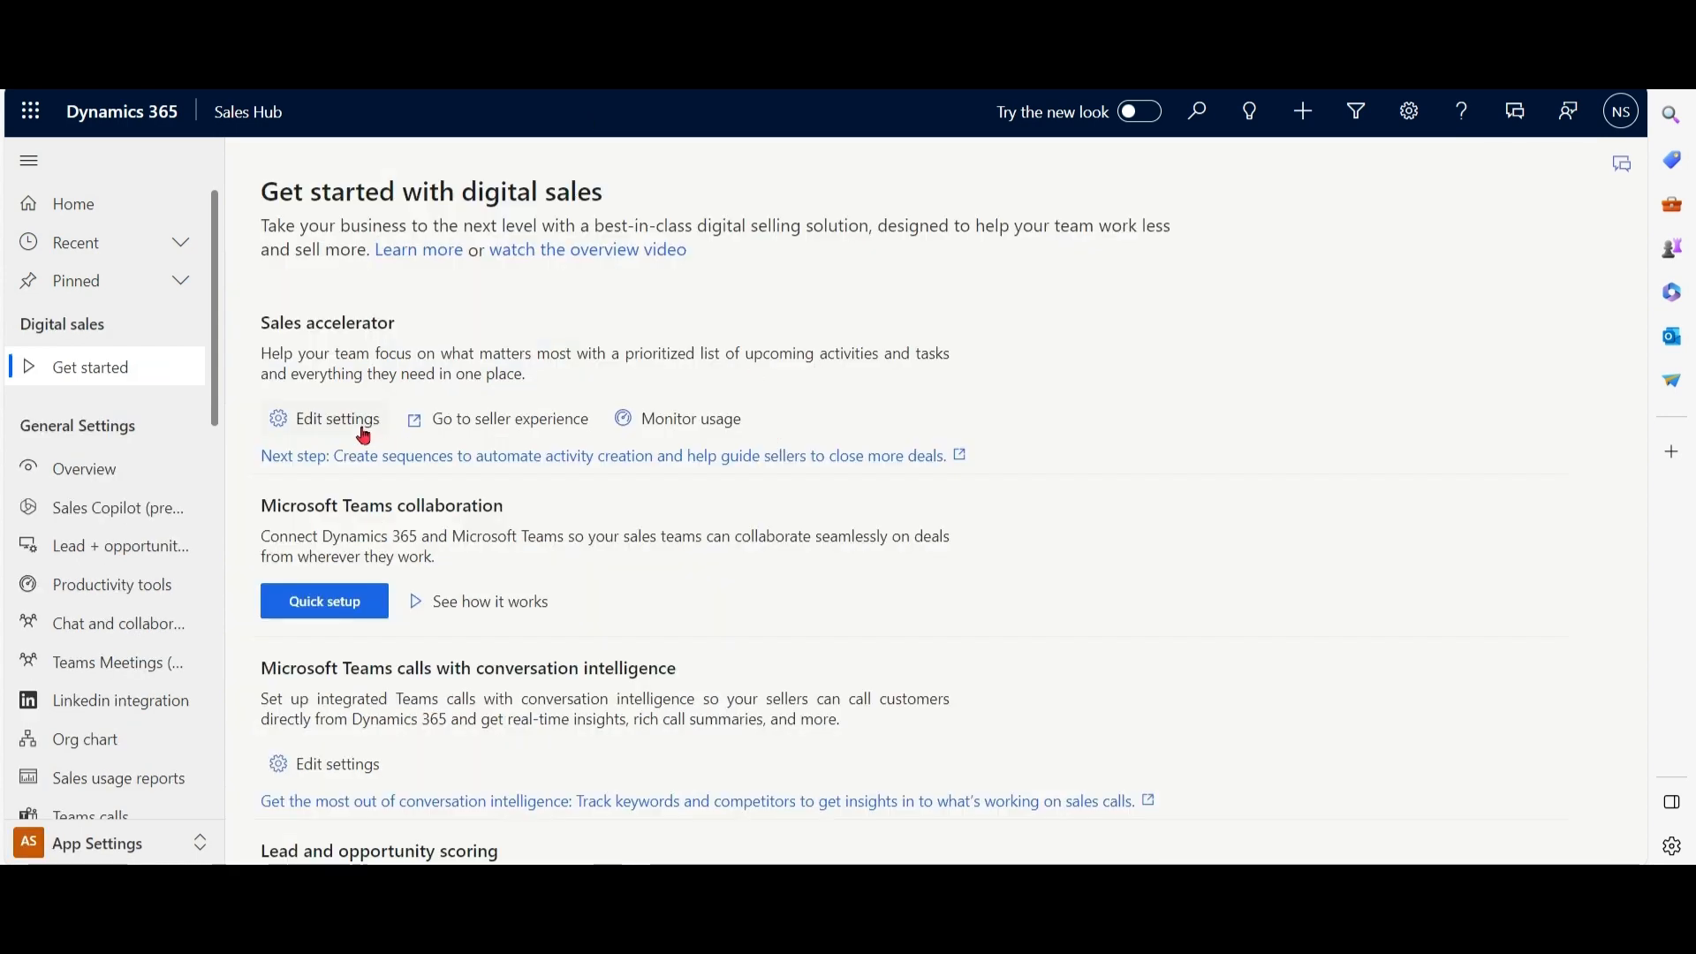
Add Opportunities as a sales accelerator record type with a default form, then switch to the Sales tab.
left_click(336, 418)
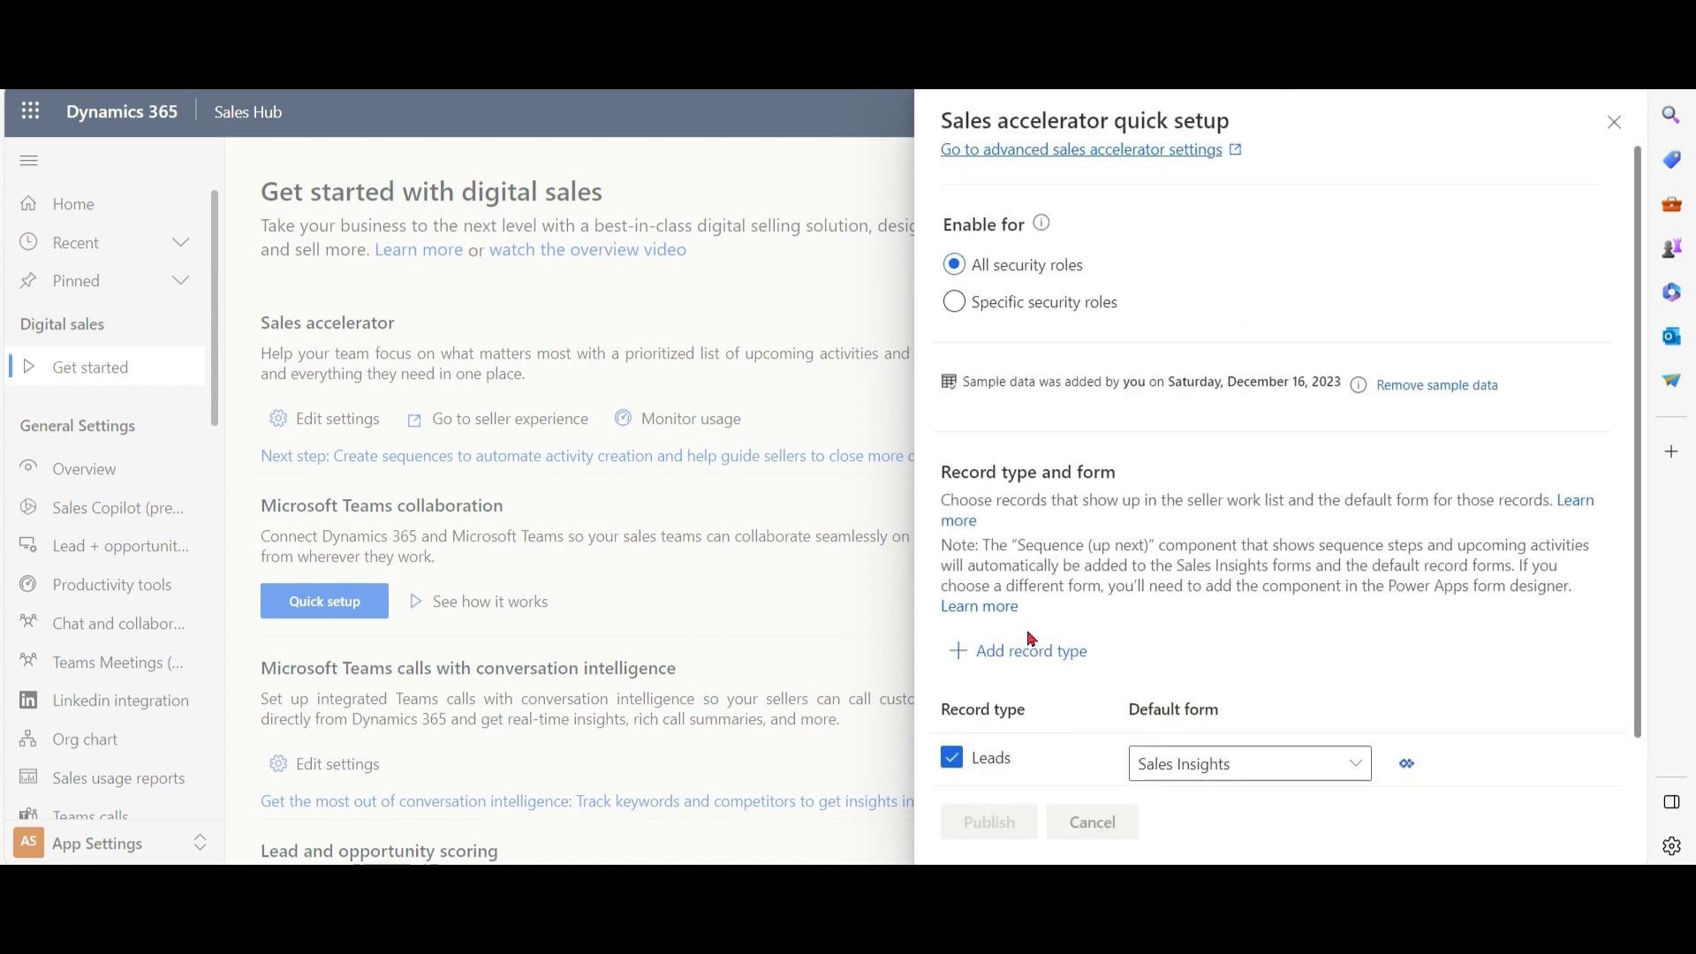
left_click(1028, 651)
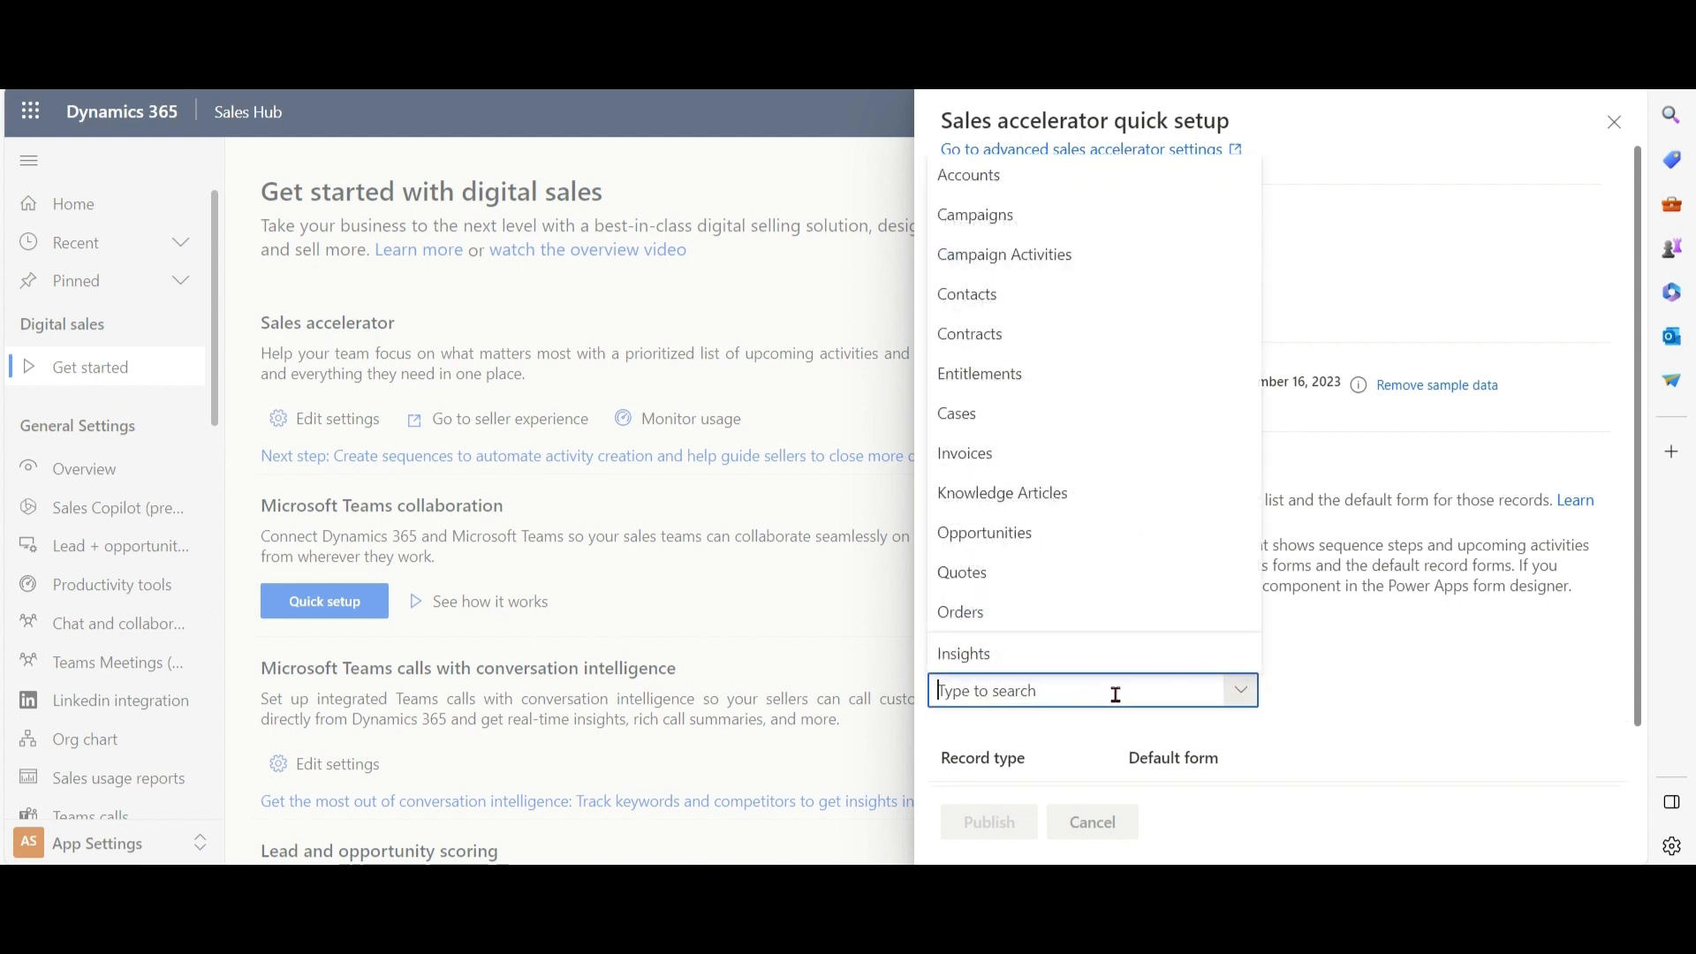
left_click(984, 532)
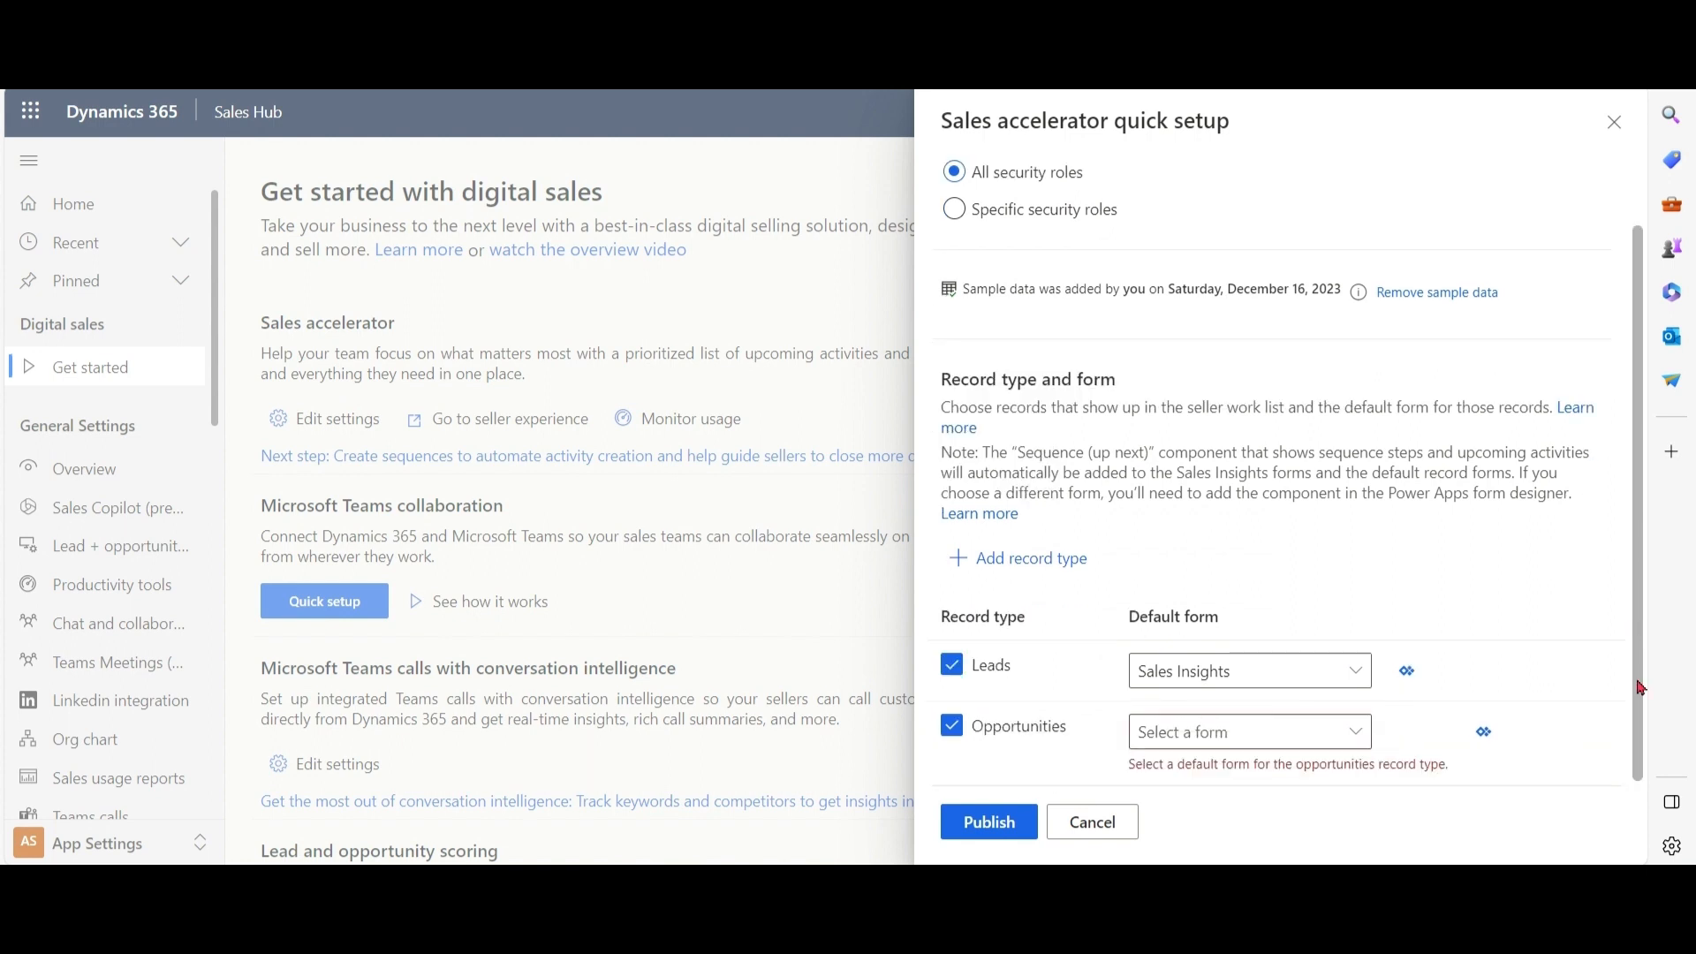
left_click(1246, 732)
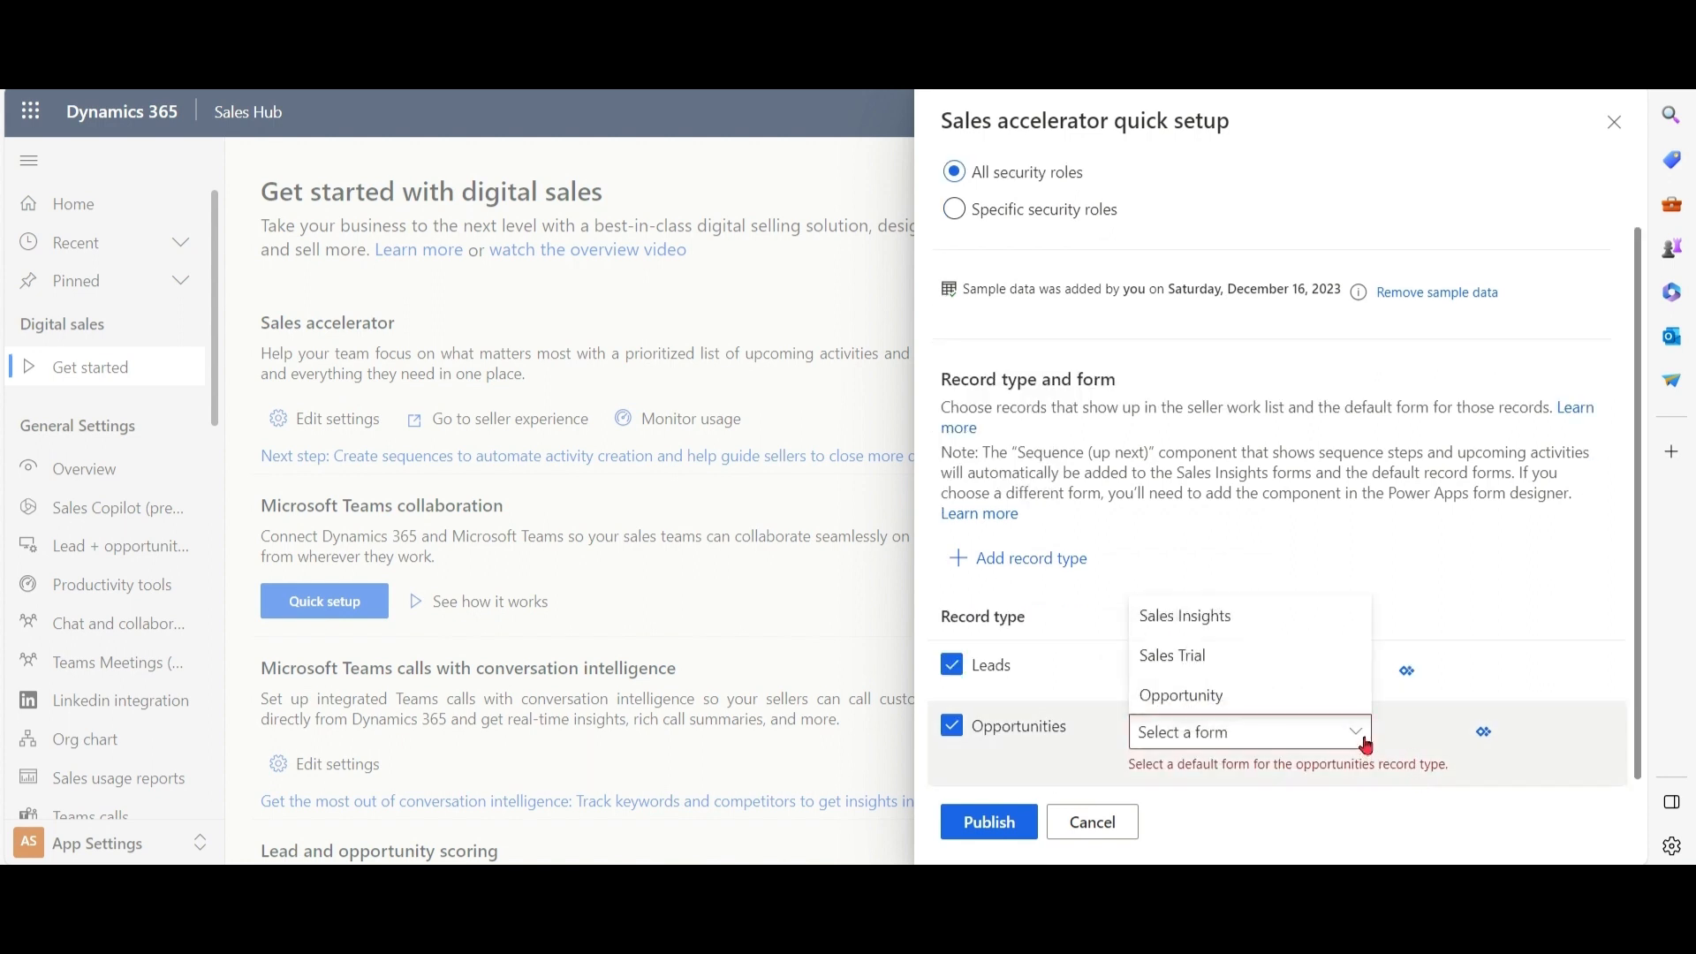
left_click(1184, 615)
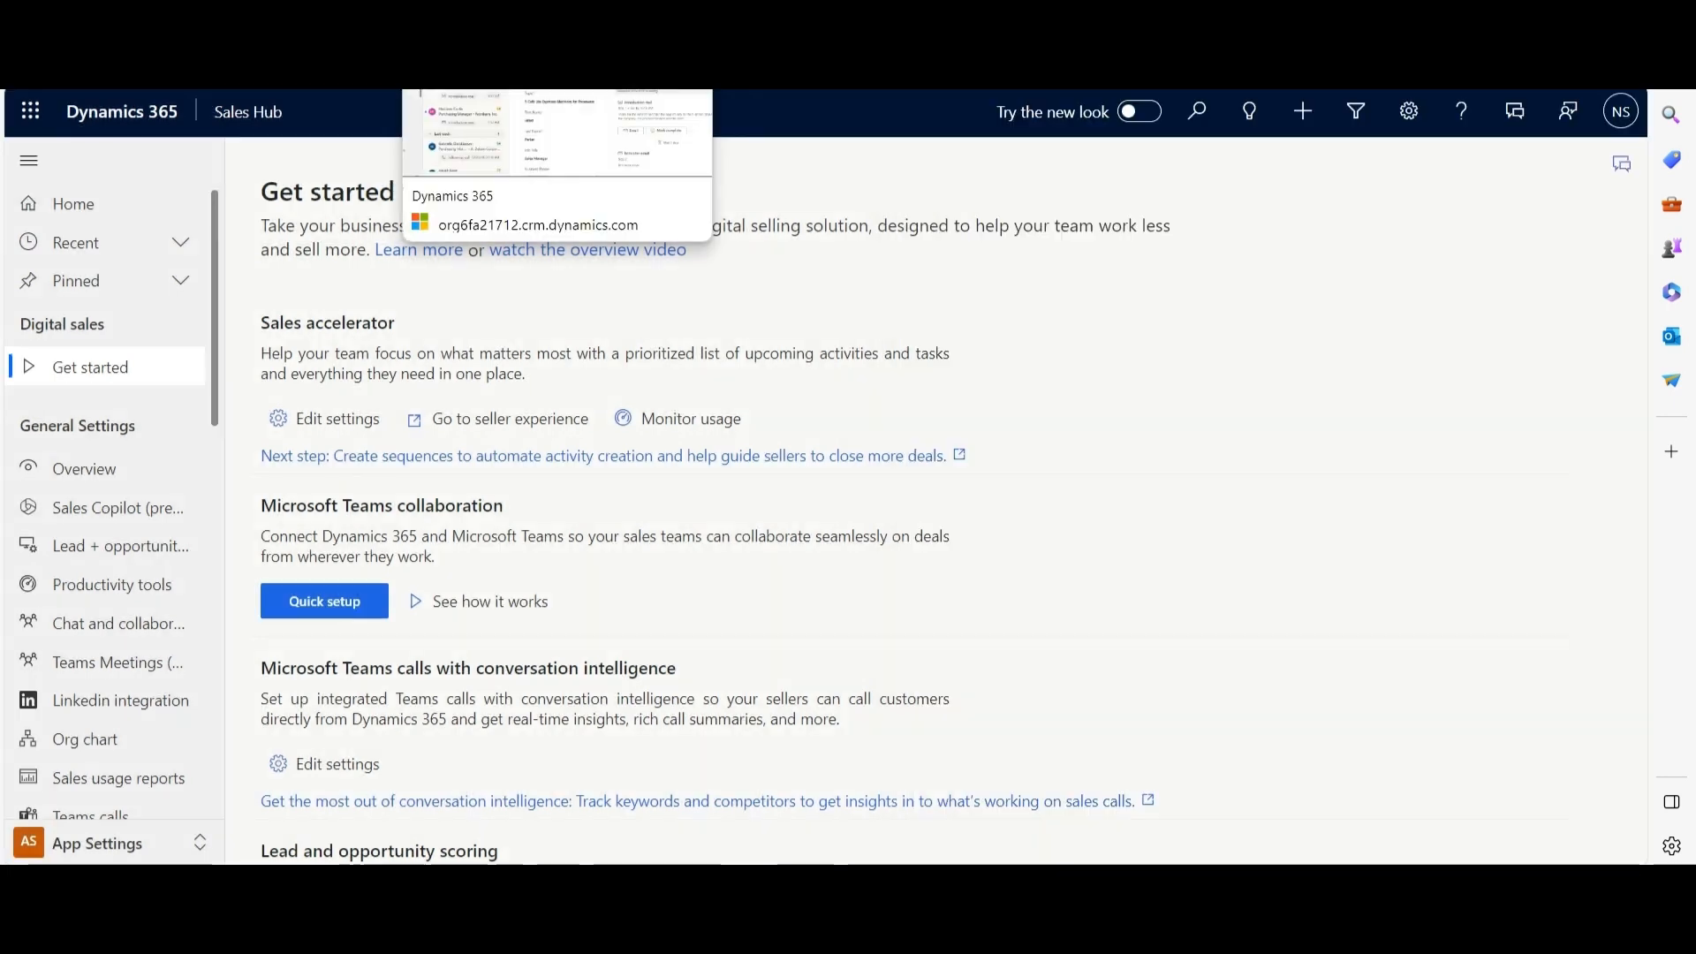
left_click(109, 368)
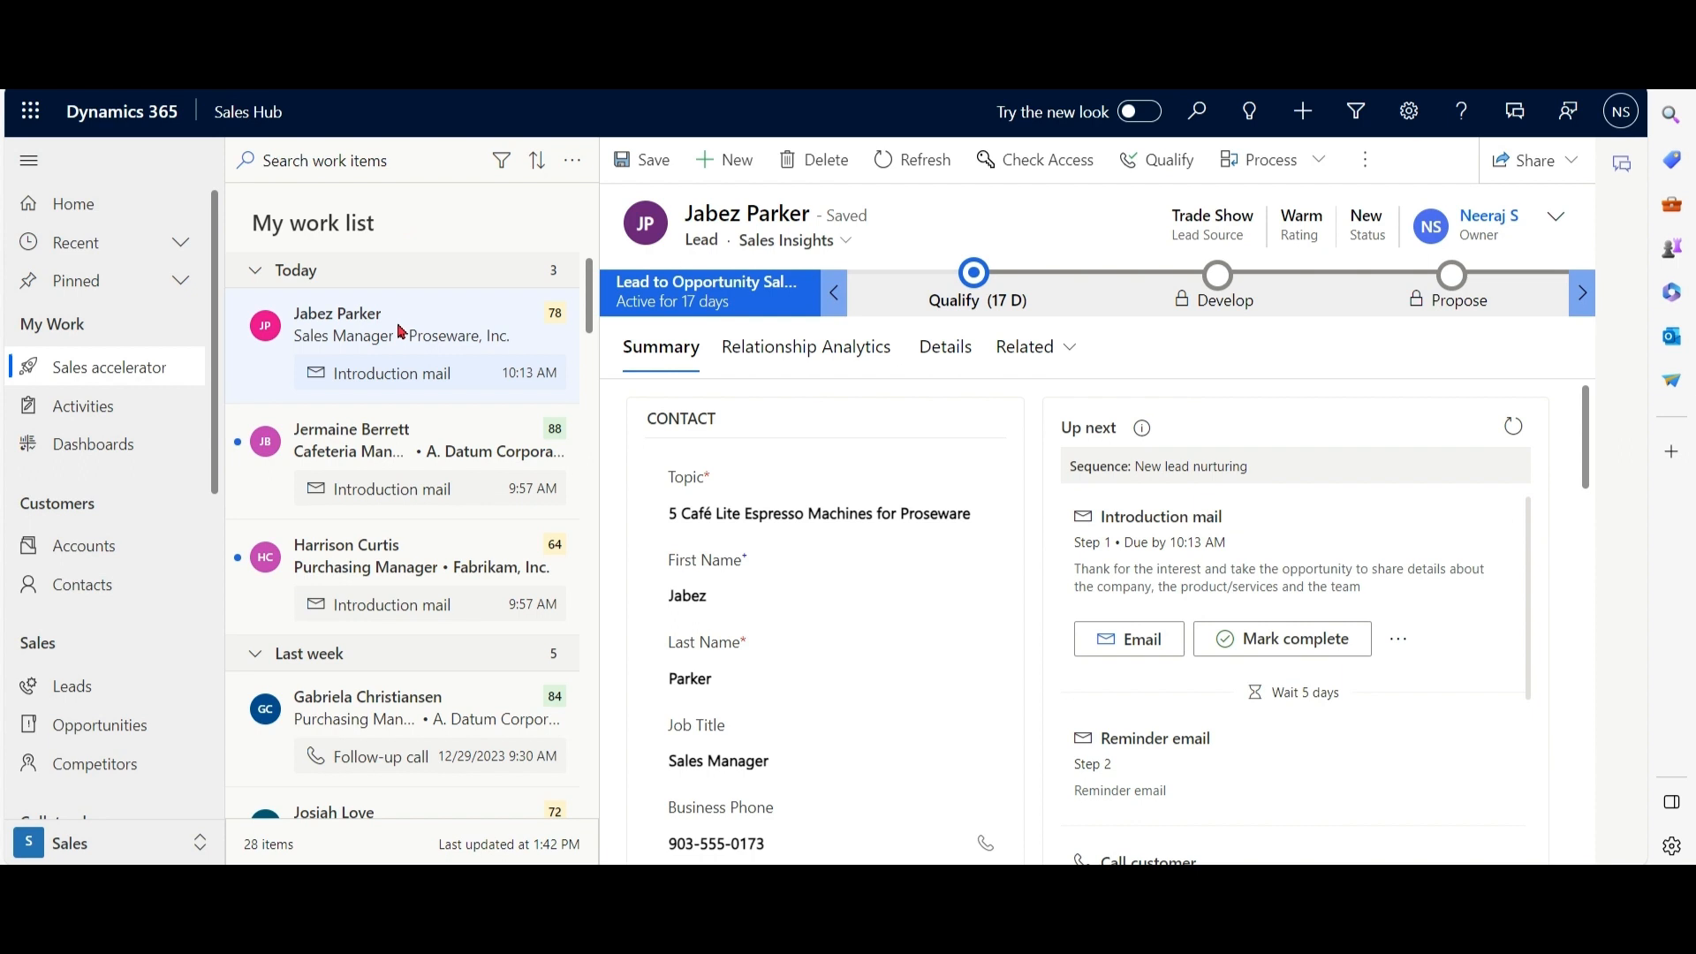
mouse_move(500, 160)
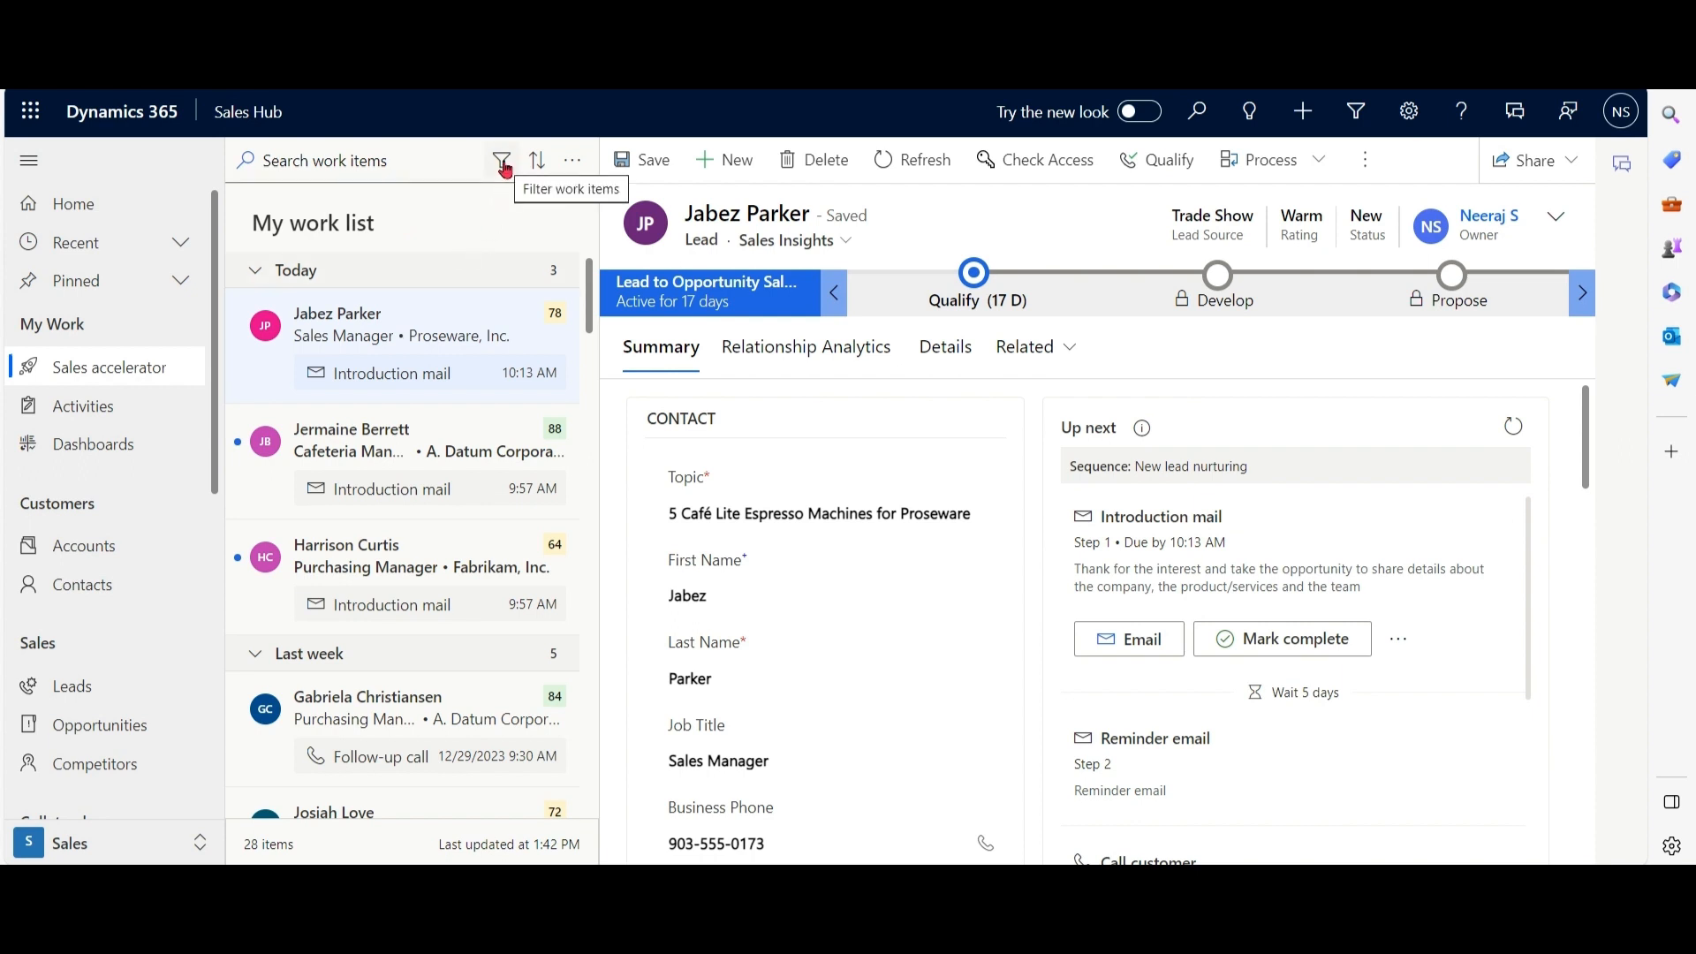
Filter the work list by record type Opportunities, then switch to the App Settings area.
left_click(500, 161)
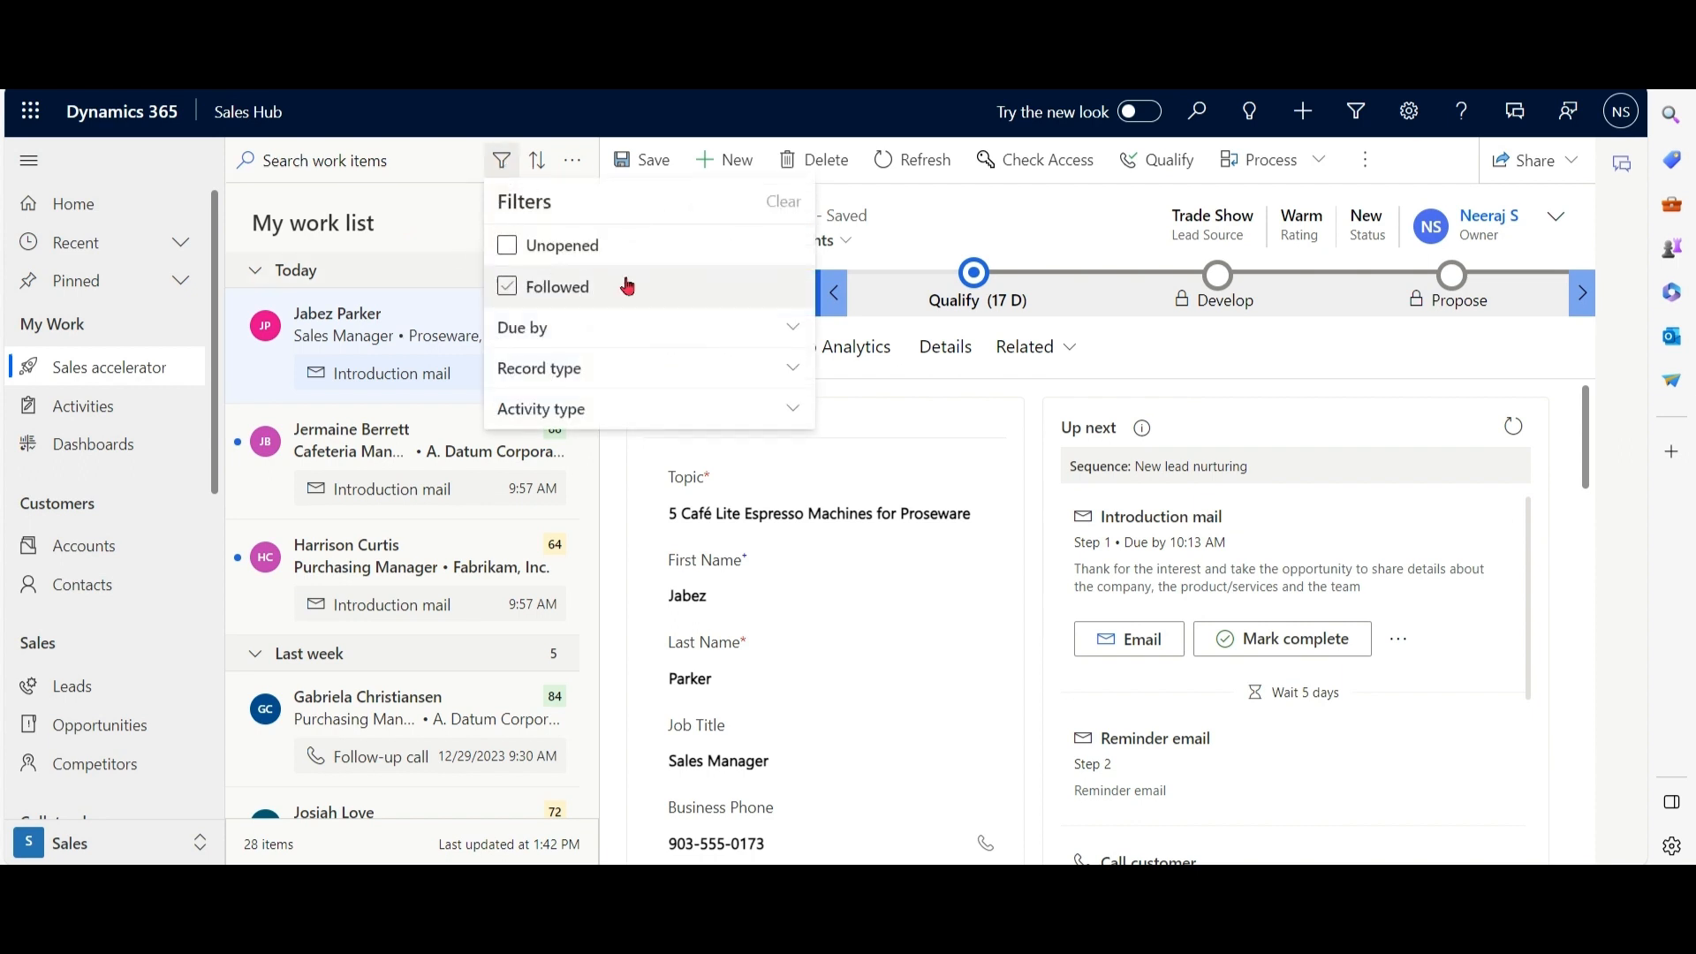
left_click(539, 367)
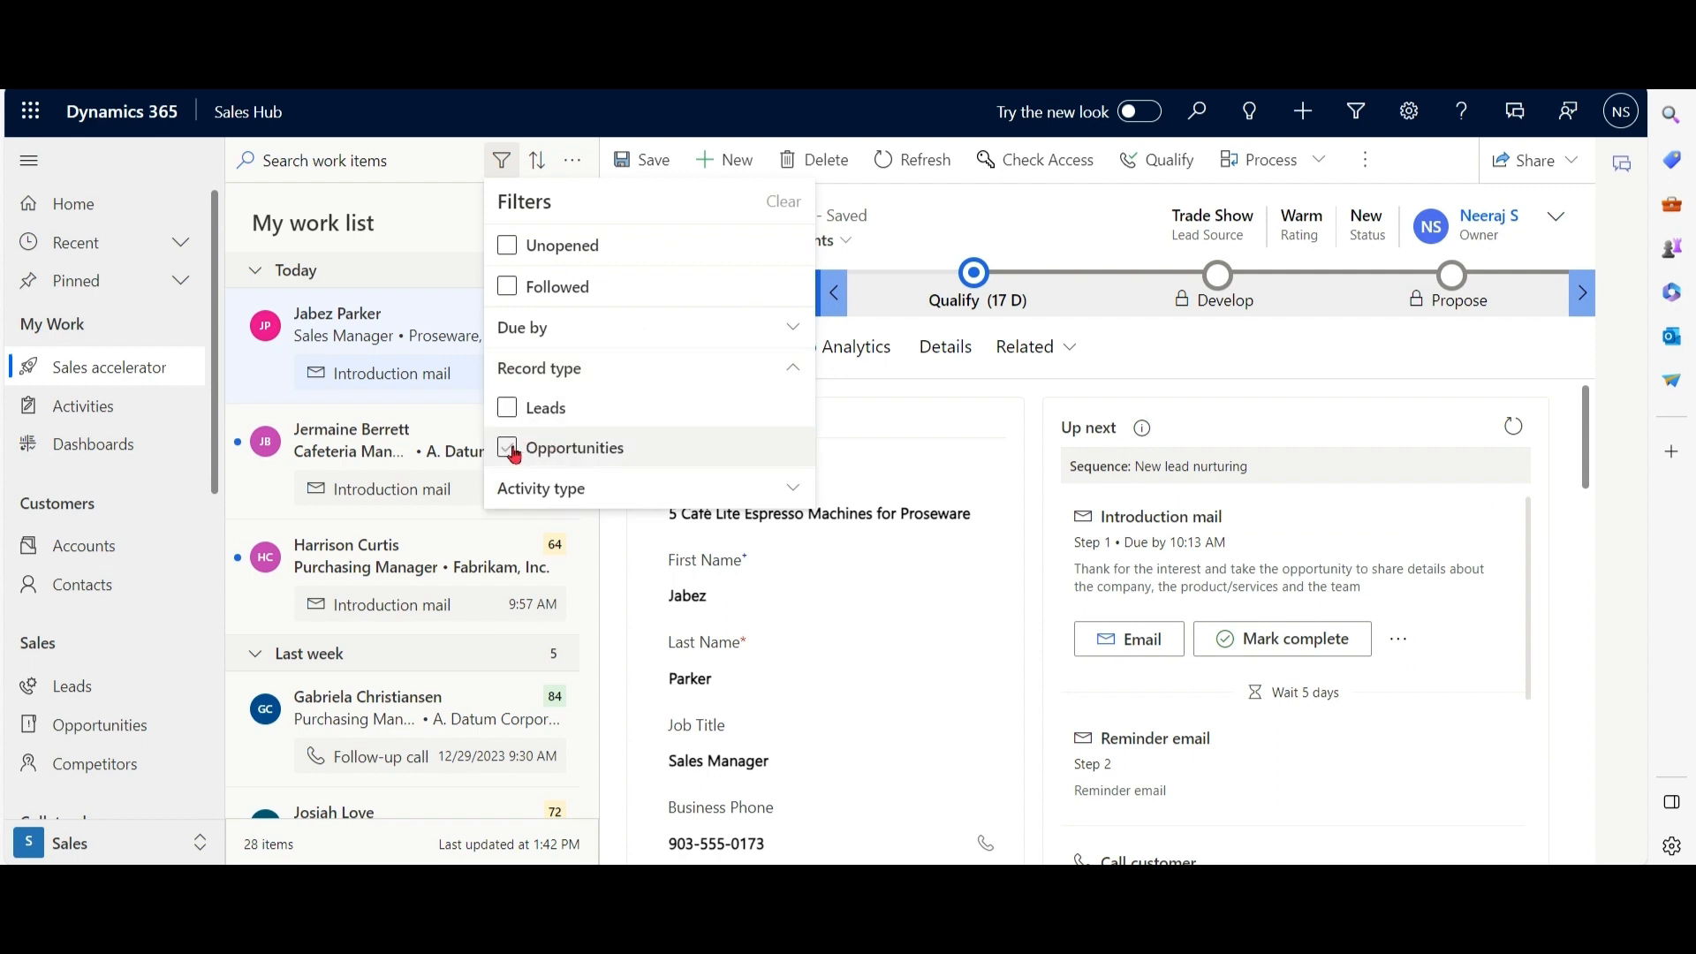
left_click(507, 447)
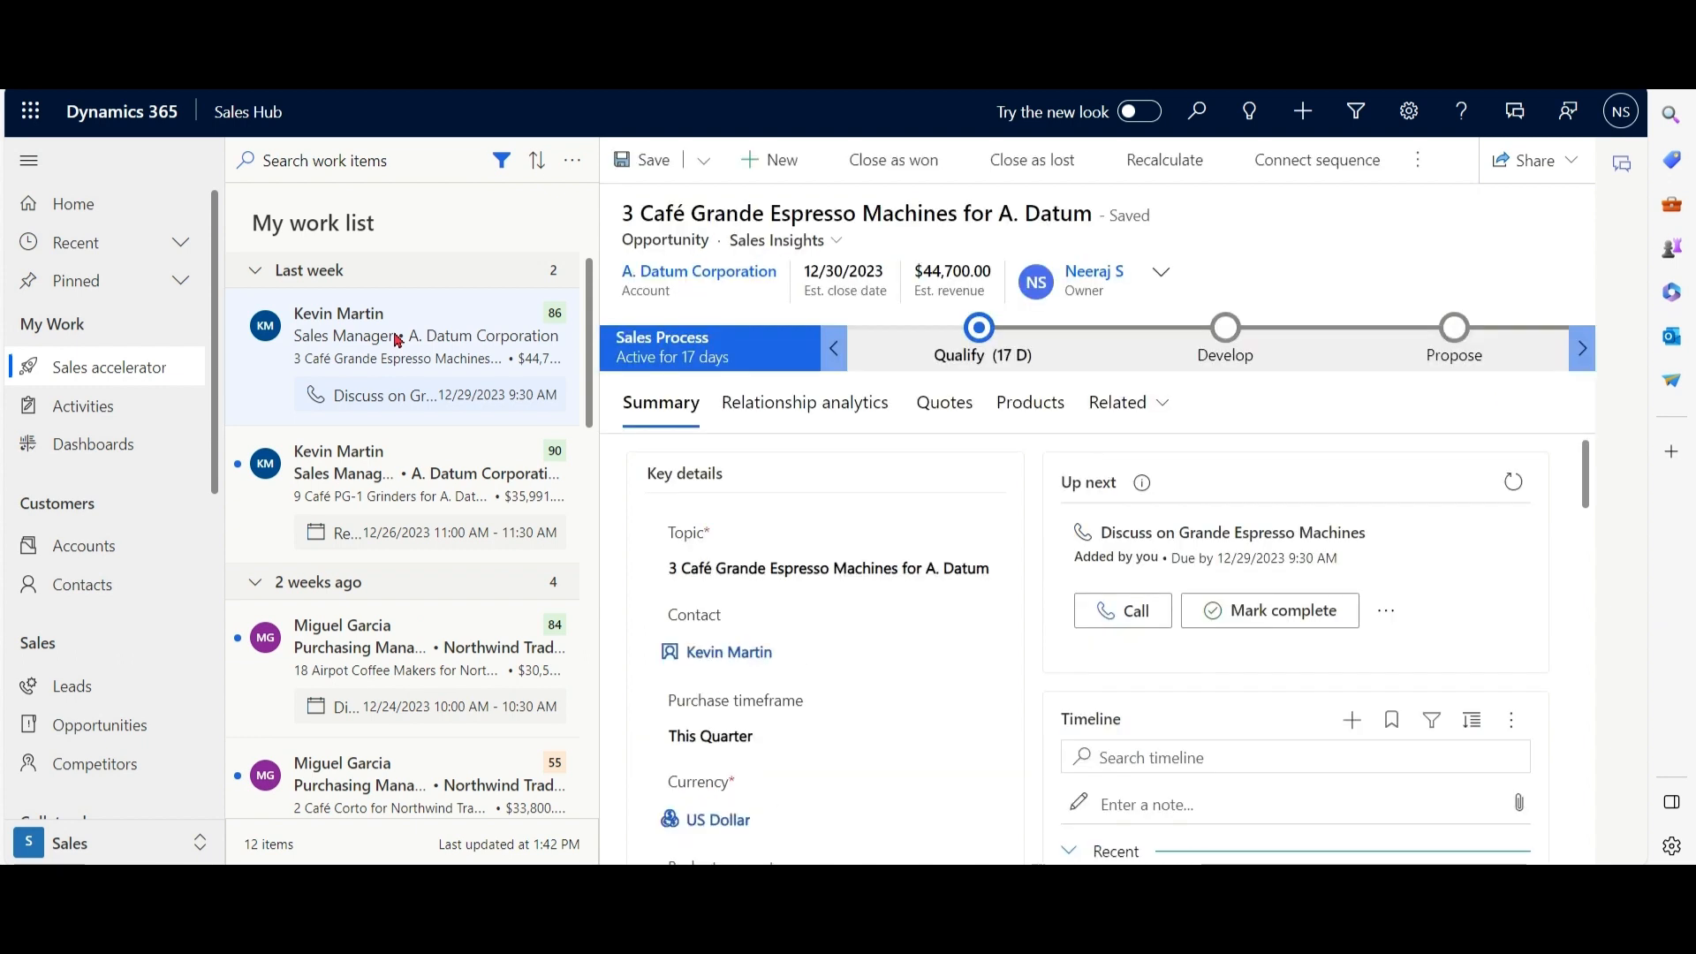
left_click(783, 240)
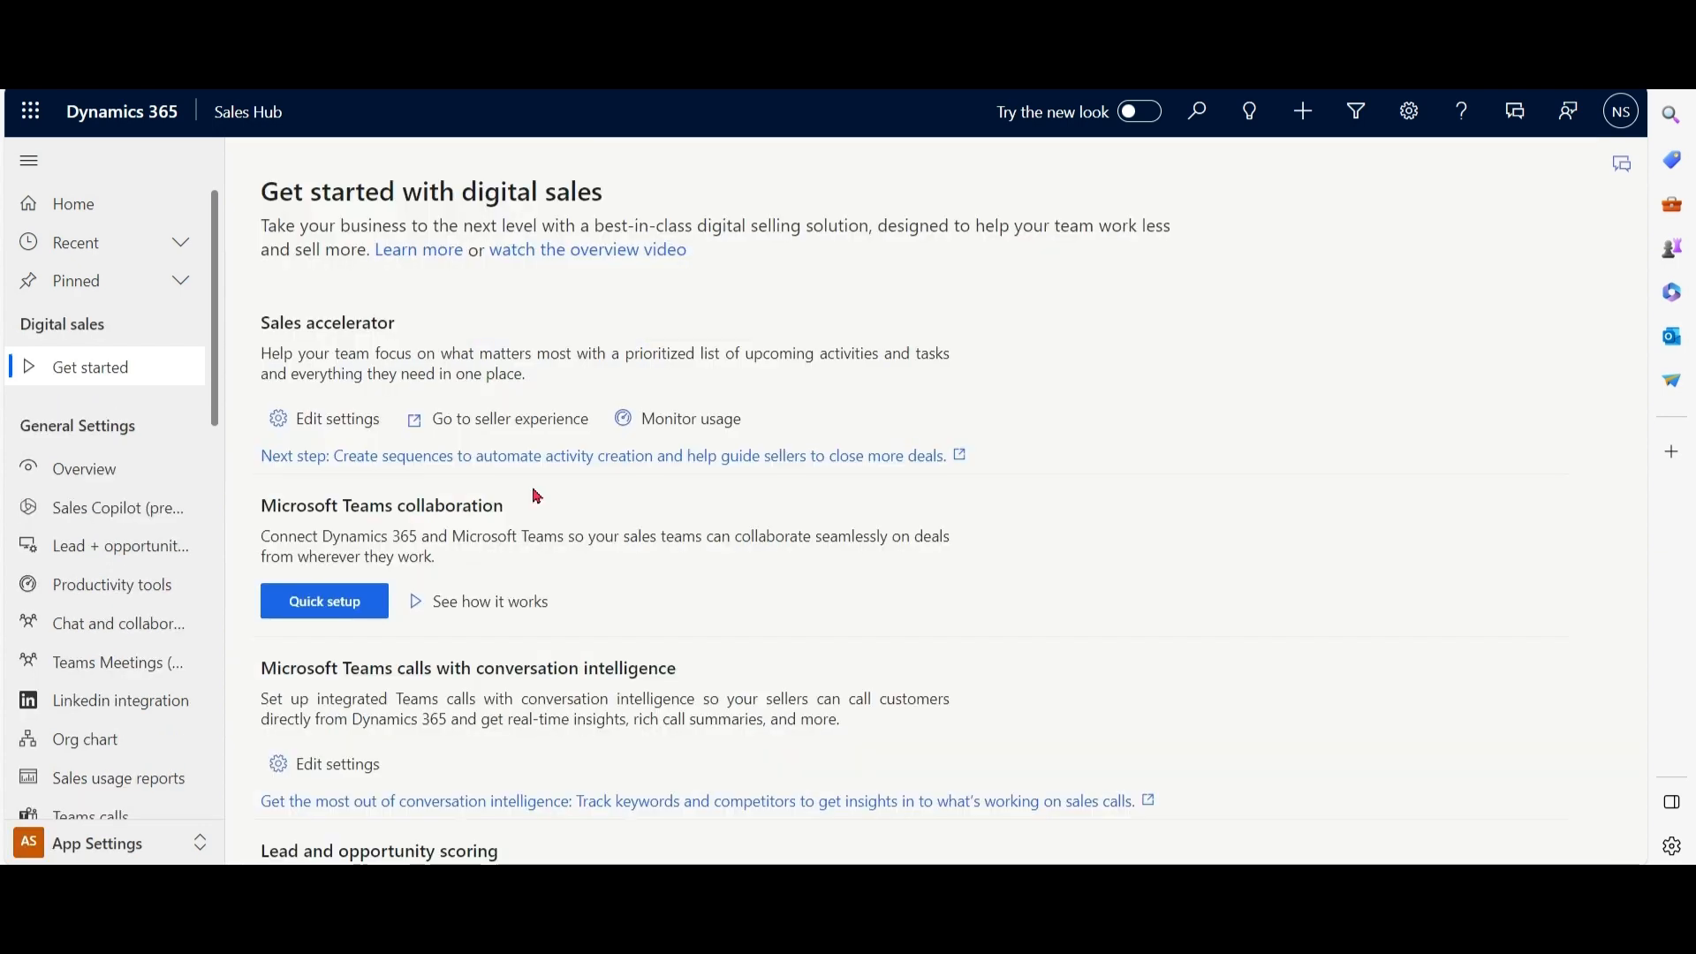
Bring up the quick setup and highlight the note about the Sequence (up next) component.
left_click(323, 601)
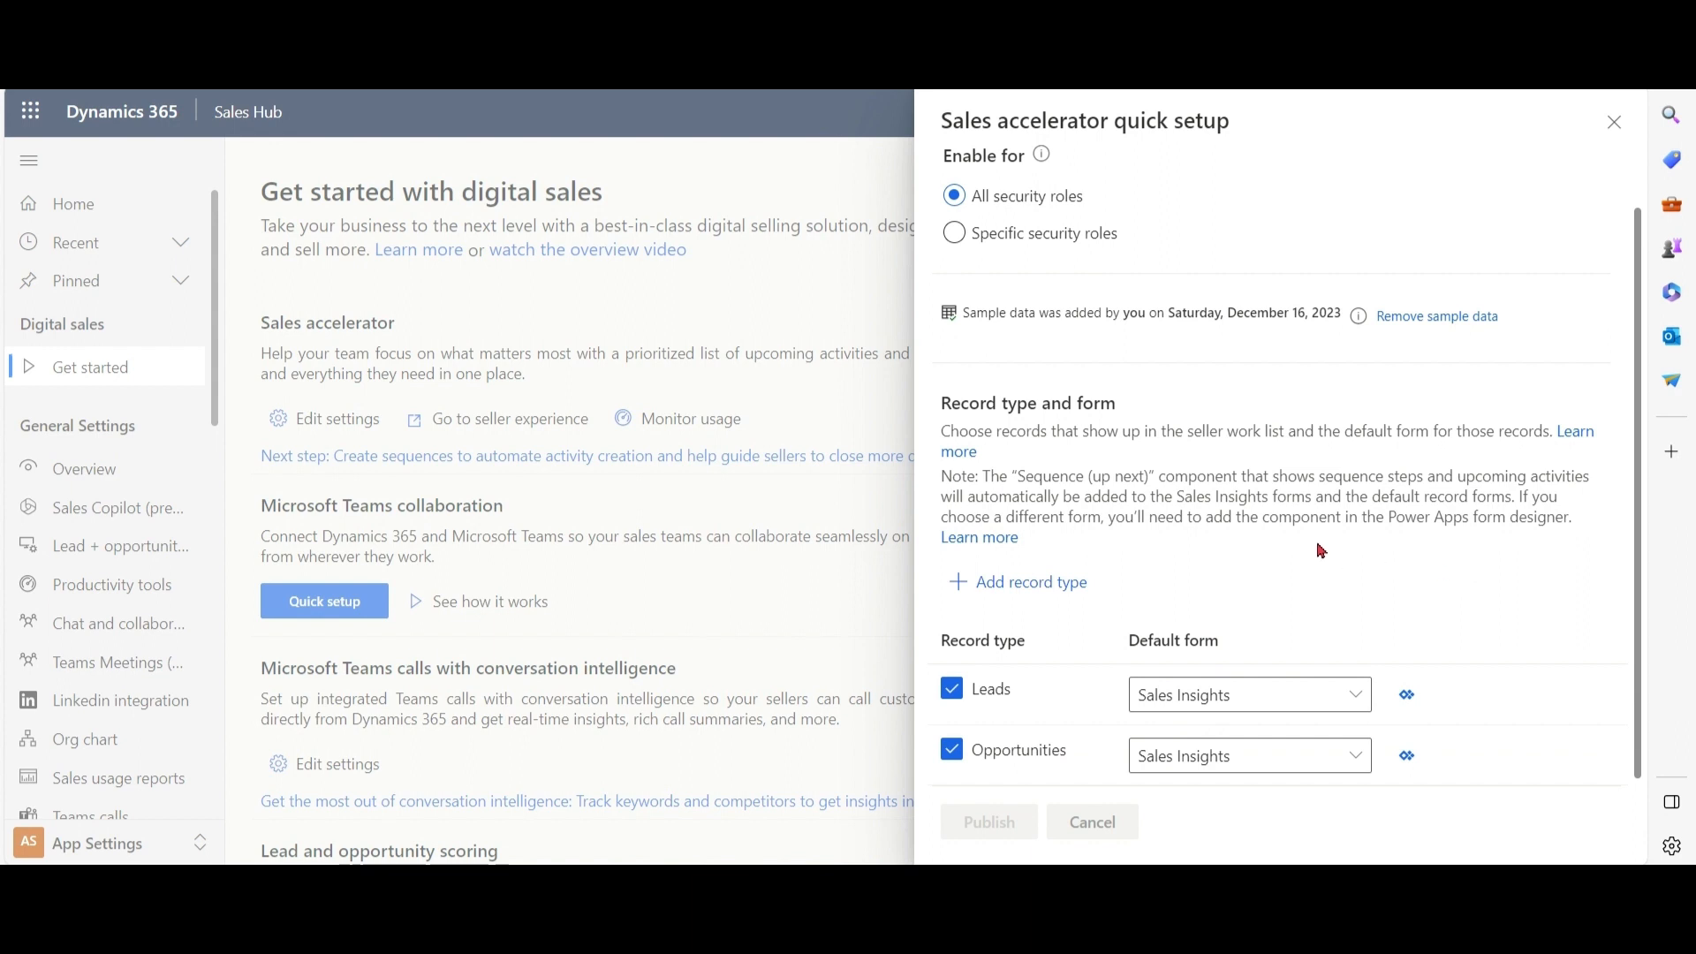
mouse_move(1009, 473)
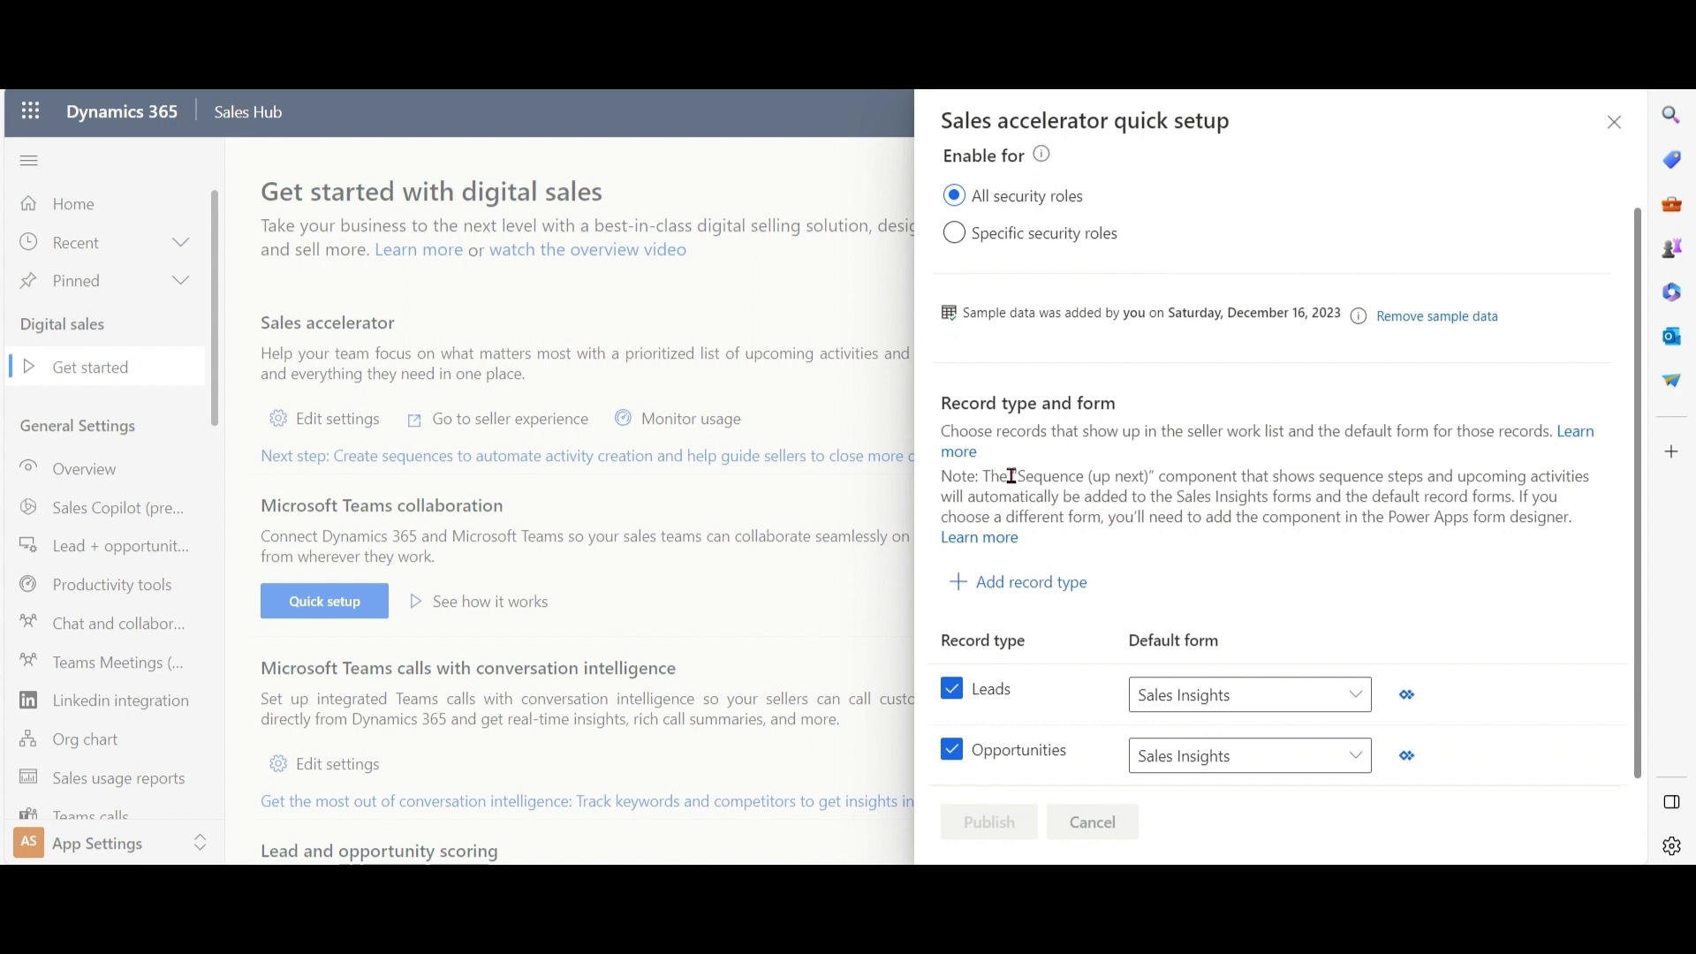
double_click(1081, 475)
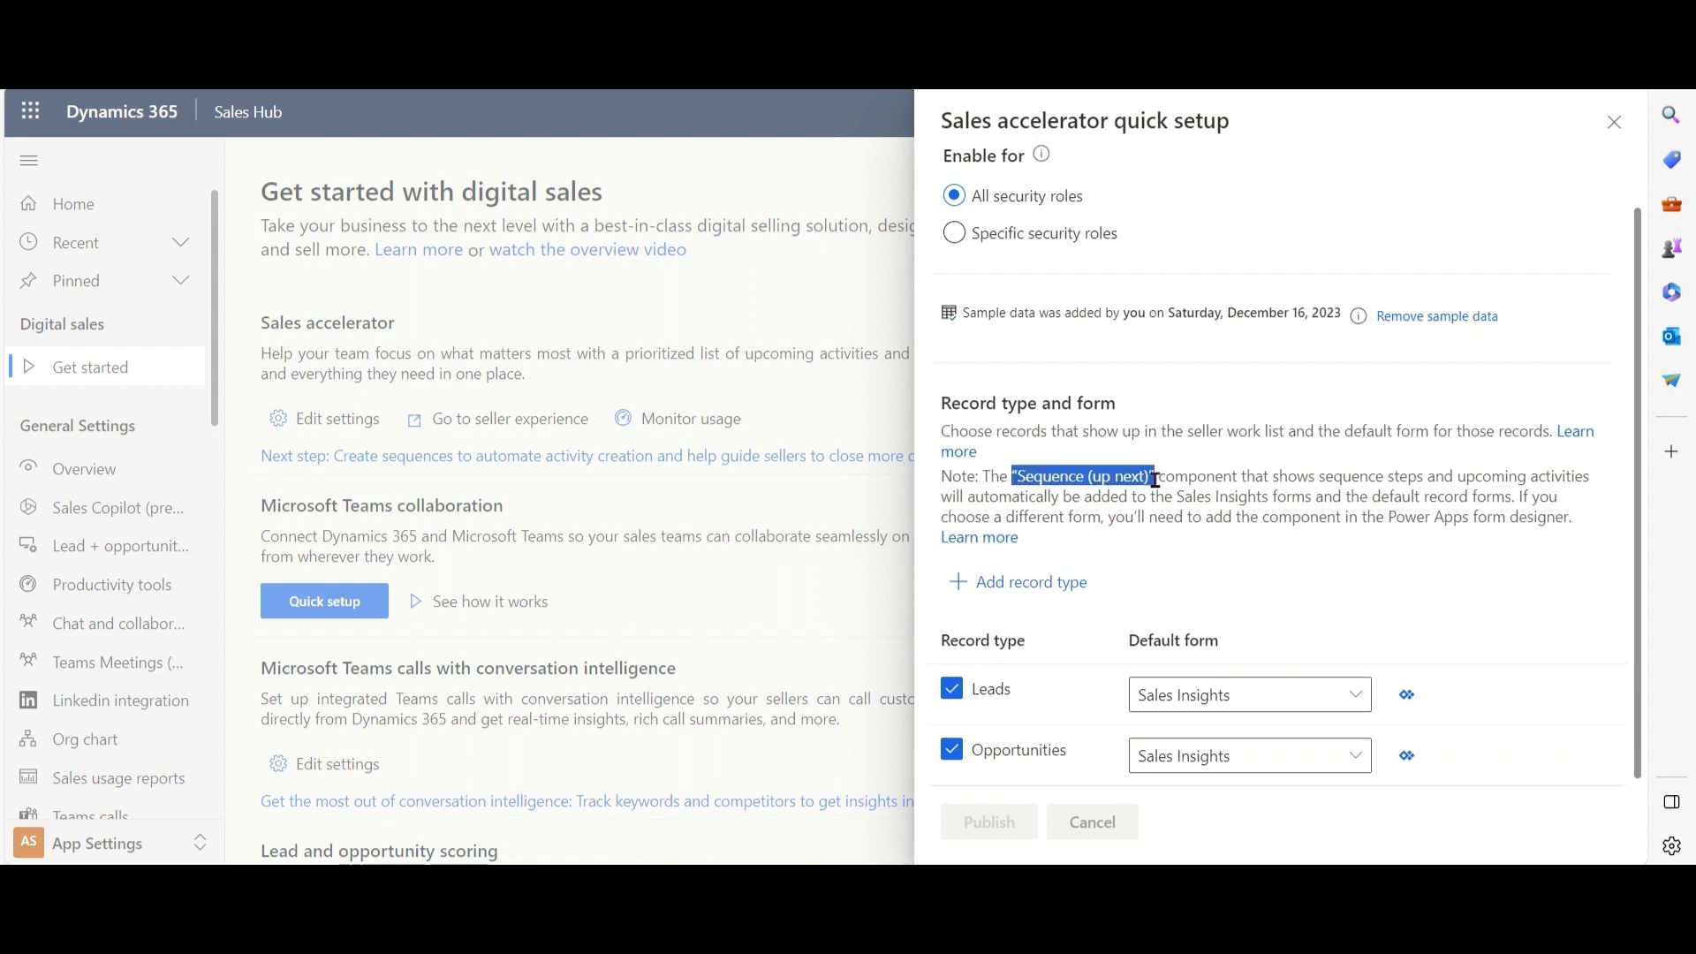
left_click_drag(1152, 475, 1295, 475)
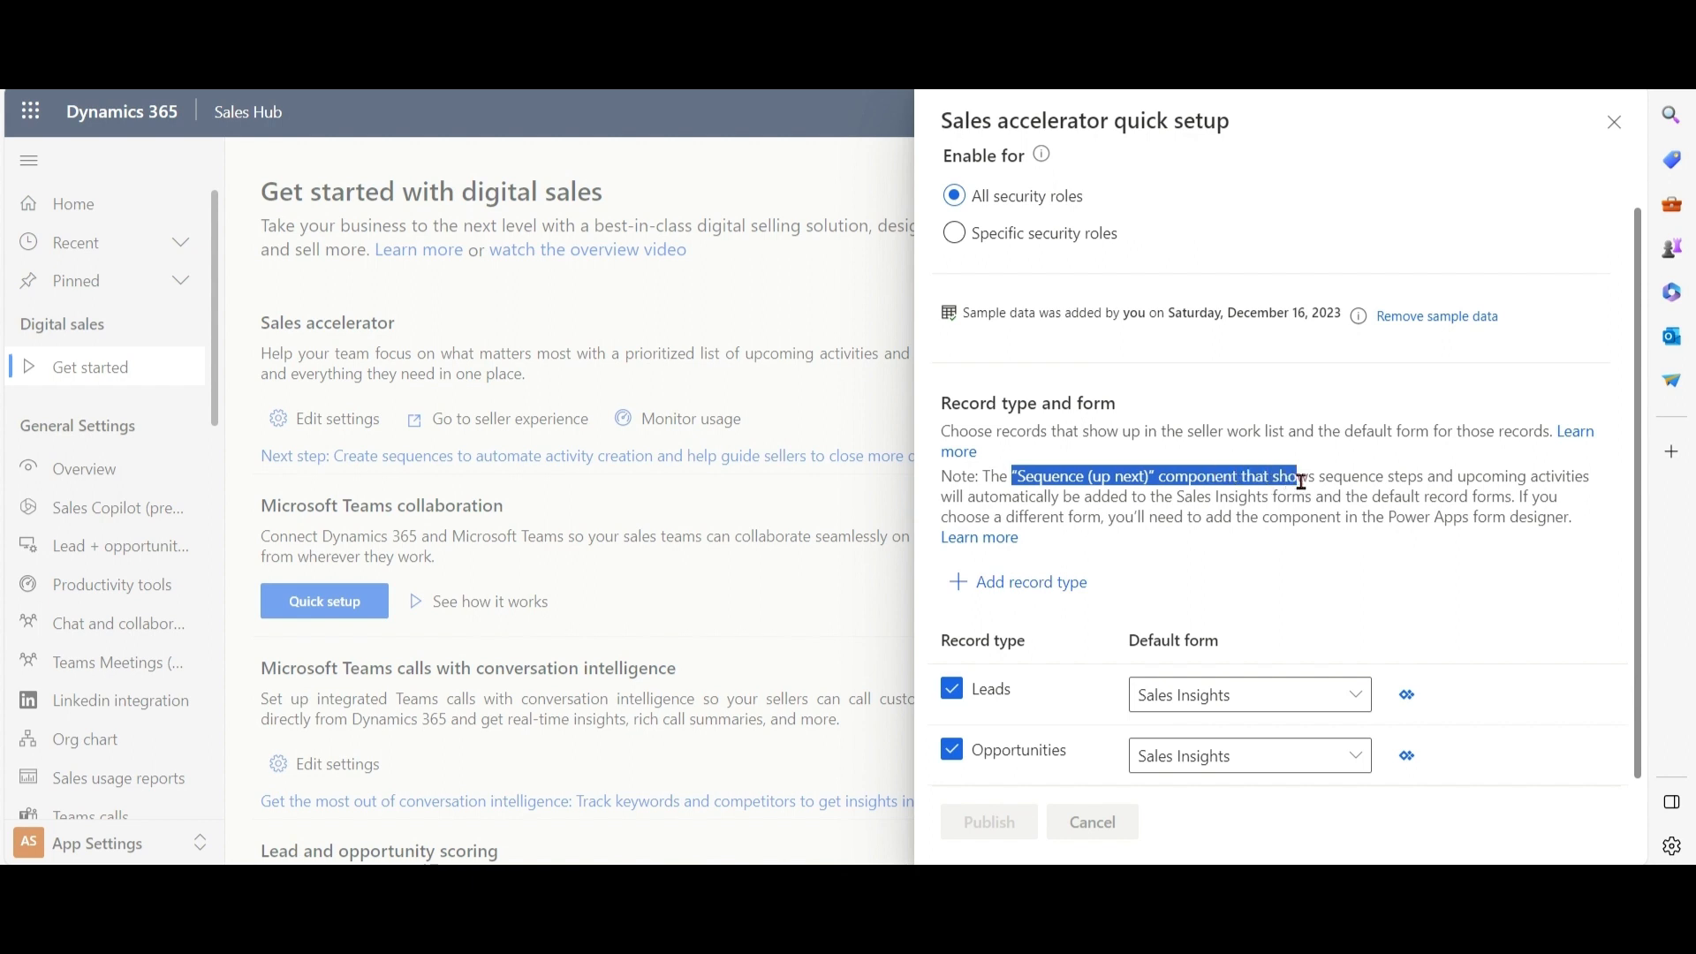
left_click_drag(1299, 476, 1591, 476)
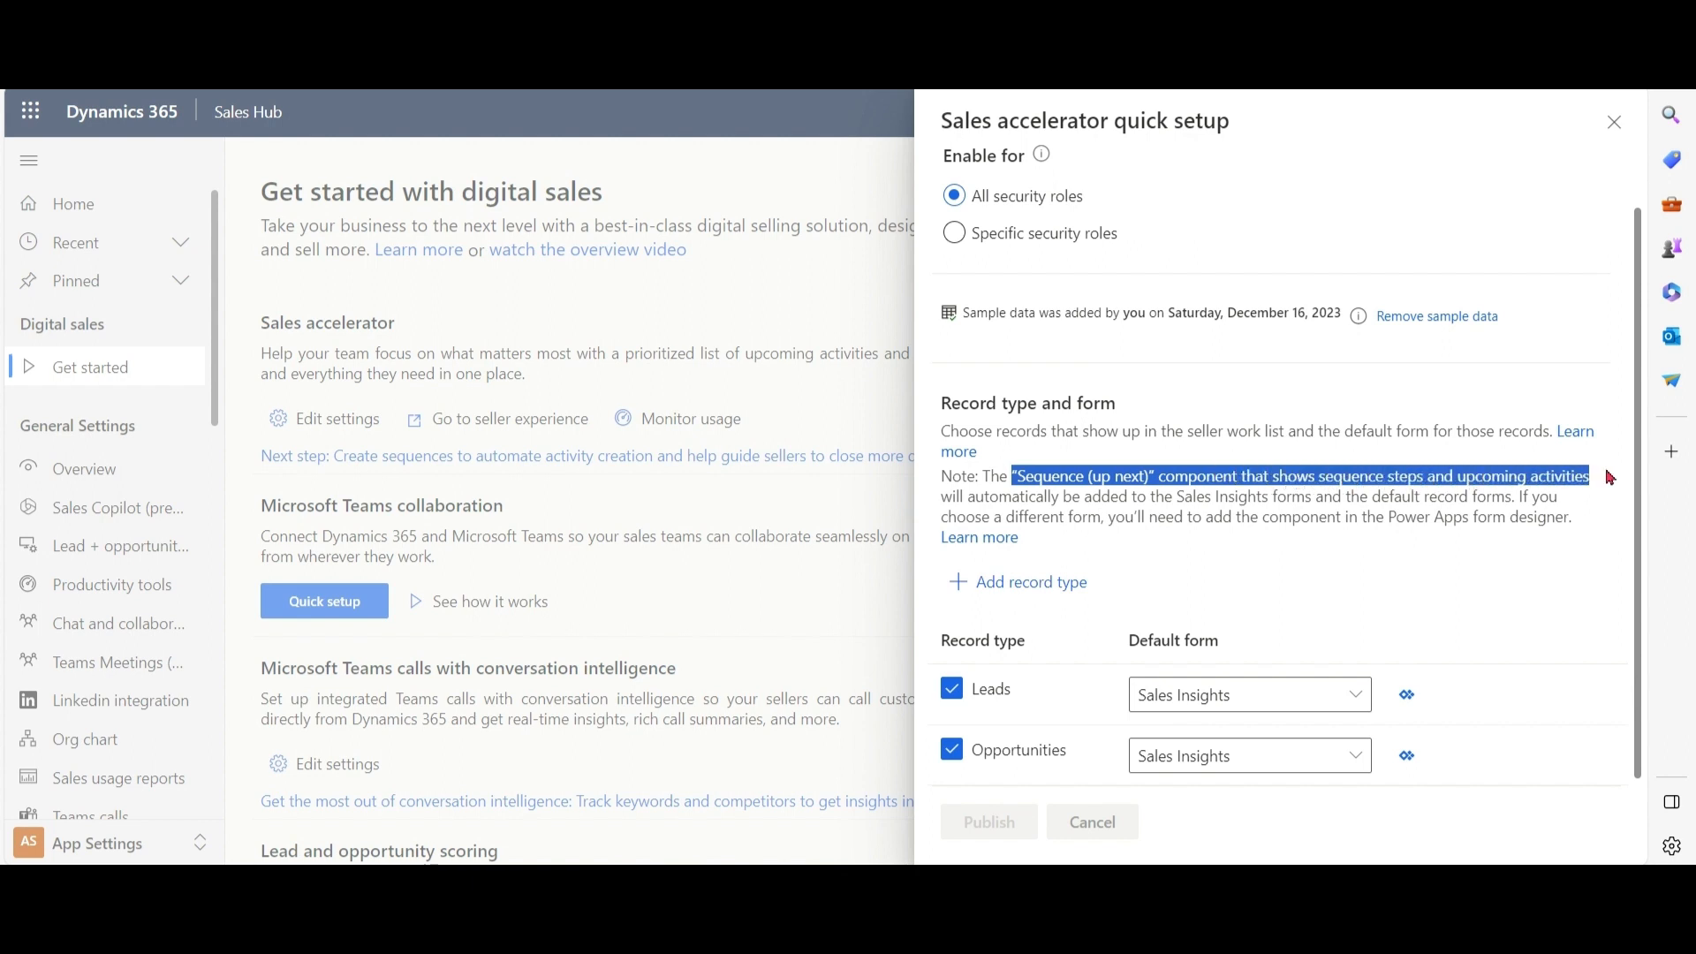
left_click_drag(1590, 476, 1394, 516)
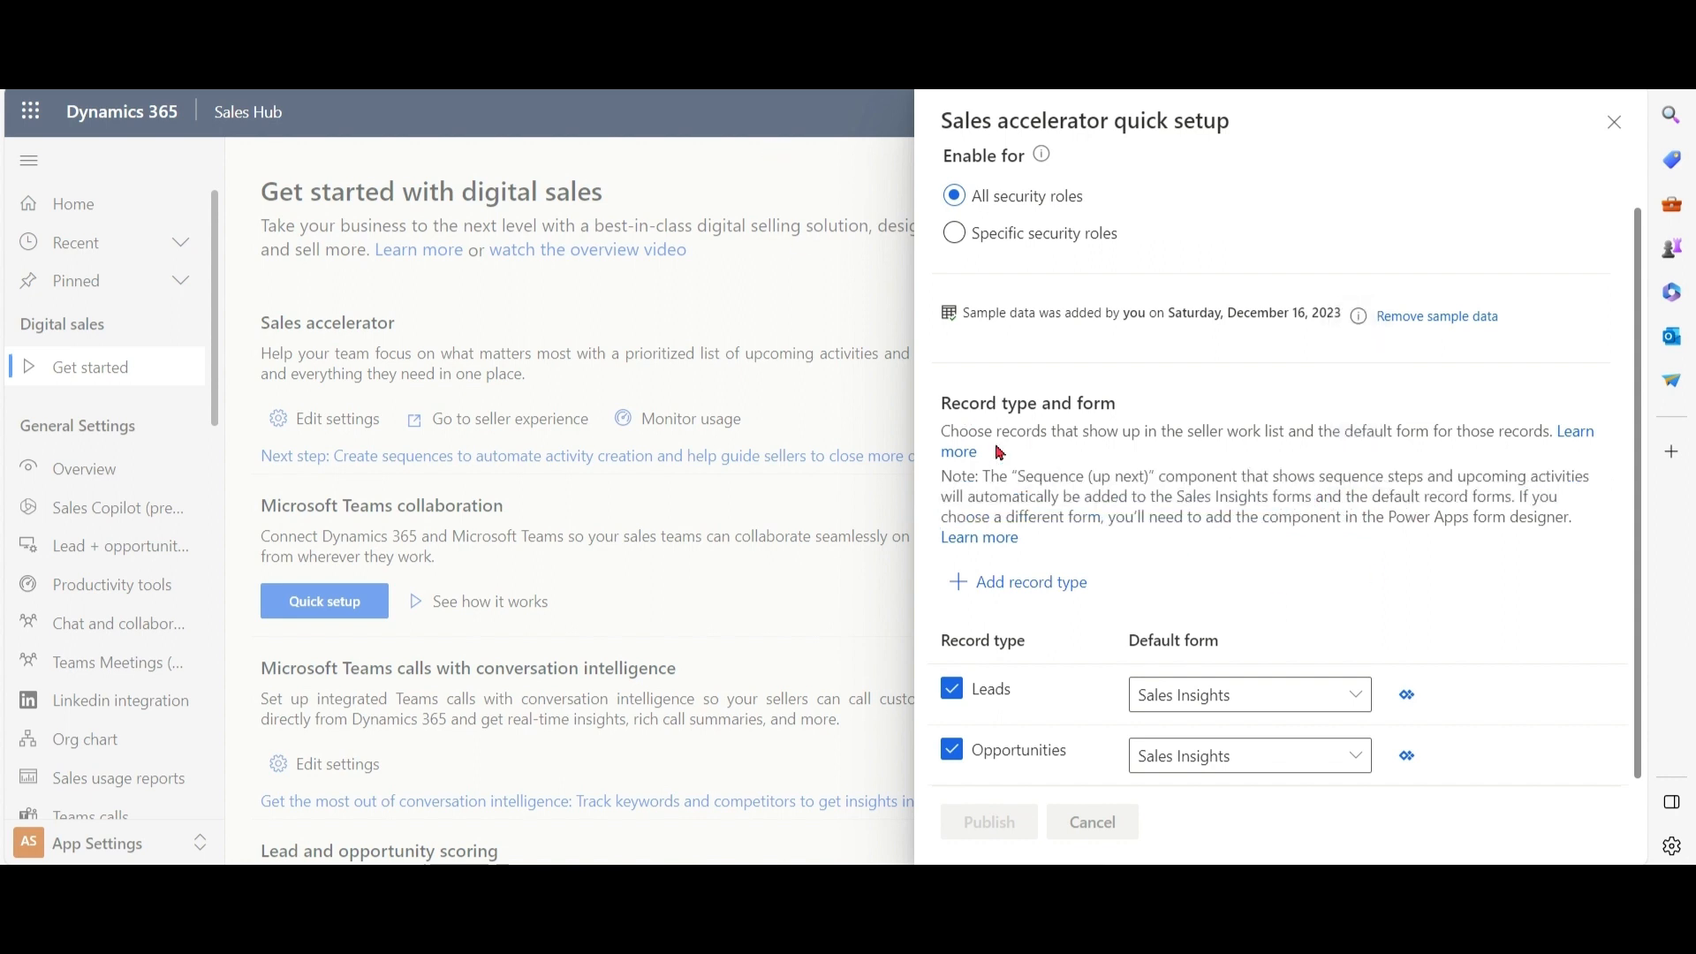
Switch the Leads default form to Sales Trial, then back to Sales Insights.
left_click(1246, 694)
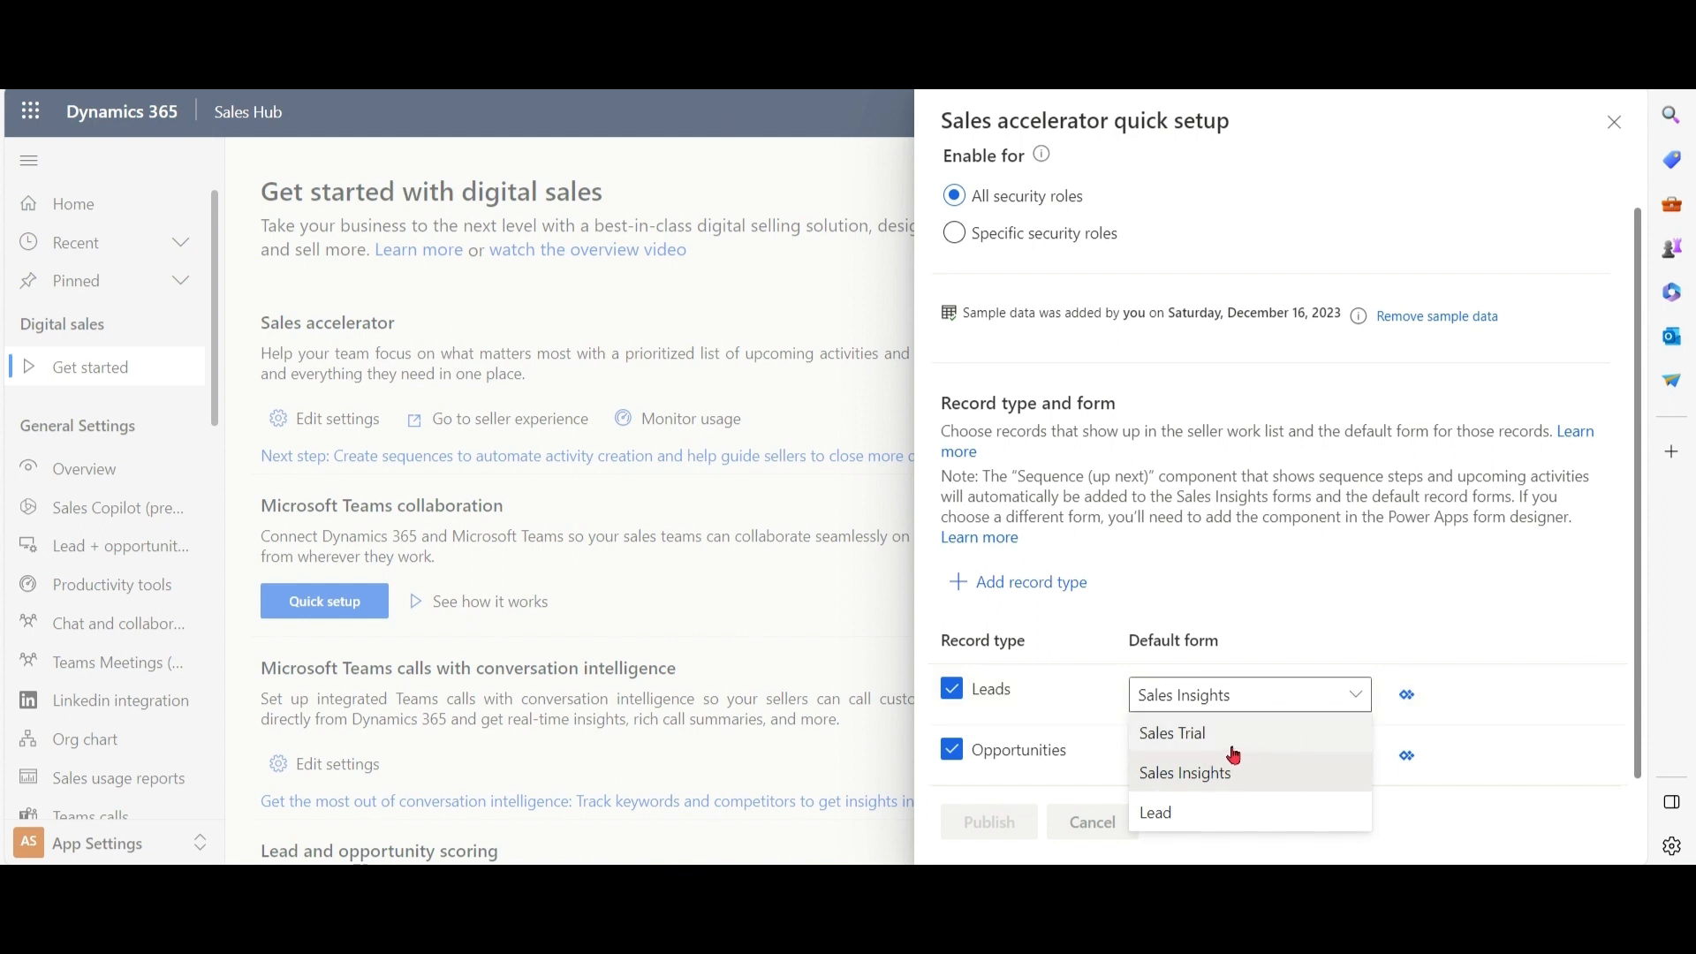
left_click(1172, 732)
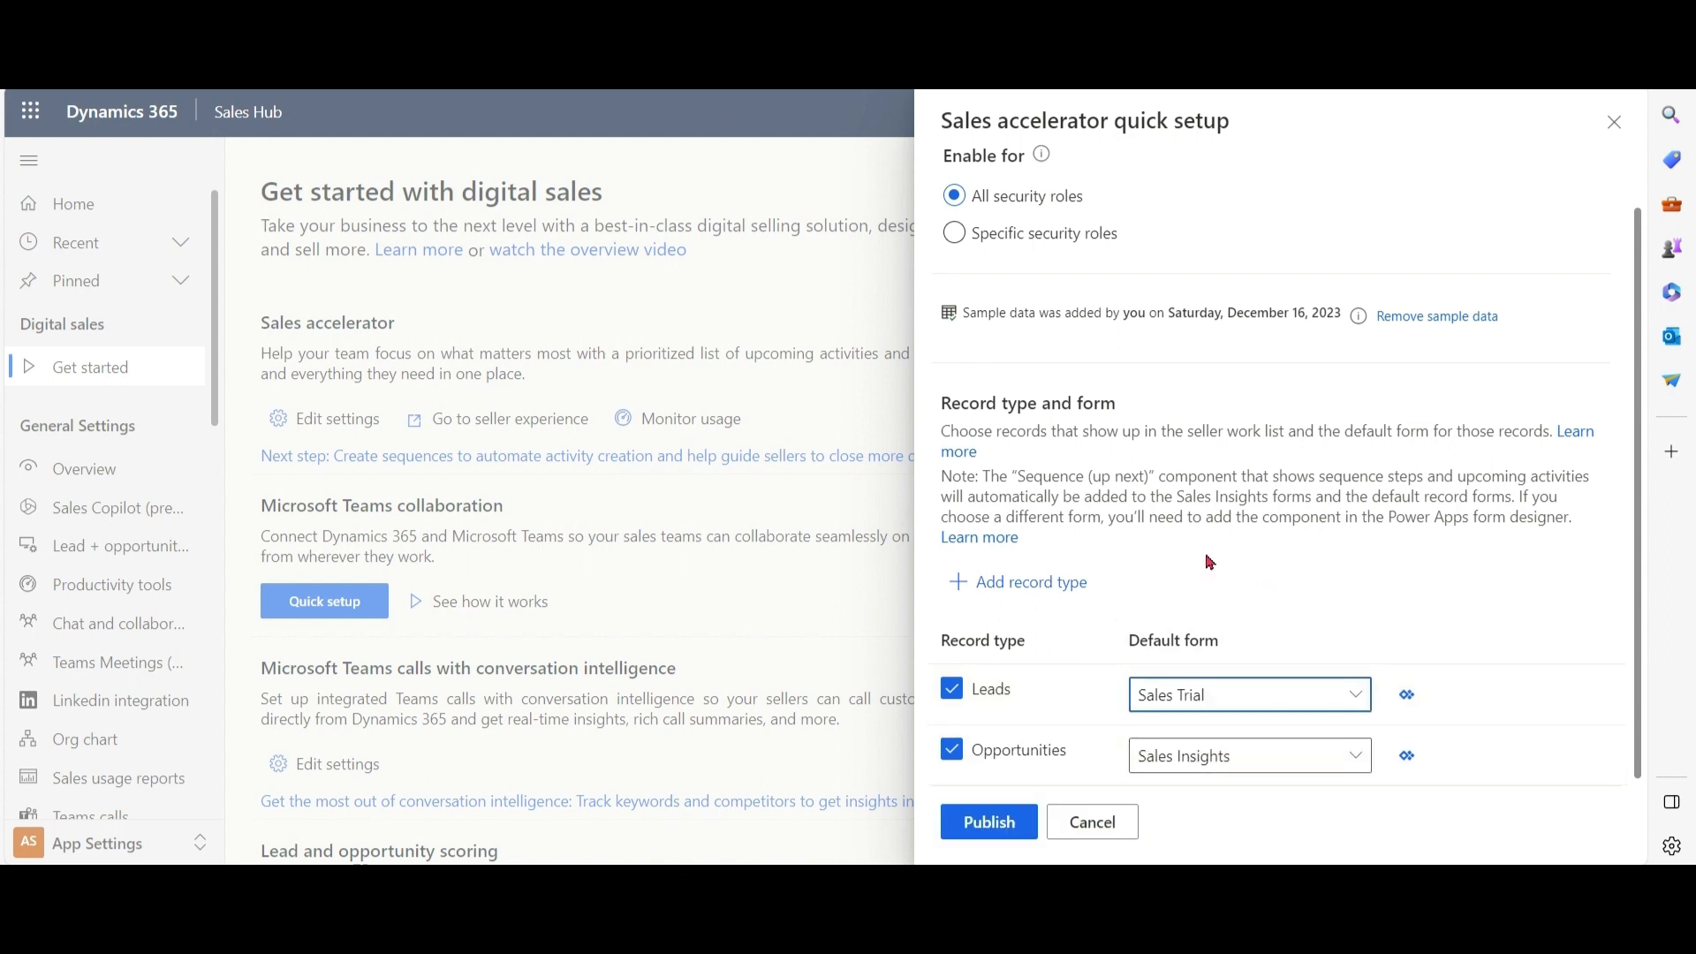
double_click(1050, 475)
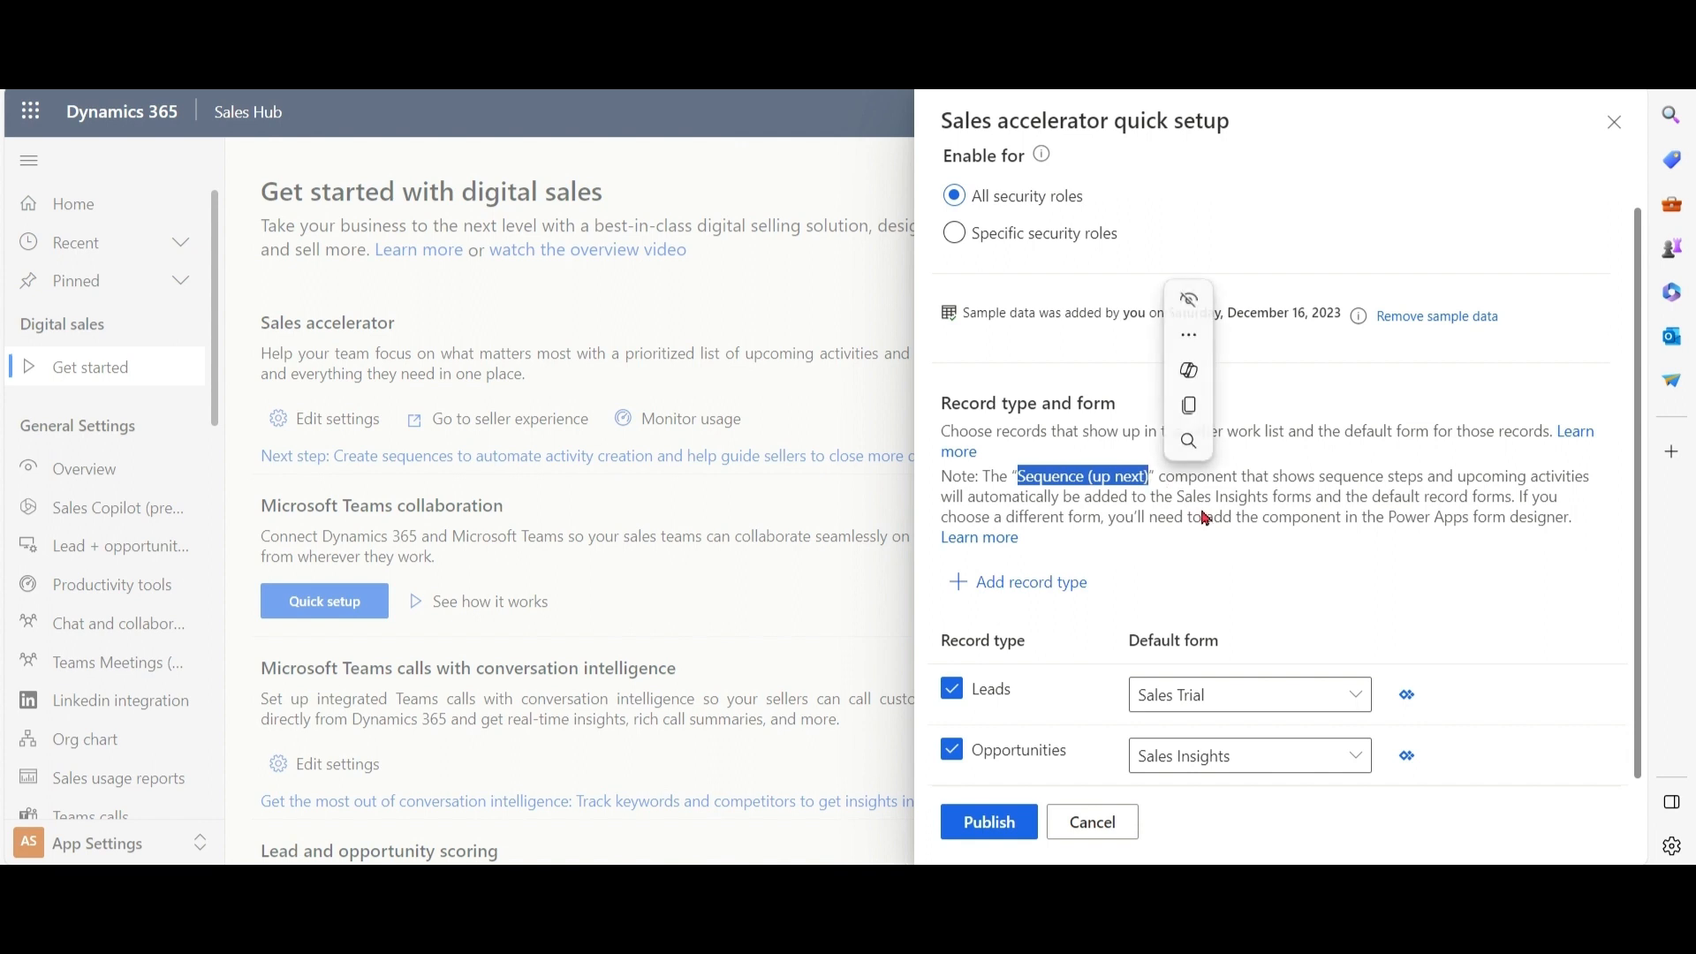
left_click(1221, 510)
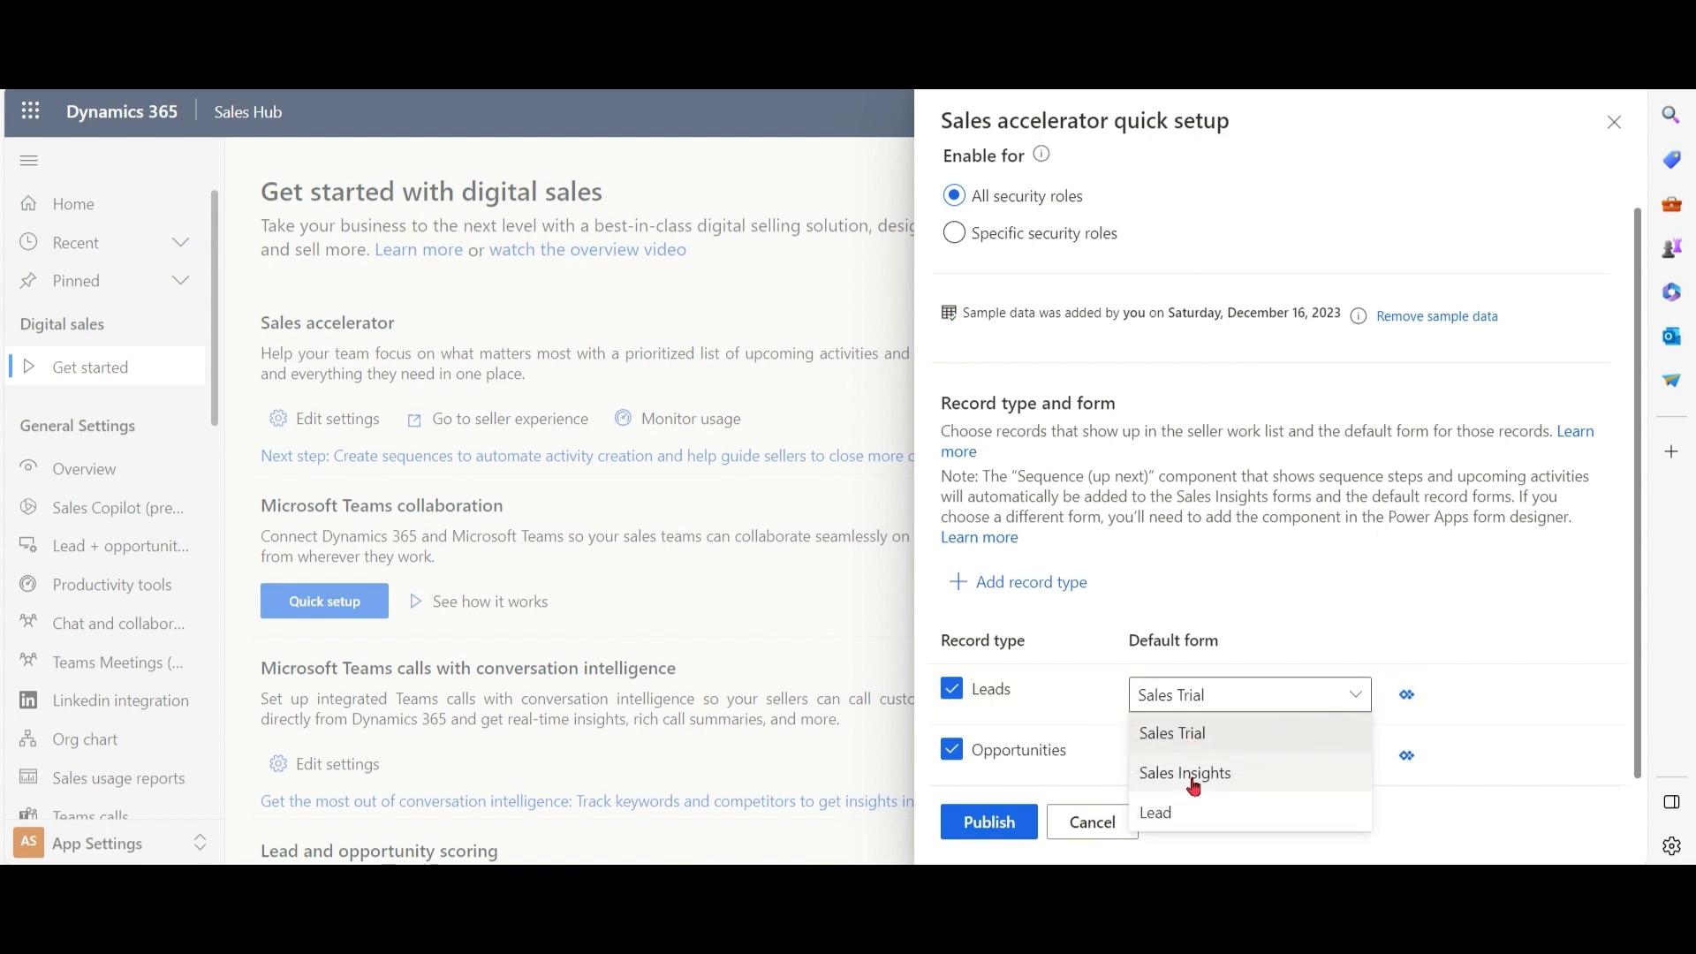
left_click(1183, 772)
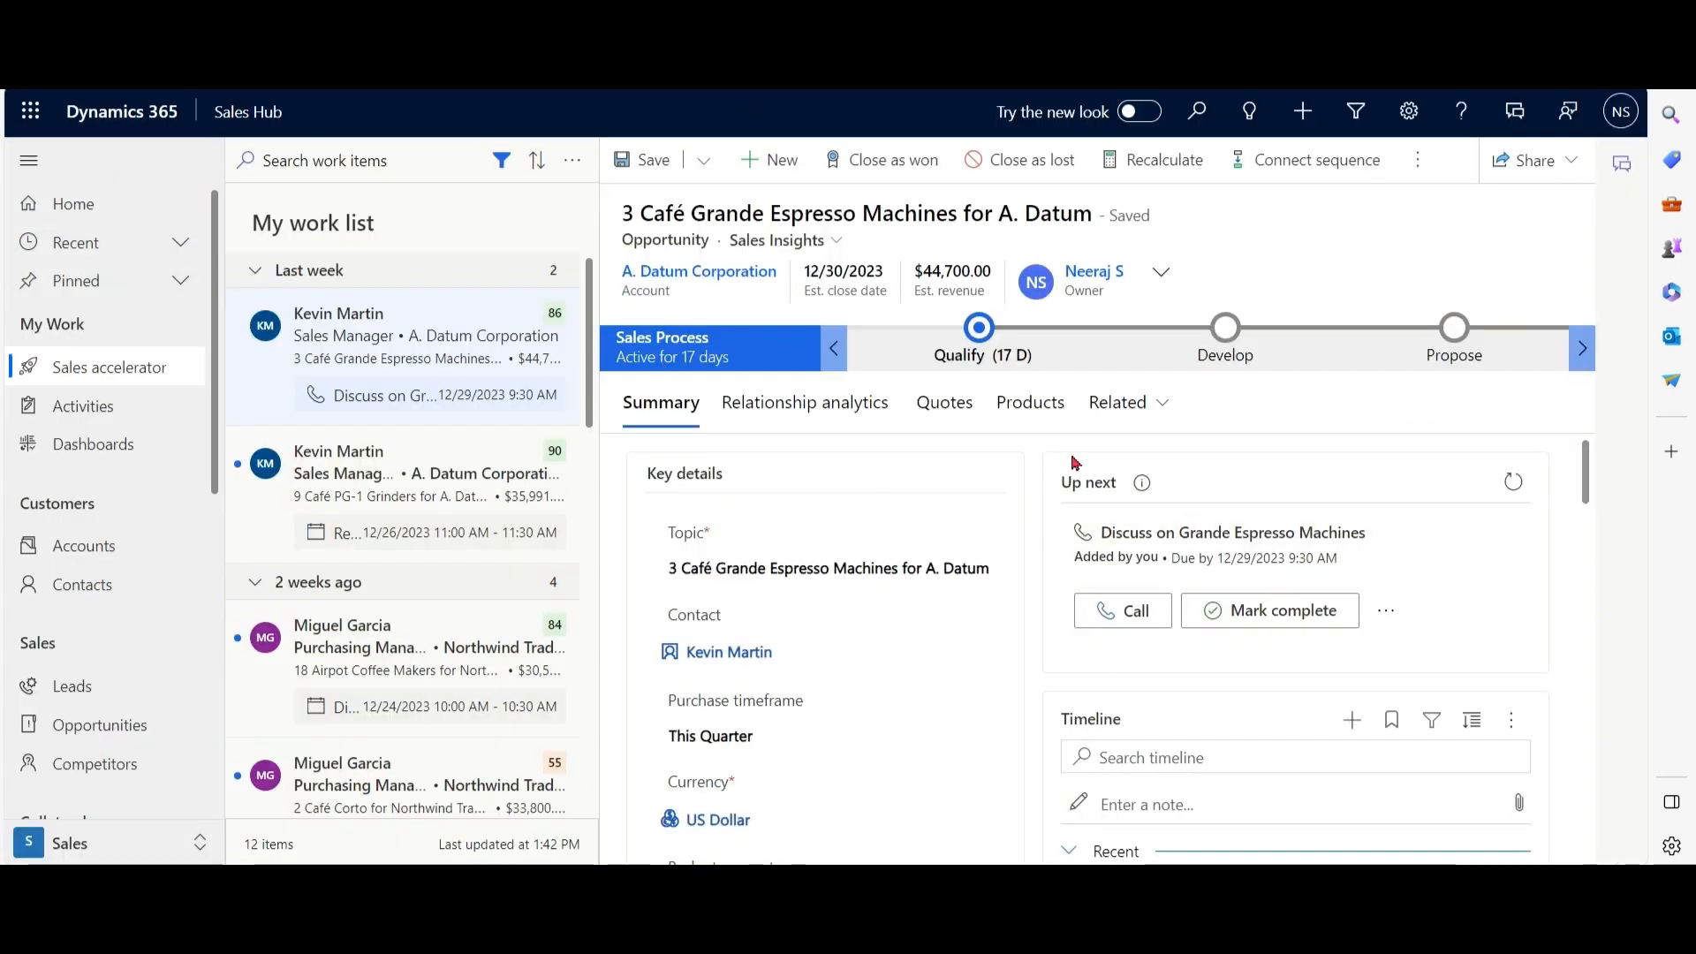
mouse_move(1203, 473)
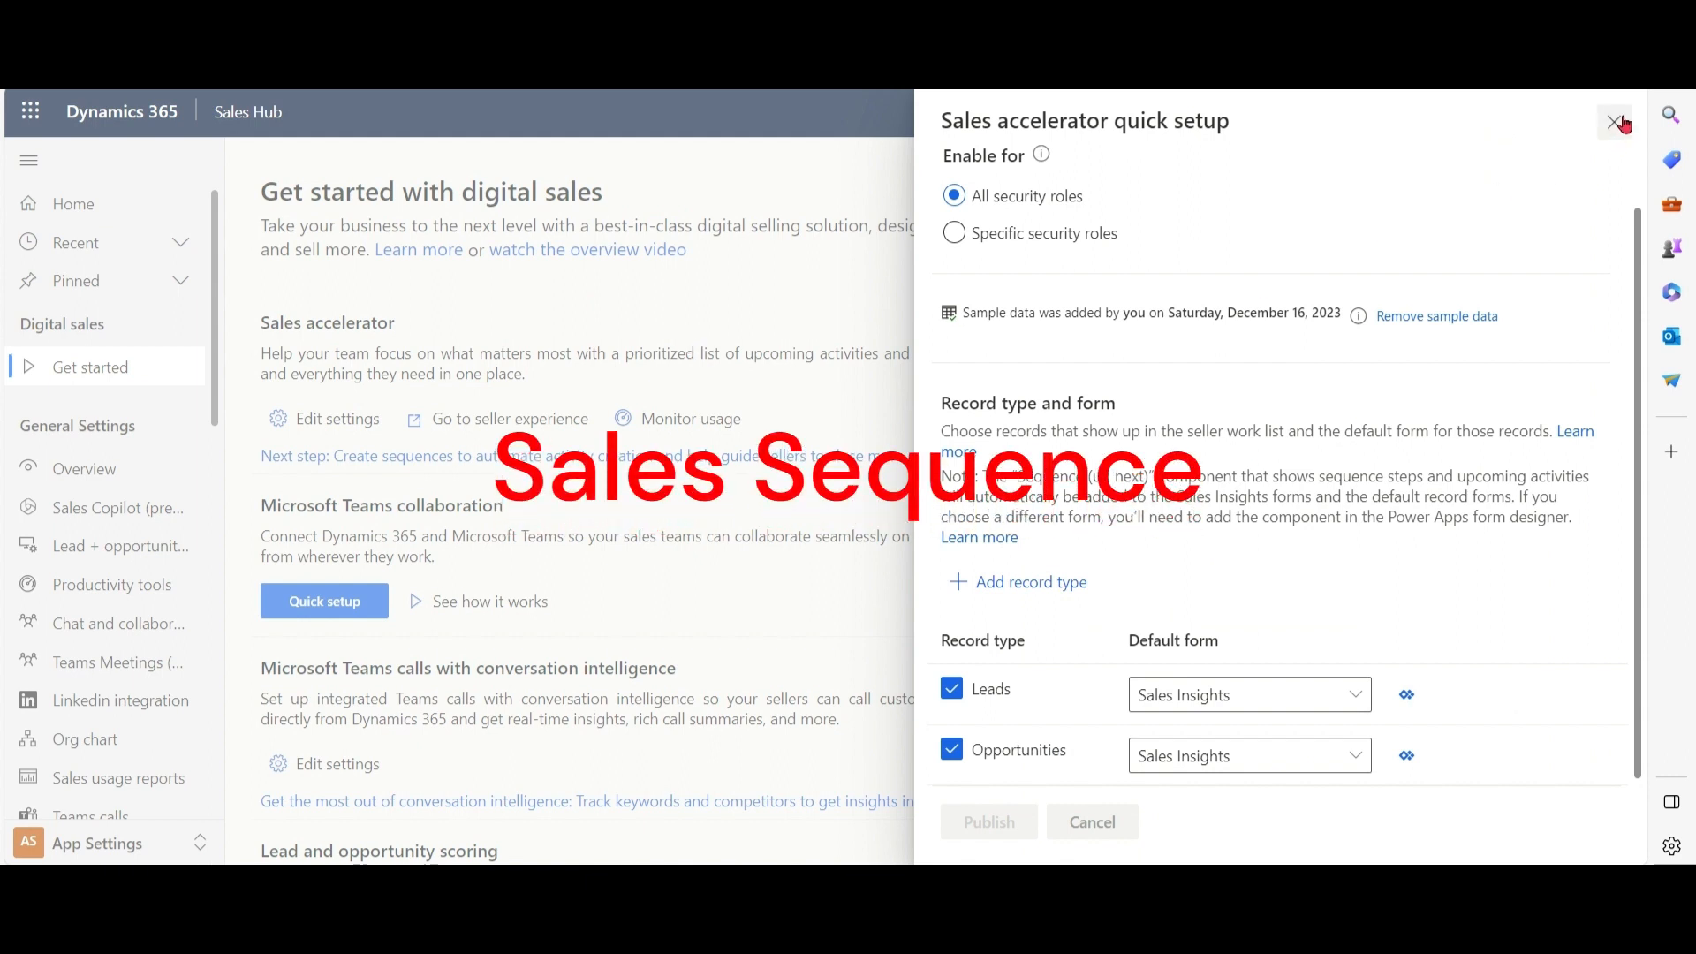
Close the quick setup and scroll through the New lead nurturing sequence's email, wait and call steps.
left_click(1617, 122)
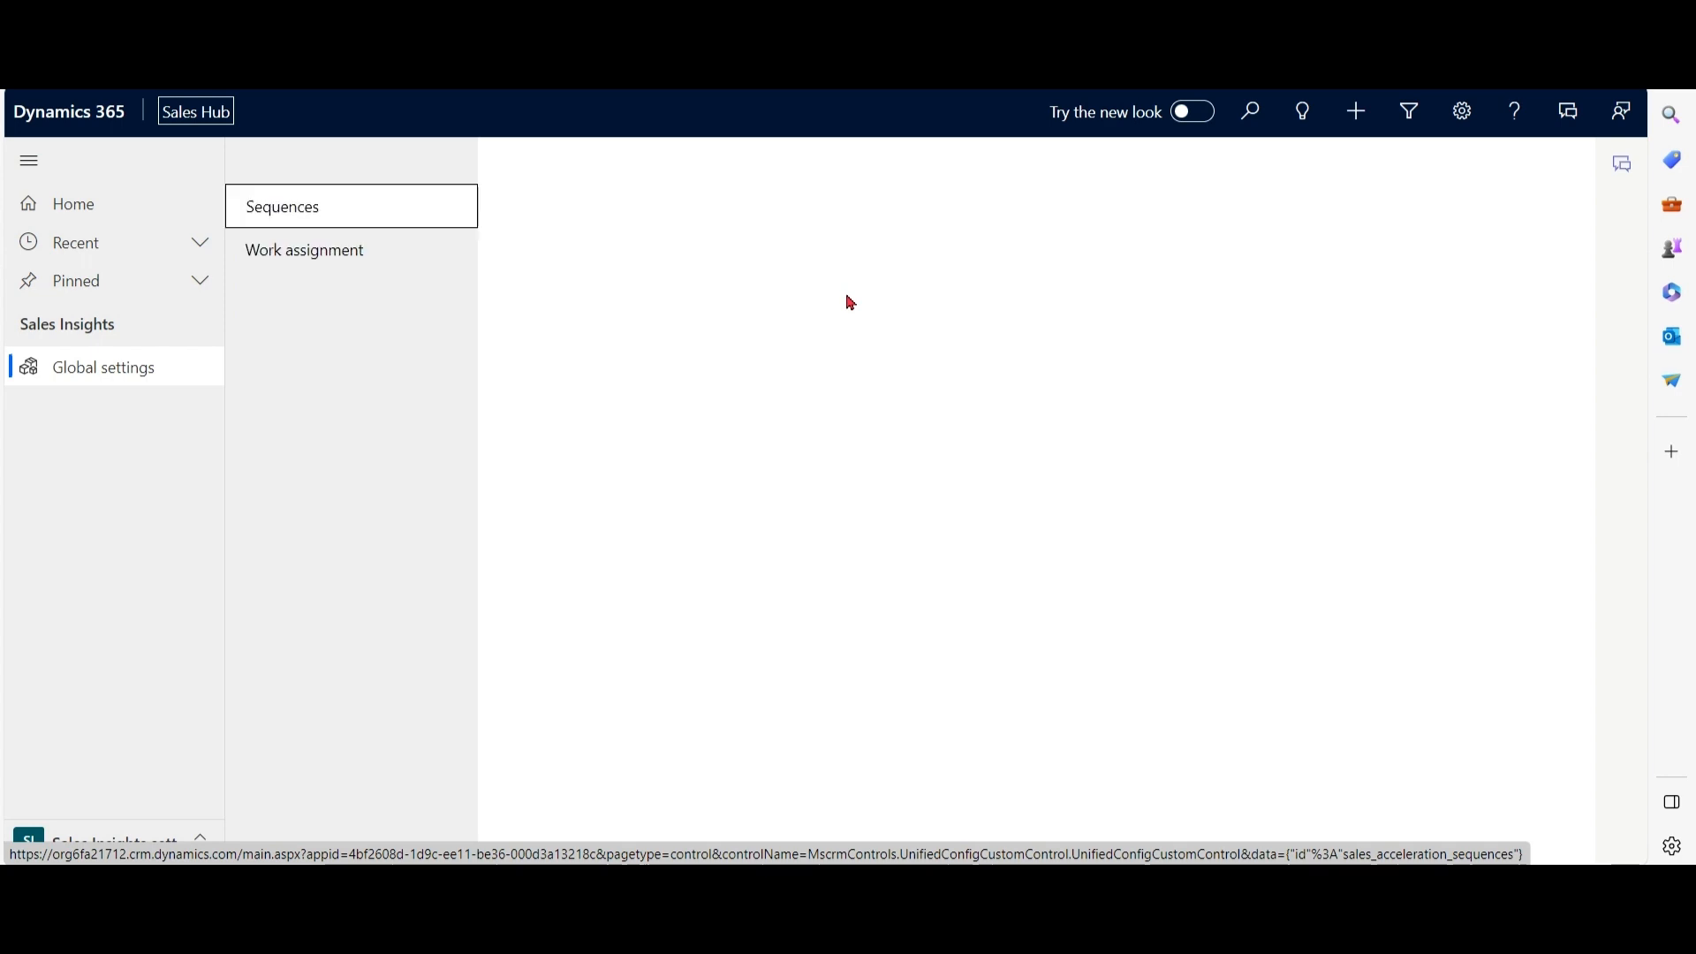
left_click(281, 207)
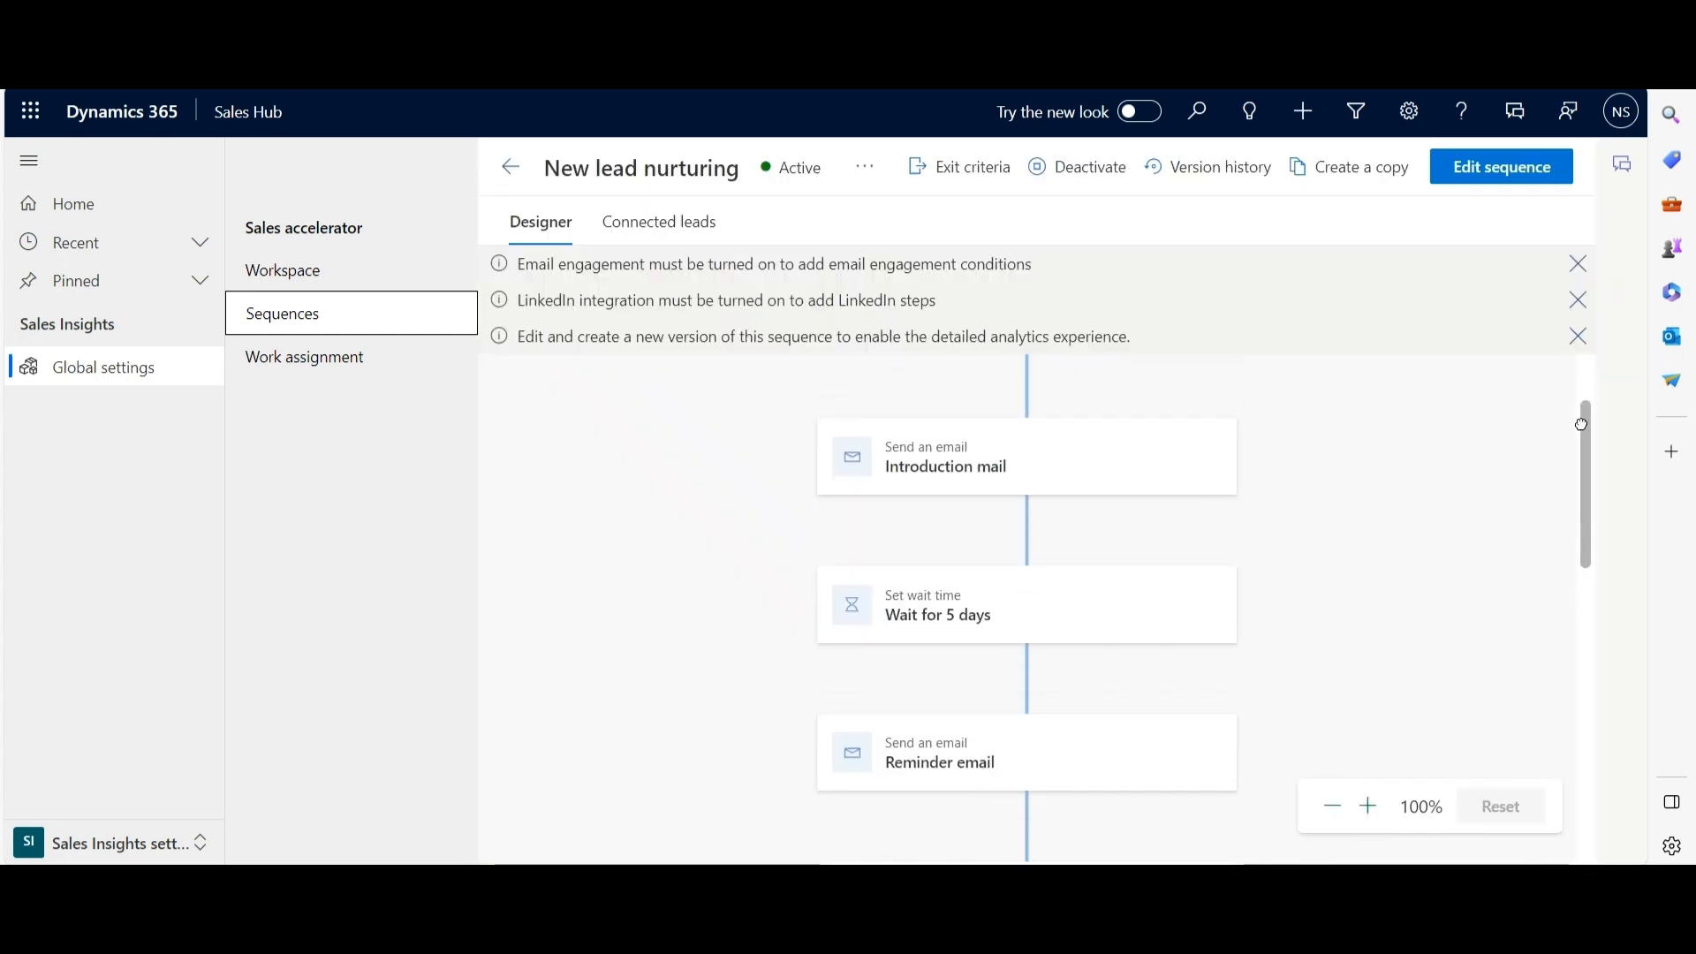
scroll("down", 3)
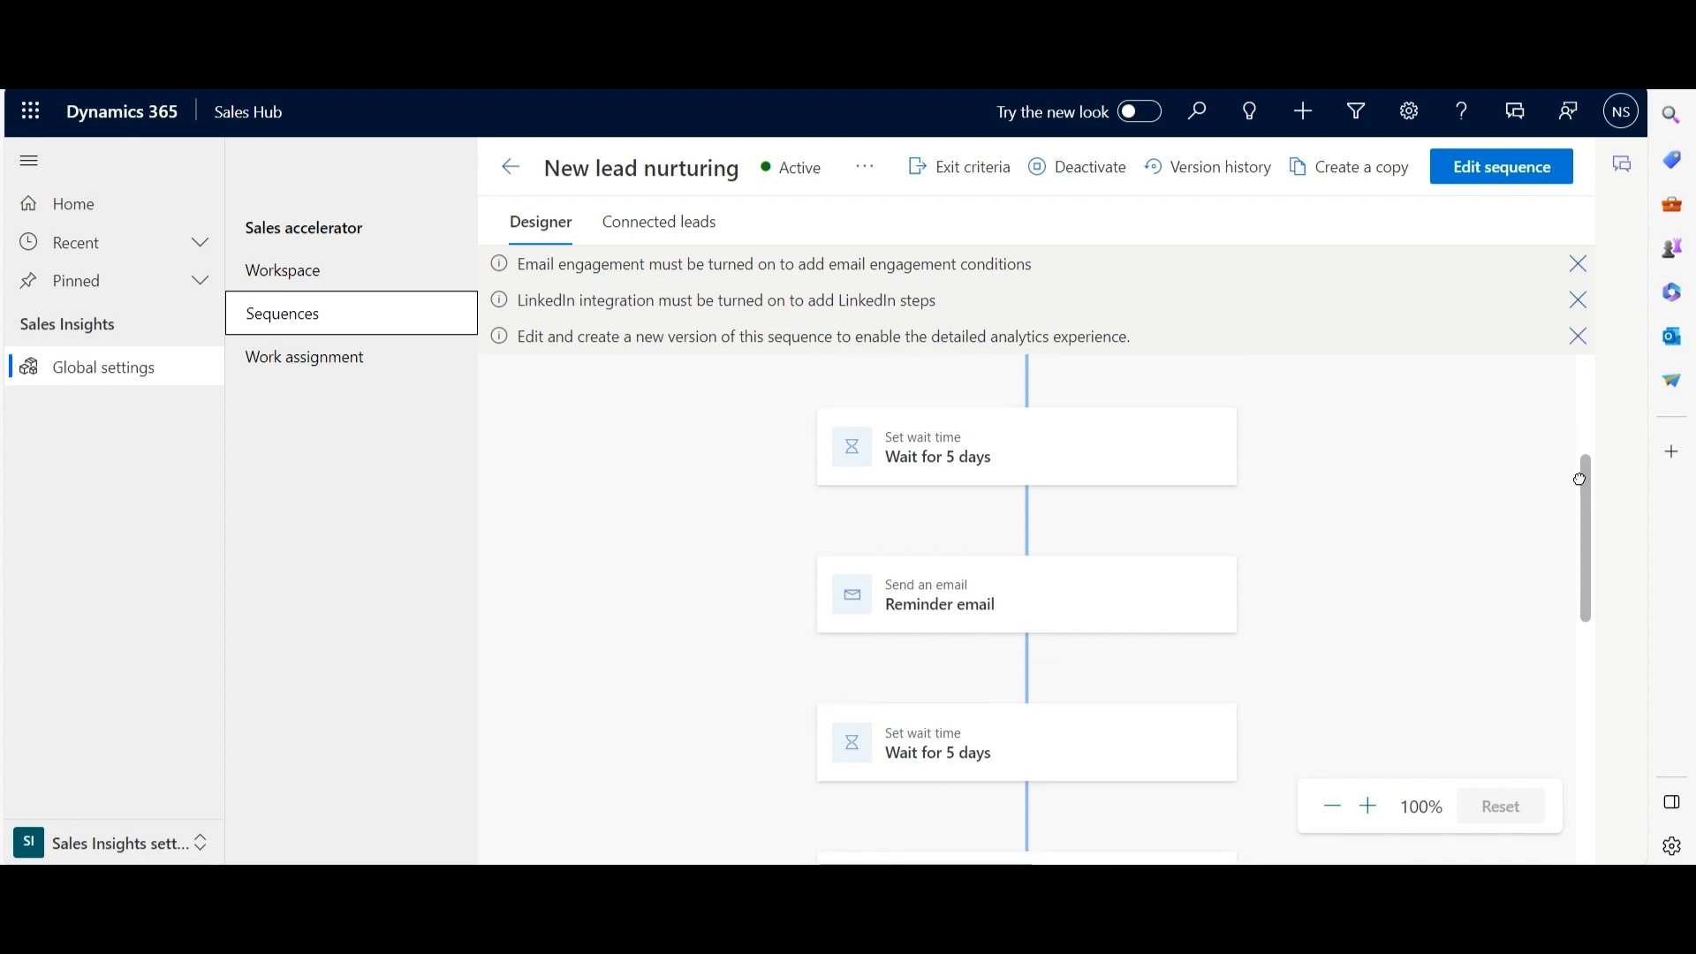
scroll("down", 3)
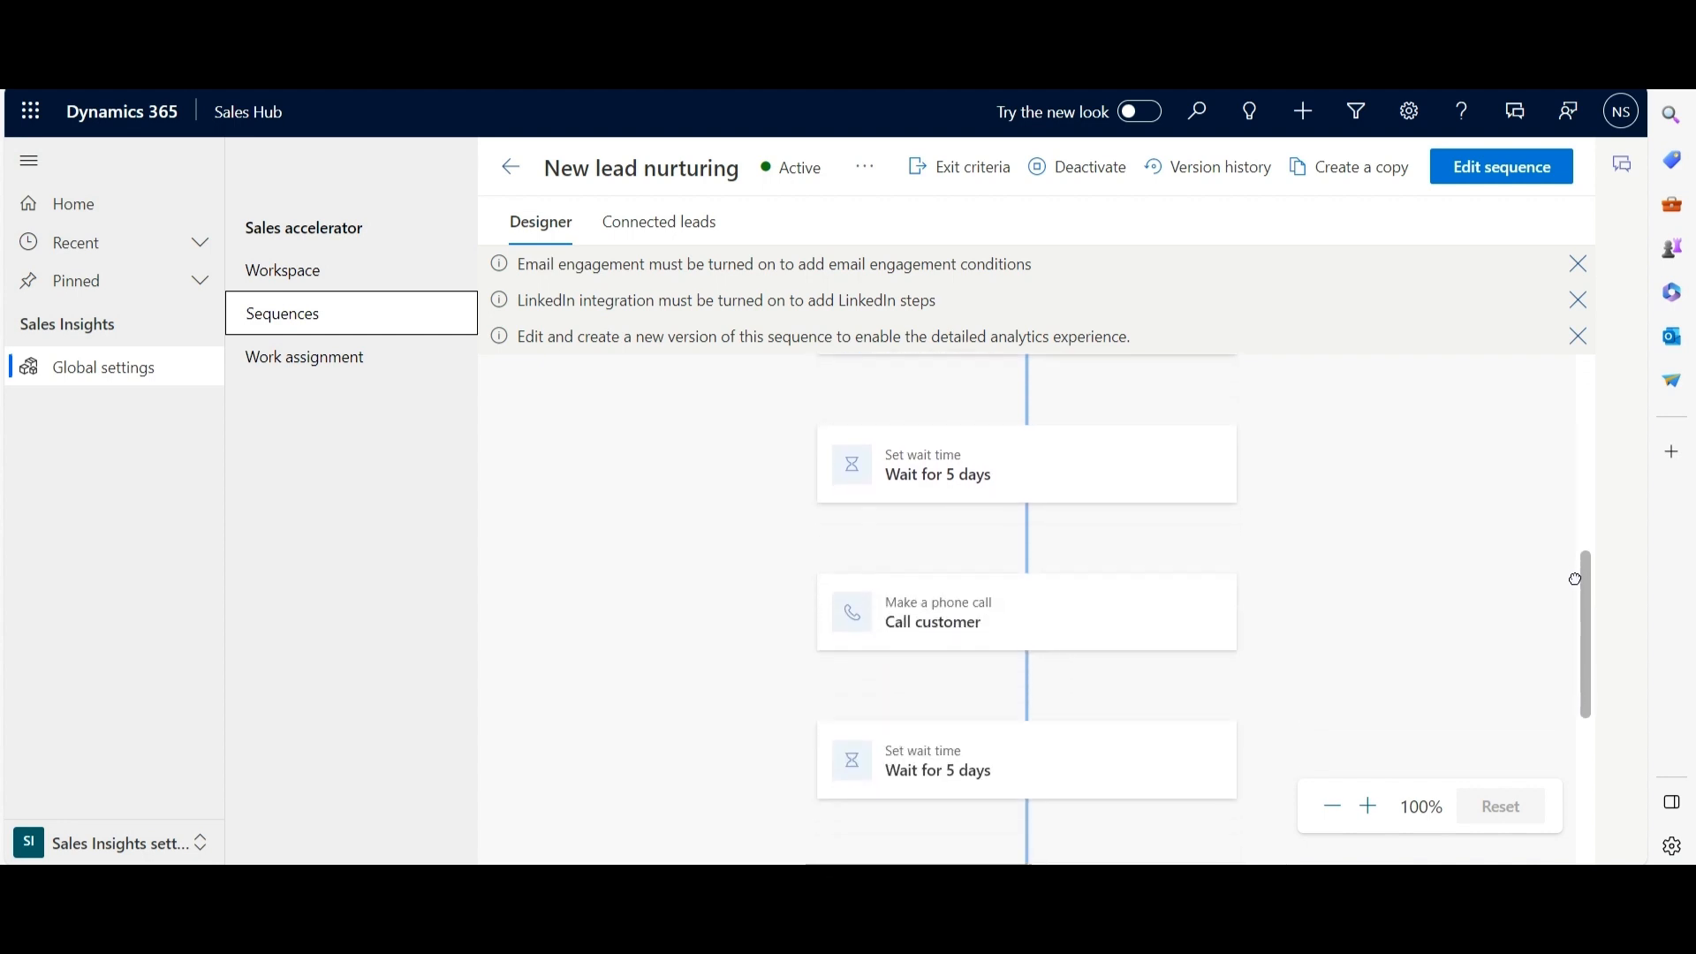
scroll("down", 3)
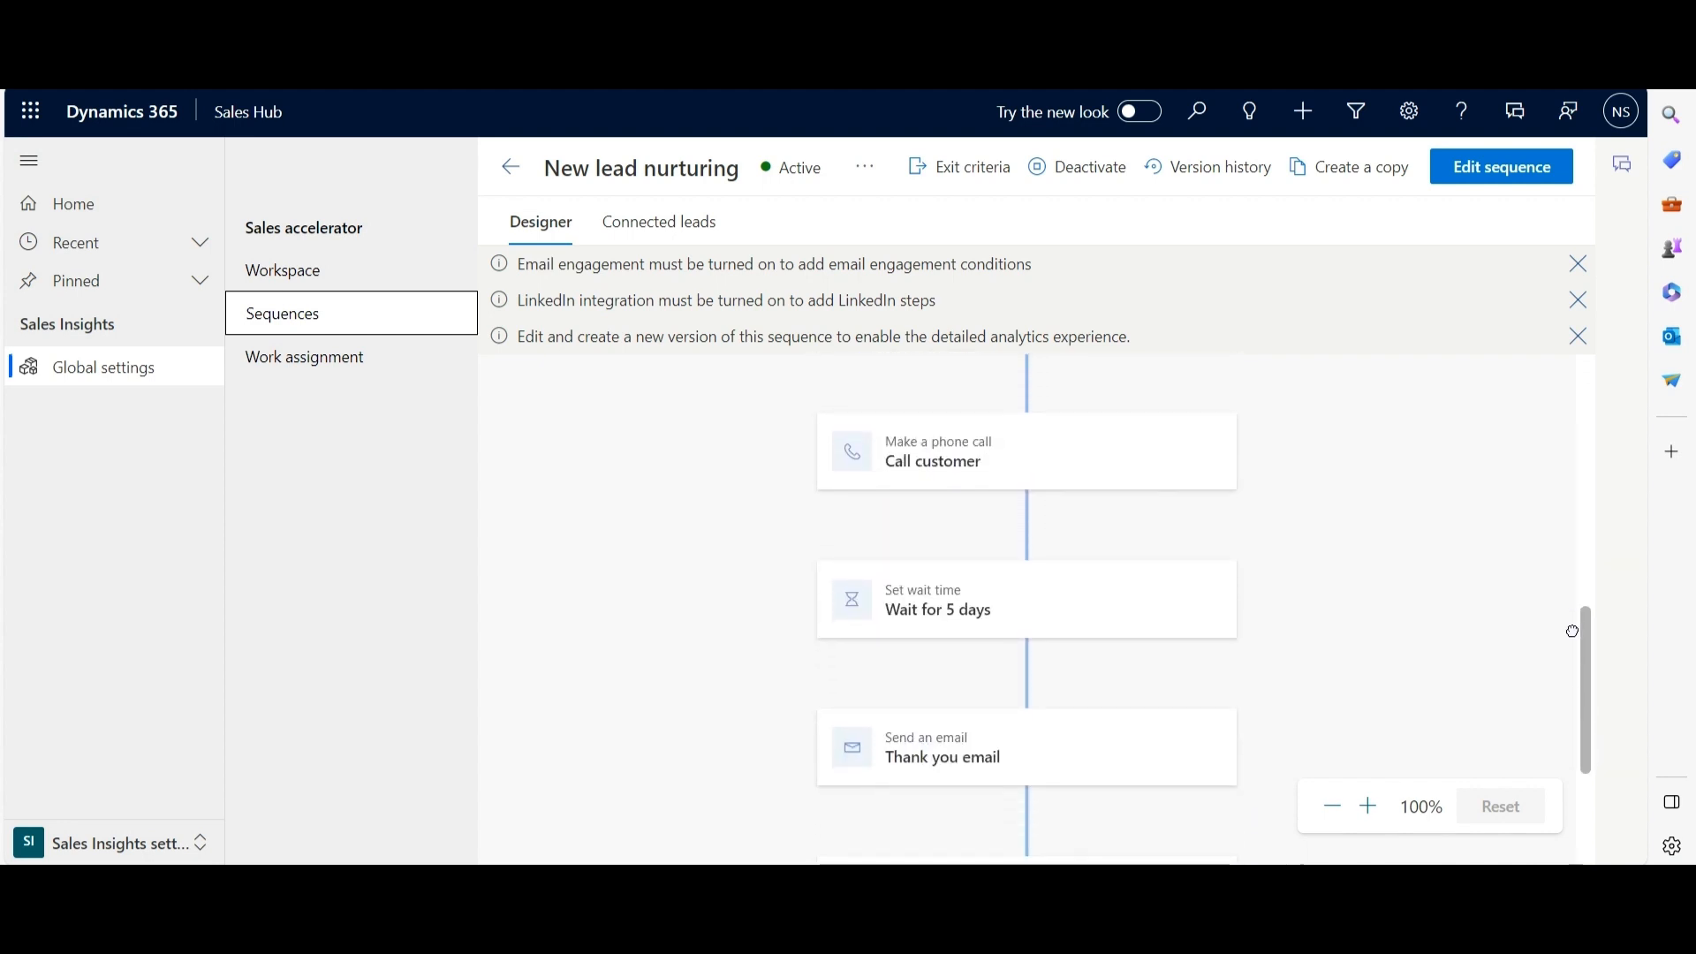
scroll("down", 3)
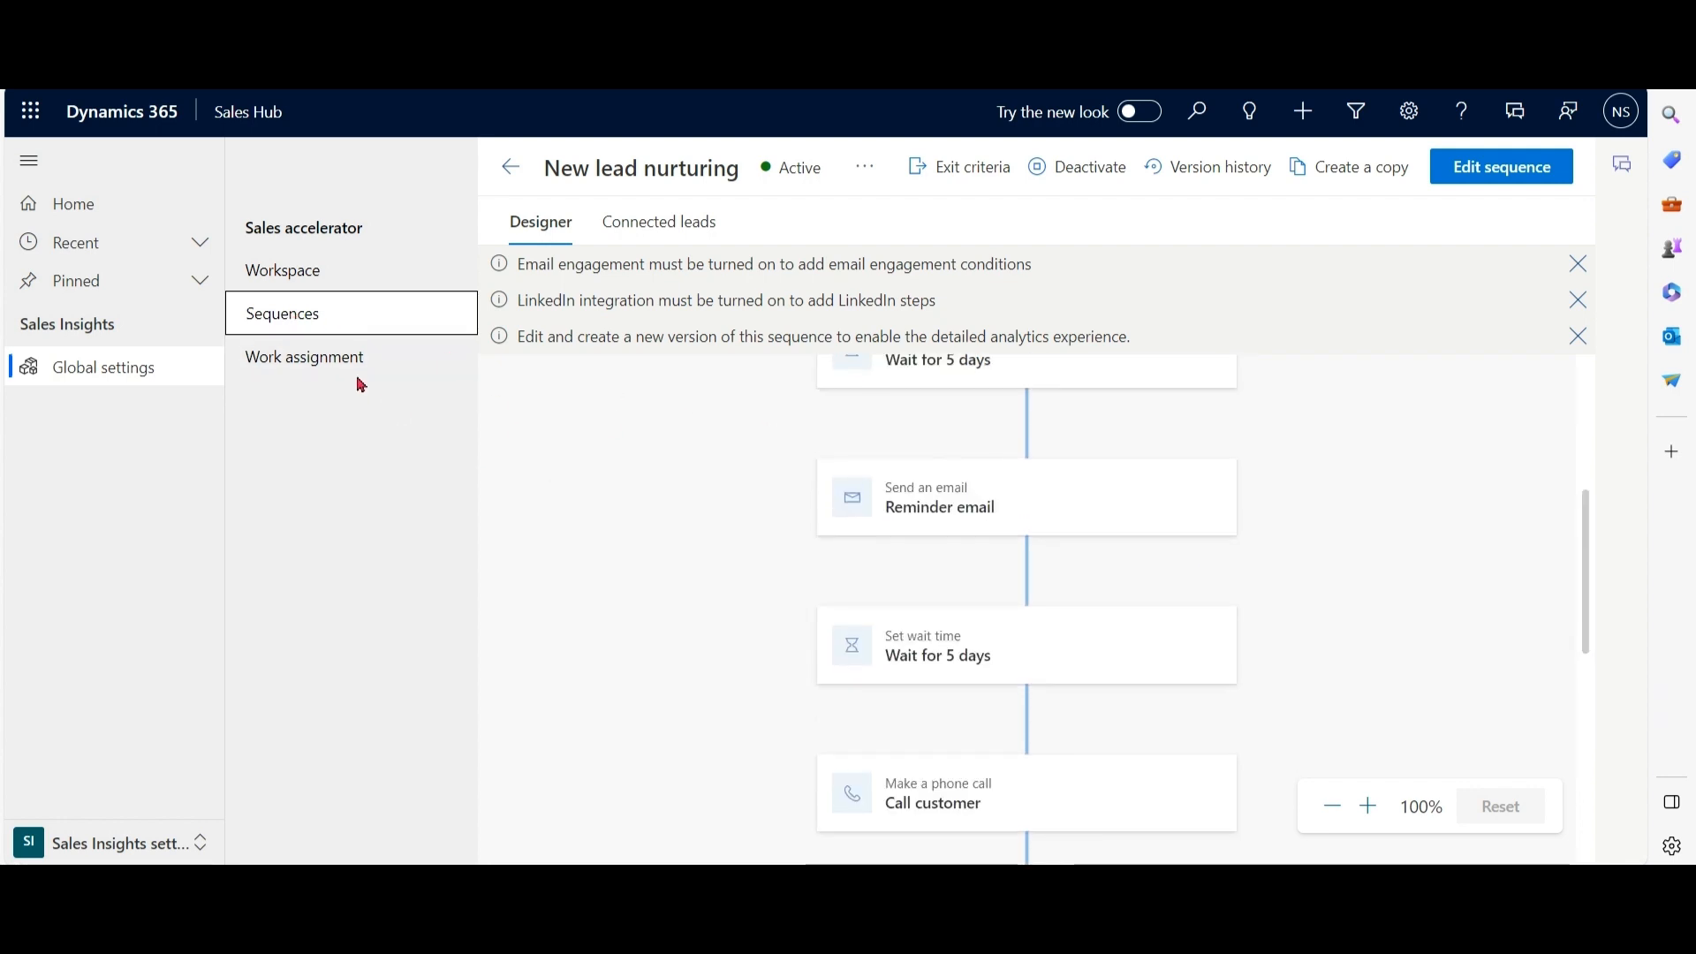
mouse_move(427, 548)
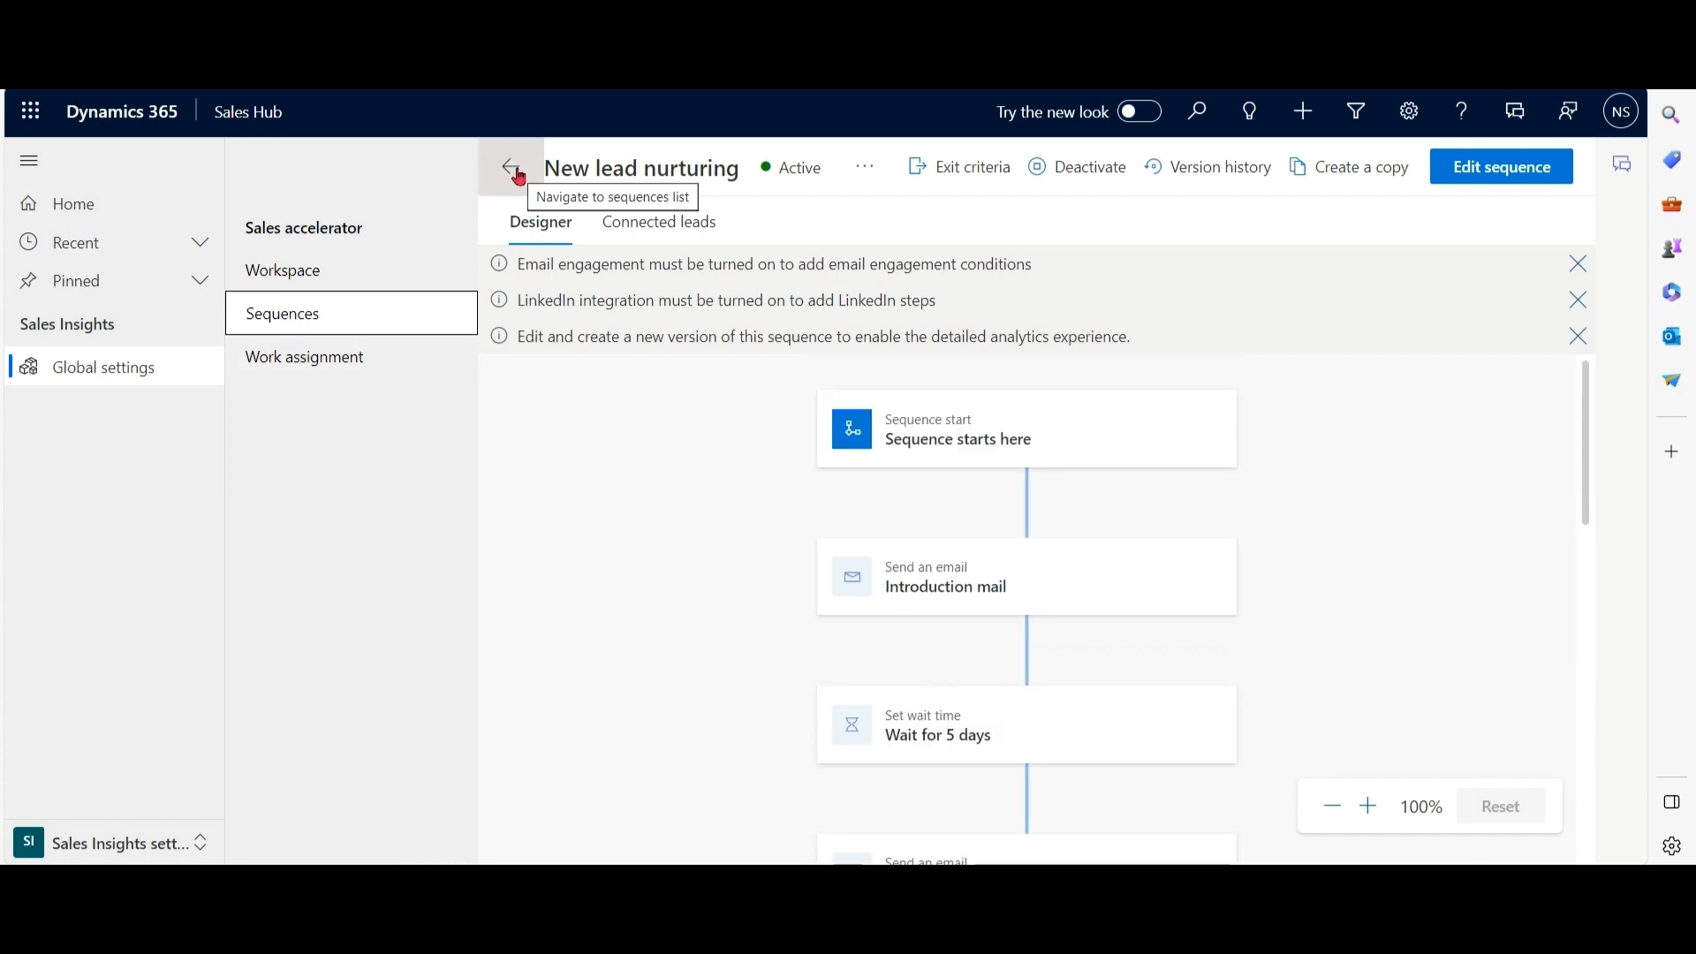
Start a new sequence from the Sequences list using the Webinar follow up template for Lead records.
left_click(511, 166)
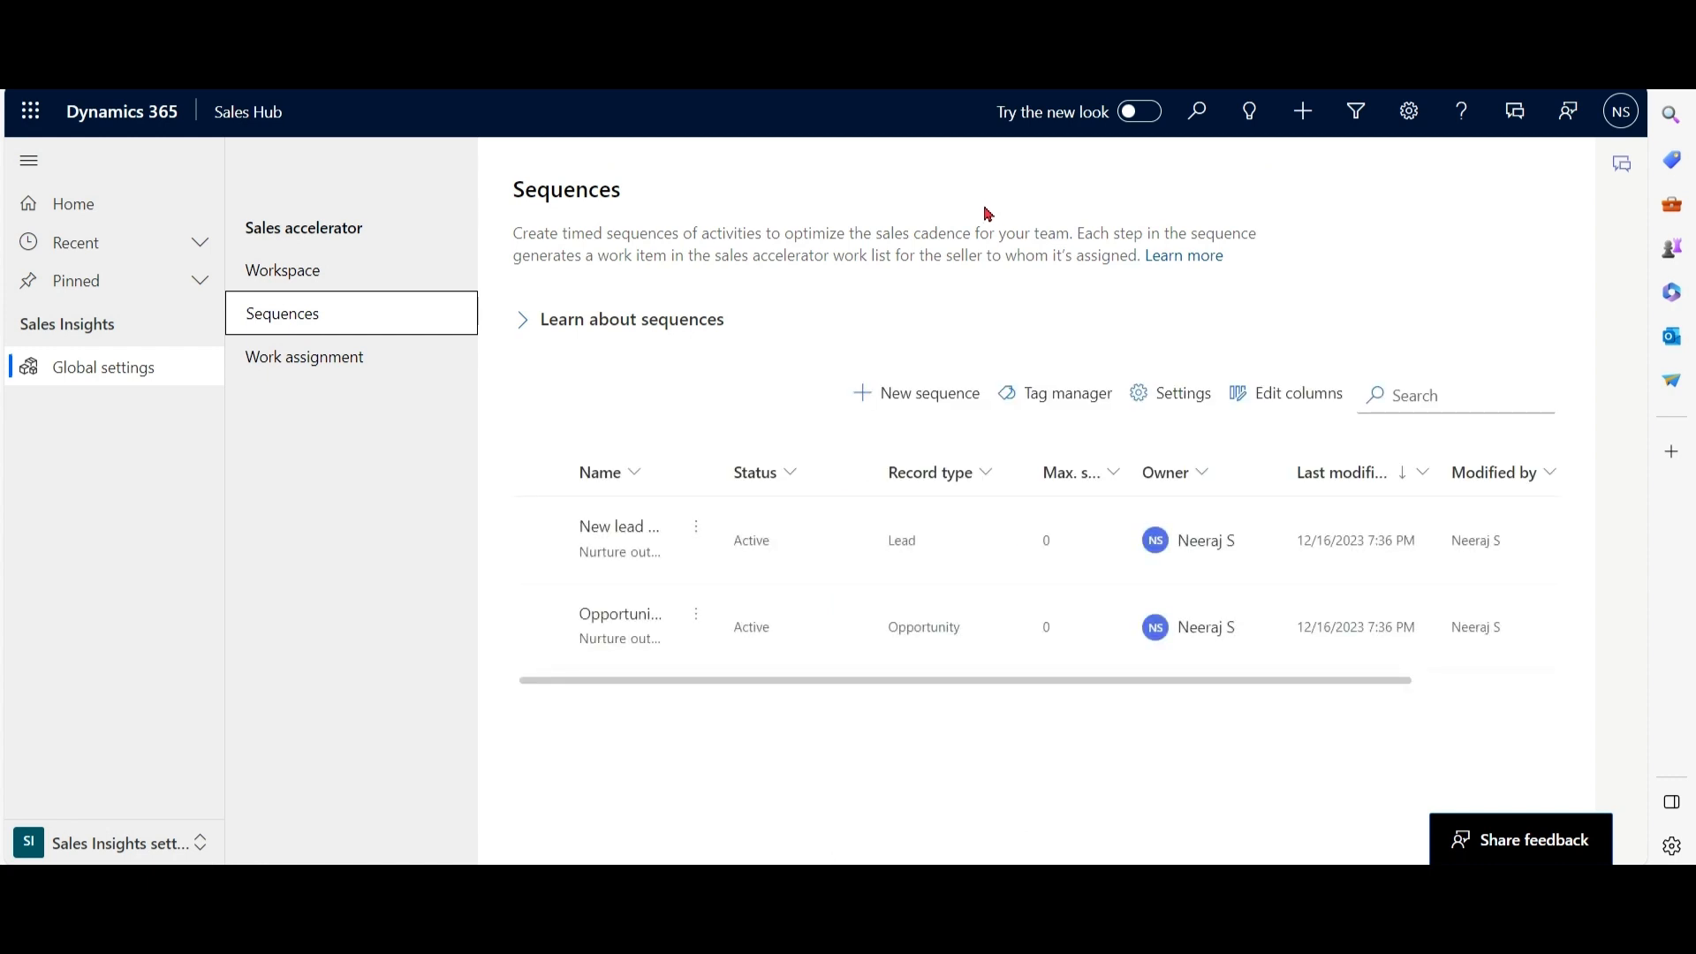
left_click(928, 392)
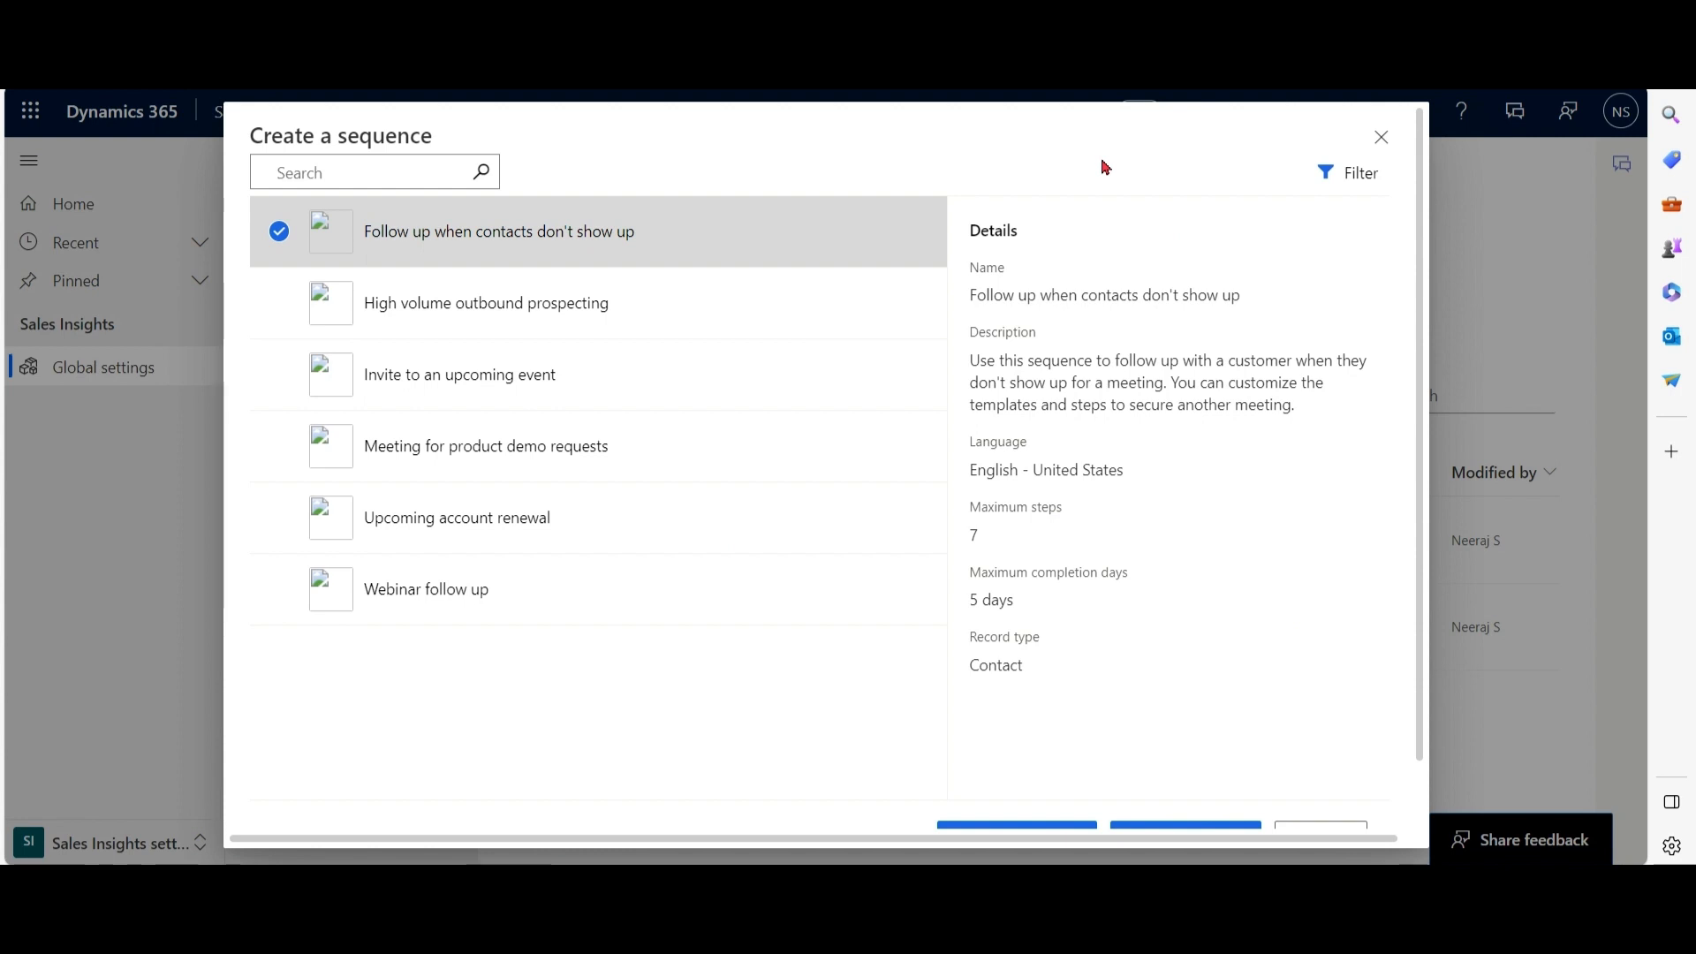
mouse_move(591, 677)
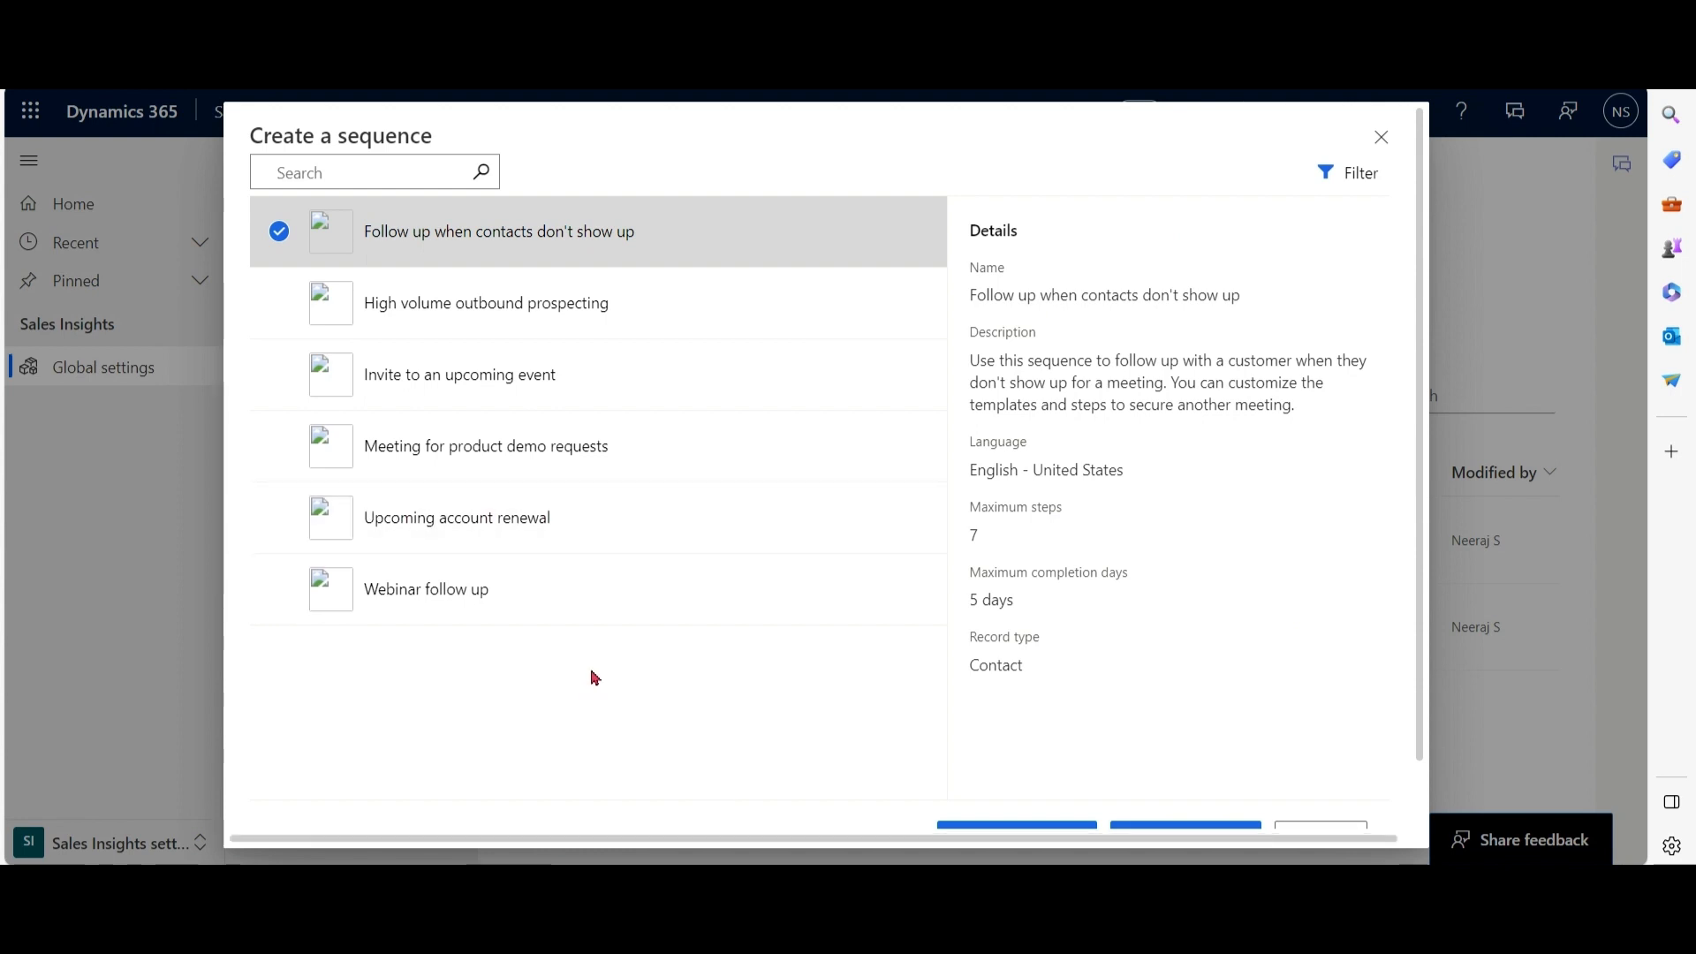
left_click(426, 590)
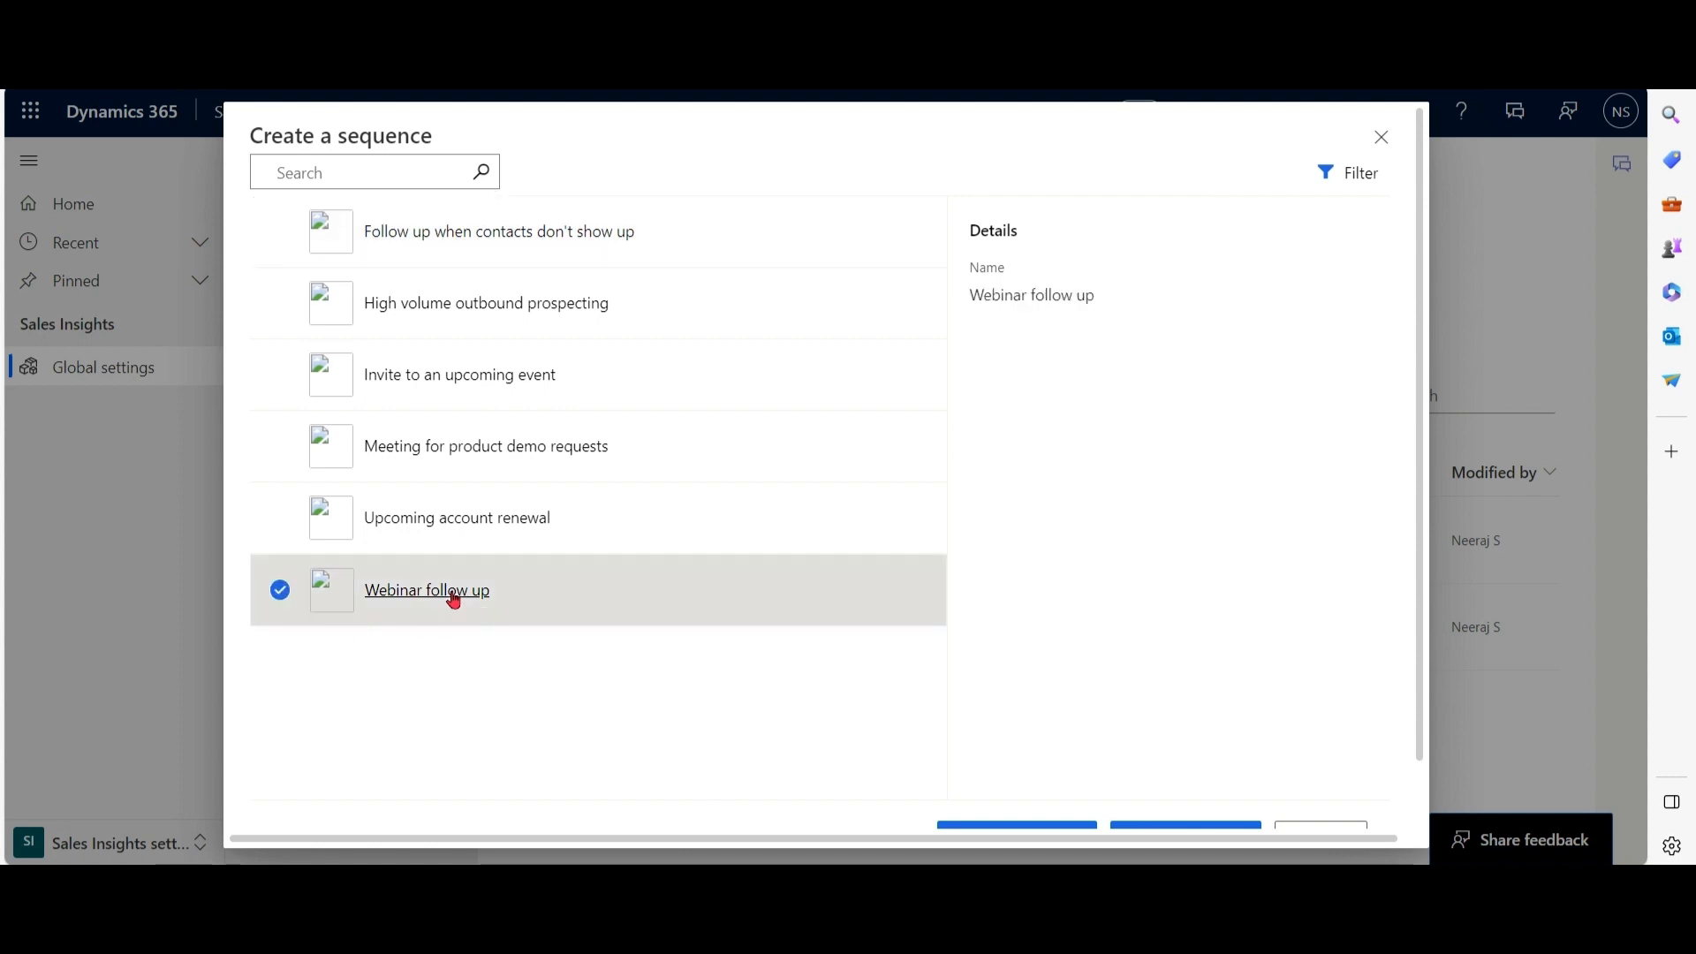
scroll("down", 3)
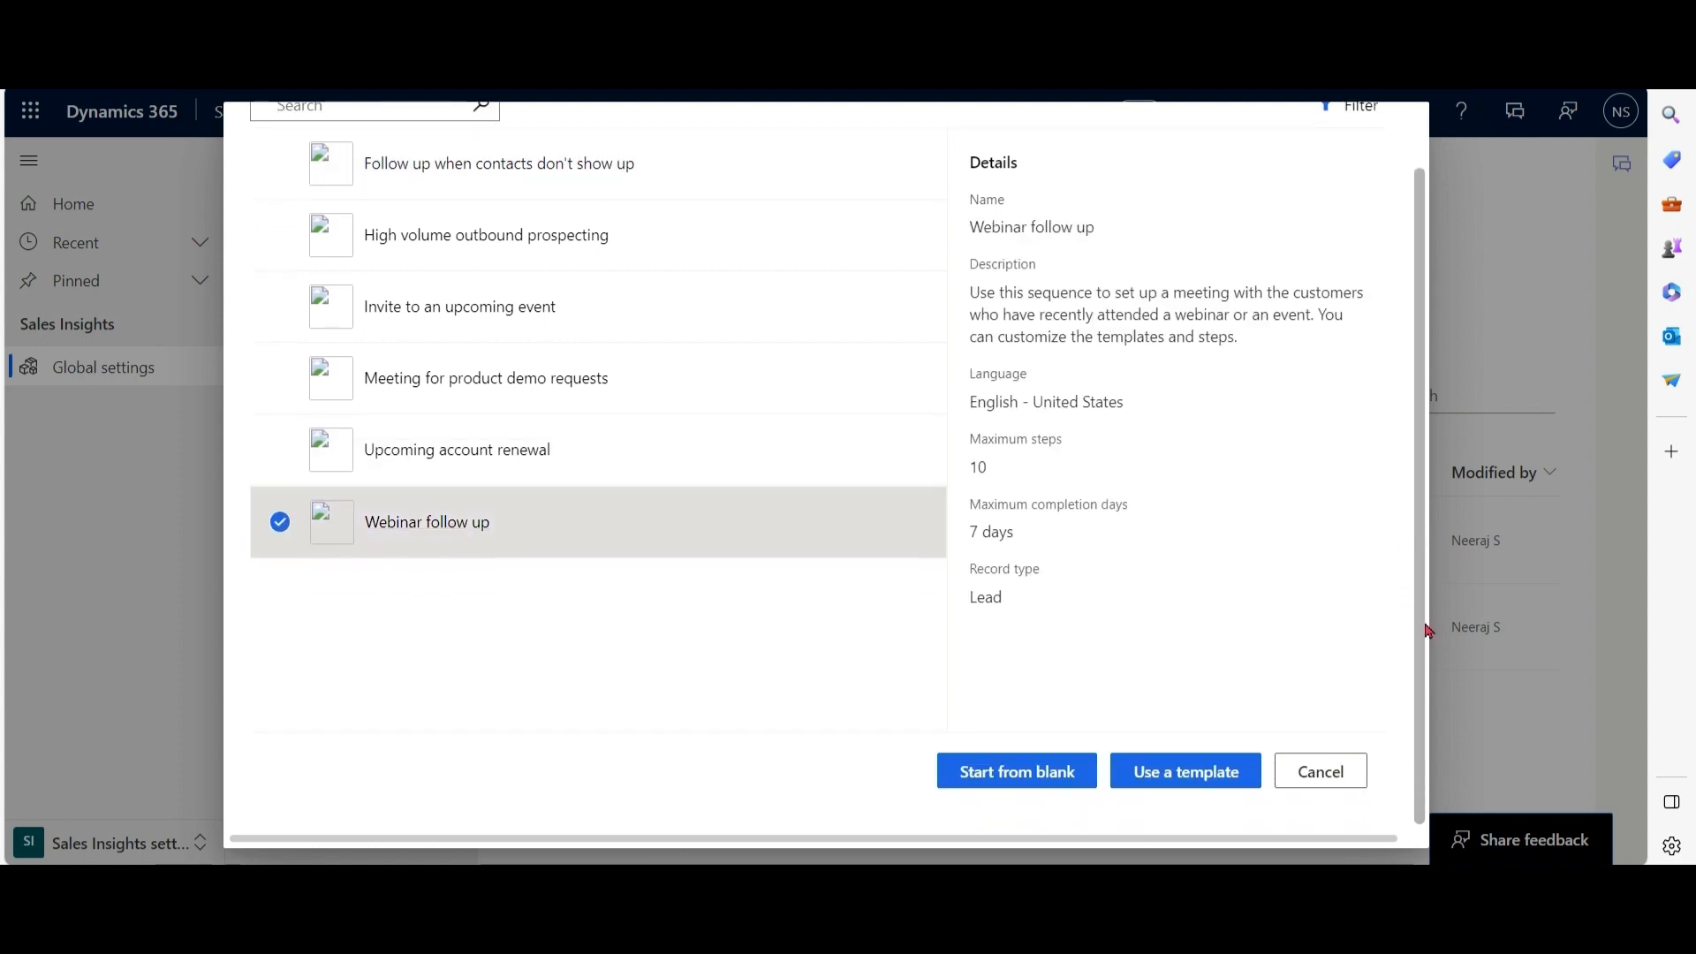
double_click(985, 595)
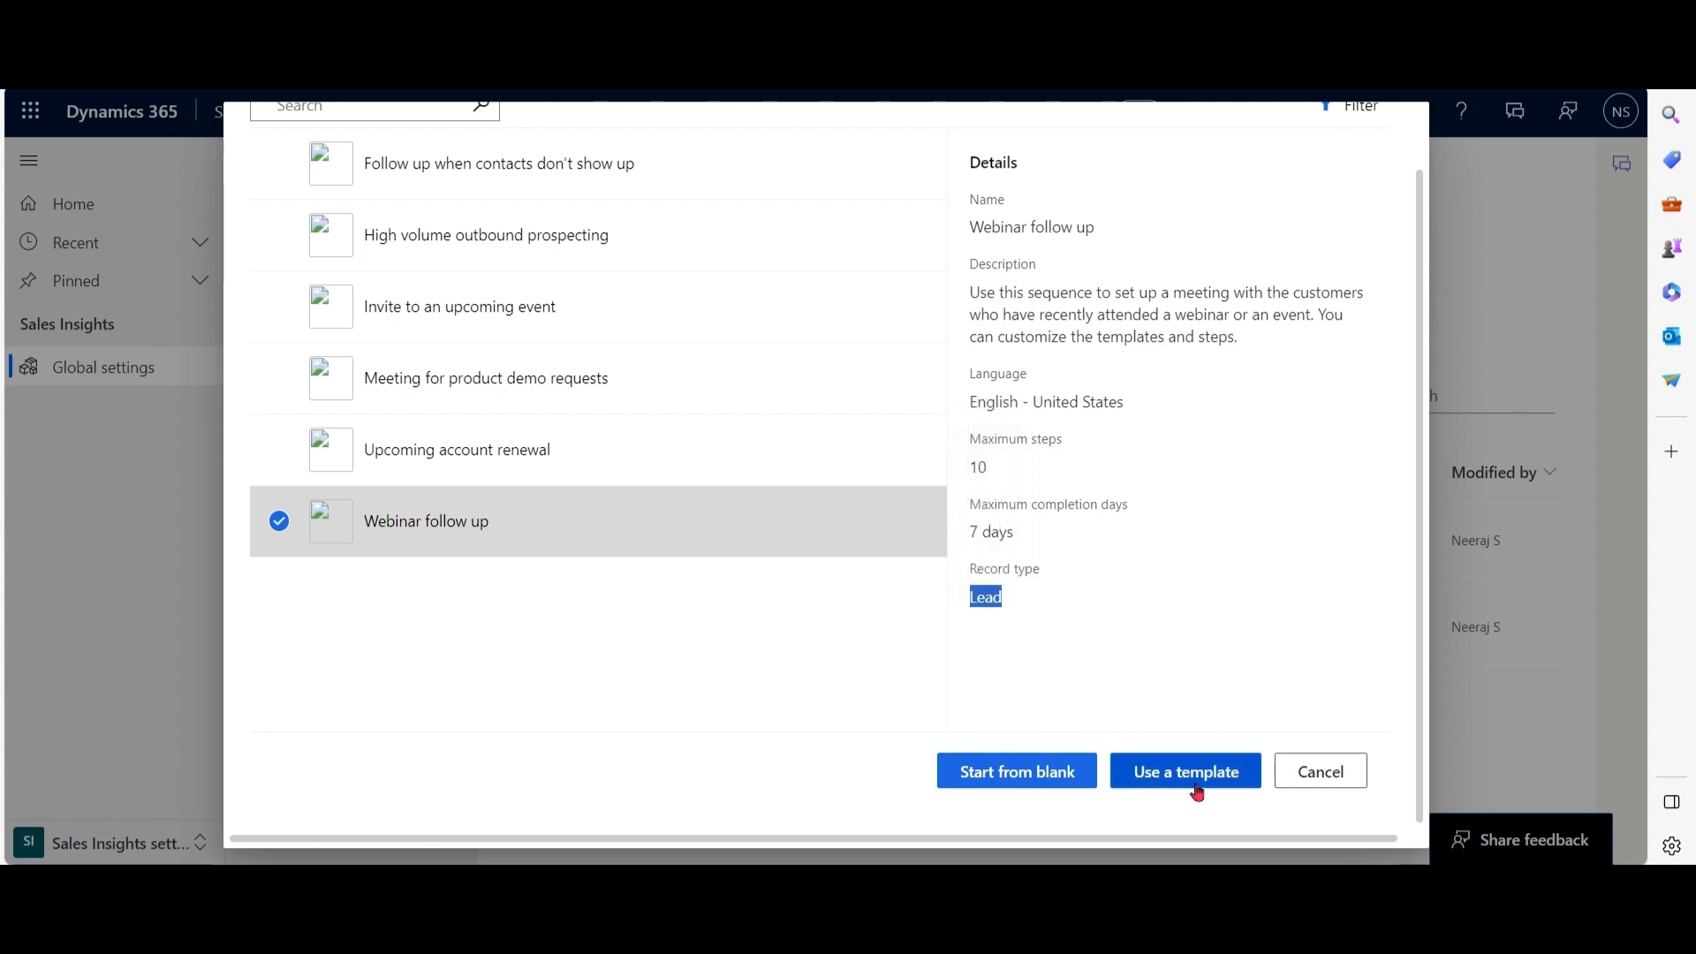
Create a sequence named TestSeq from the Webinar follow up template and review its flow.
left_click(1184, 772)
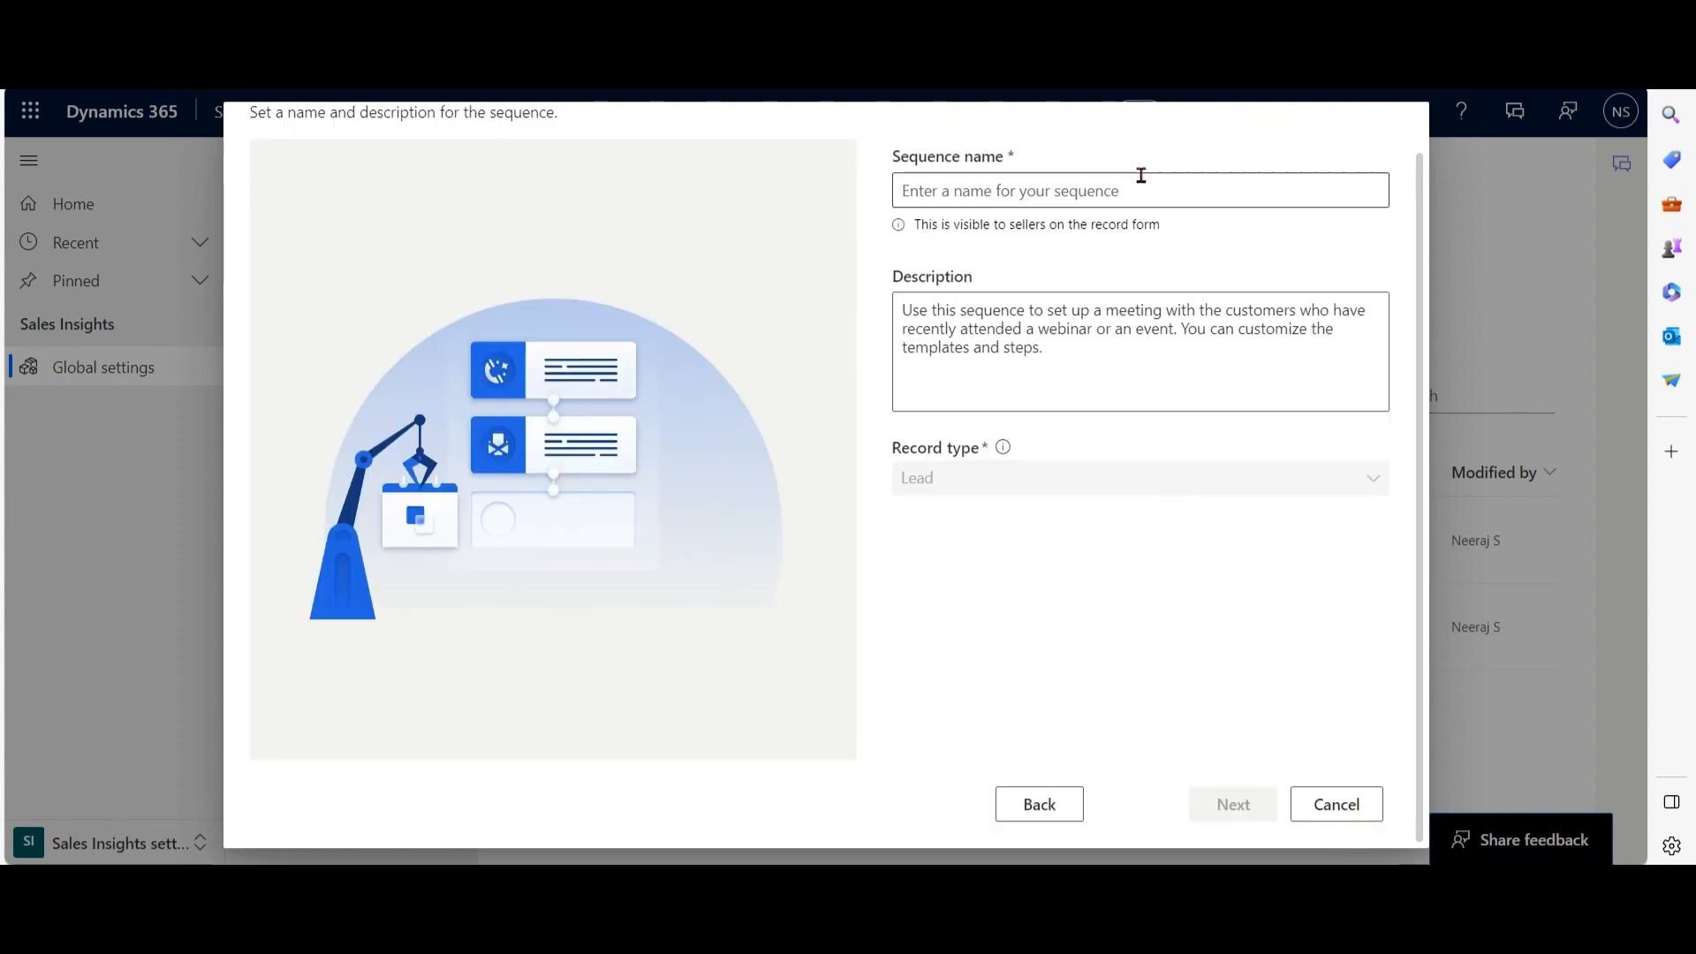
type("Ts")
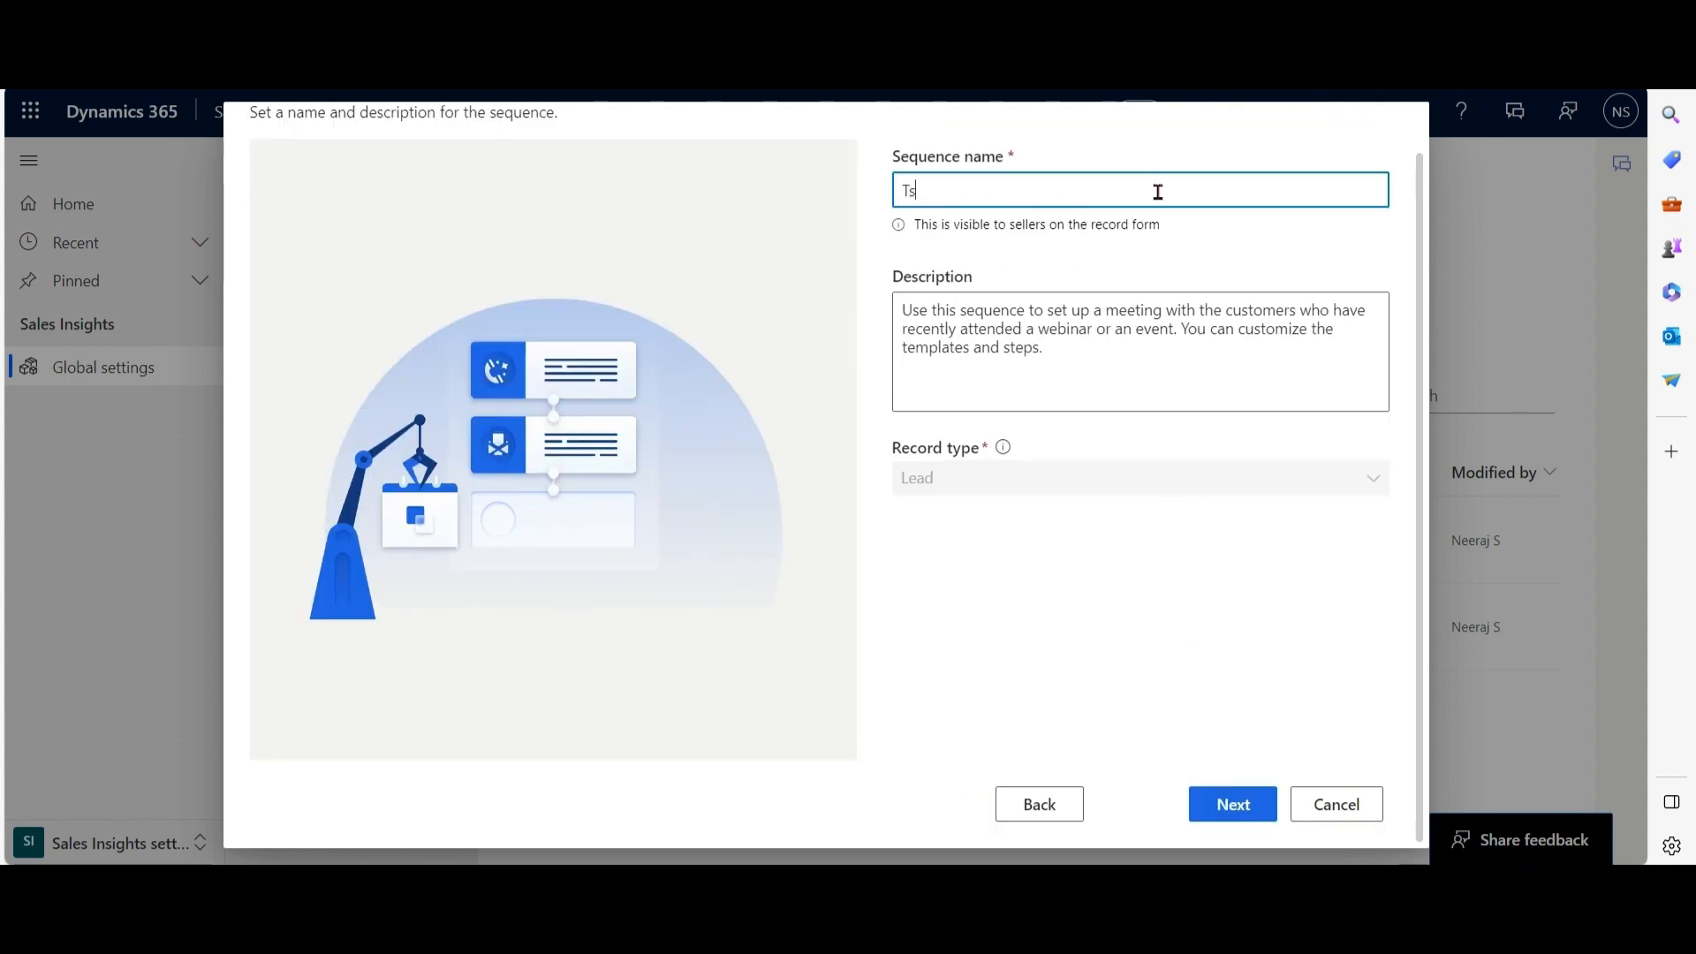
type("TestSeq")
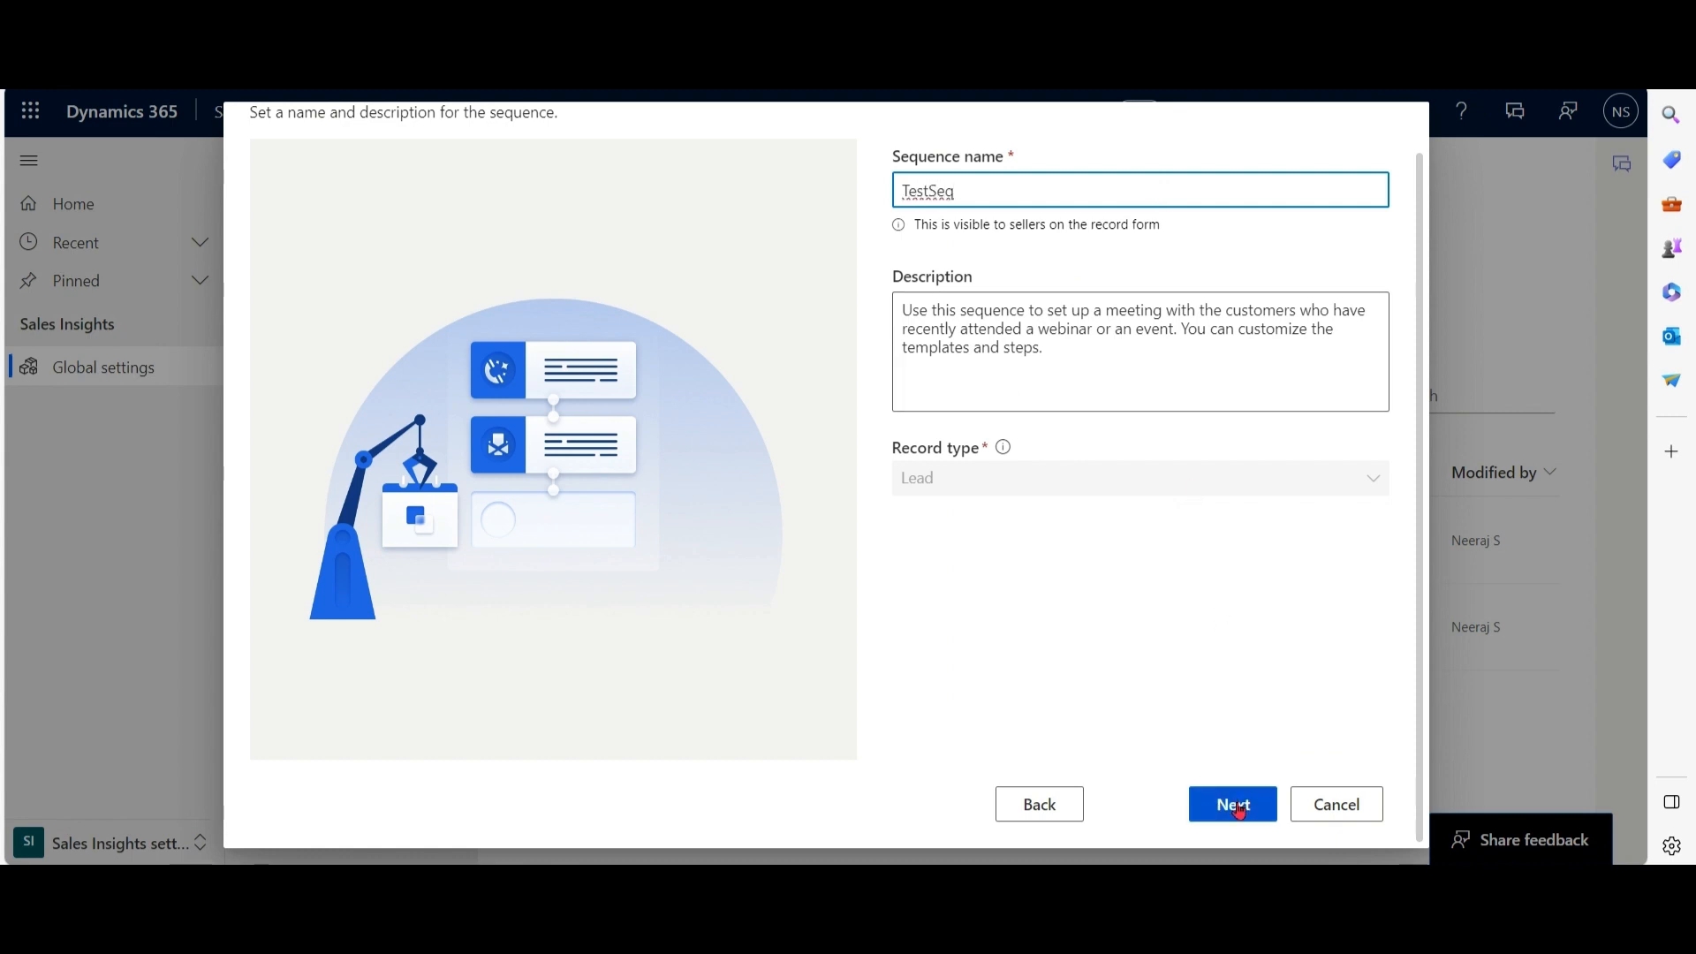
left_click(1232, 804)
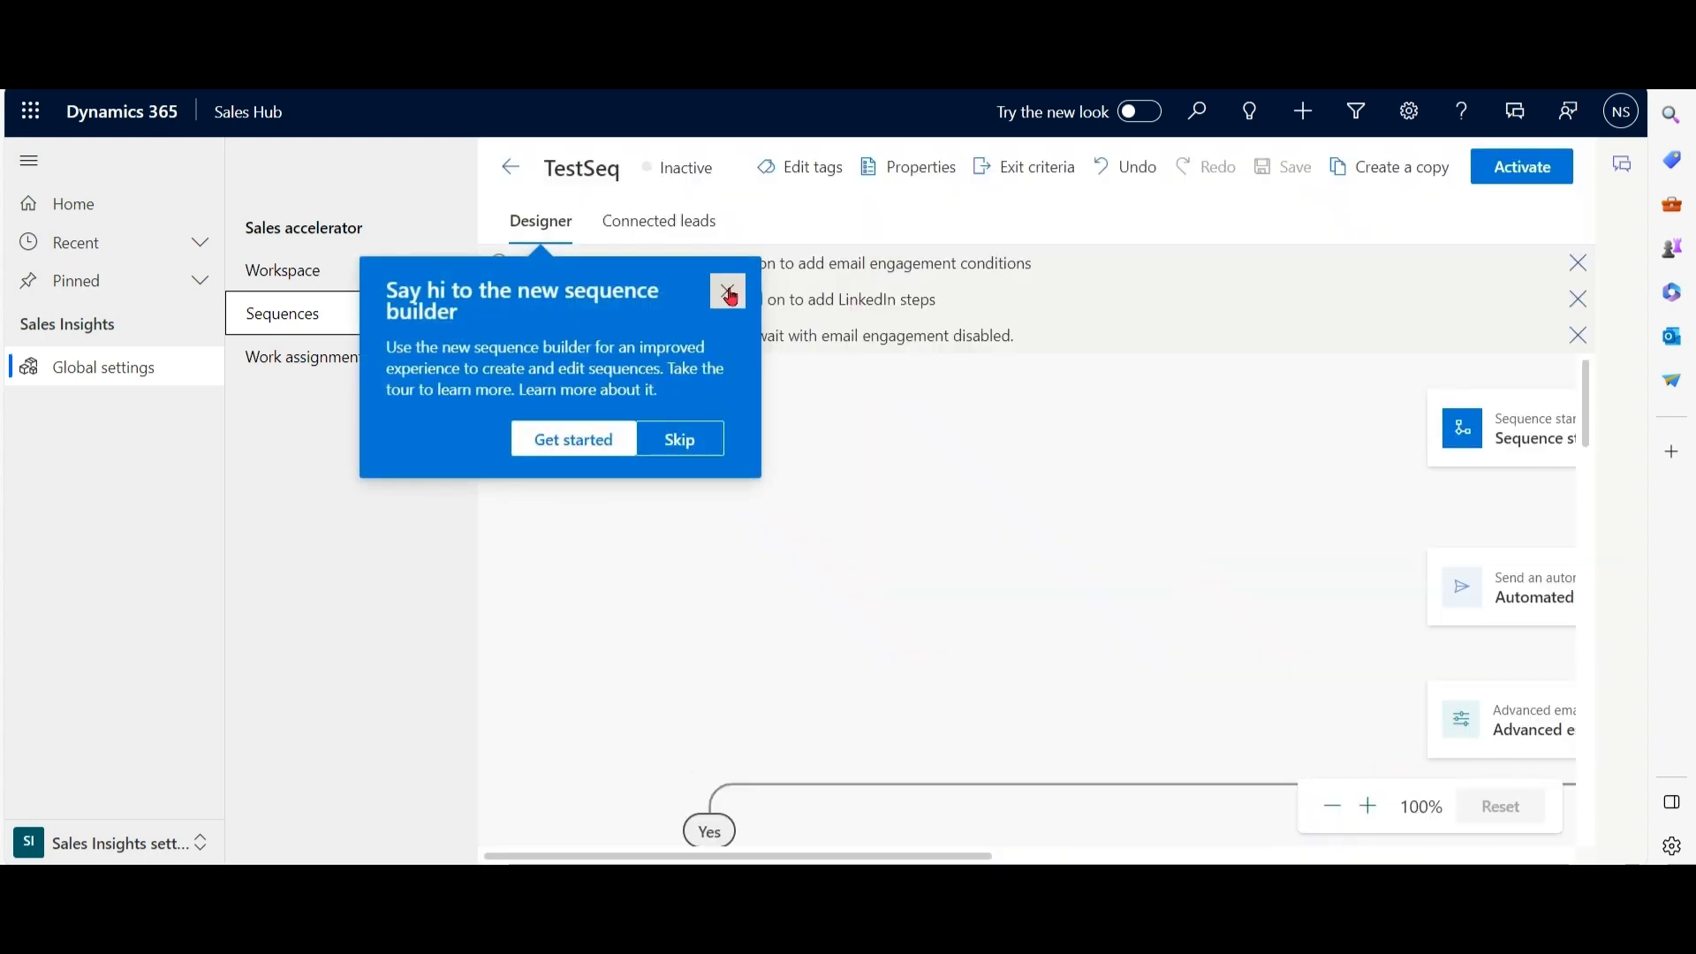
left_click(726, 291)
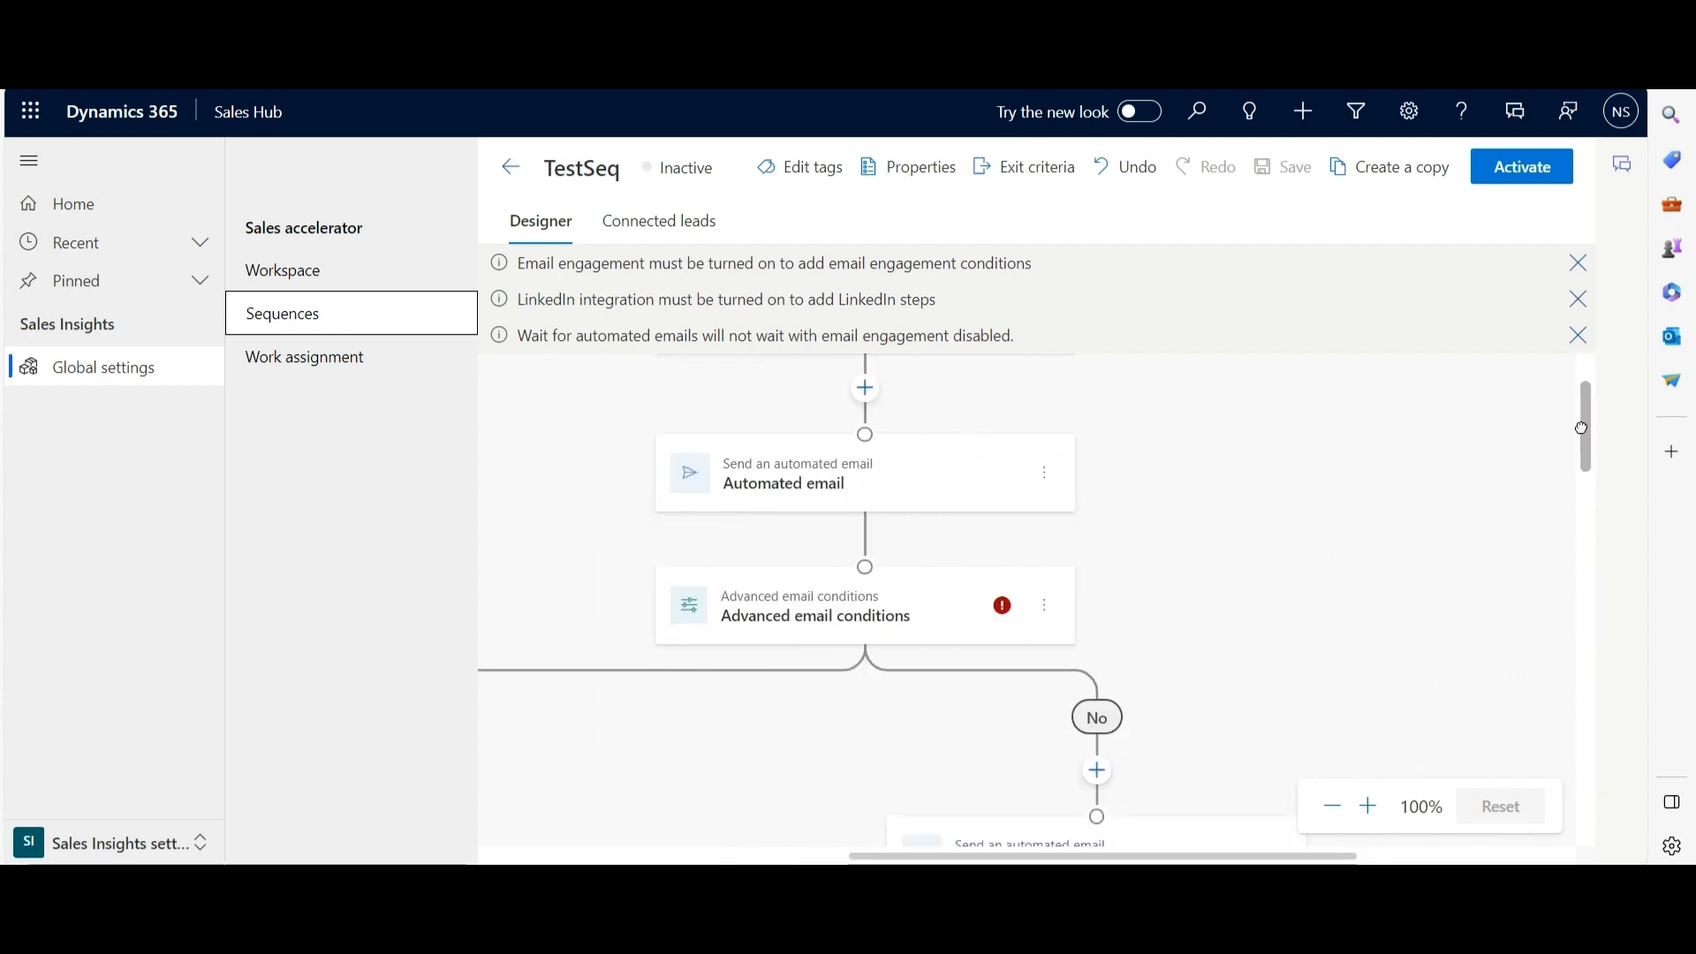
scroll("down", 3)
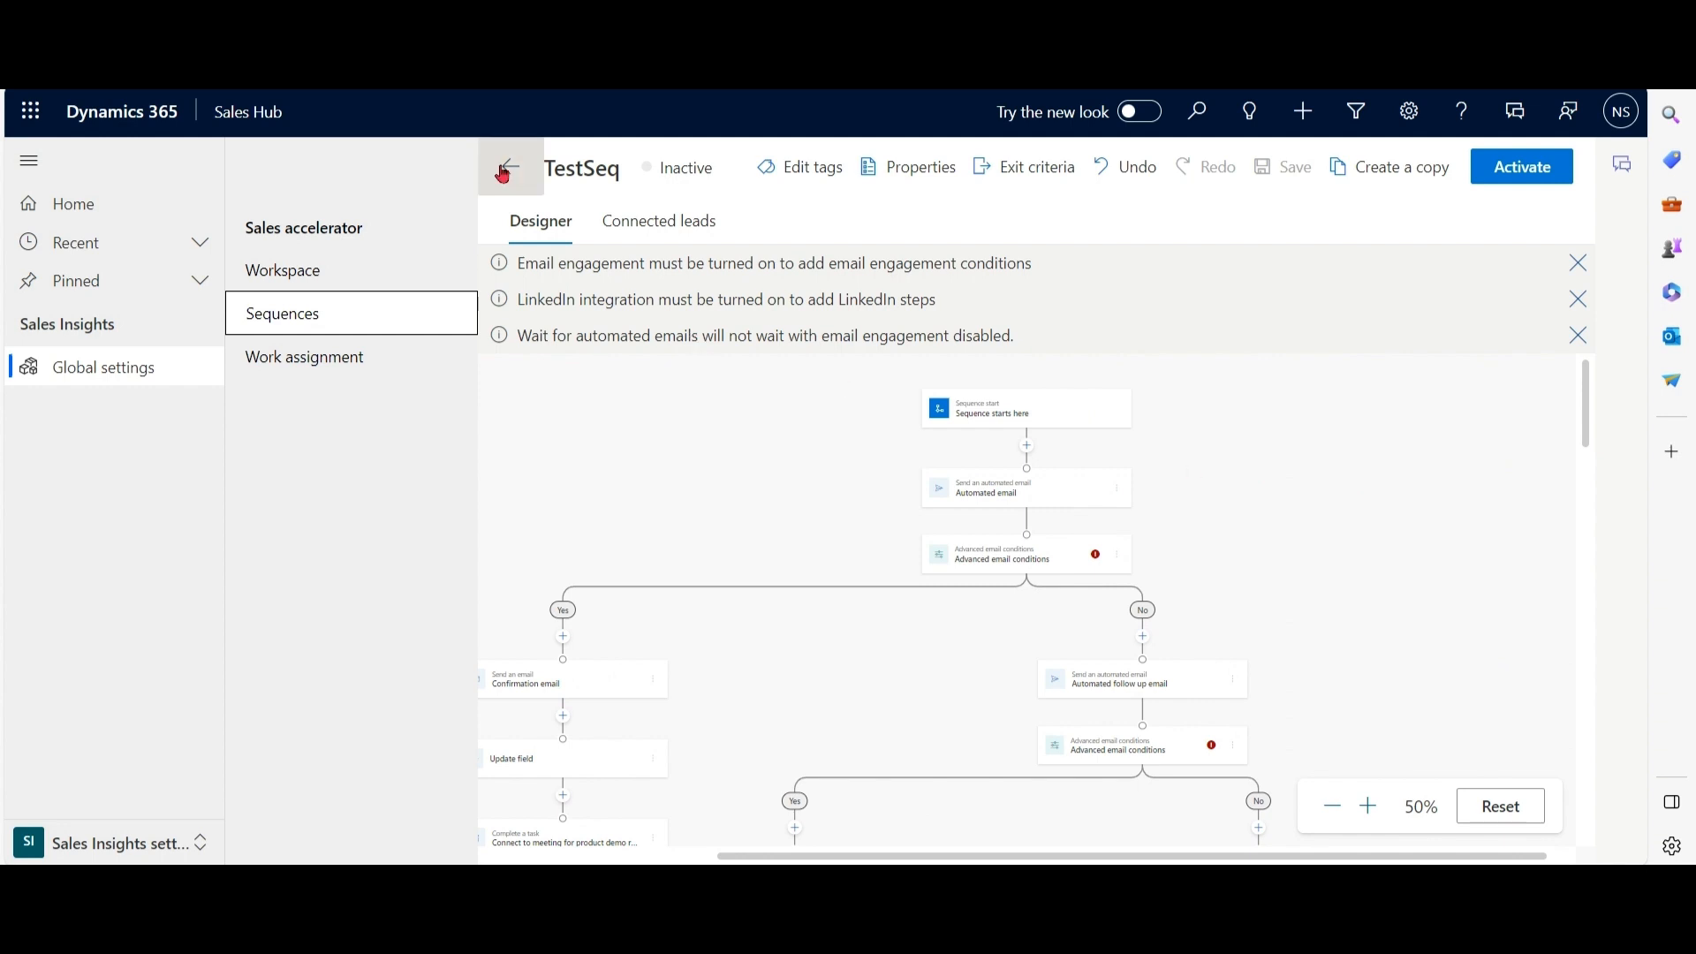
Return to the Sequences list and create a blank sequence named SampleSeq.
left_click(509, 166)
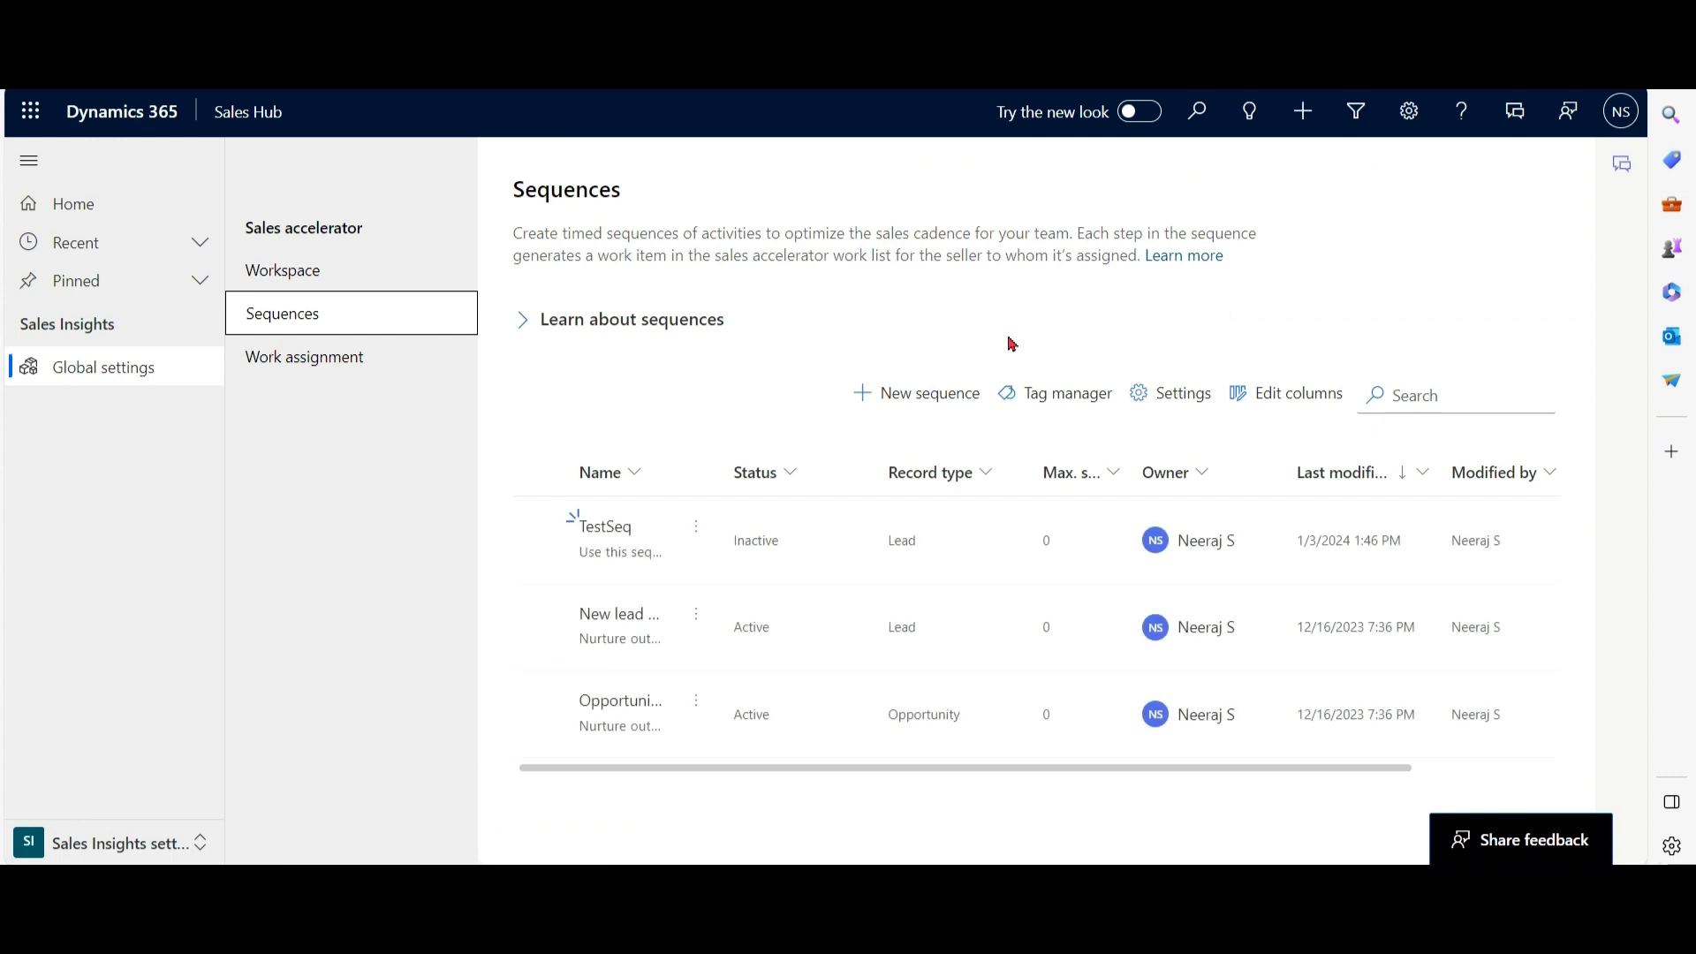
left_click(917, 392)
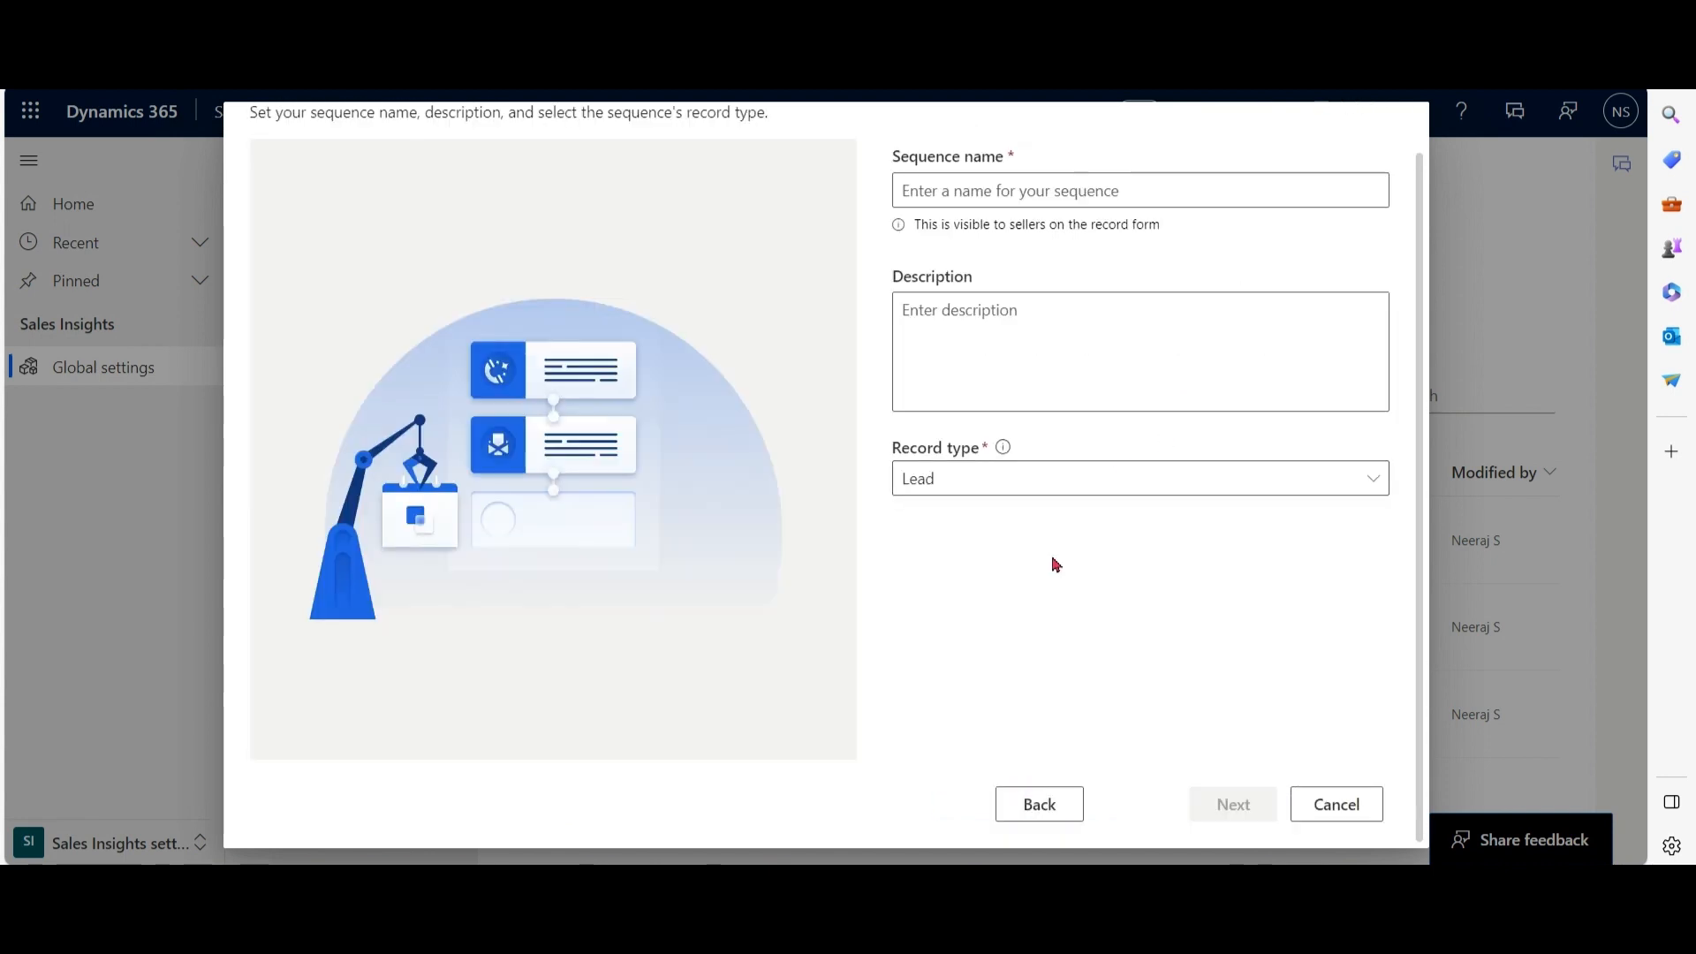
left_click(1140, 191)
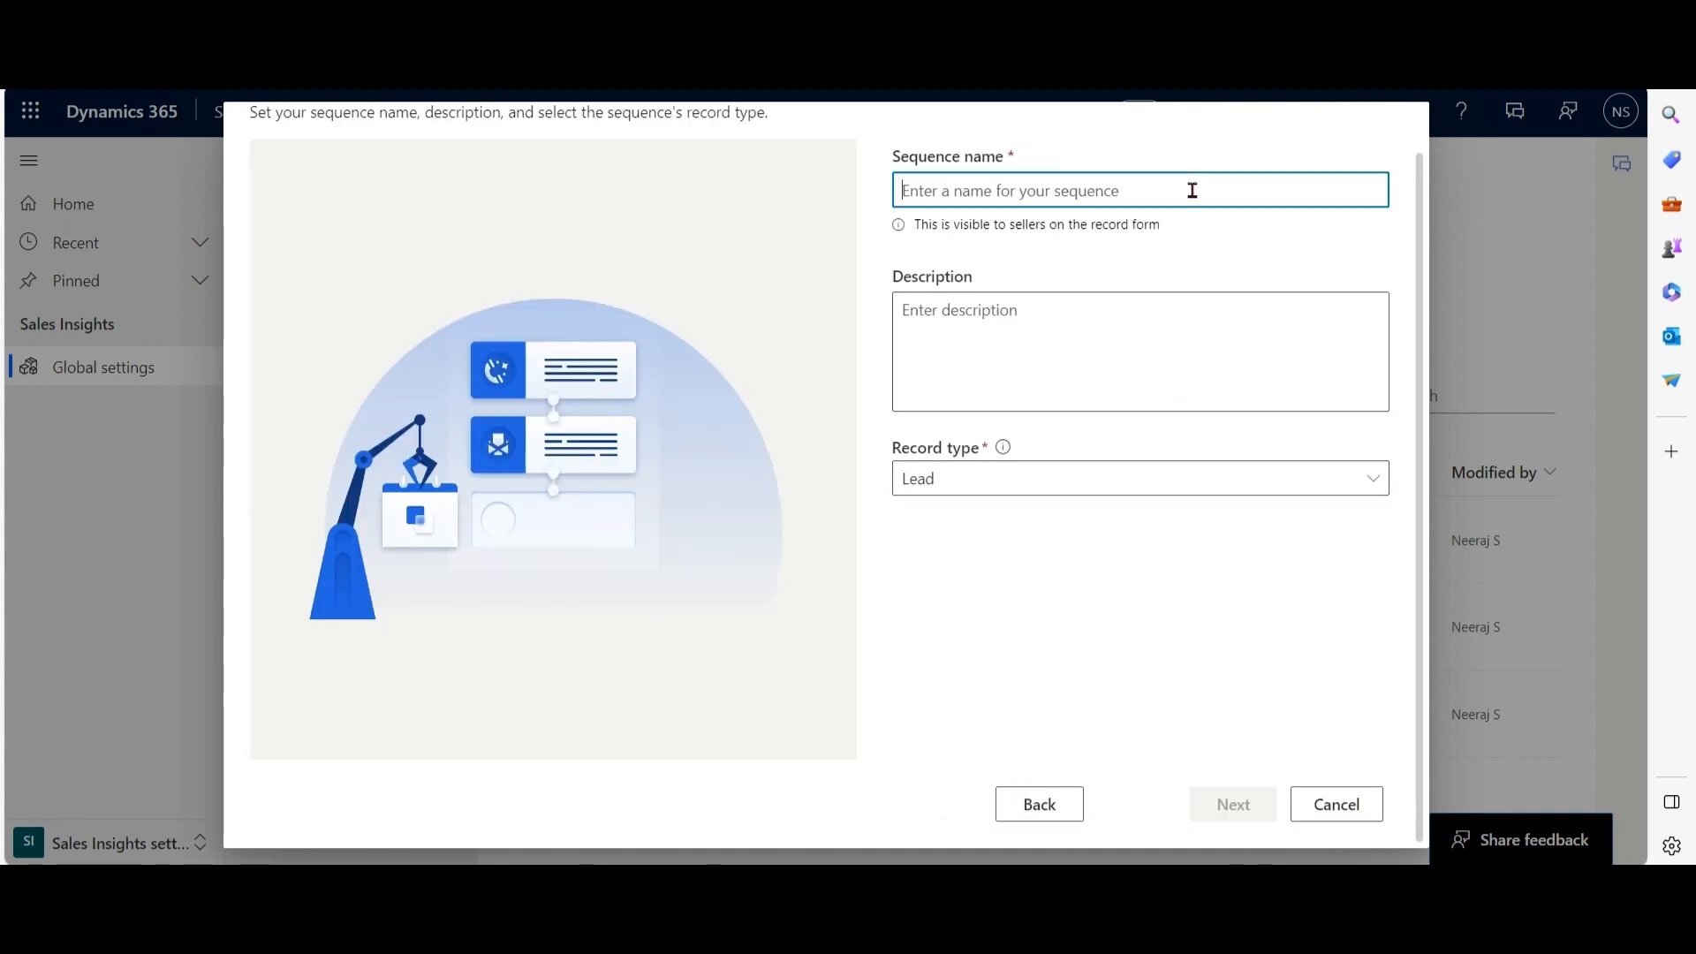
type("SampleSeq")
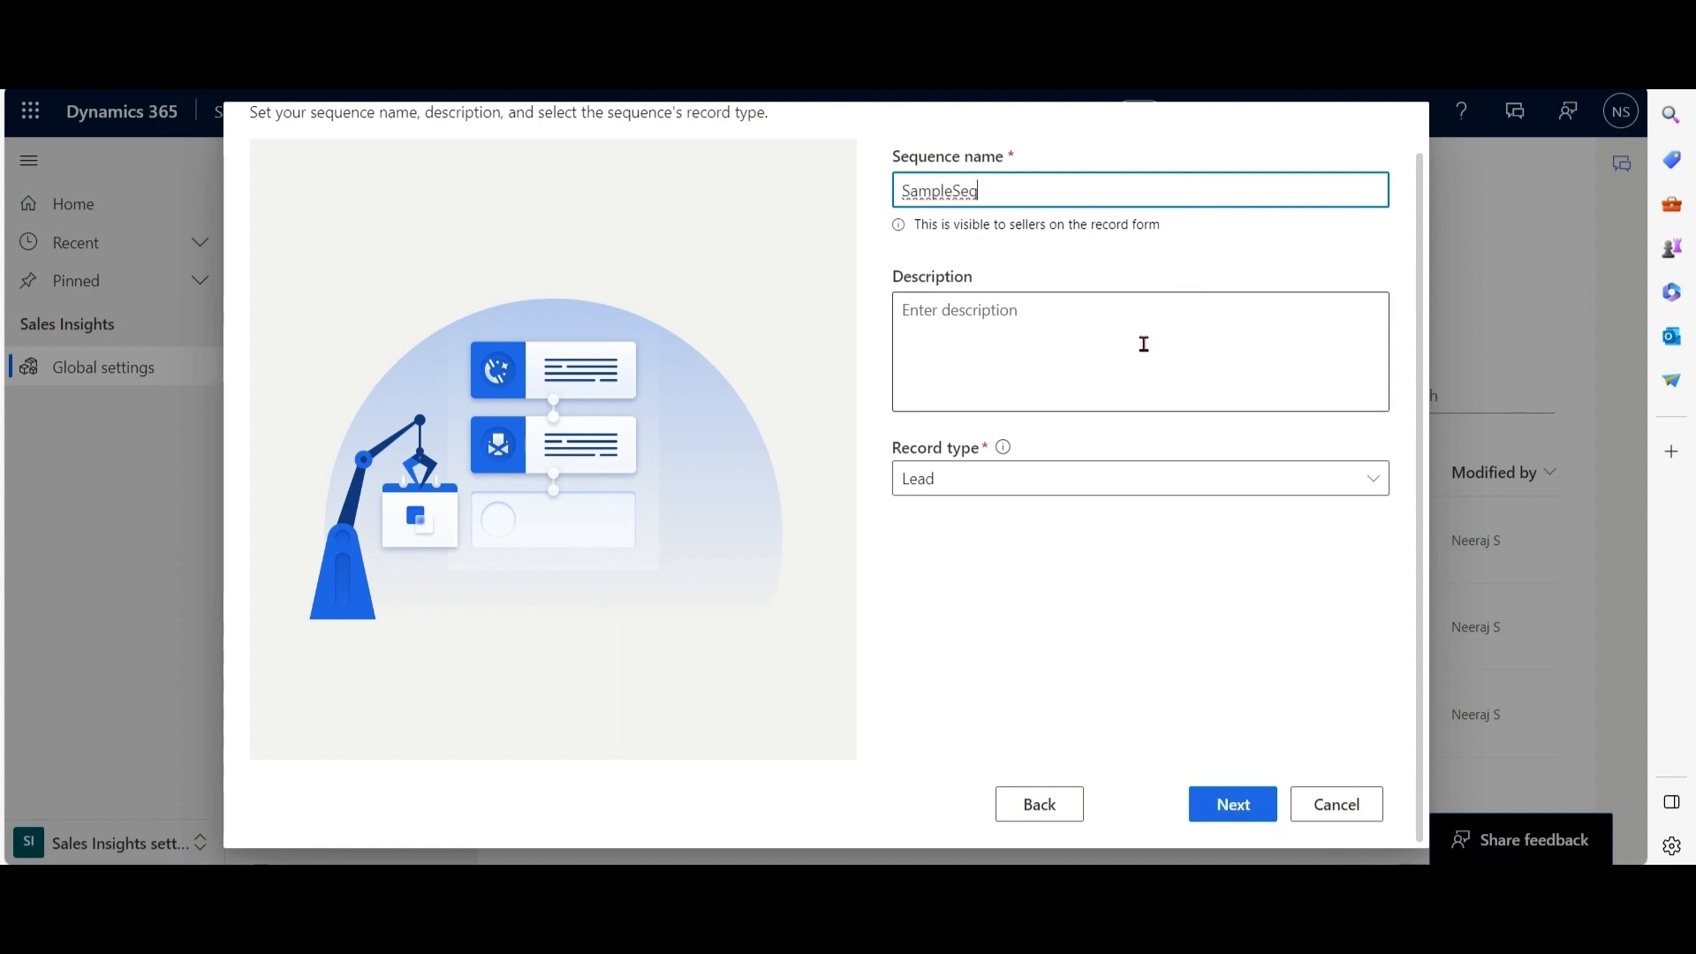
left_click(1232, 804)
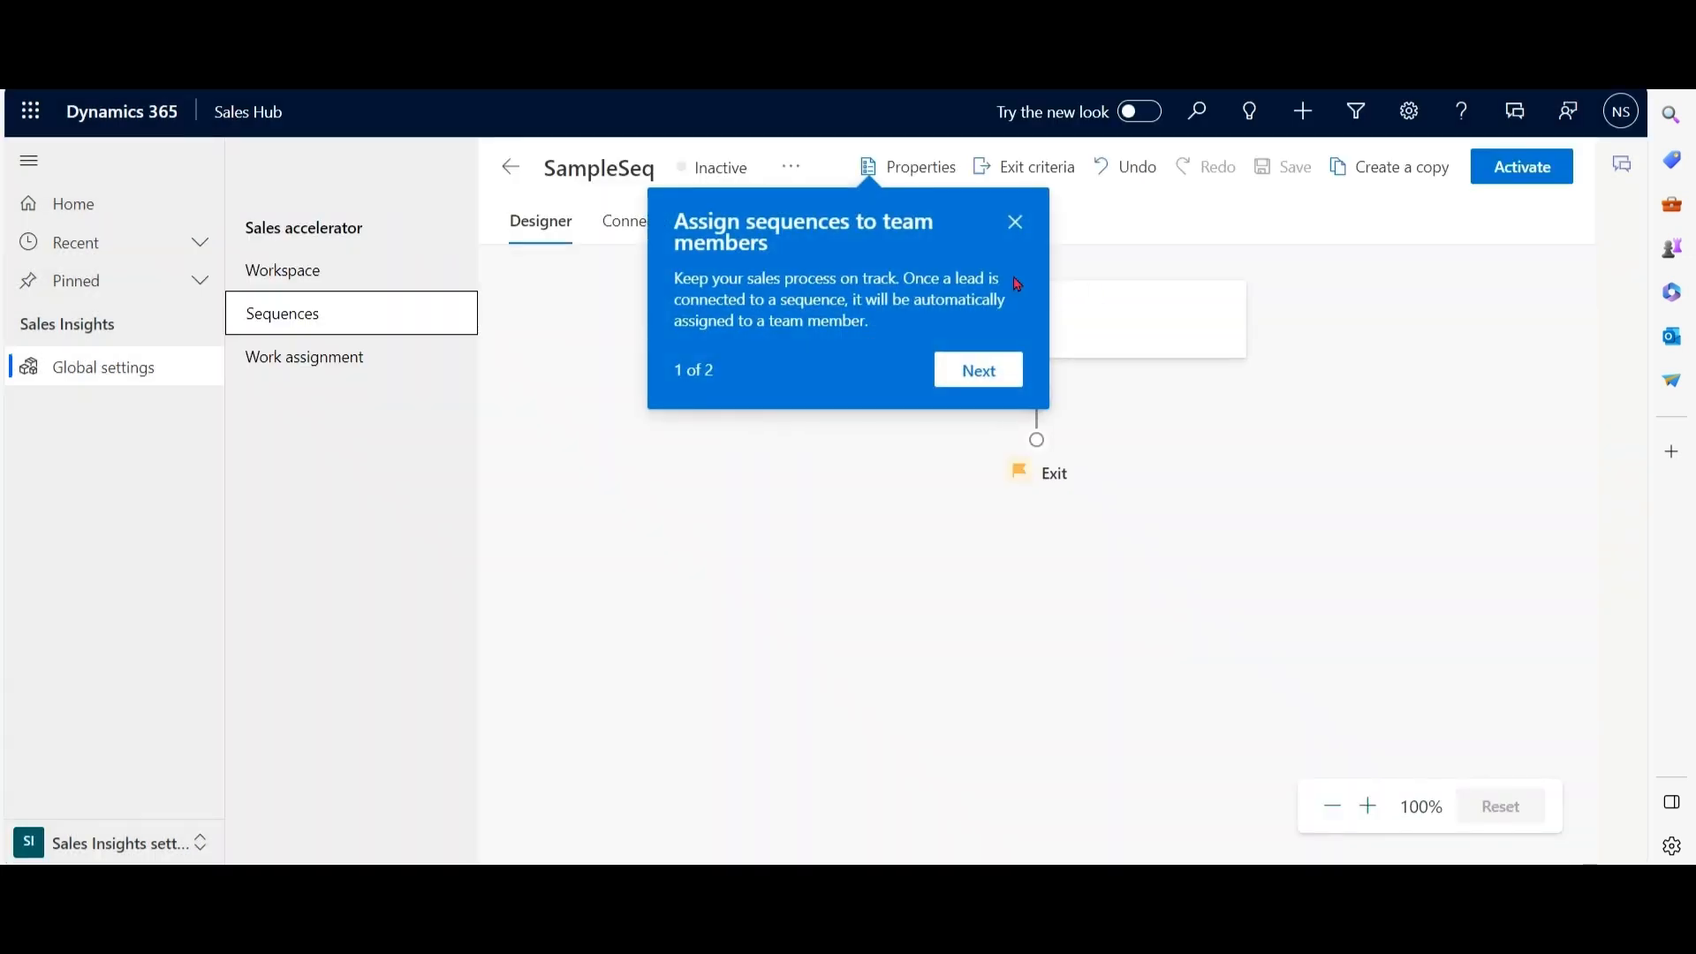
left_click(1014, 223)
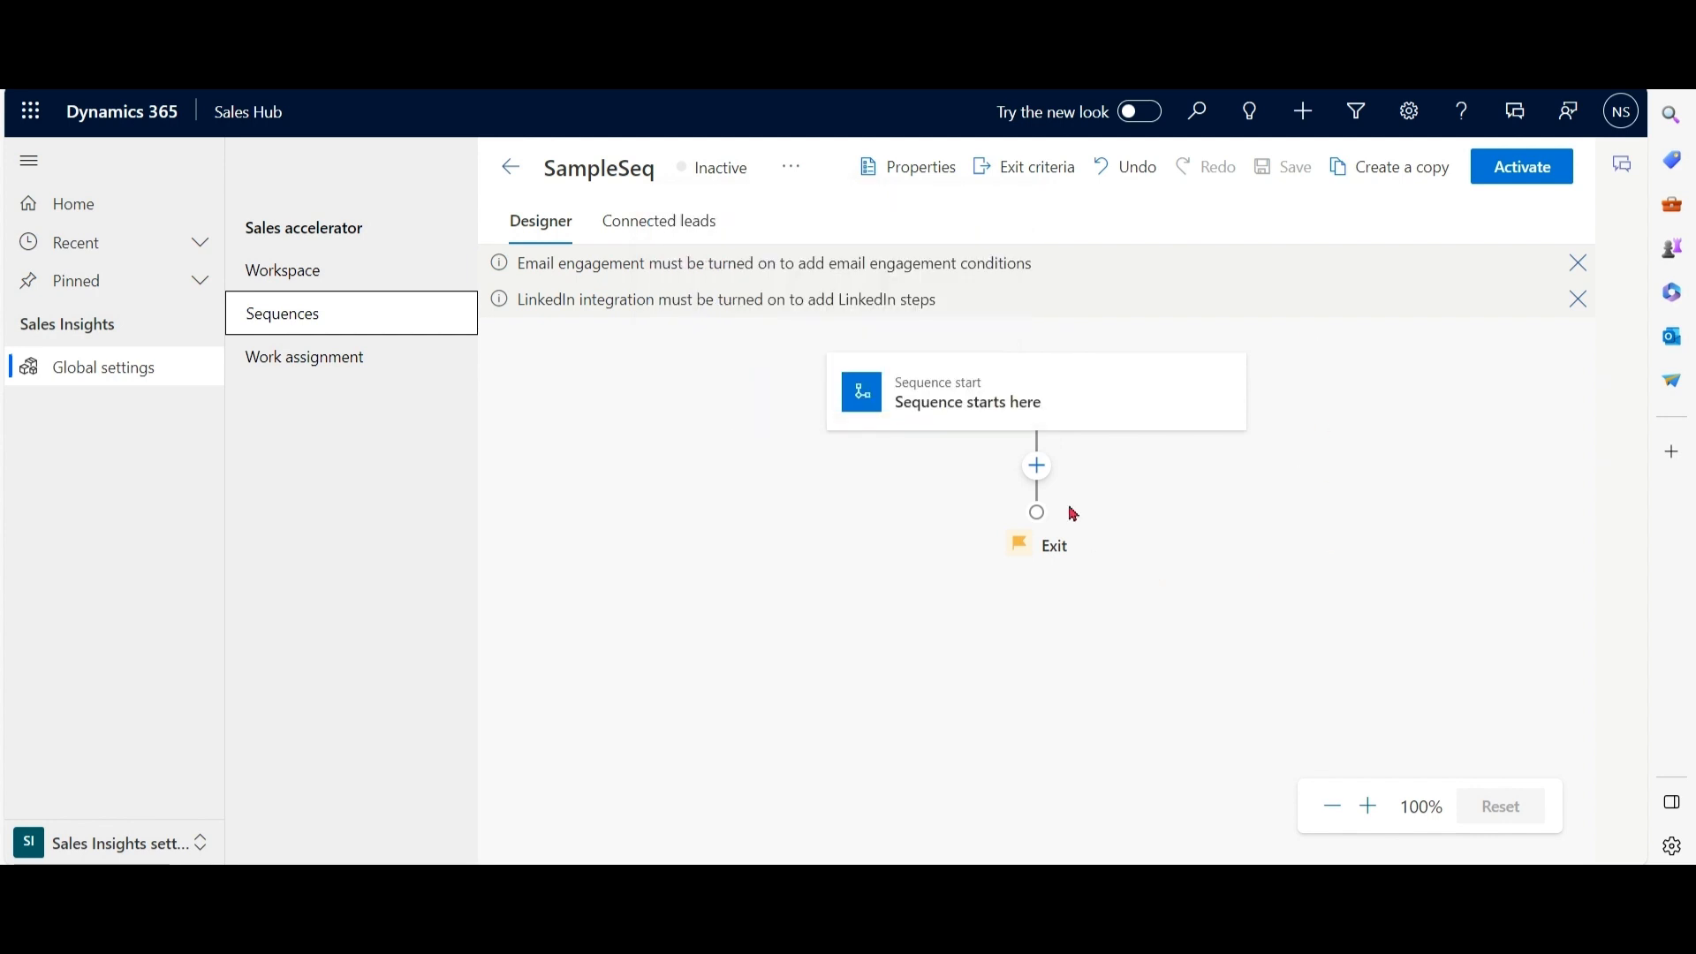
Add a Complete a task step after Sequence start titled check Legal Compliance.
left_click(1035, 464)
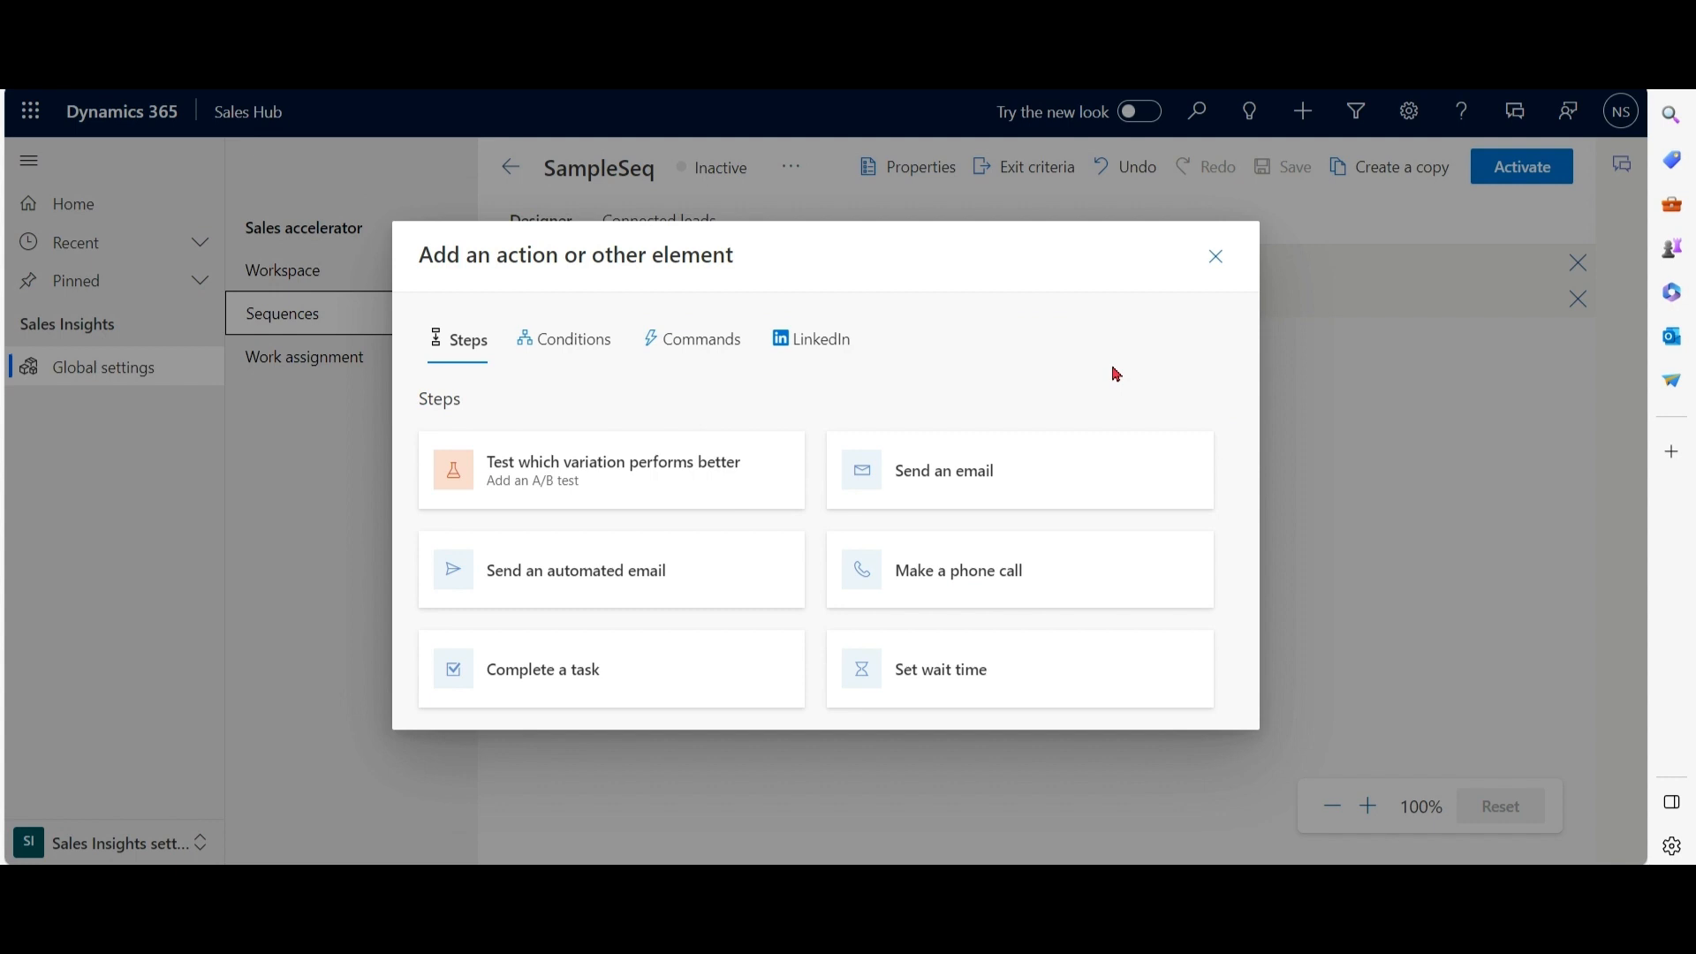
mouse_move(590, 691)
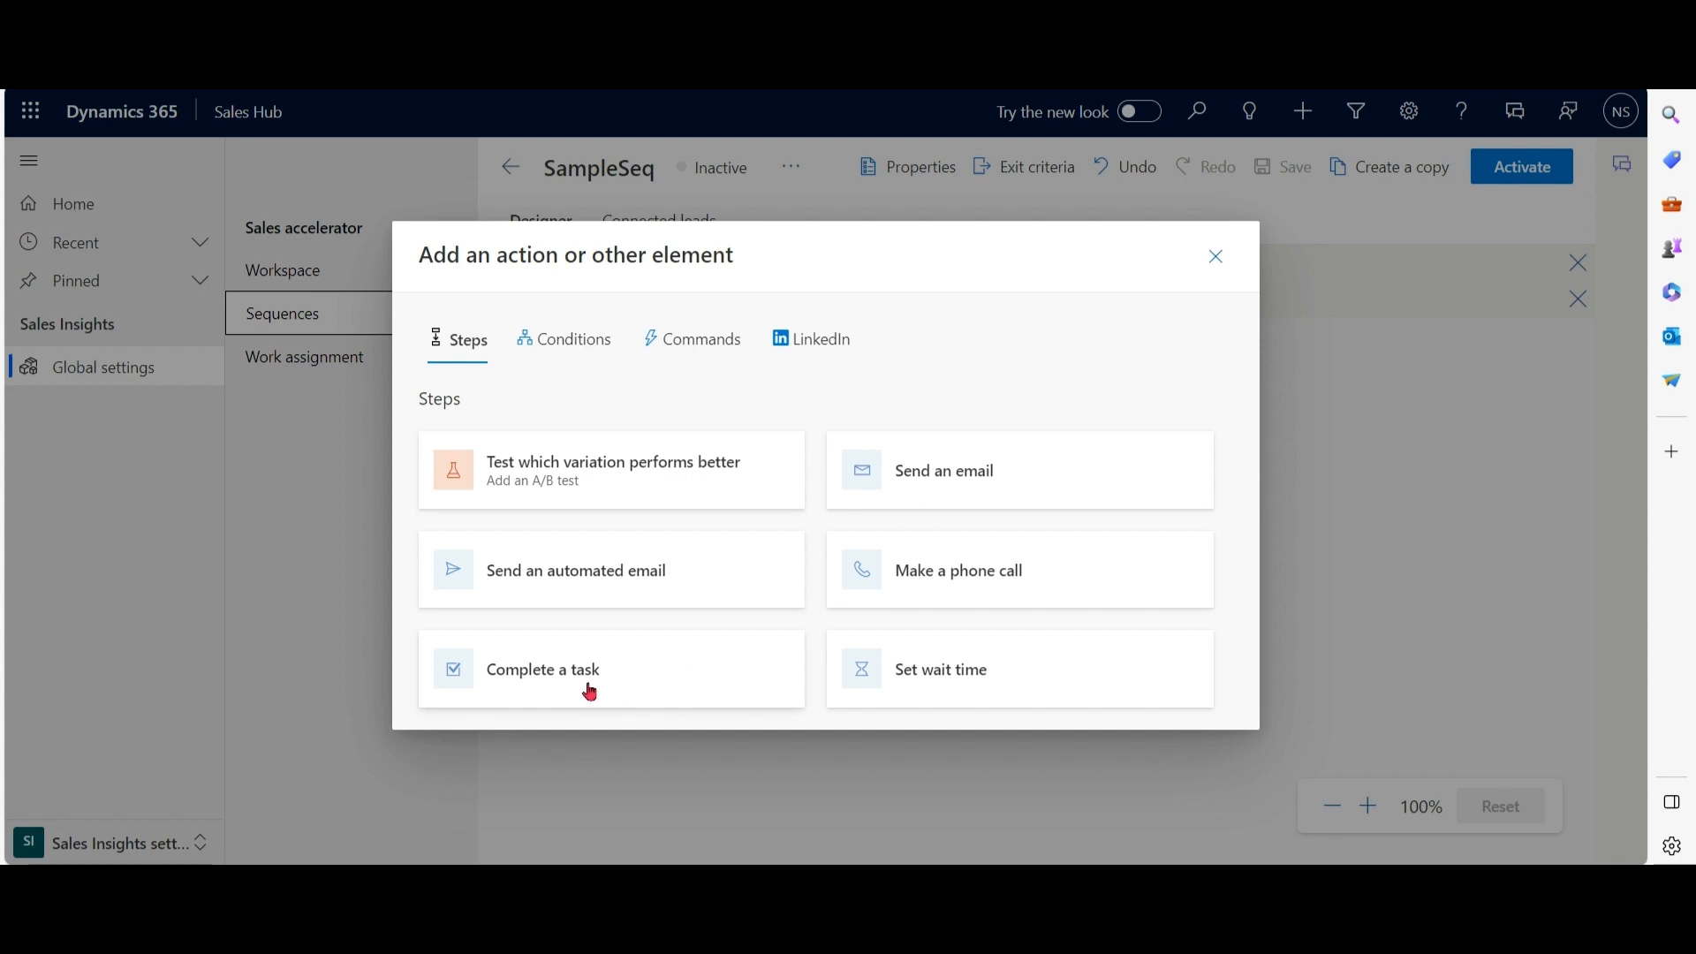
left_click(542, 668)
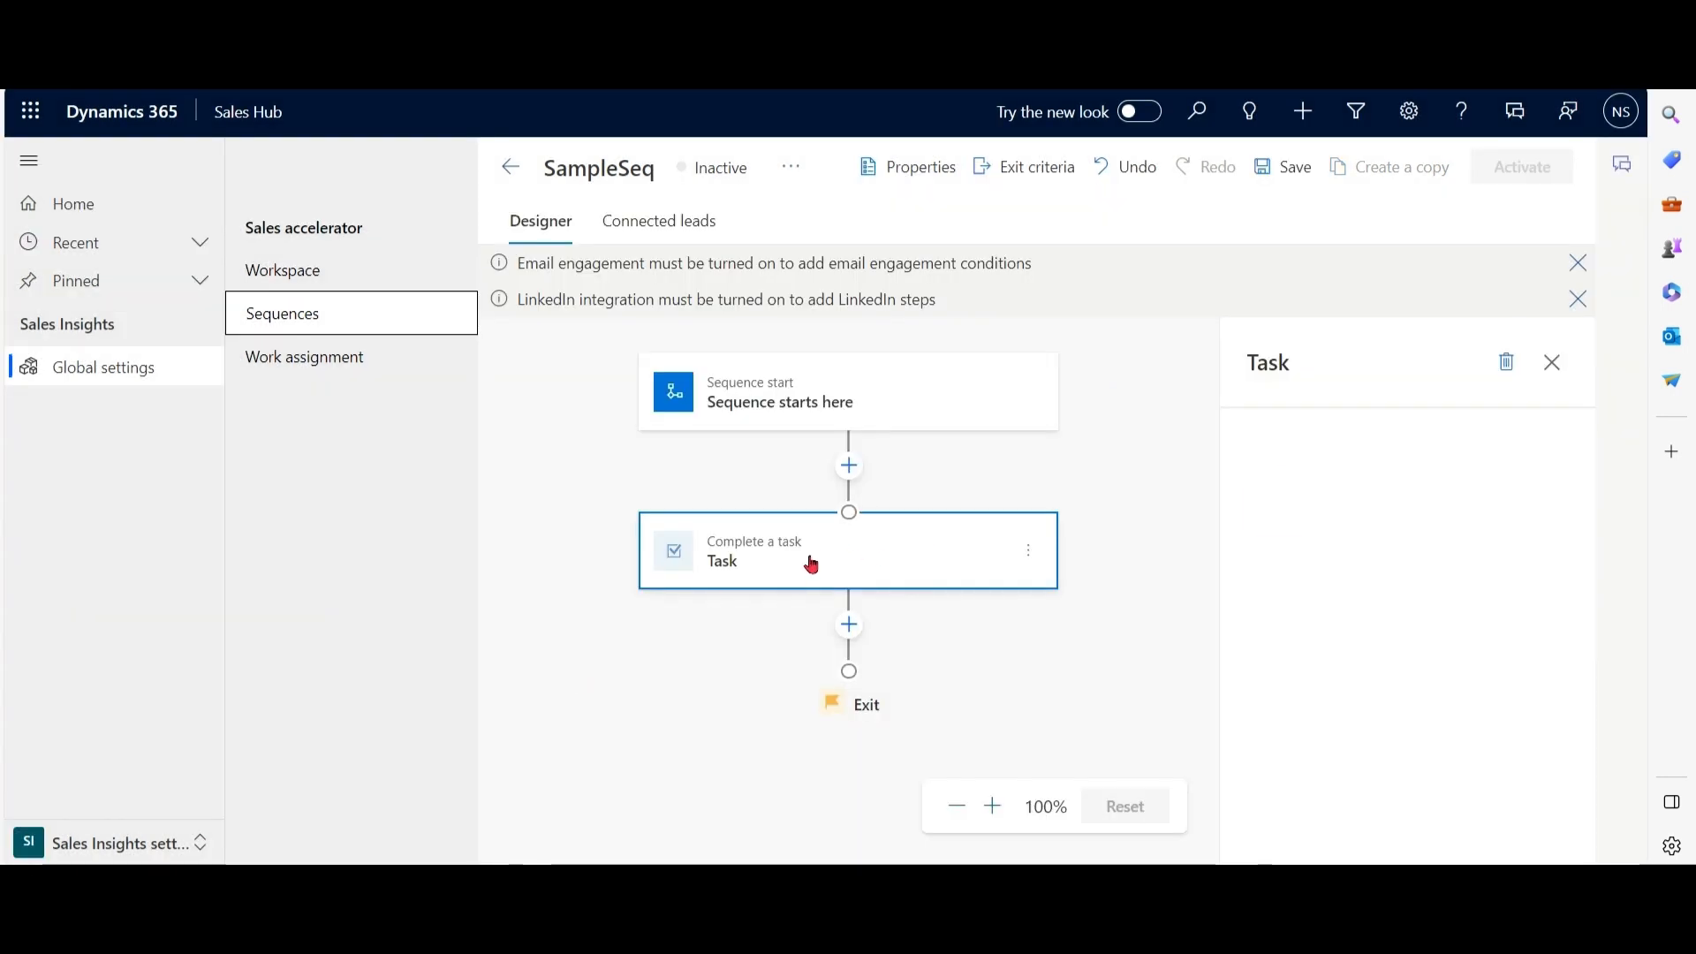
left_click(846, 550)
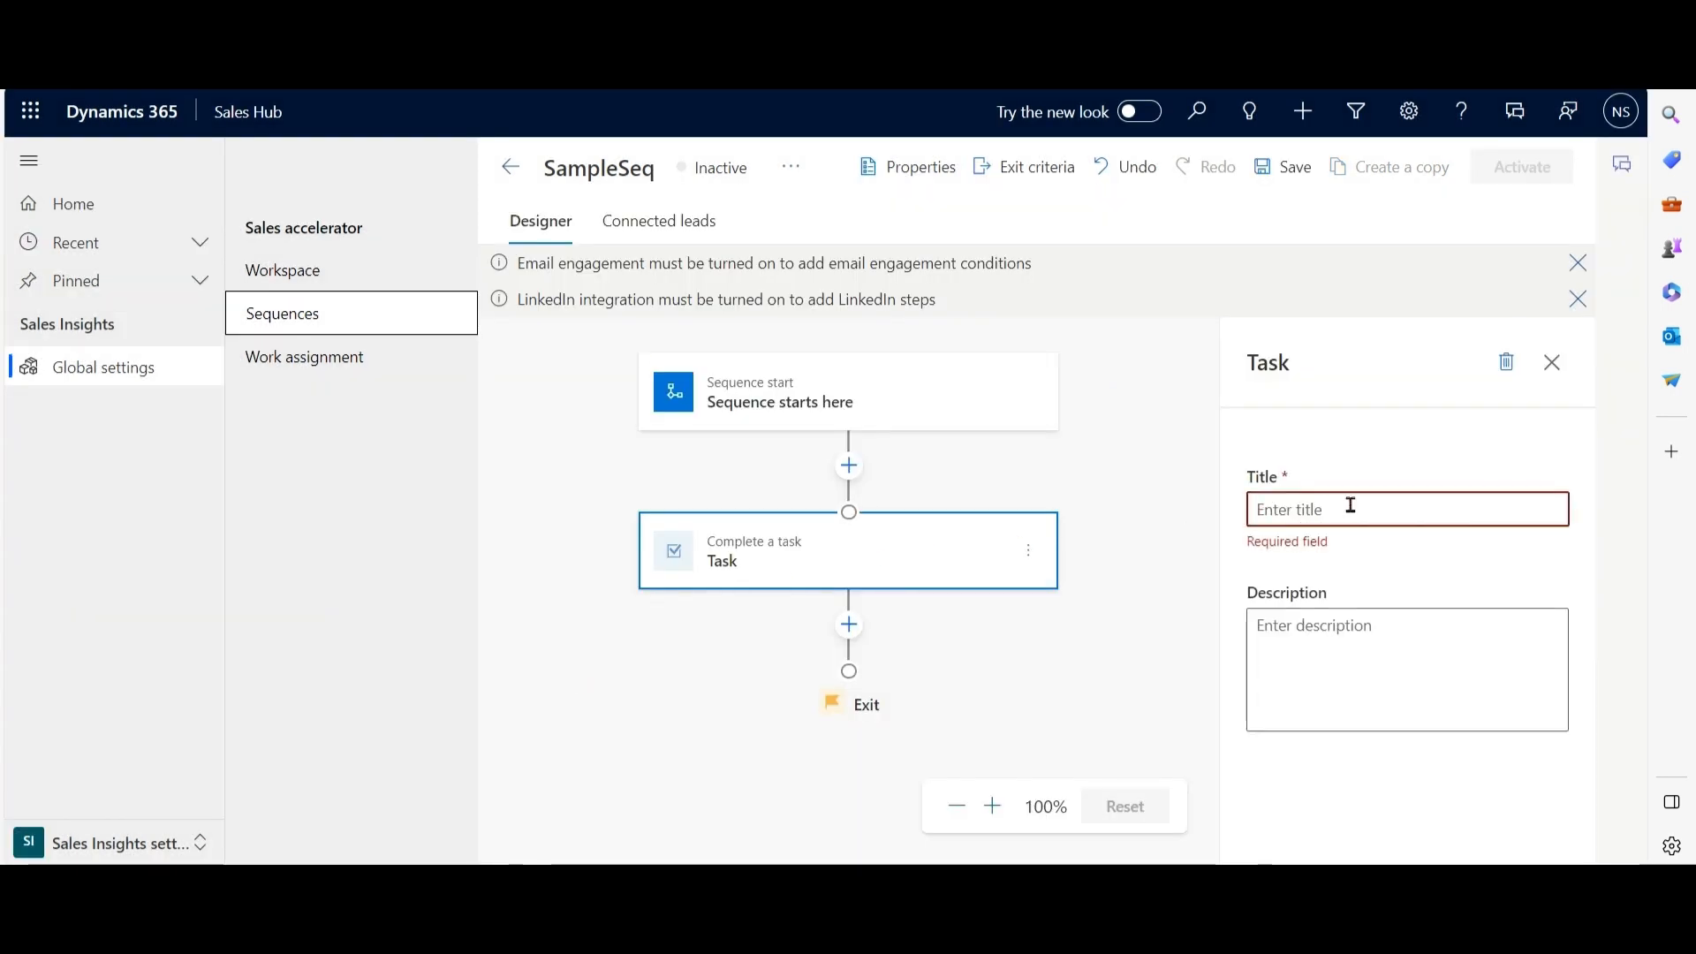
type("check Le")
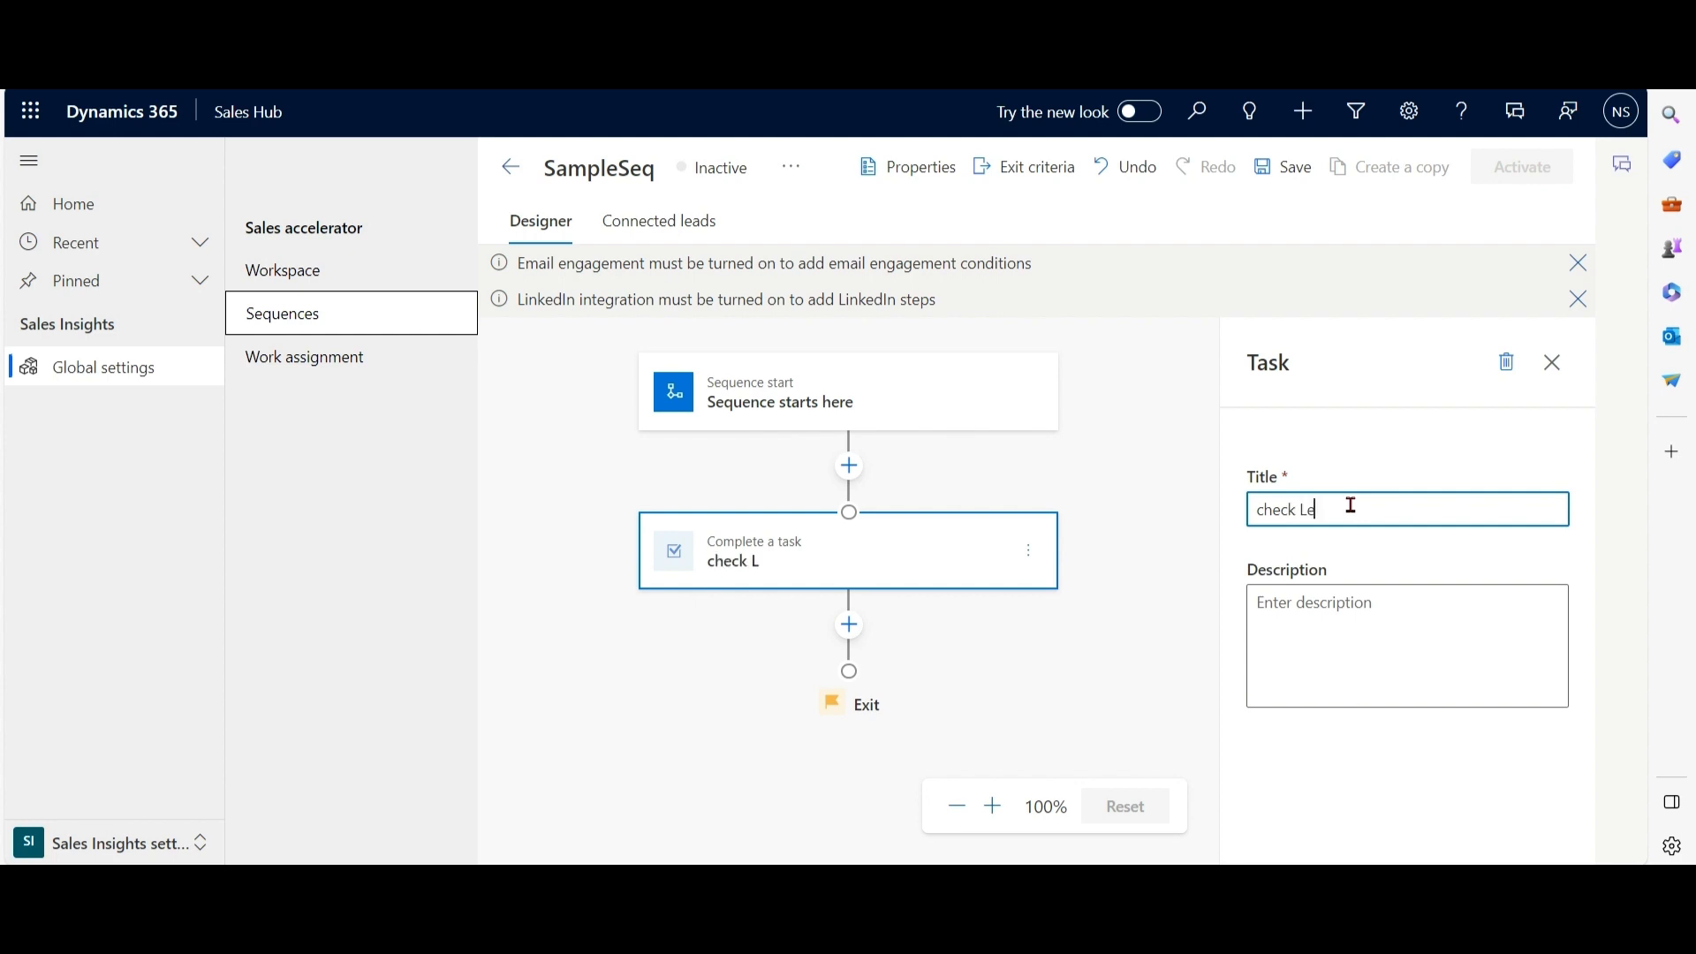
type("gal")
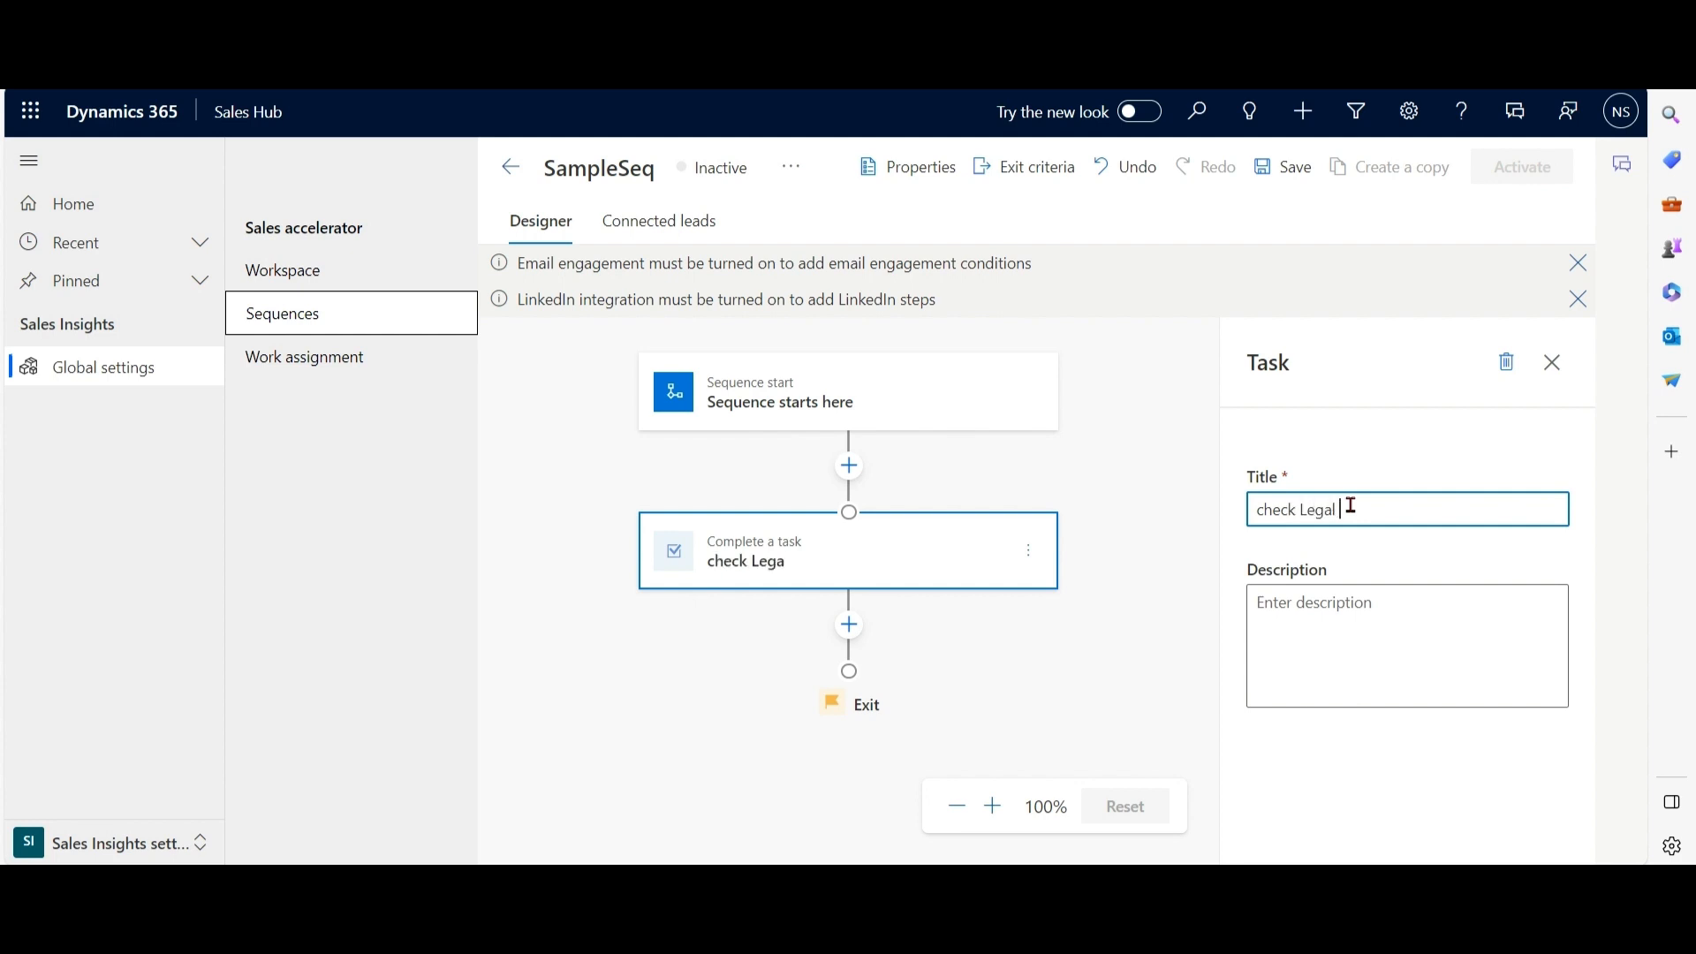
type("Complainace")
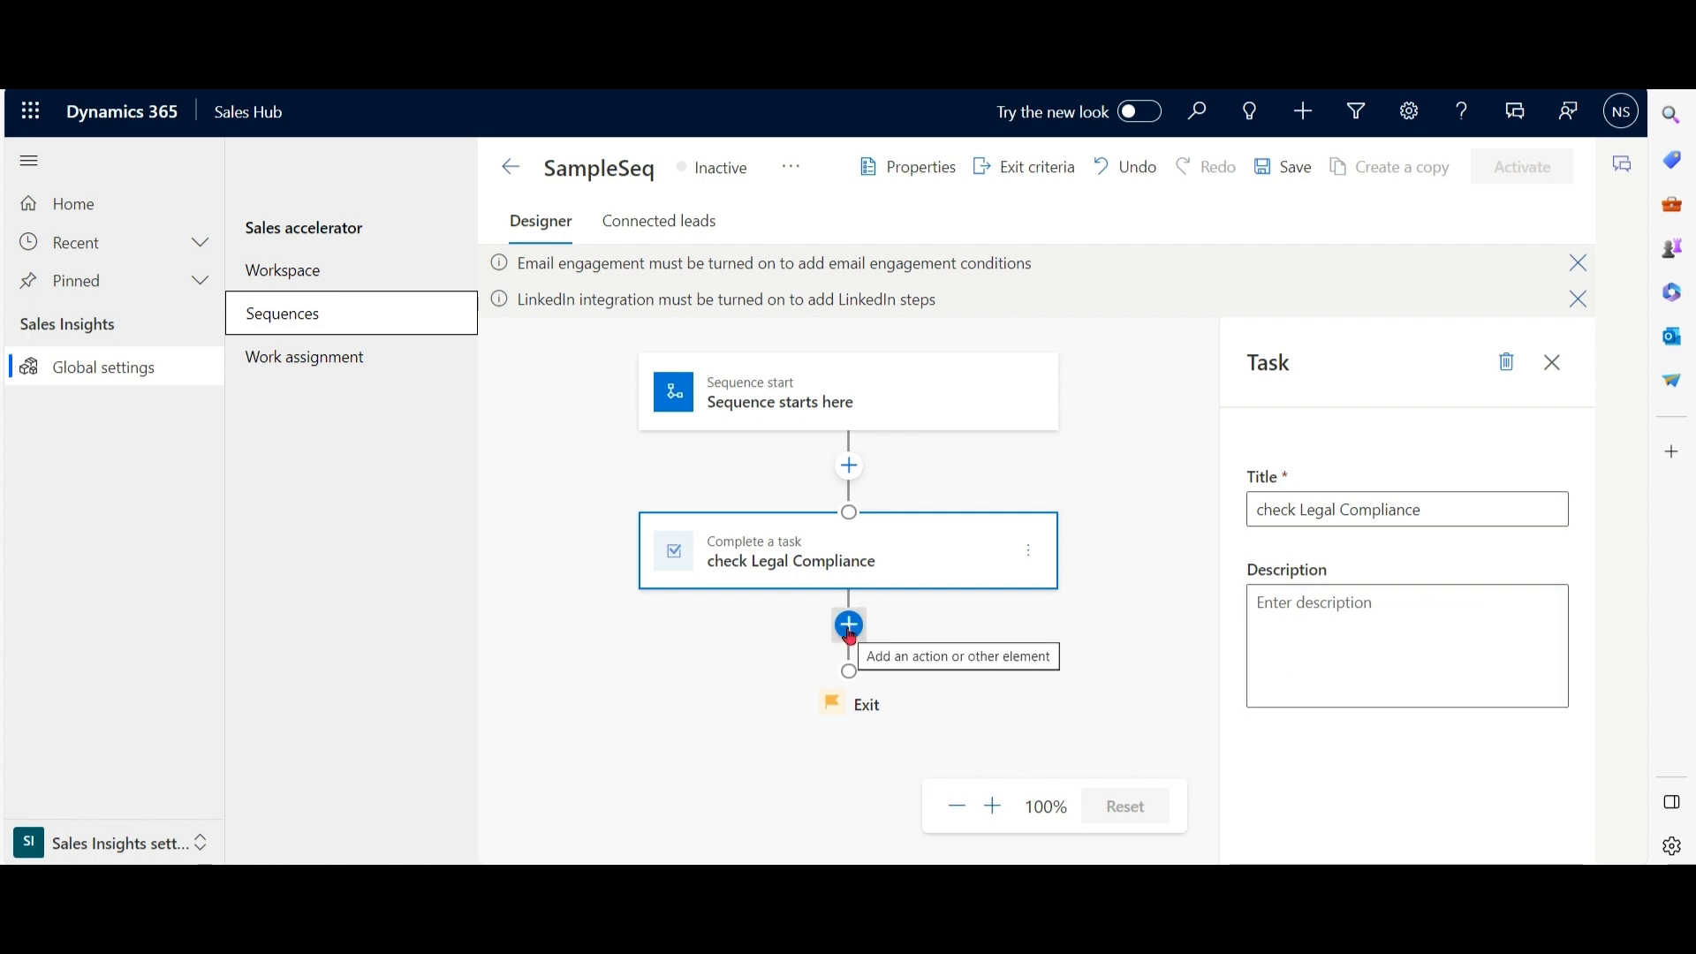
Add a Make a phone call step titled Reconfirm about offer after the compliance task.
left_click(848, 626)
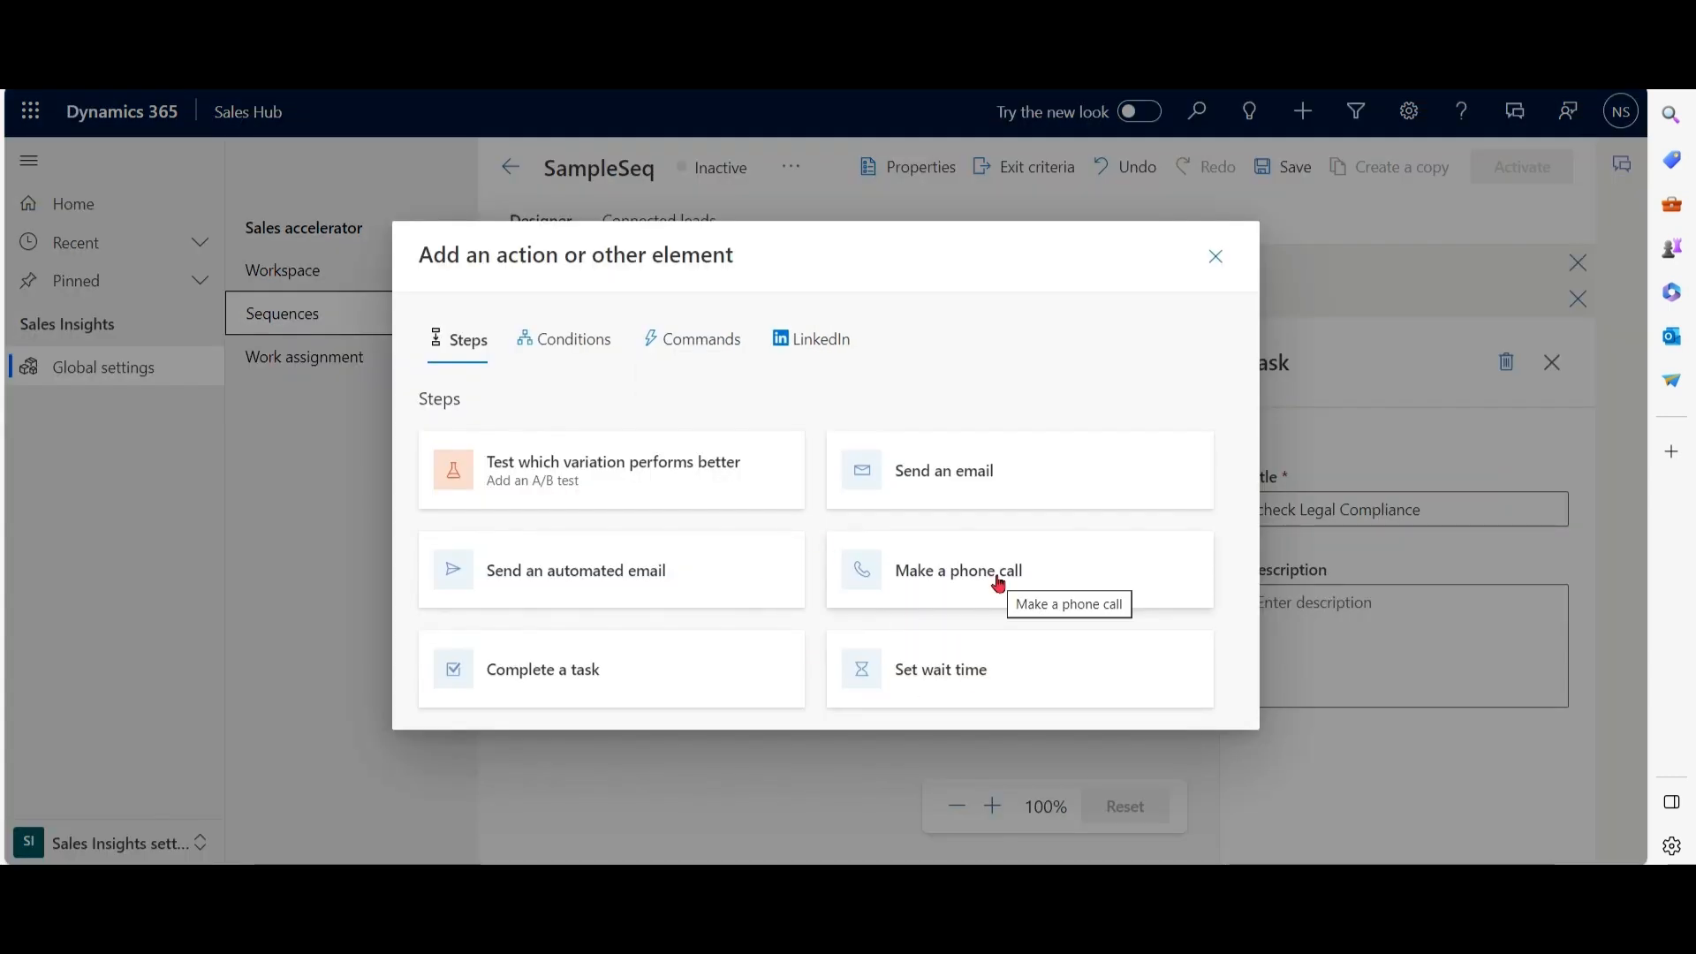
left_click(958, 571)
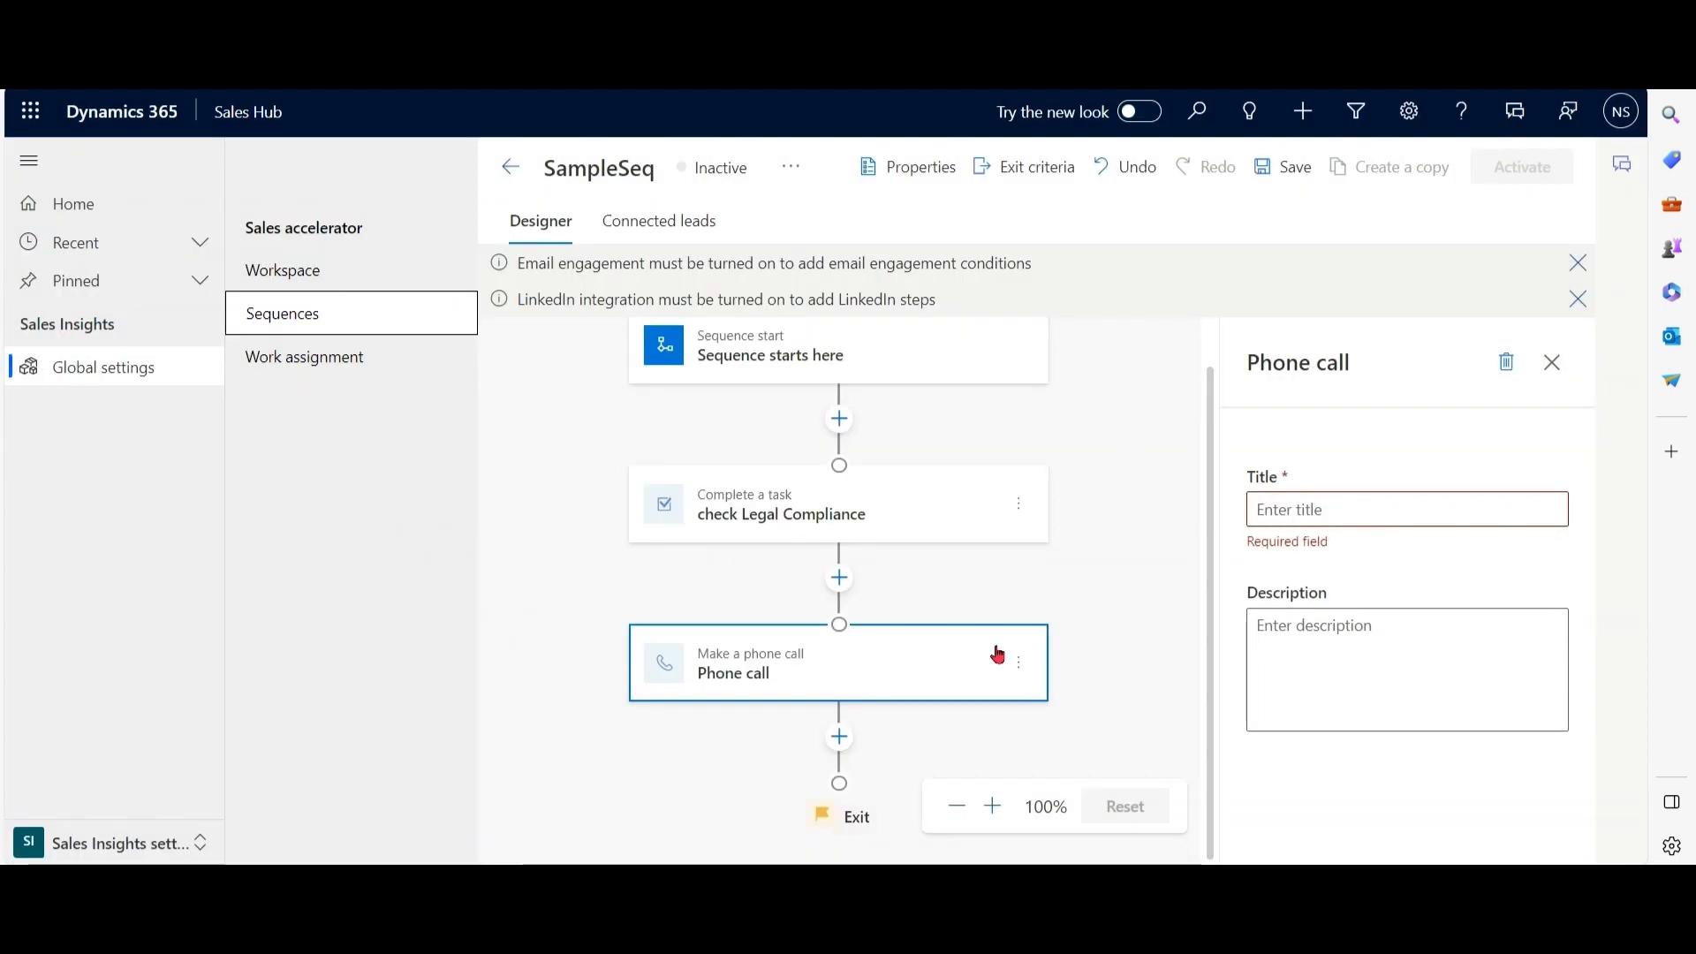
left_click(1405, 509)
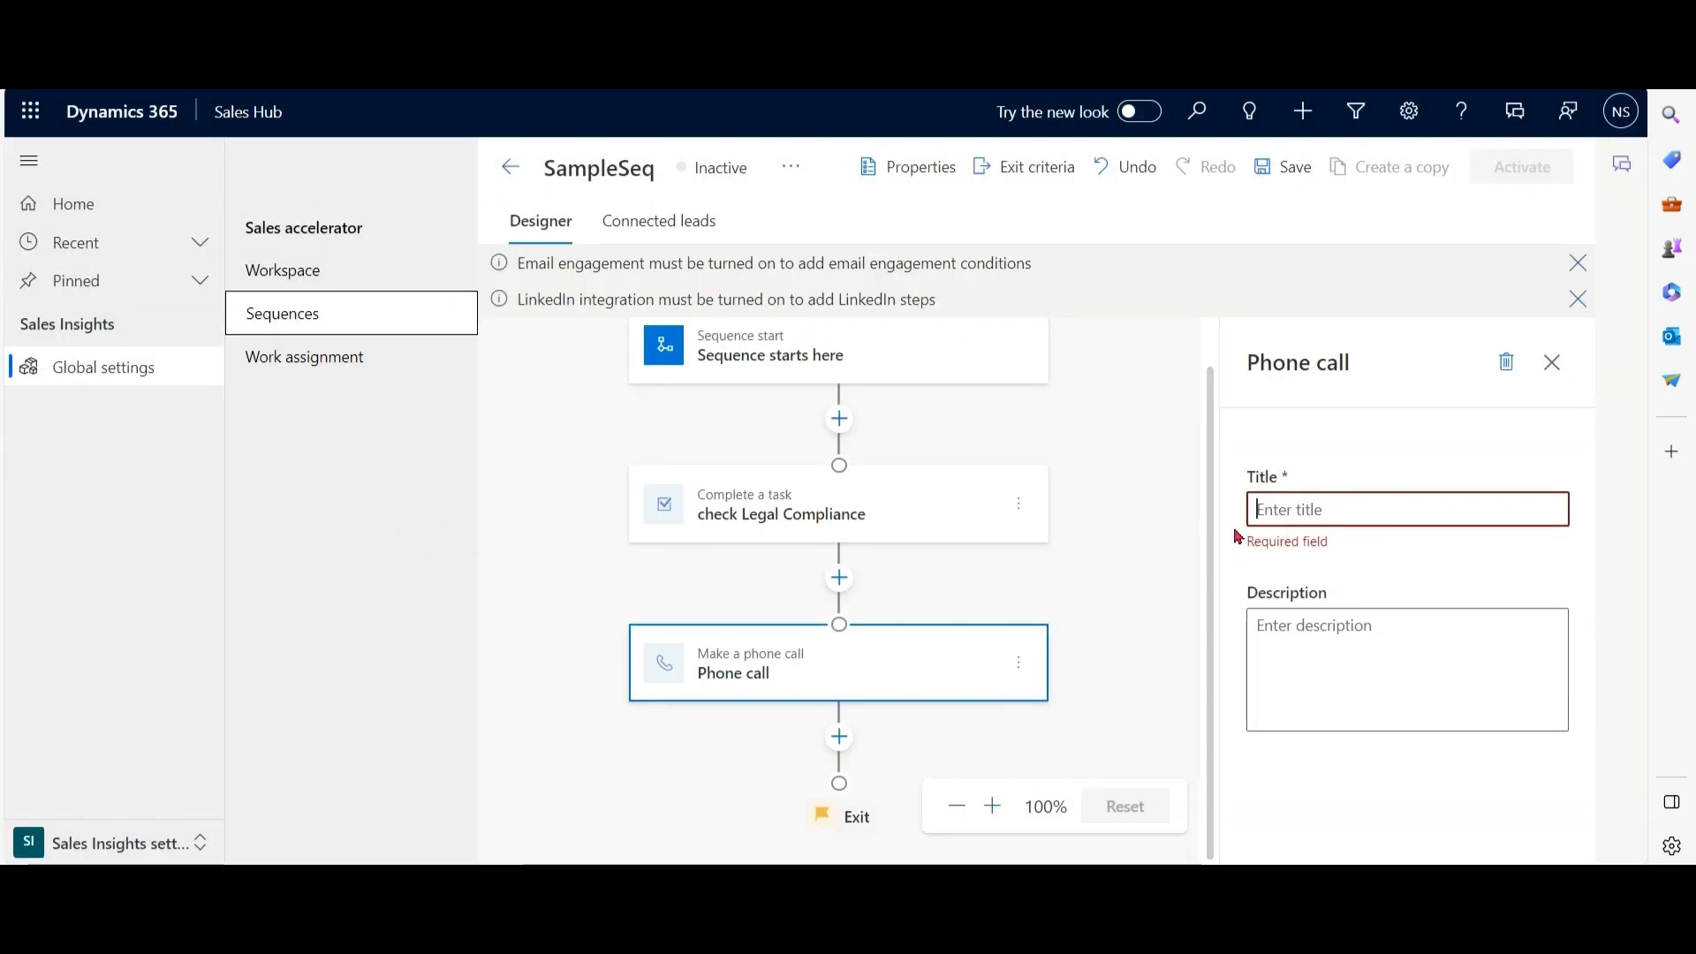
type("REconfirm")
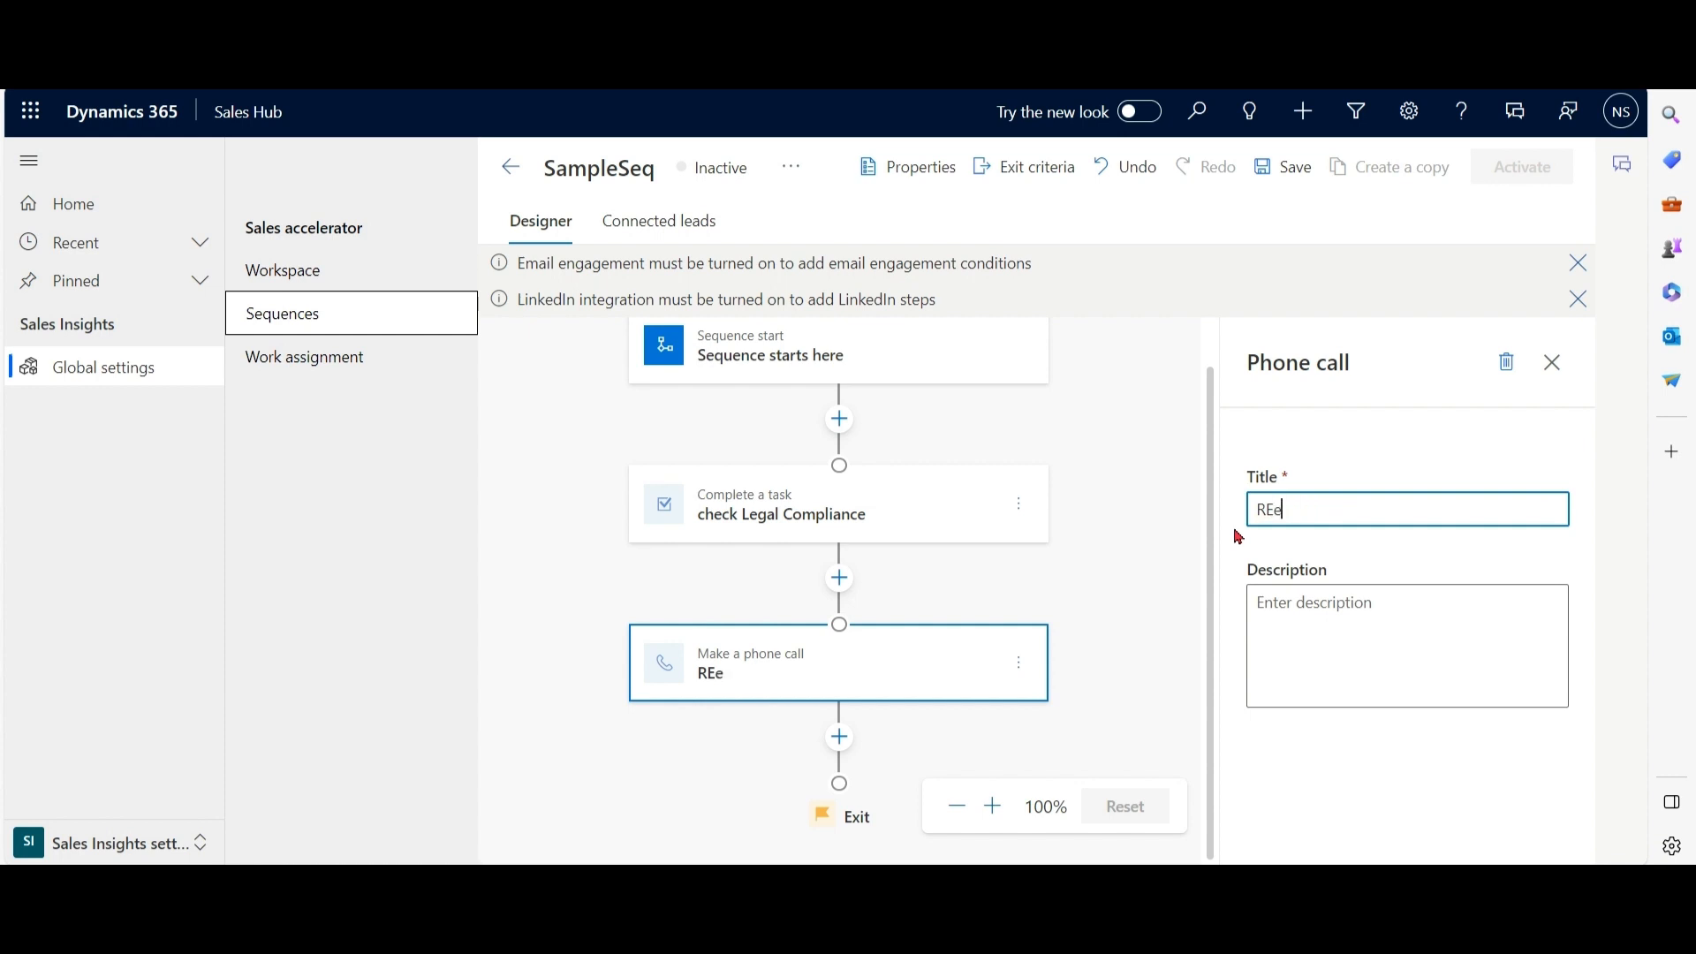
type("Reconfirm abou")
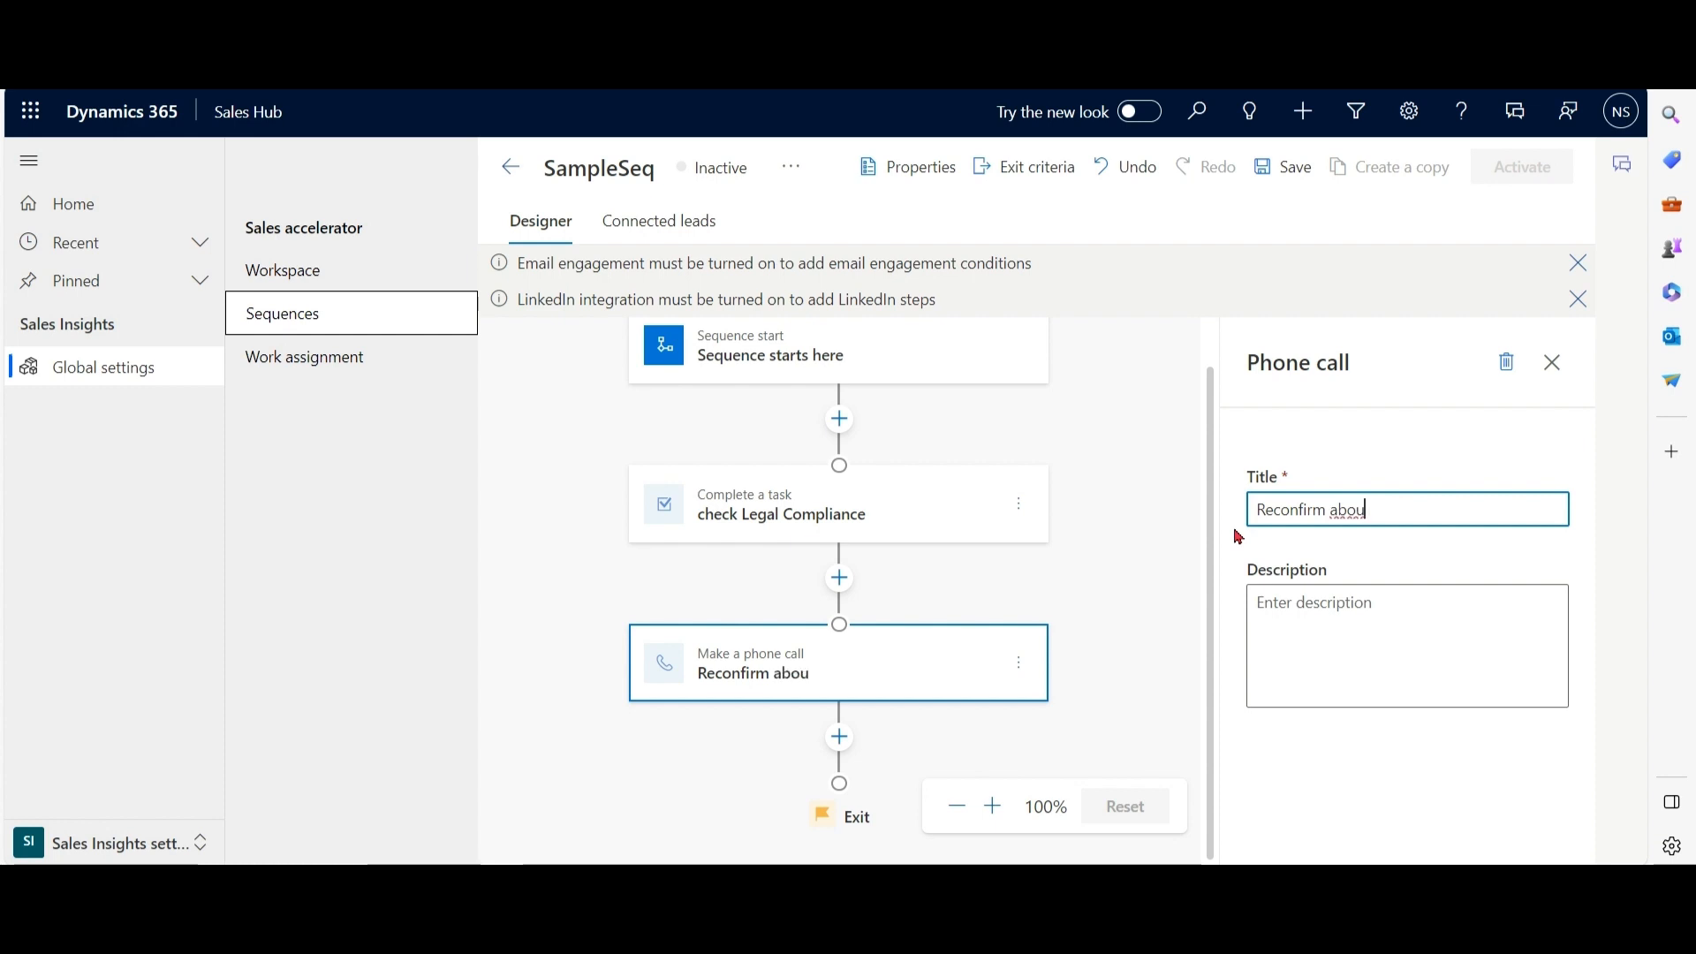
type("offer")
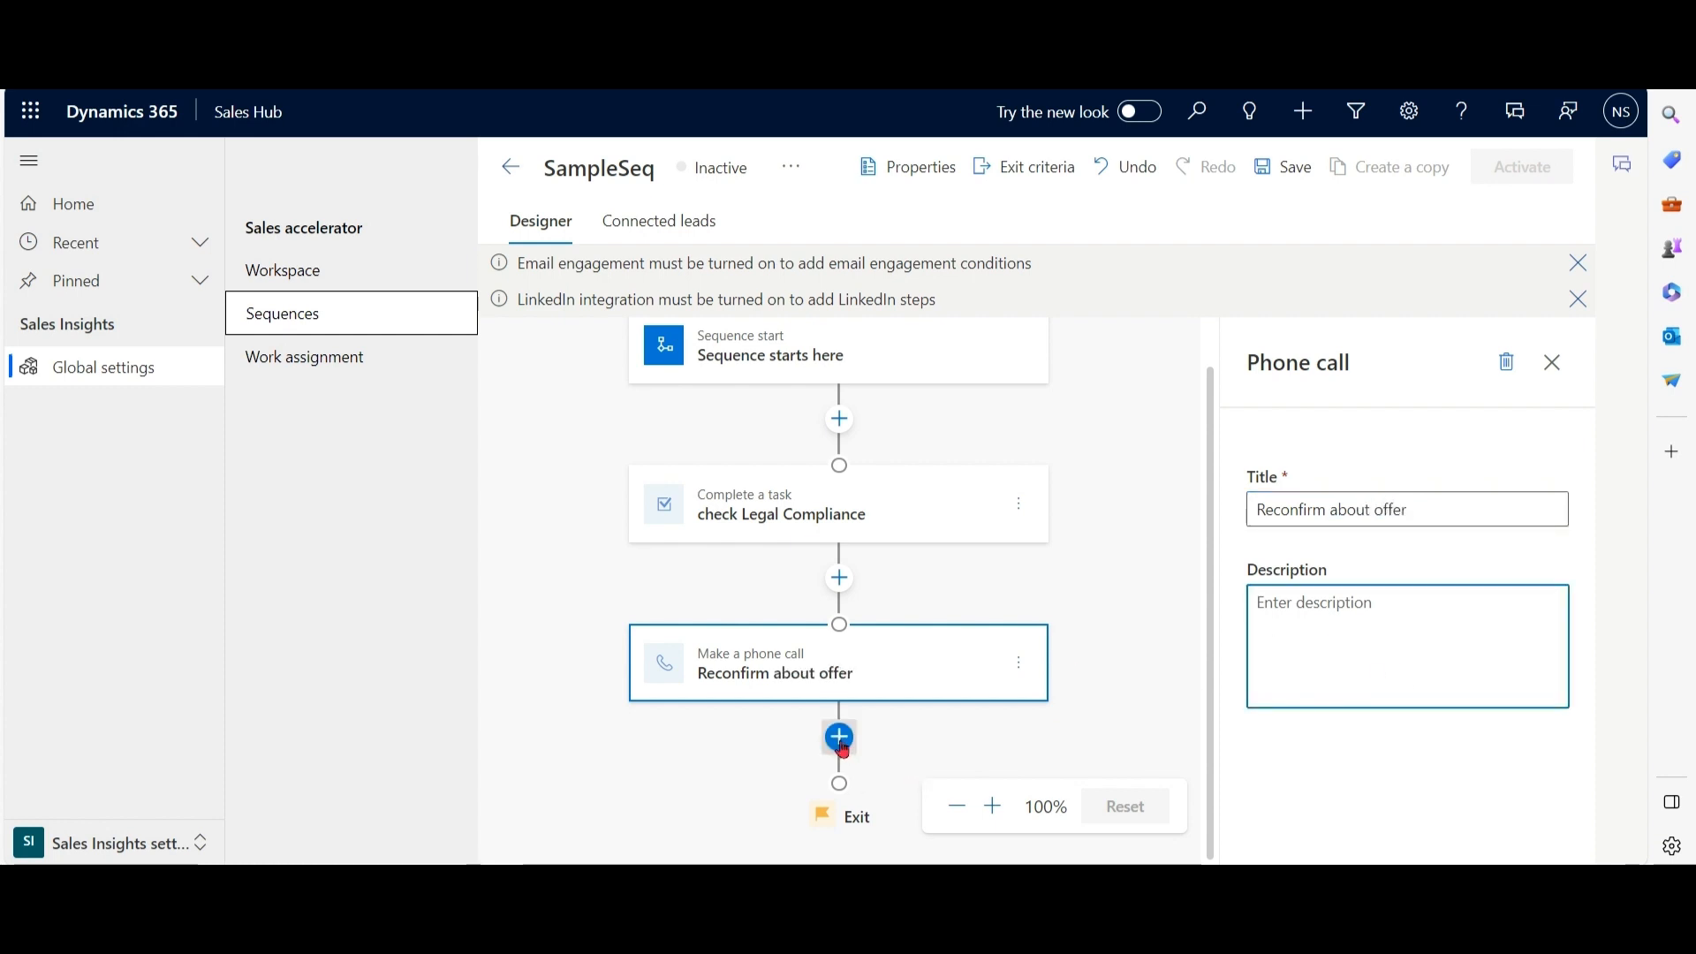
left_click(838, 739)
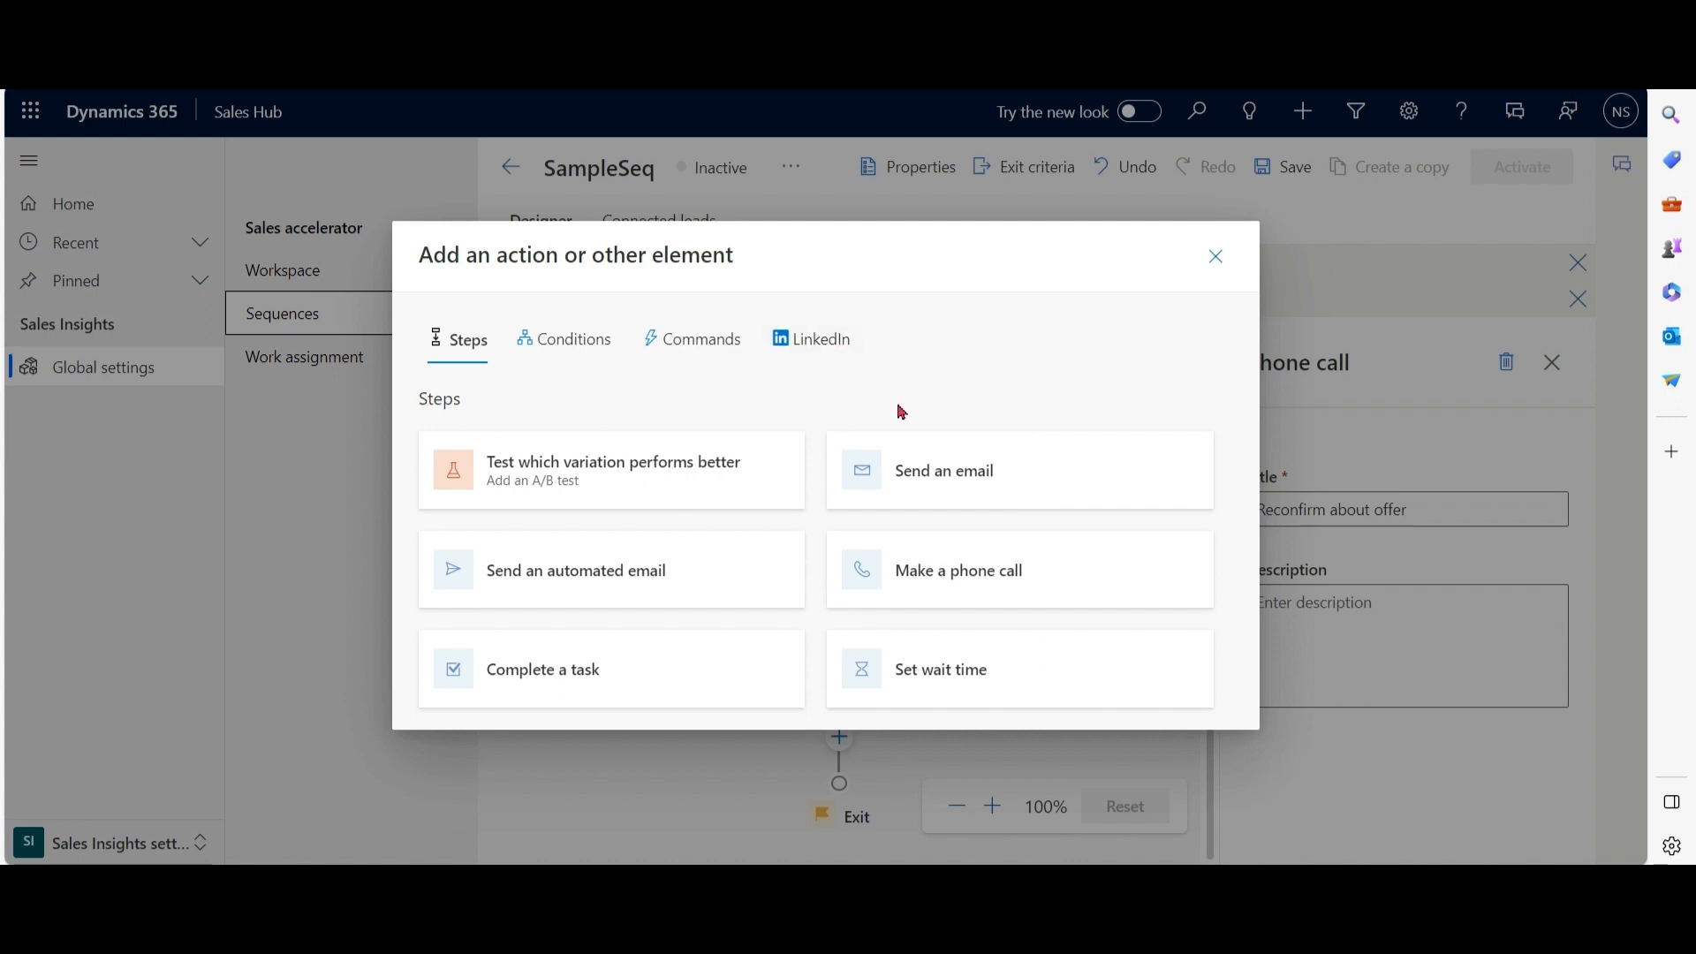
Add a Field value condition where Lead Source Equals Web after the phone call.
left_click(574, 339)
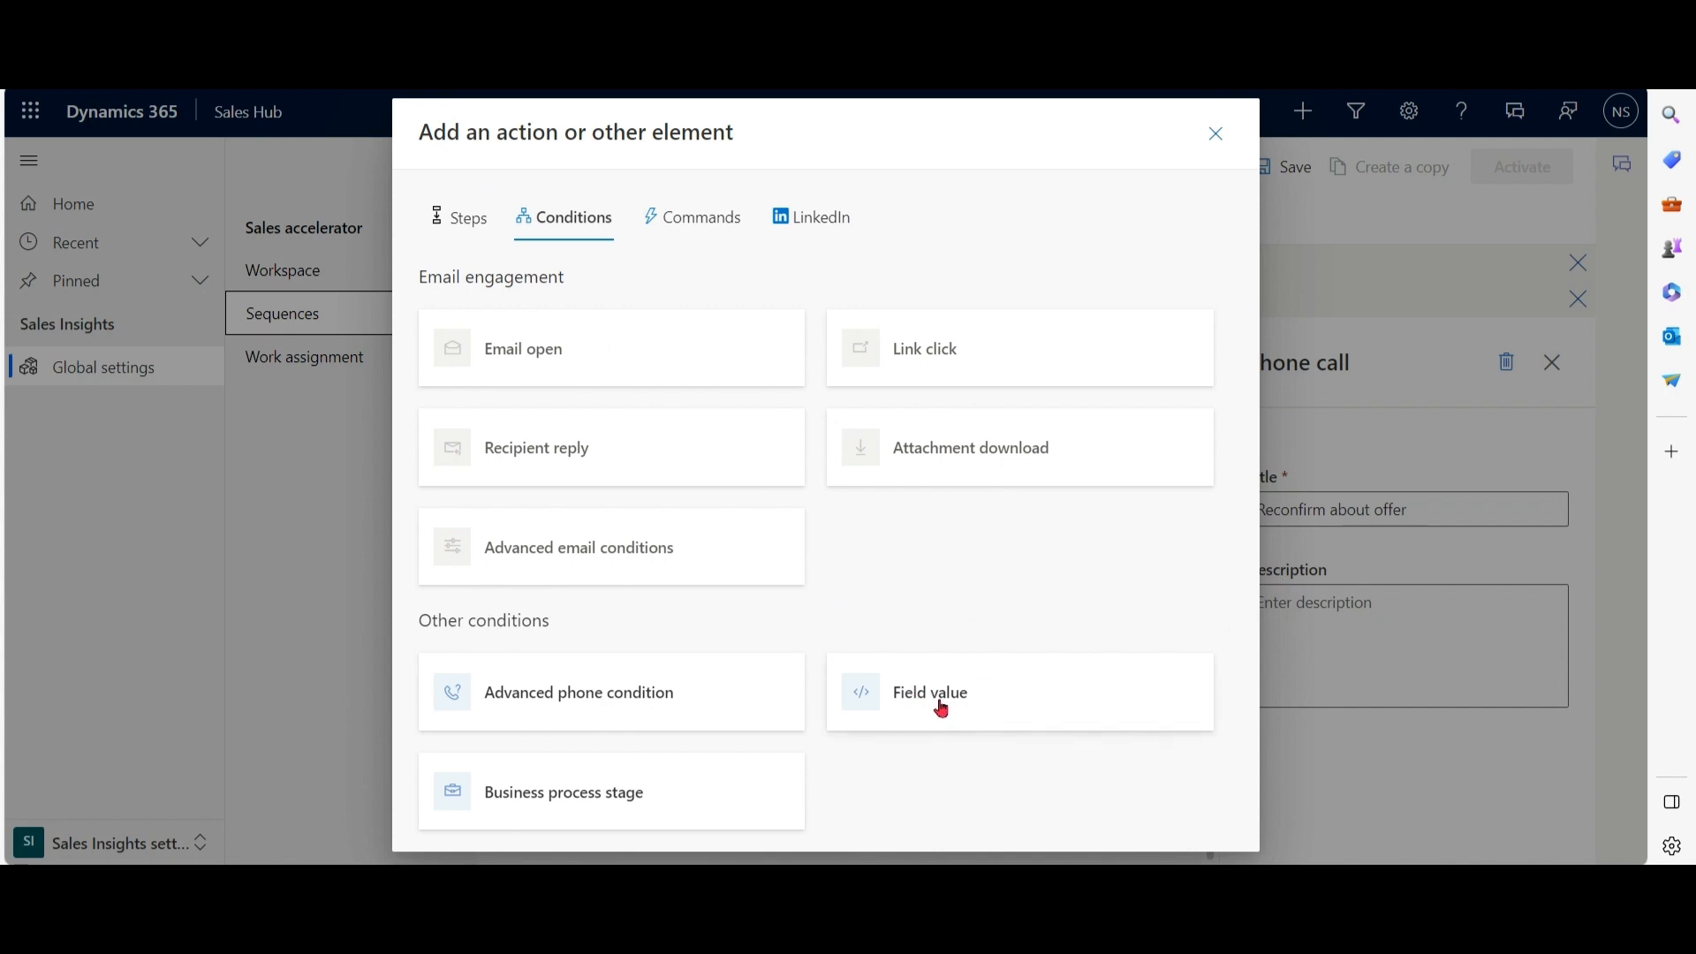
left_click(927, 693)
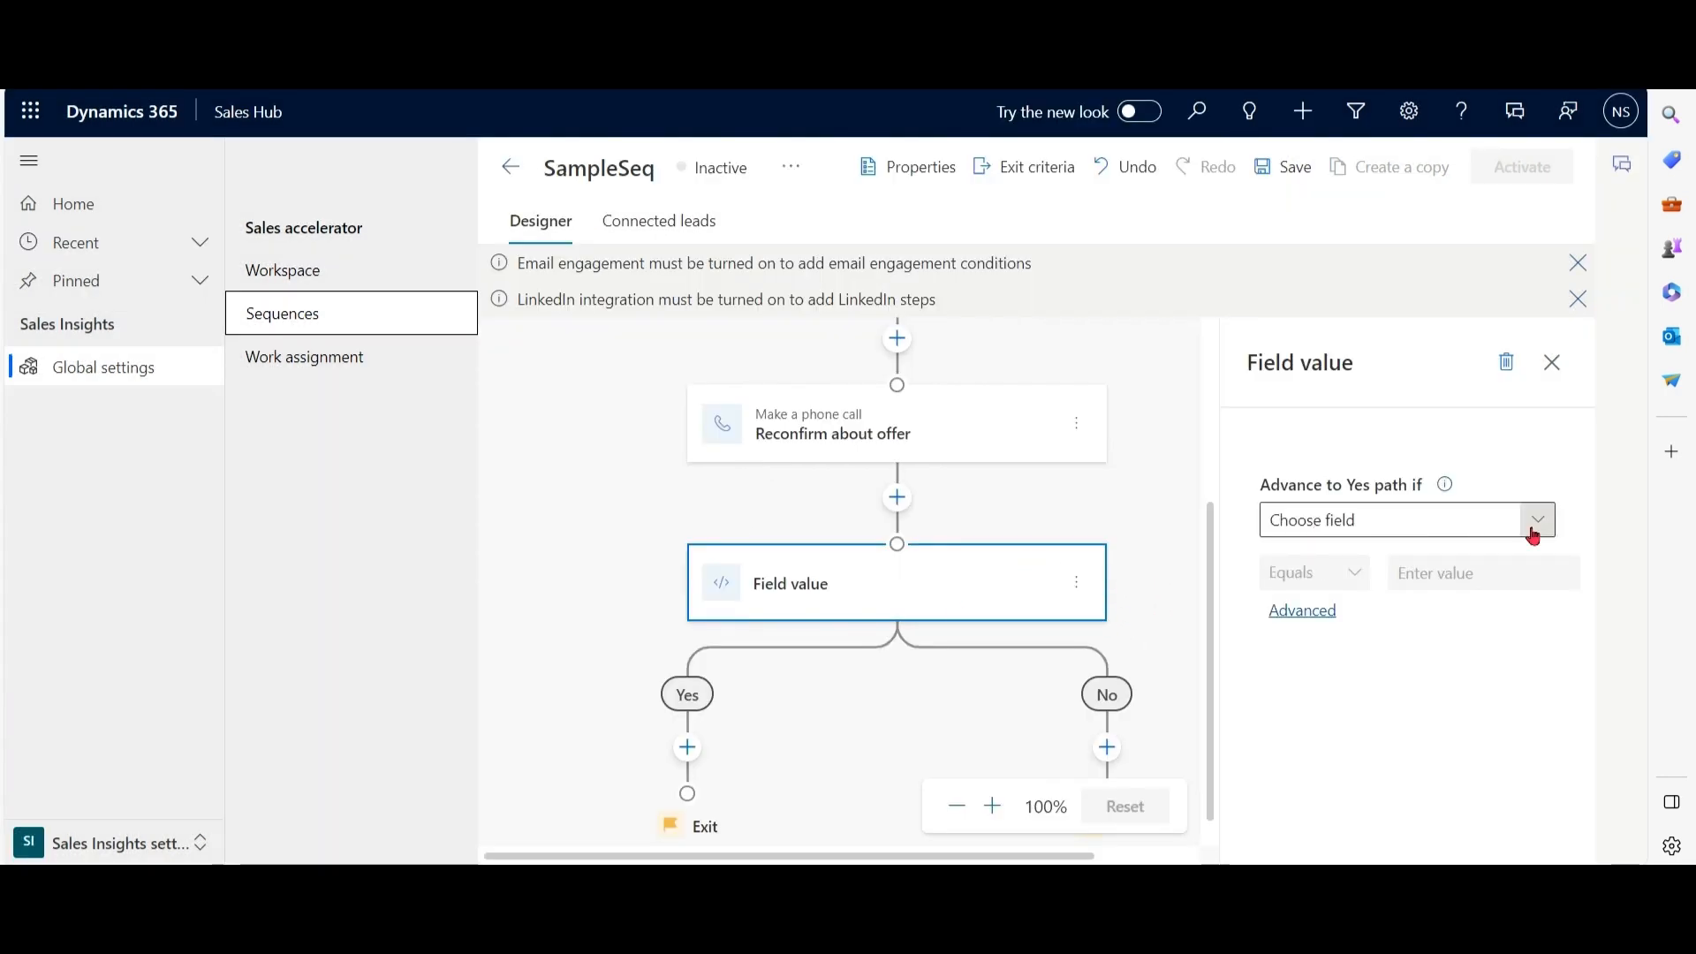
left_click(1536, 520)
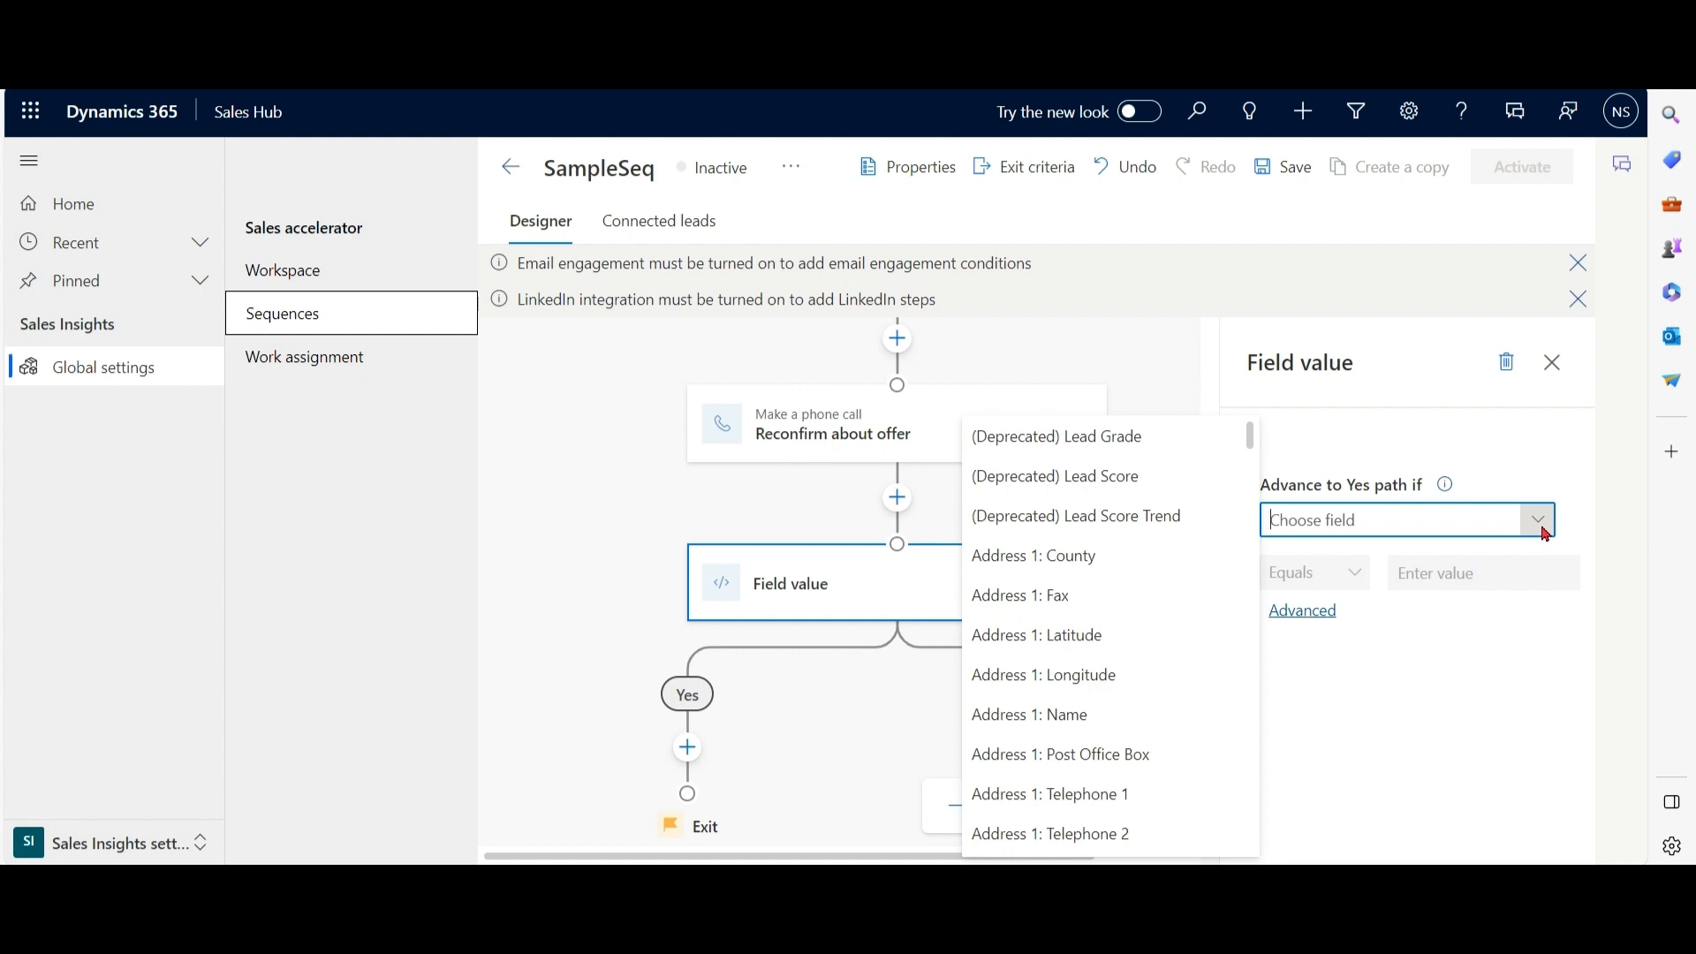
type("lead")
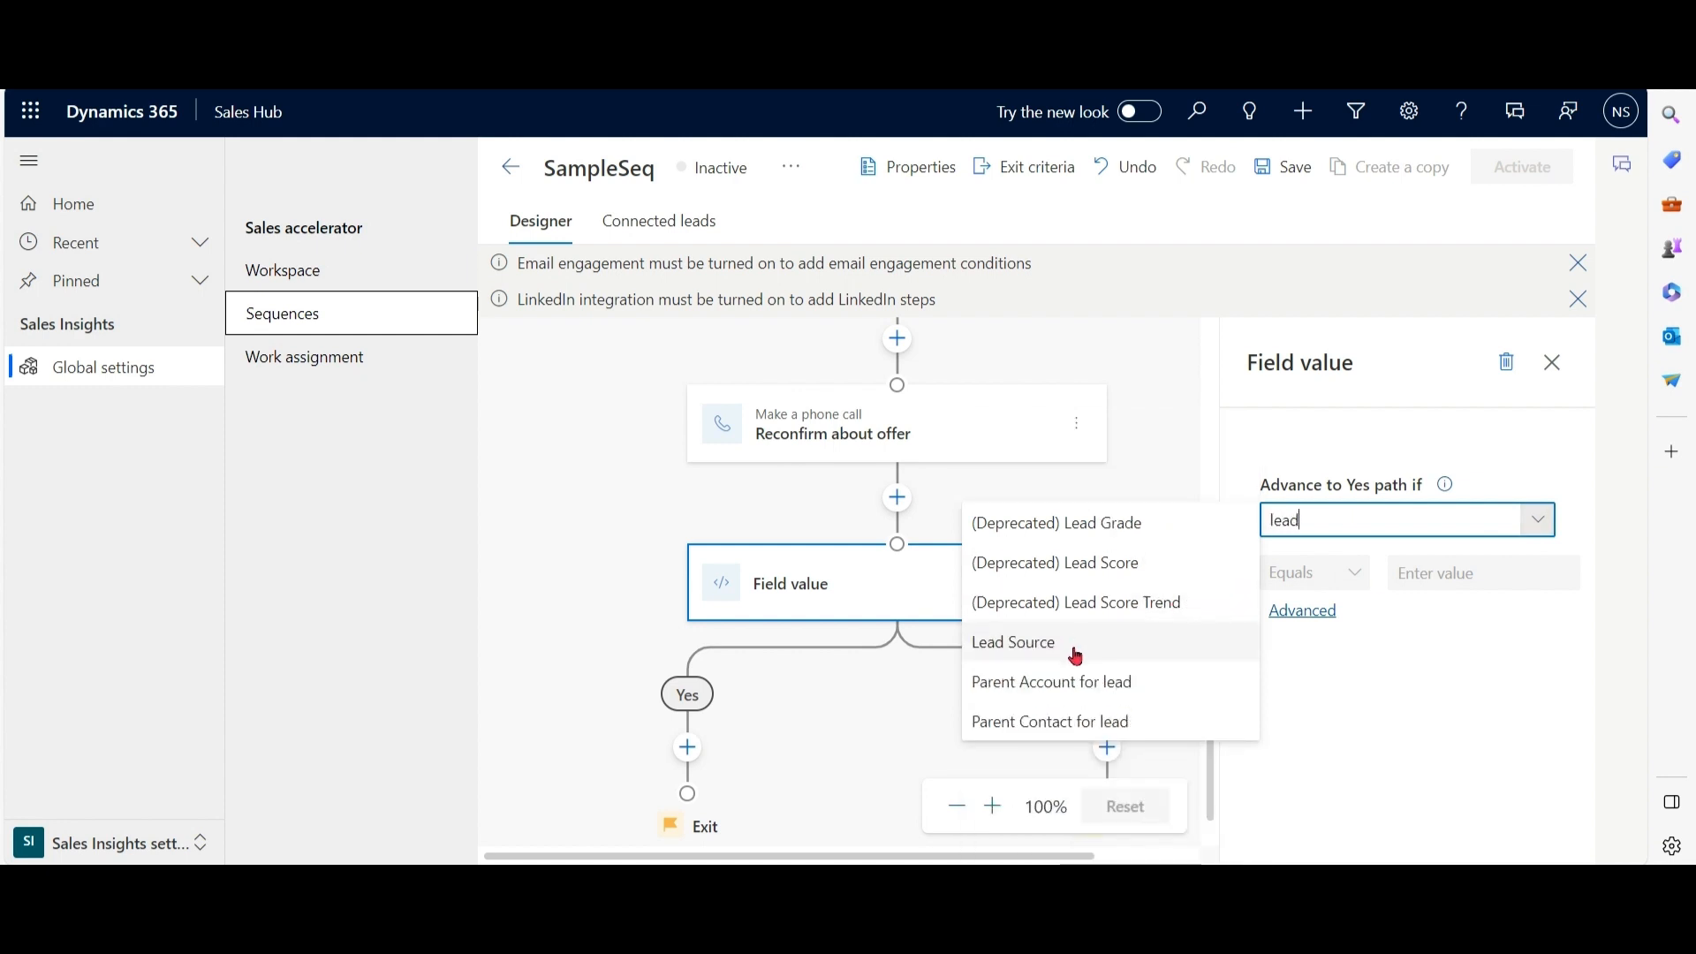
left_click(1013, 641)
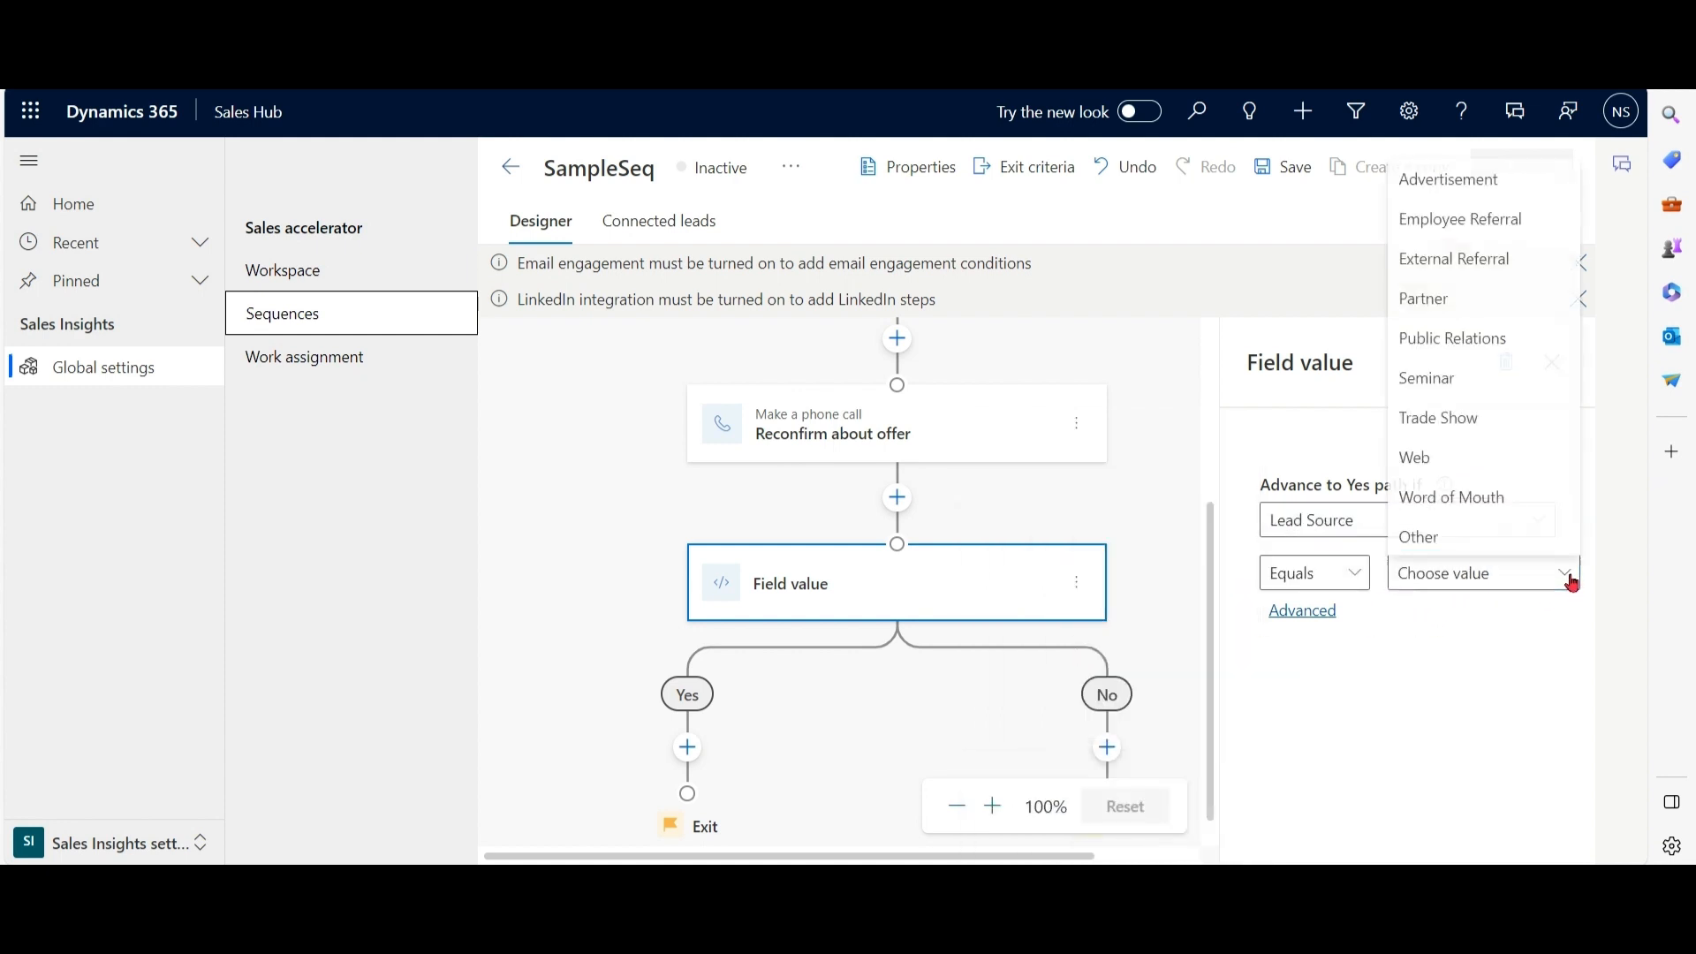
left_click(1413, 455)
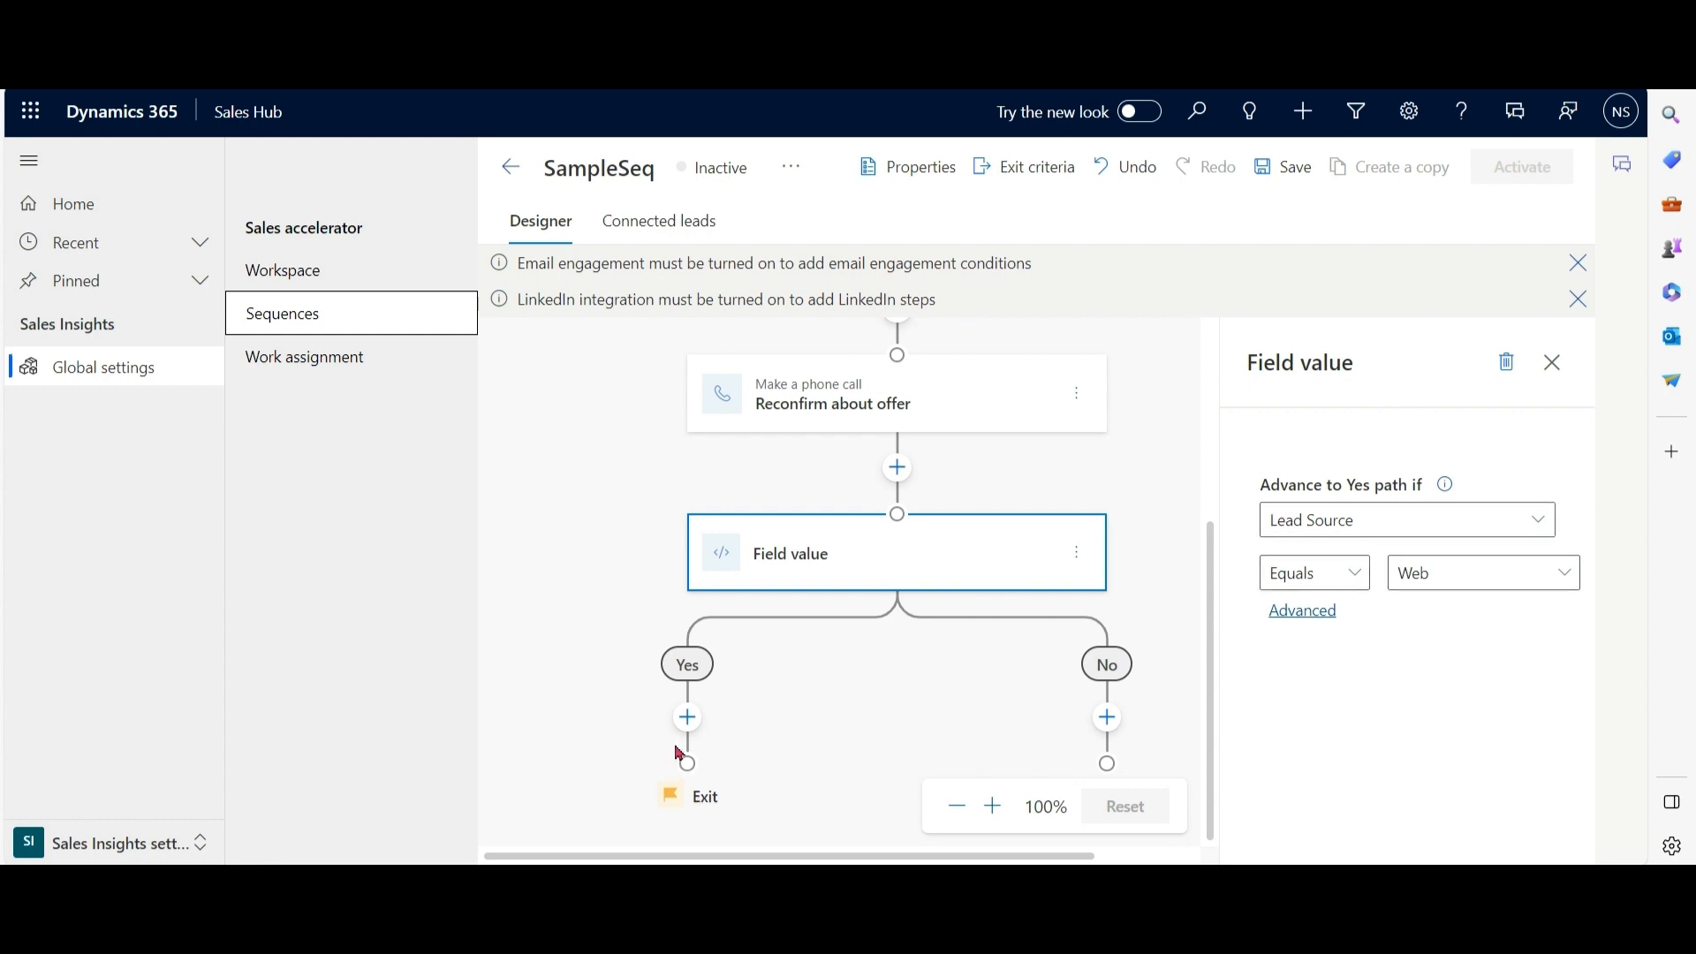
Add a Confirm offer task to Yes and a 1-hour wait plus Explain offer again call to No.
left_click(686, 716)
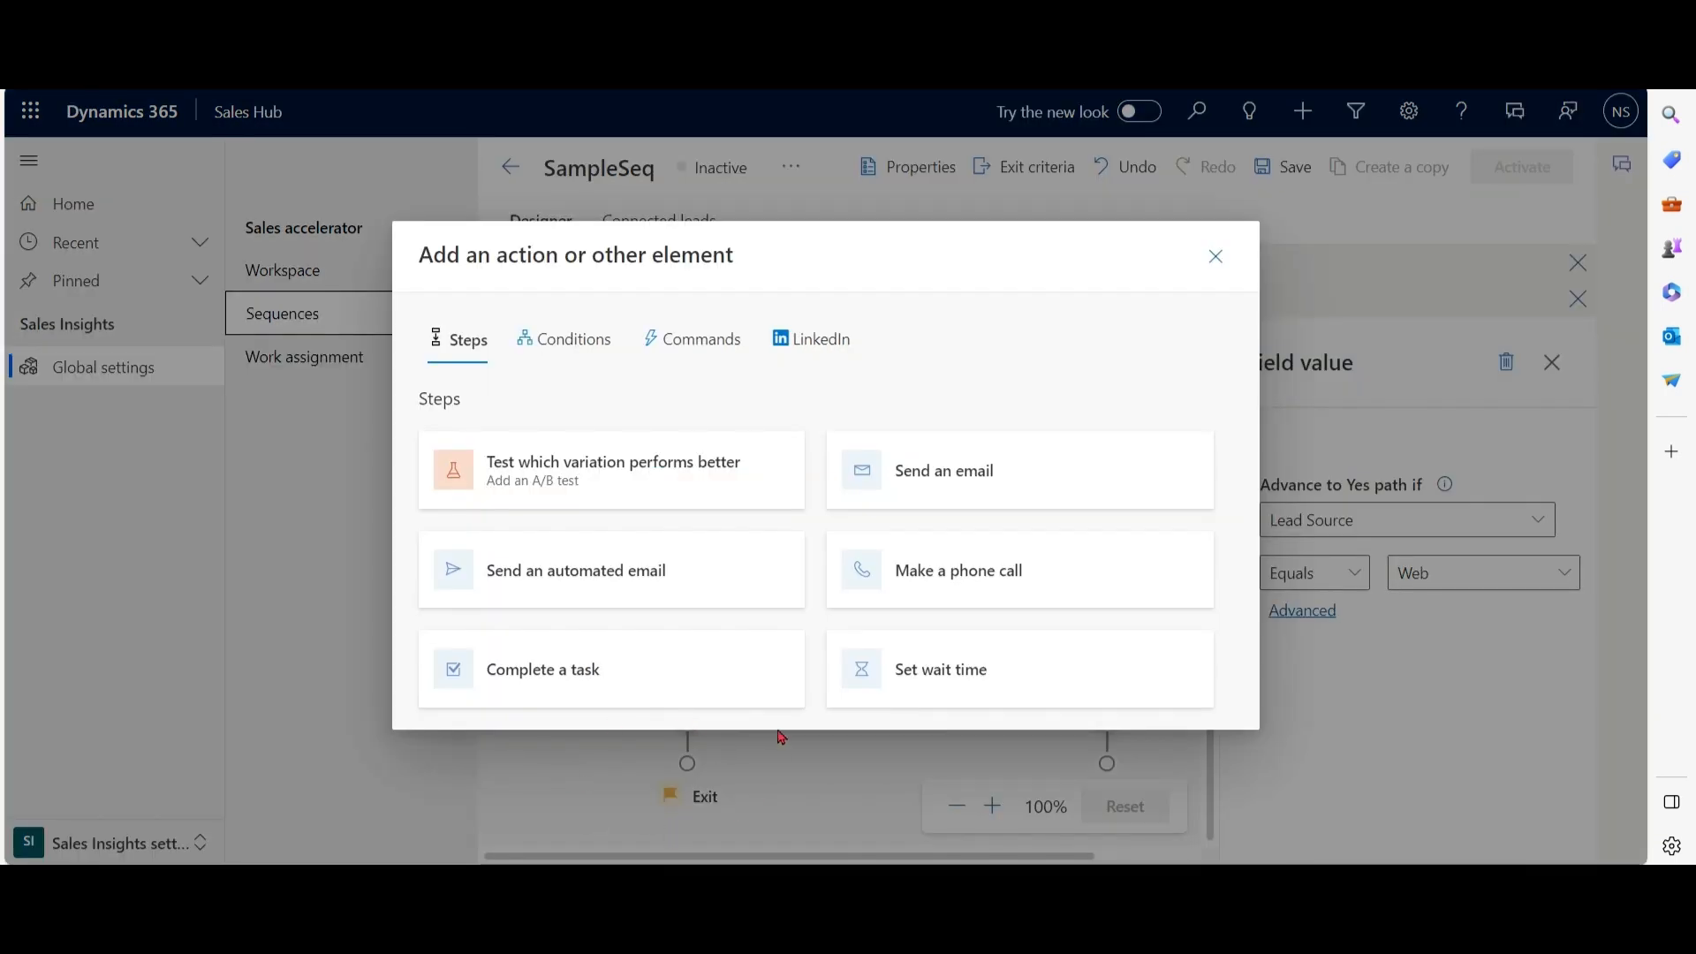
mouse_move(543, 667)
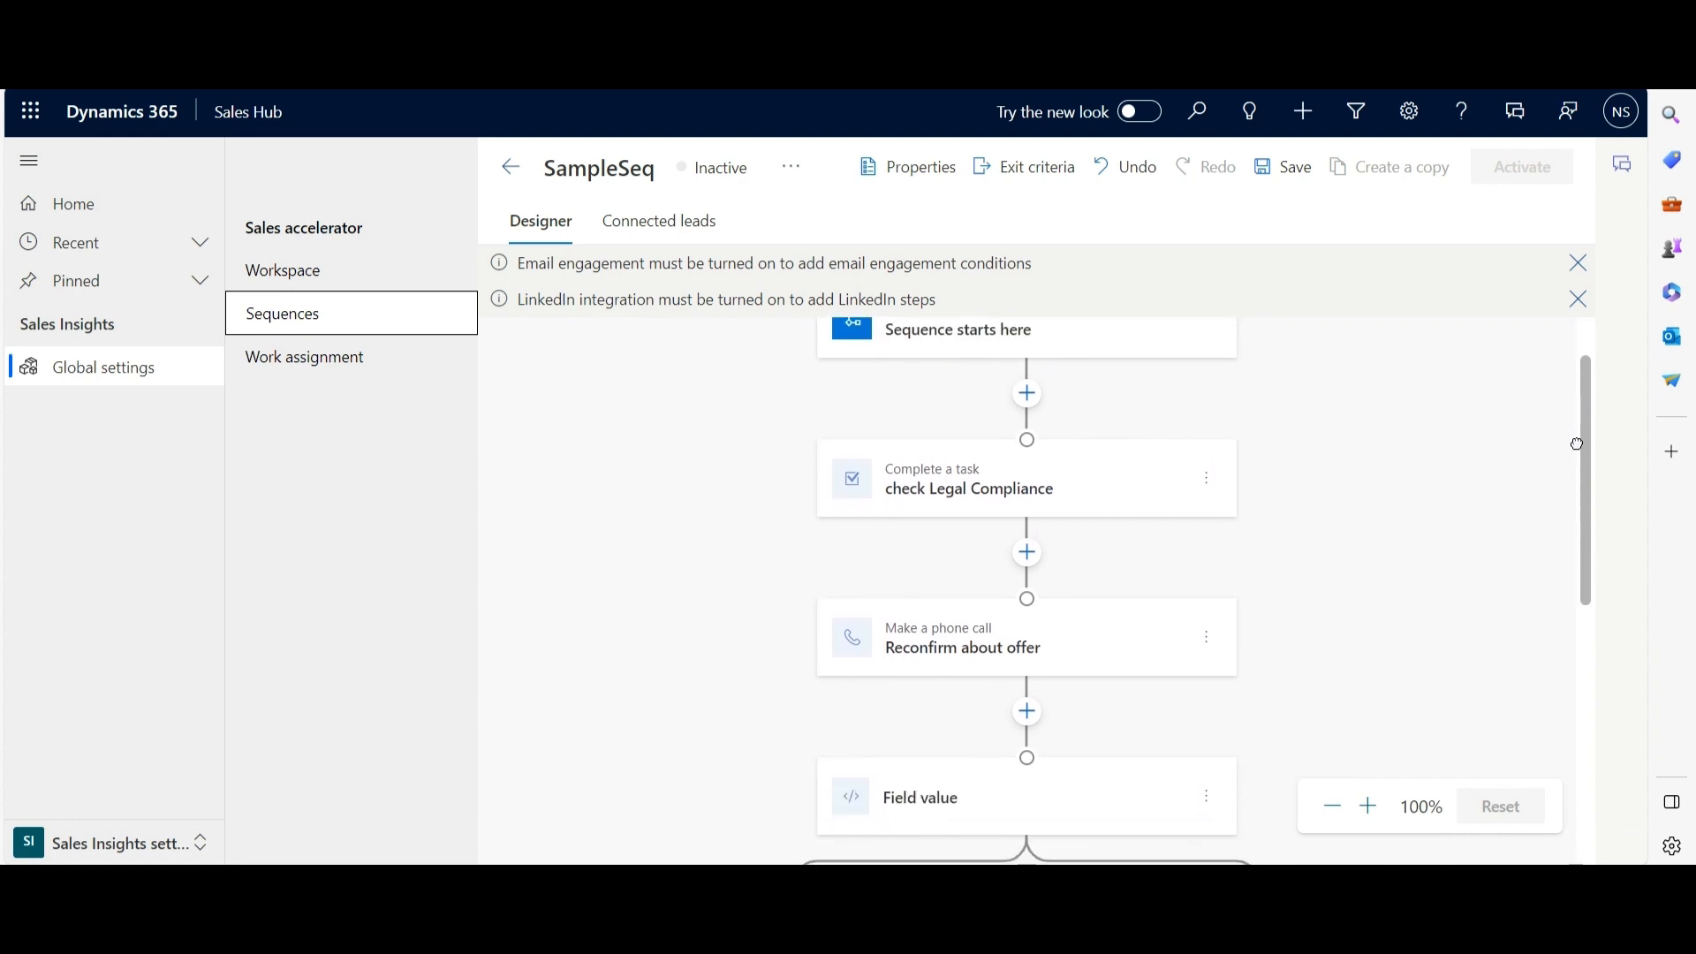
scroll("down", 3)
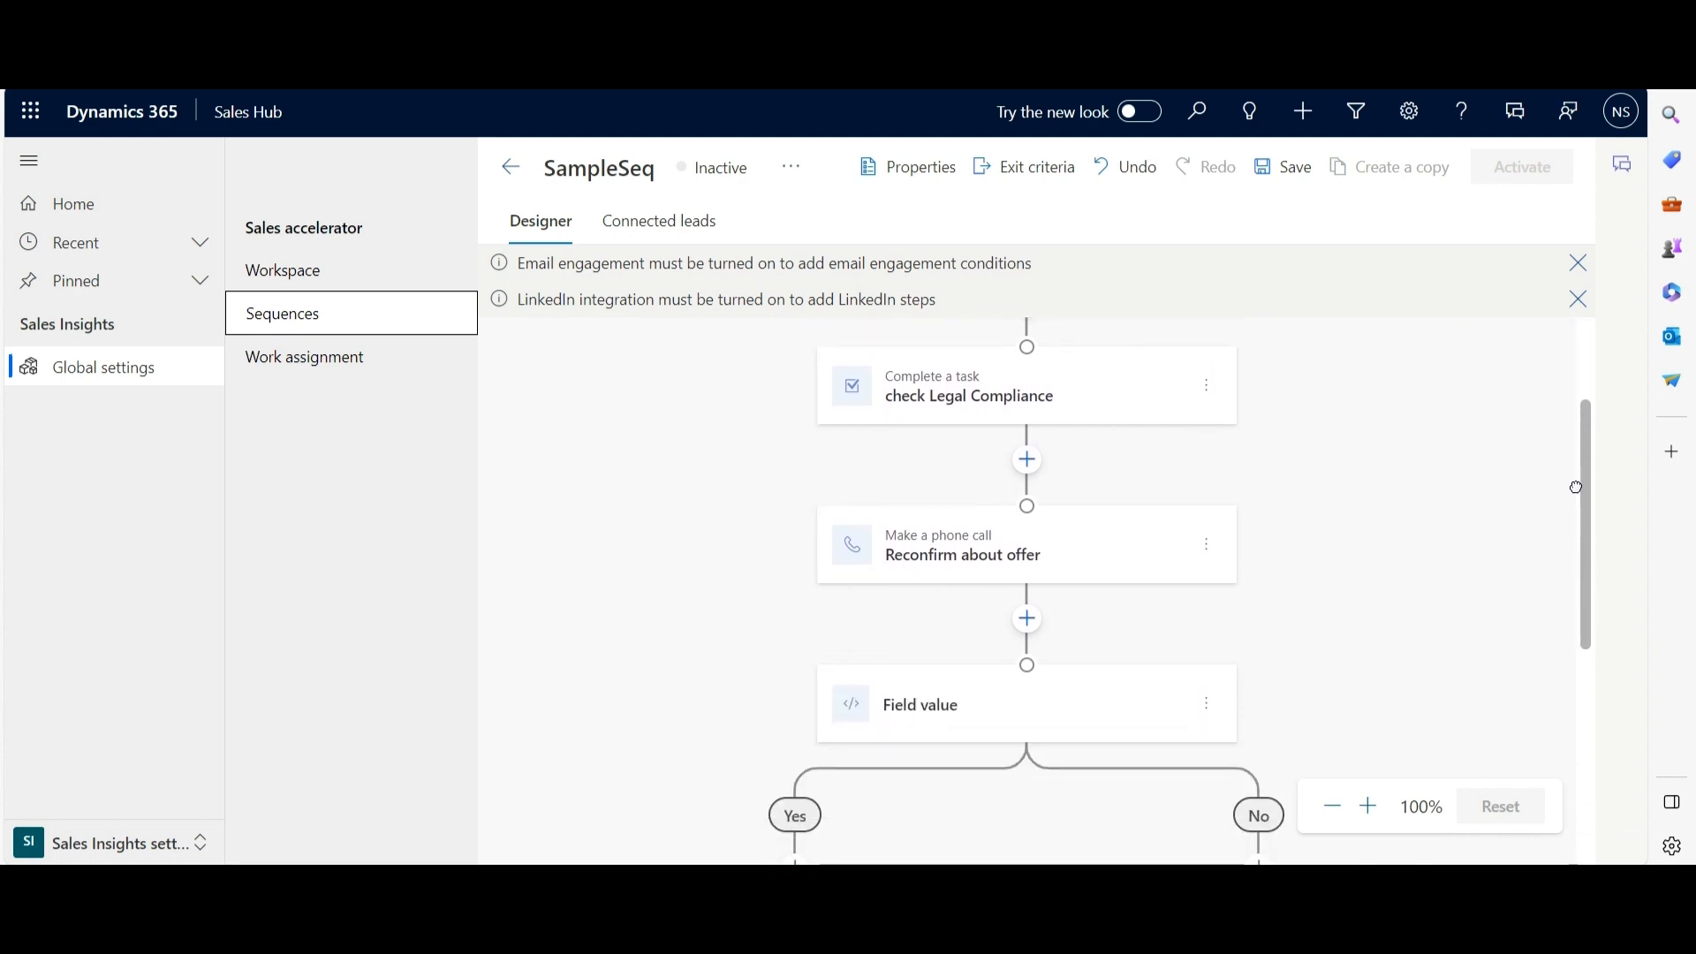
scroll("down", 3)
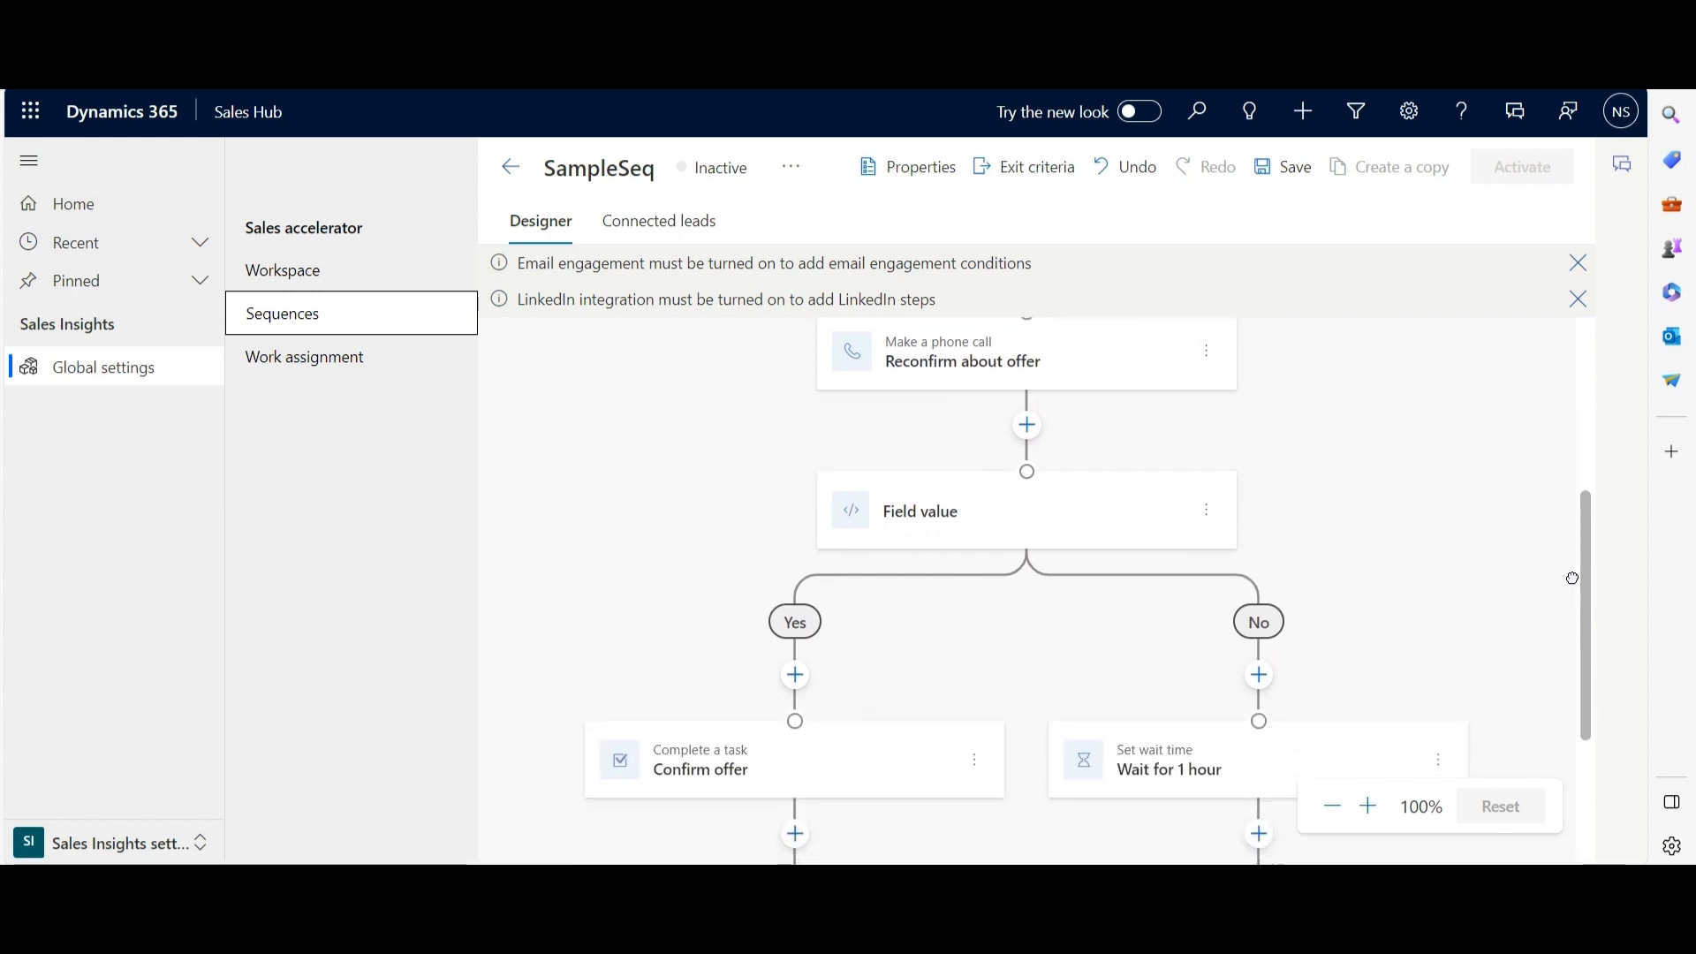
scroll("down", 3)
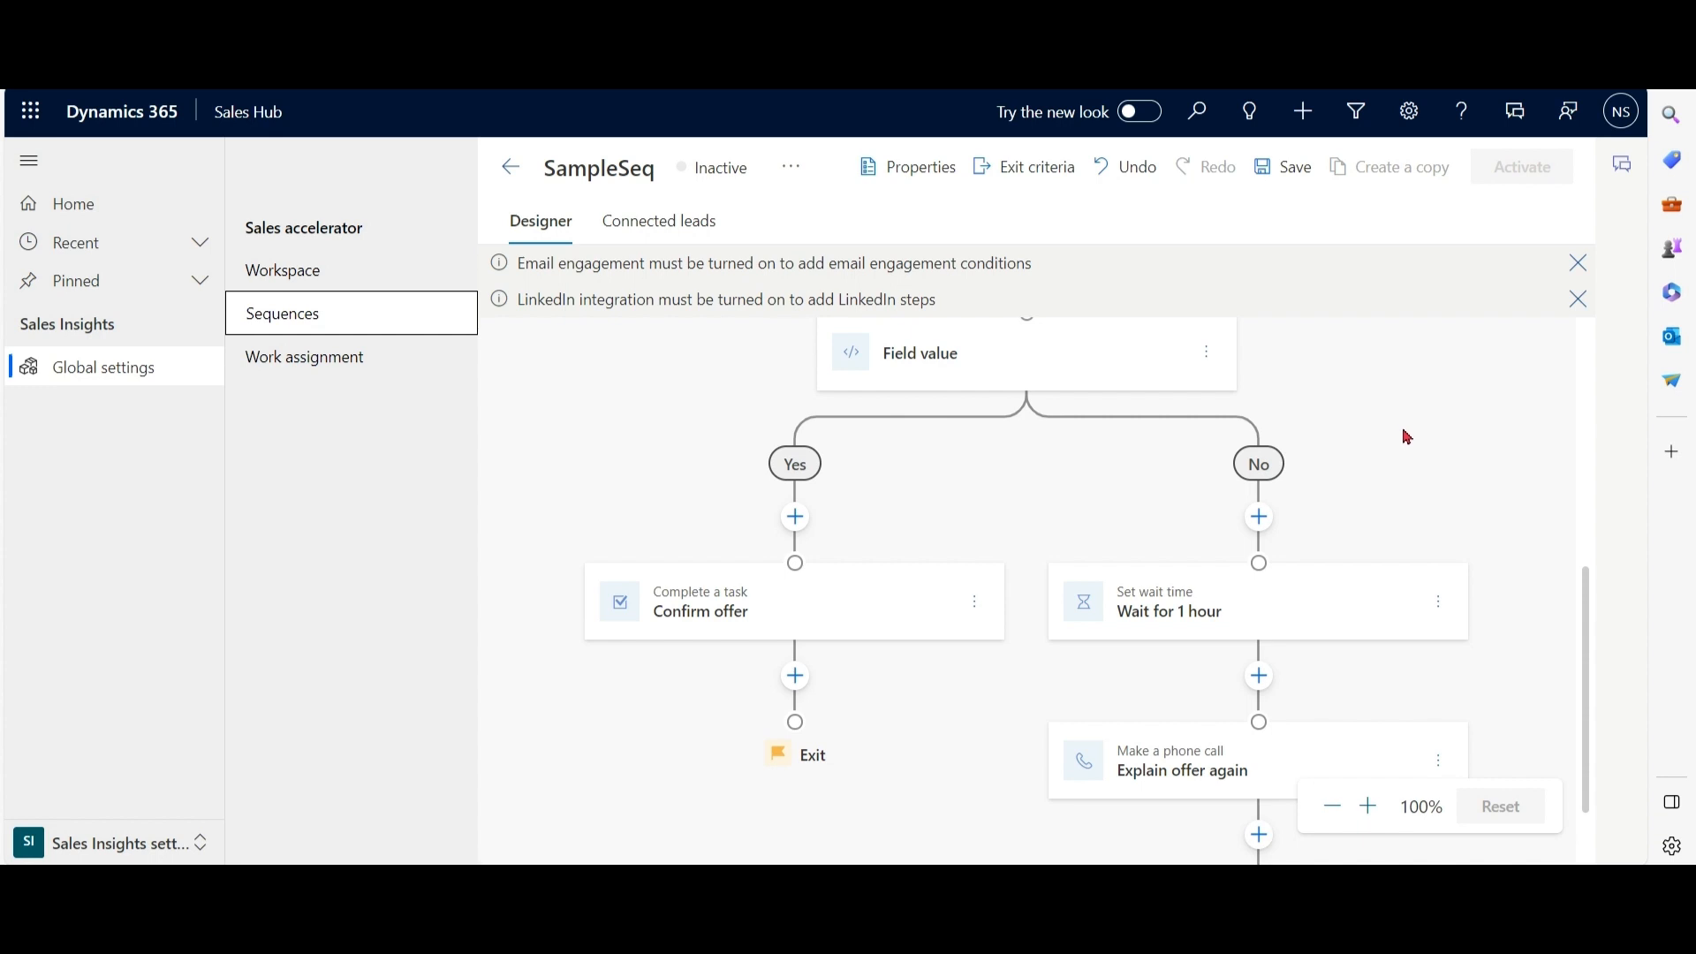
mouse_move(1369, 373)
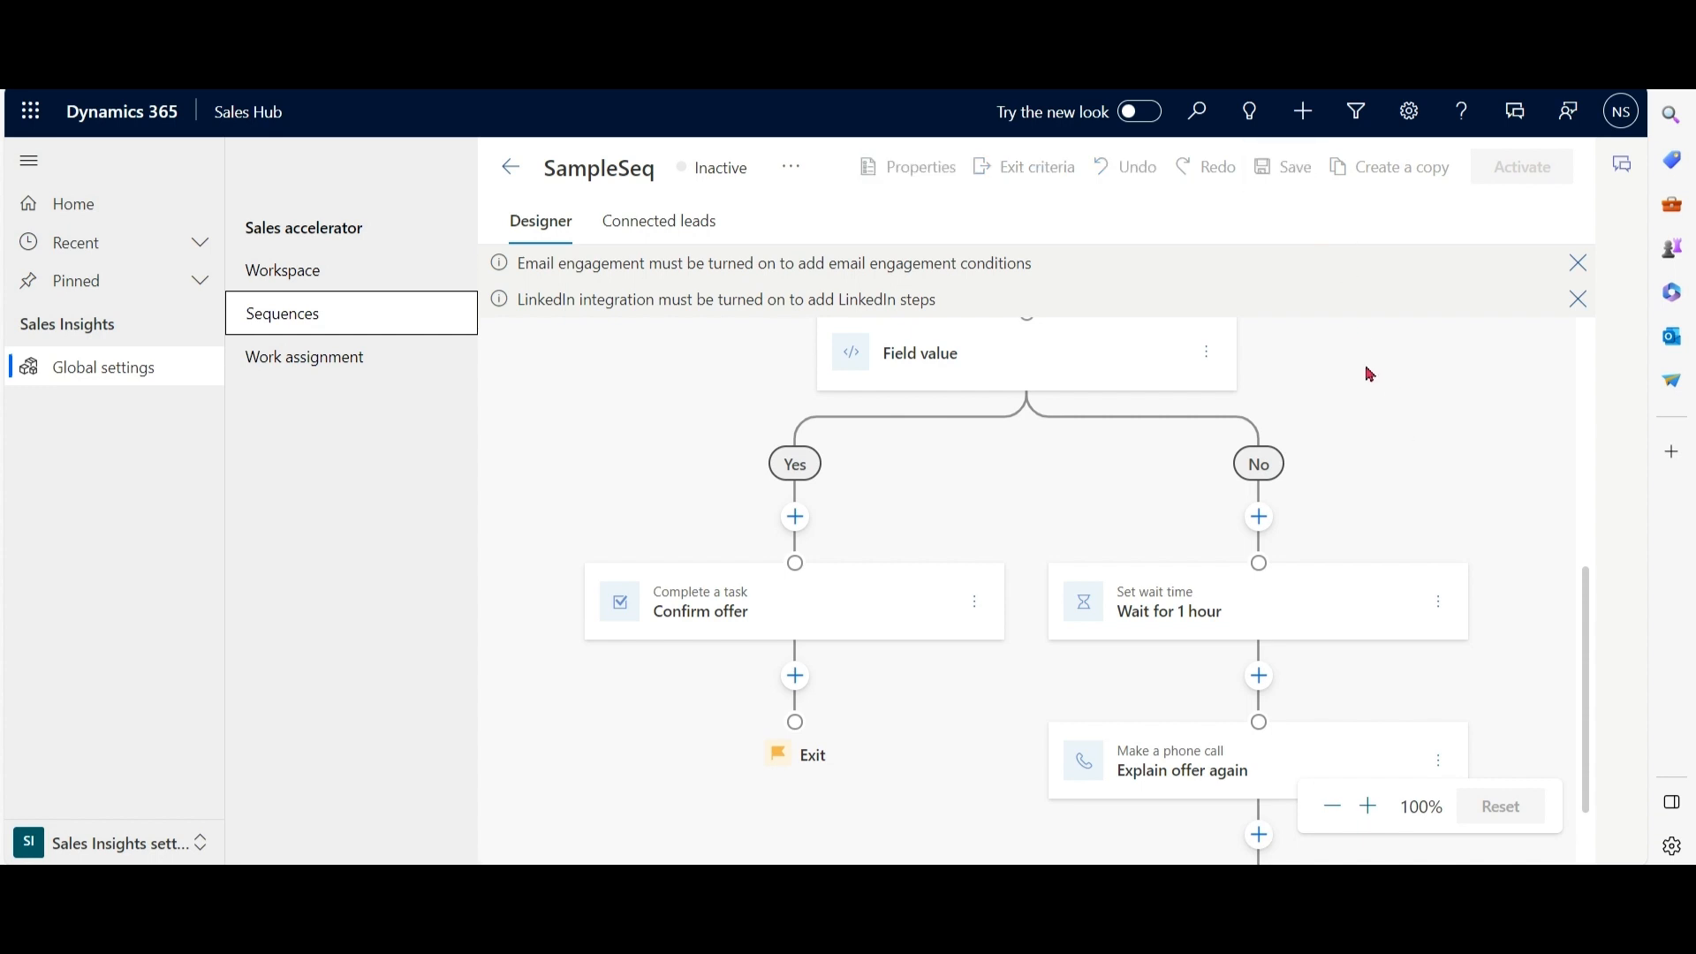
Activate SampleSeq and confirm in the Activate sequence dialog.
left_click(1522, 166)
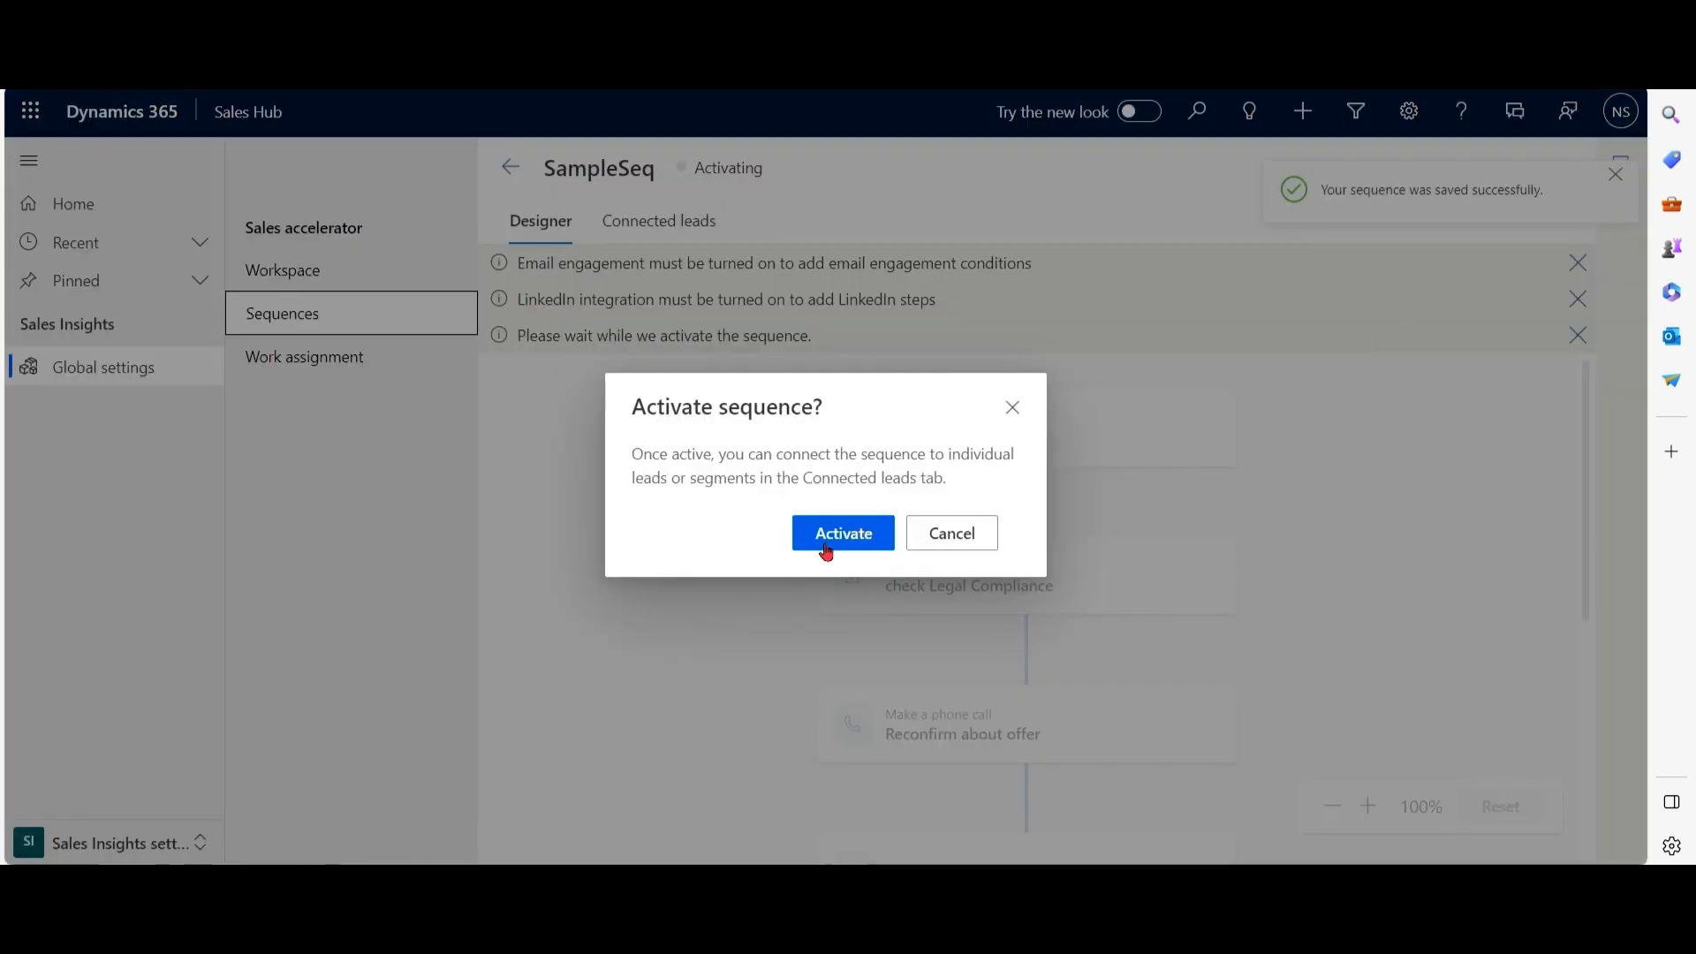
left_click(843, 532)
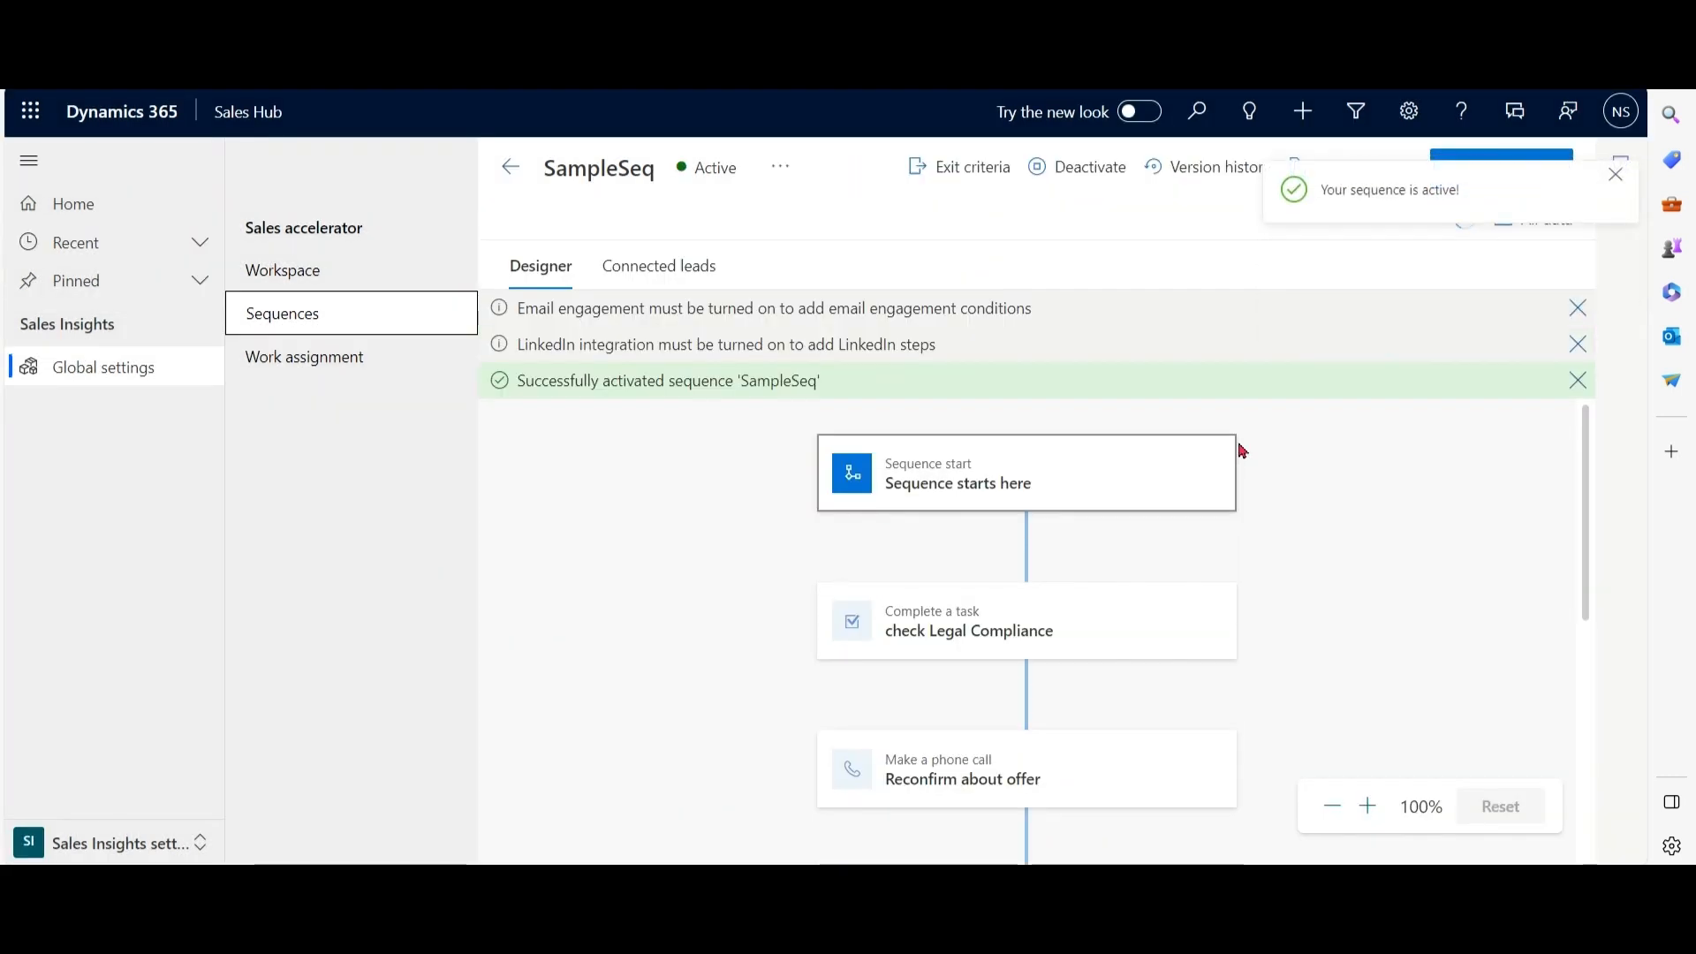
scroll("down", 3)
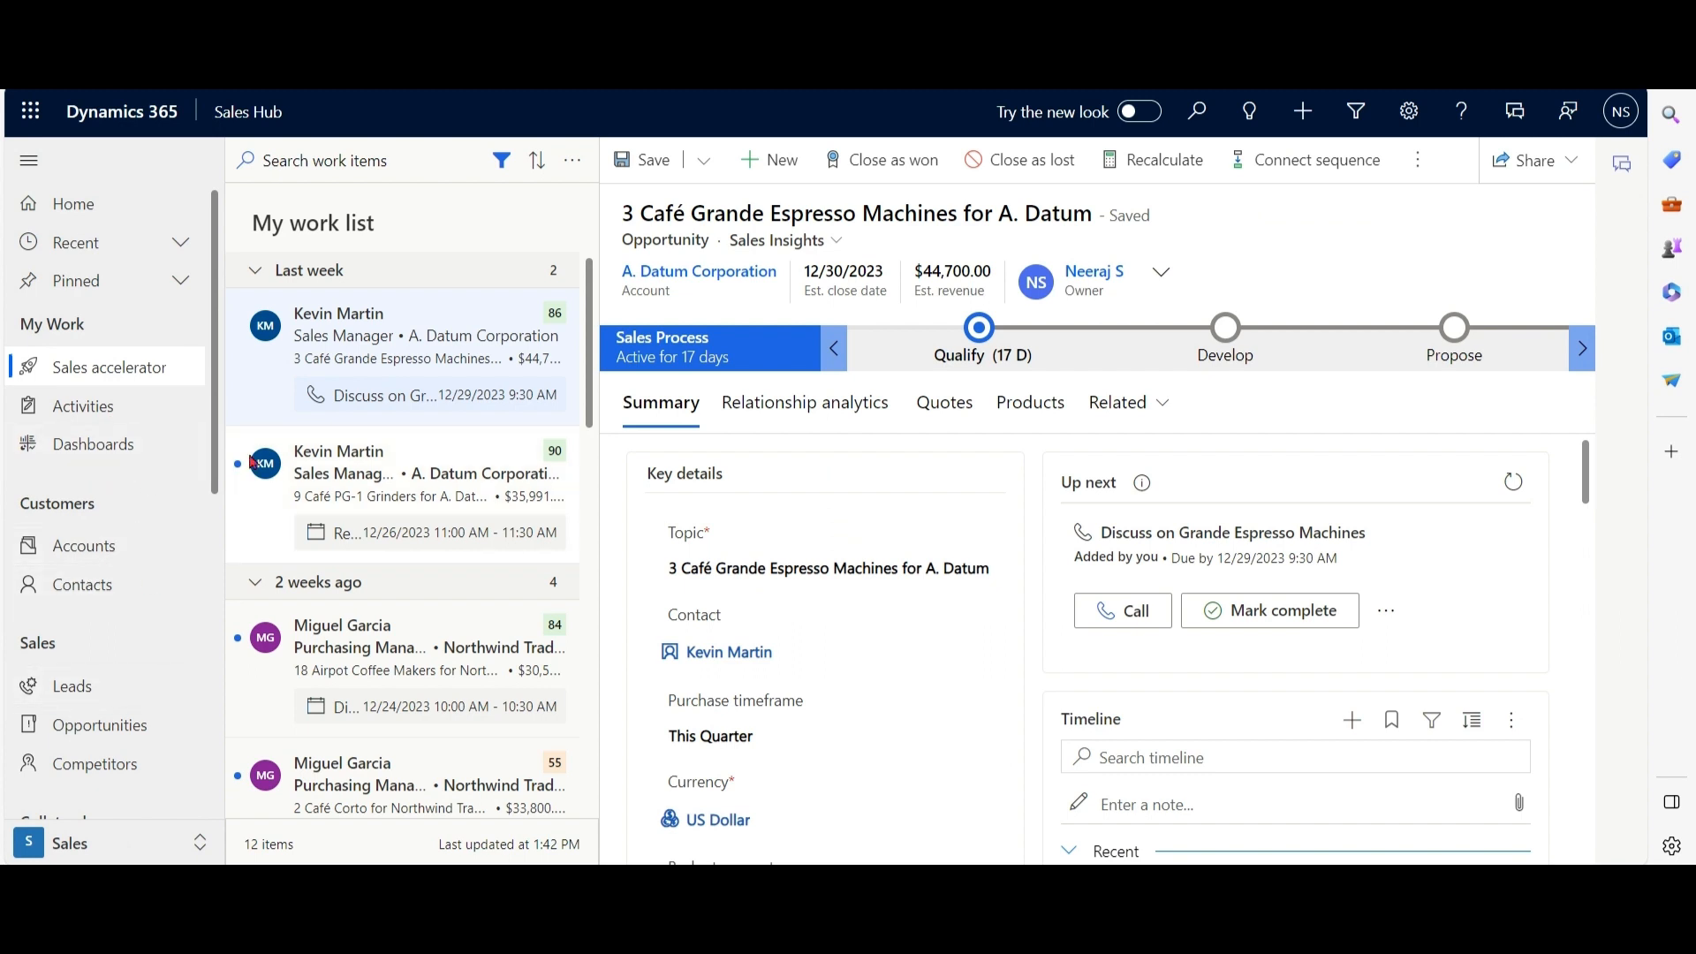
left_click(70, 686)
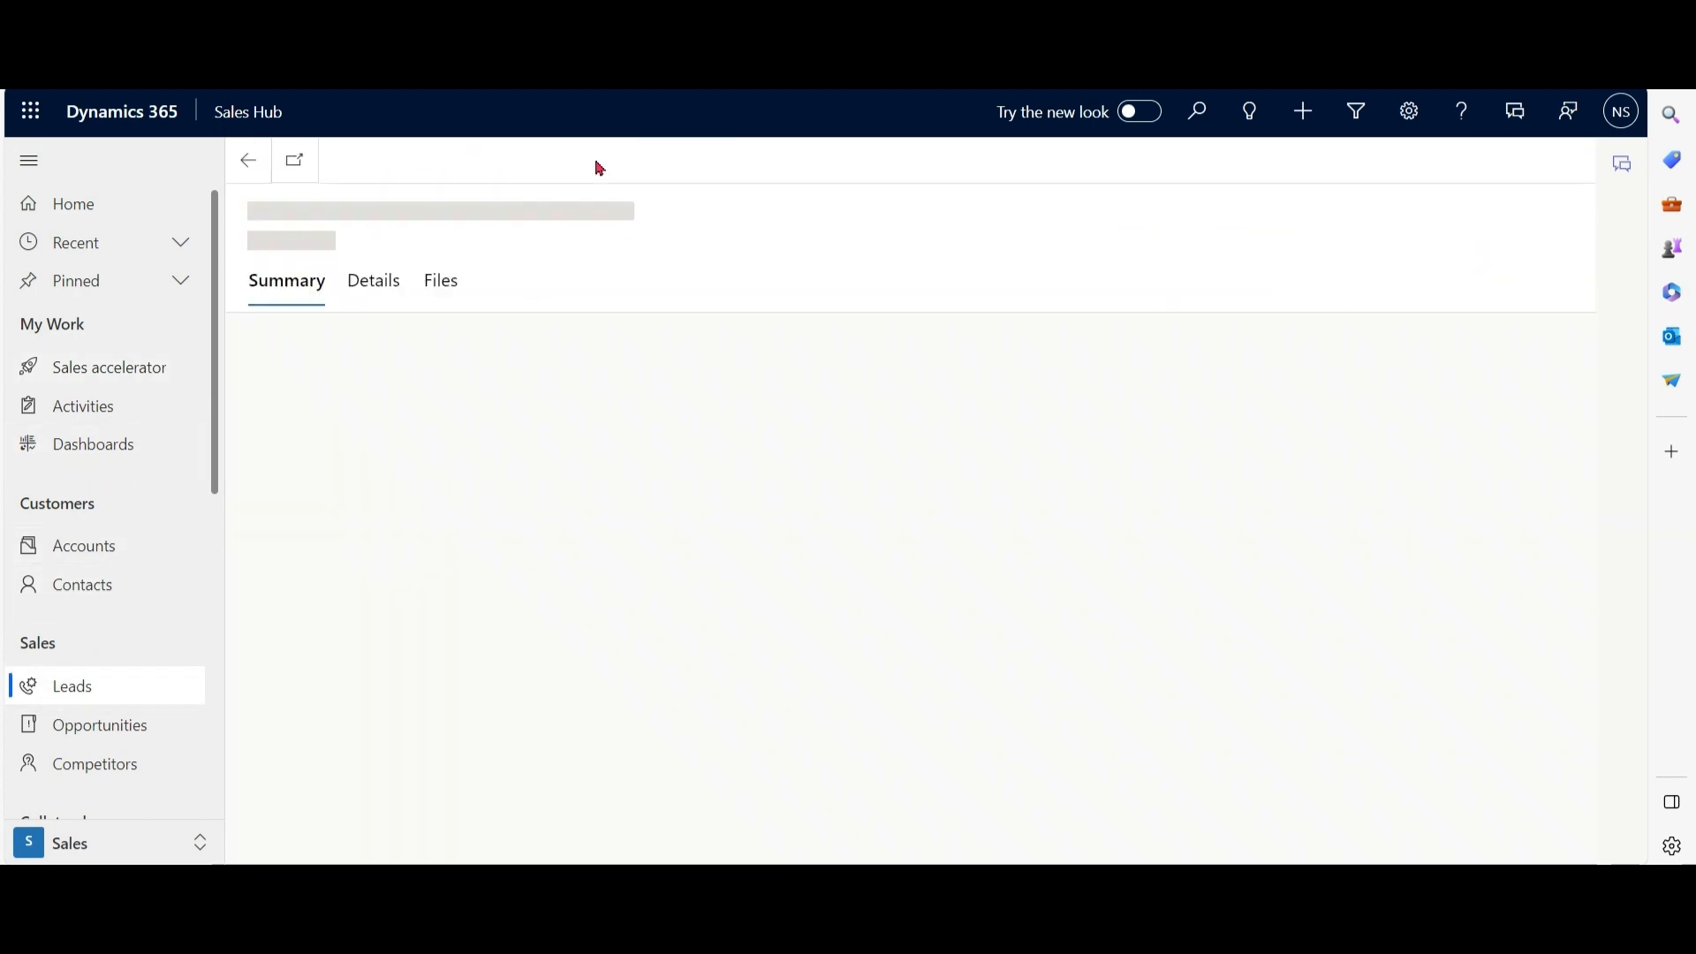
type("Tell me about offers")
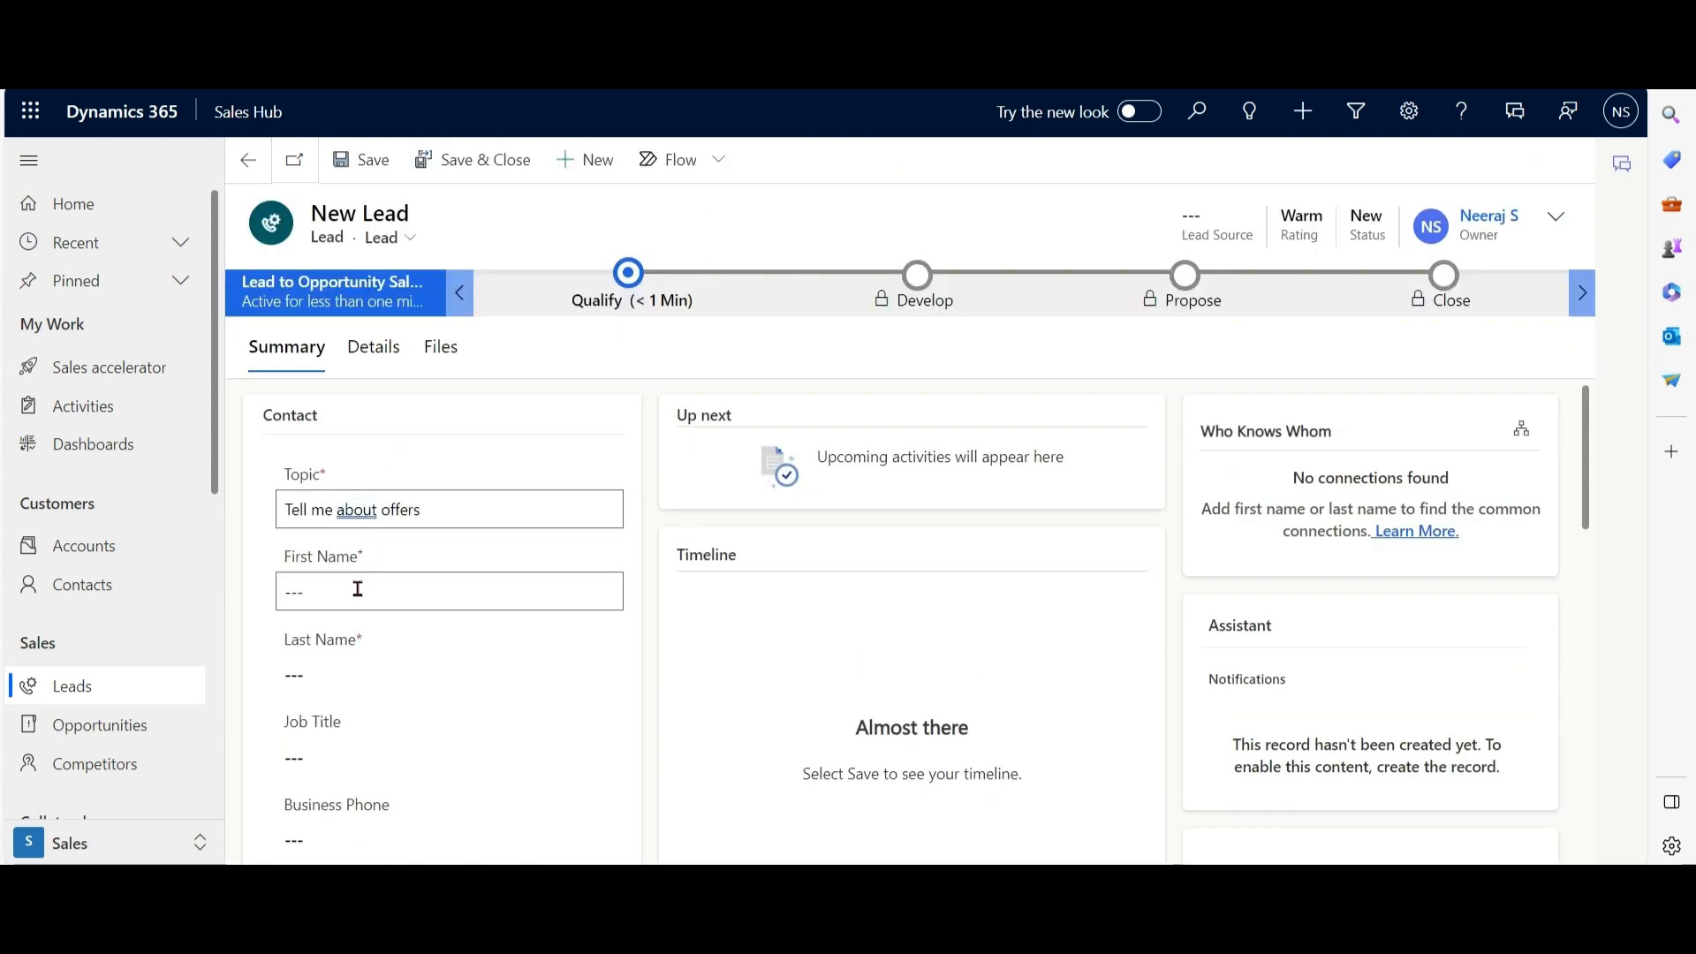
type("Sharma")
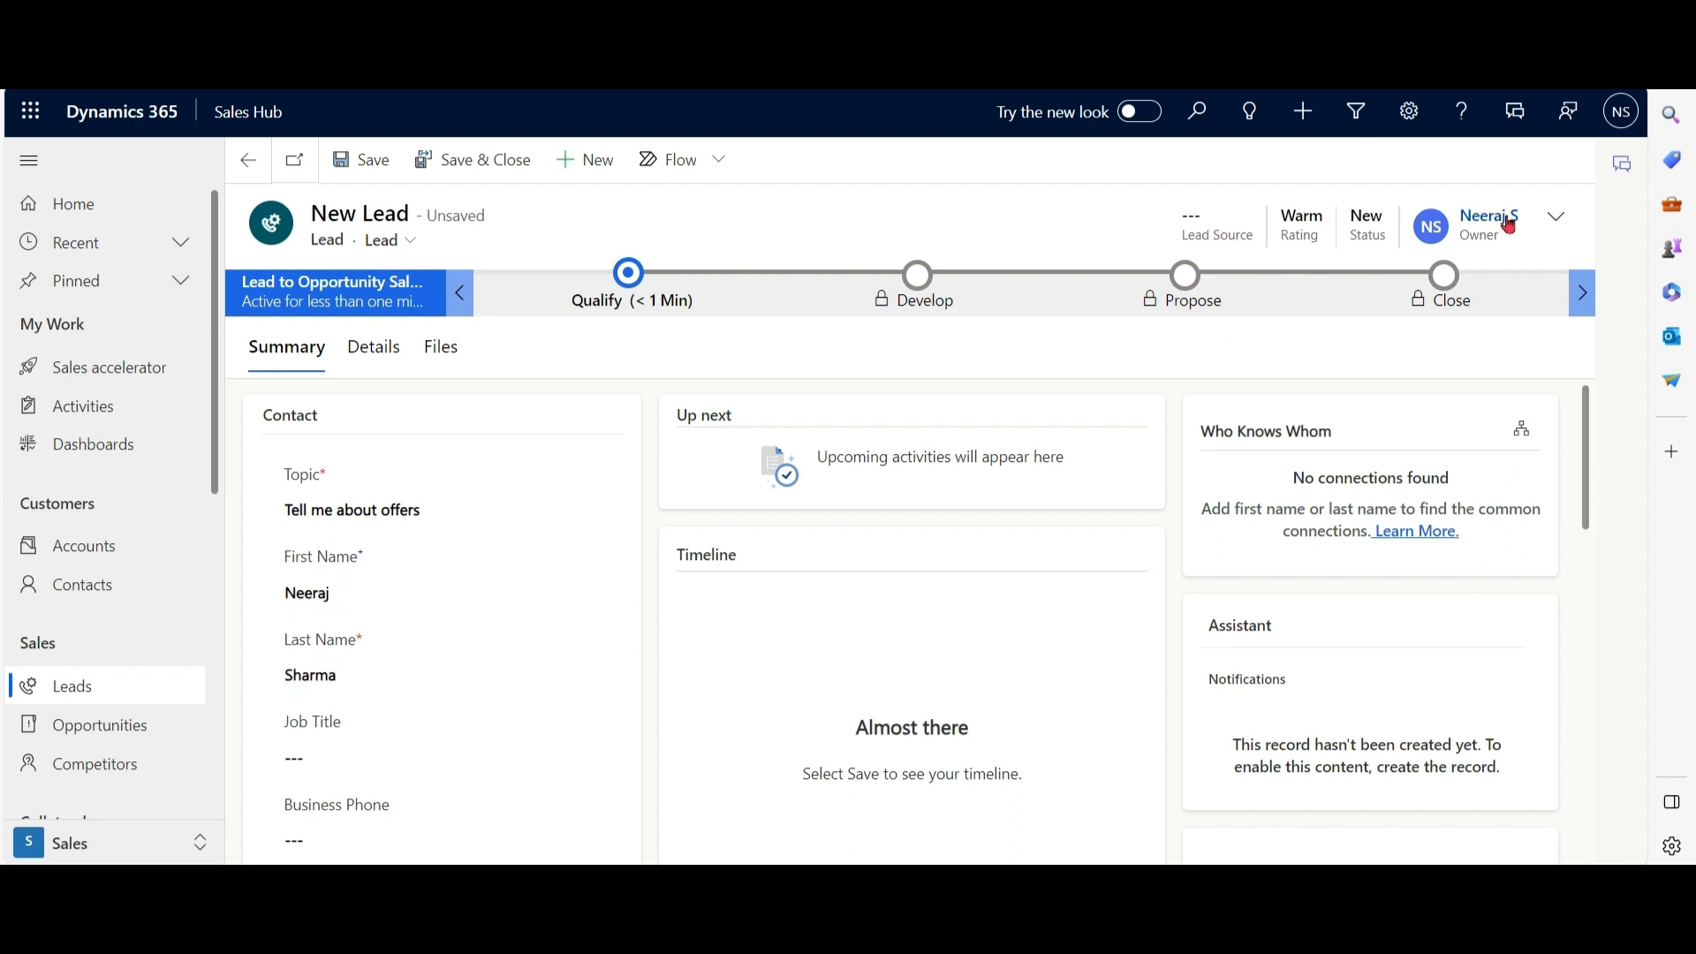
left_click(1555, 216)
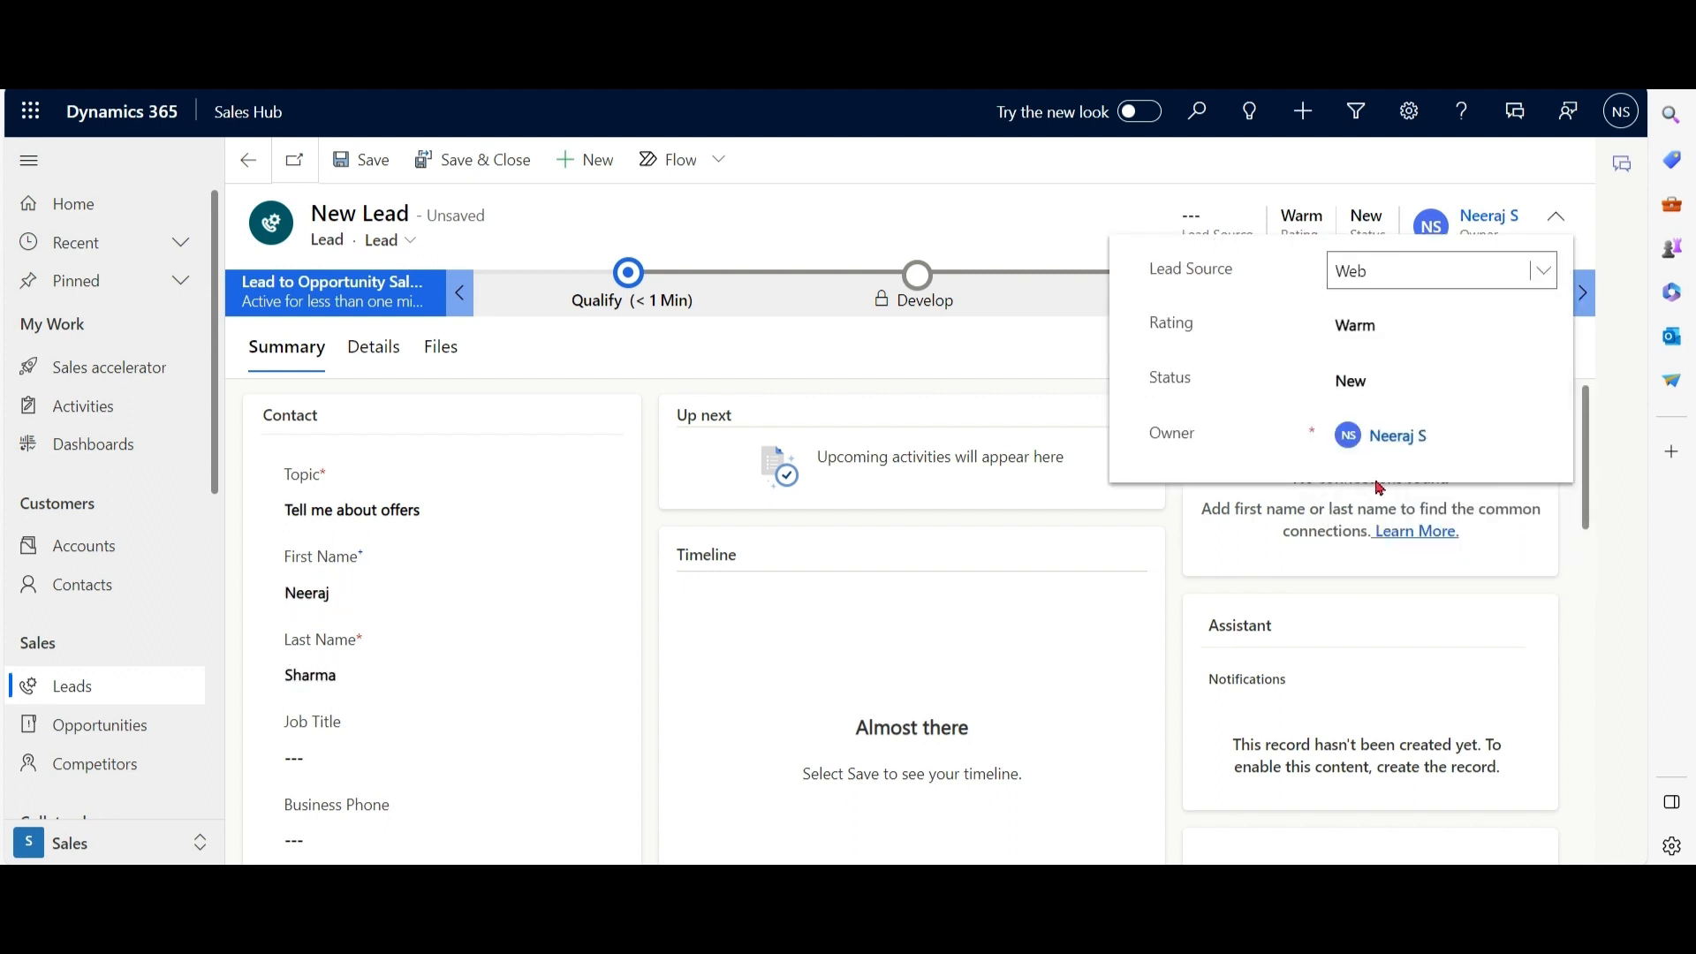
left_click(373, 159)
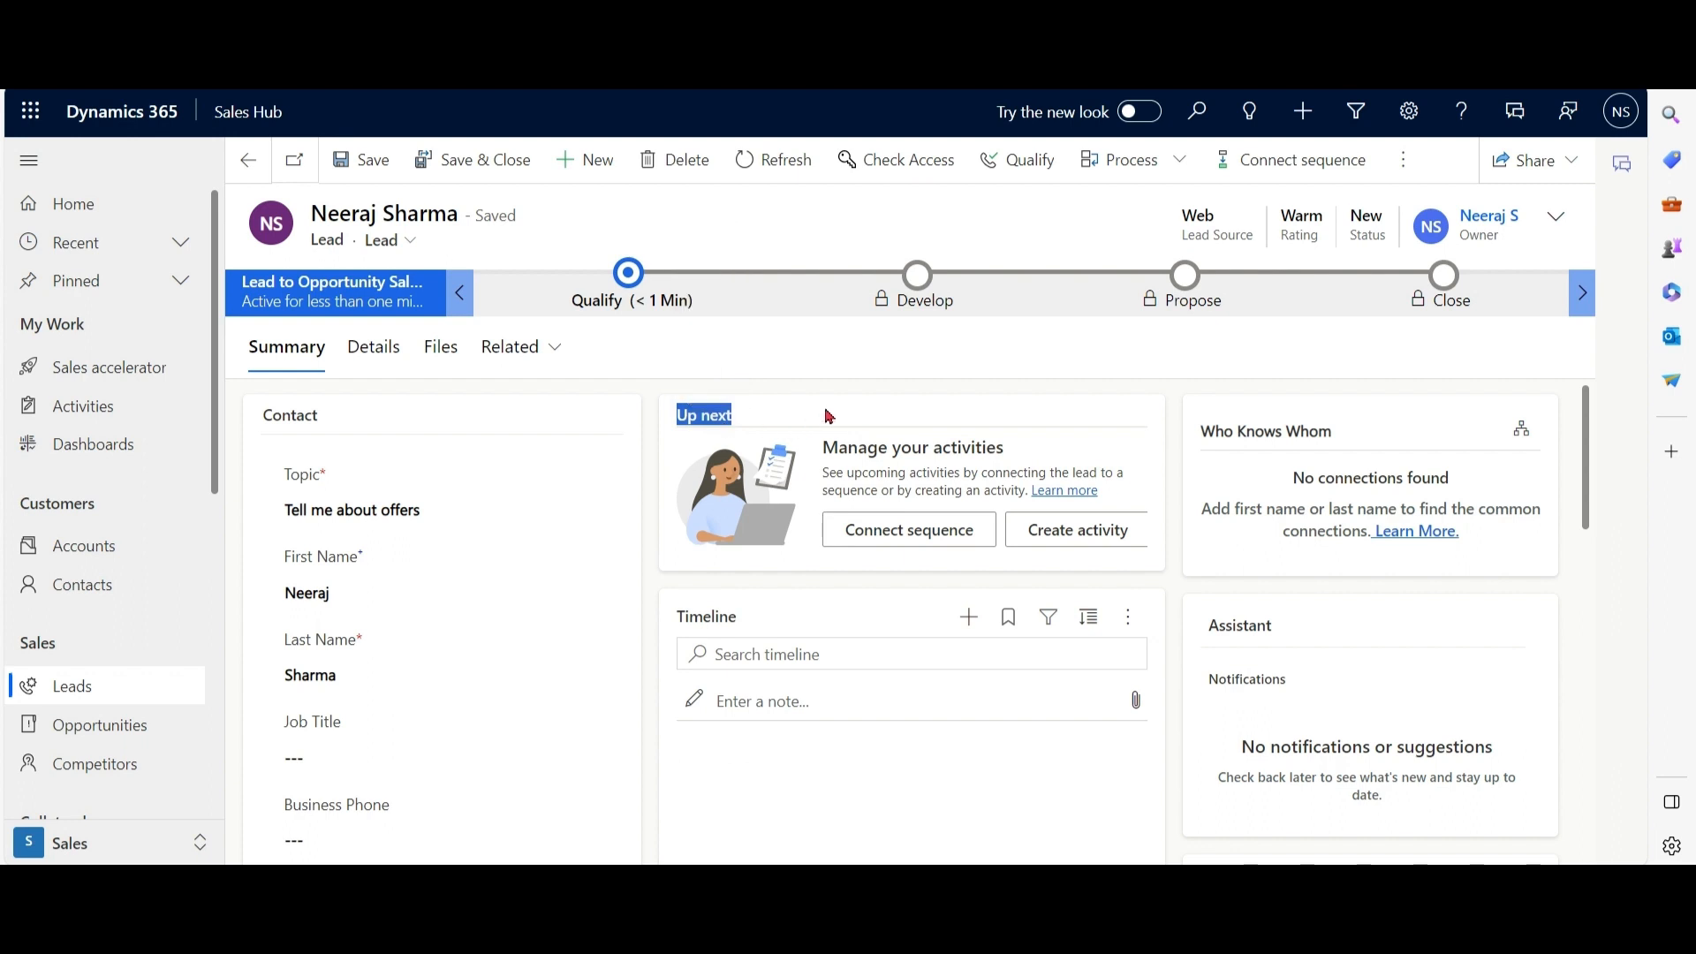
mouse_move(908, 530)
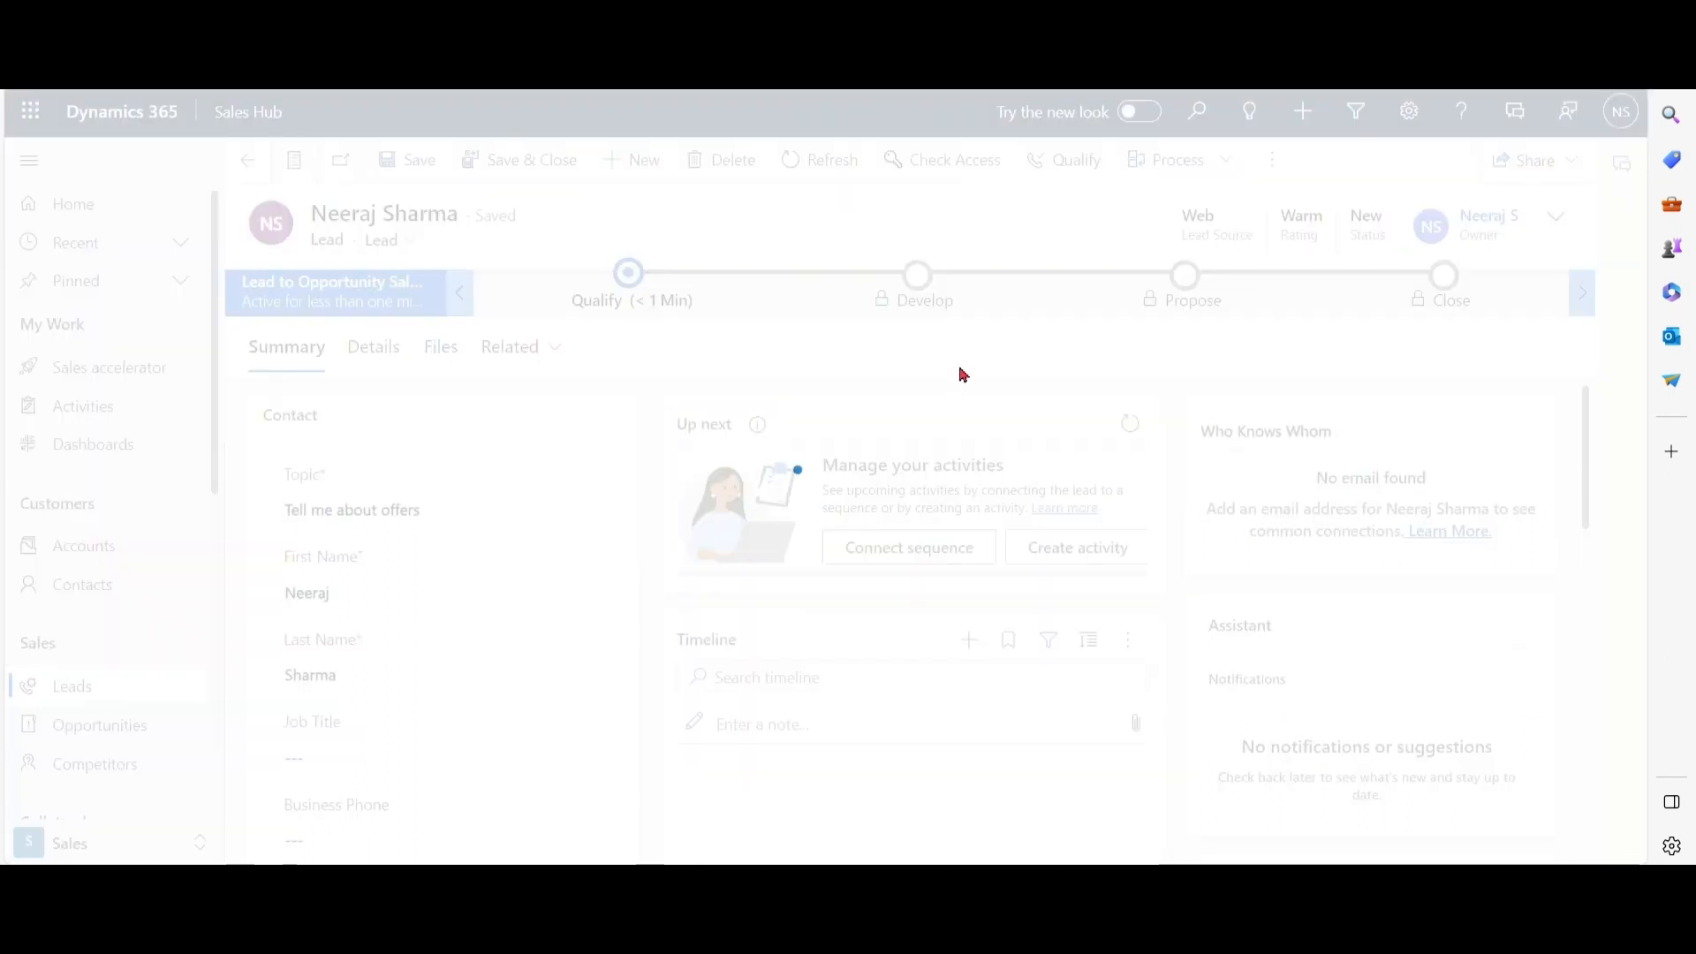
Connect the lead to SampleSeq and view its upcoming check Legal Compliance activity.
left_click(908, 548)
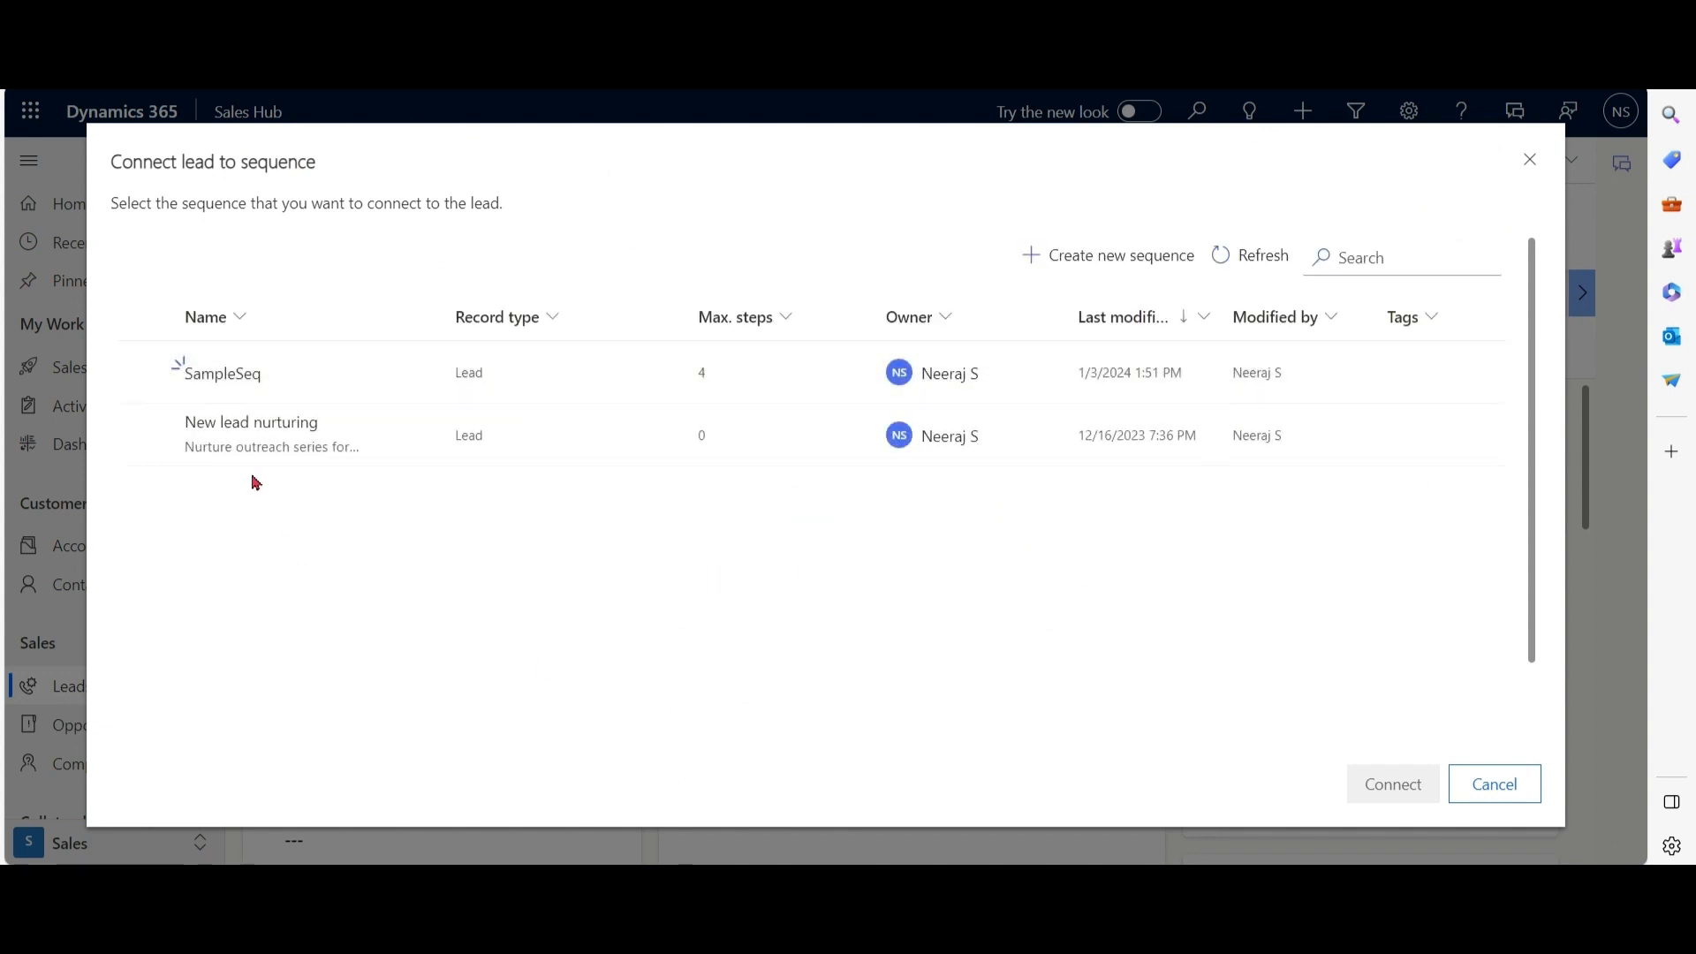
left_click(222, 373)
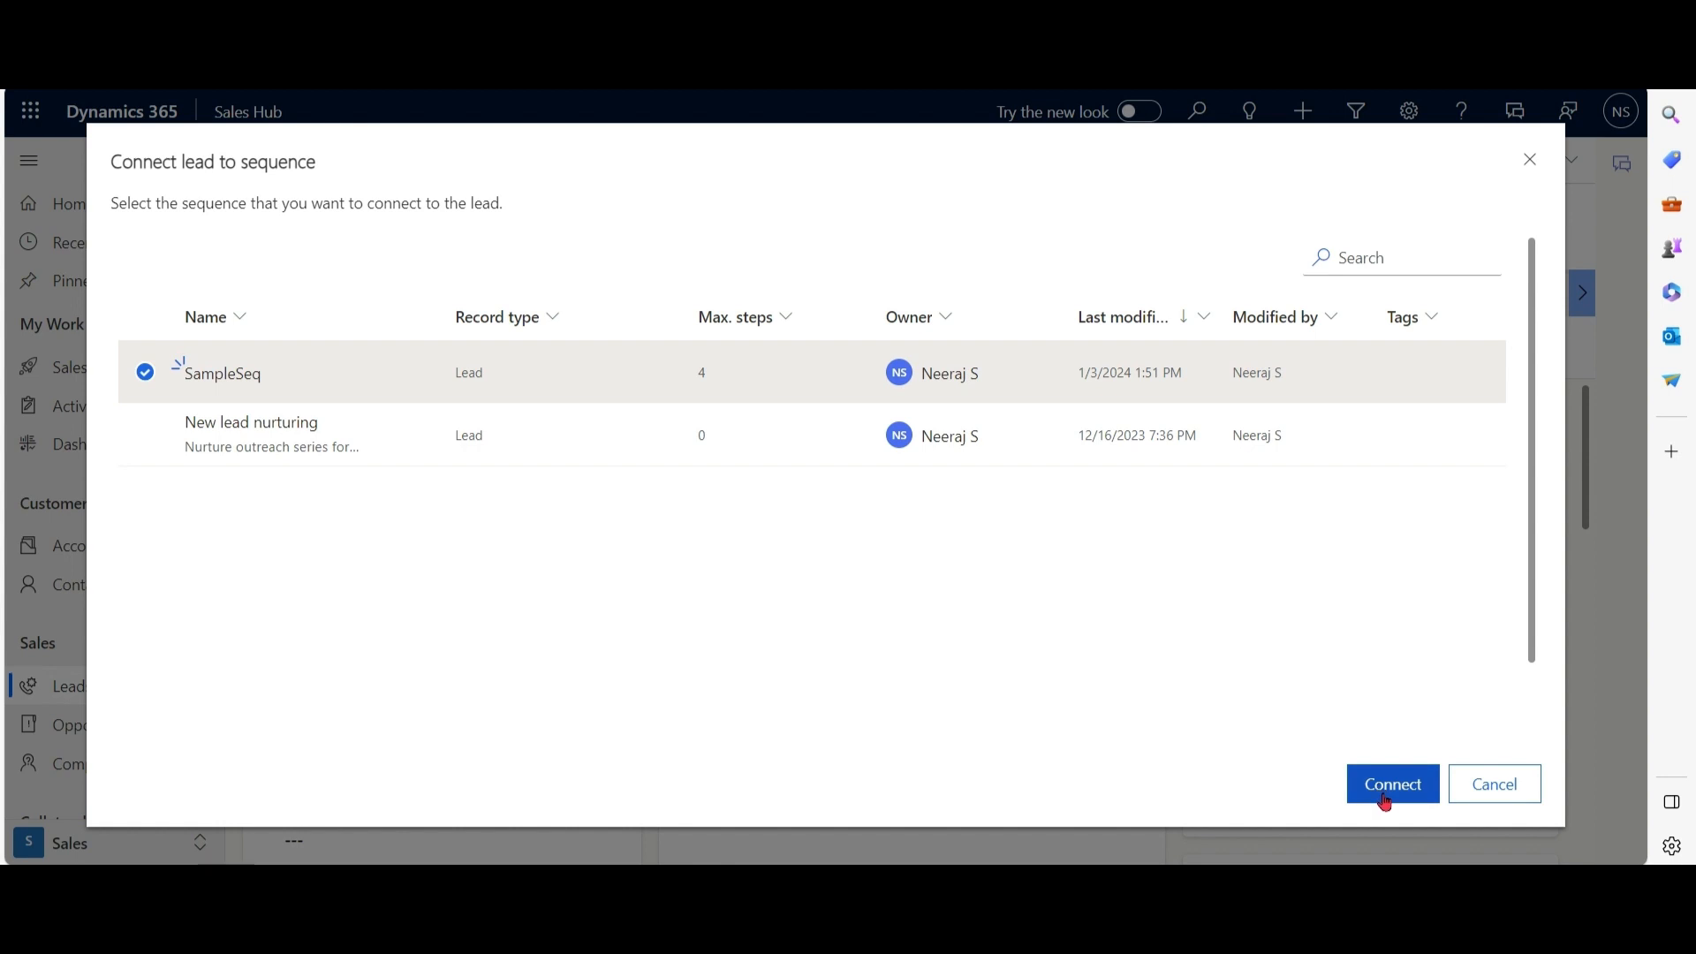
left_click(1393, 782)
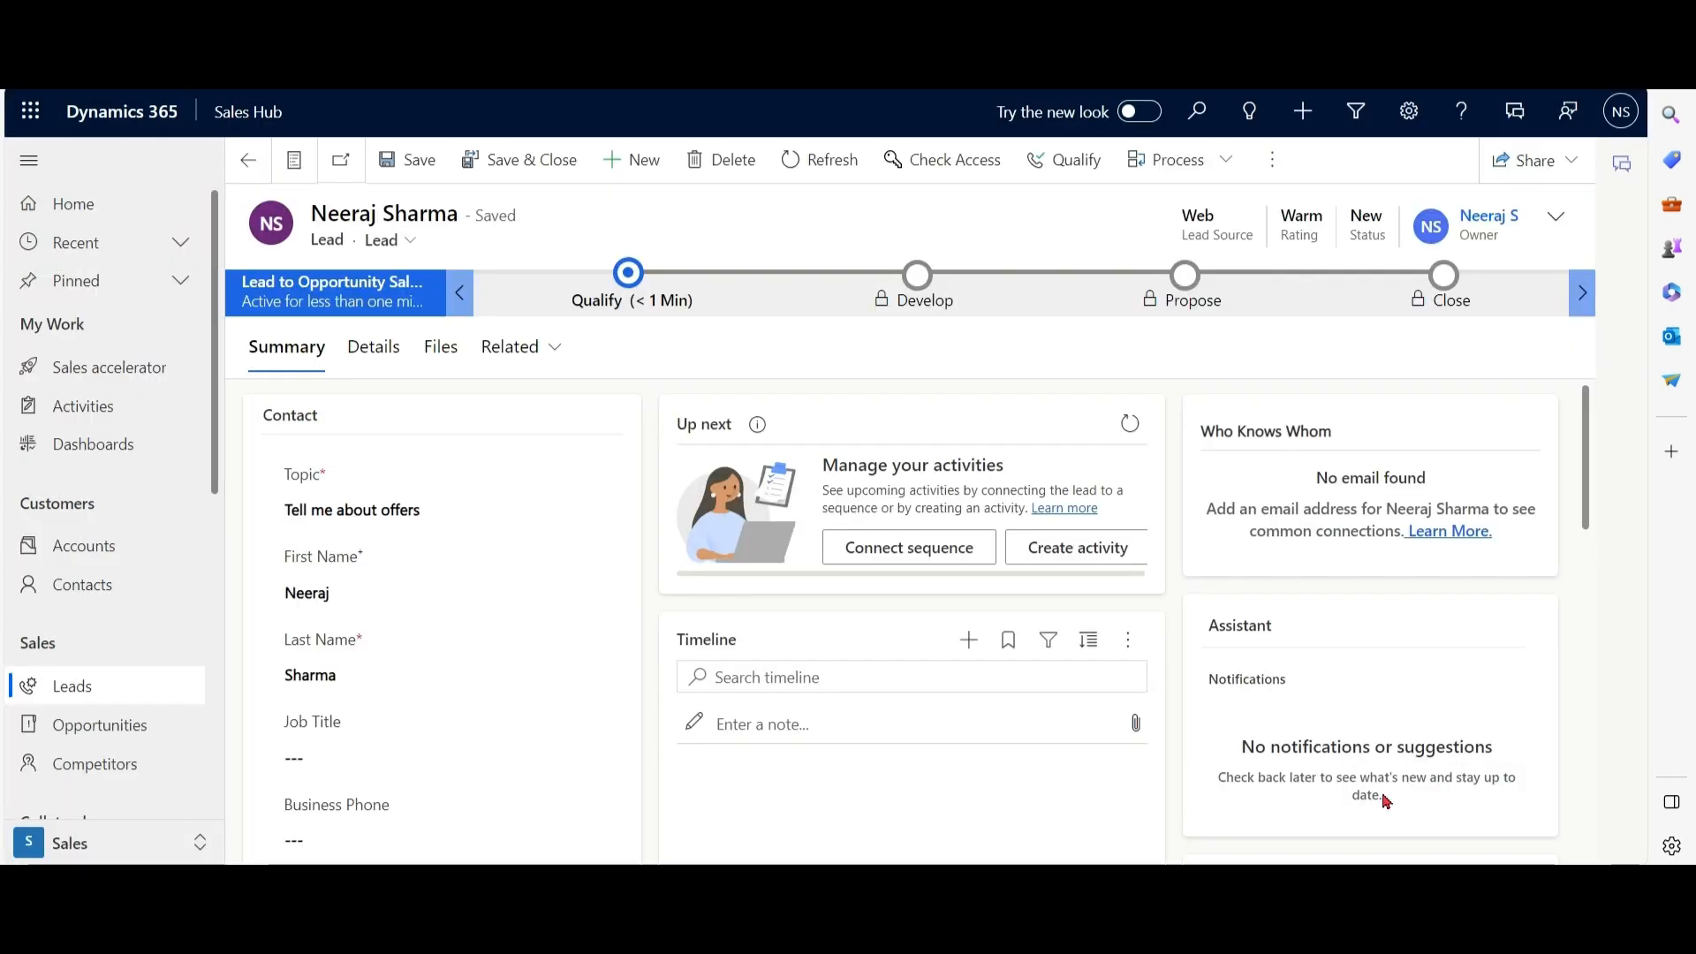
left_click(908, 548)
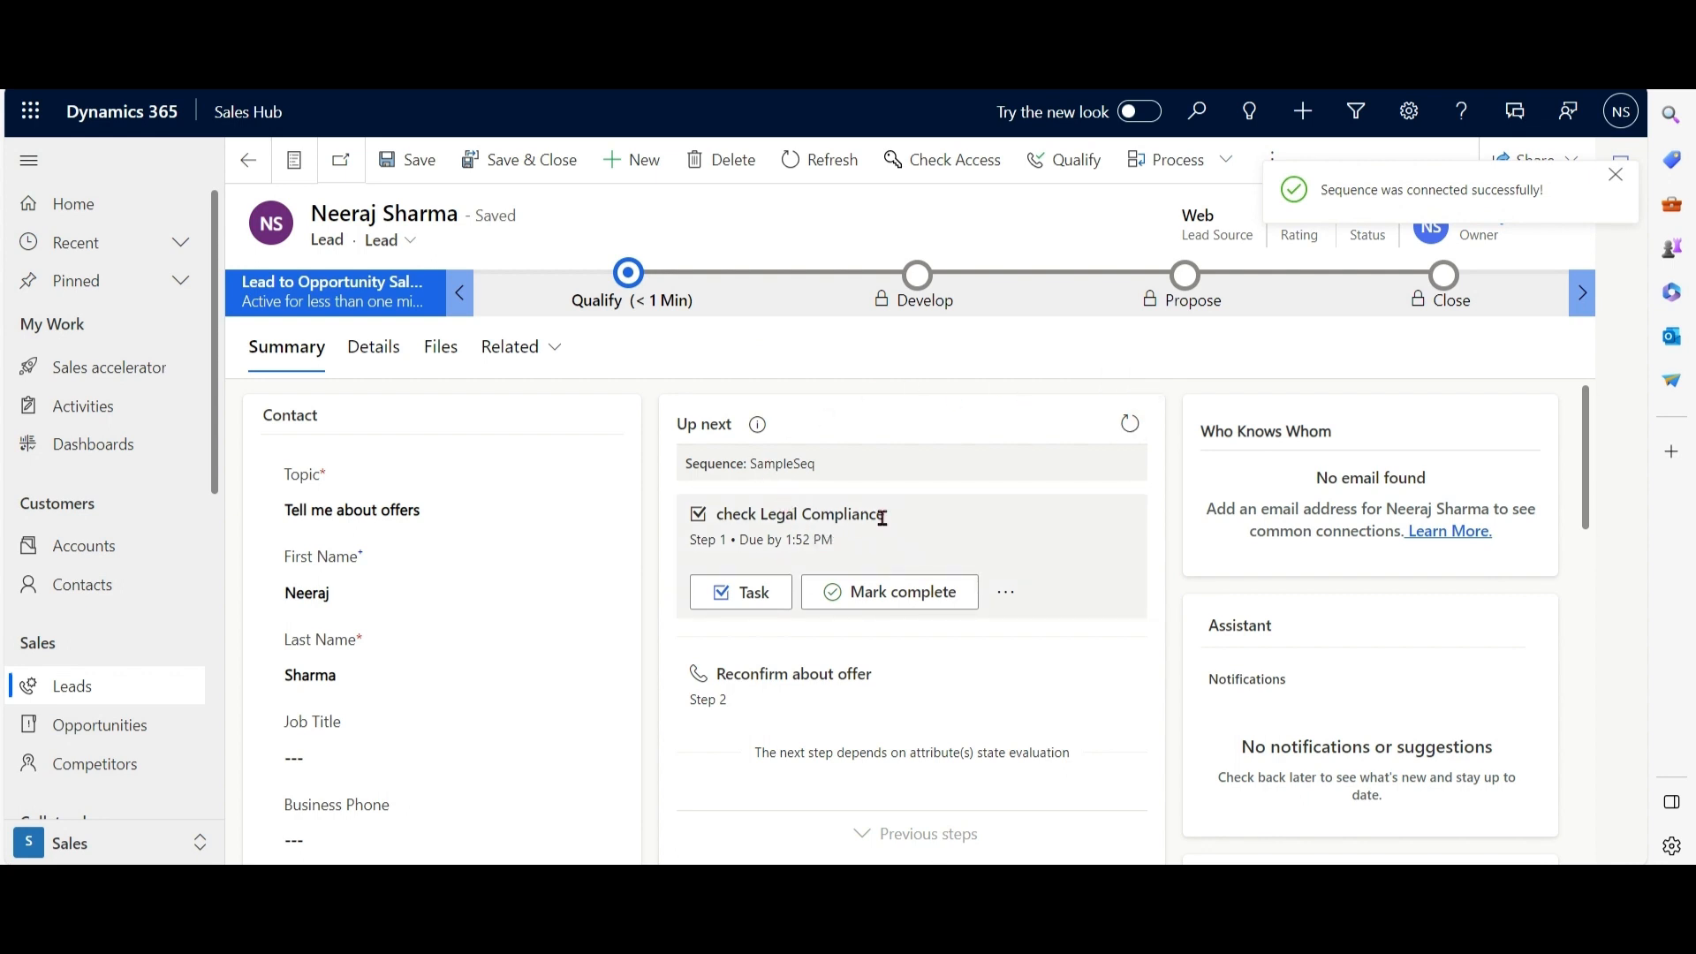
scroll("down", 3)
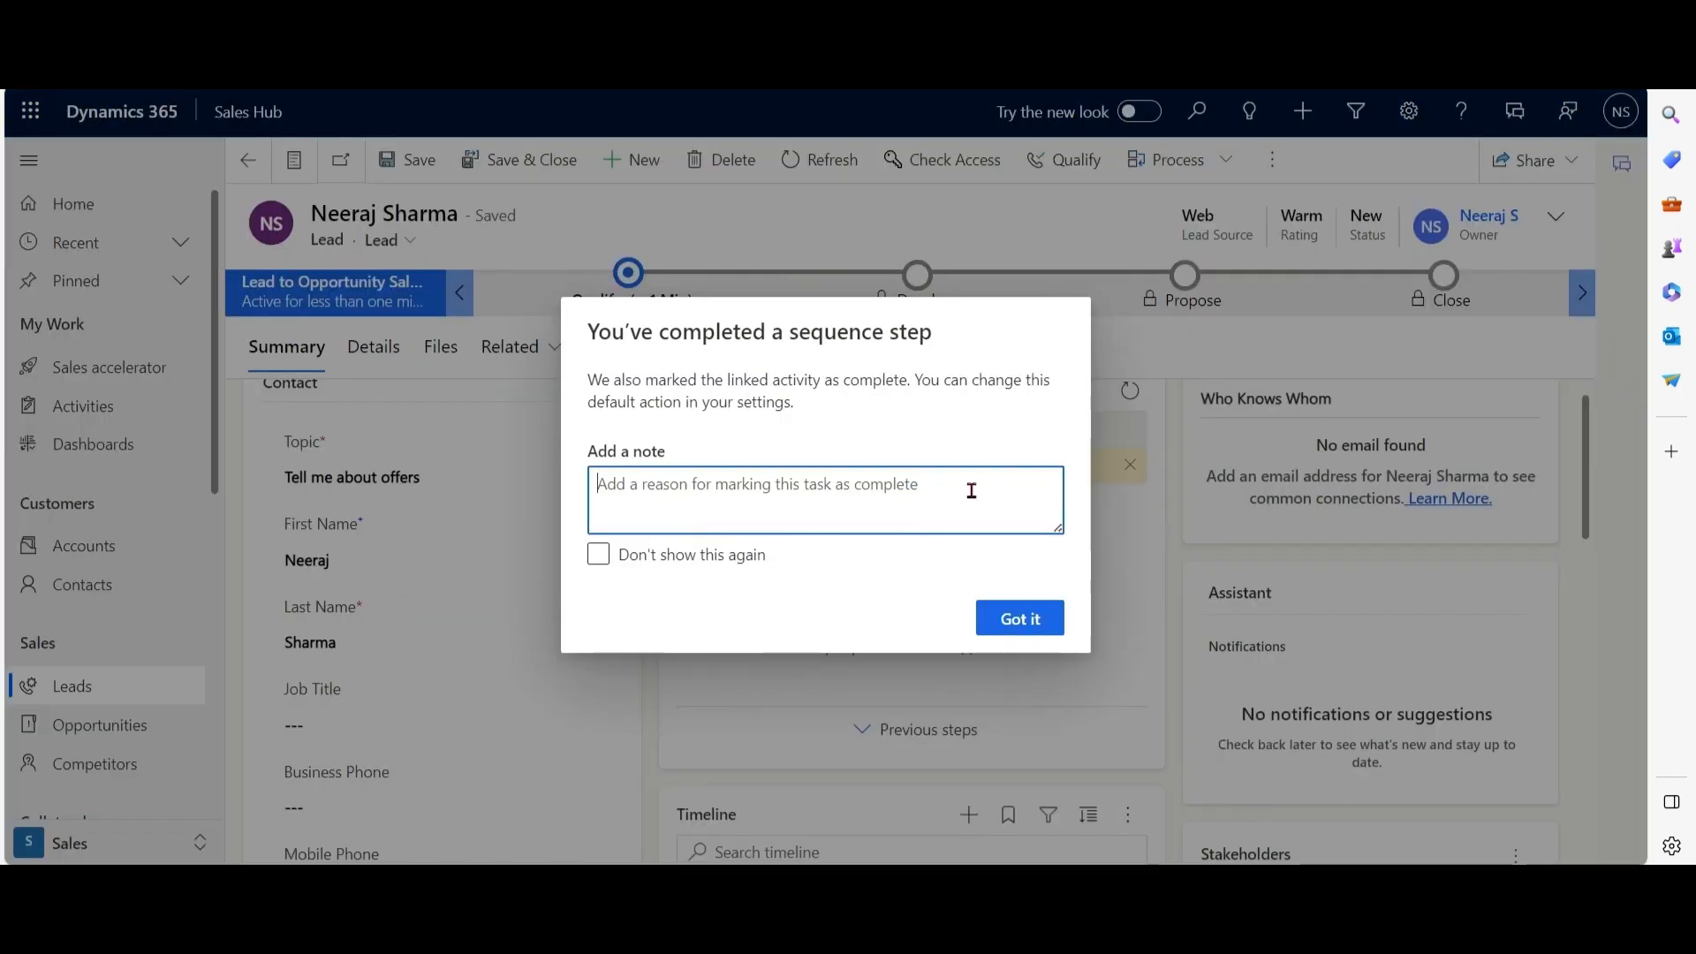
Complete the check Legal Compliance step with the note Done.
type("Done")
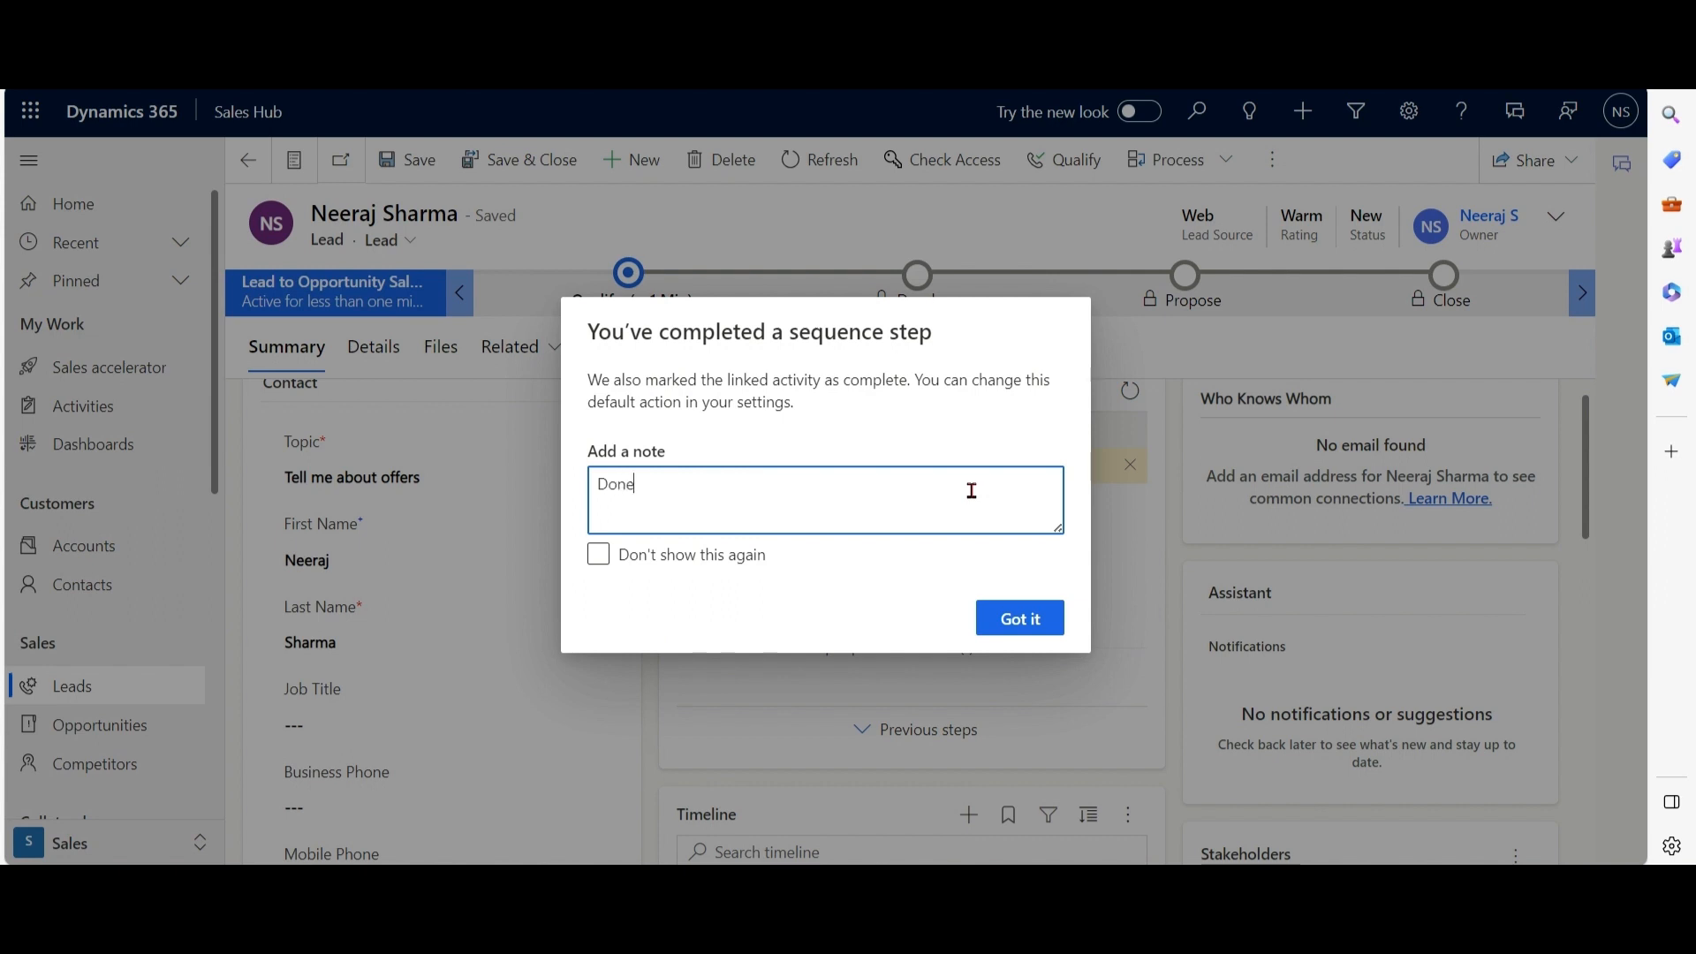
left_click(1017, 619)
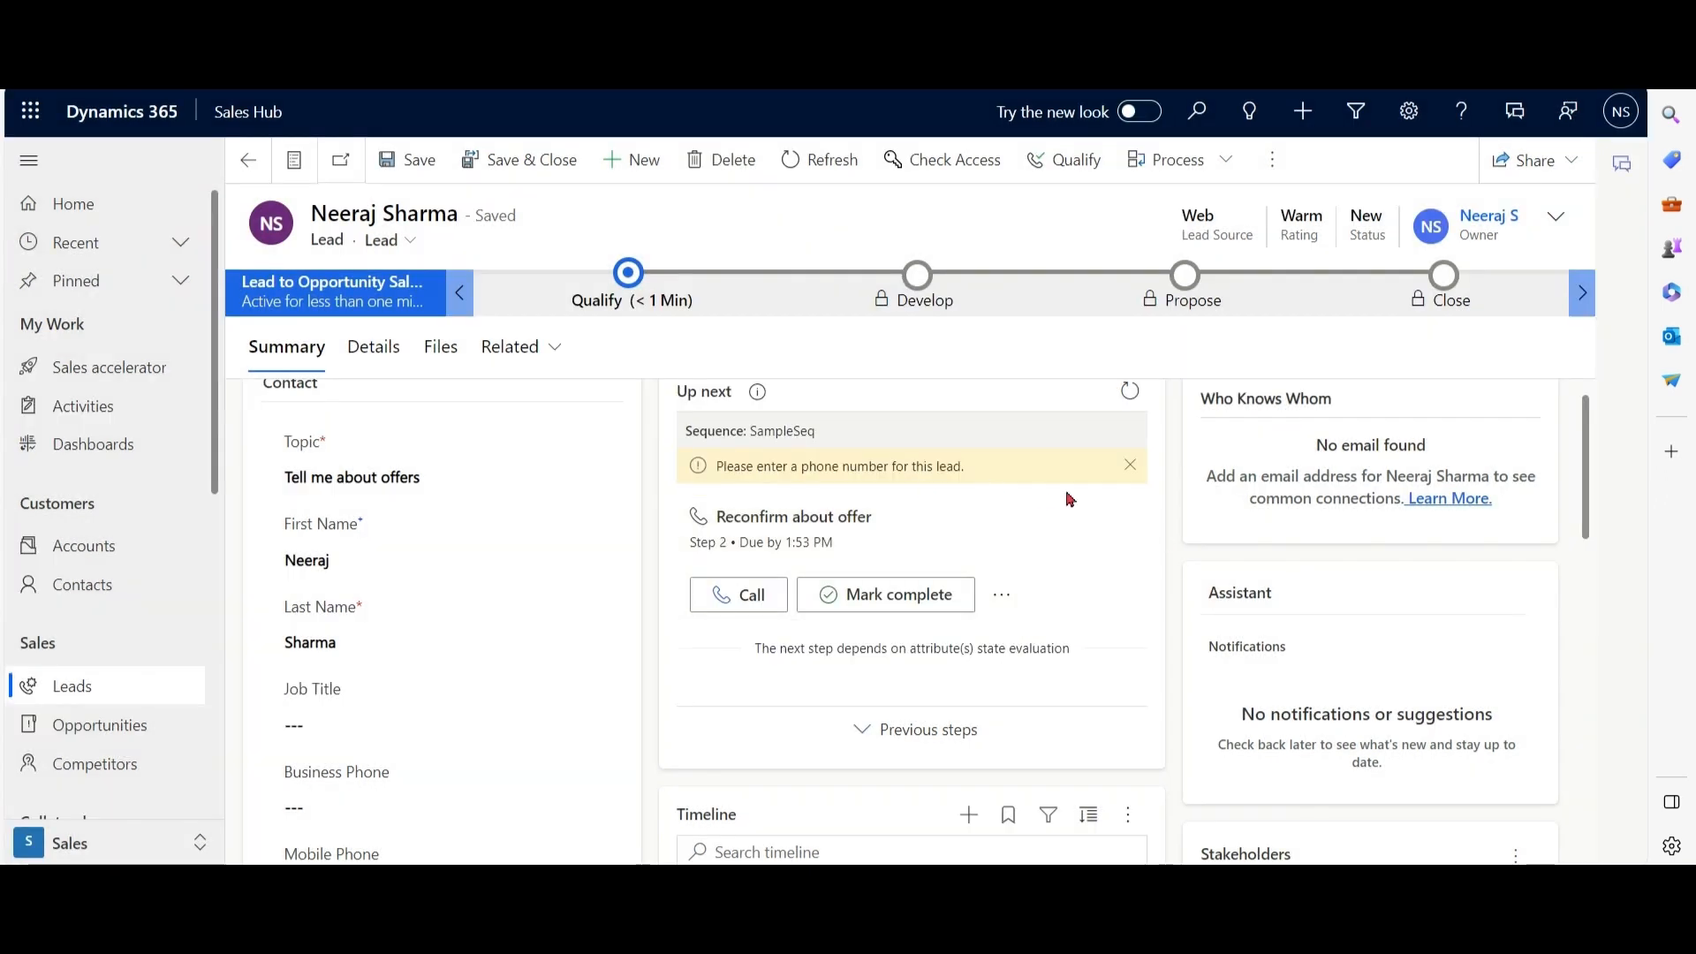
mouse_move(899, 484)
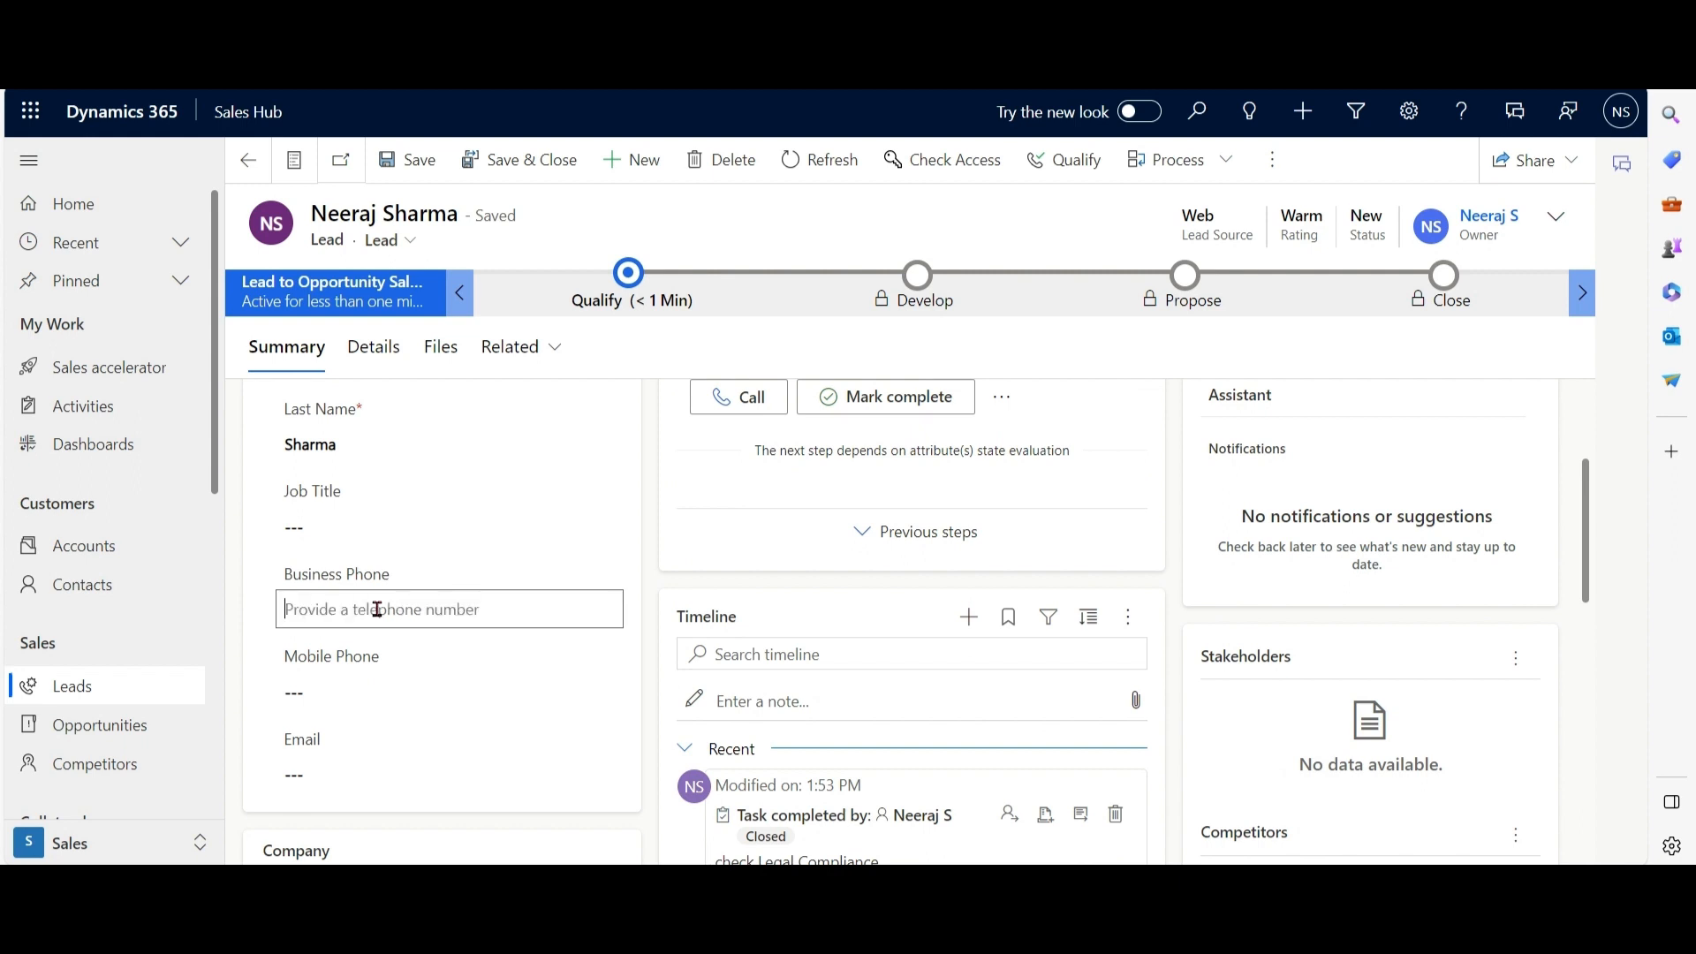
Give the lead Business Phone 11111111 and Mobile Phone 111 and save.
type("11111111")
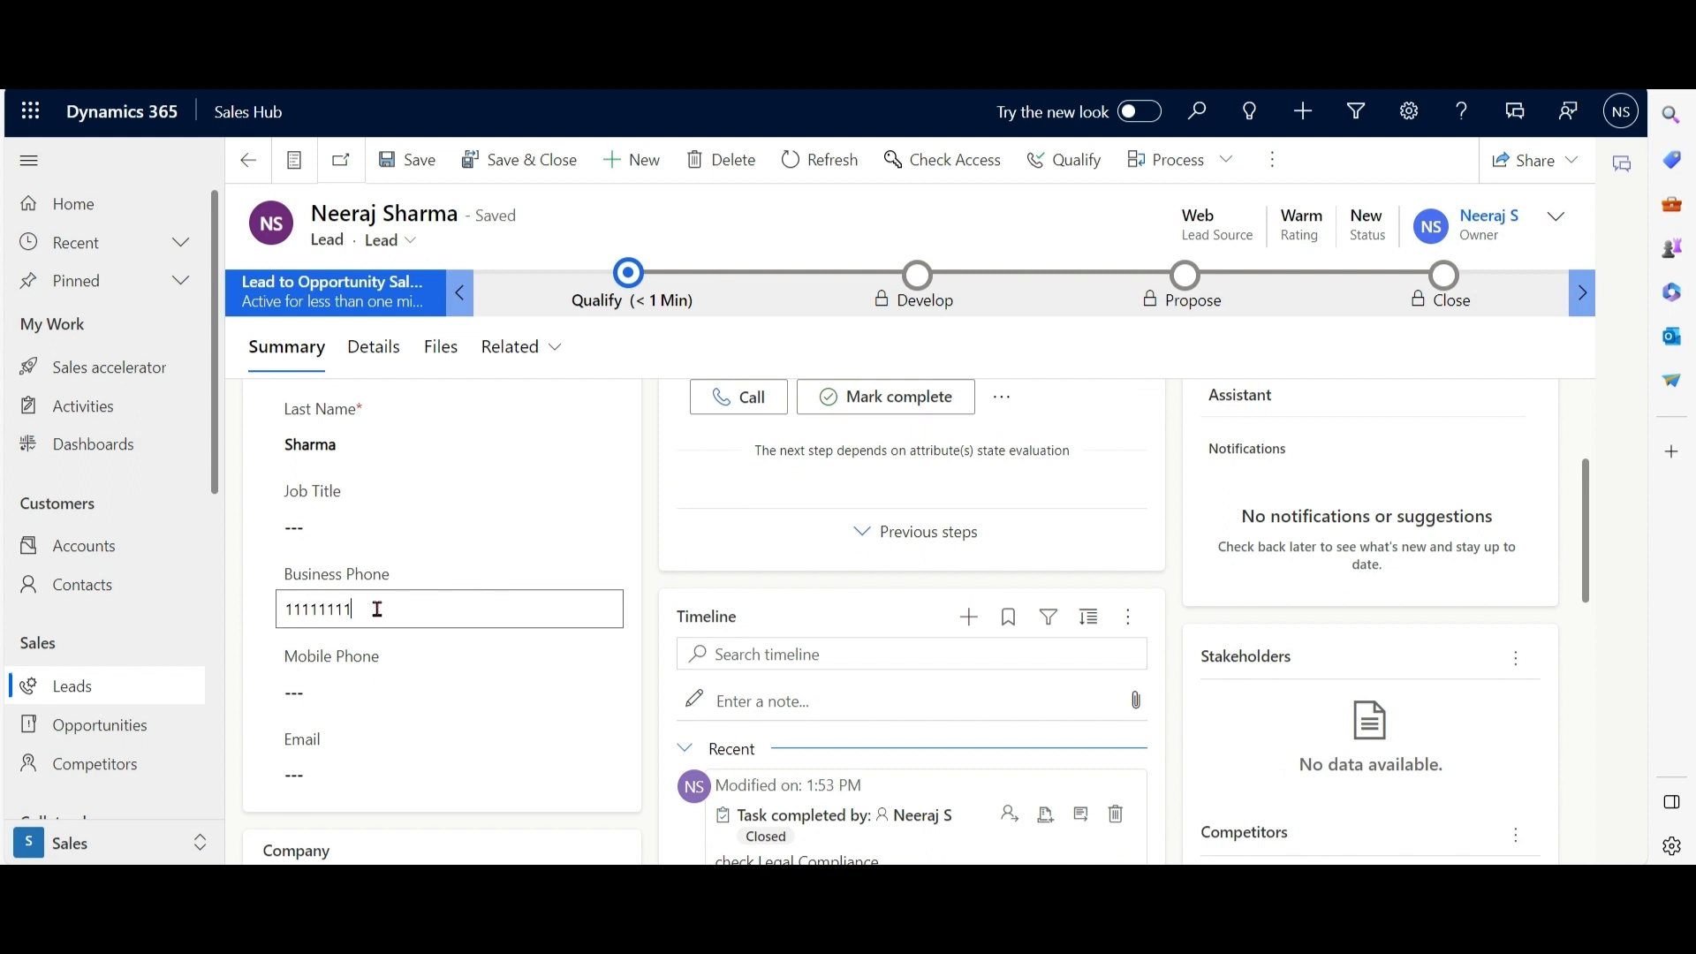
type("1111111")
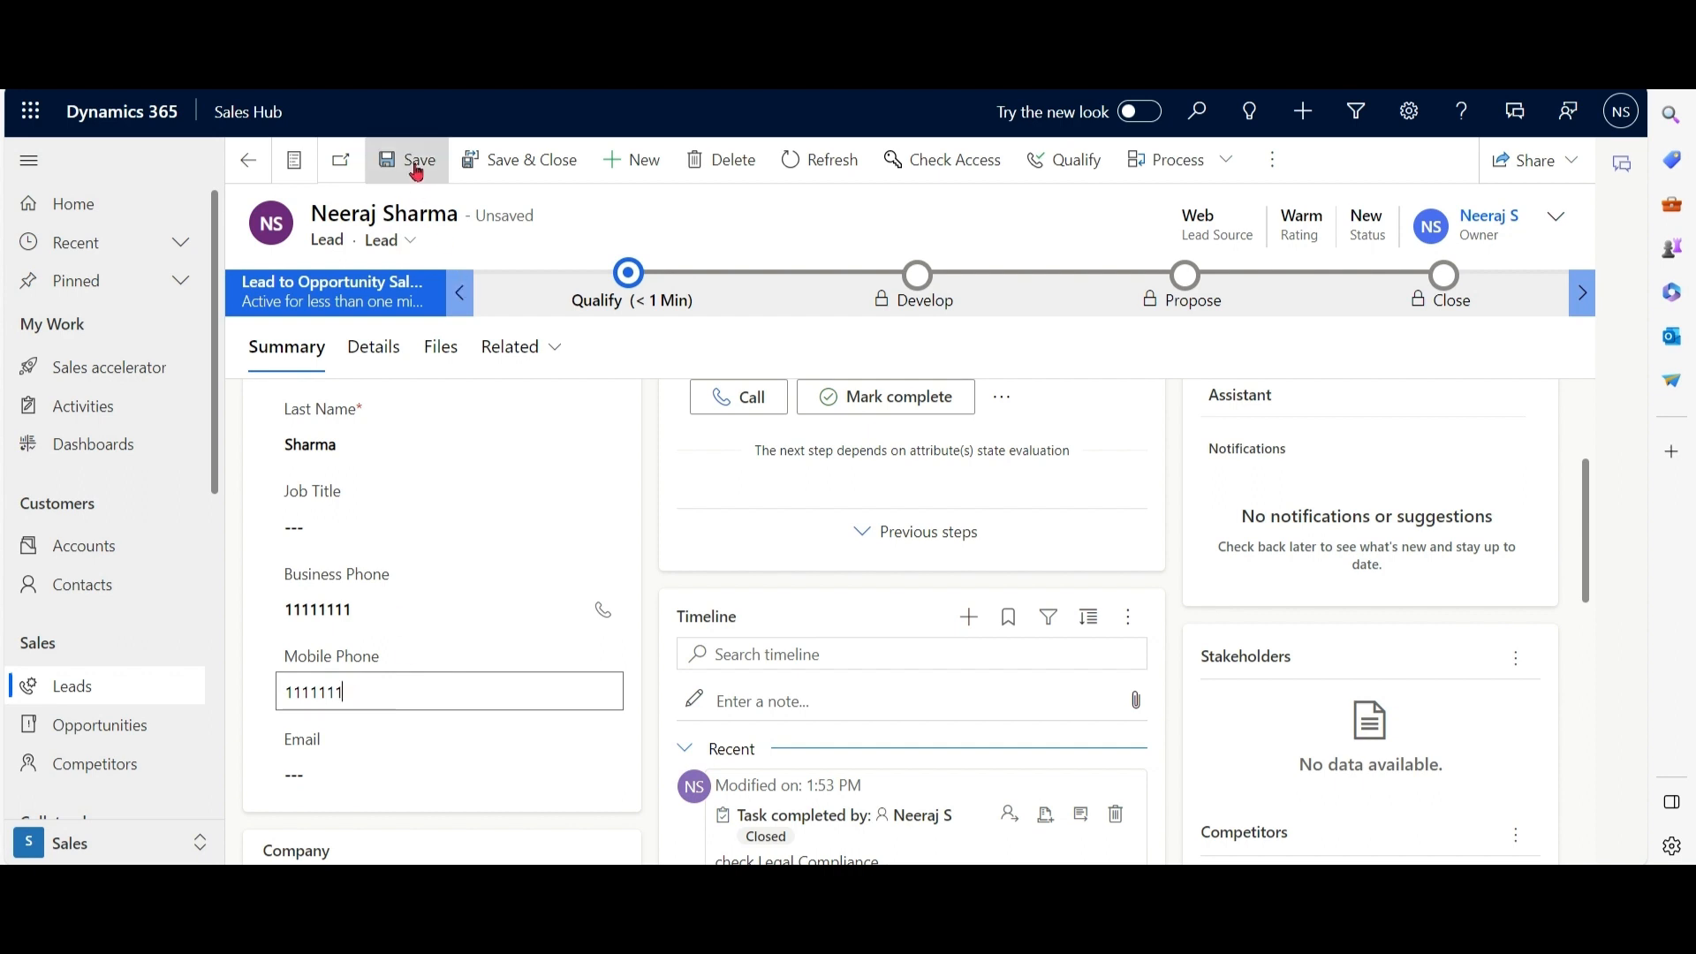
left_click(418, 159)
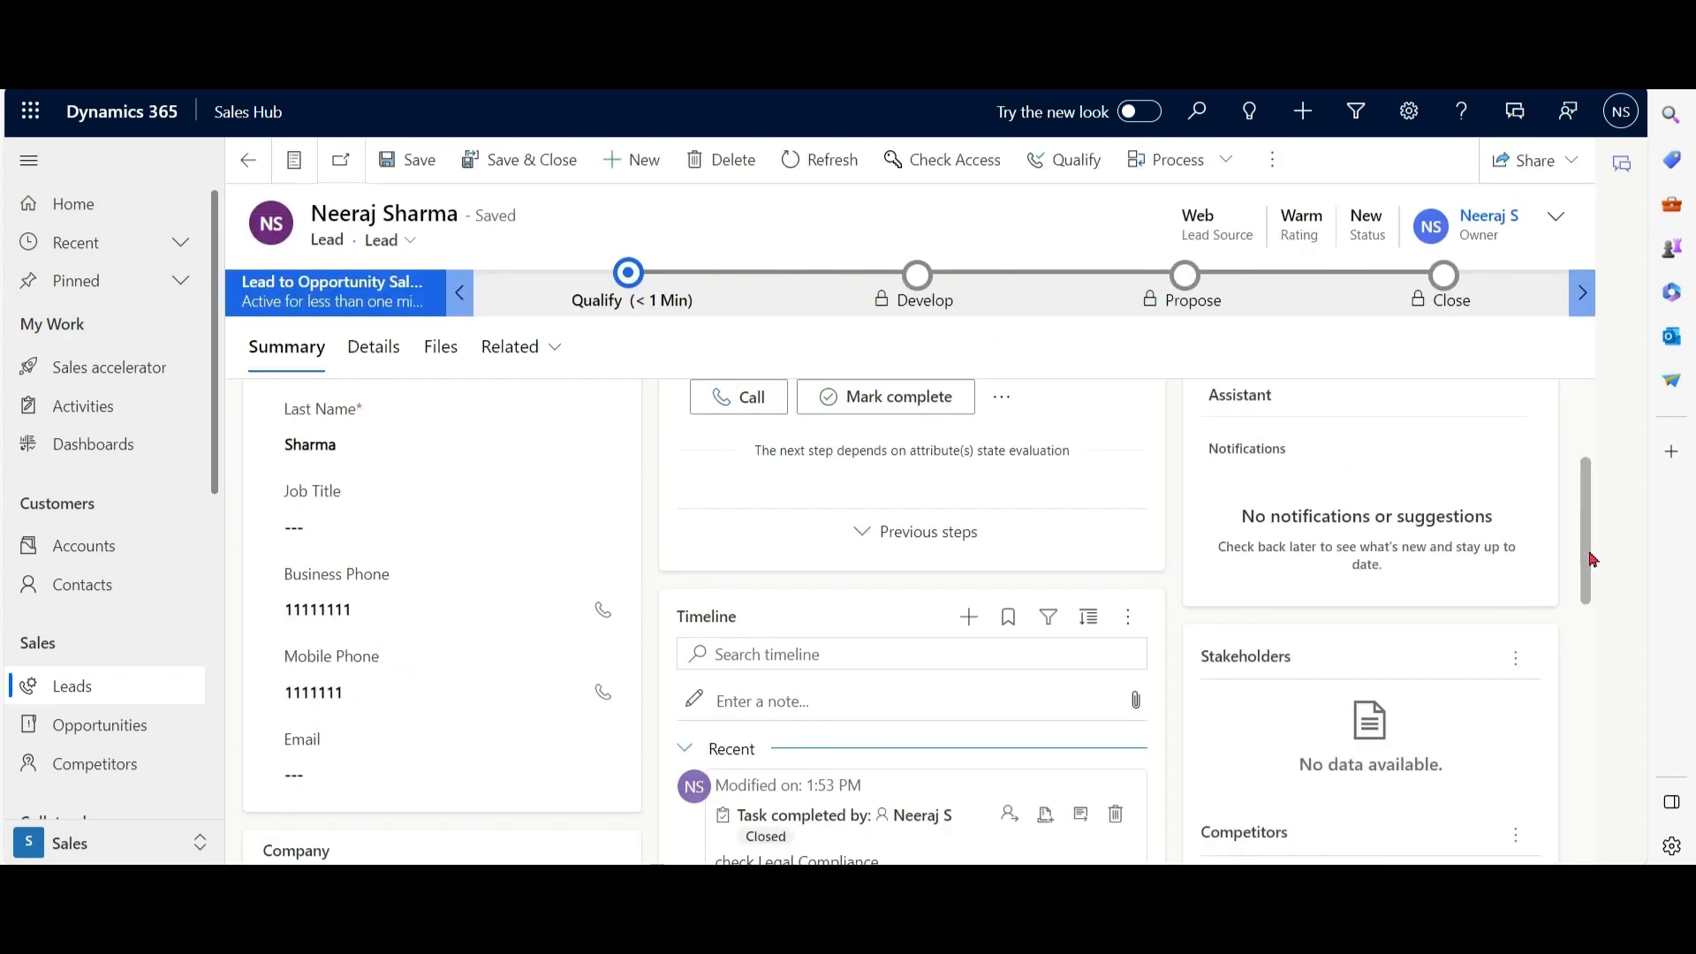
scroll("up", 3)
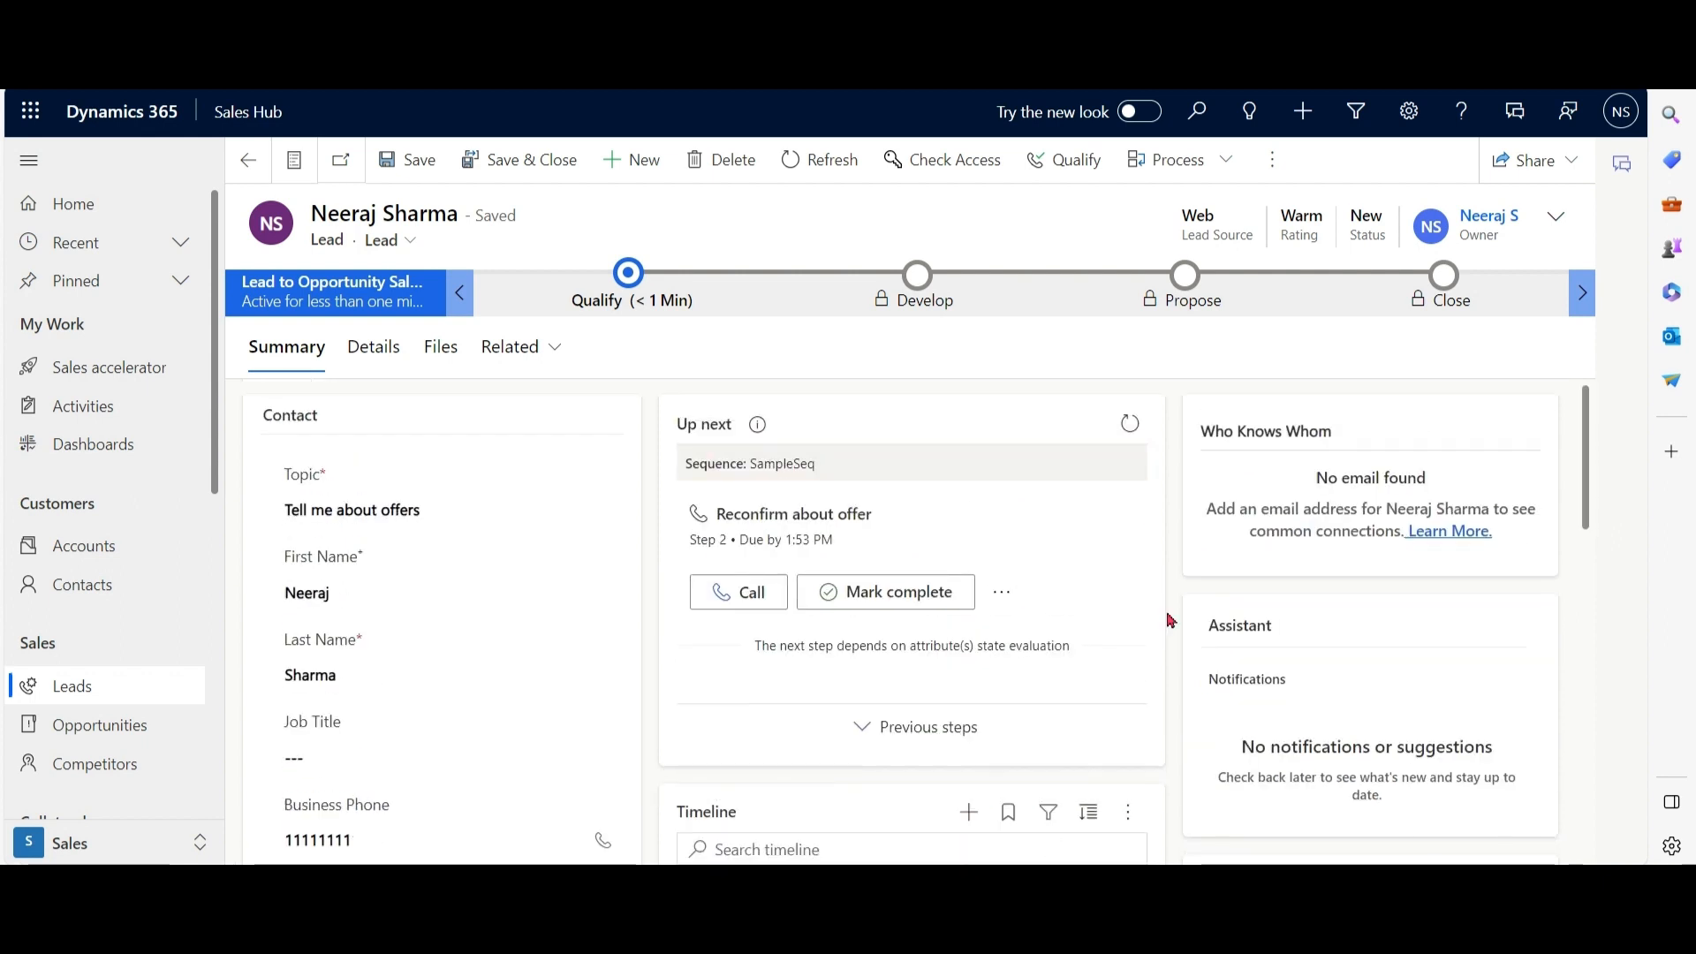
Mark the Reconfirm about offer call complete with an explanatory note.
left_click(885, 592)
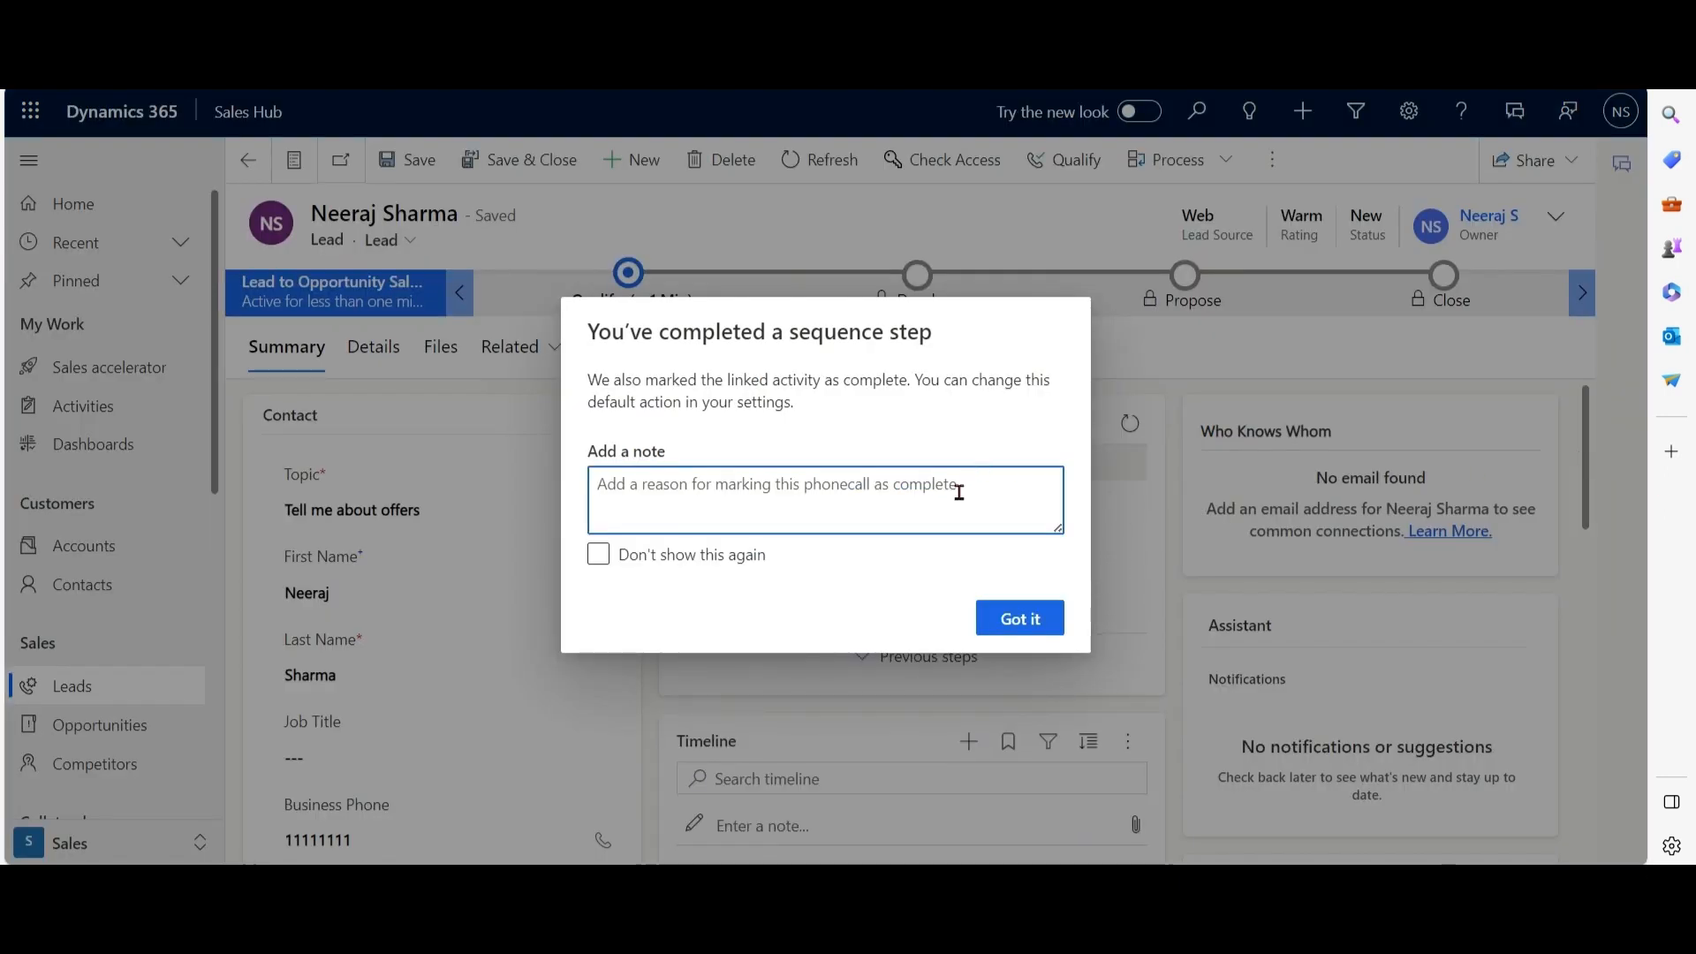
type("explaine")
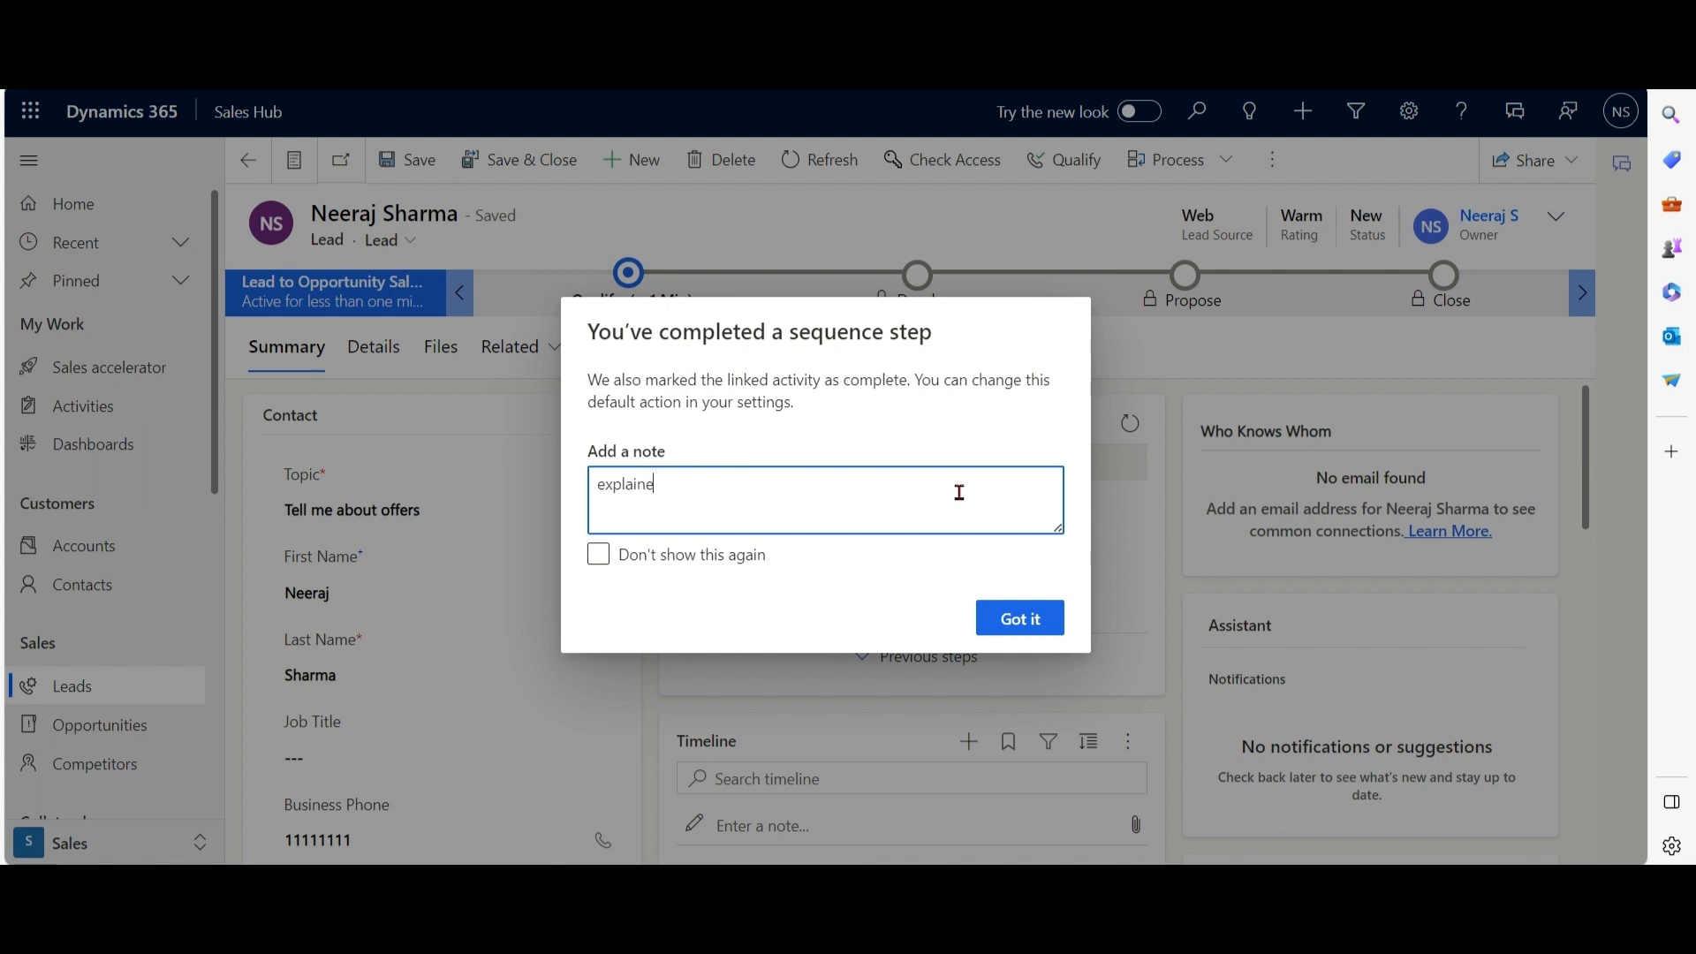
left_click(1018, 618)
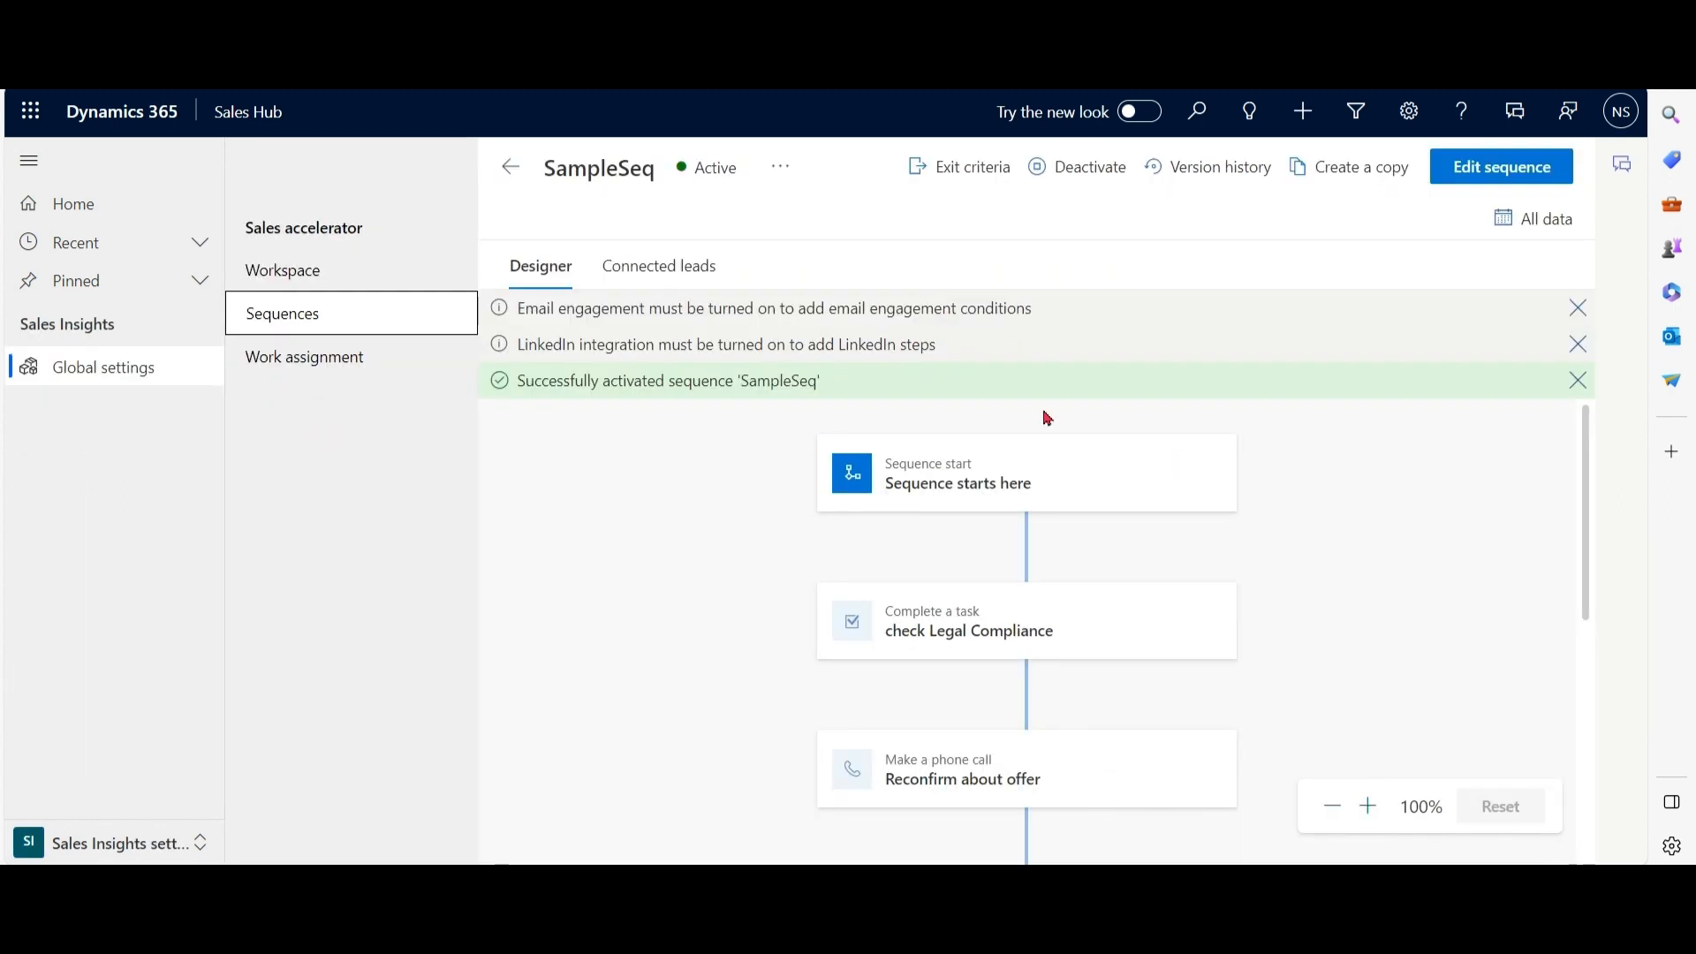
scroll("down", 3)
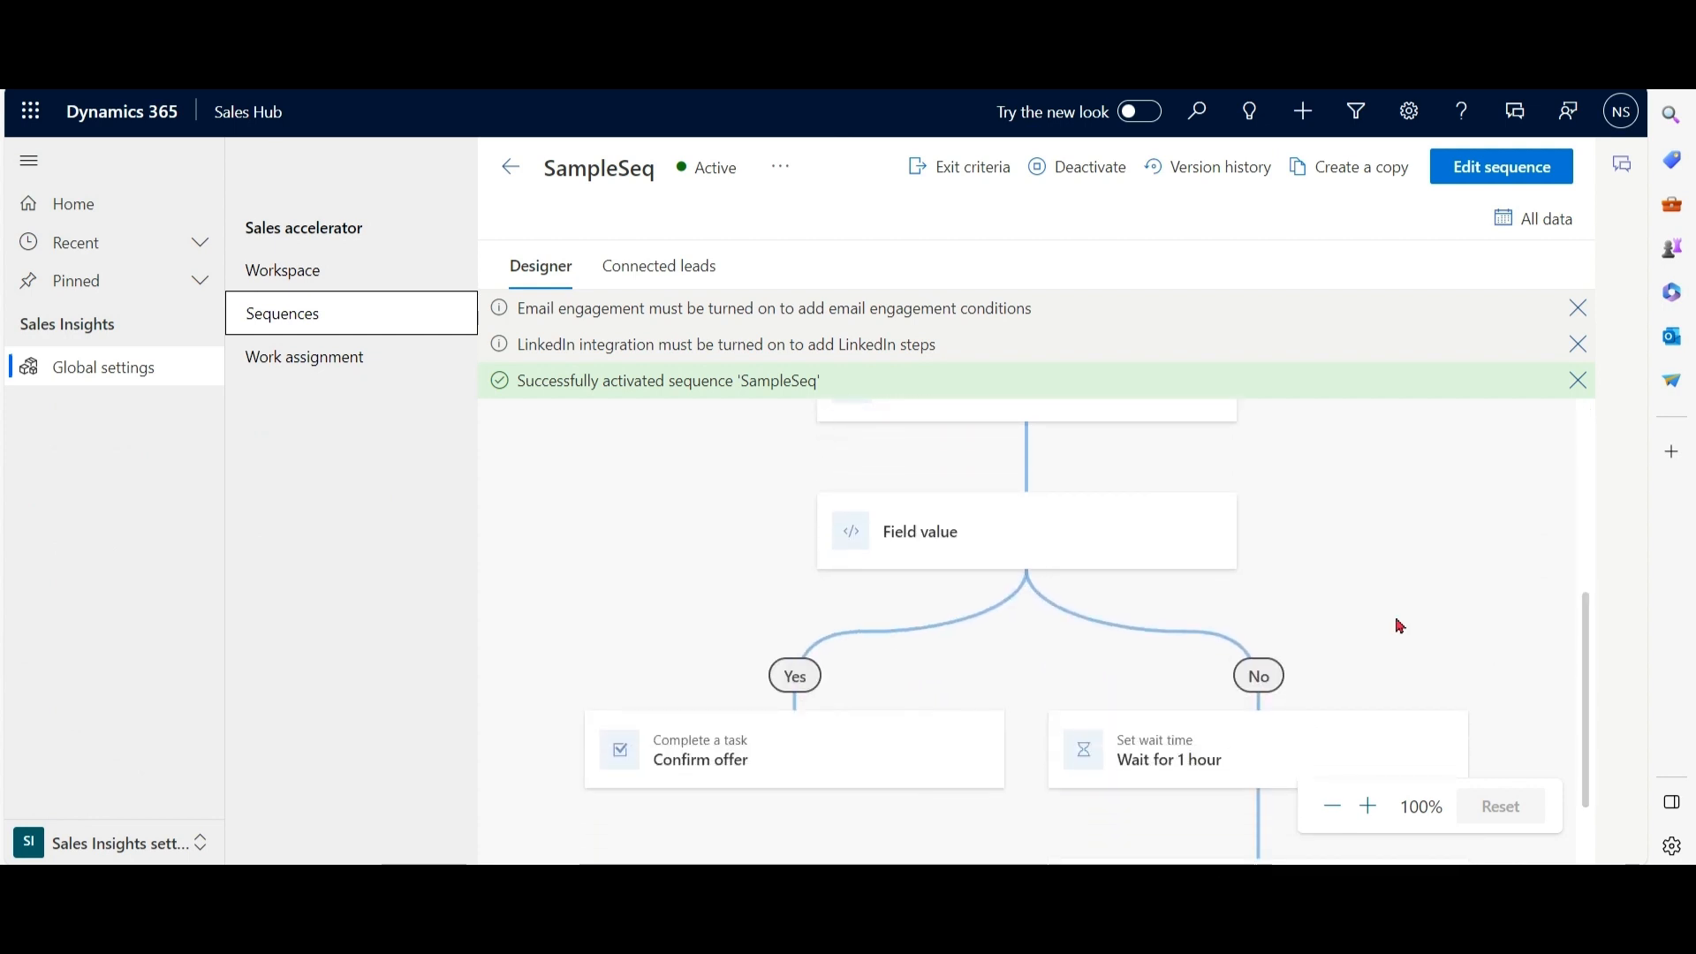
mouse_move(1417, 395)
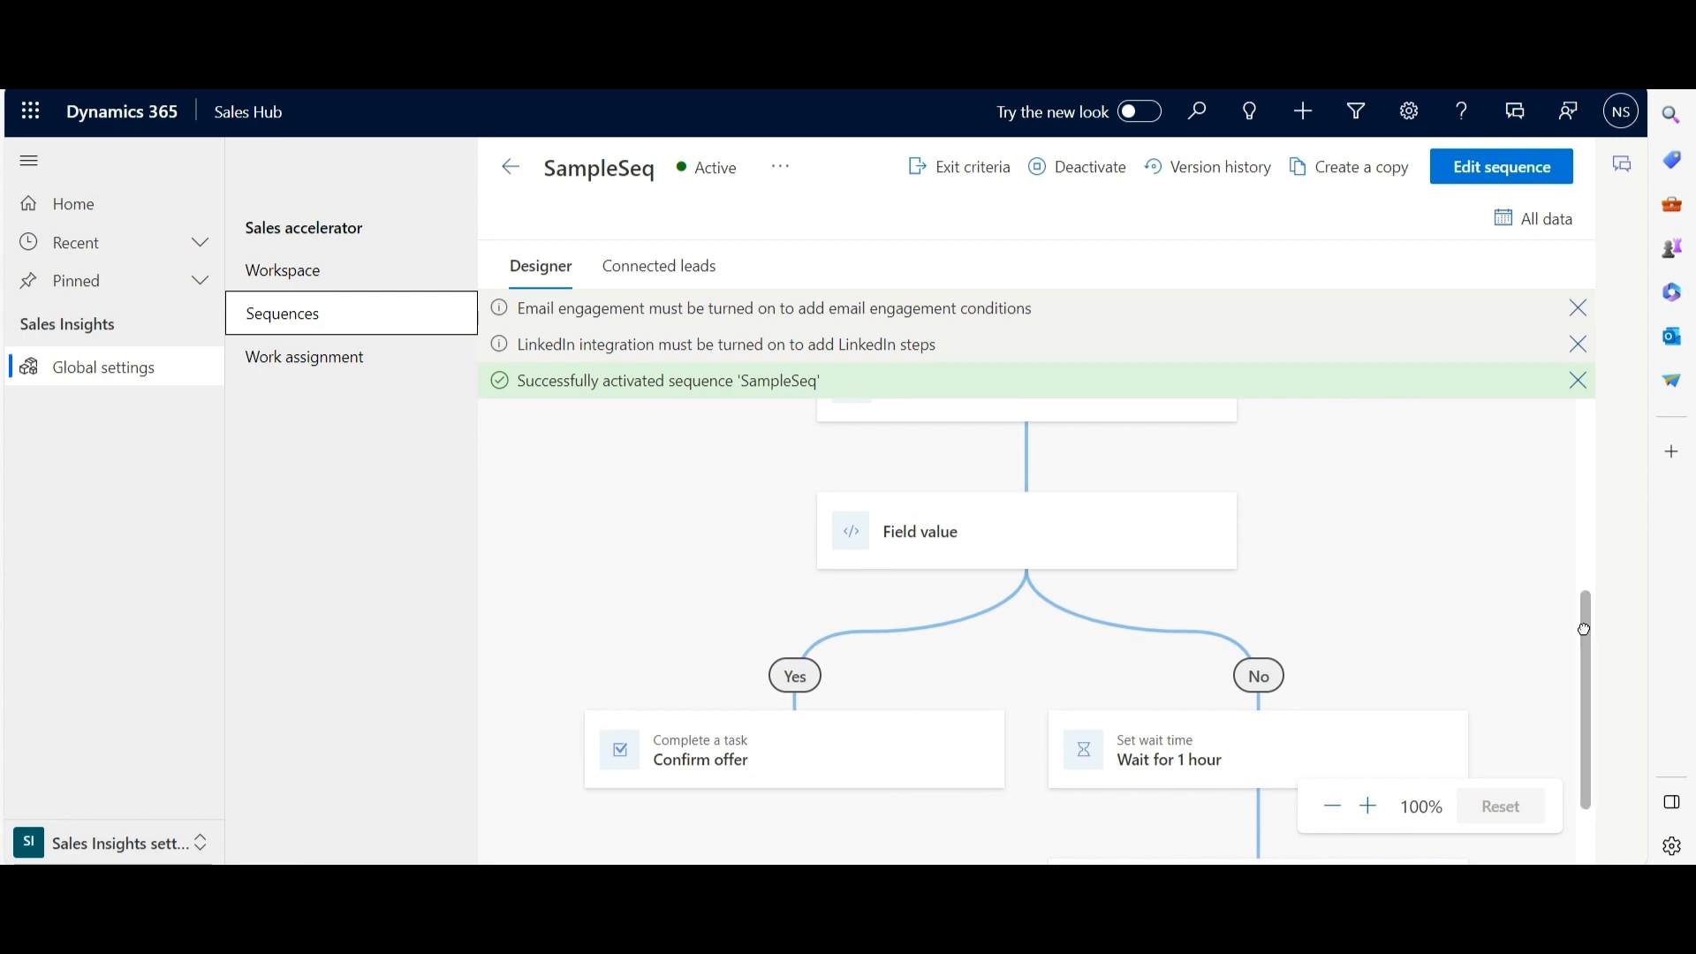
scroll("down", 3)
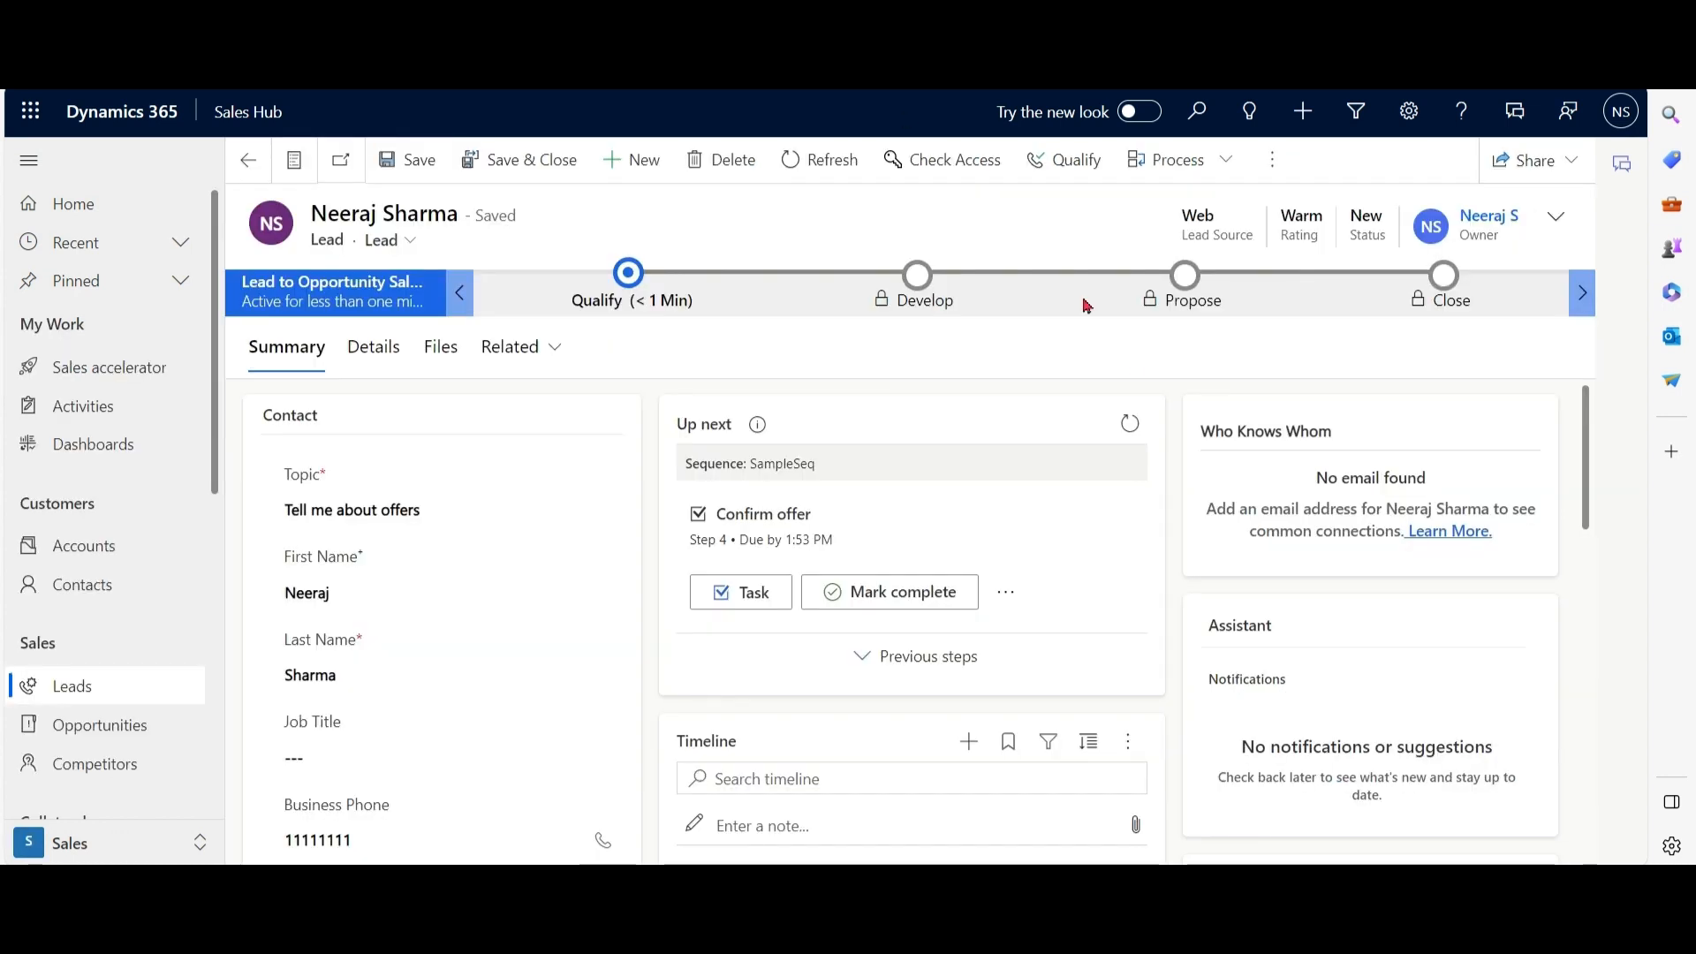
mouse_move(1198, 231)
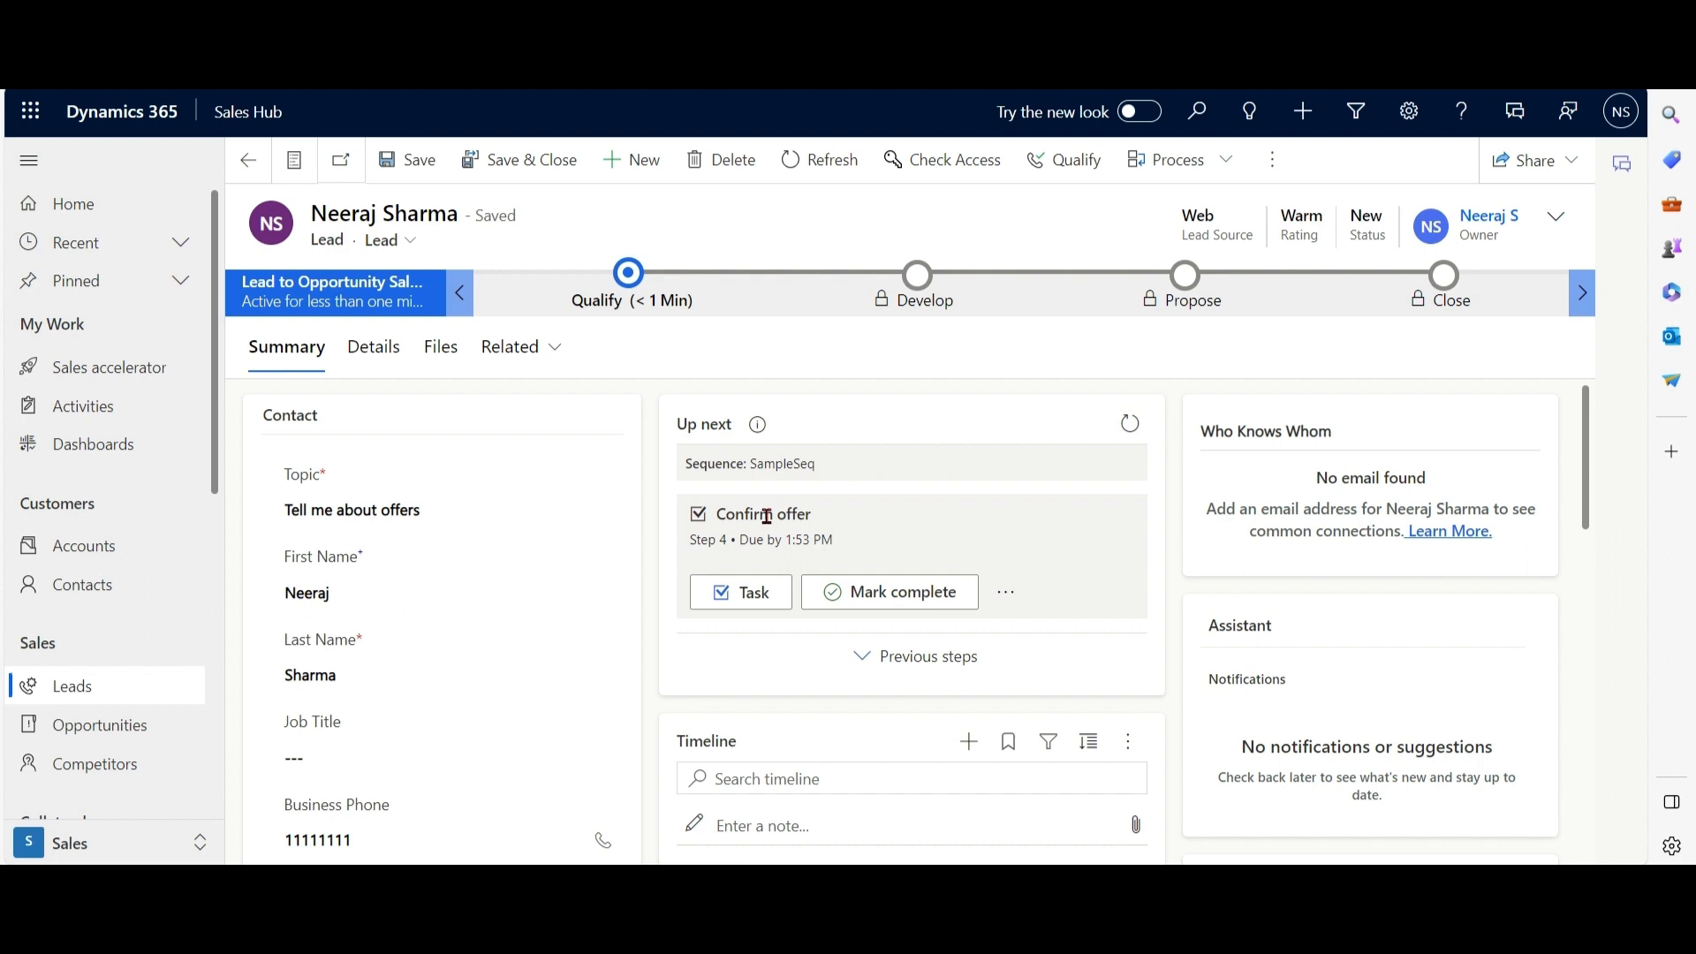
left_click(889, 592)
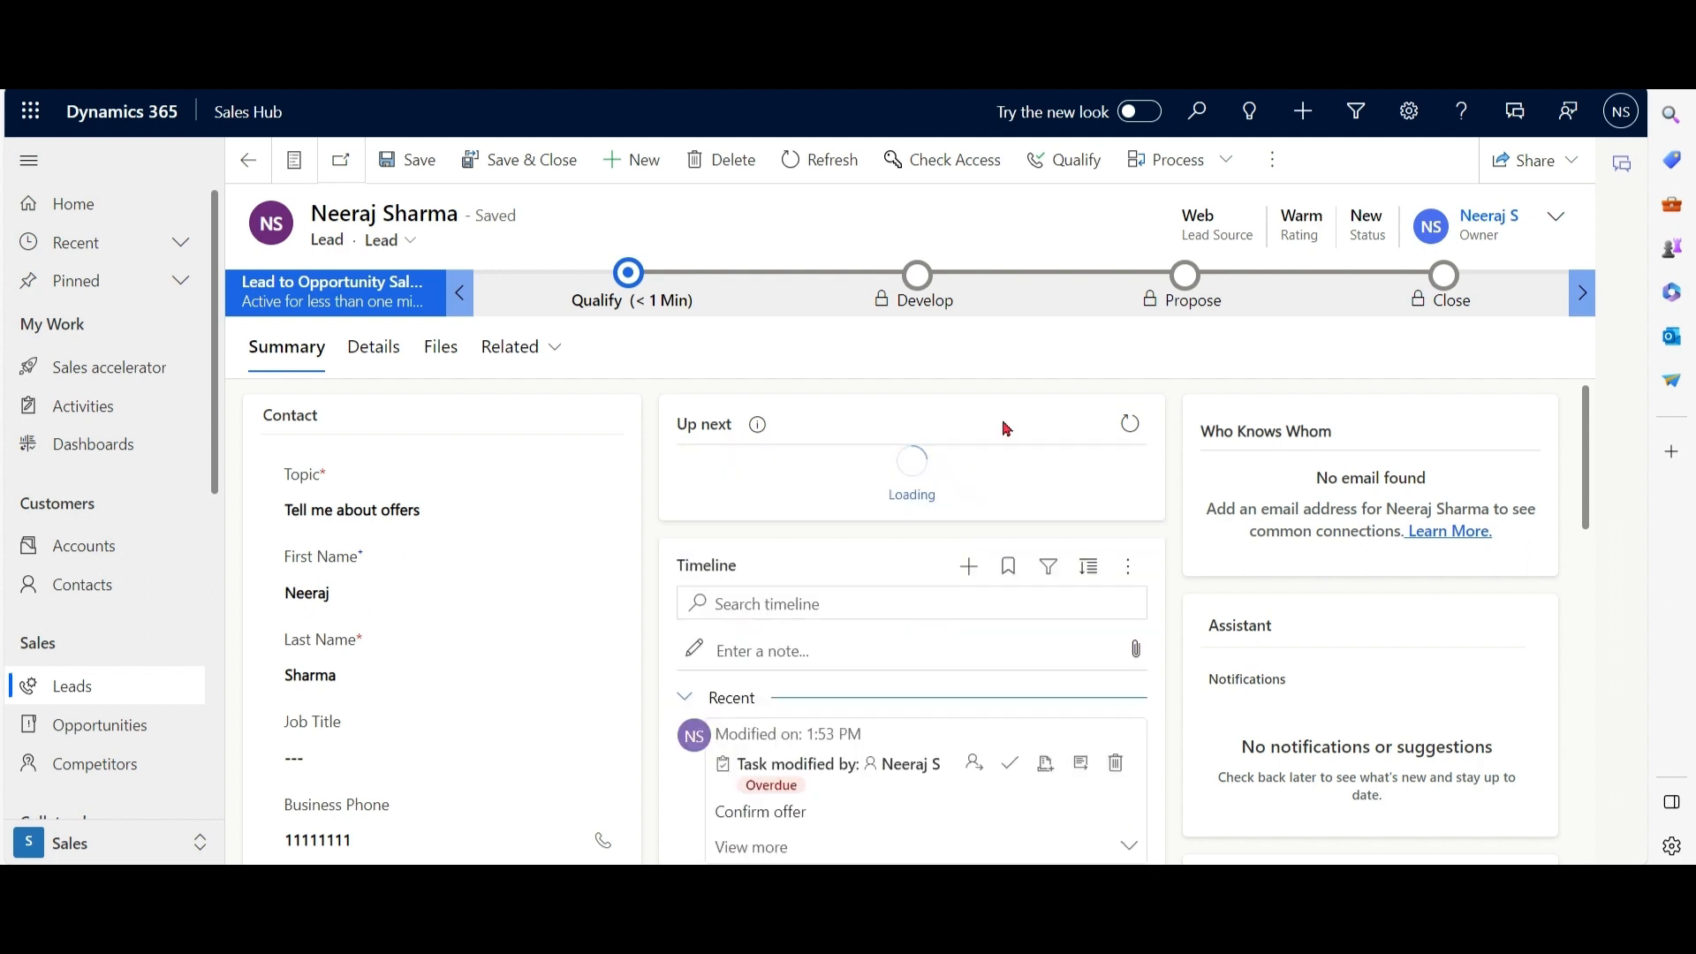
left_click(1009, 763)
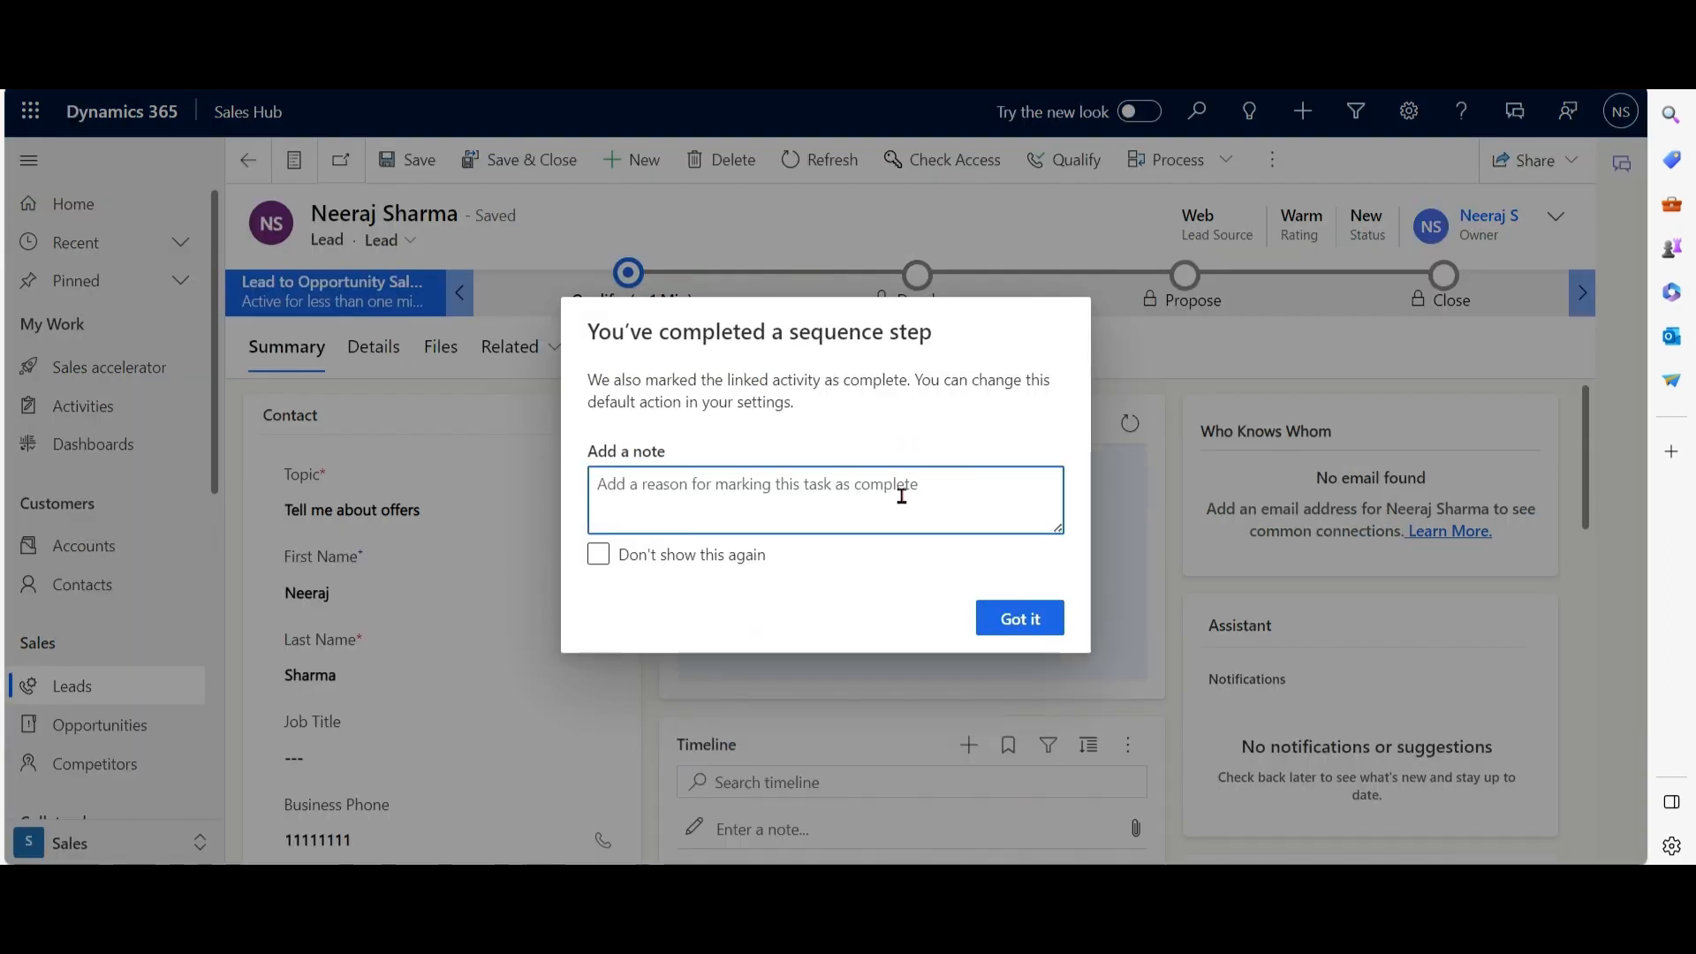
type("Done")
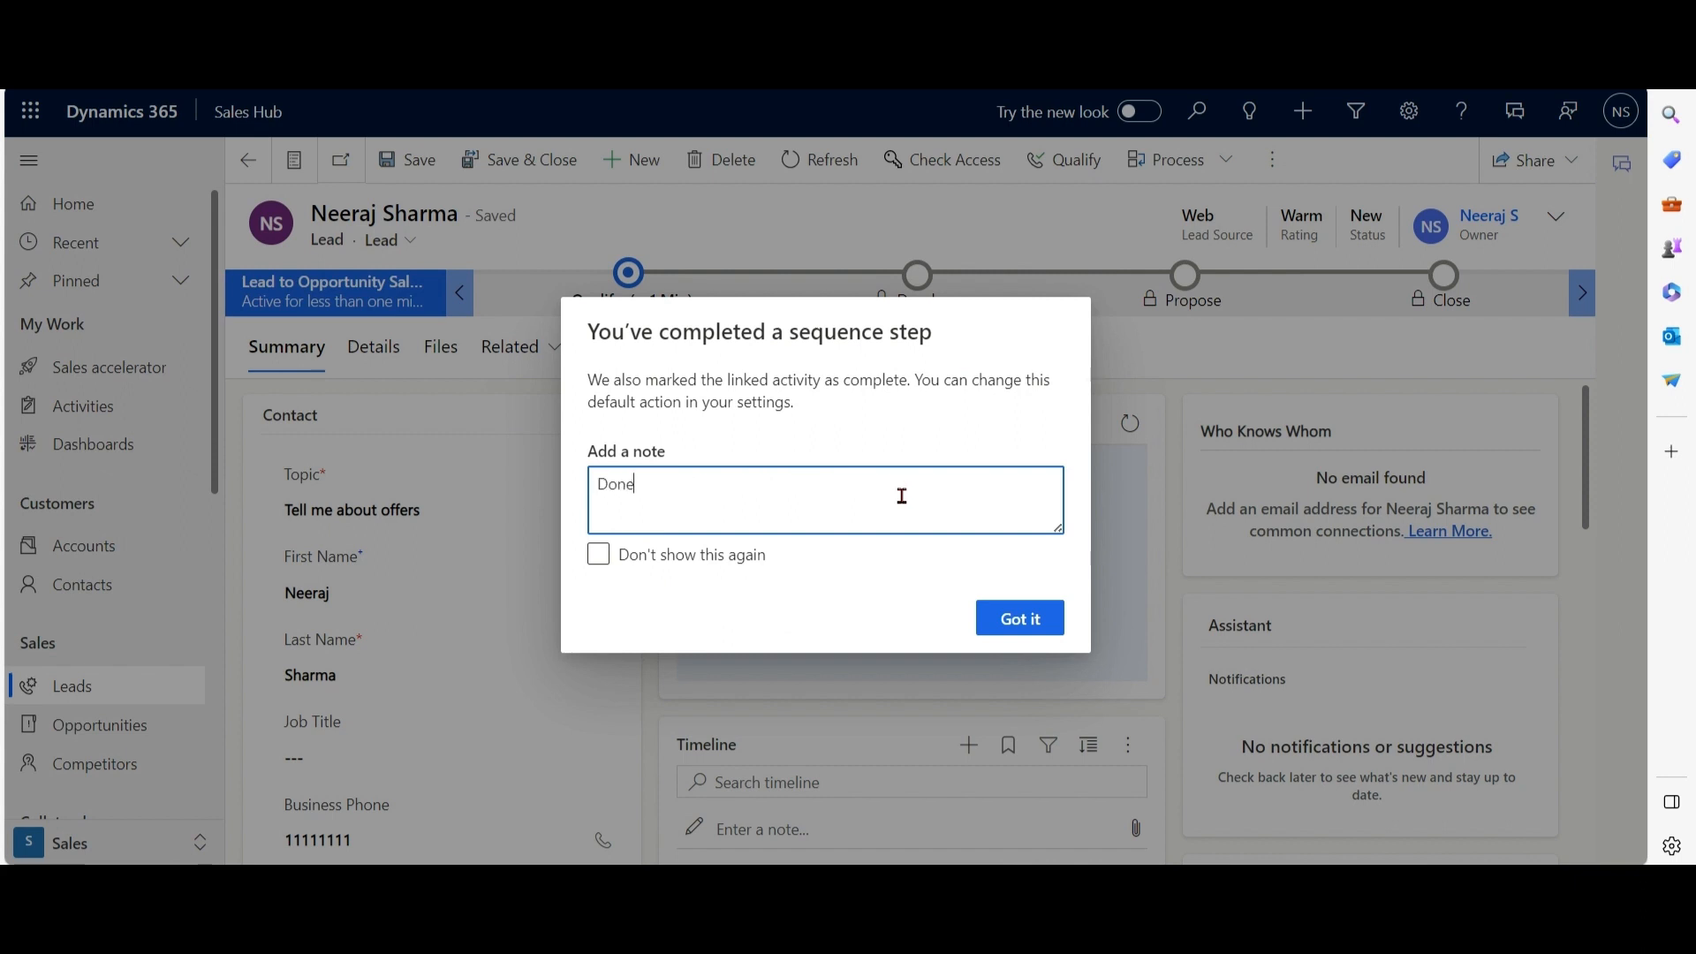
left_click(1018, 619)
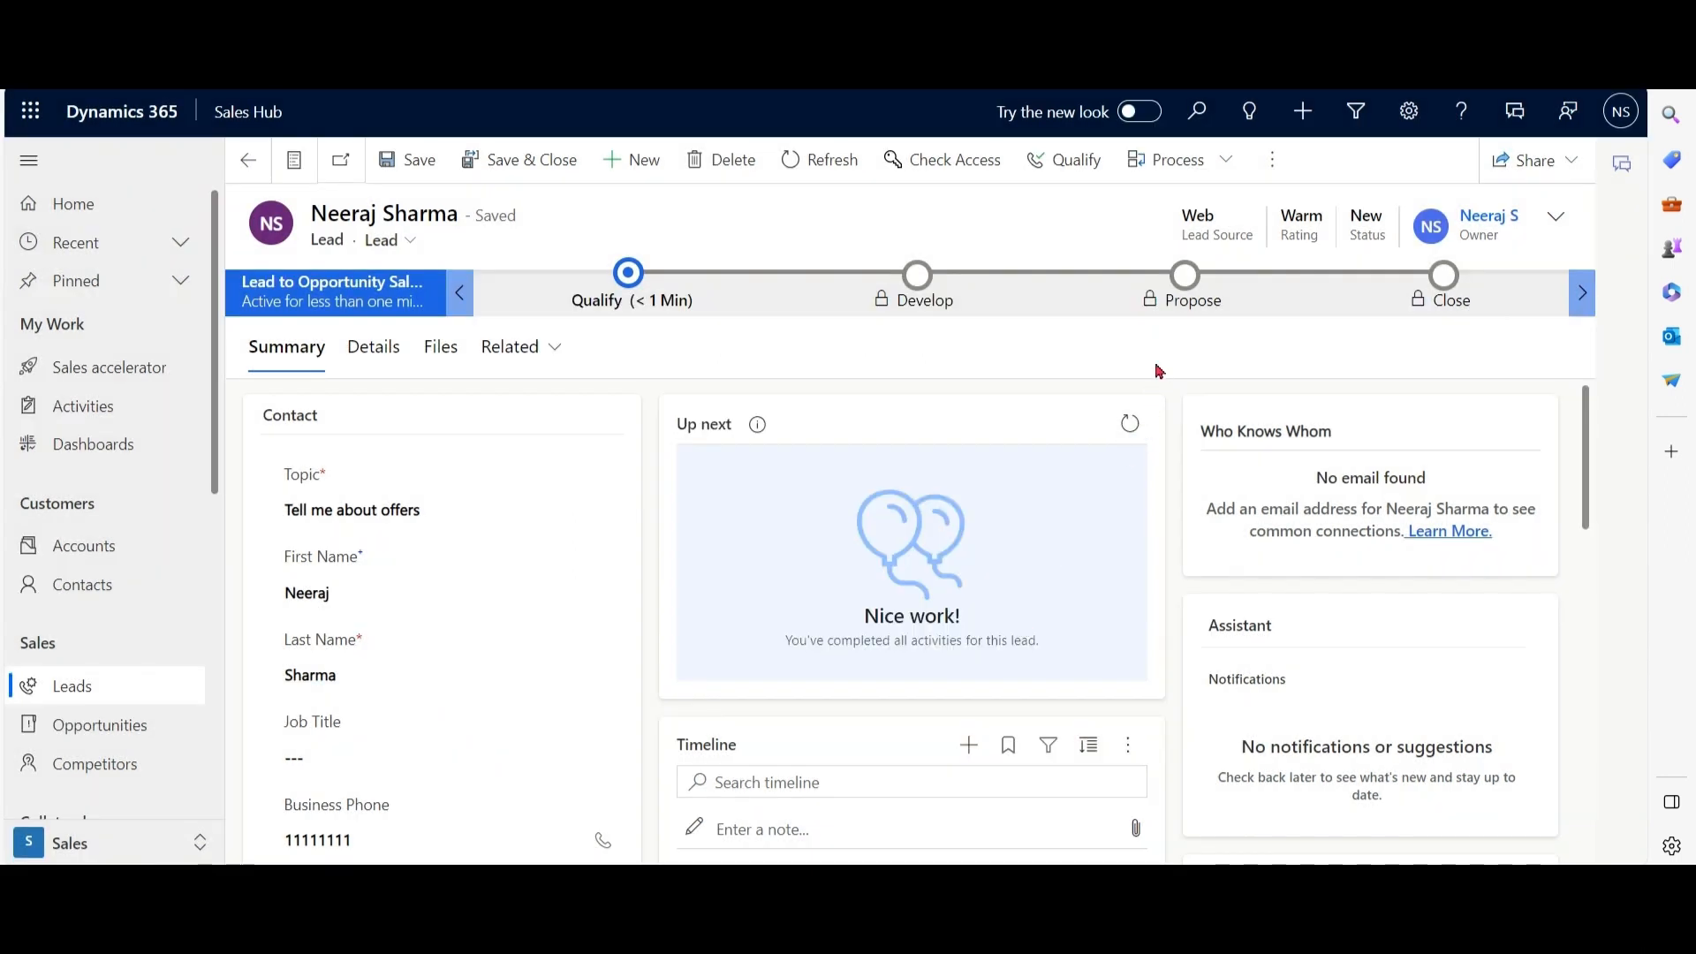
mouse_move(956, 413)
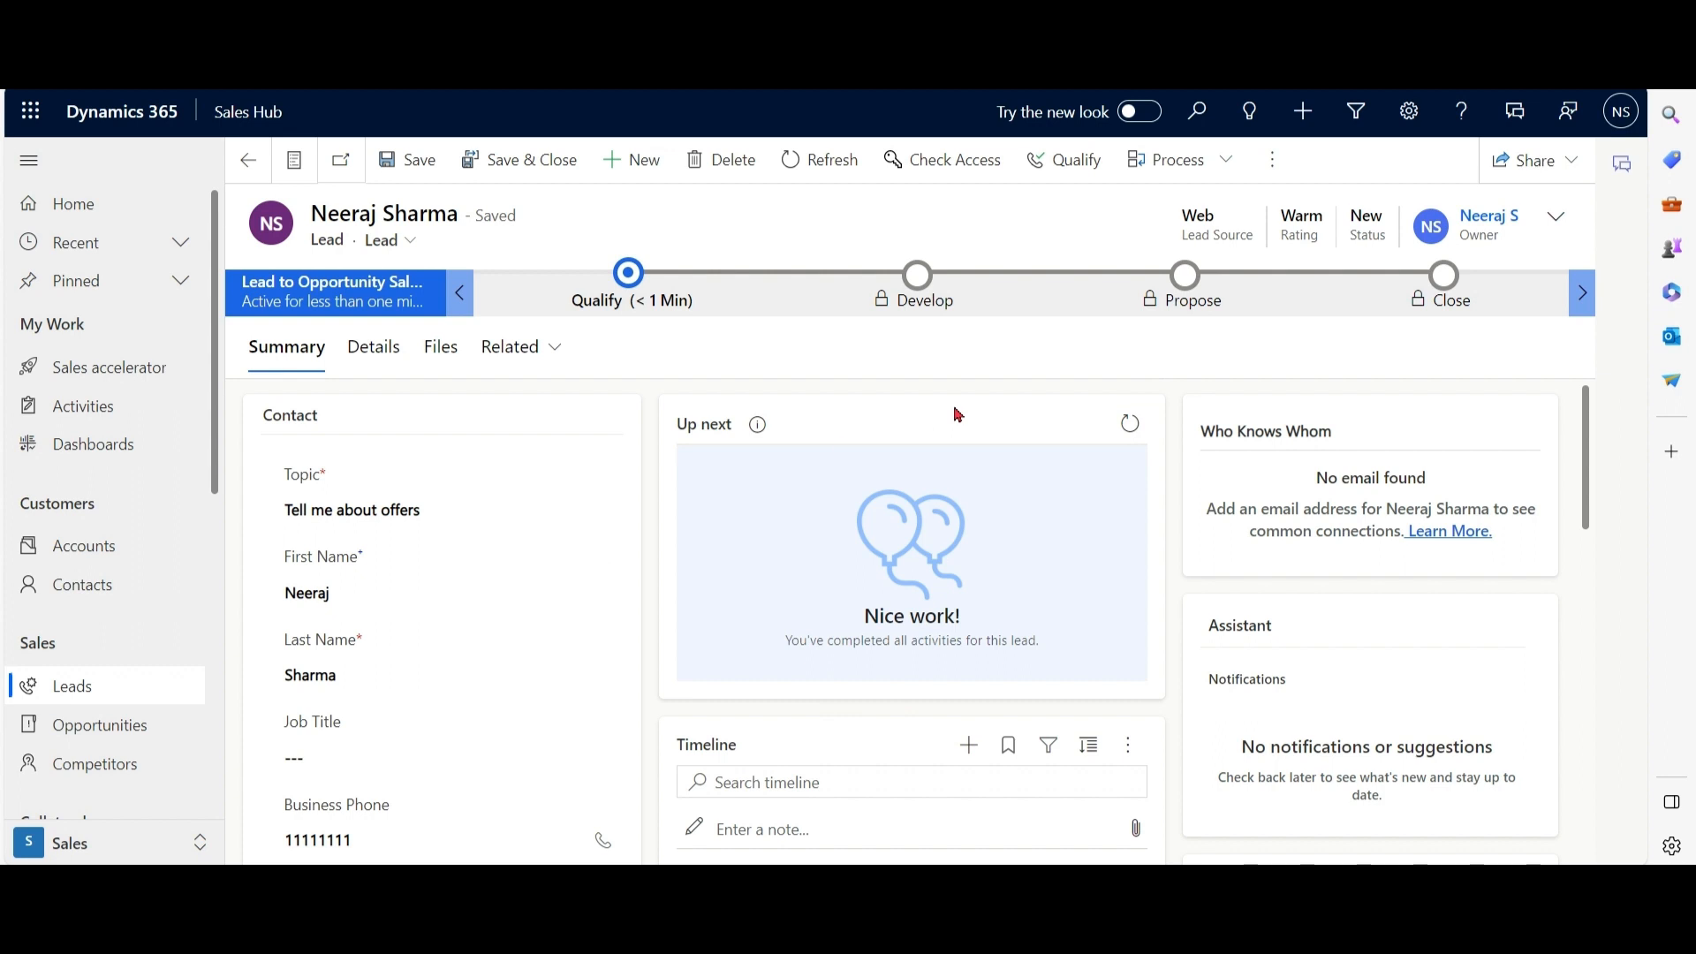
Start a new lead with last name xyze and business phone 222222.
left_click(71, 685)
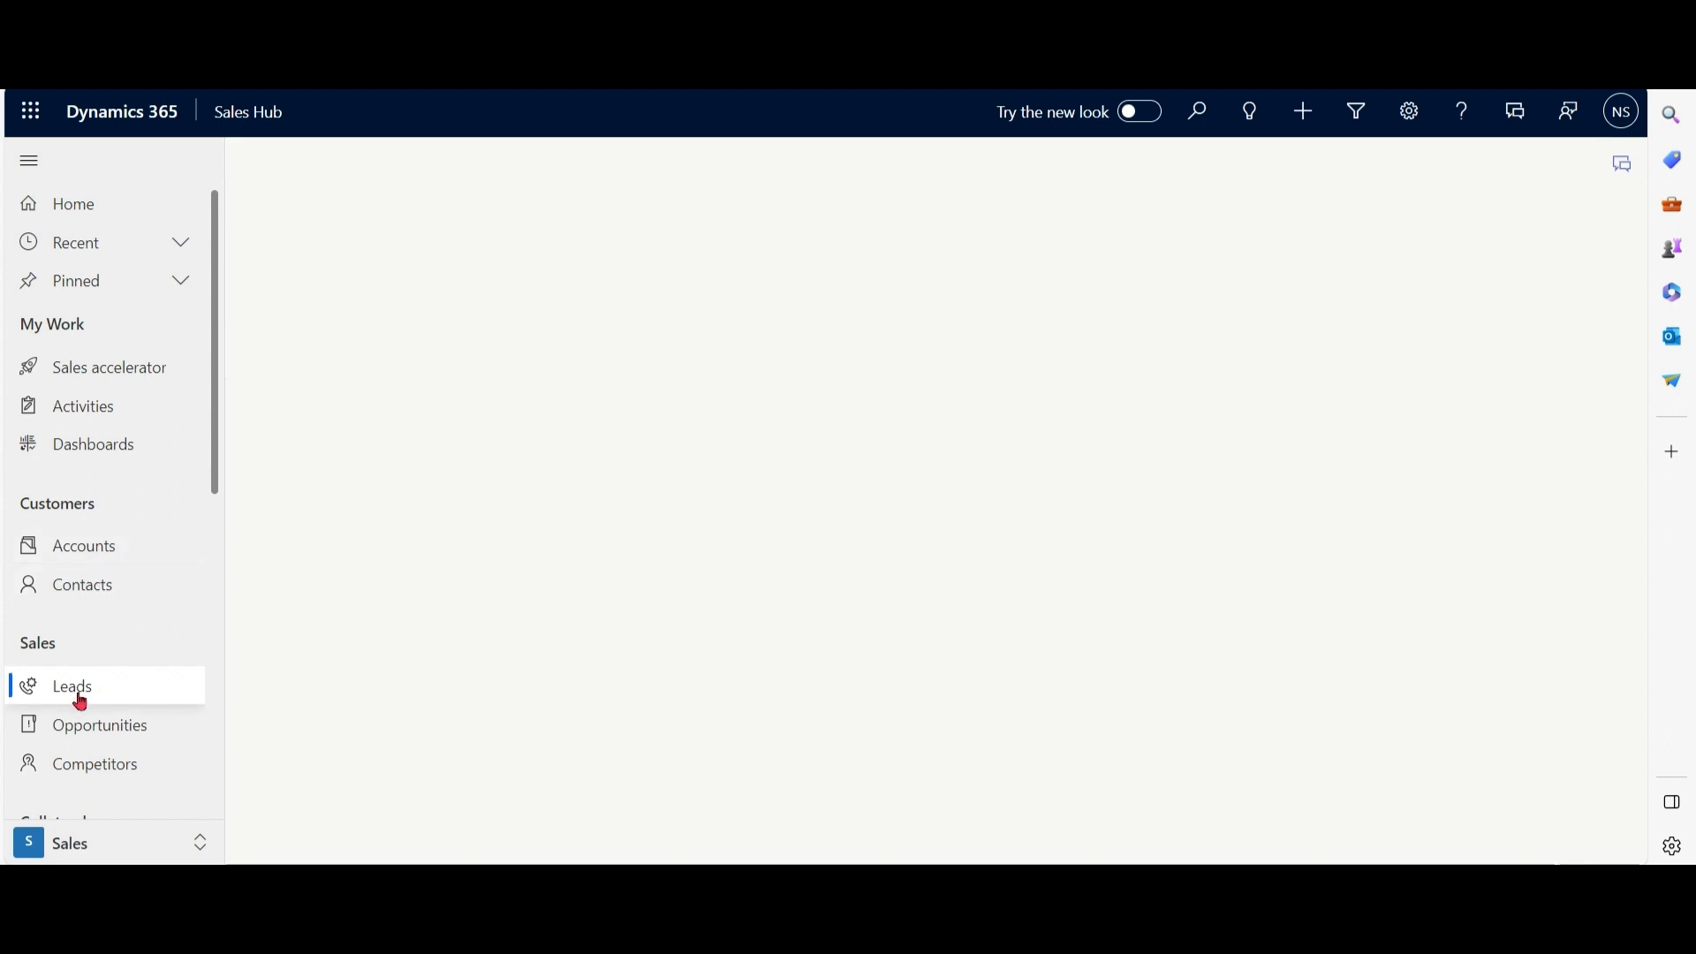
left_click(70, 686)
type("ab")
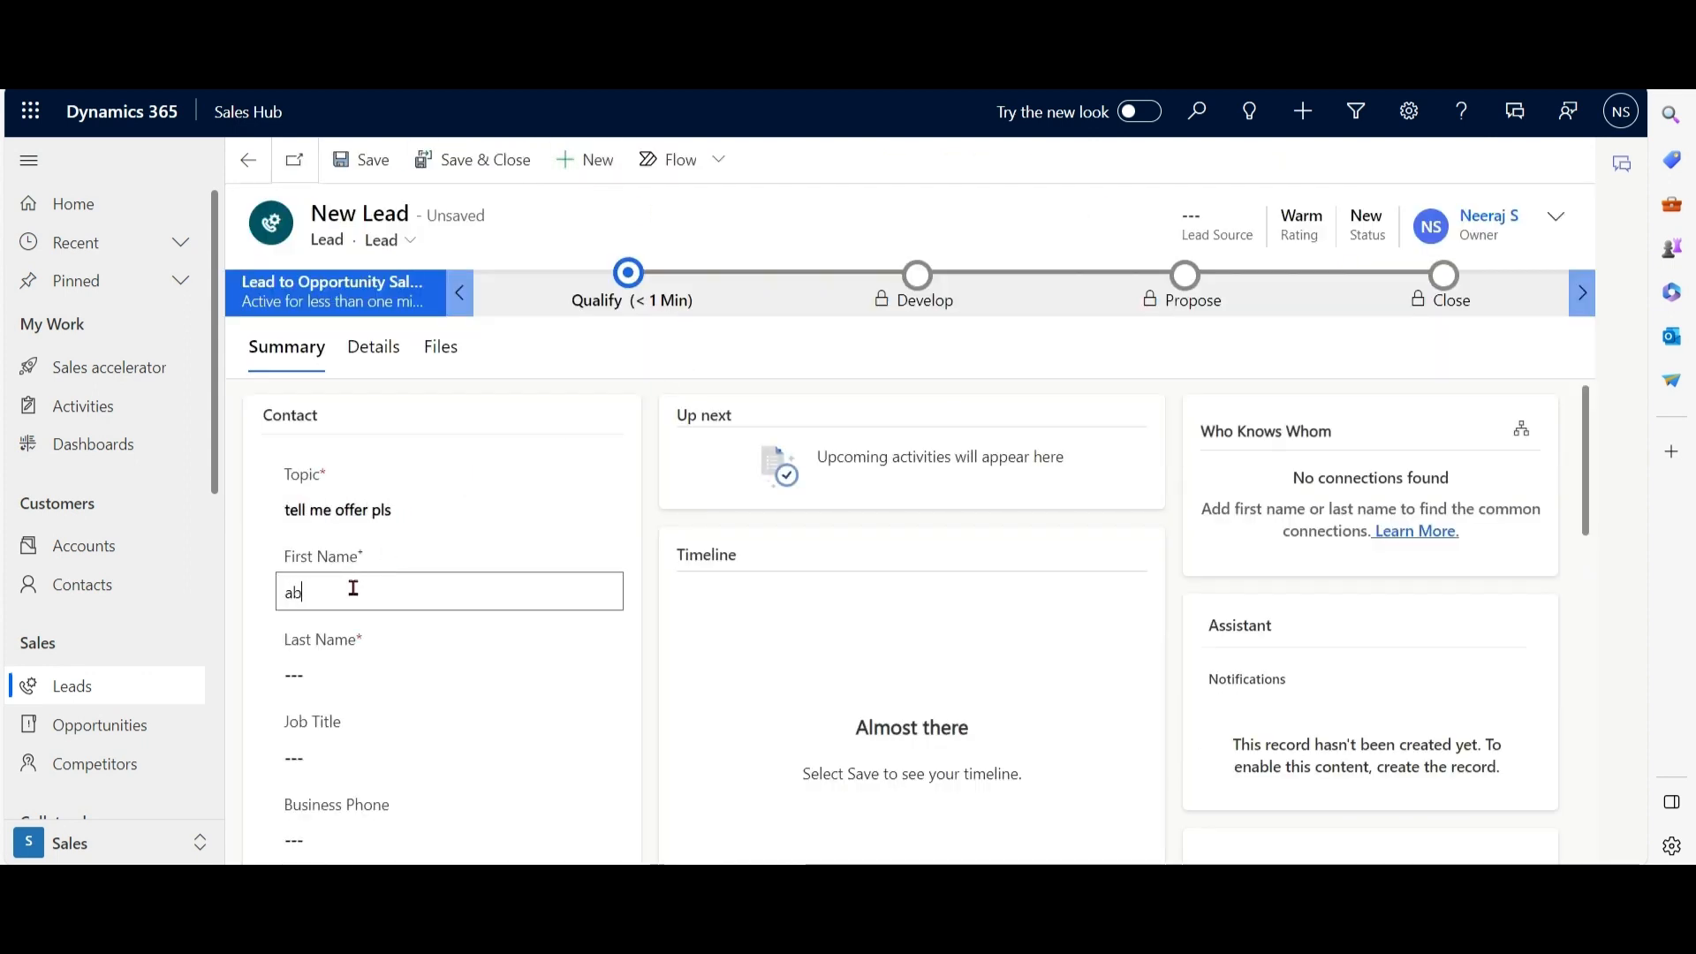
type("xyze")
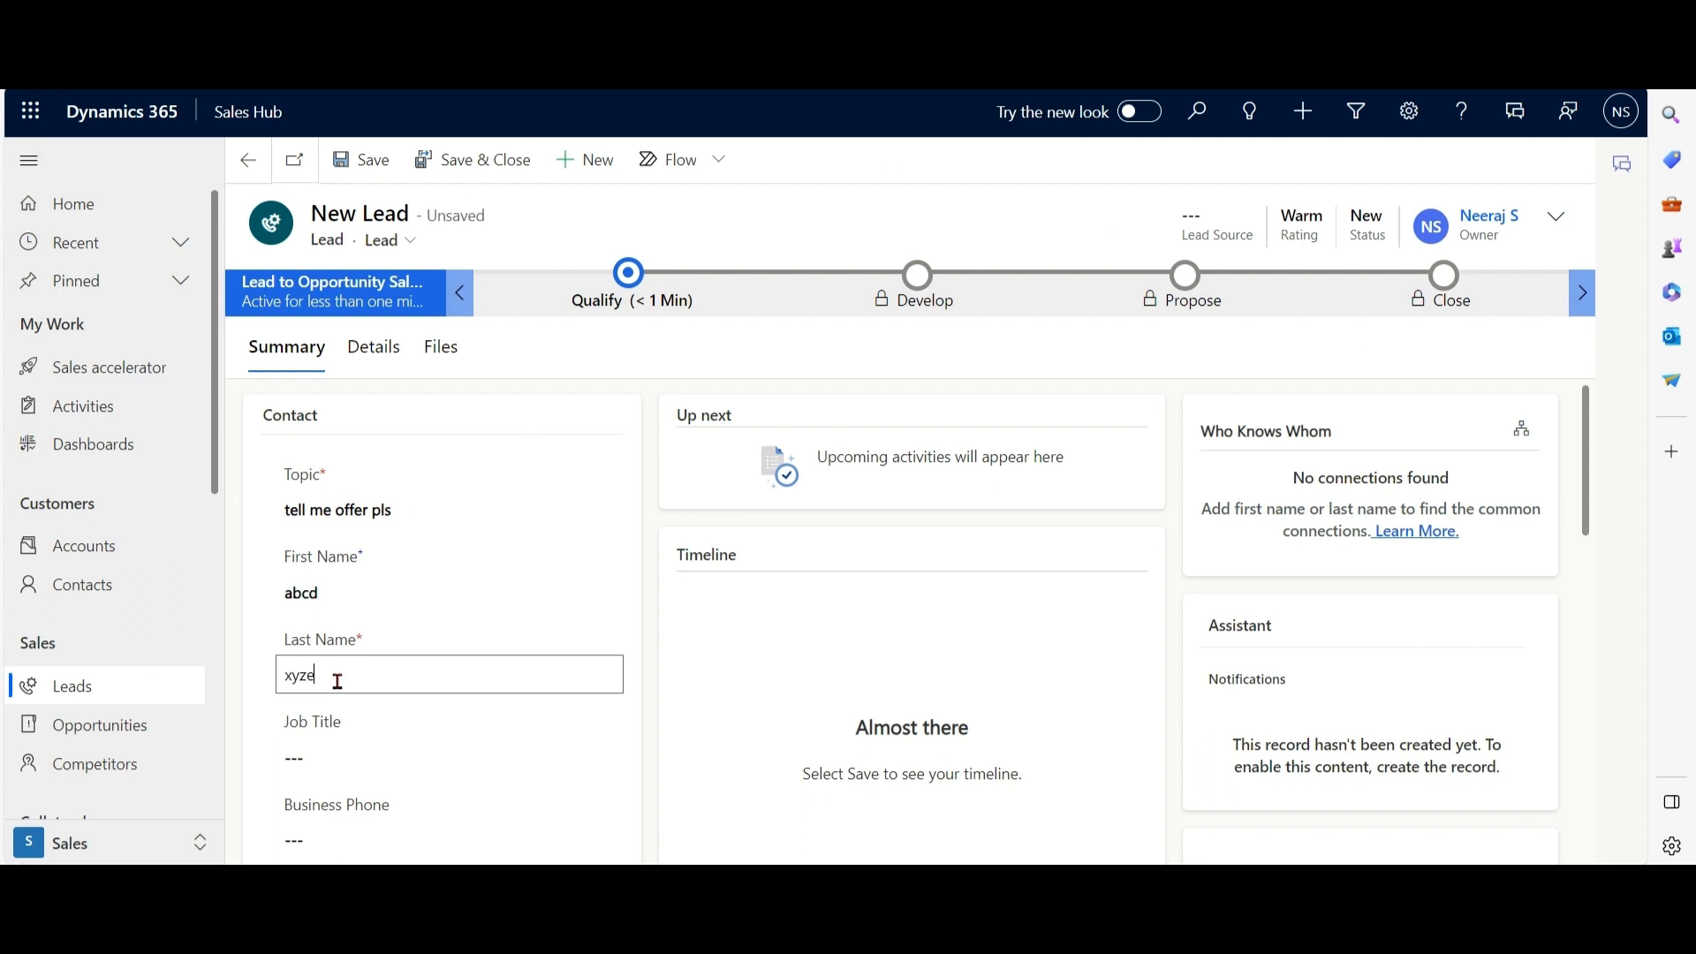
type("222222")
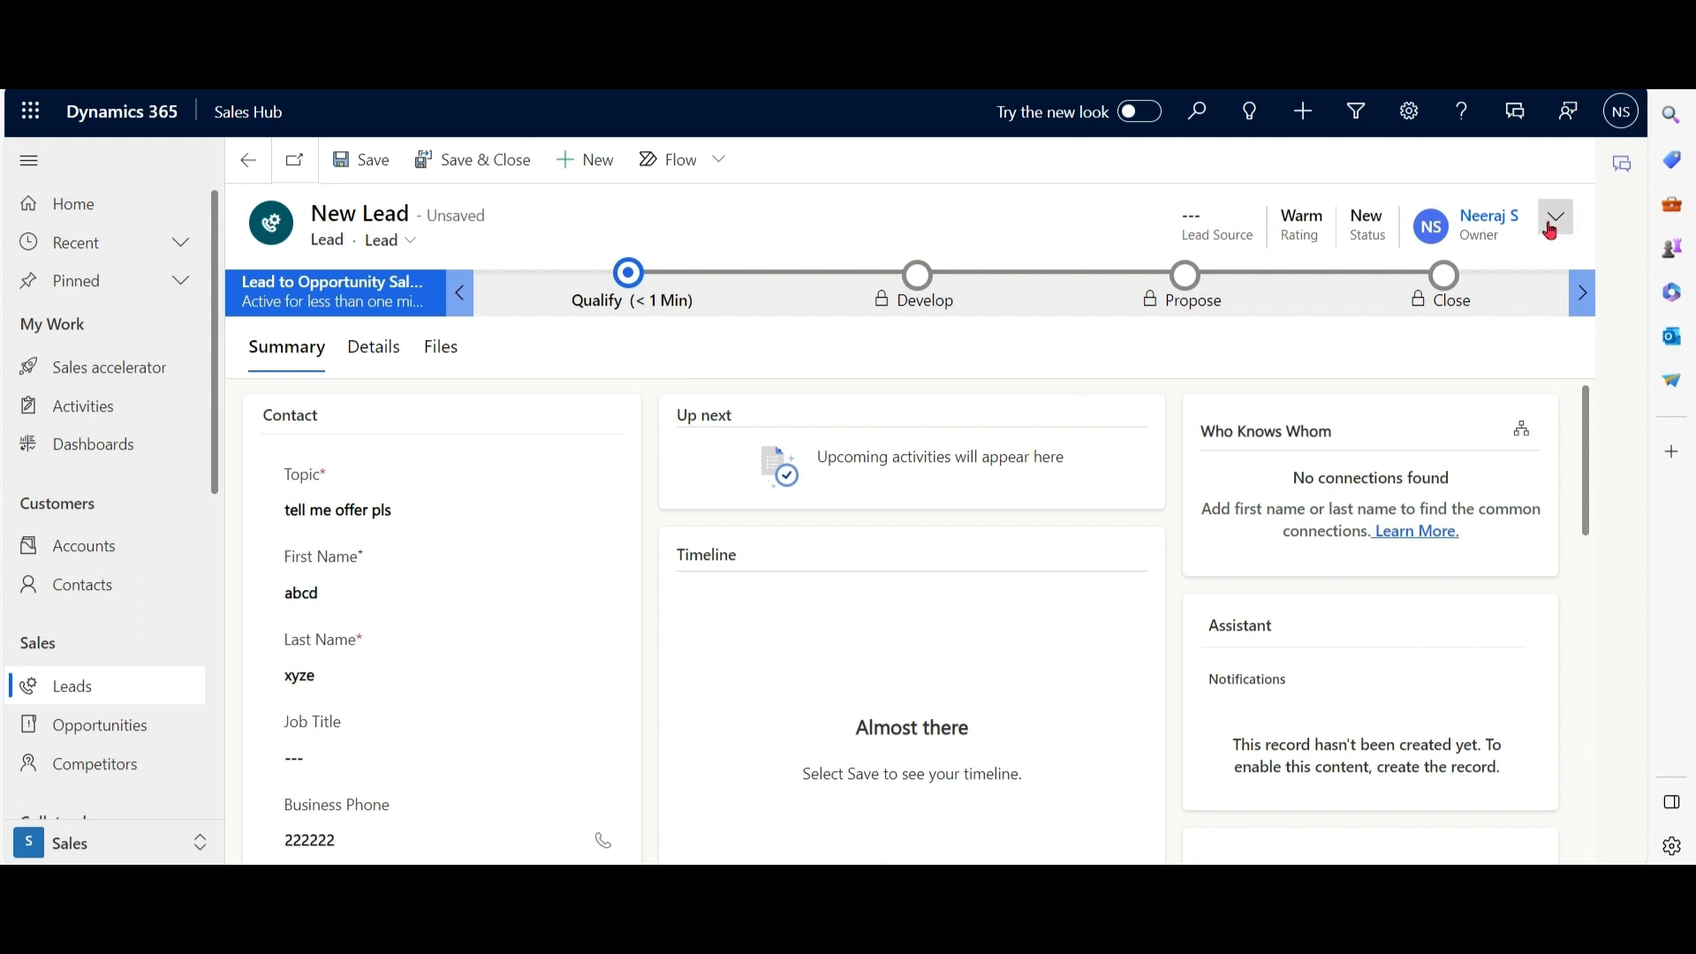
Set the lead source to Seminar in the header, save the lead and start connecting a sequence.
left_click(1555, 225)
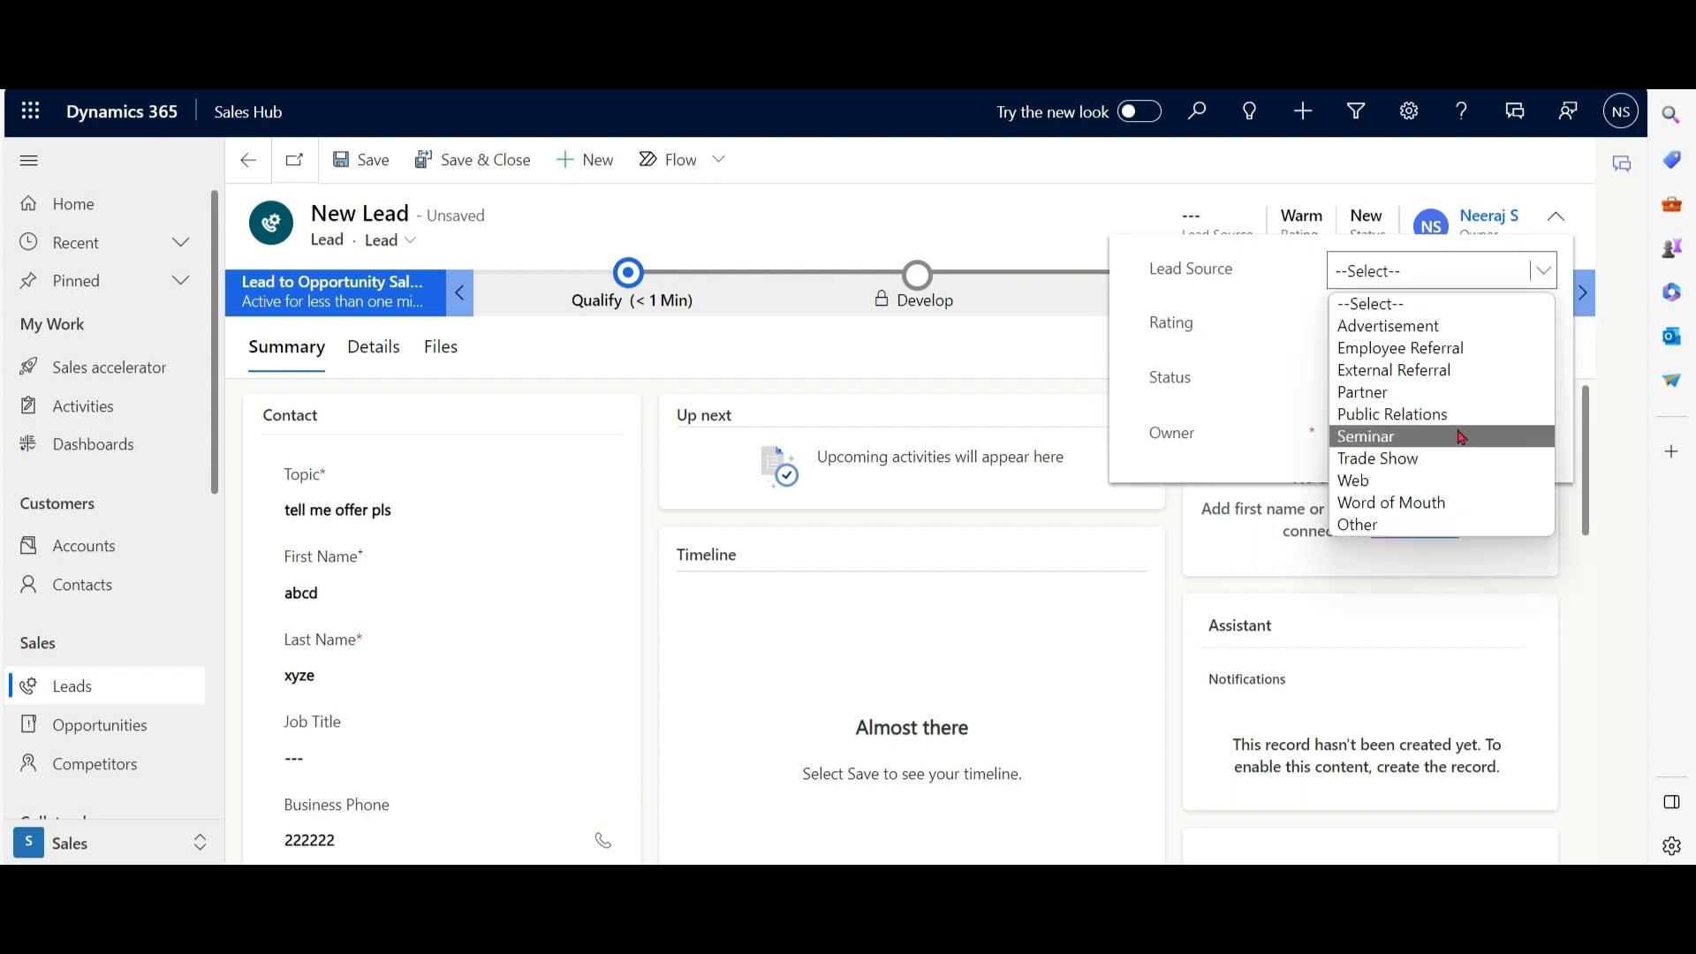
left_click(1366, 436)
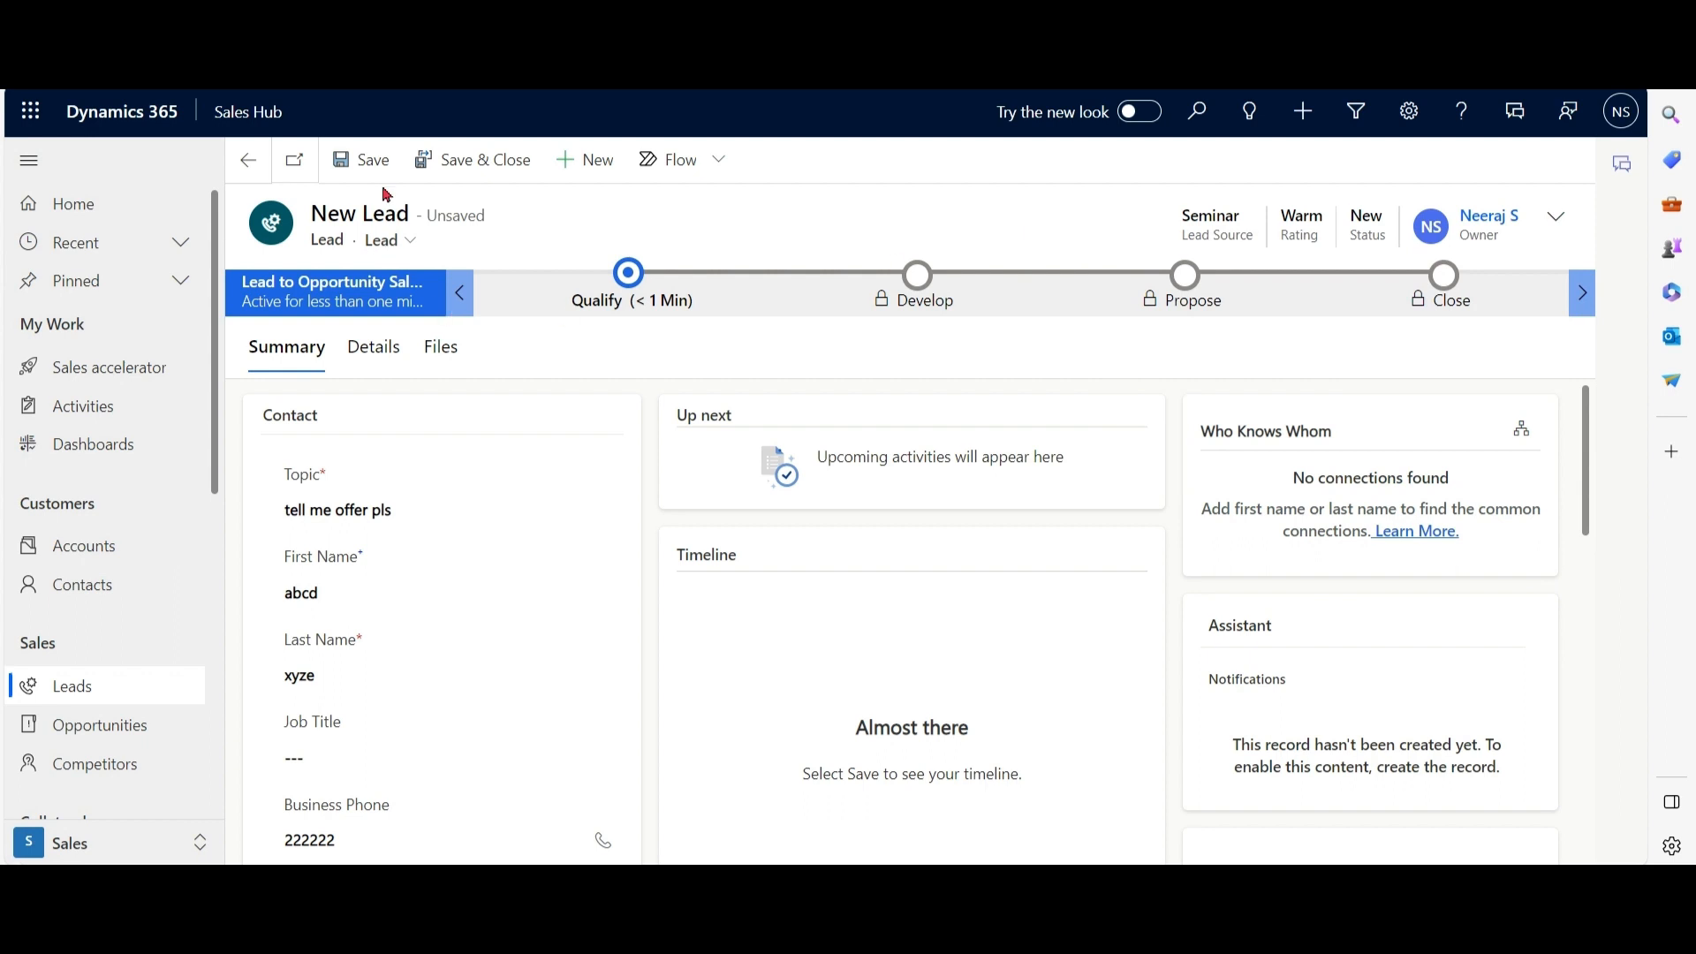
left_click(373, 159)
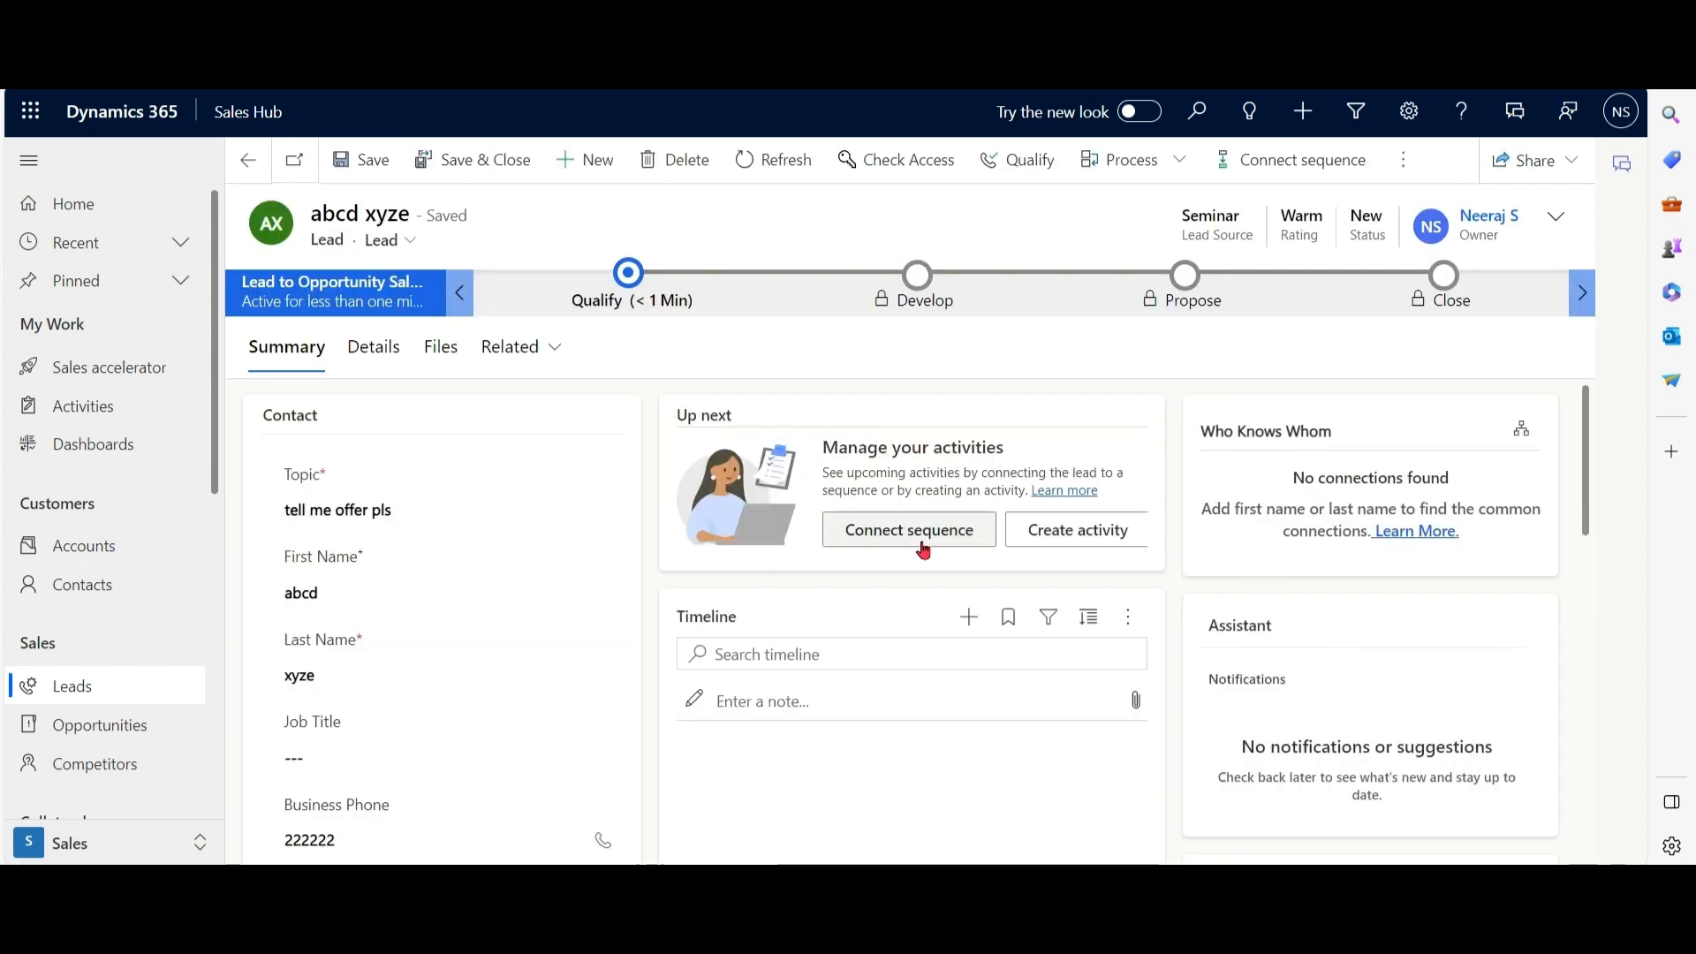
left_click(908, 529)
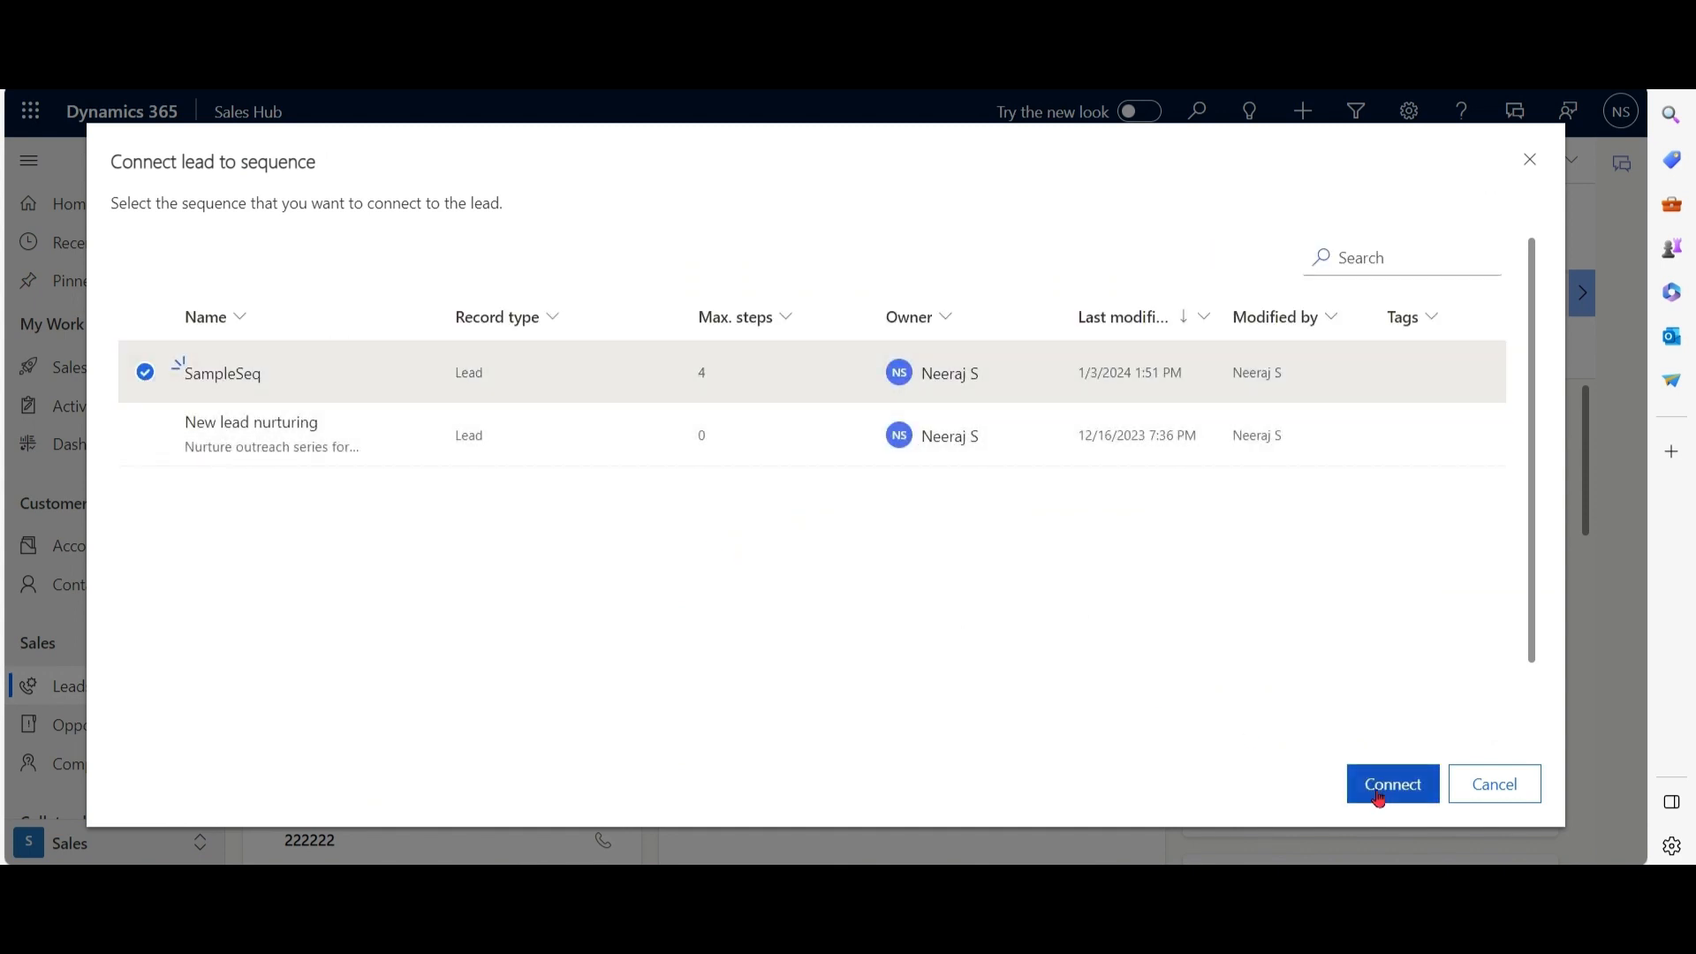
Connect the lead to SampleSeq and mark its first sequence step complete.
left_click(1393, 785)
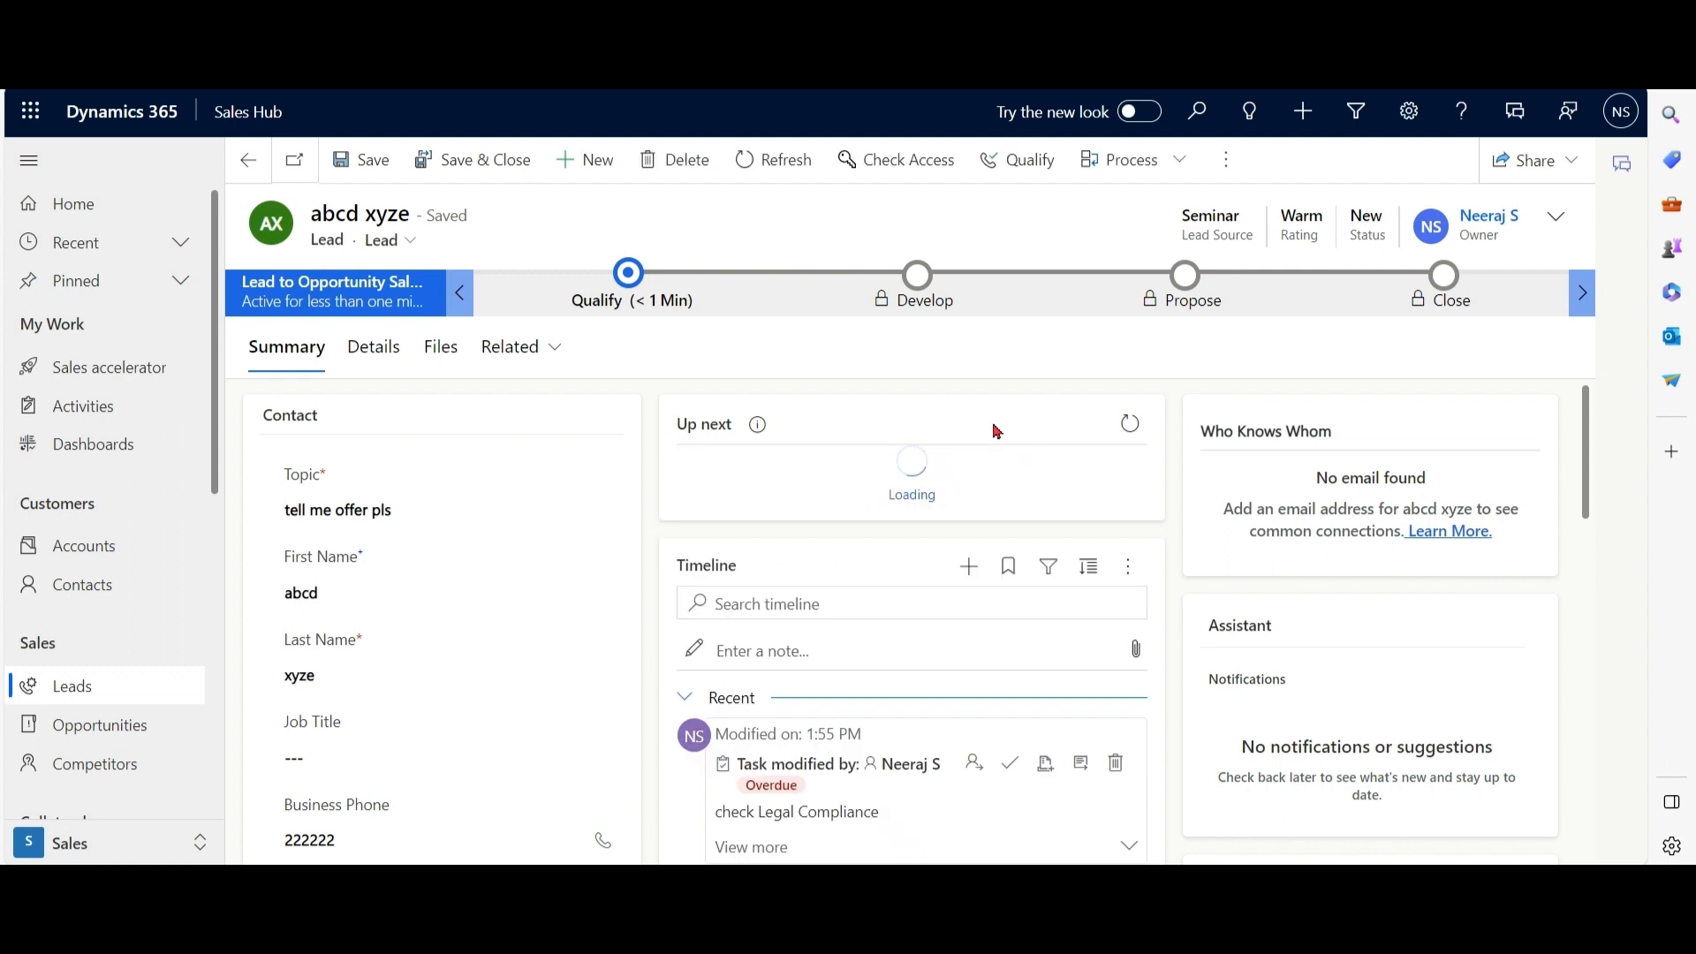
type("d")
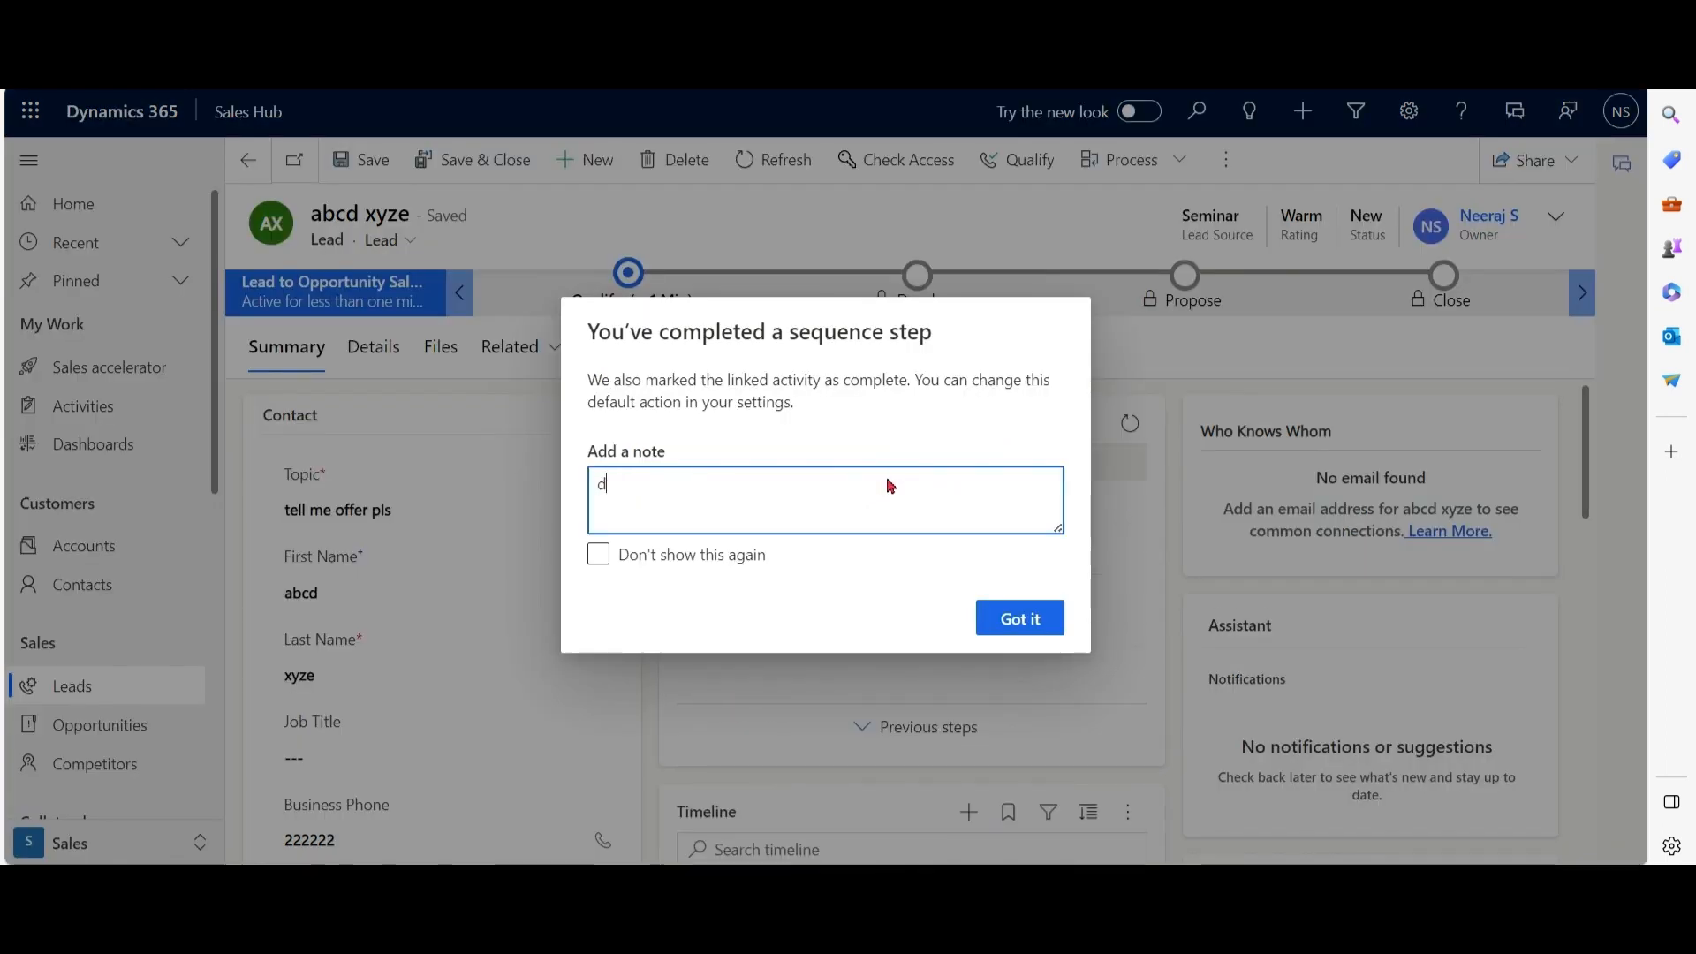
left_click(1018, 618)
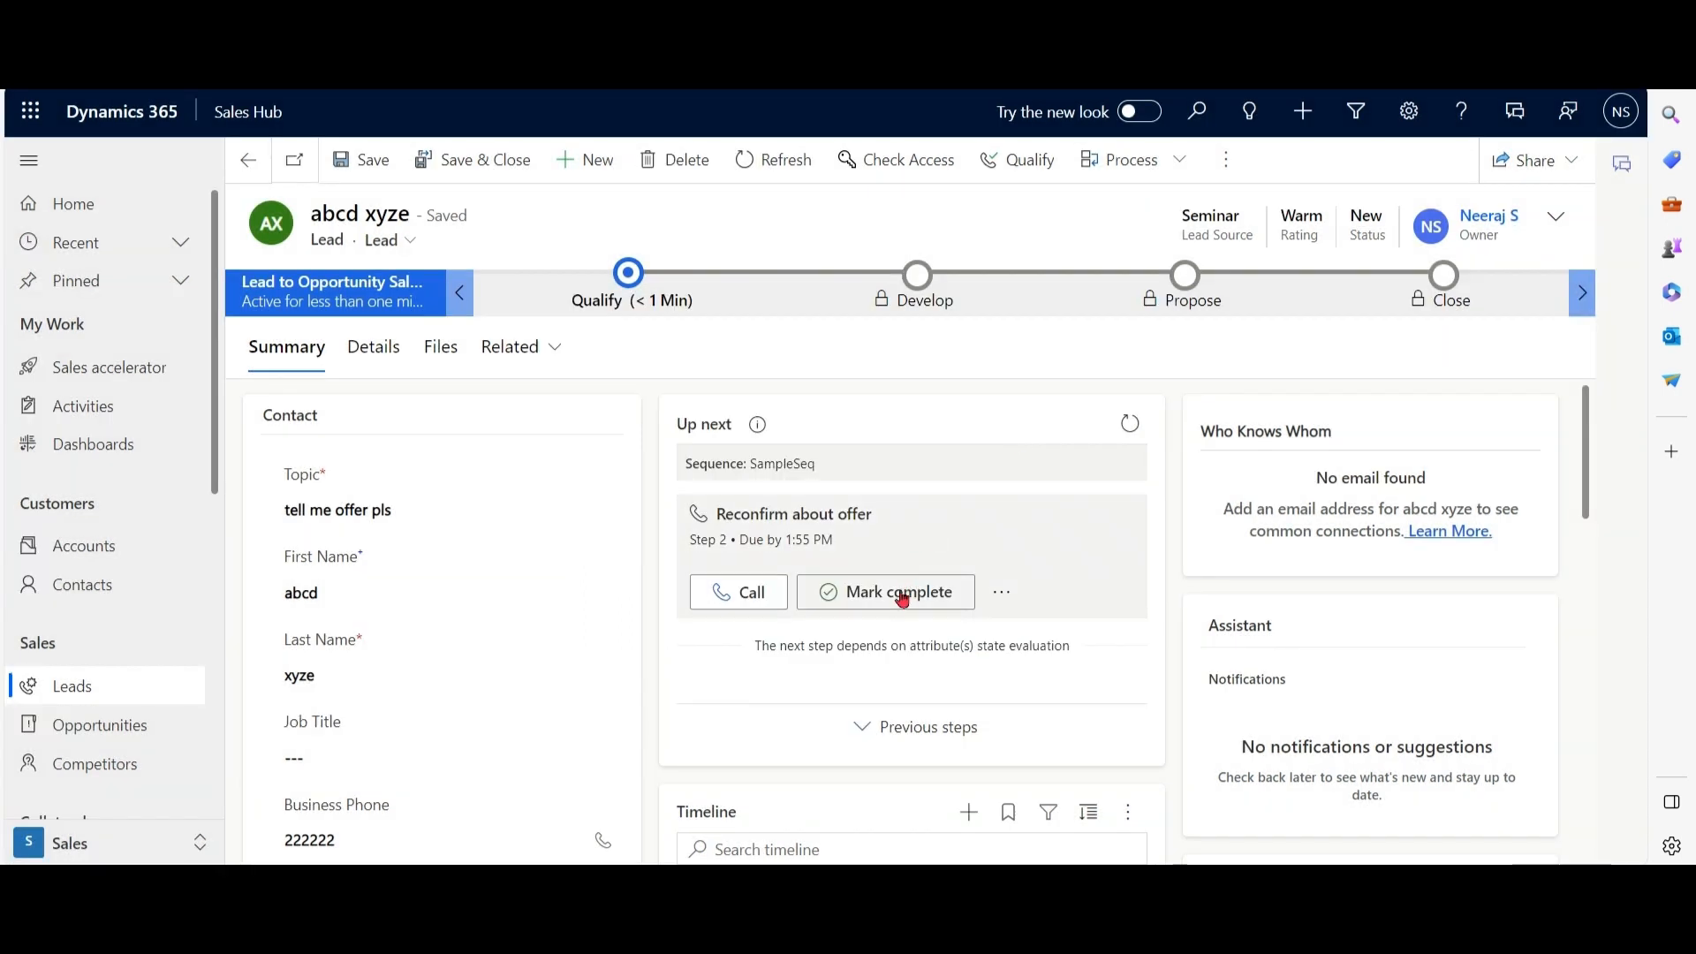
Mark the Reconfirm about offer phone call step complete with the note 'done'.
left_click(885, 592)
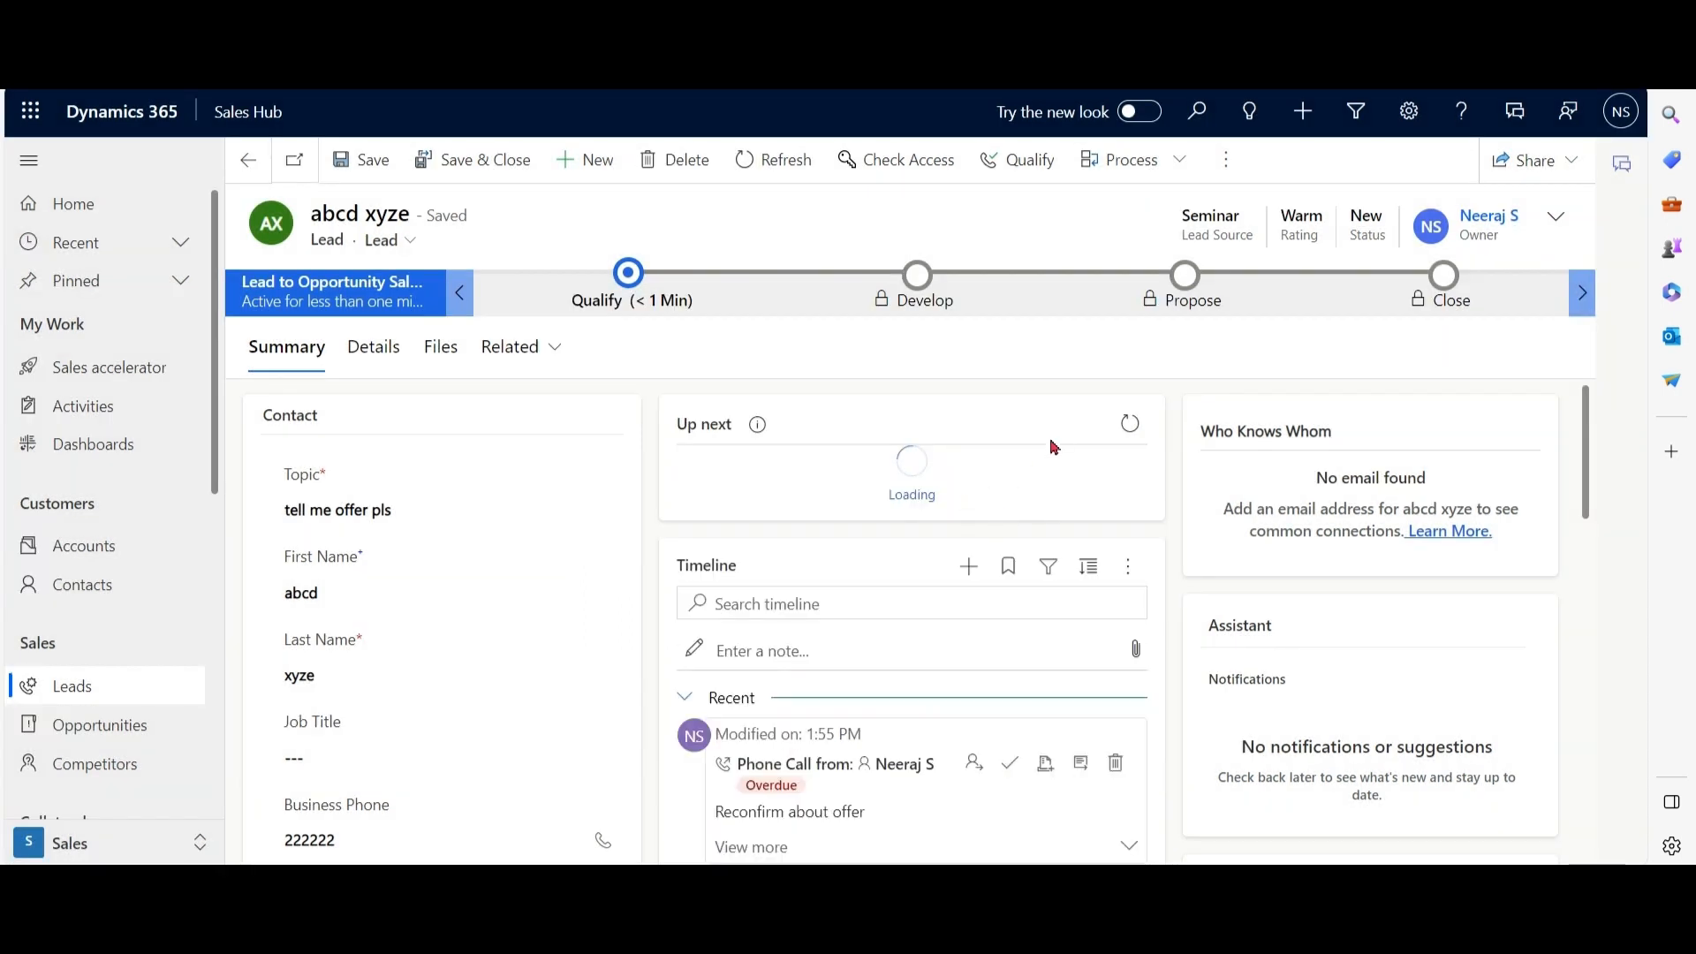
left_click(1009, 763)
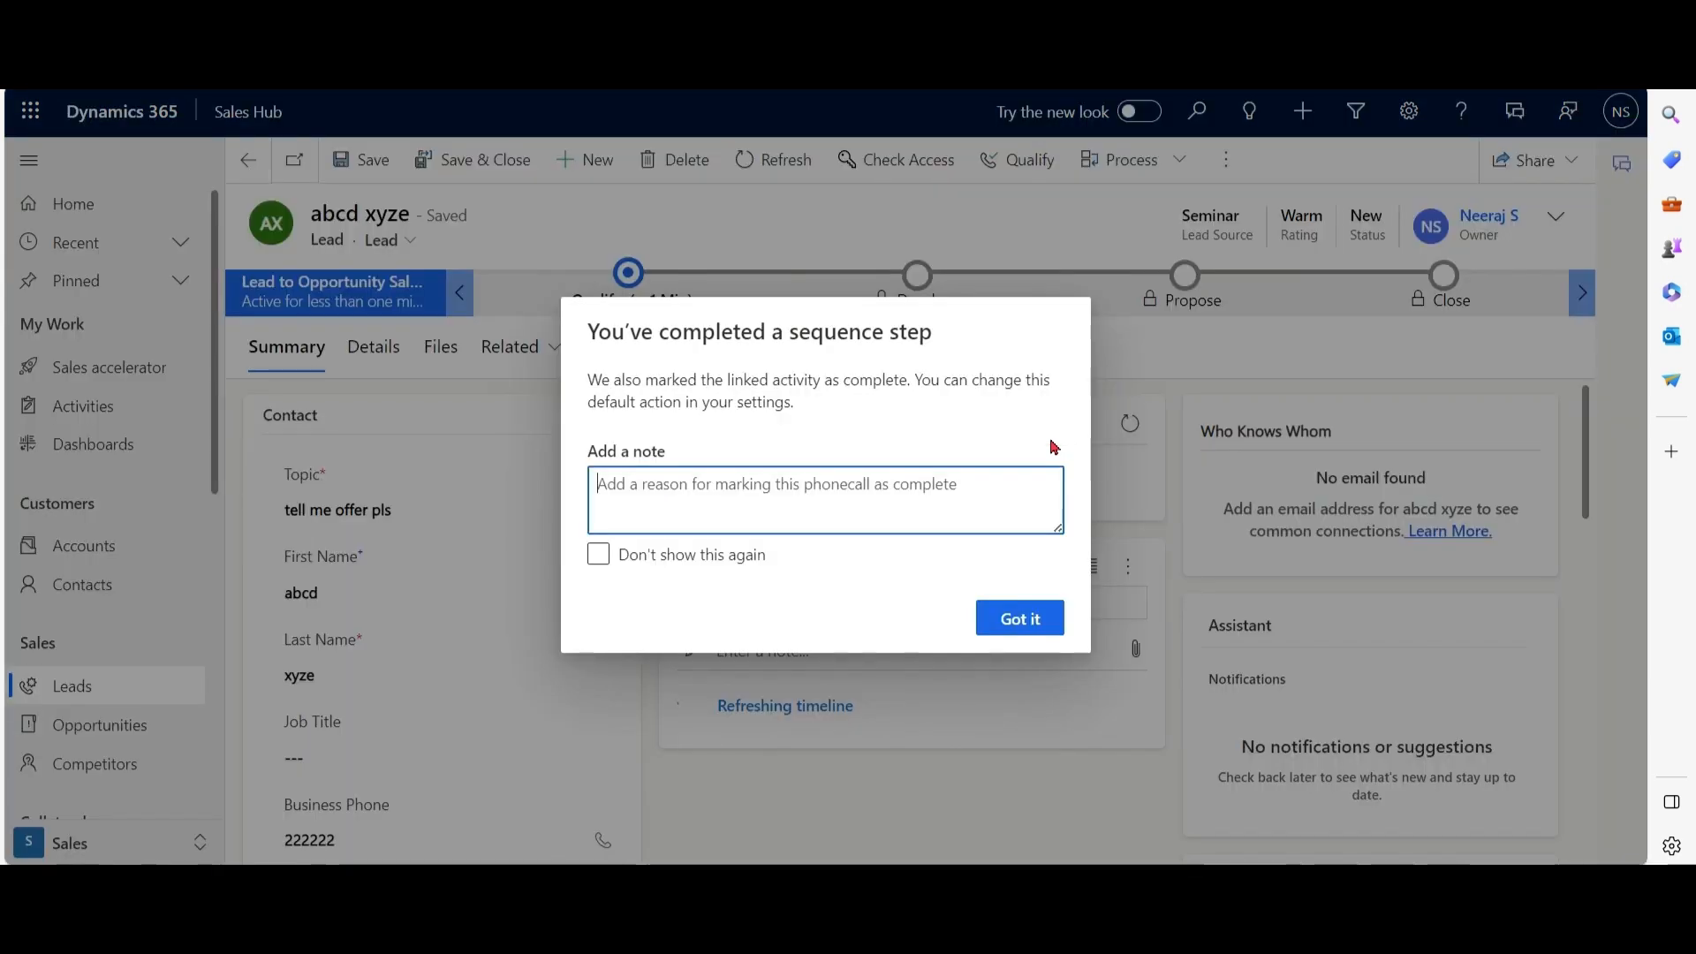
type("done")
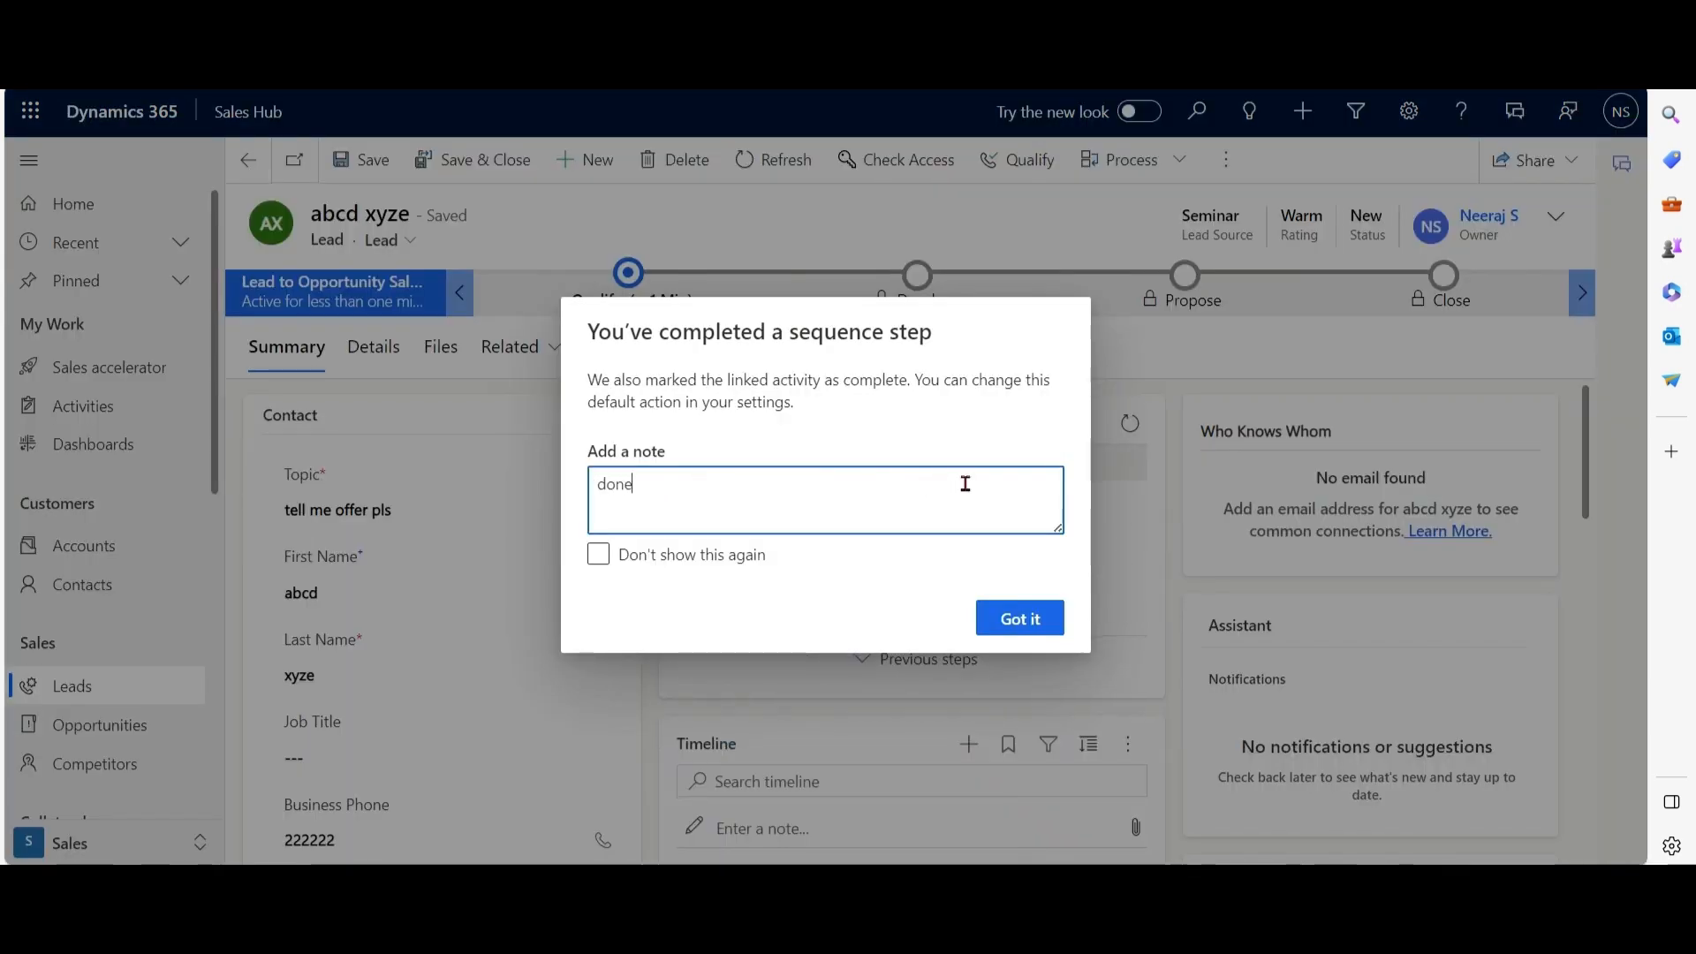
left_click(1018, 618)
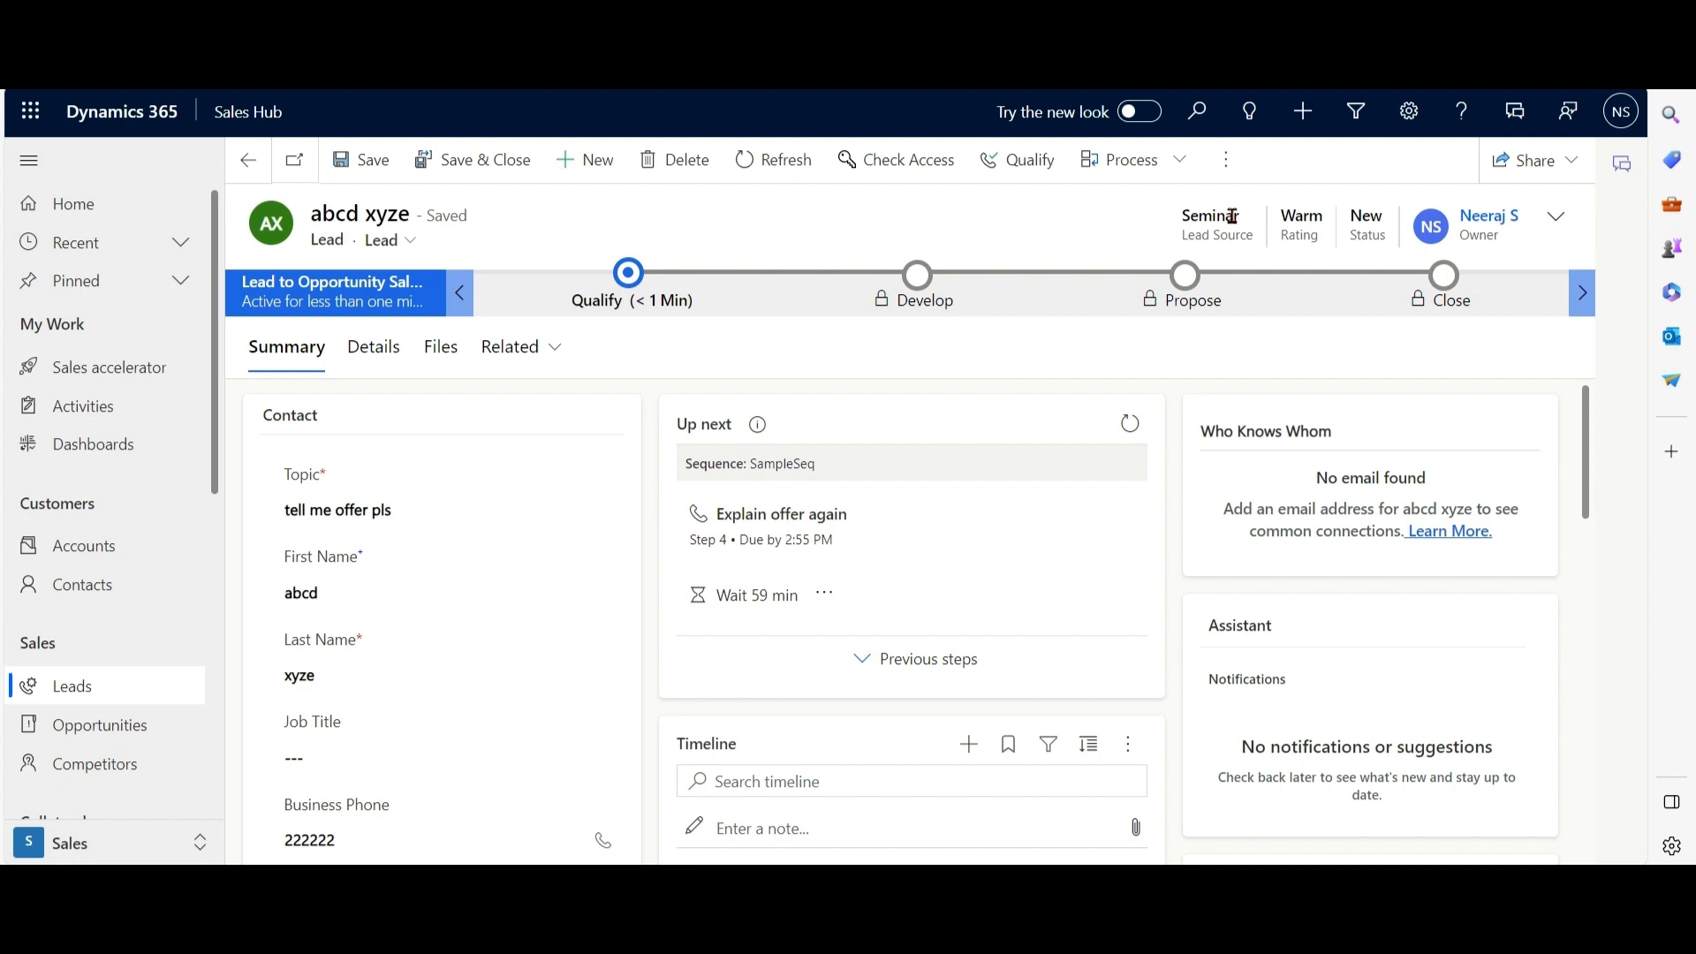
mouse_move(1182, 244)
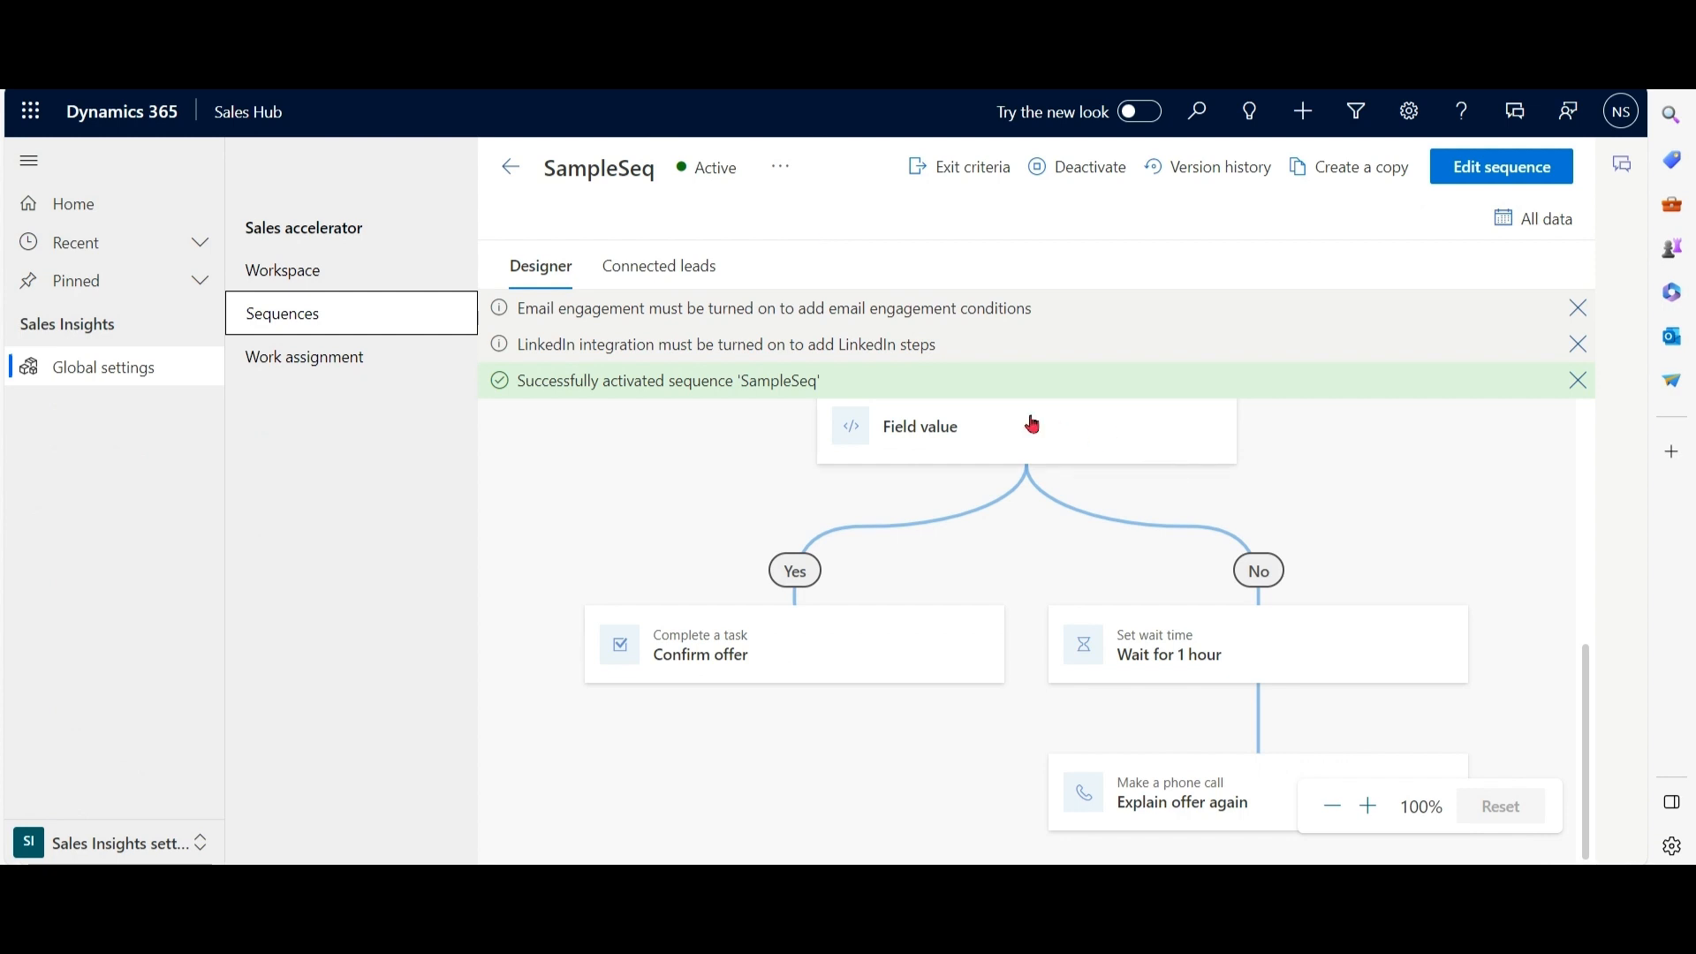
mouse_move(978, 435)
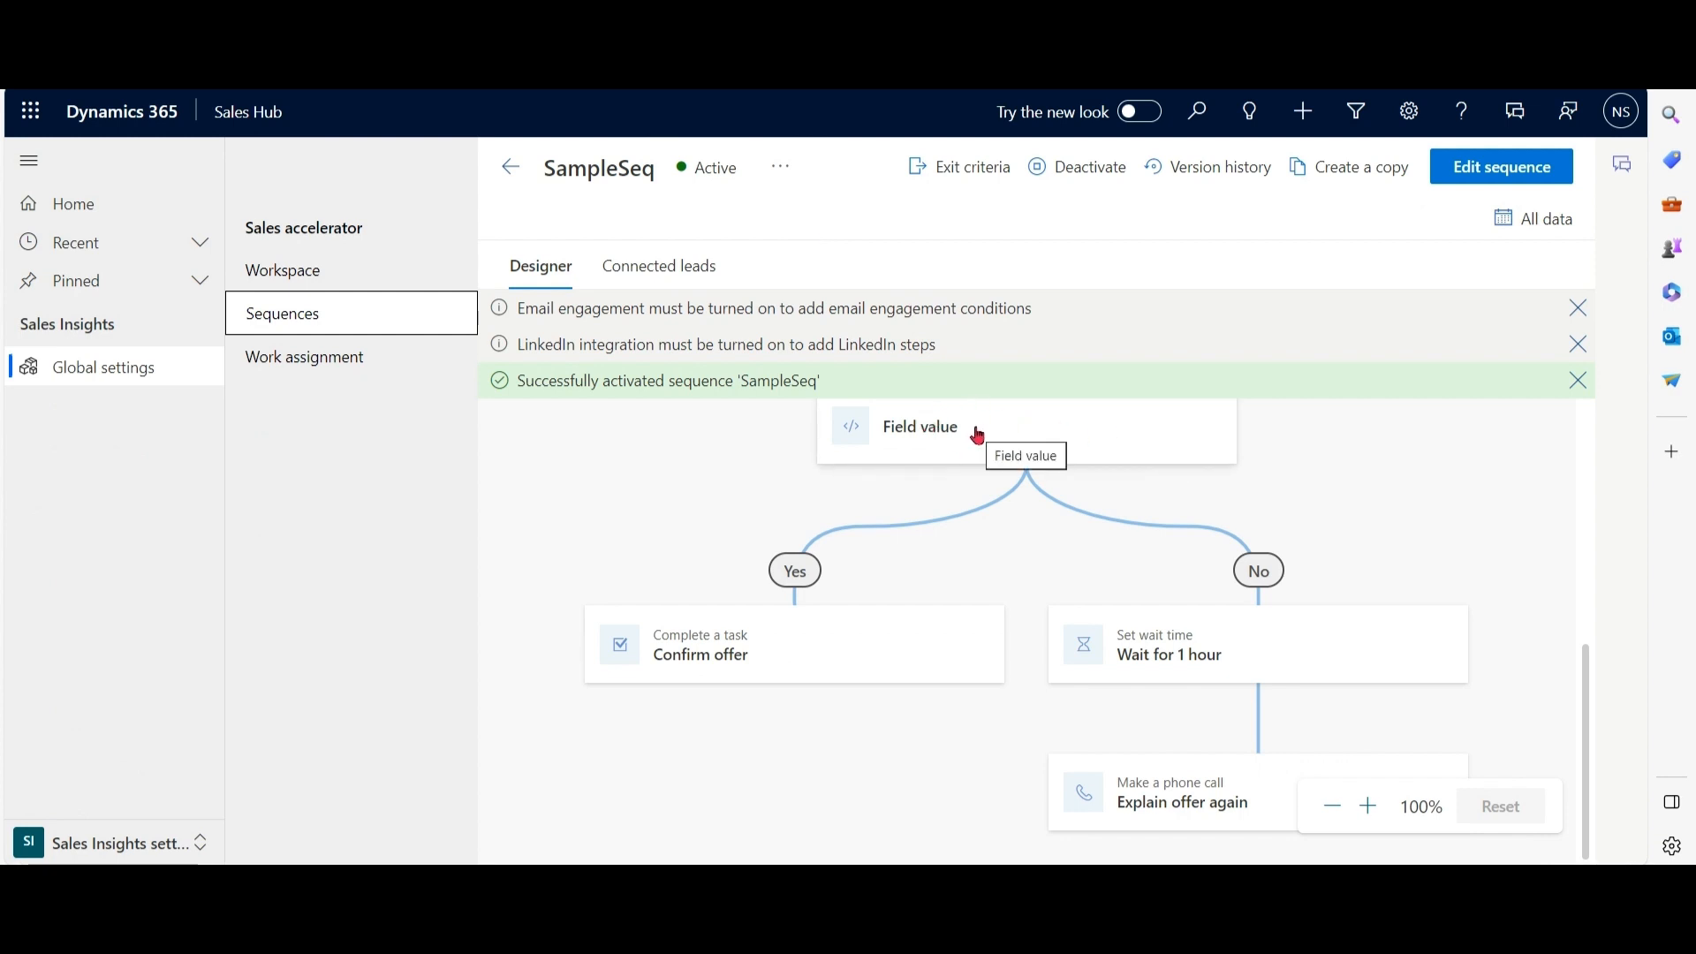
mouse_move(1312, 512)
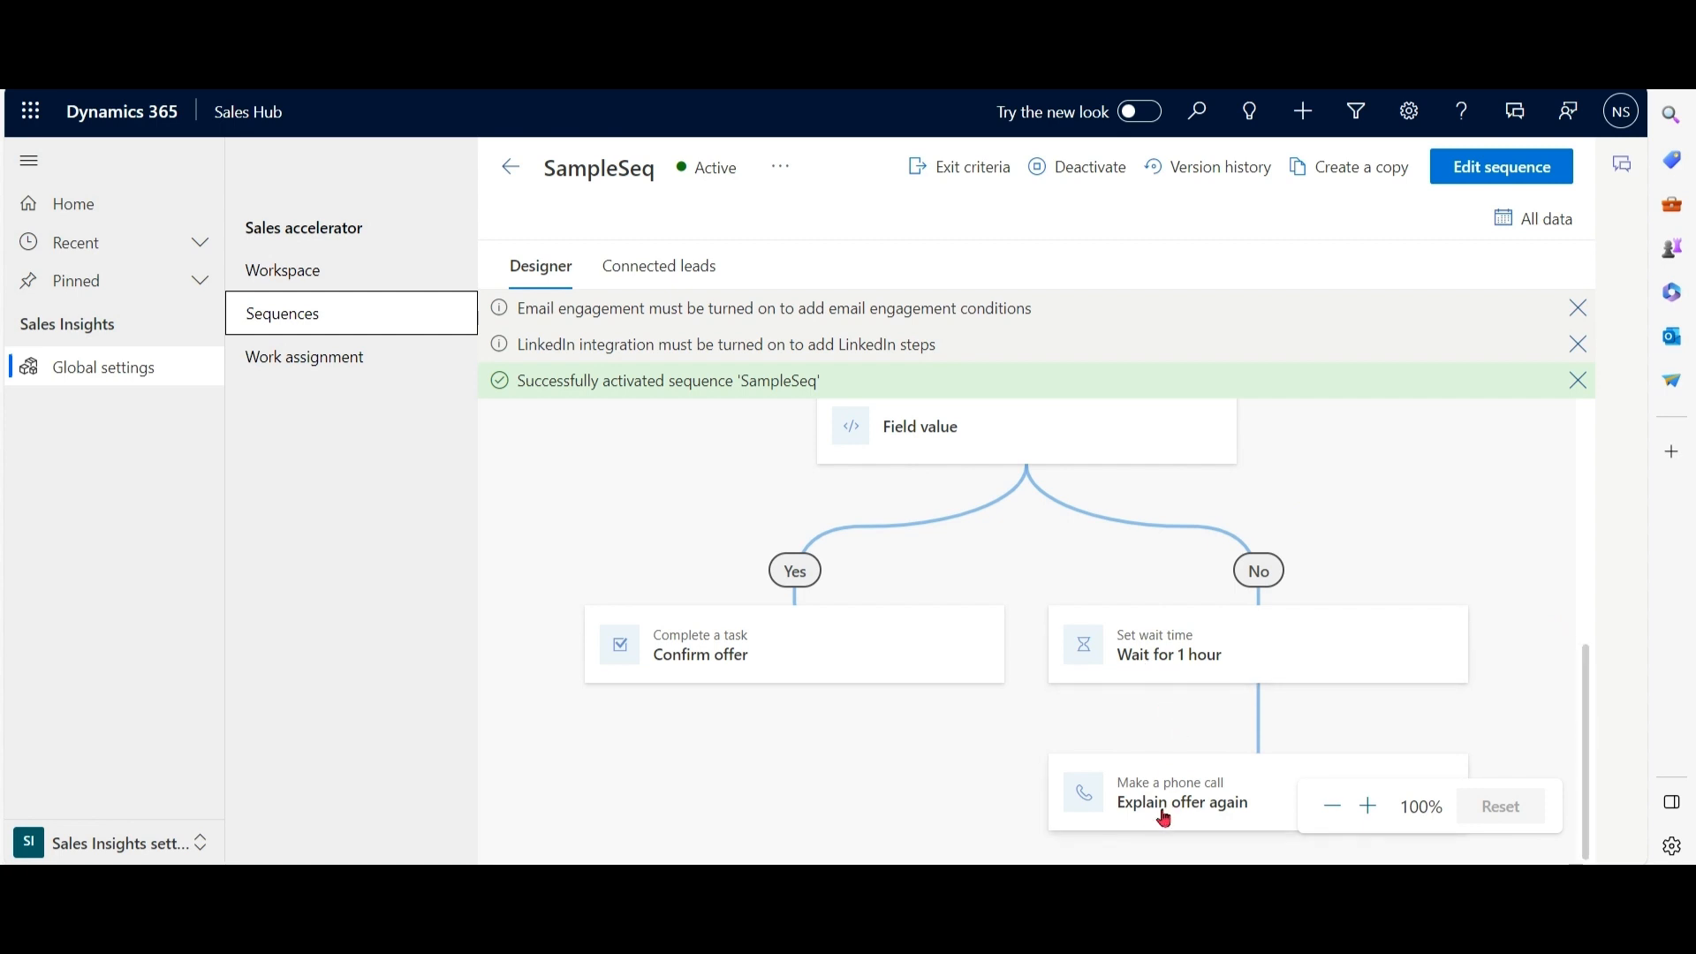
mouse_move(1241, 825)
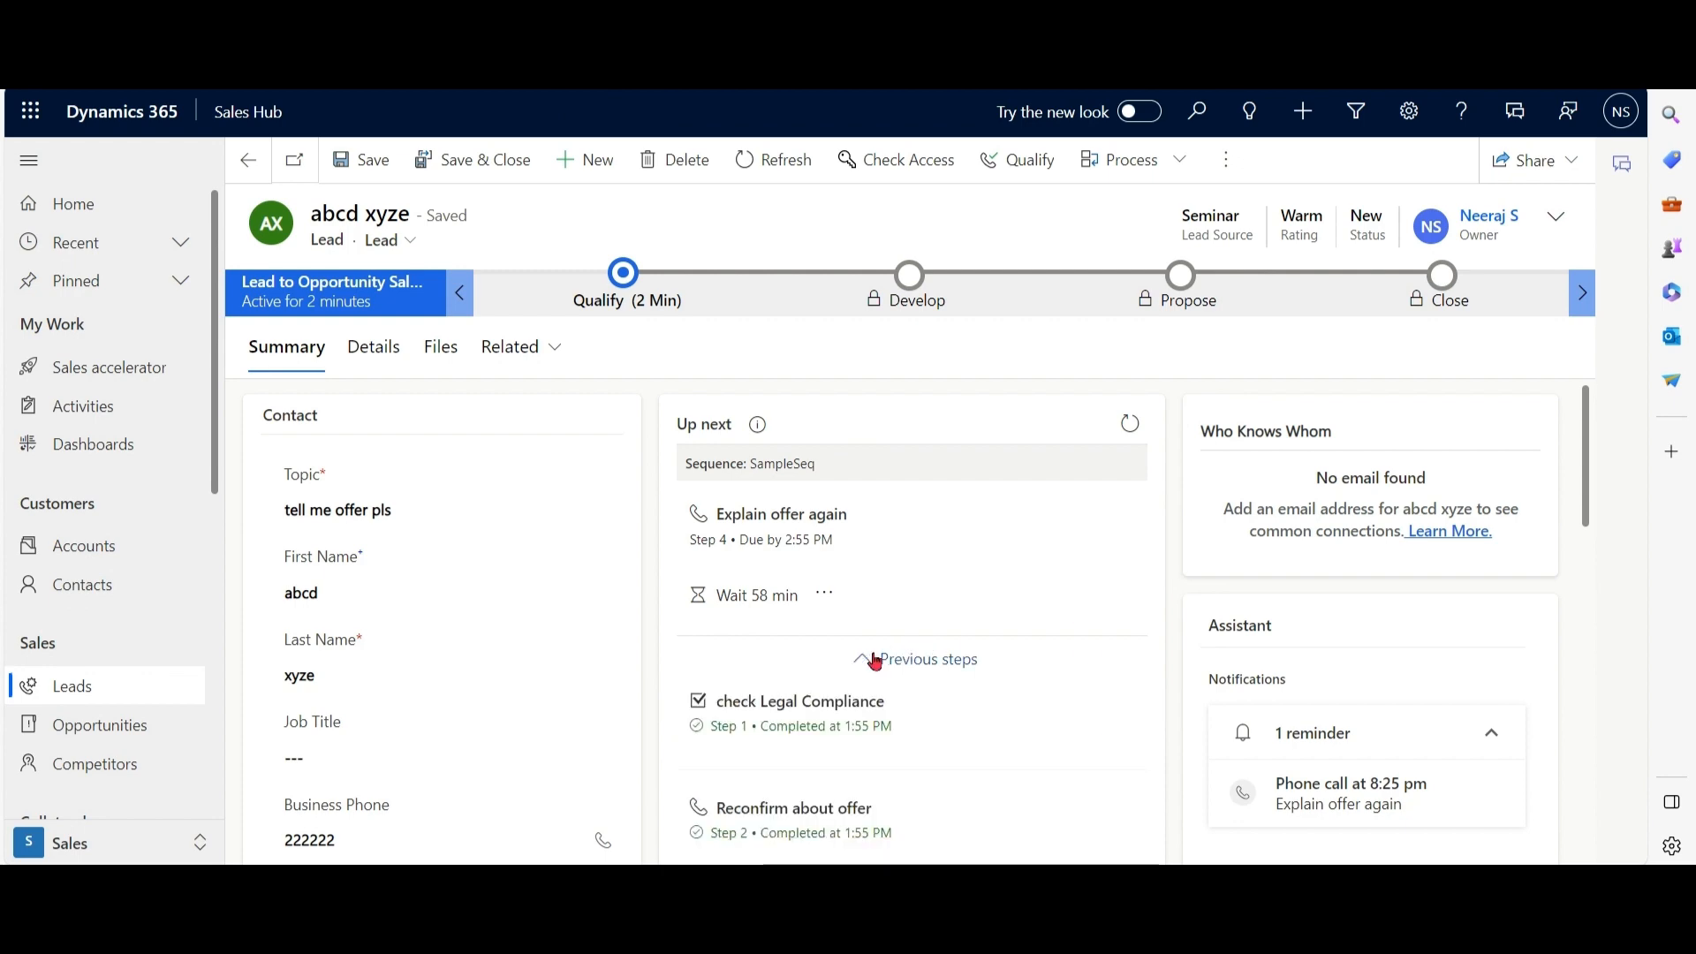
scroll("down", 3)
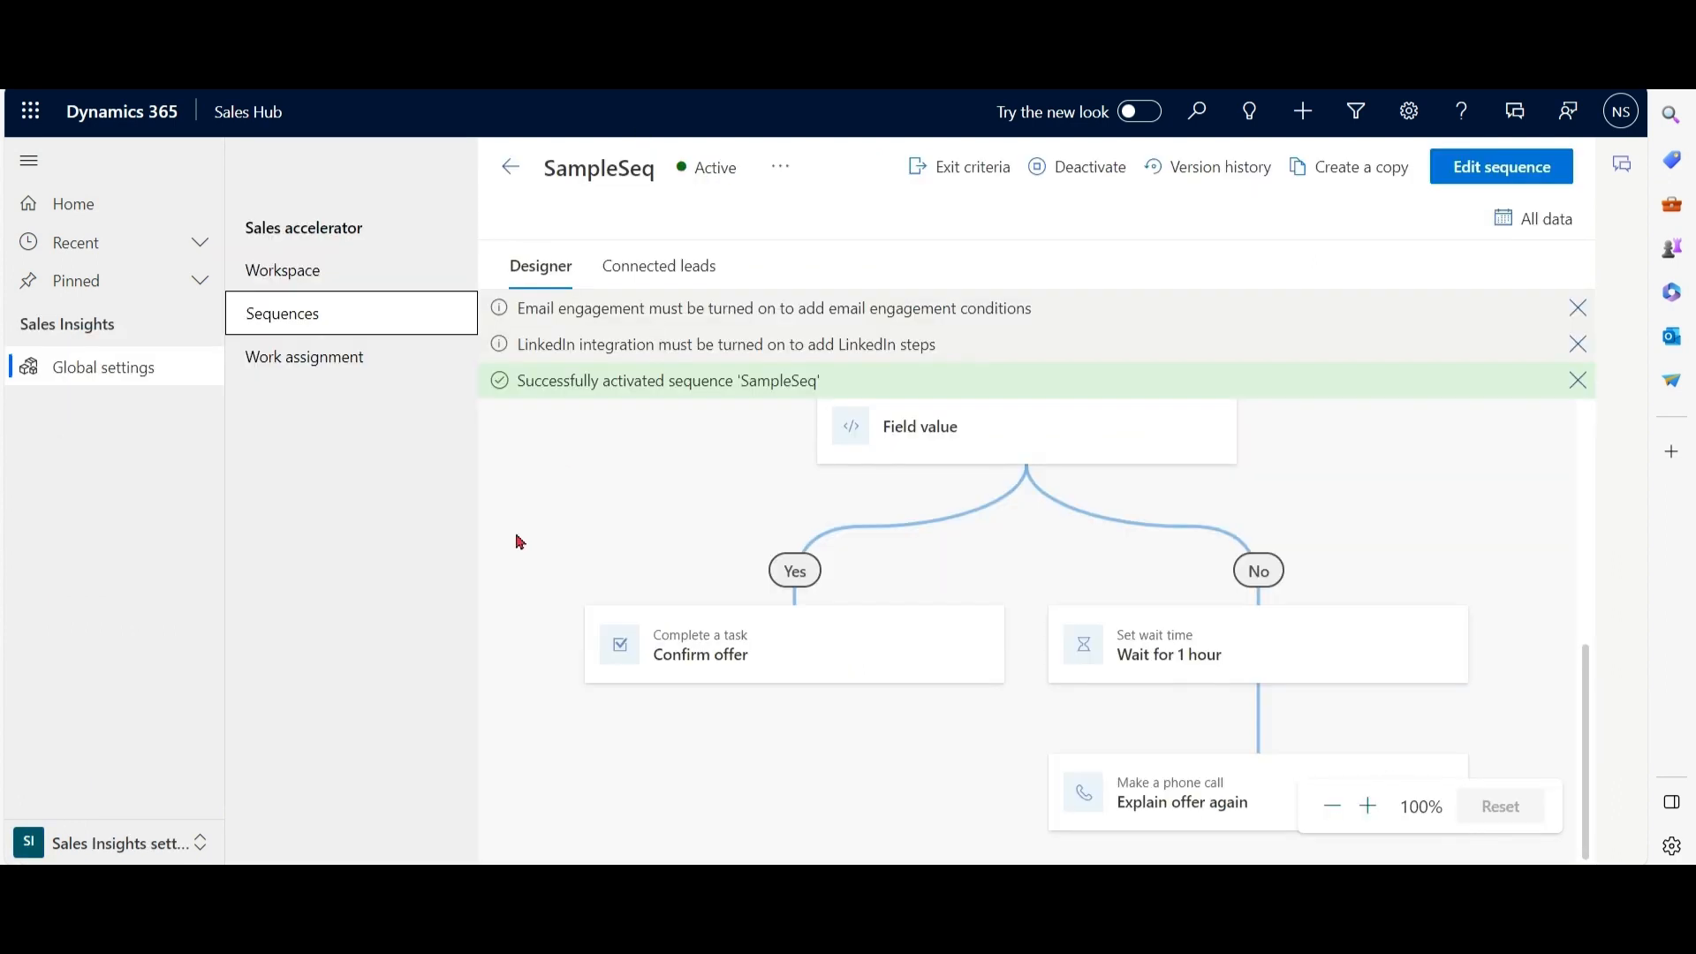
Go to Work assignment settings, dismiss the tour and start a new lead segment.
left_click(305, 355)
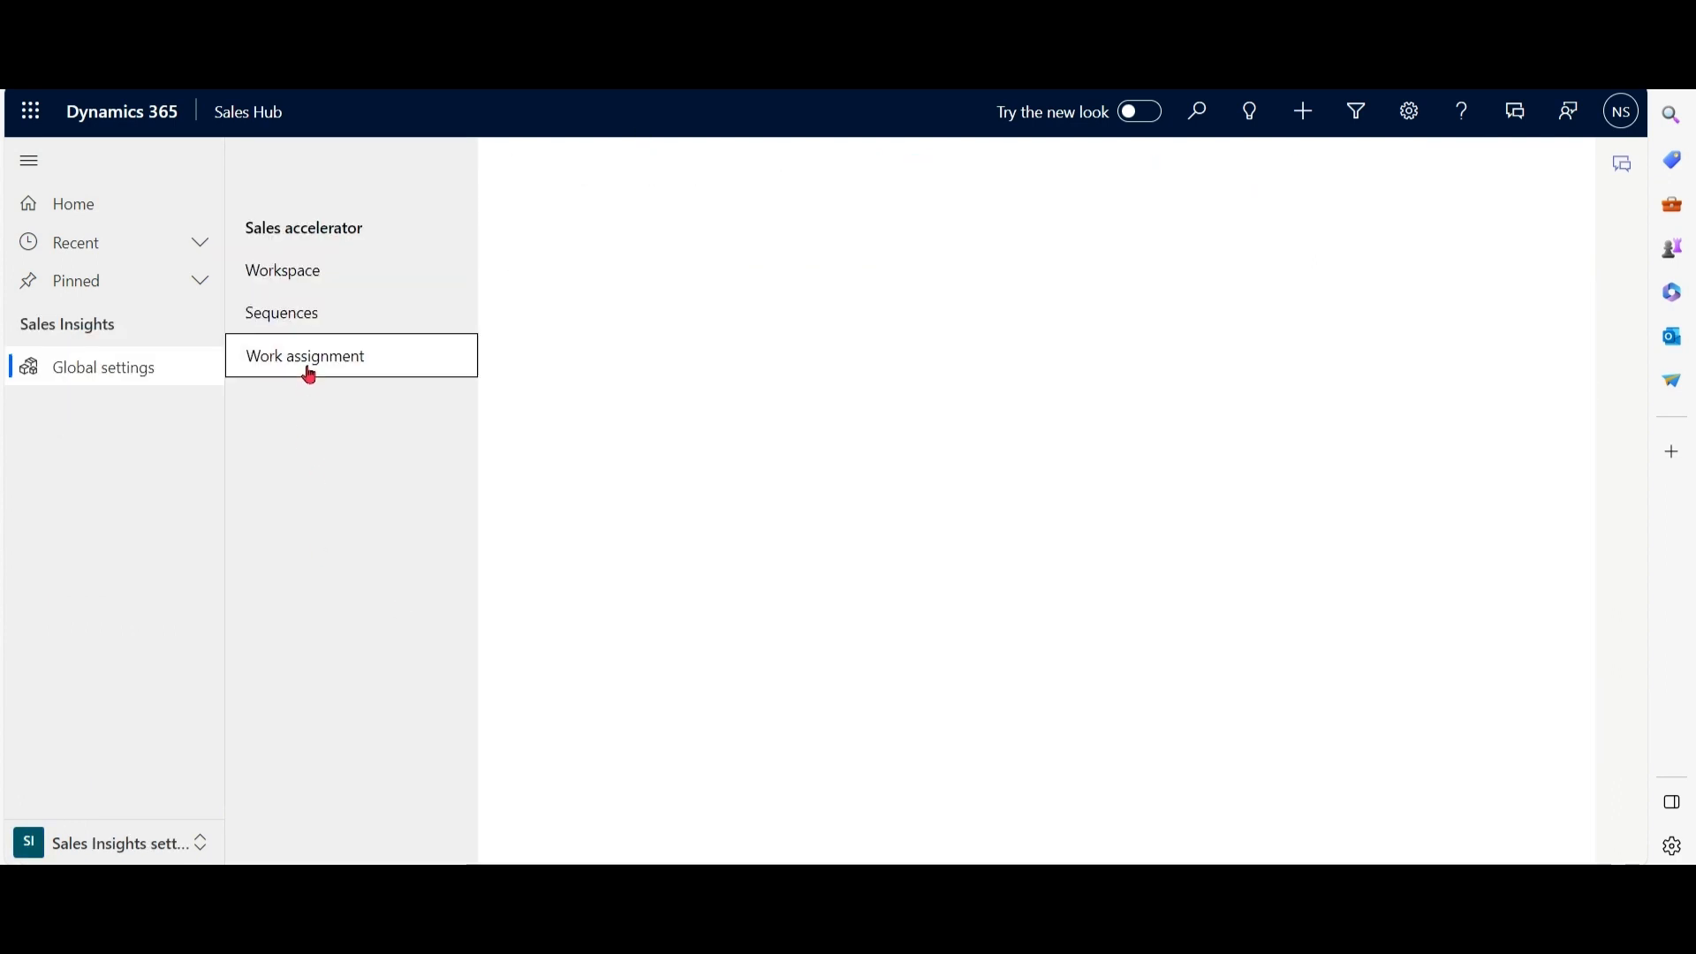
left_click(304, 355)
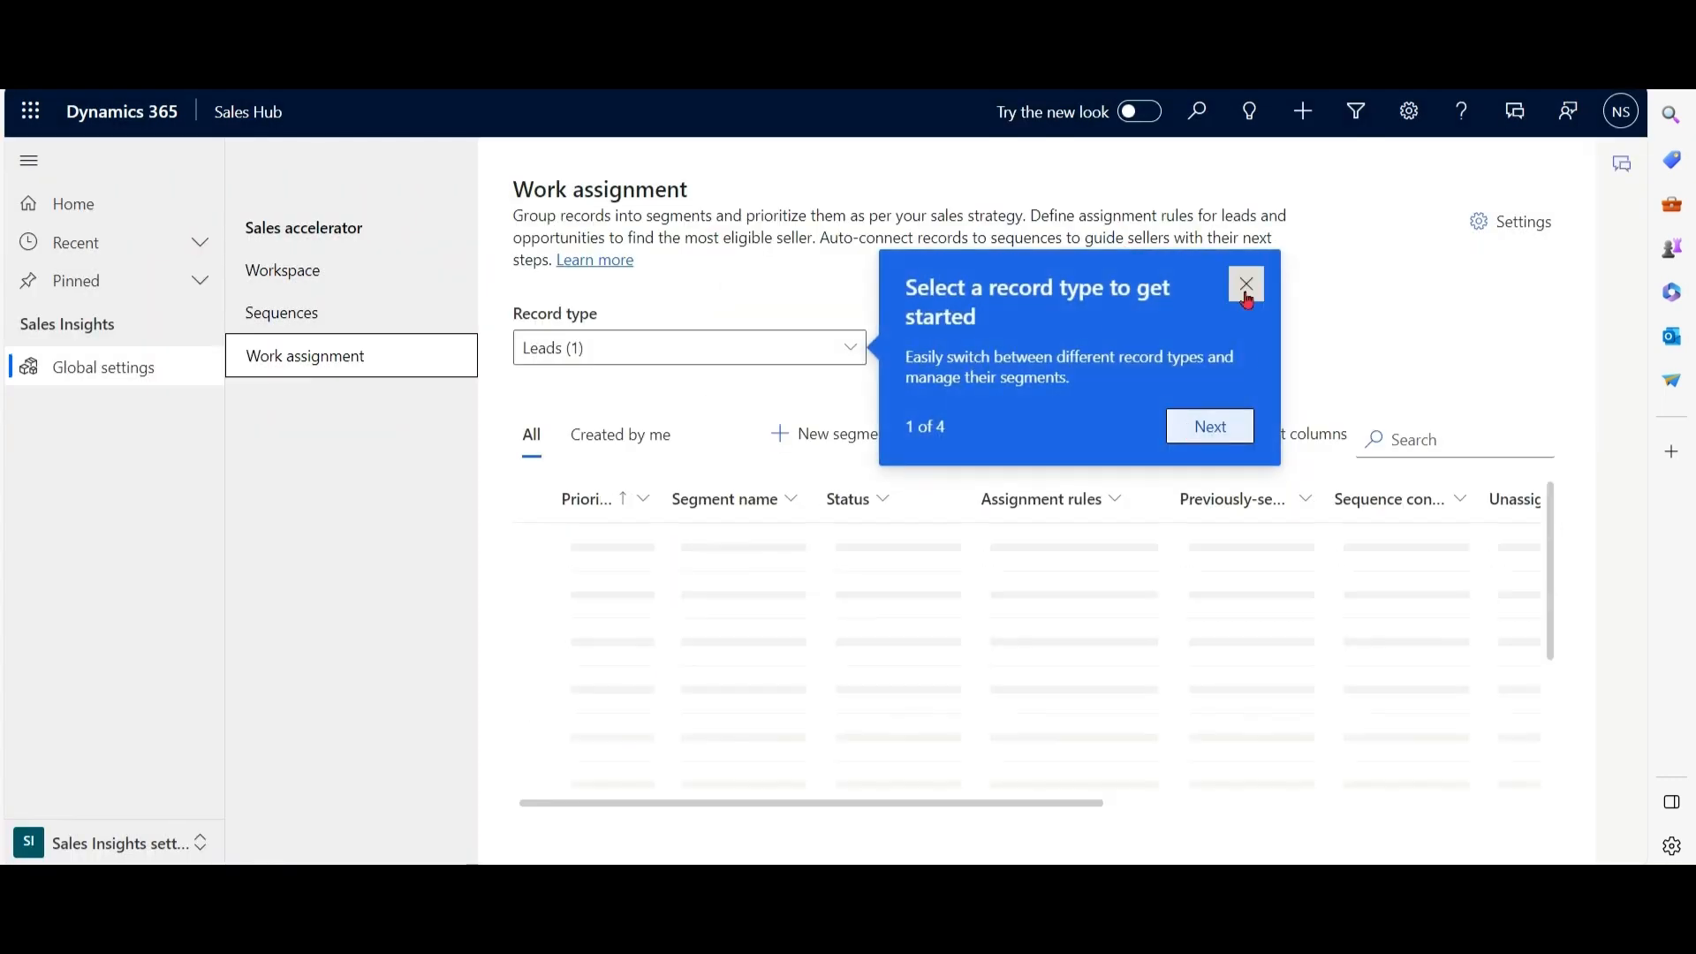
left_click(1246, 284)
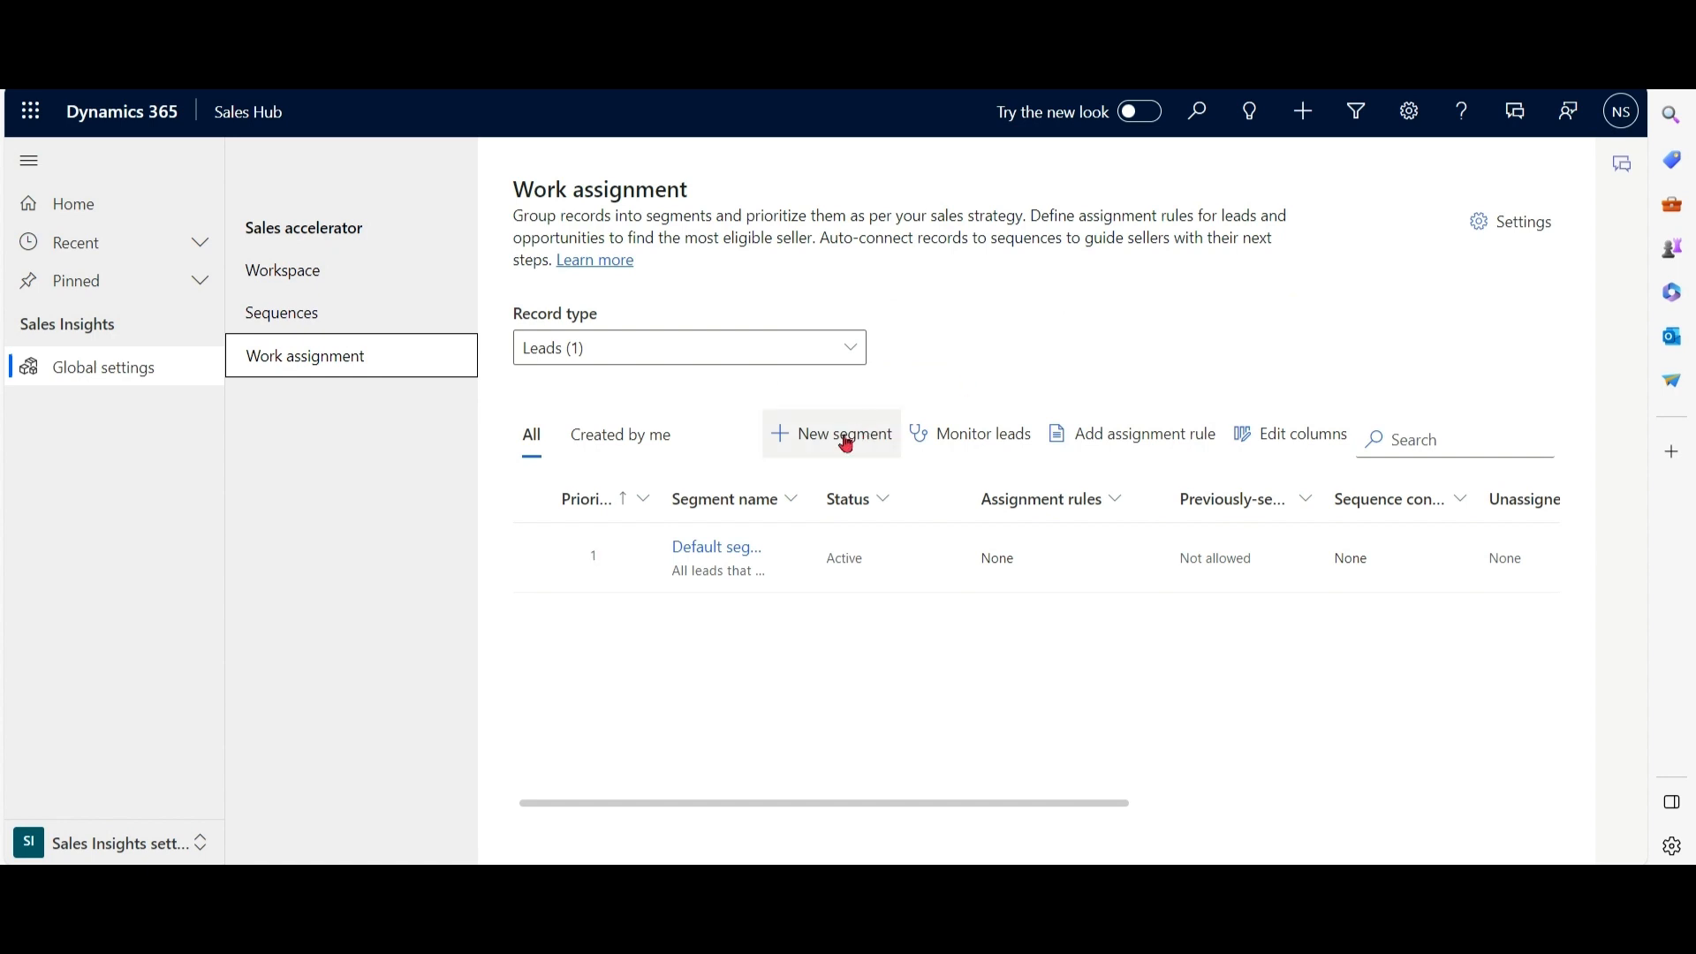
left_click(841, 434)
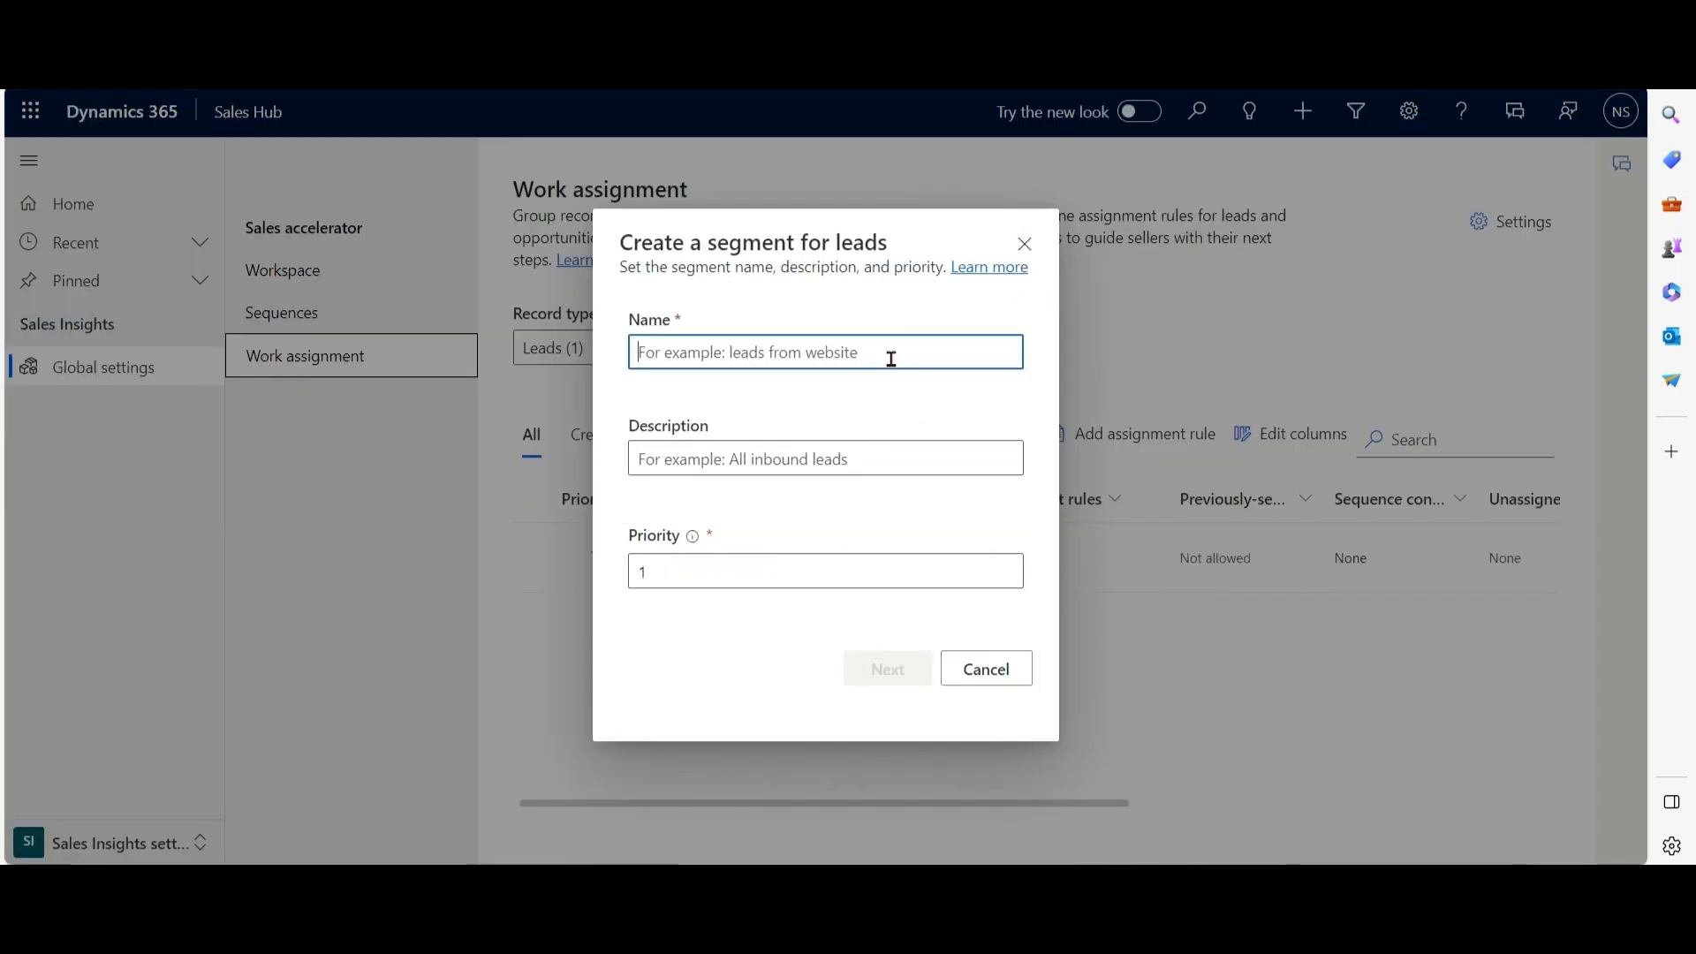
Name the segment SampleSegment with description 'for Prem' and continue to its conditions.
type("SampleSegment")
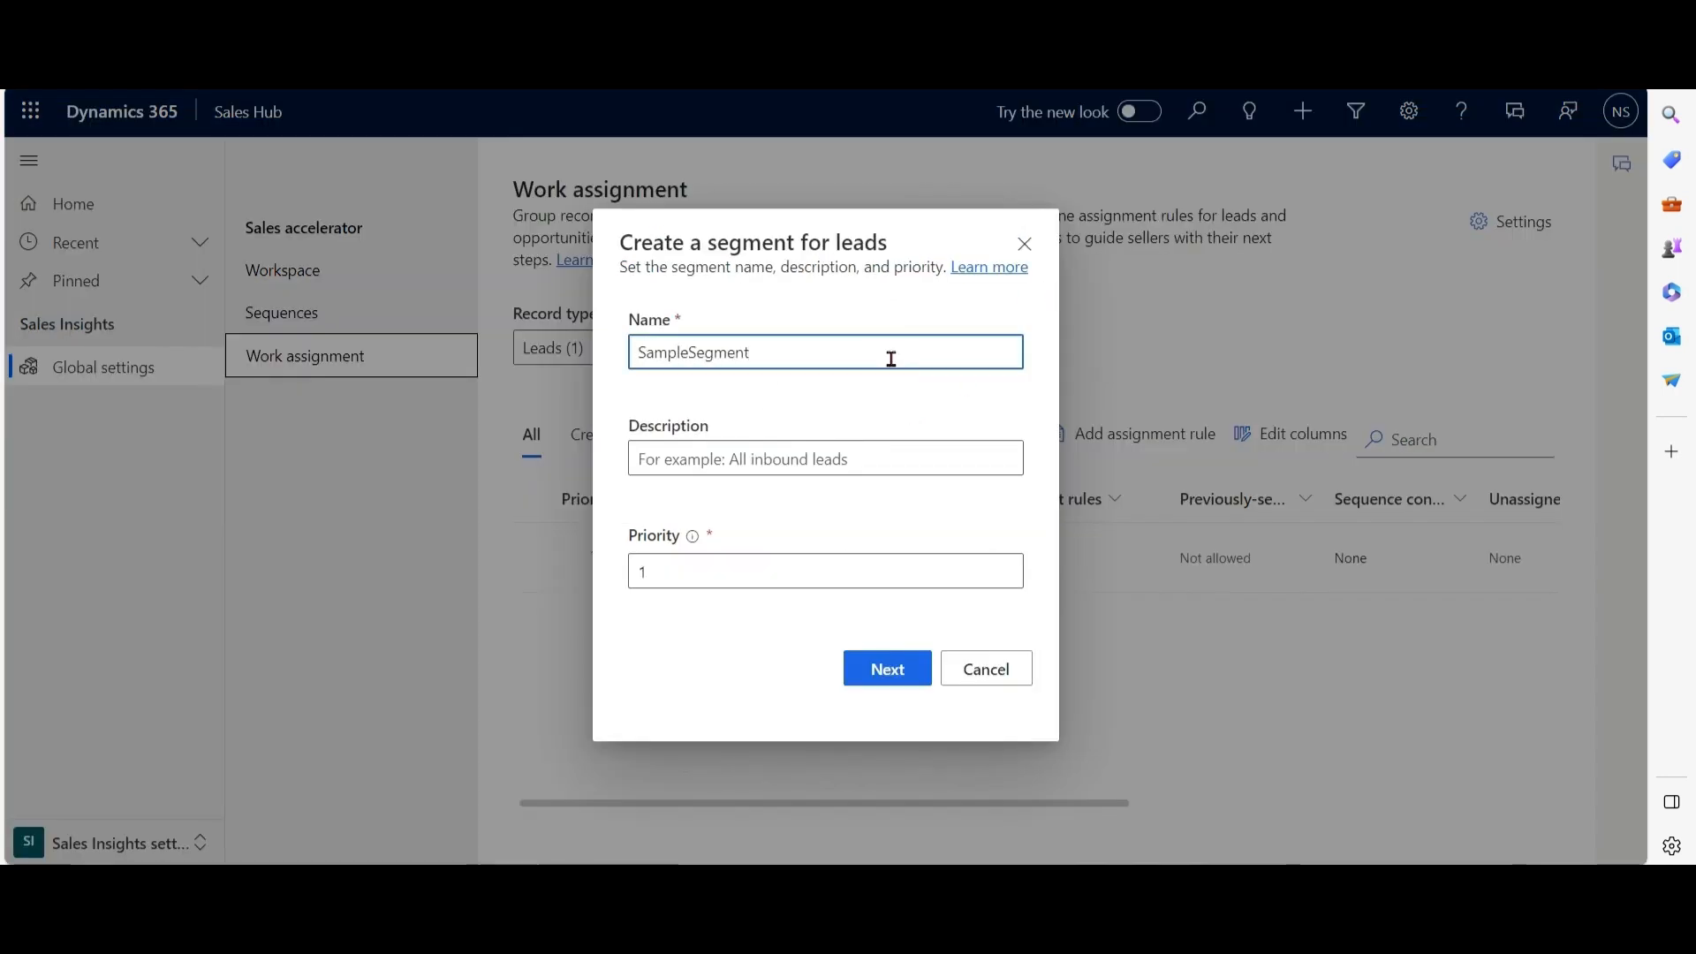
left_click(826, 457)
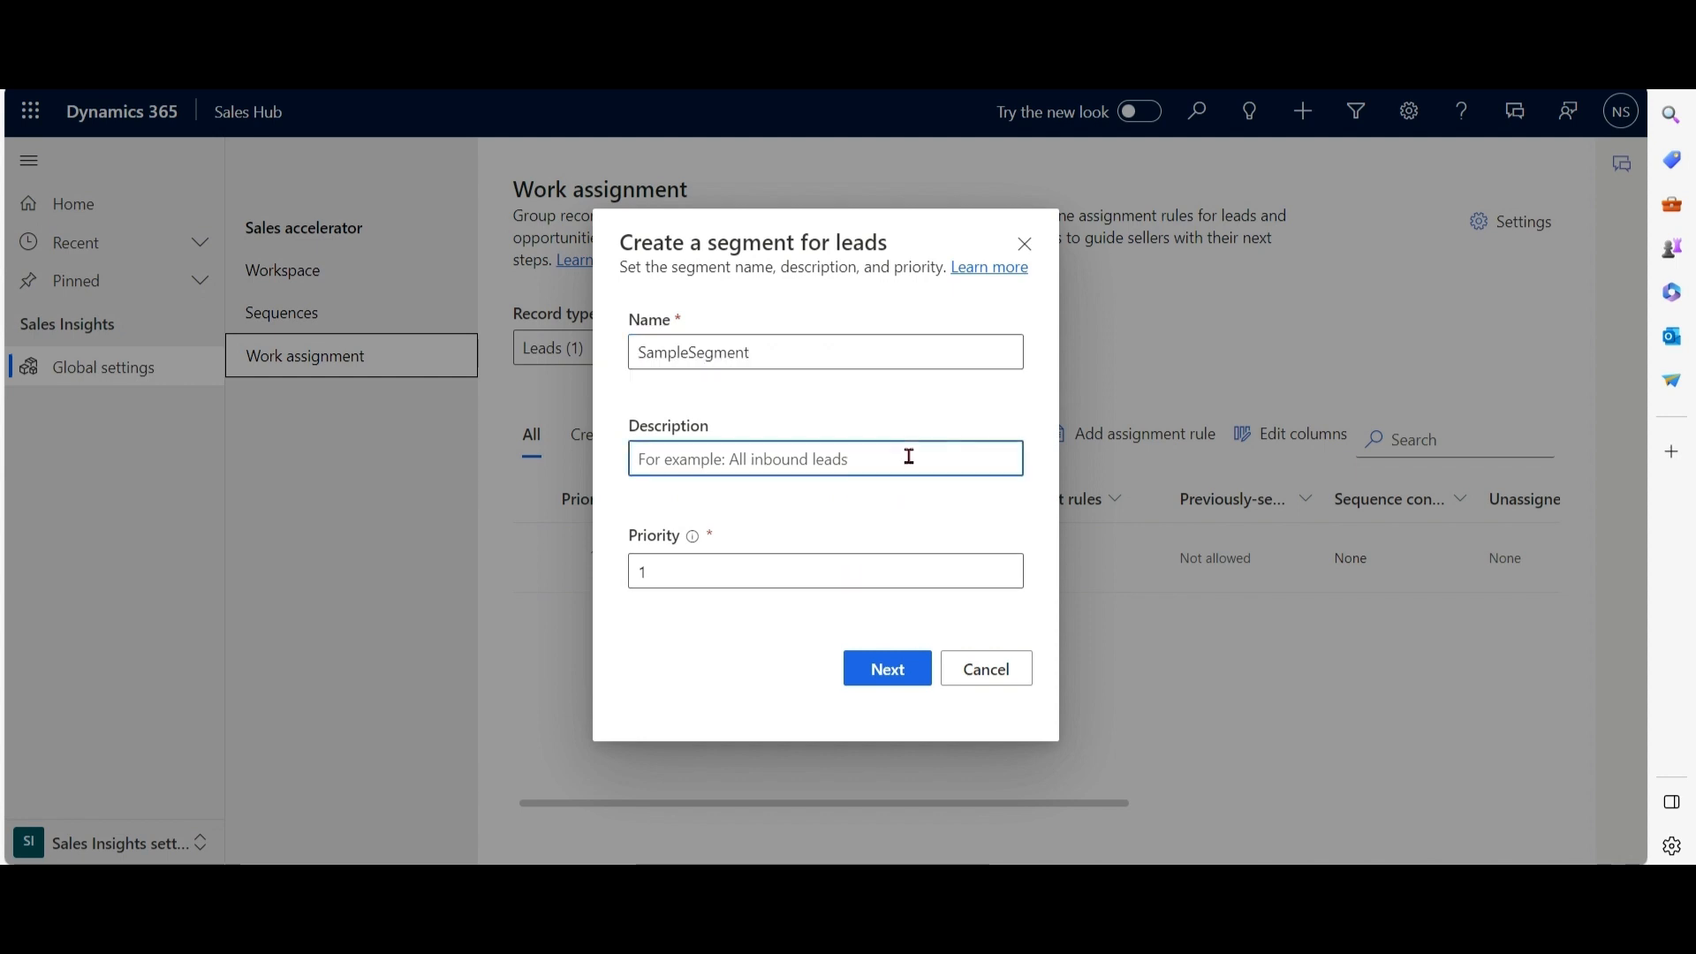
type("for Prem")
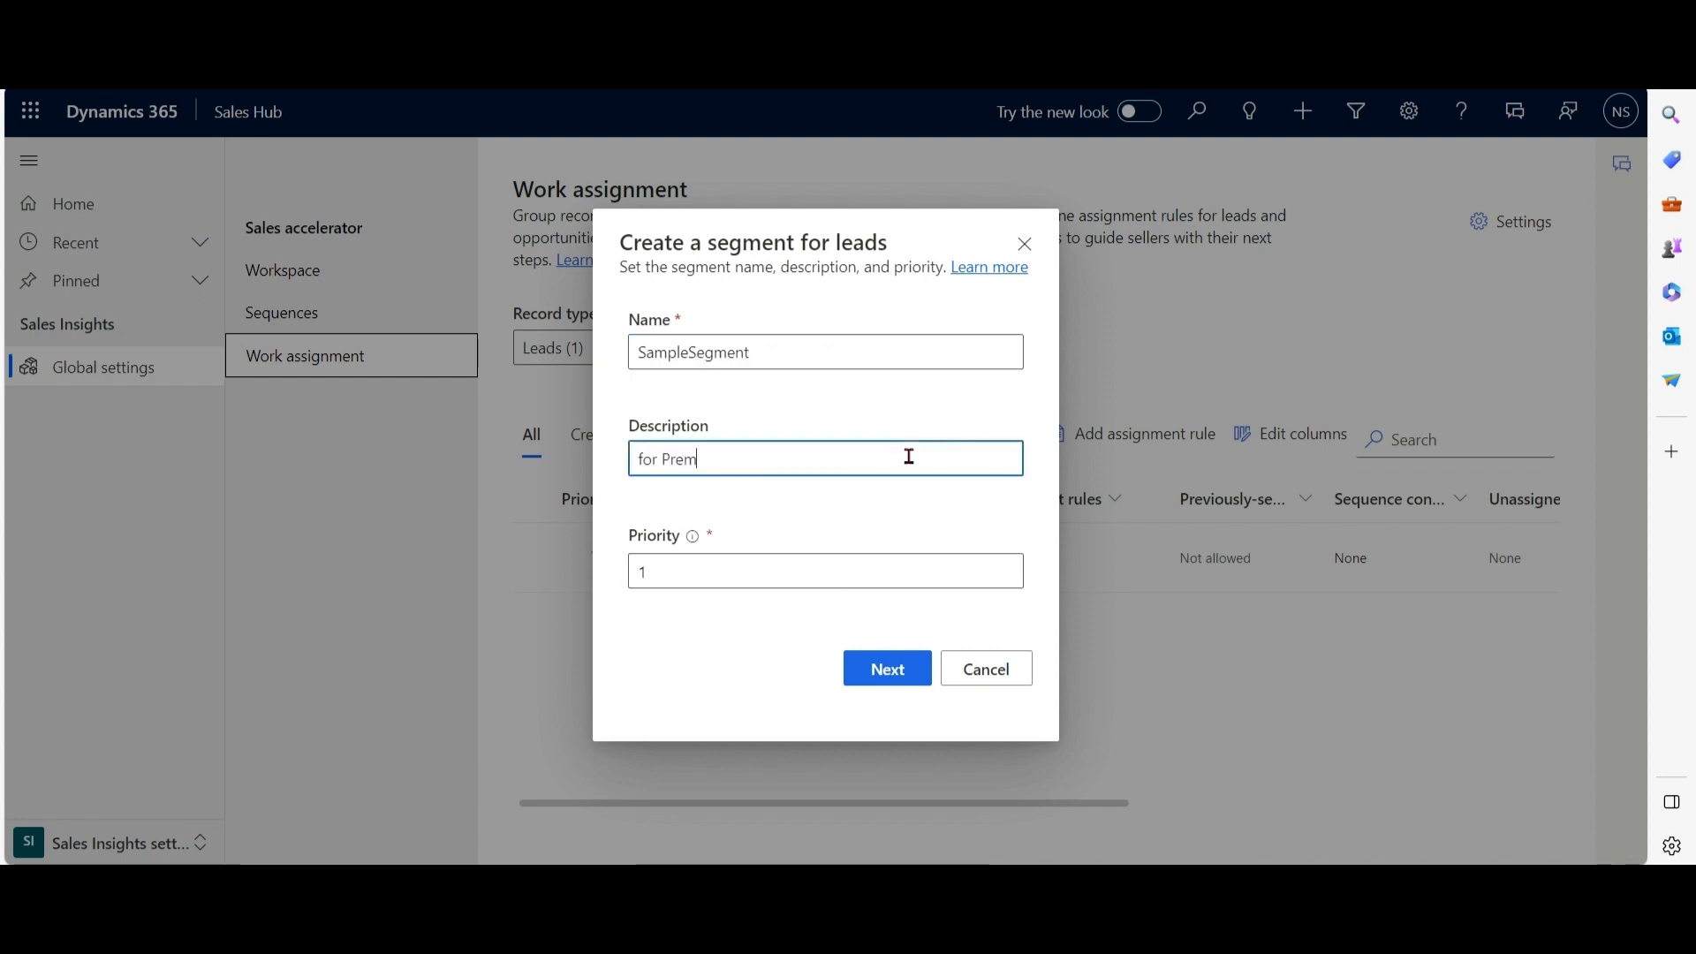
left_click(885, 668)
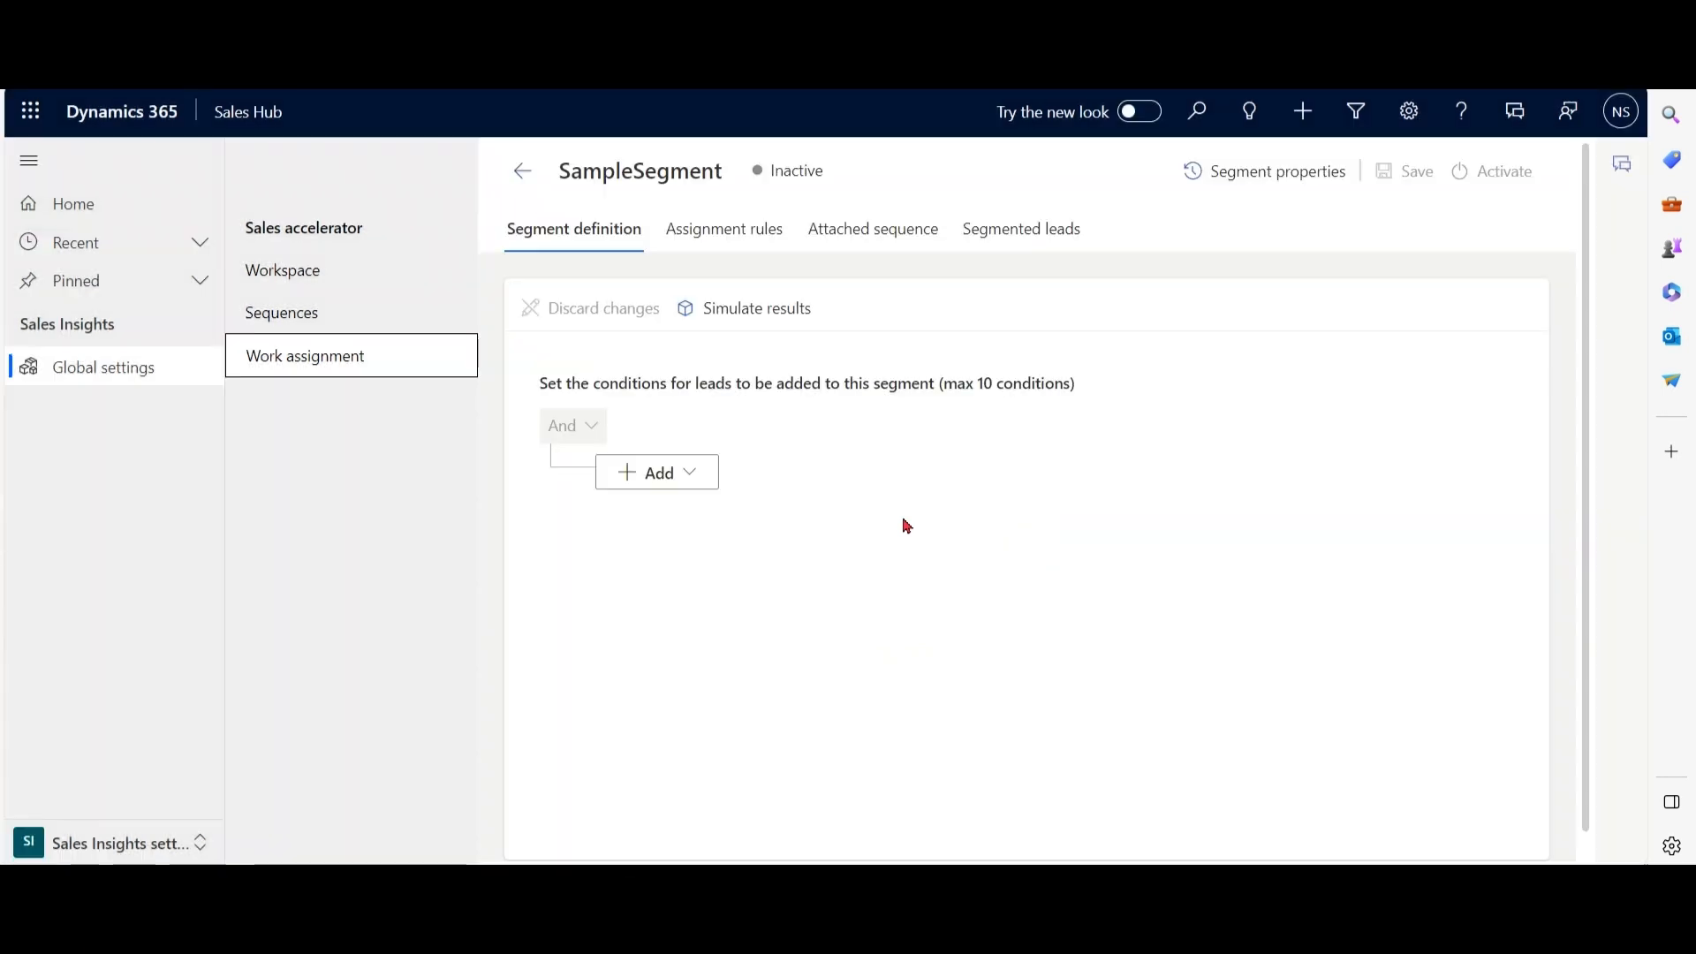
Add a condition row to SampleSegment with Rating equals Hot.
left_click(655, 474)
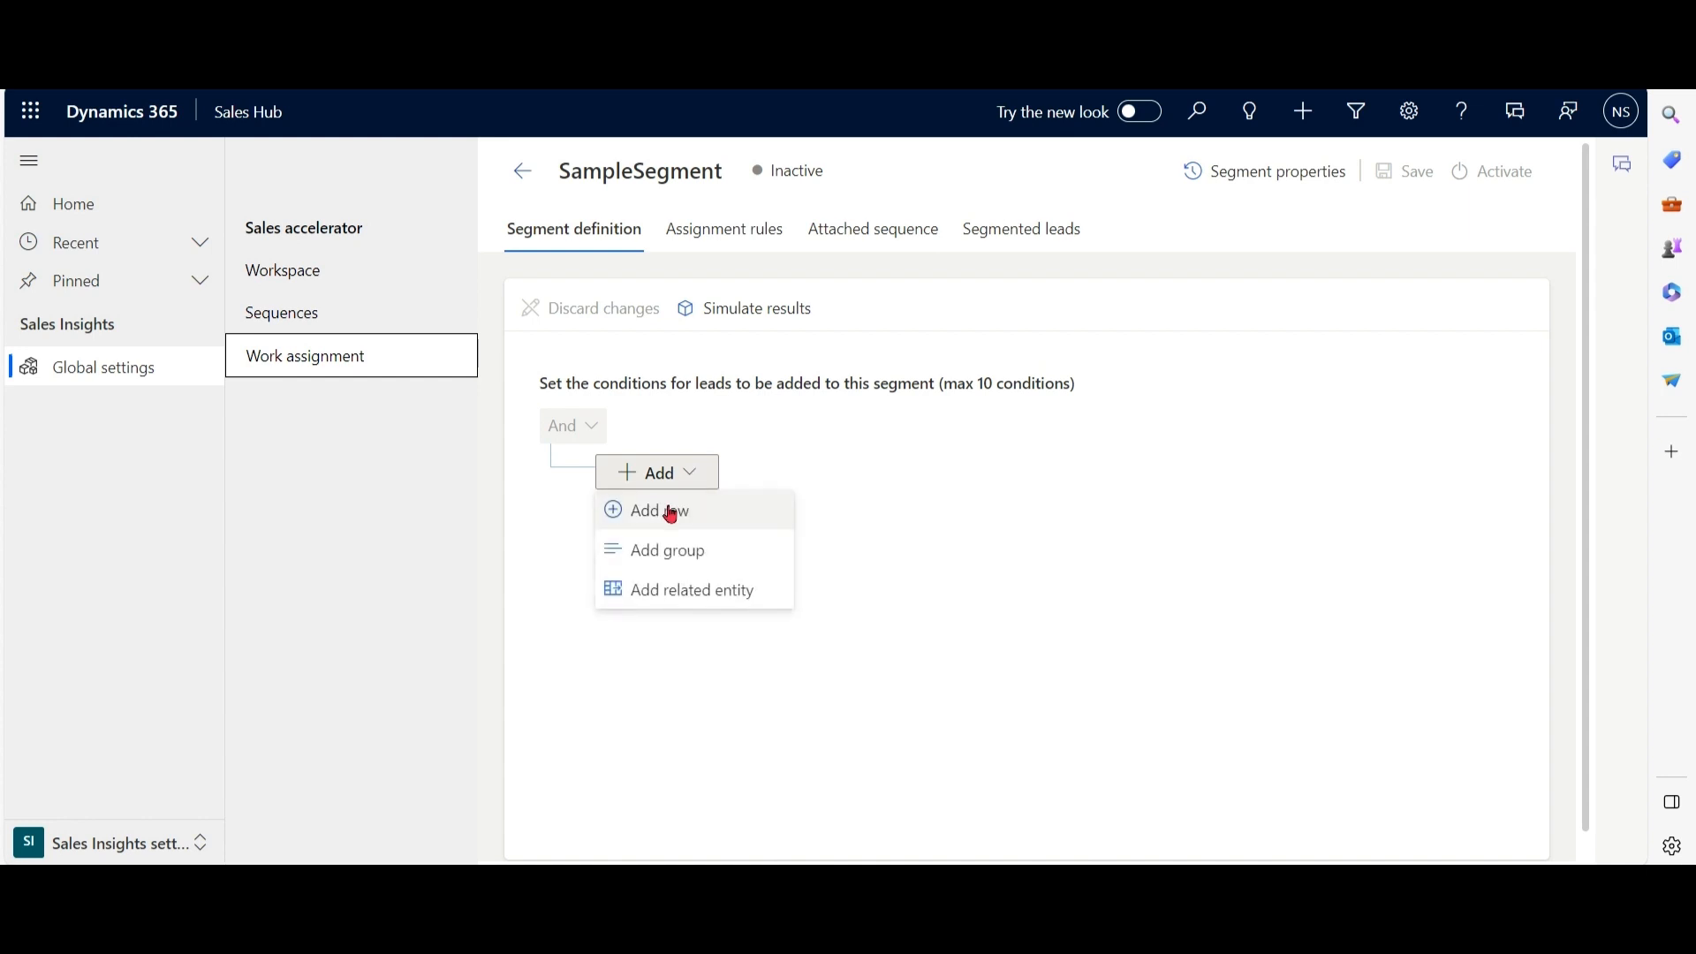
left_click(657, 509)
type("Rating")
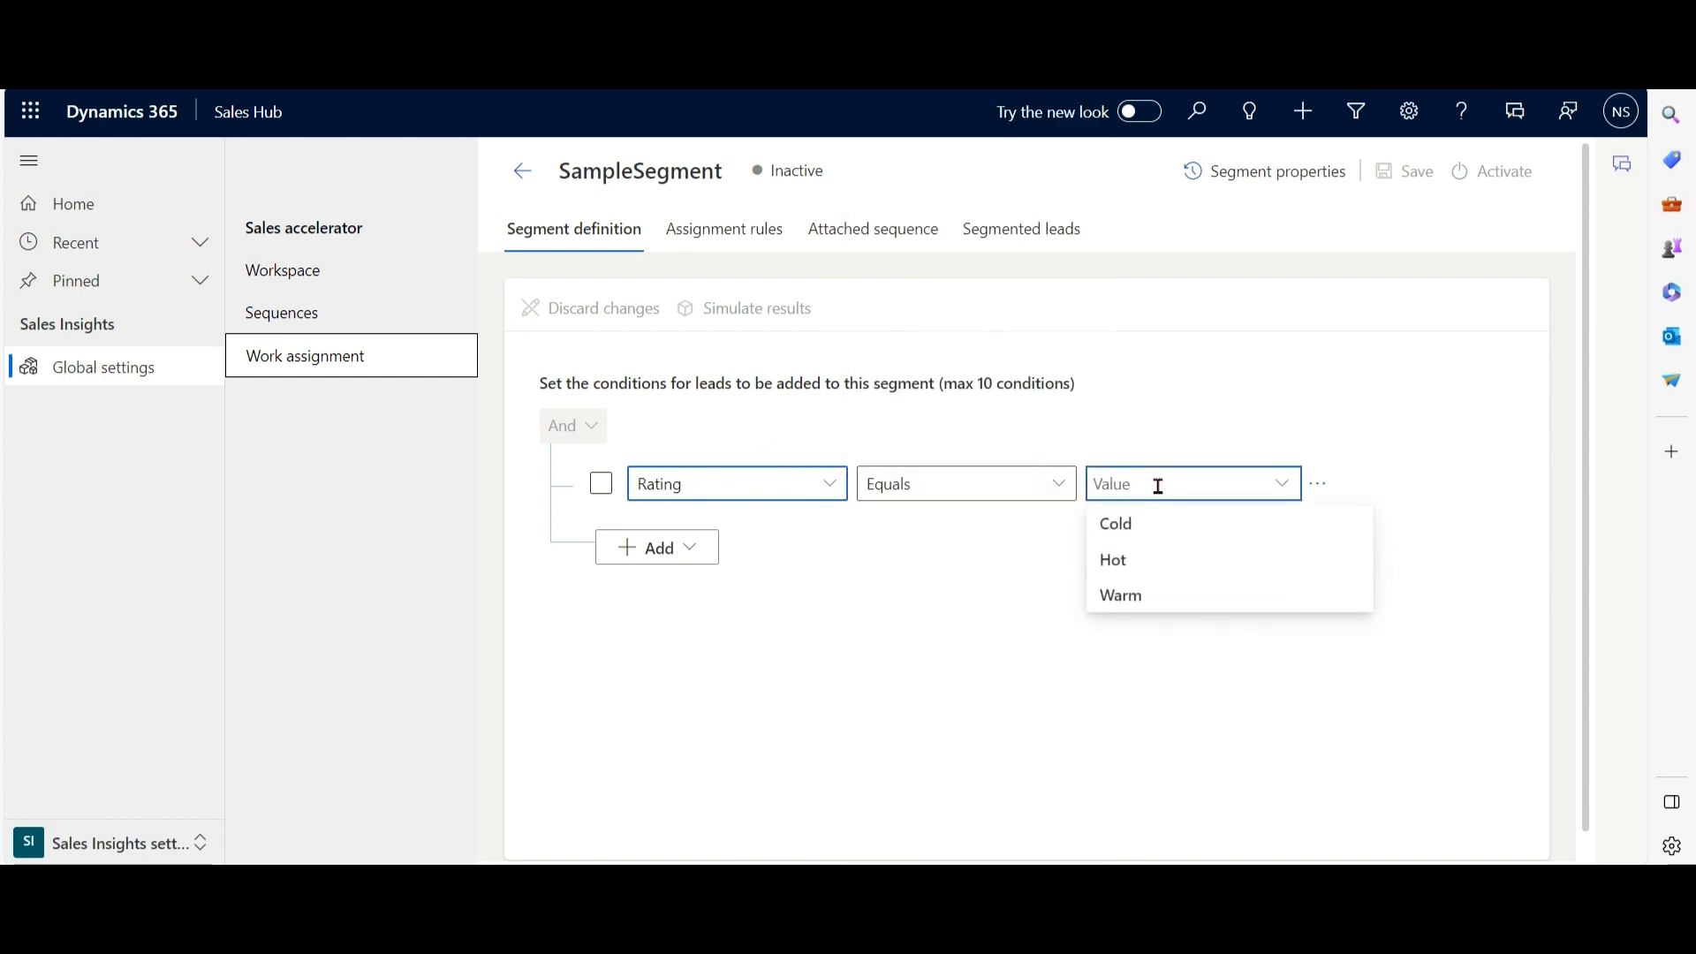
left_click(1111, 560)
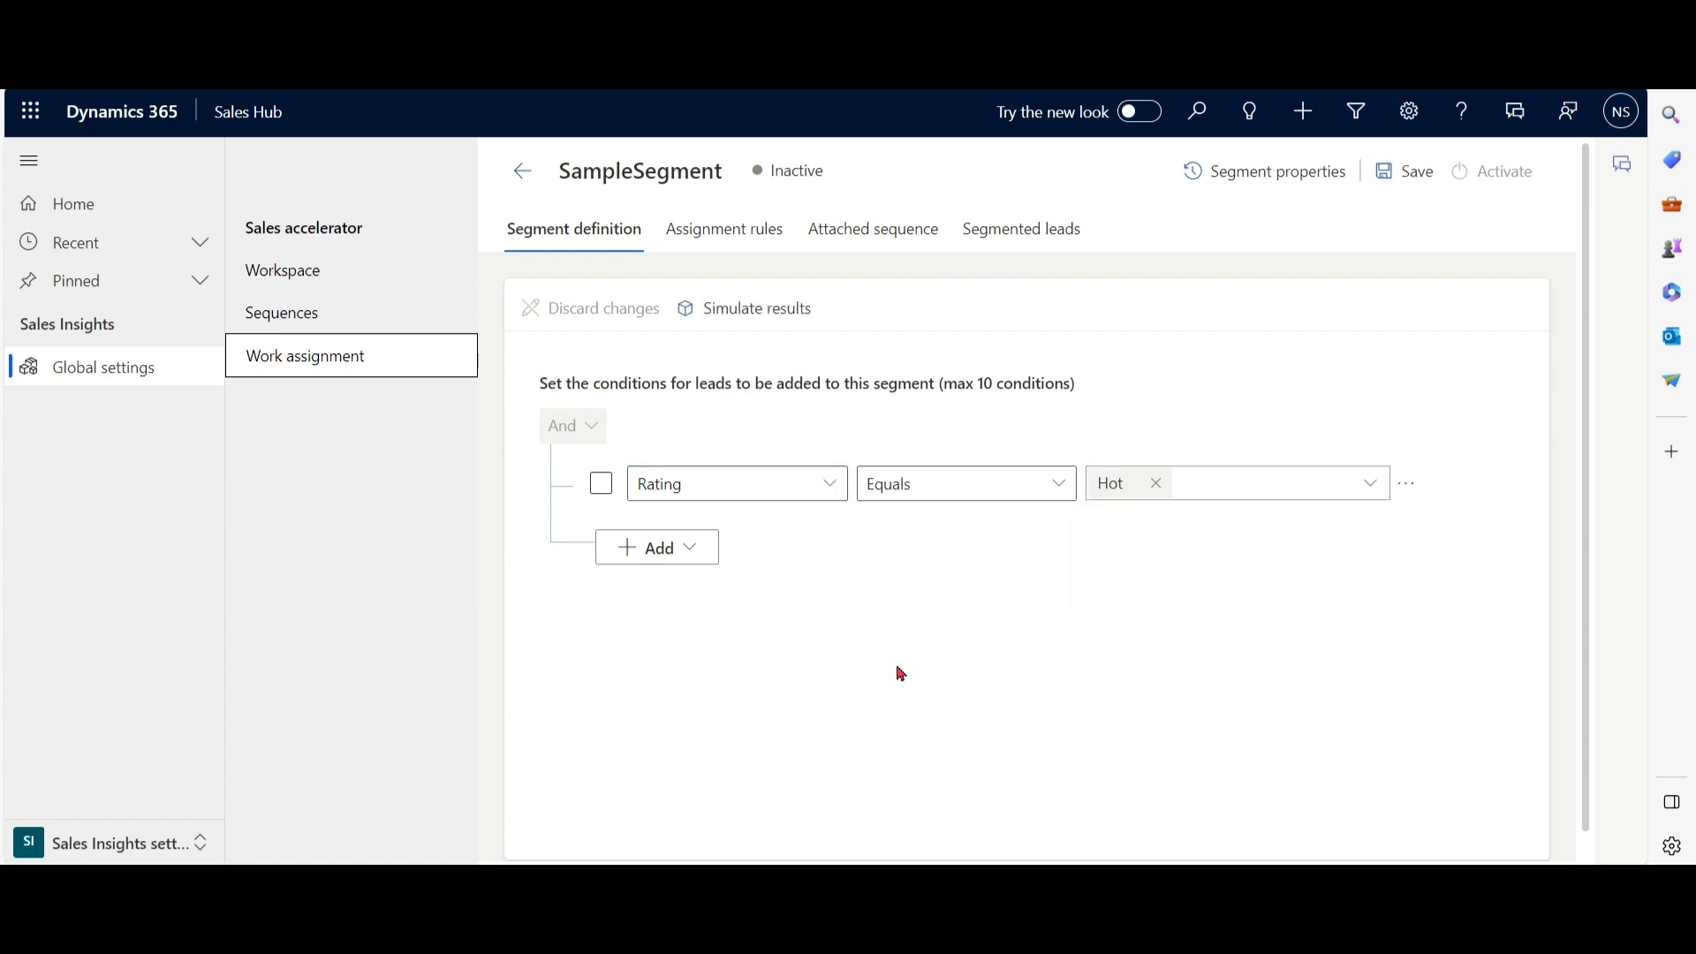
mouse_move(1207, 387)
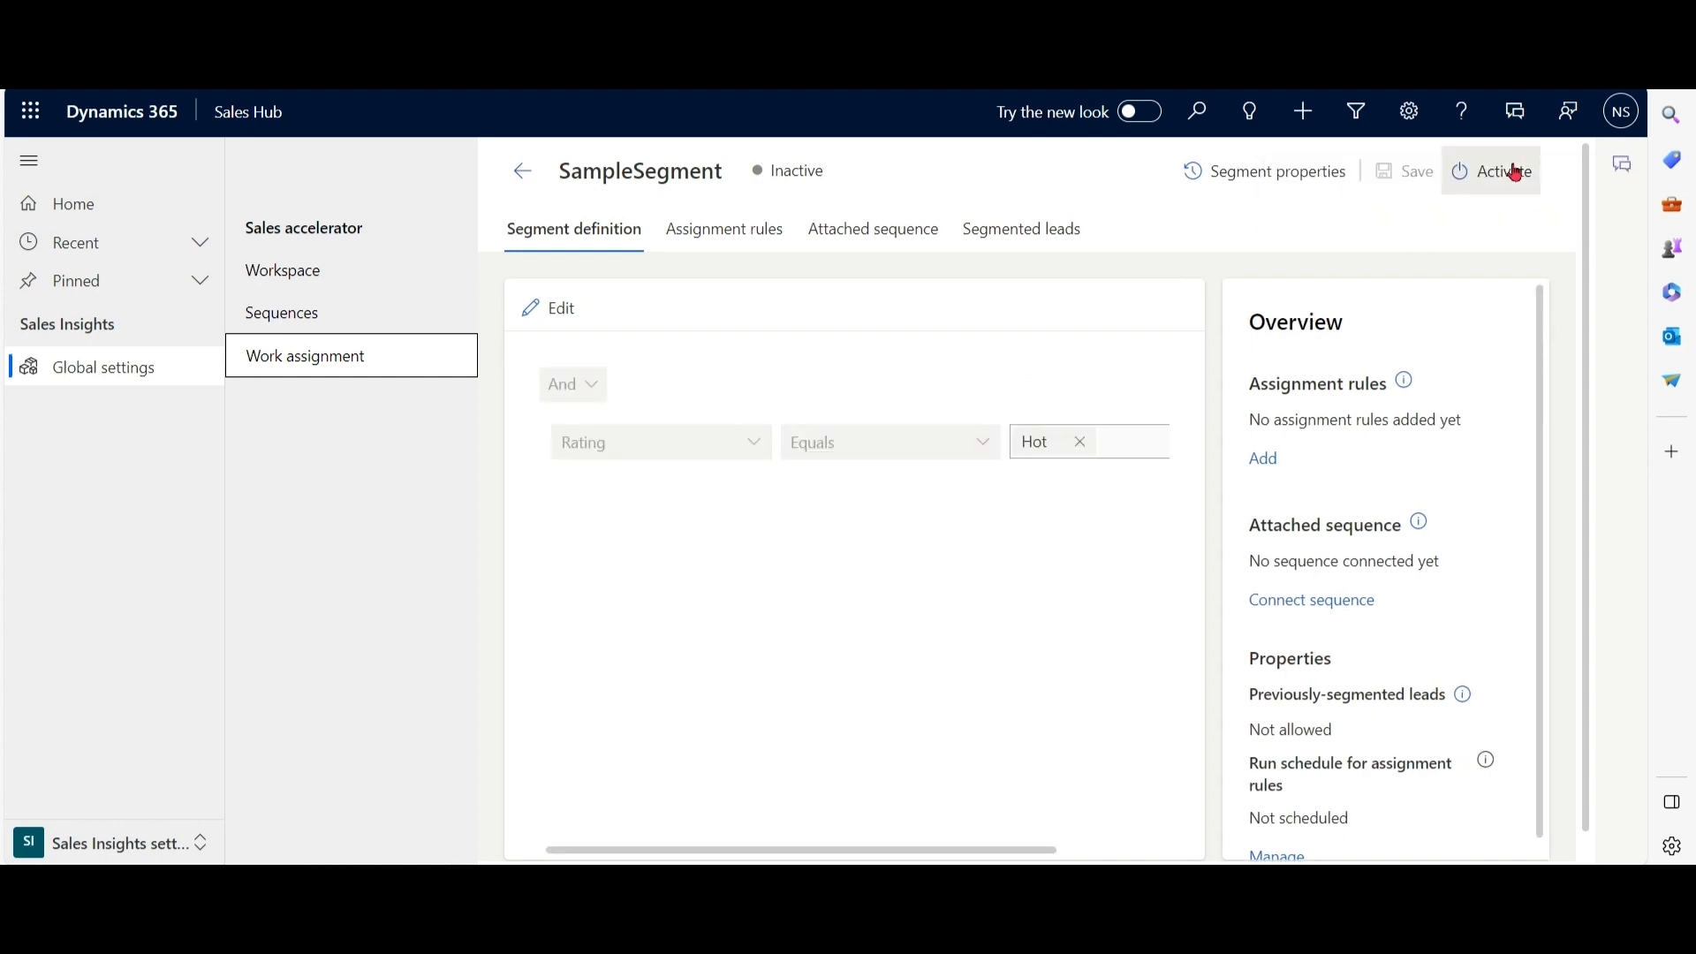
Activate SampleSegment, confirming in the dialog, and go to the Sequences list.
left_click(1502, 171)
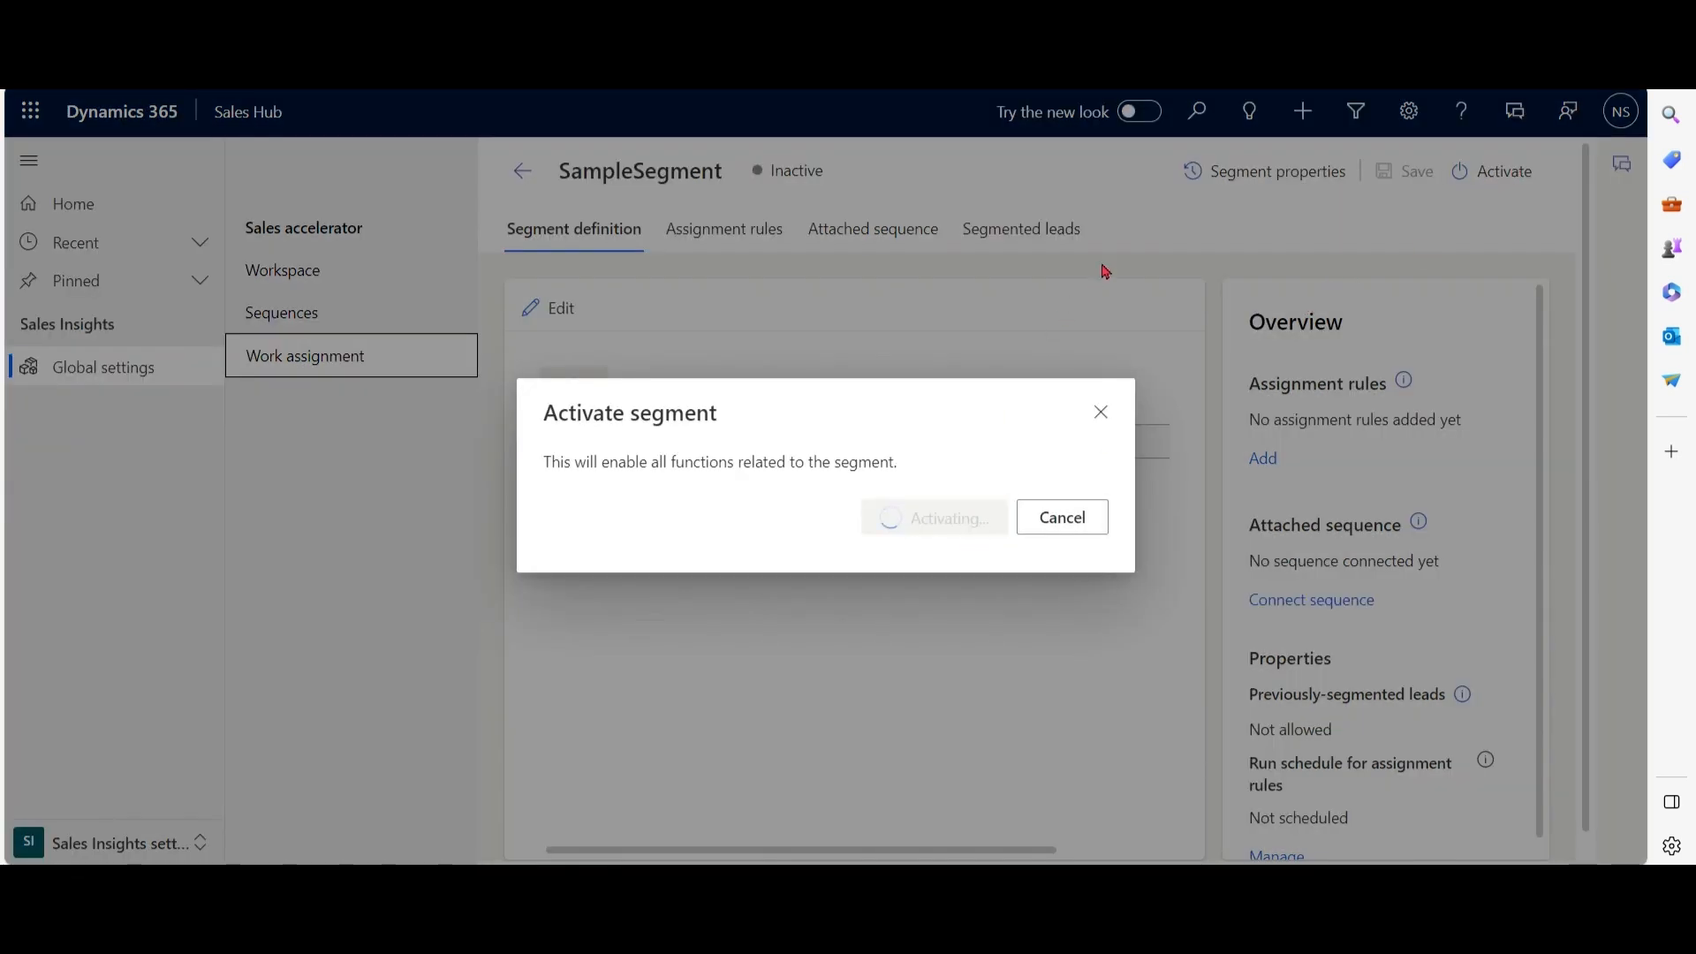
left_click(949, 518)
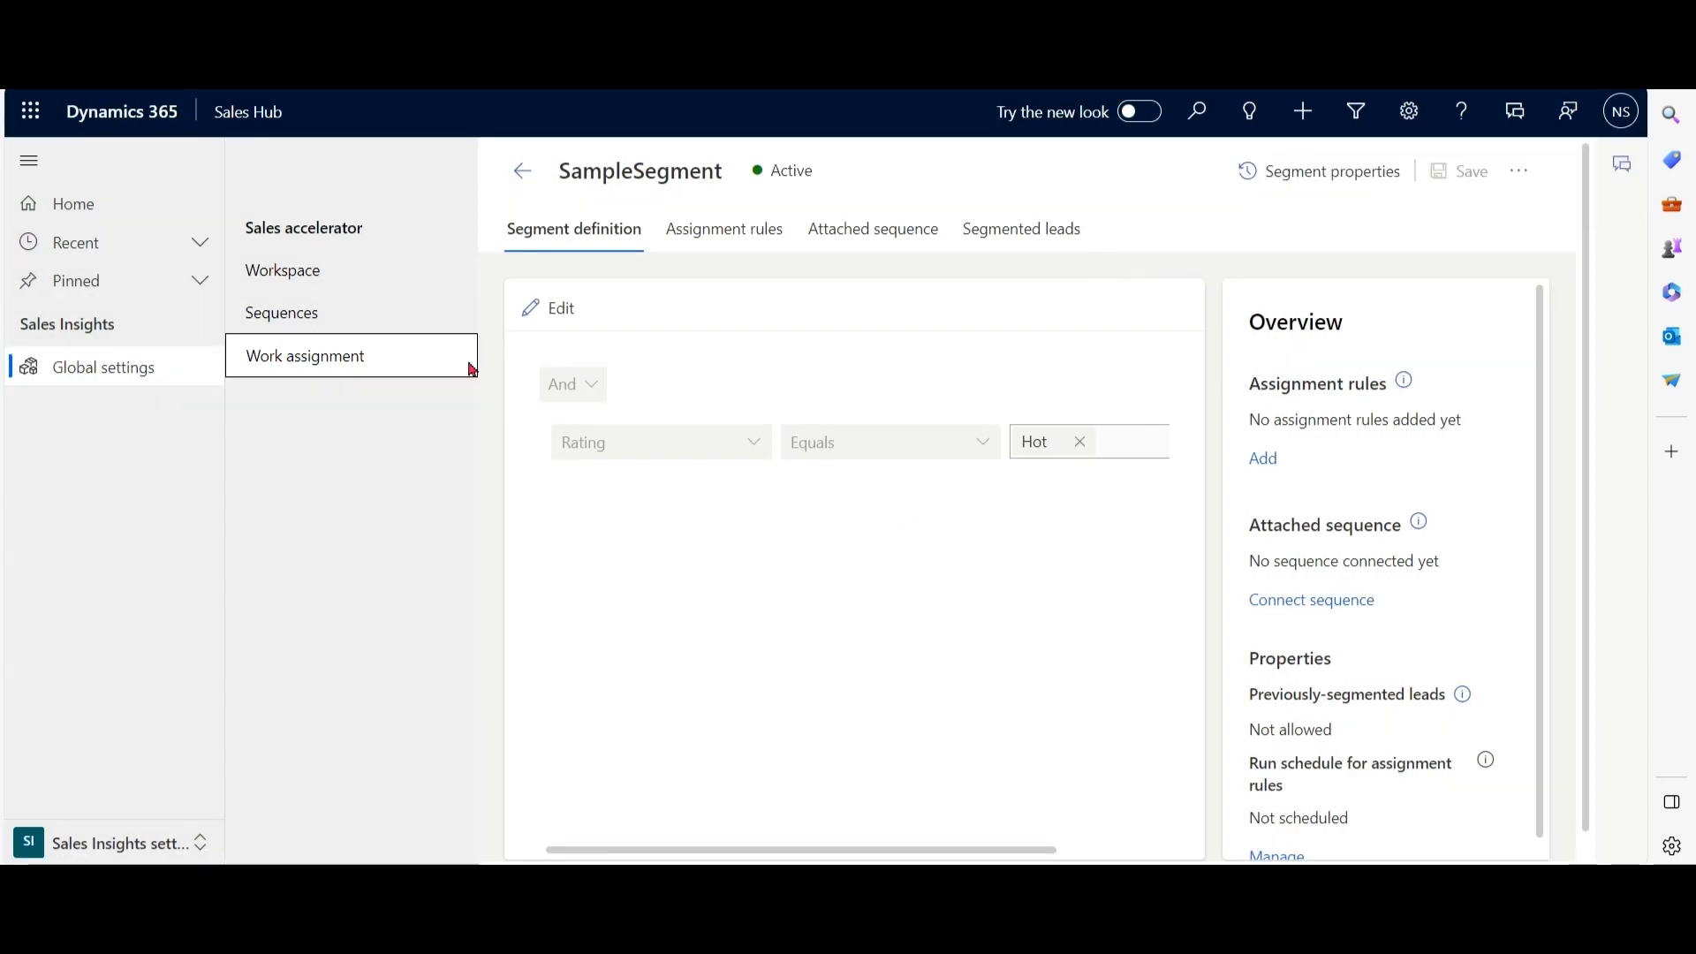
left_click(281, 312)
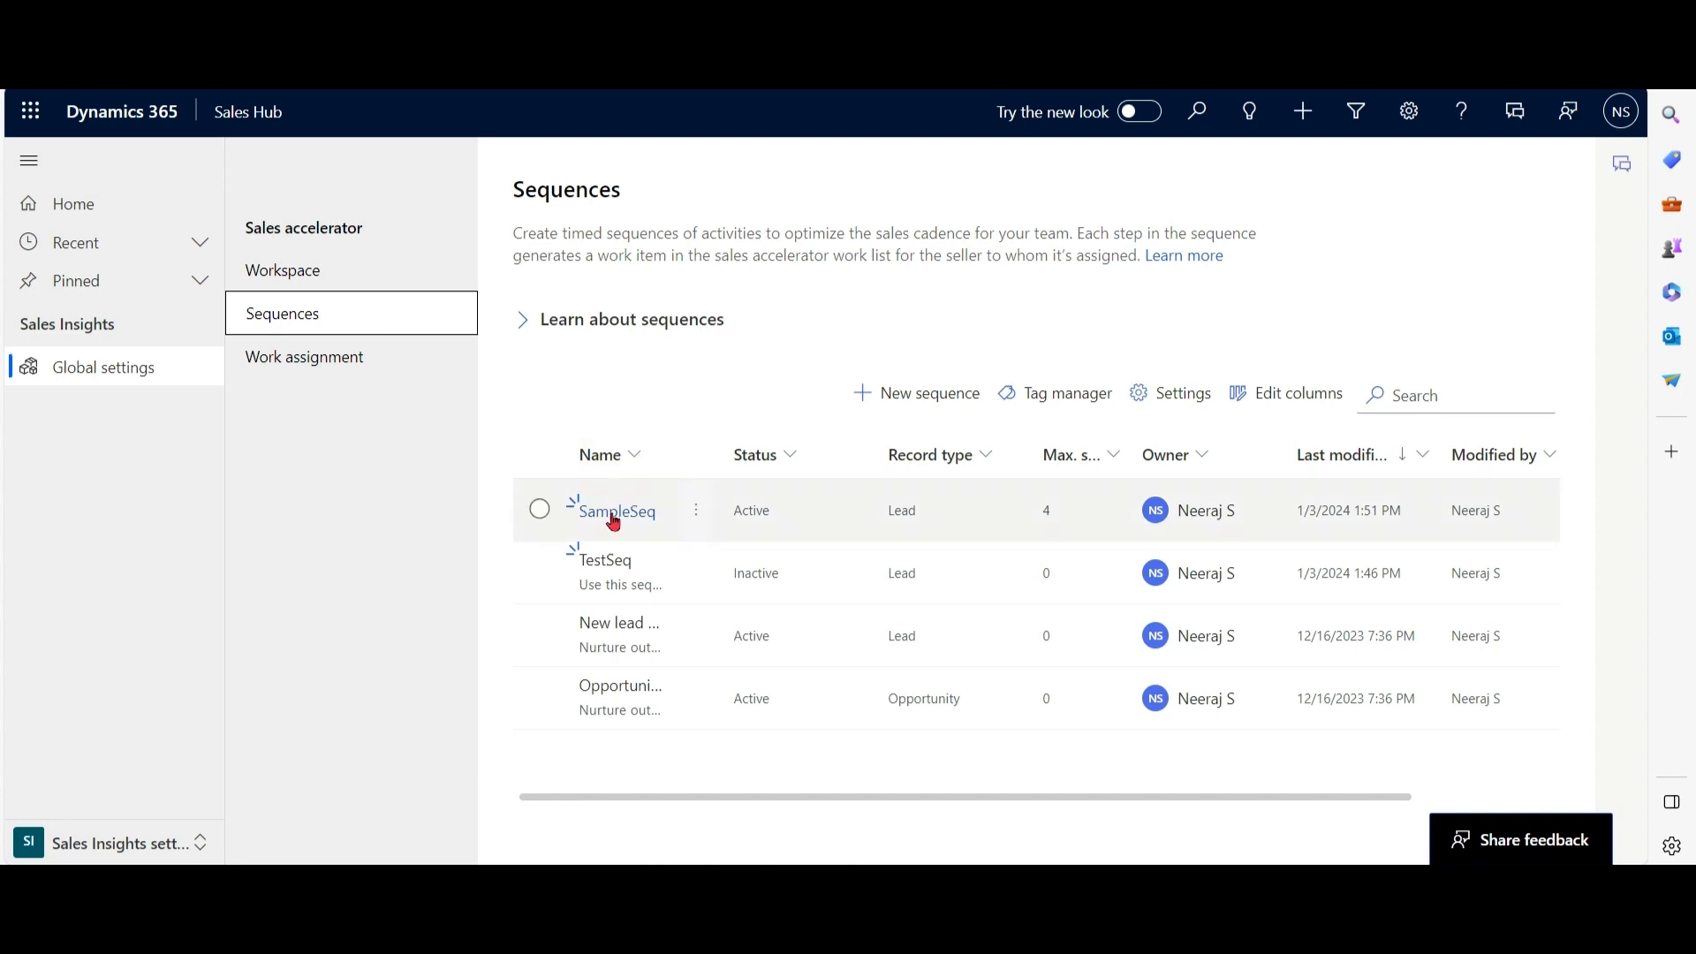
View SampleSeq's Connected leads, showing no connected segments and two connected leads.
left_click(618, 510)
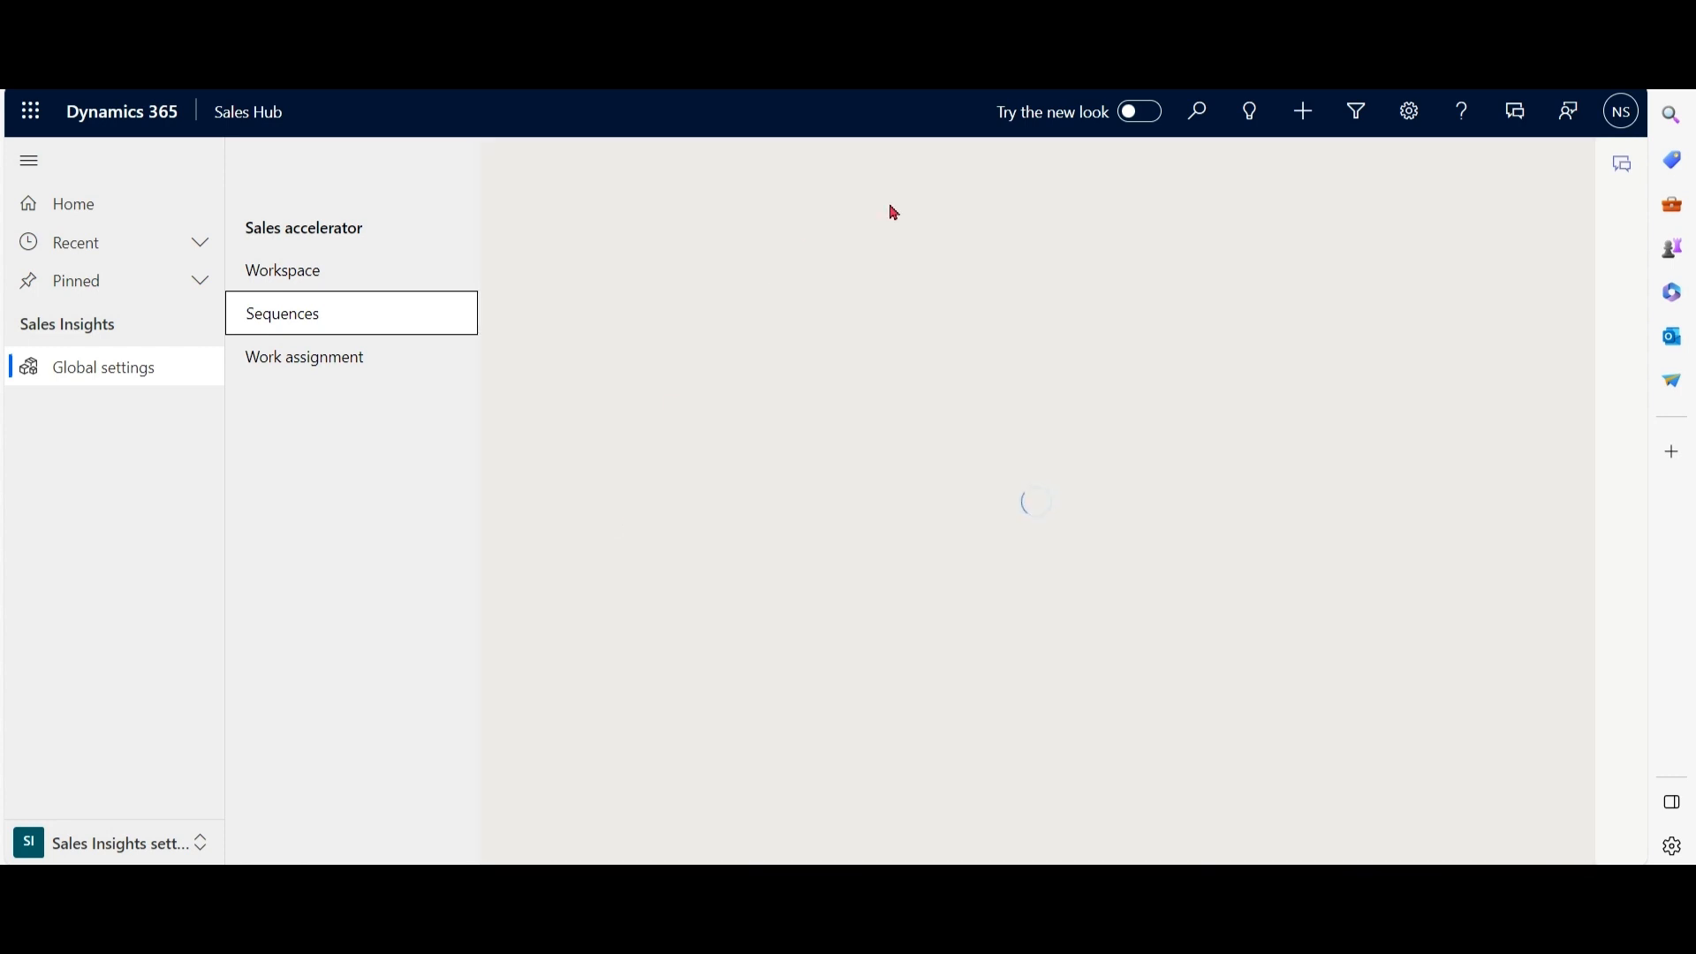
left_click(283, 315)
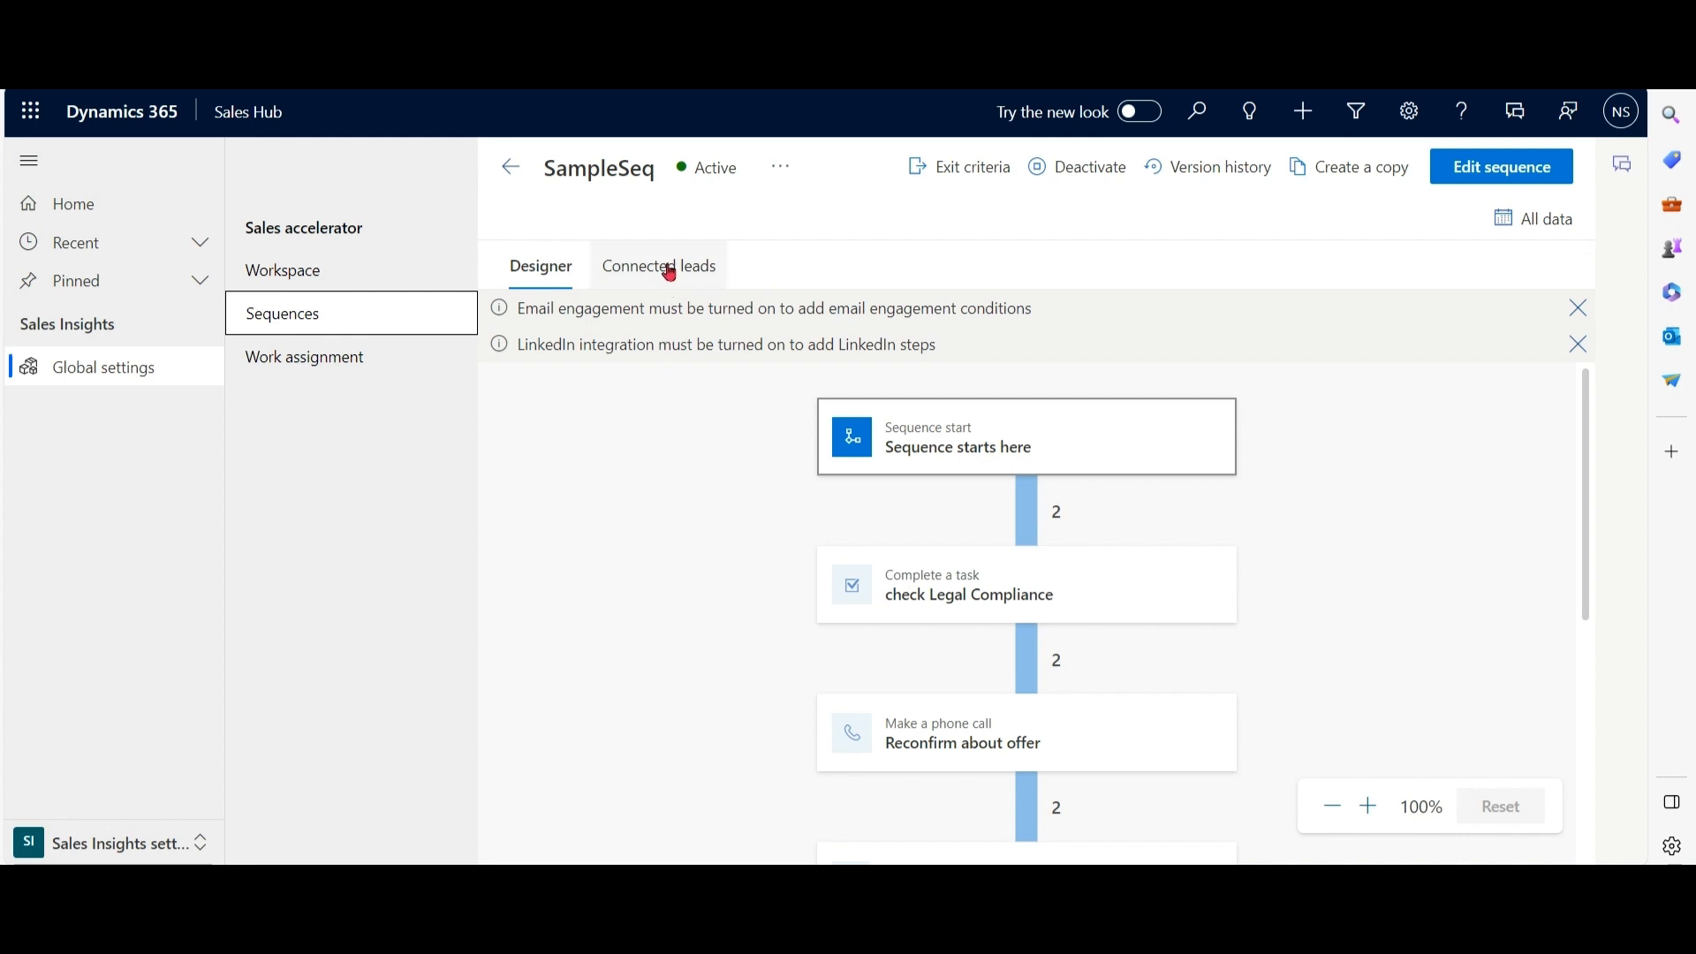
left_click(657, 267)
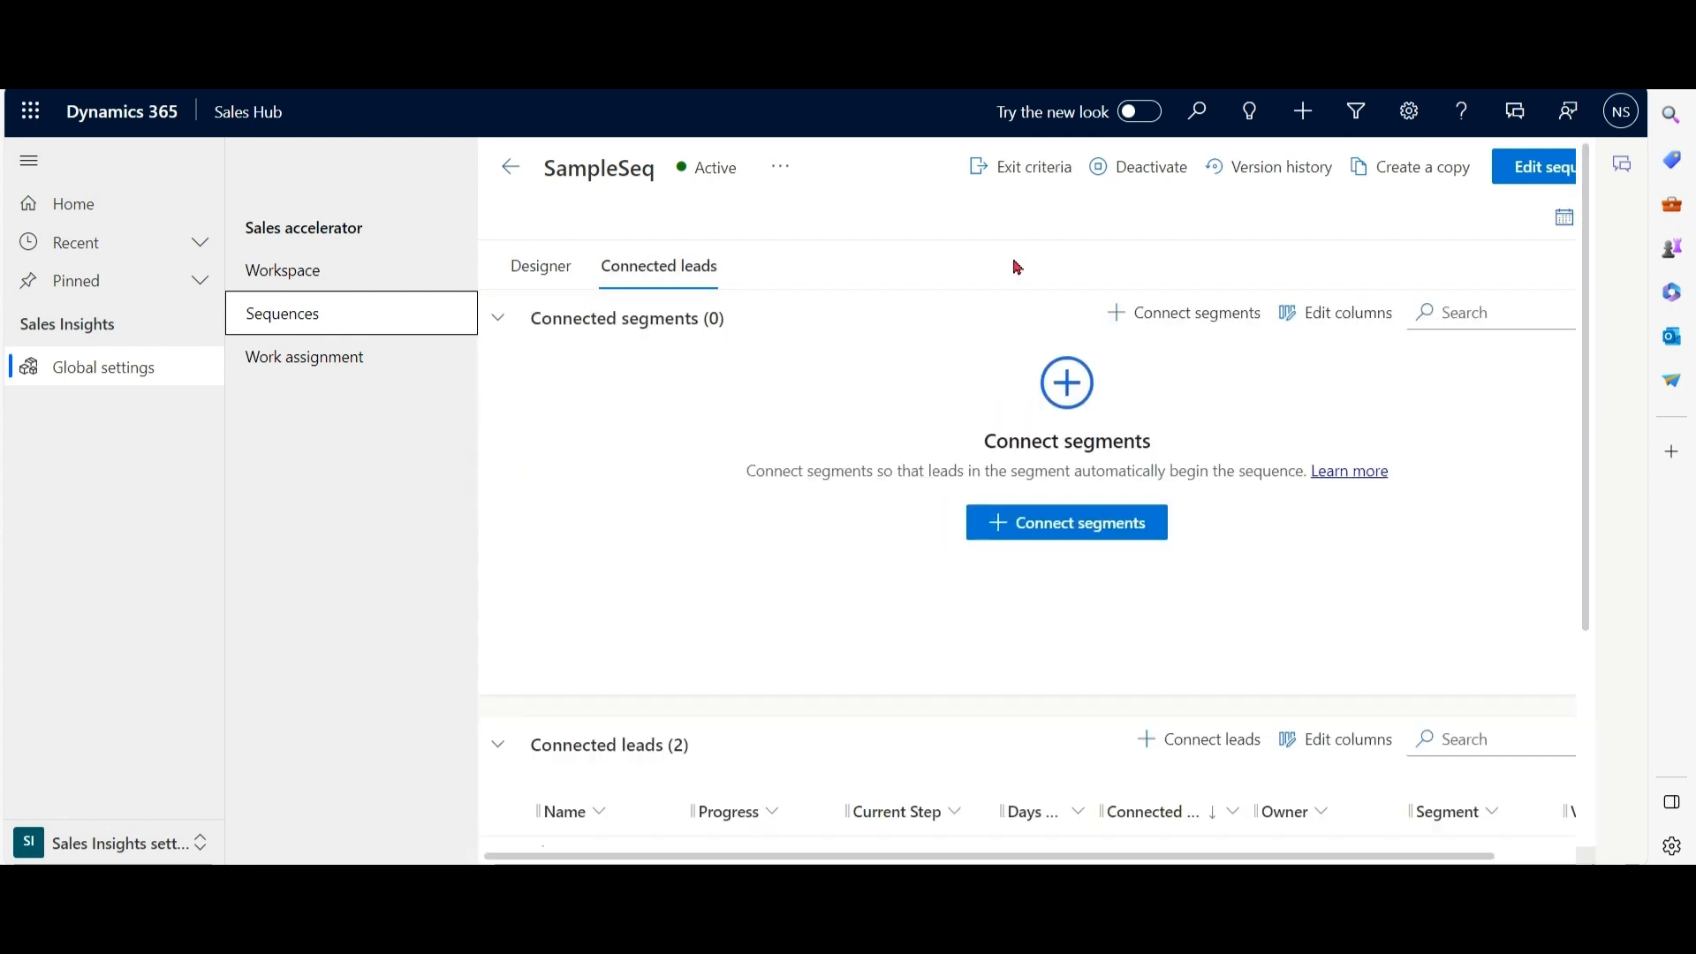
scroll("down", 3)
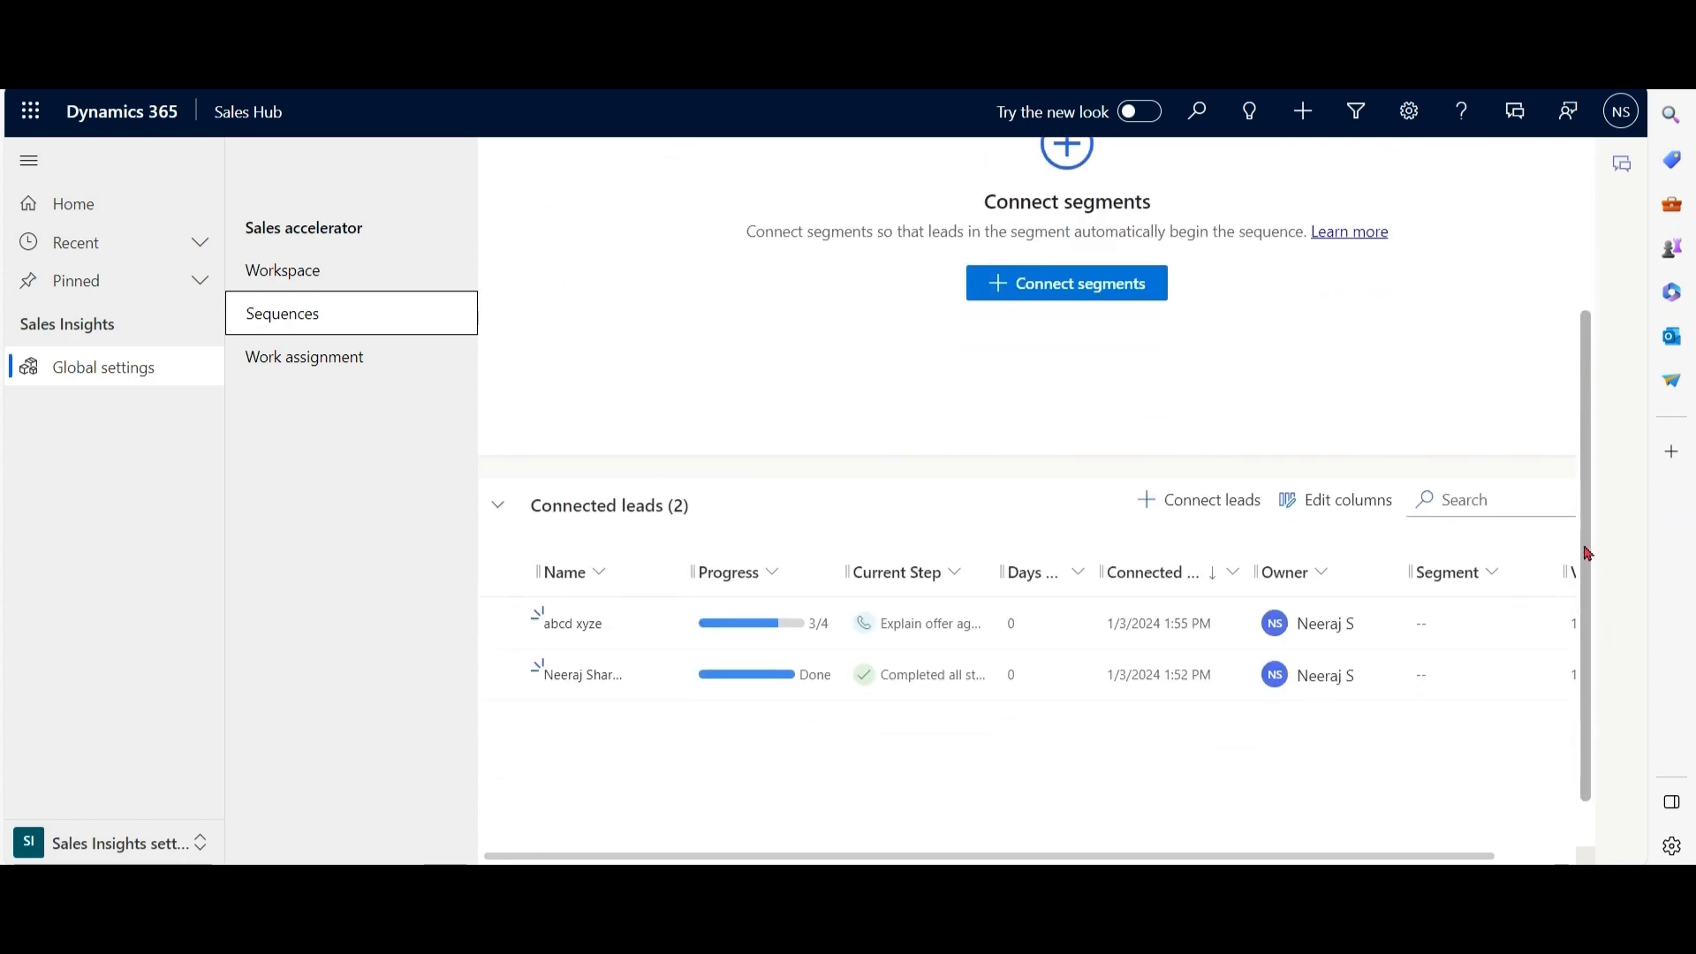
scroll("down", 3)
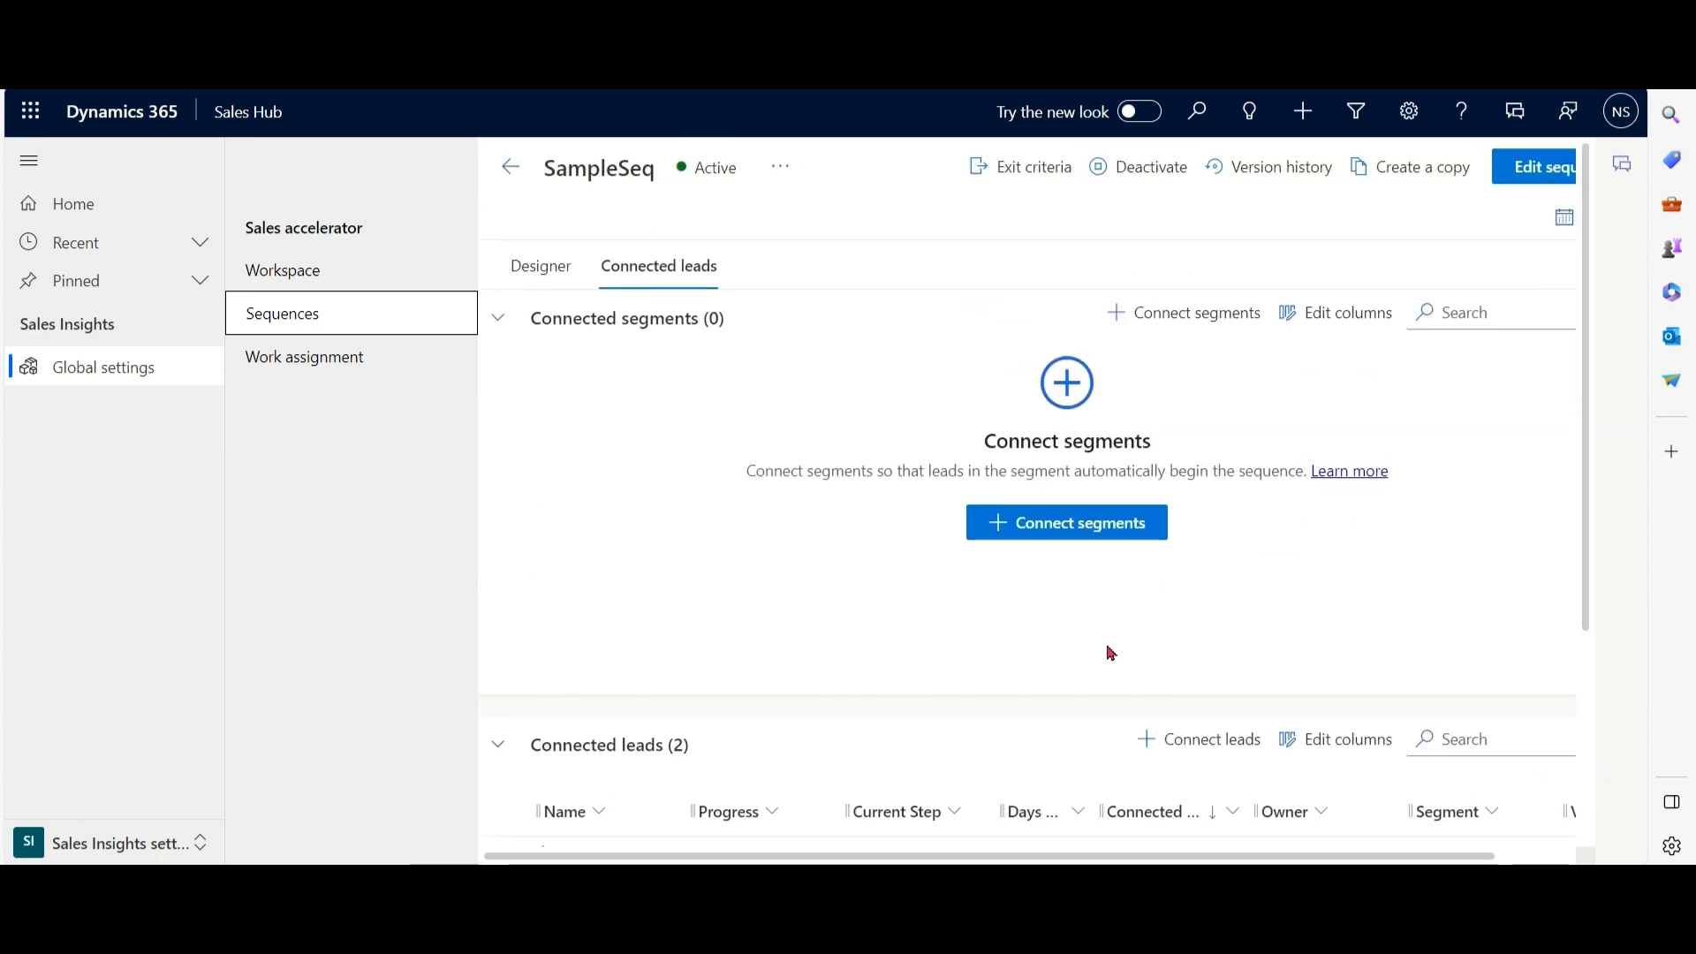
Connect SampleSegment to SampleSeq, dismiss the success message and head to the Leads area.
left_click(1066, 524)
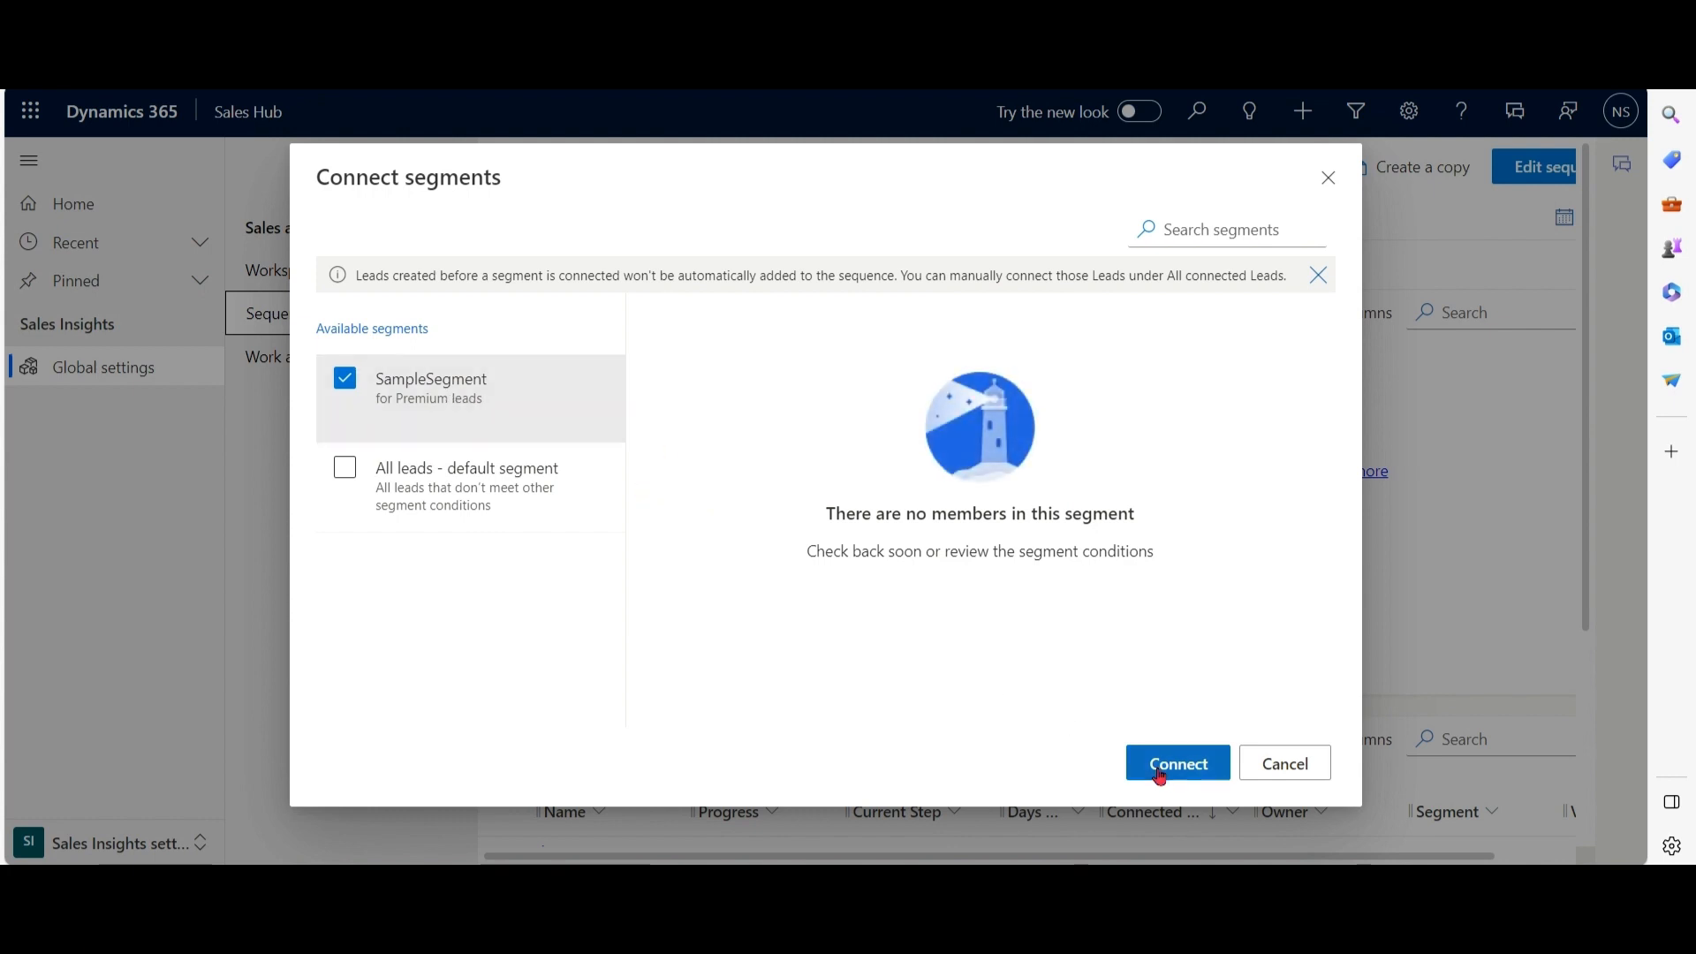
mouse_move(357, 286)
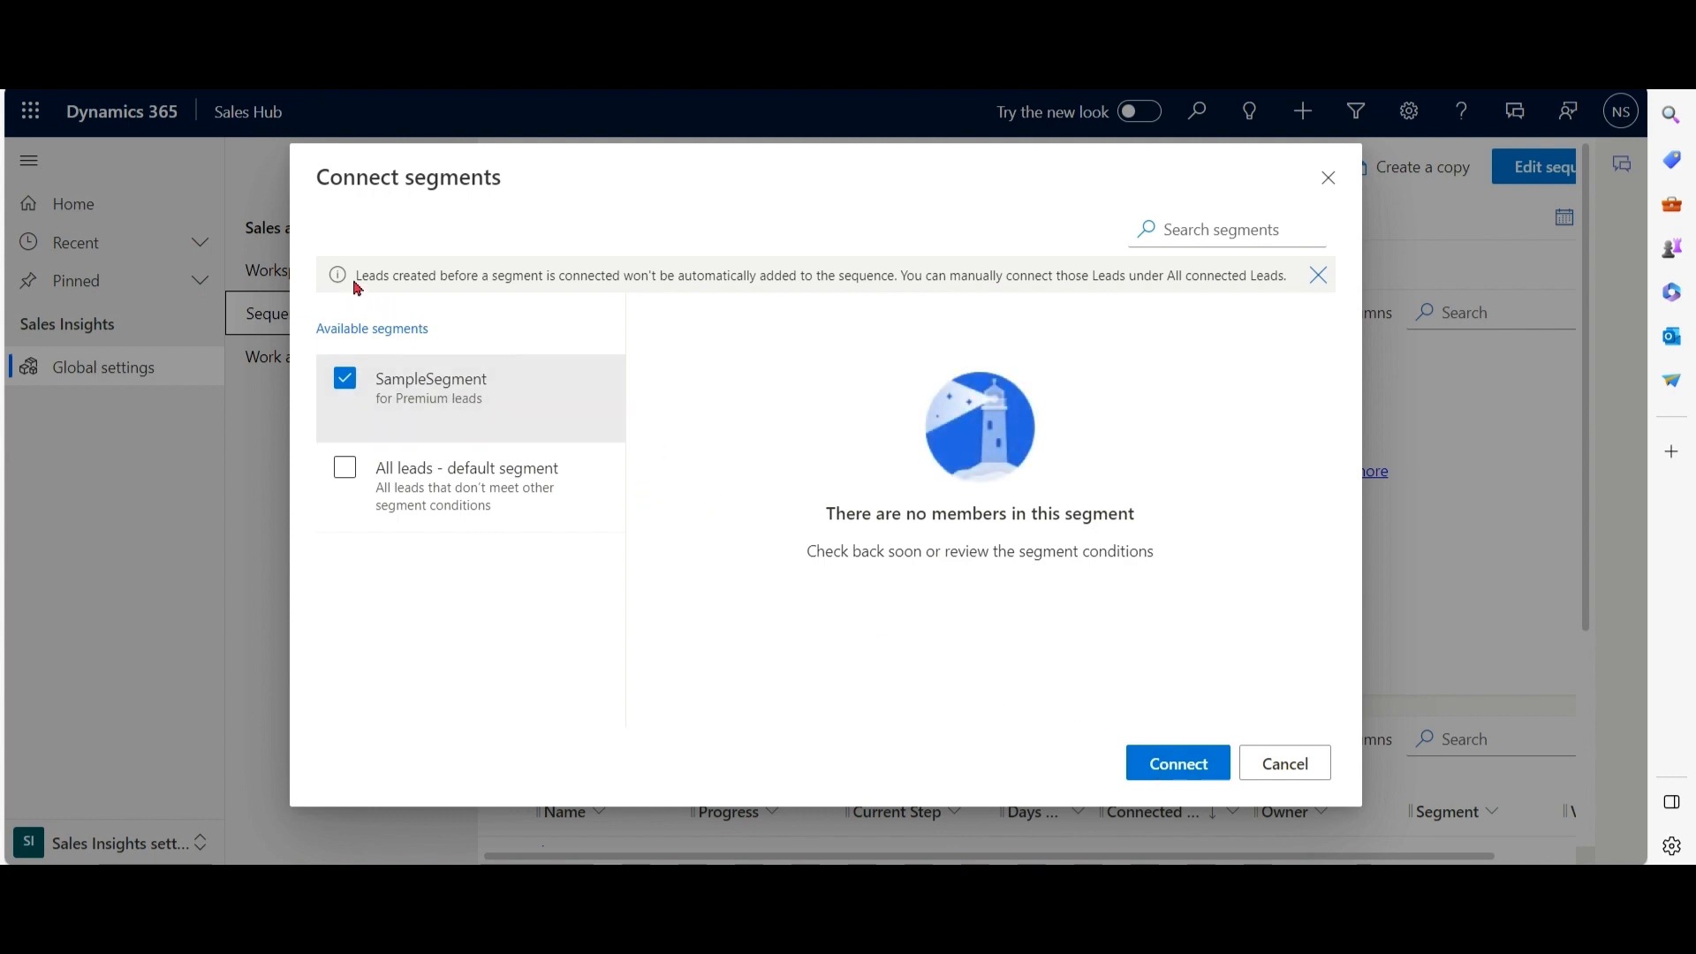
left_click_drag(358, 275, 507, 276)
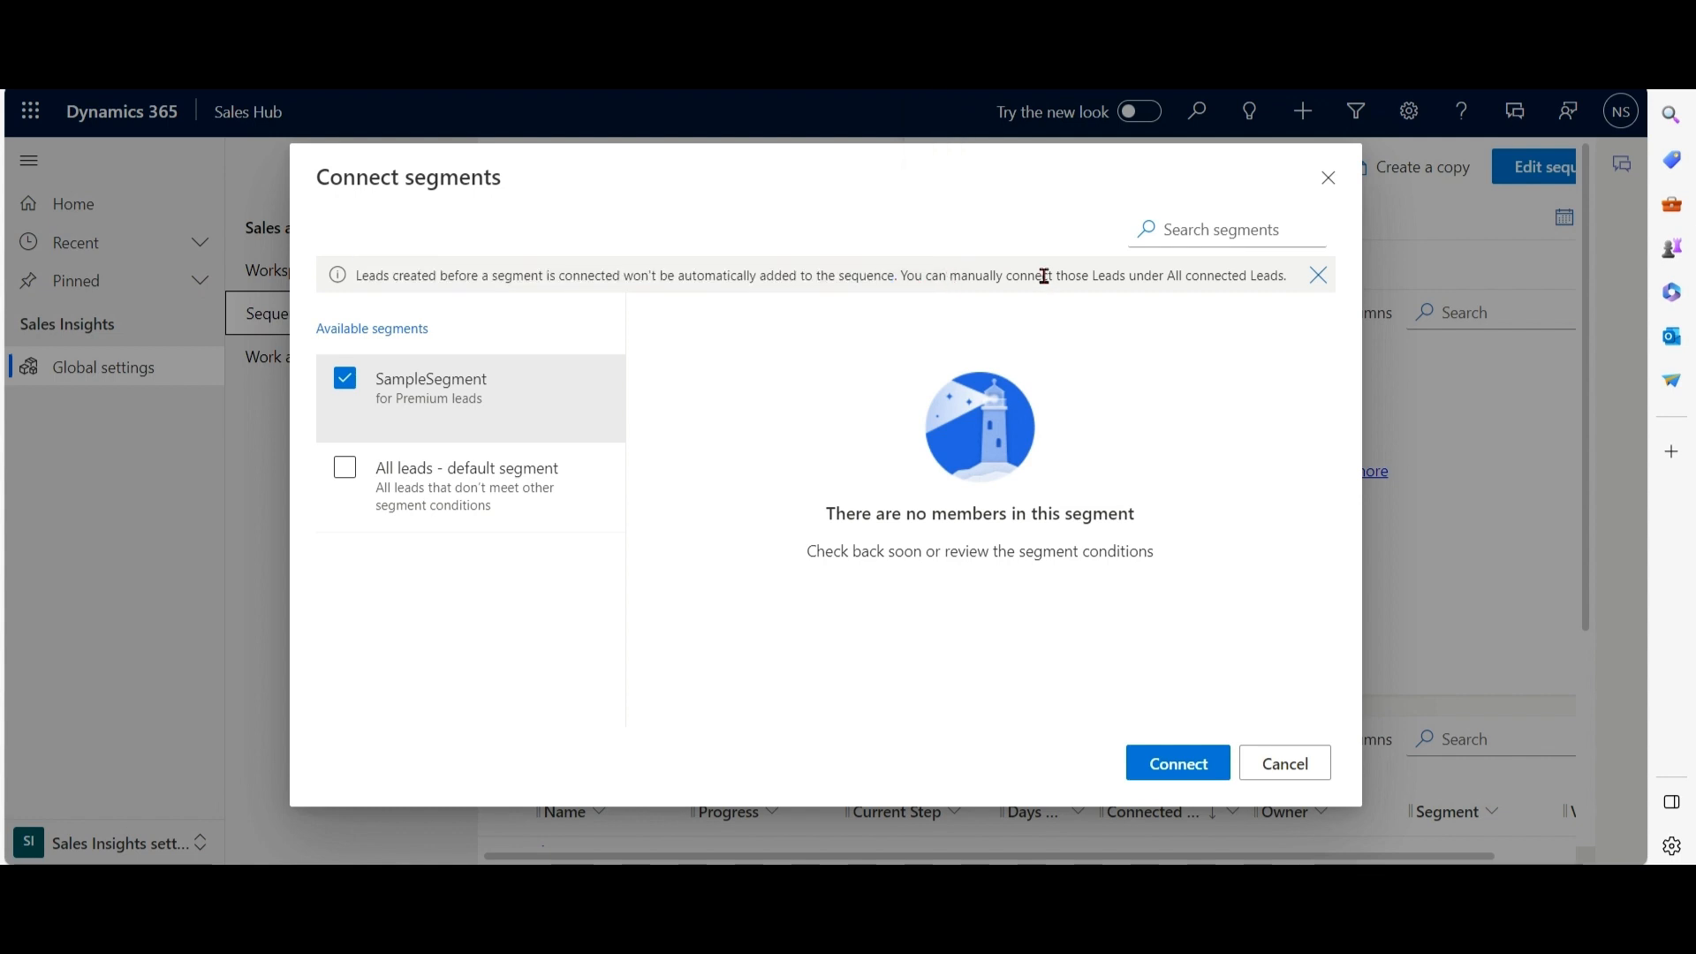
mouse_move(1169, 735)
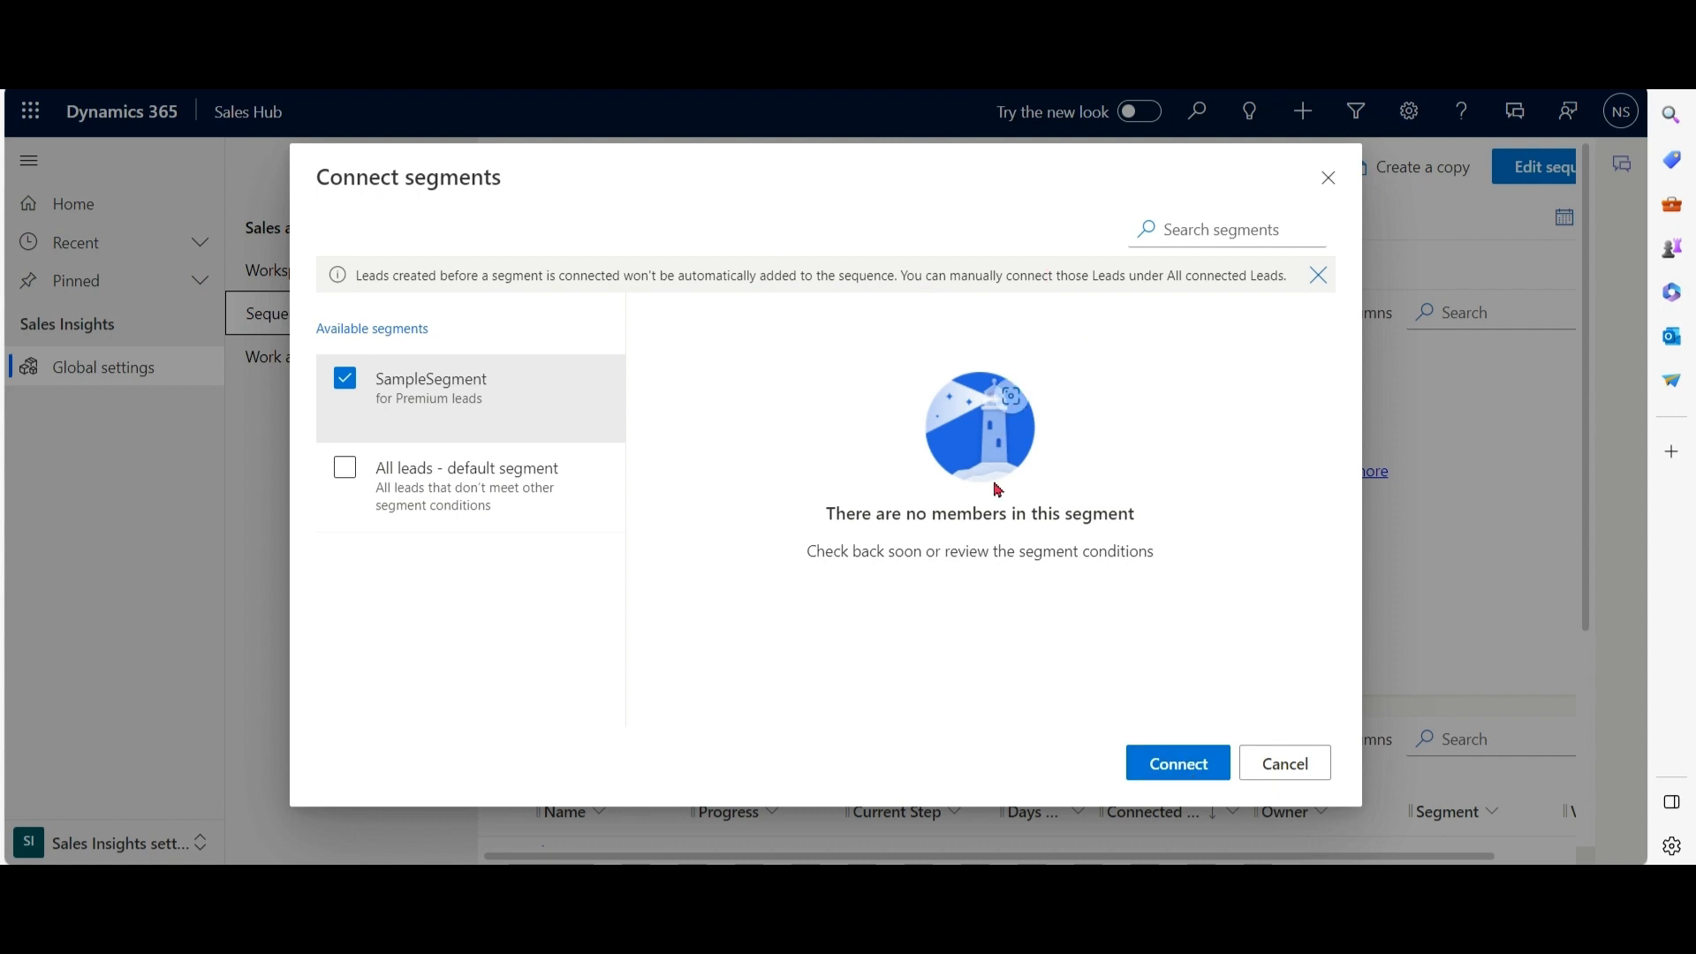
left_click(1176, 764)
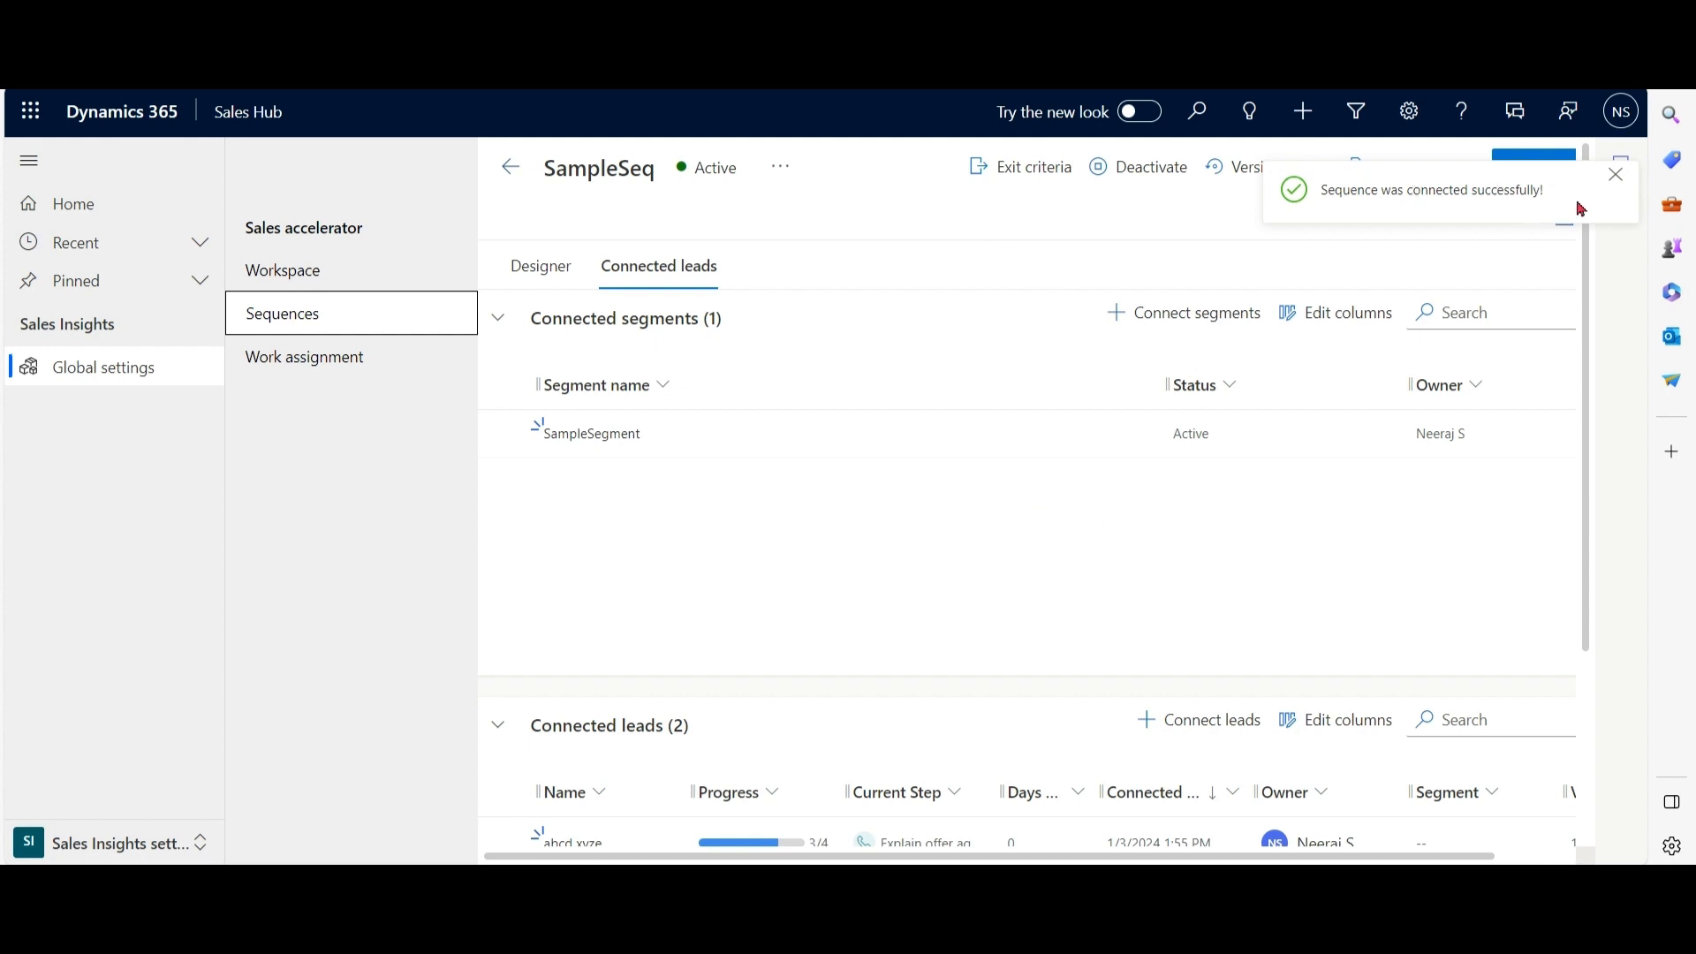
left_click(1615, 175)
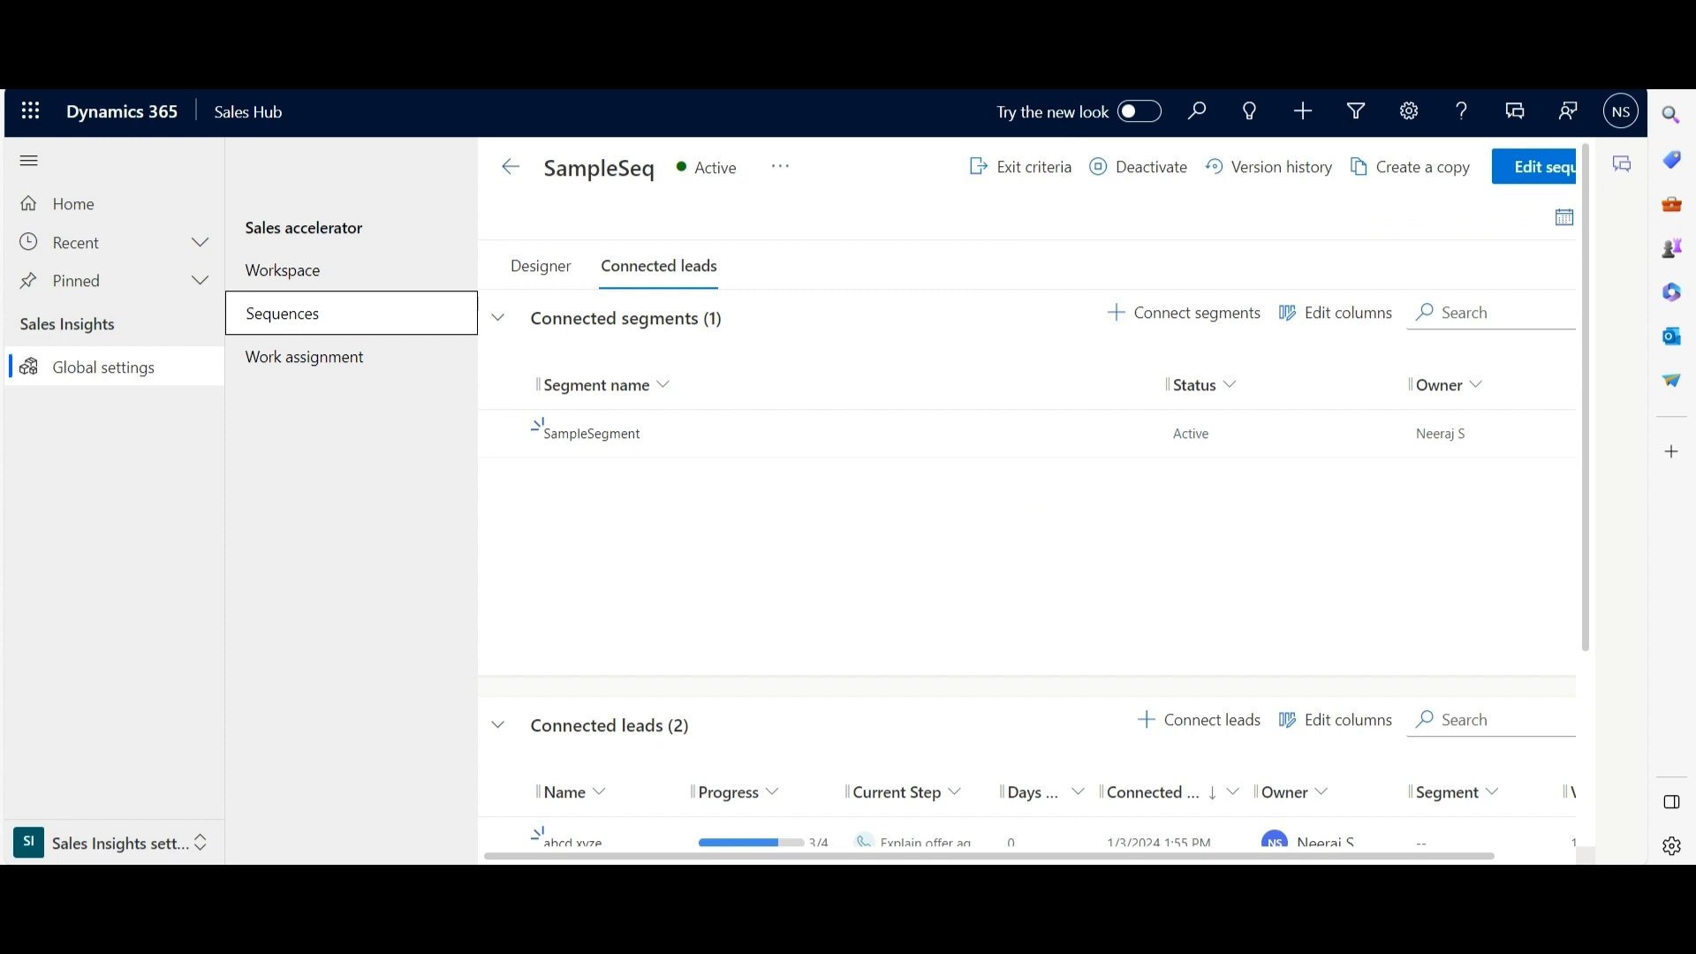
left_click(572, 841)
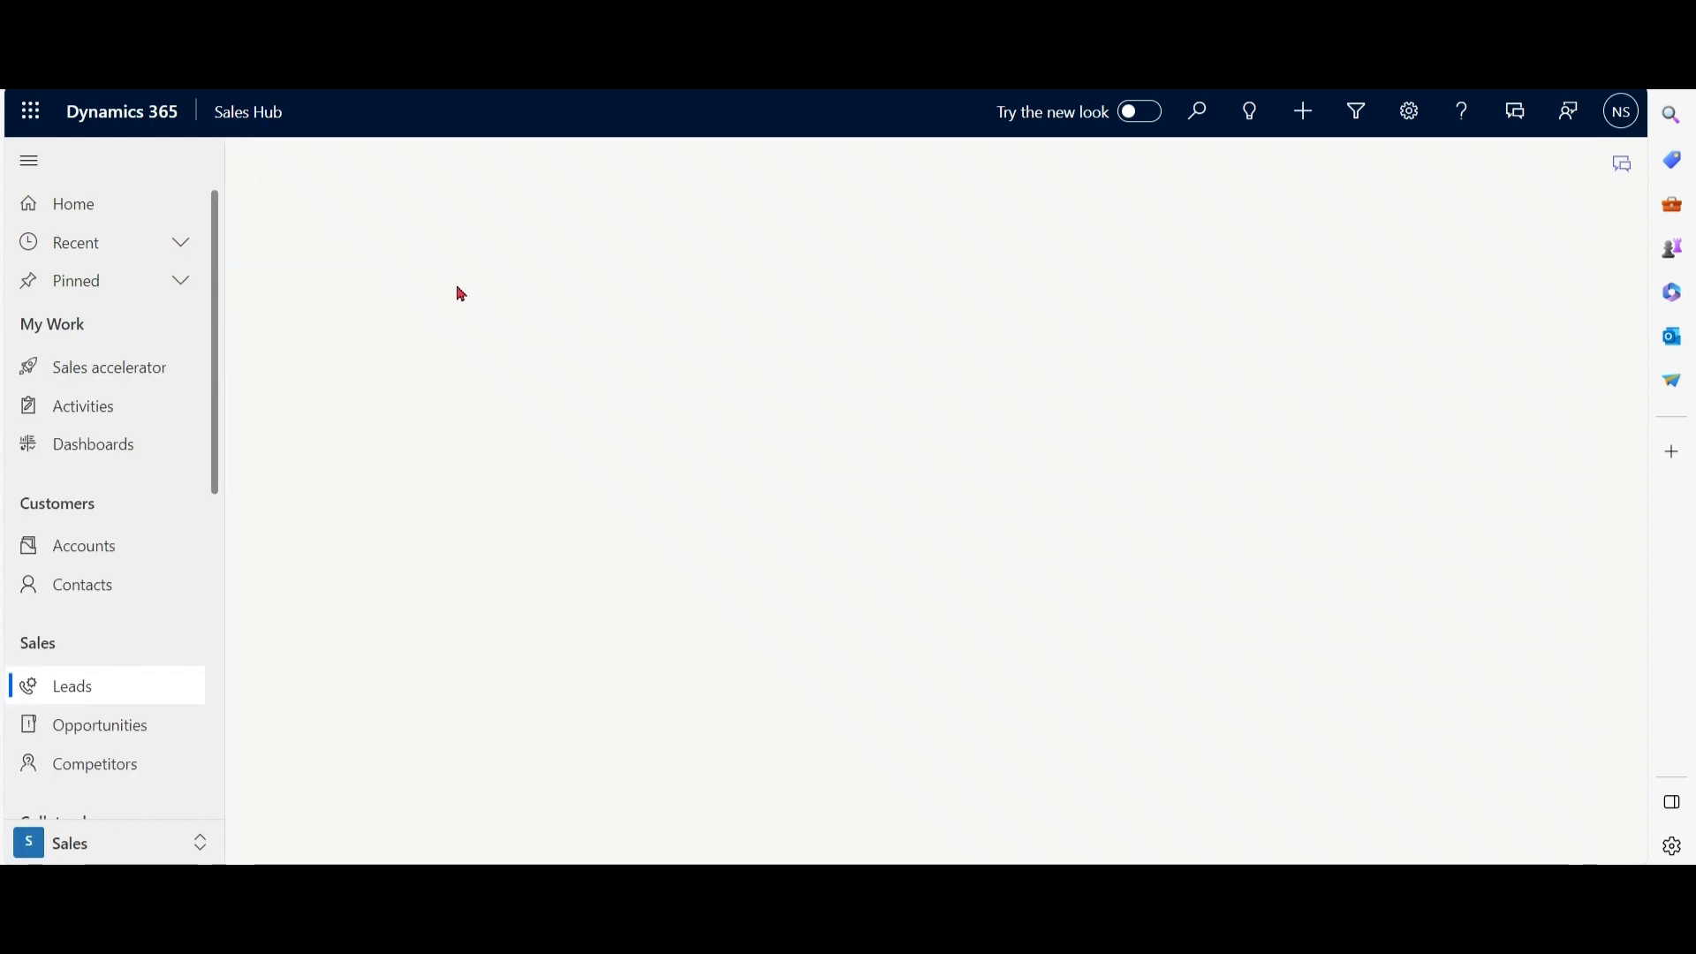
Start a new lead with topic important stuff and name rrr ttt.
left_click(71, 685)
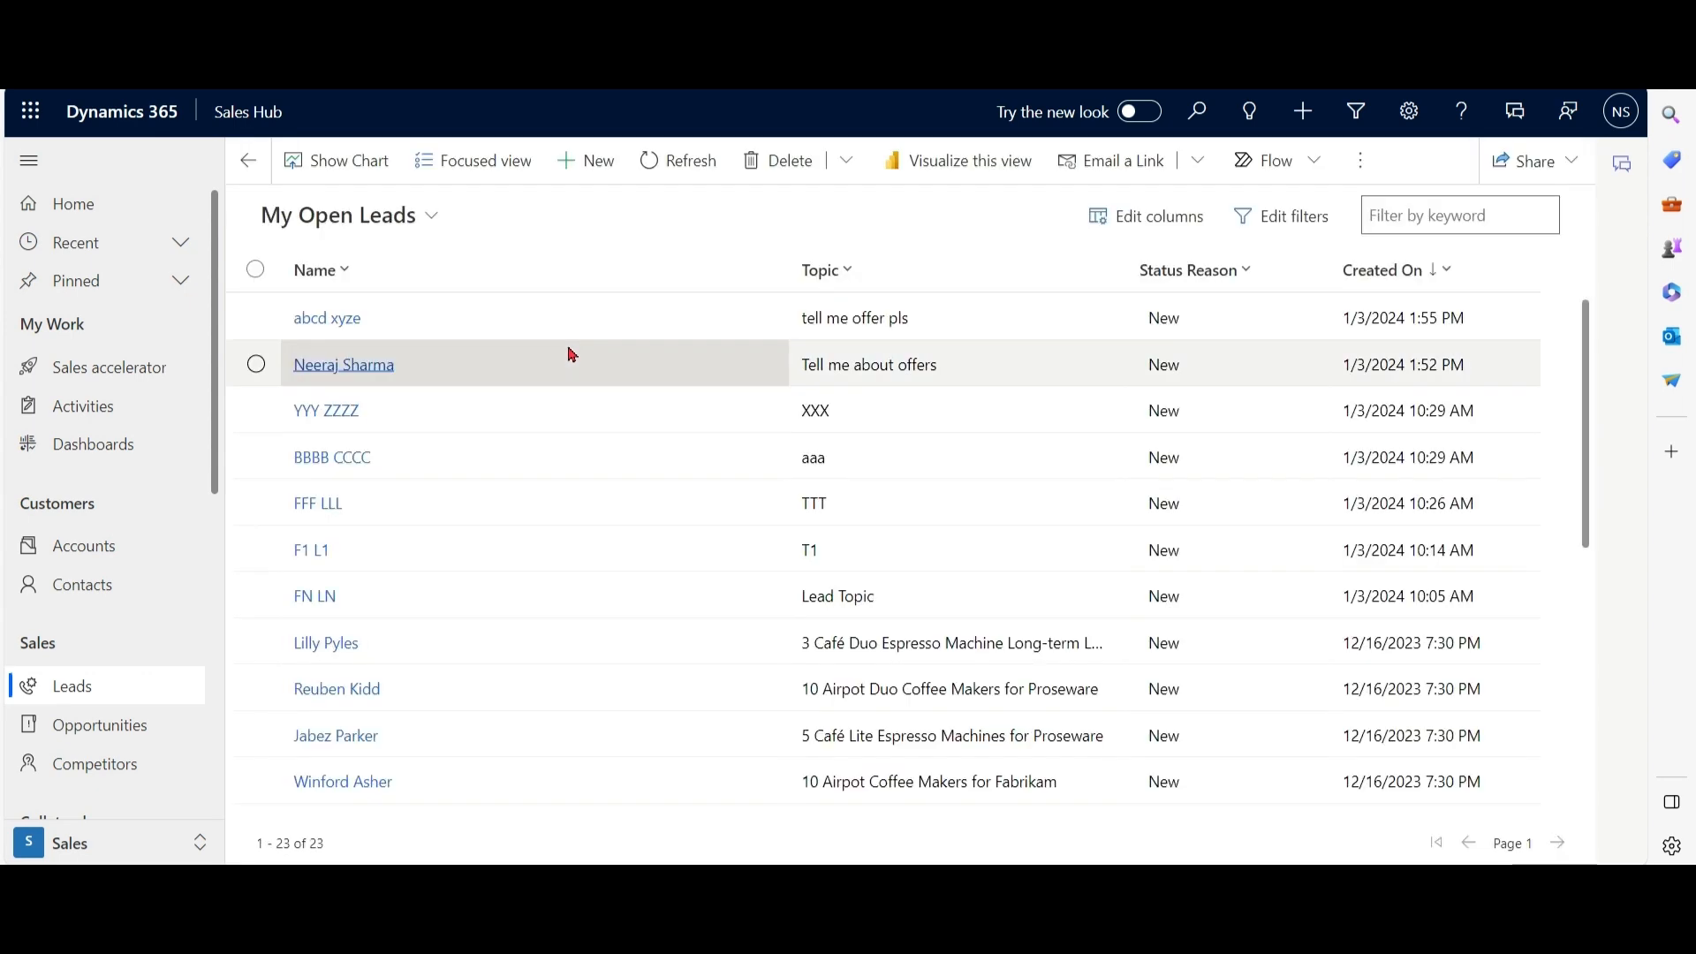
left_click(585, 161)
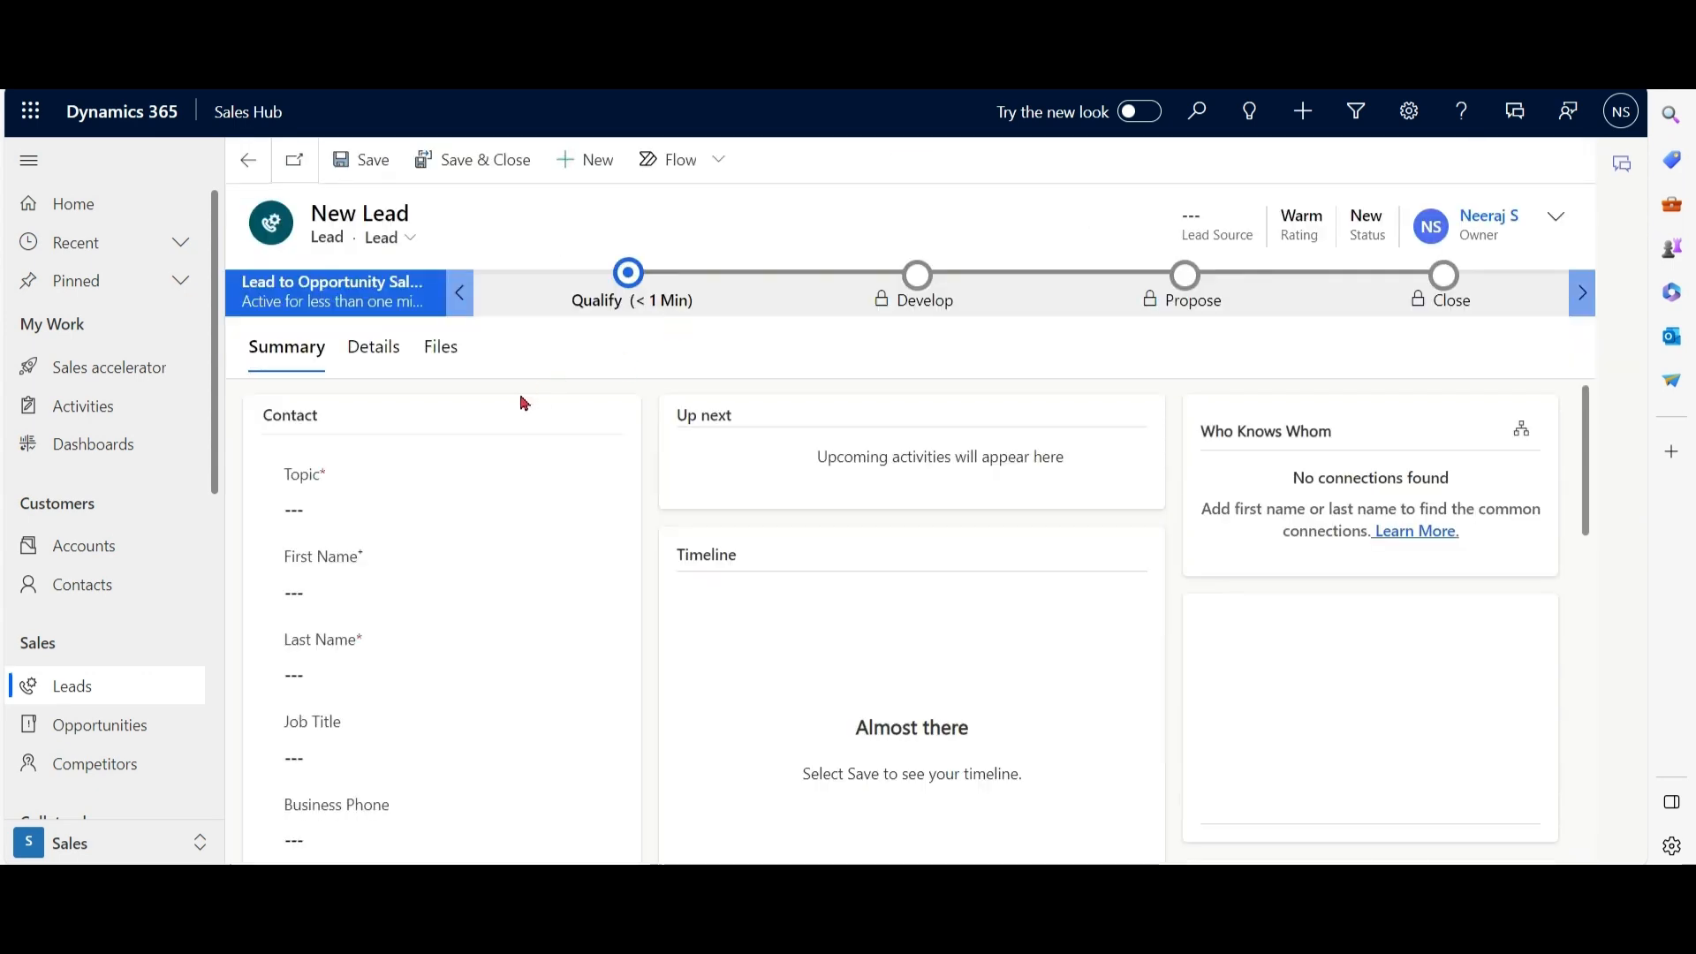
left_click(447, 509)
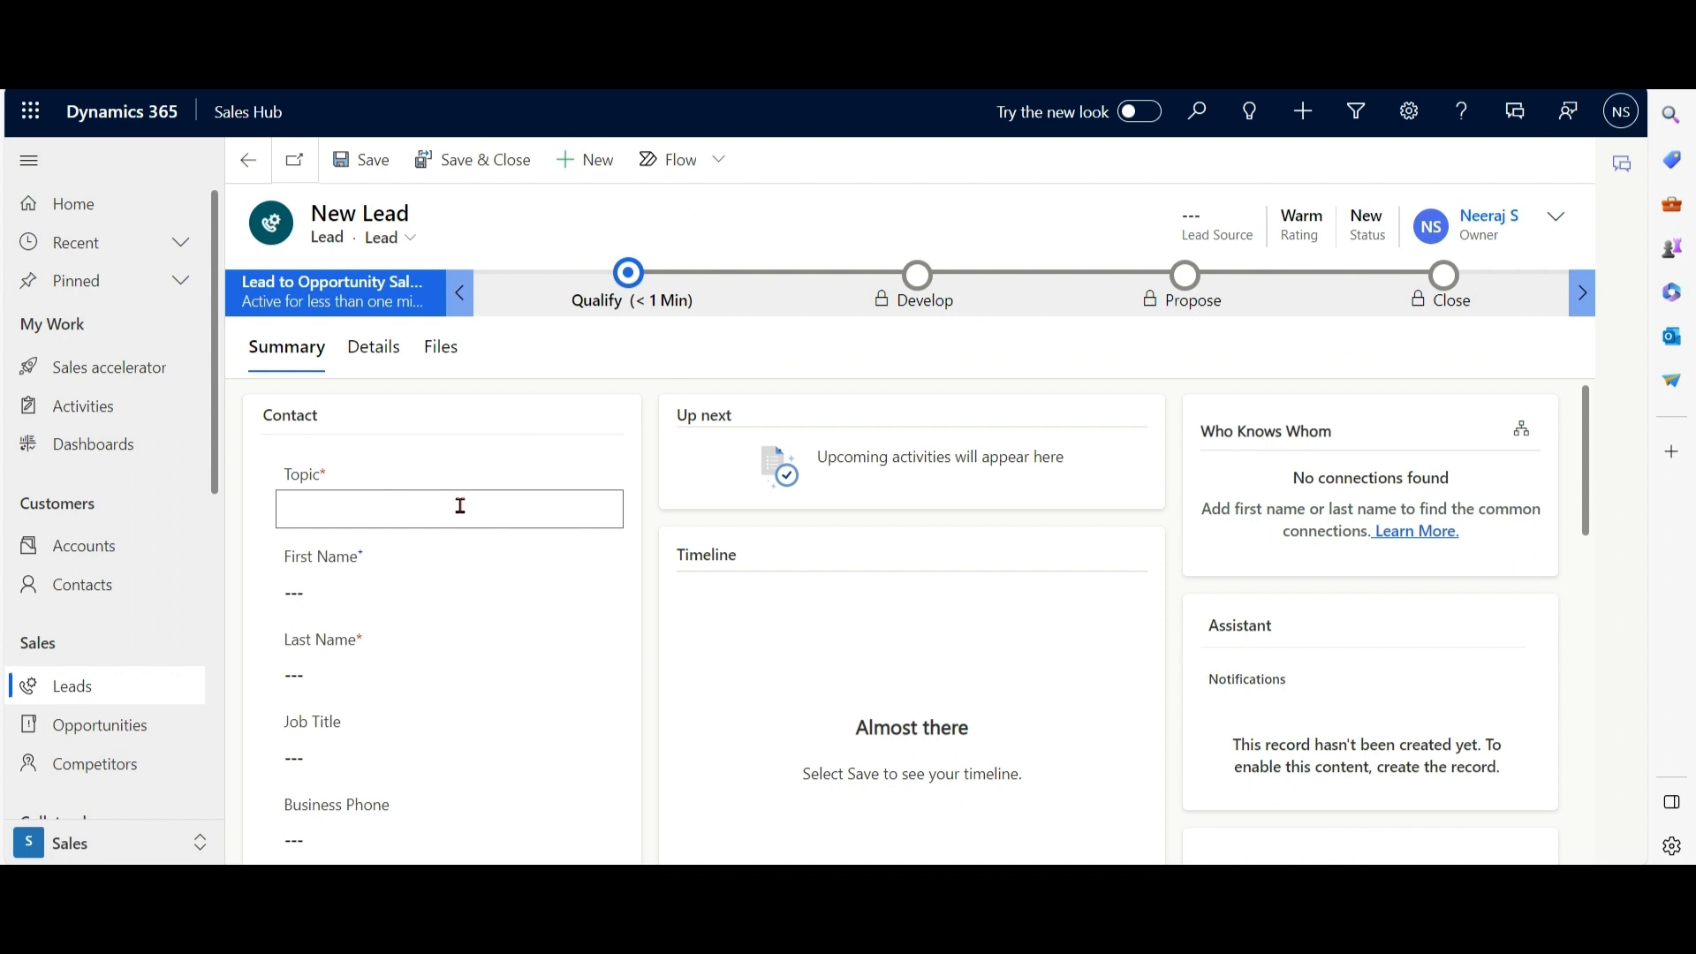
type("important stuff")
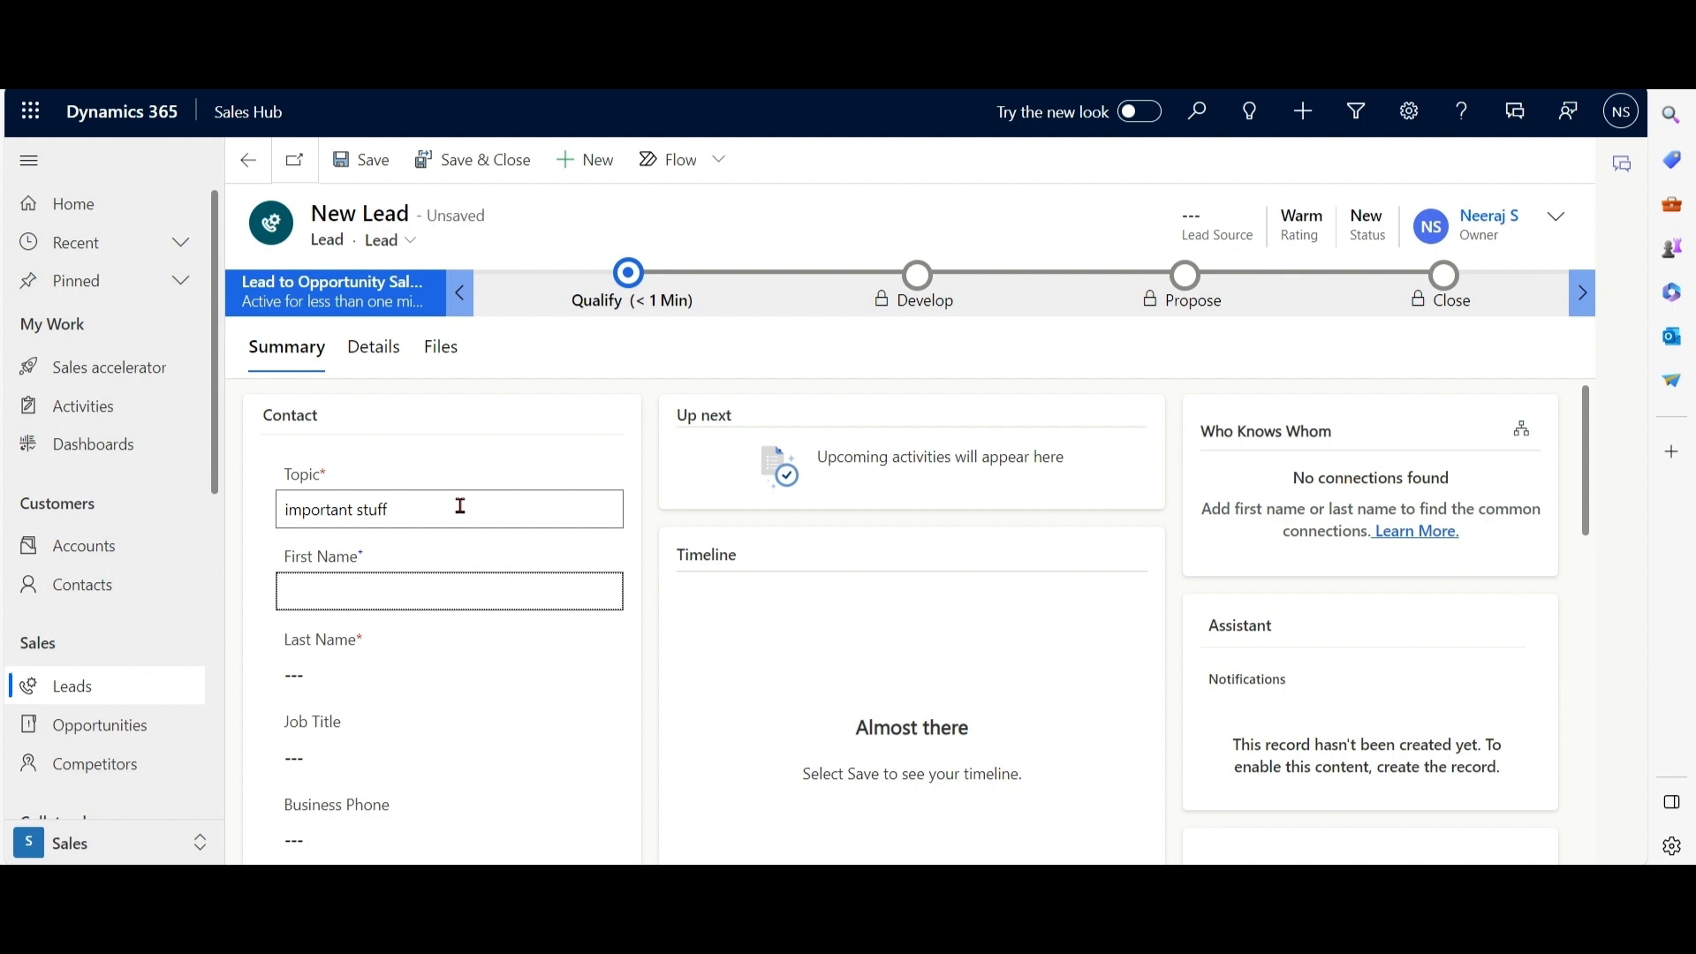
type("ttt")
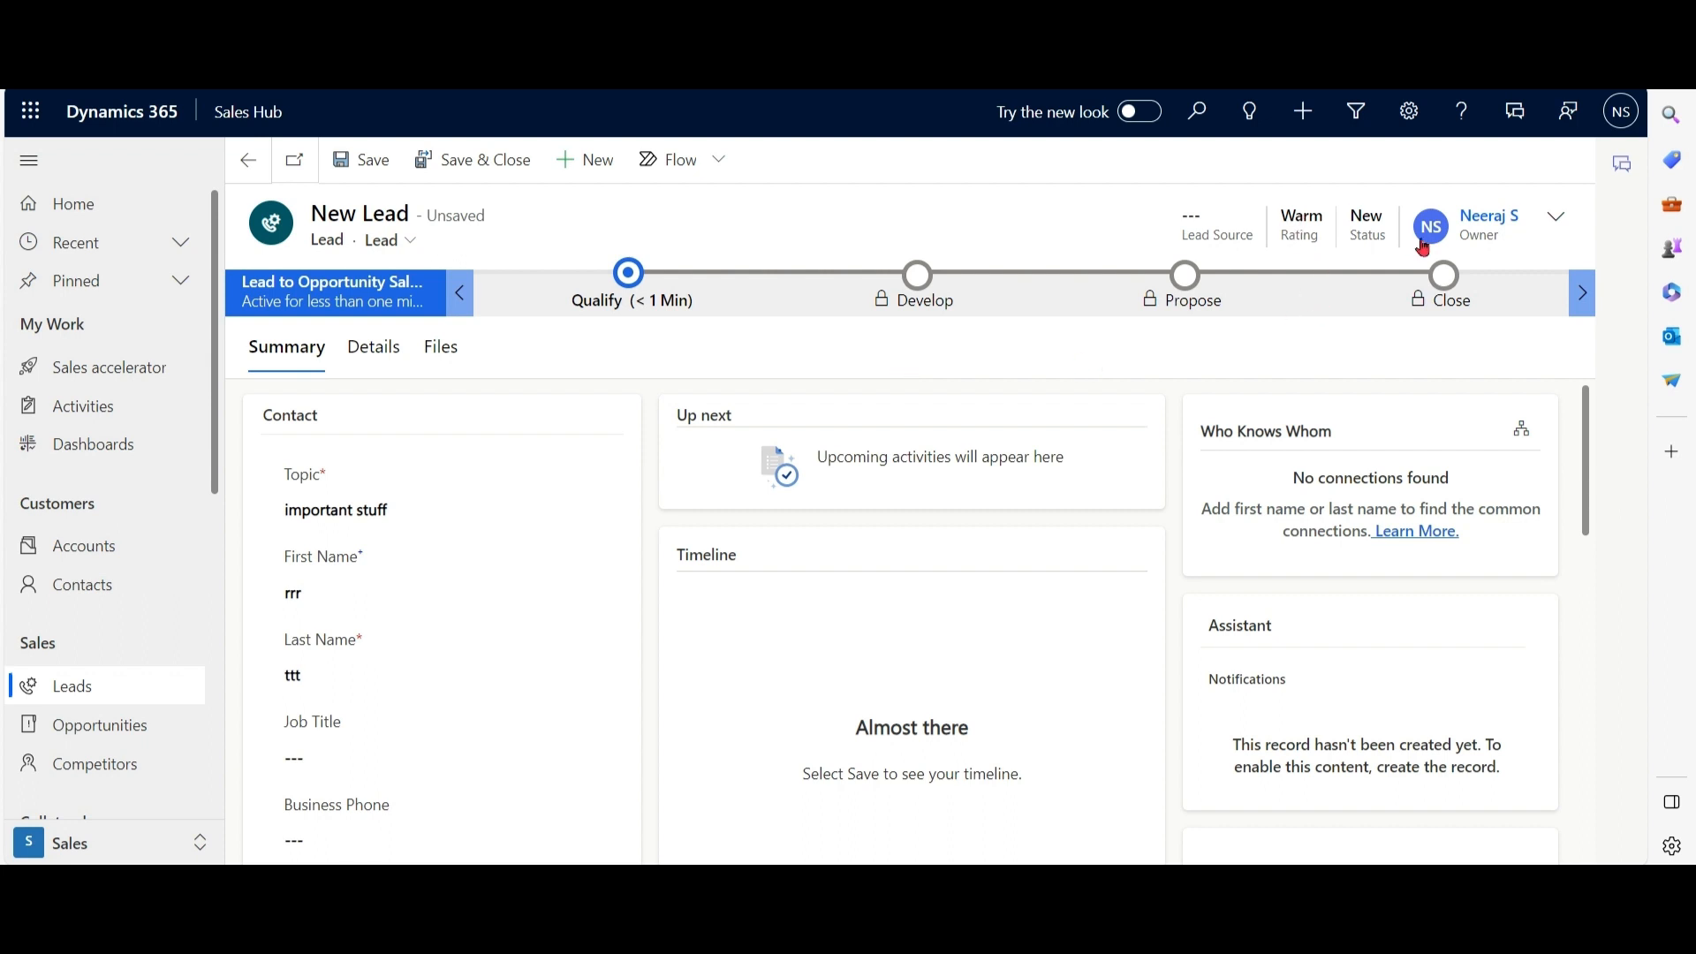
Set the lead's rating to Hot in the header flyout and save it.
left_click(1555, 216)
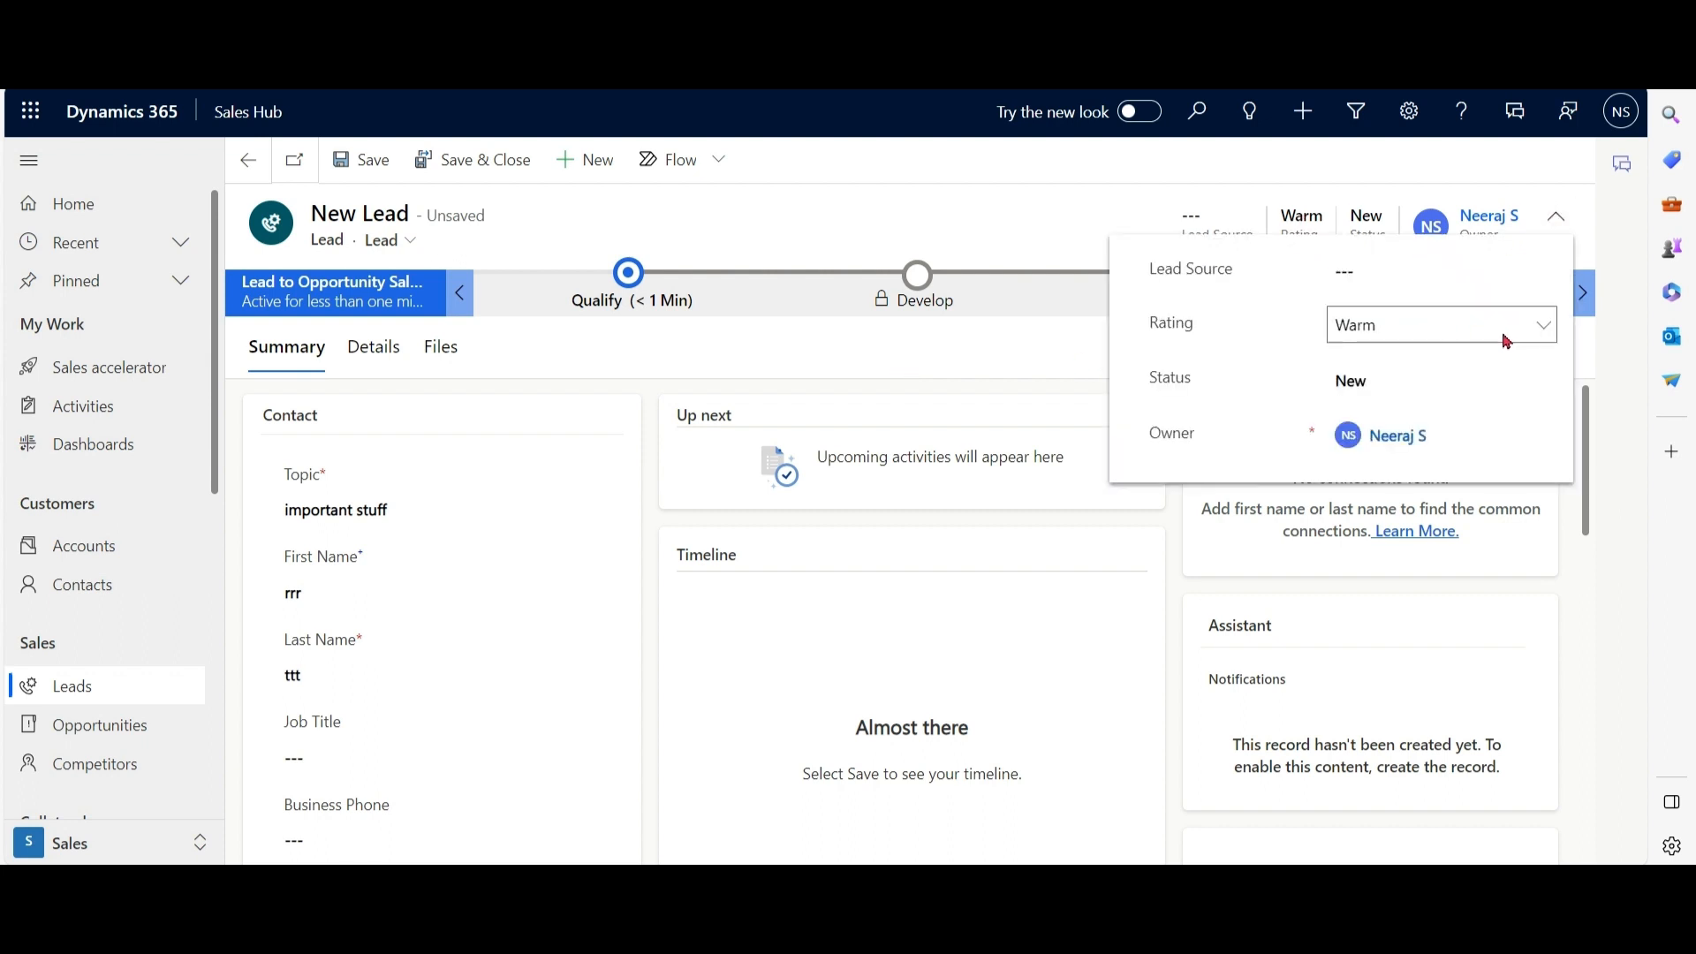
left_click(1438, 325)
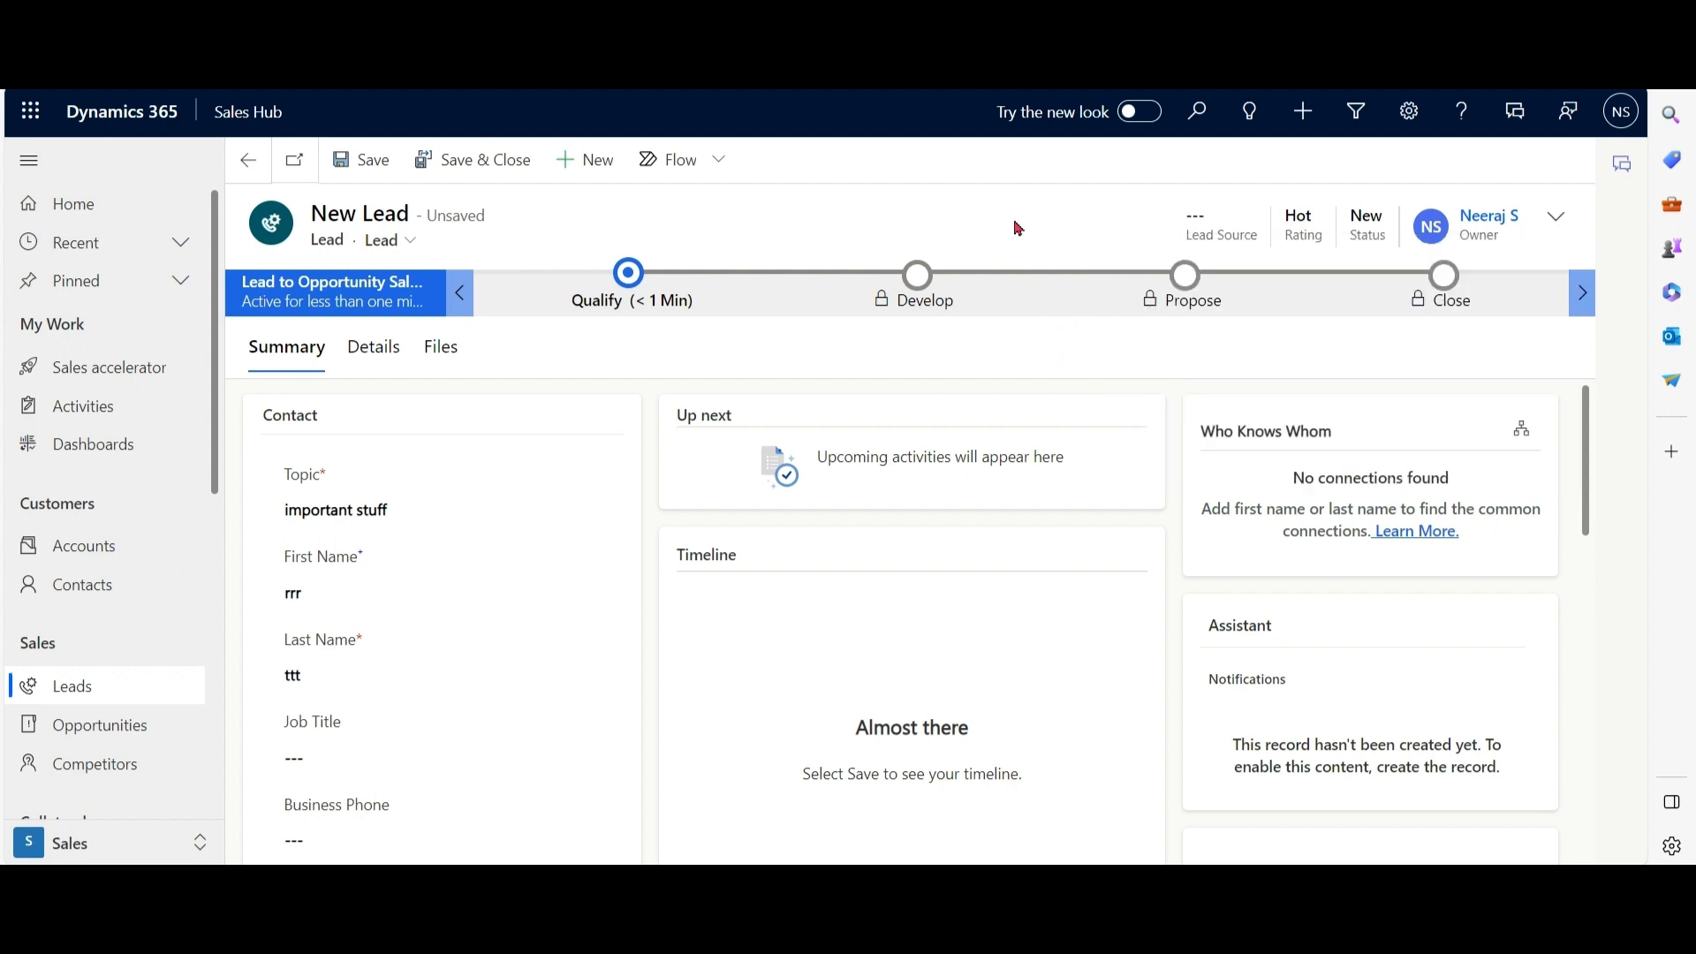
mouse_move(891, 221)
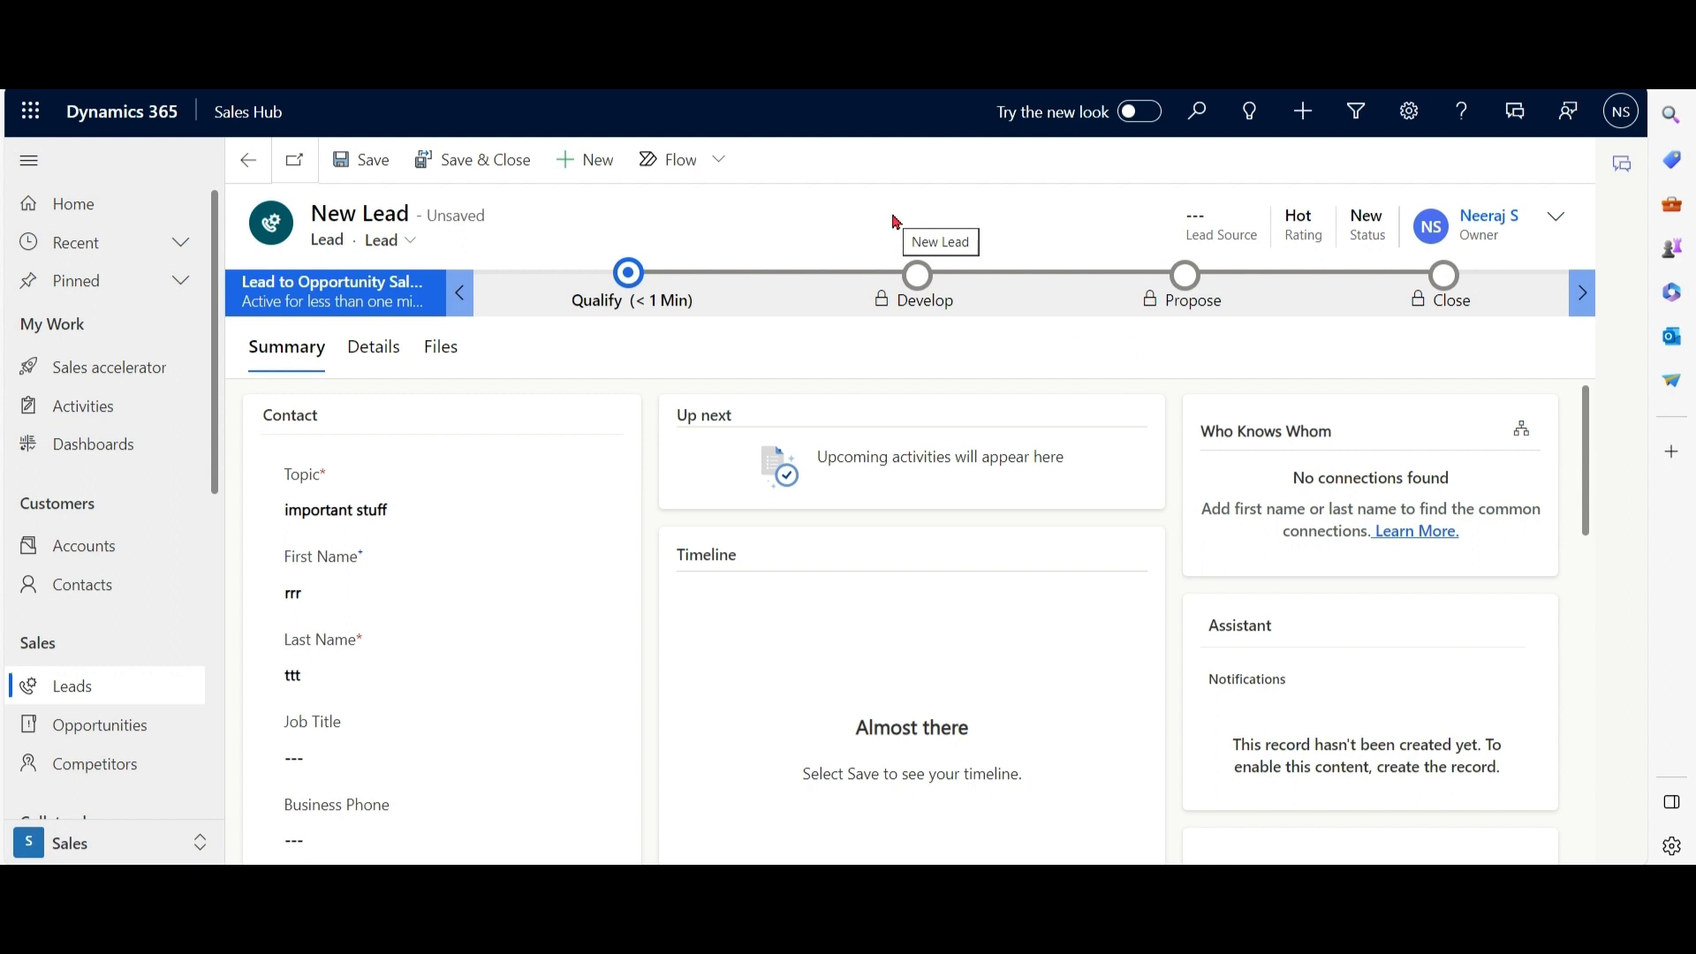
mouse_move(555, 265)
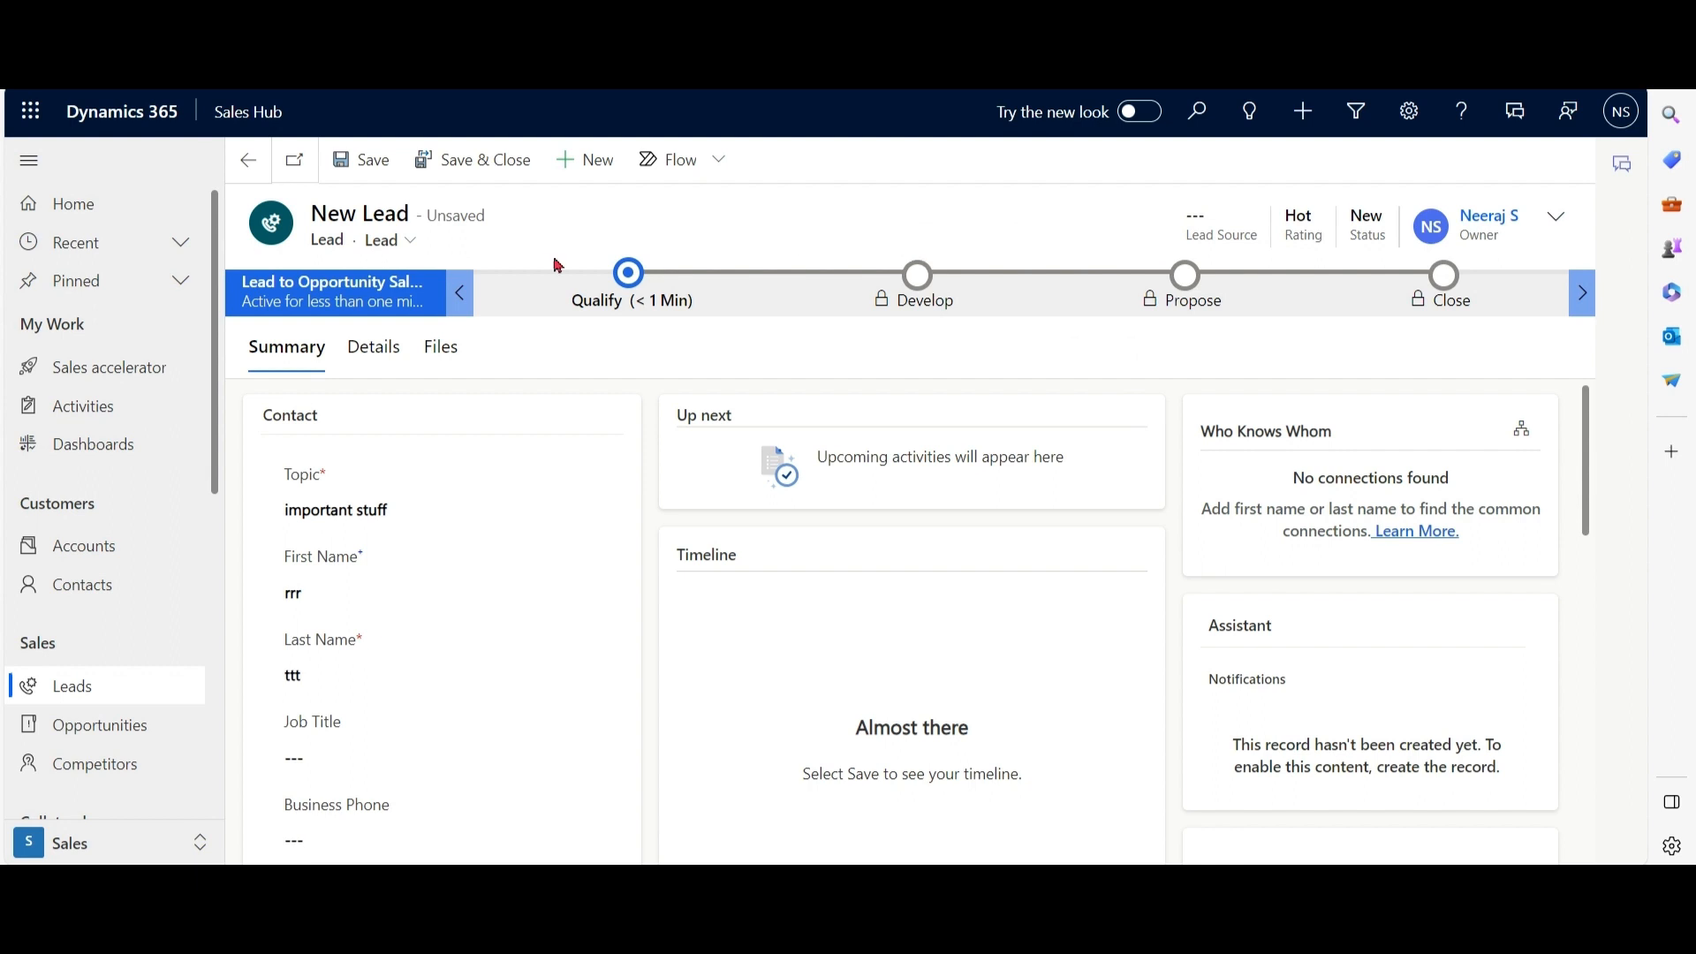
left_click(373, 159)
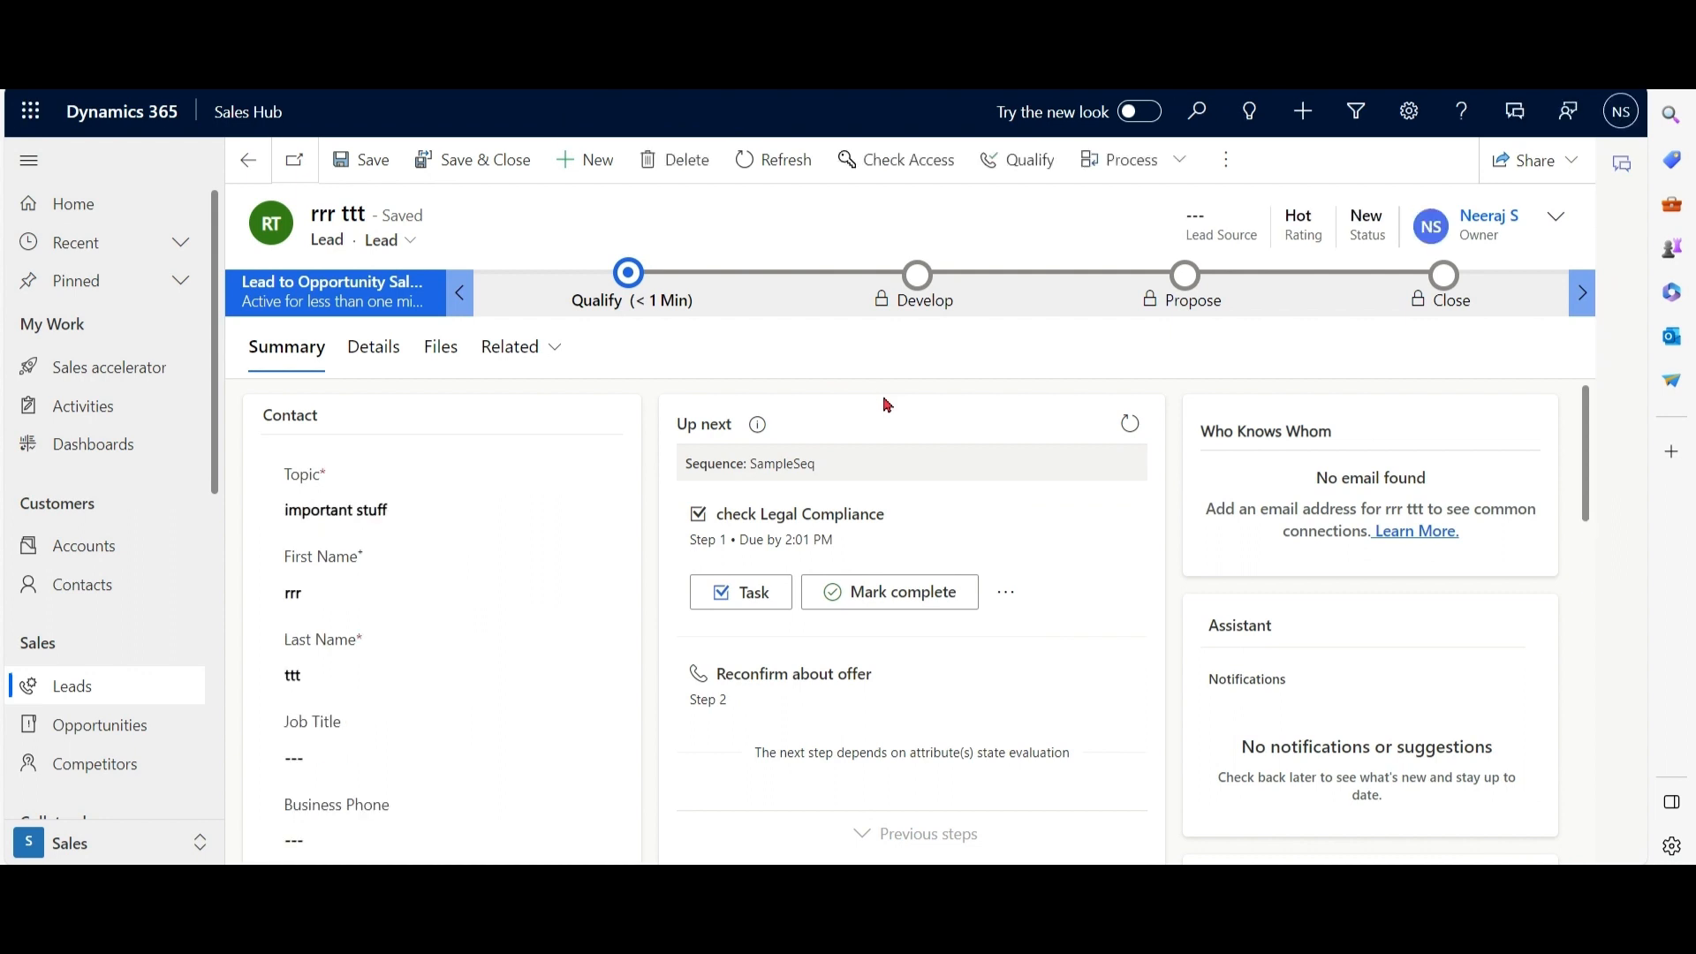
mouse_move(1098, 391)
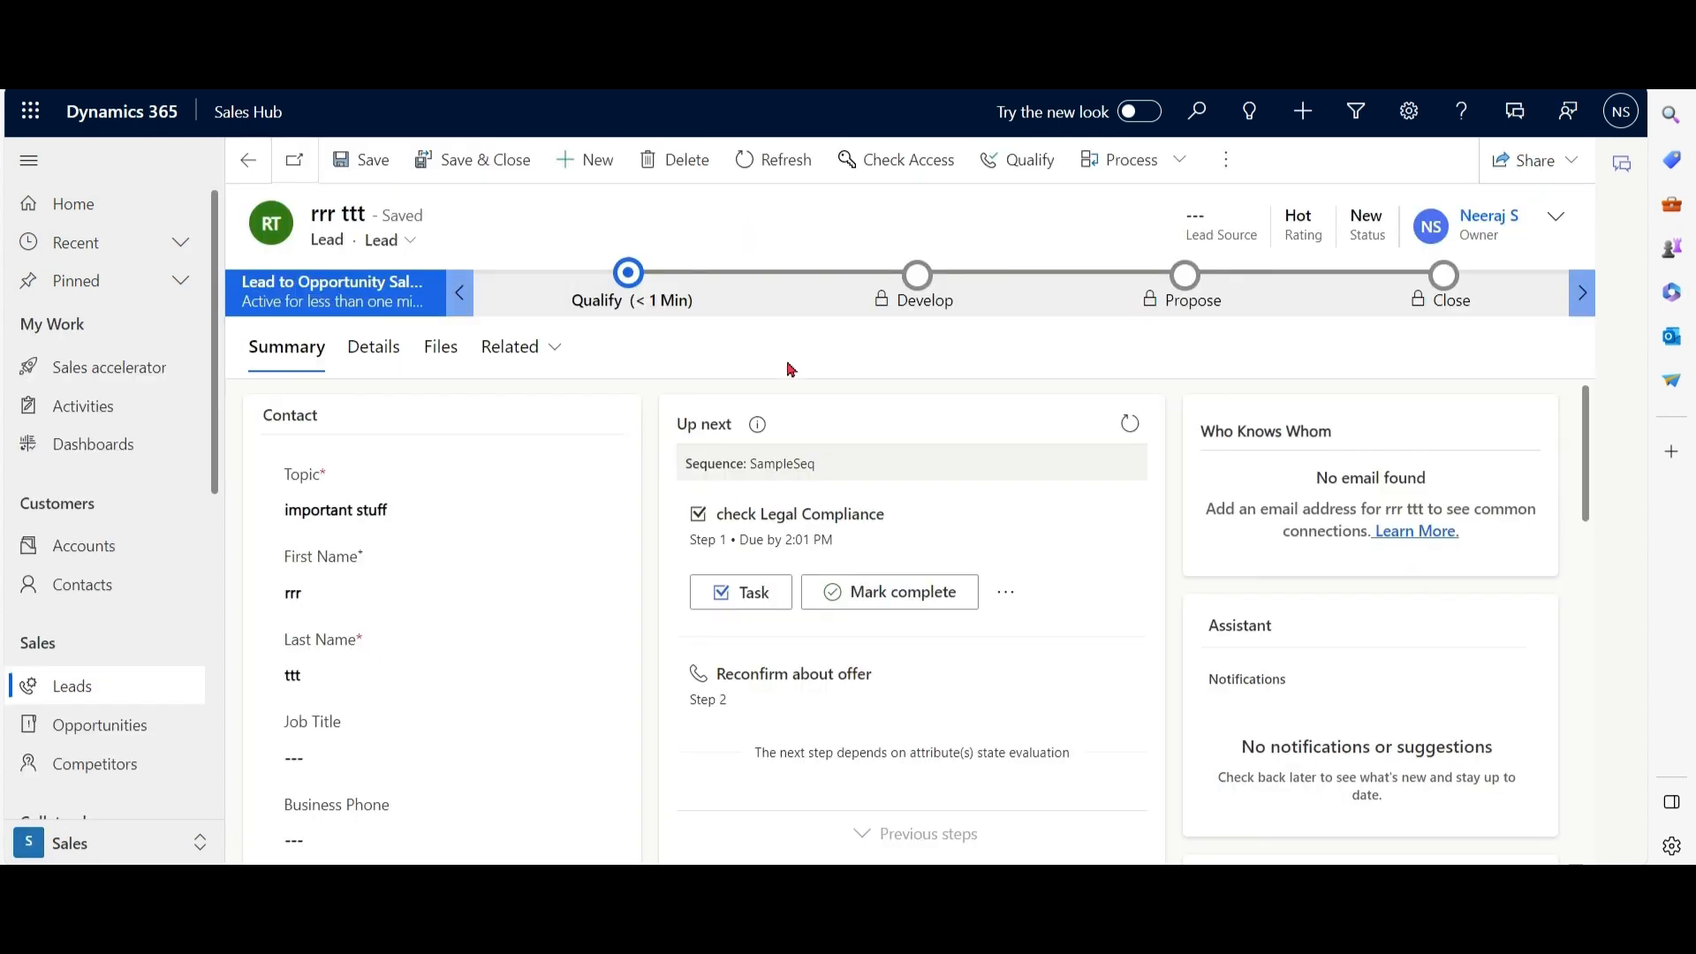
mouse_move(866, 403)
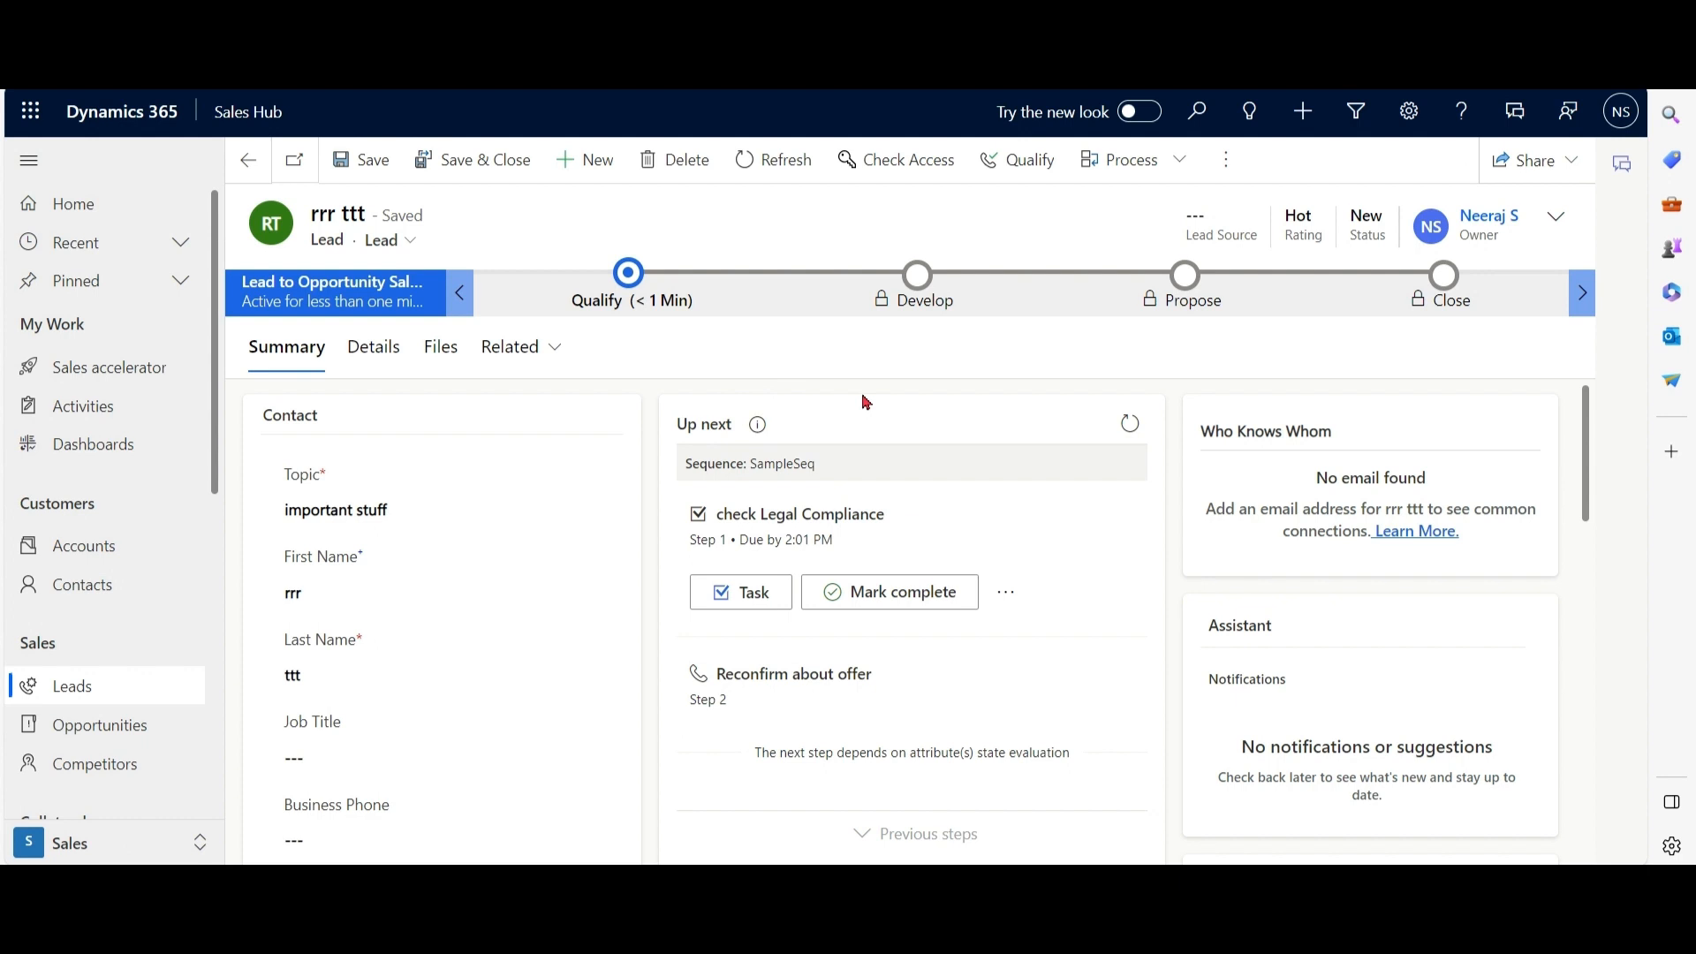
Scroll the saved lead's summary to reveal the timeline and stakeholders below the SampleSeq steps.
scroll("down", 3)
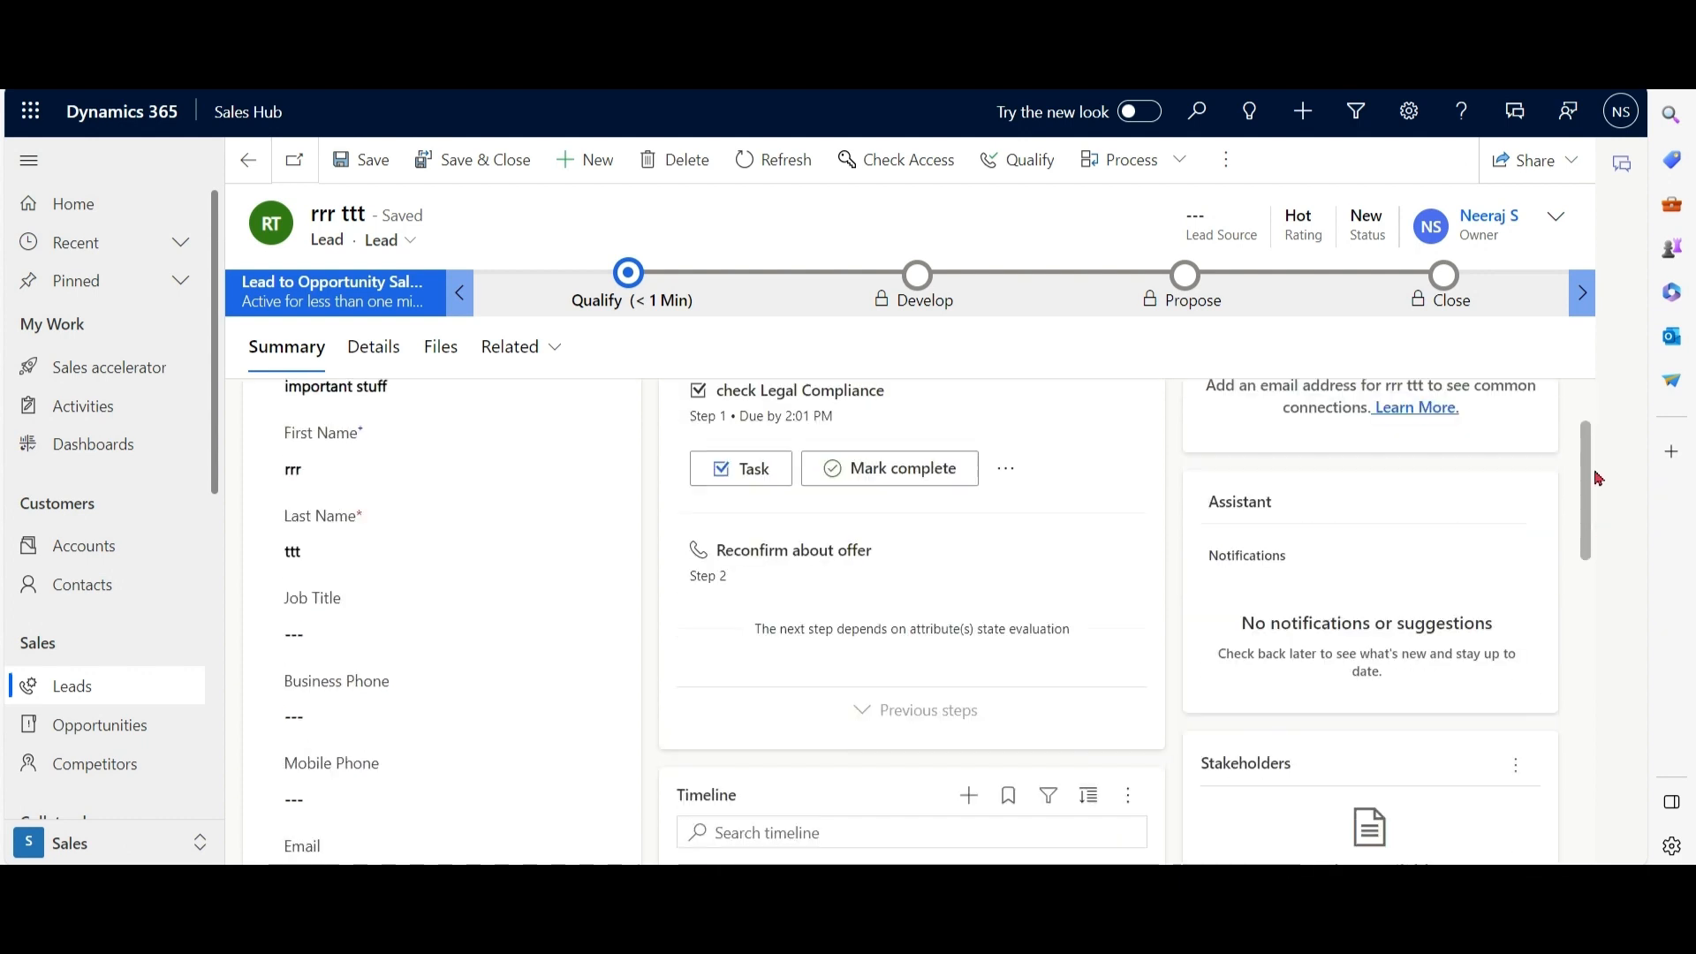